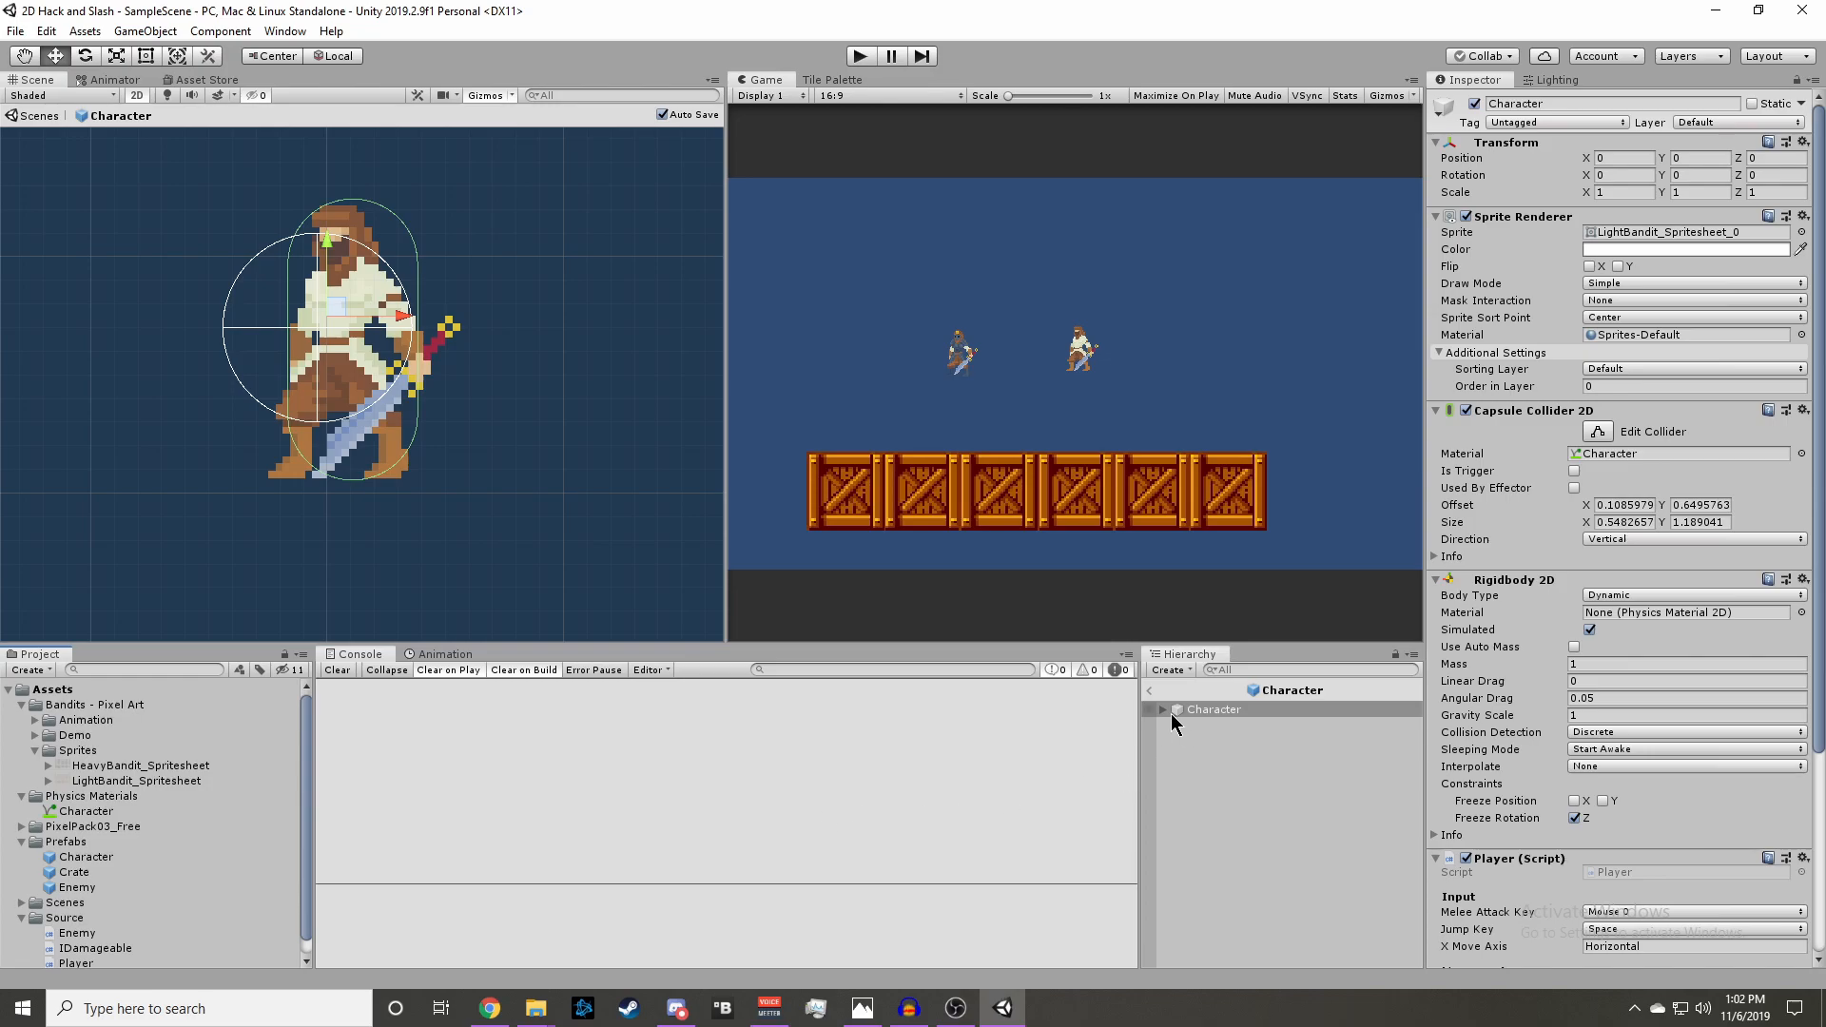
# - Add an empty RangedOrigin child to the Character prefab, rotated 180 on Y, then return to the scene
pyautogui.click(1161, 710)
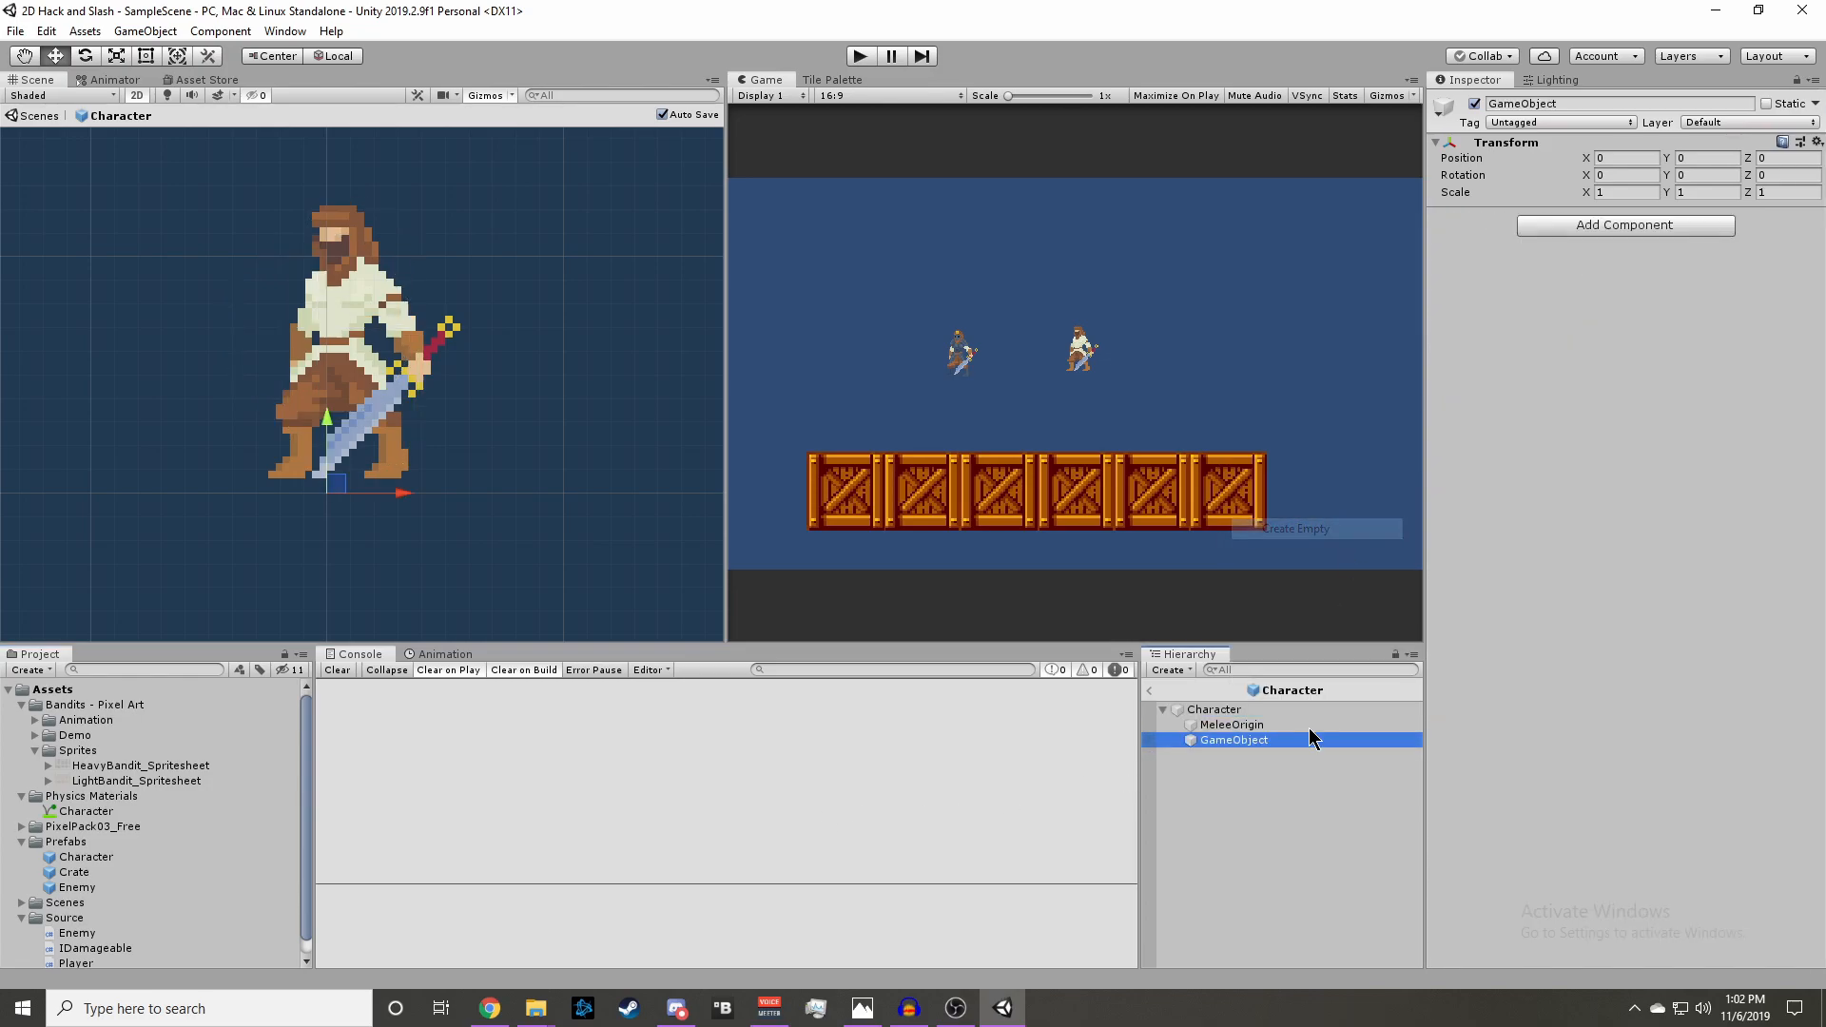
pyautogui.doubleClick(1233, 740)
pyautogui.write('RangedOrig')
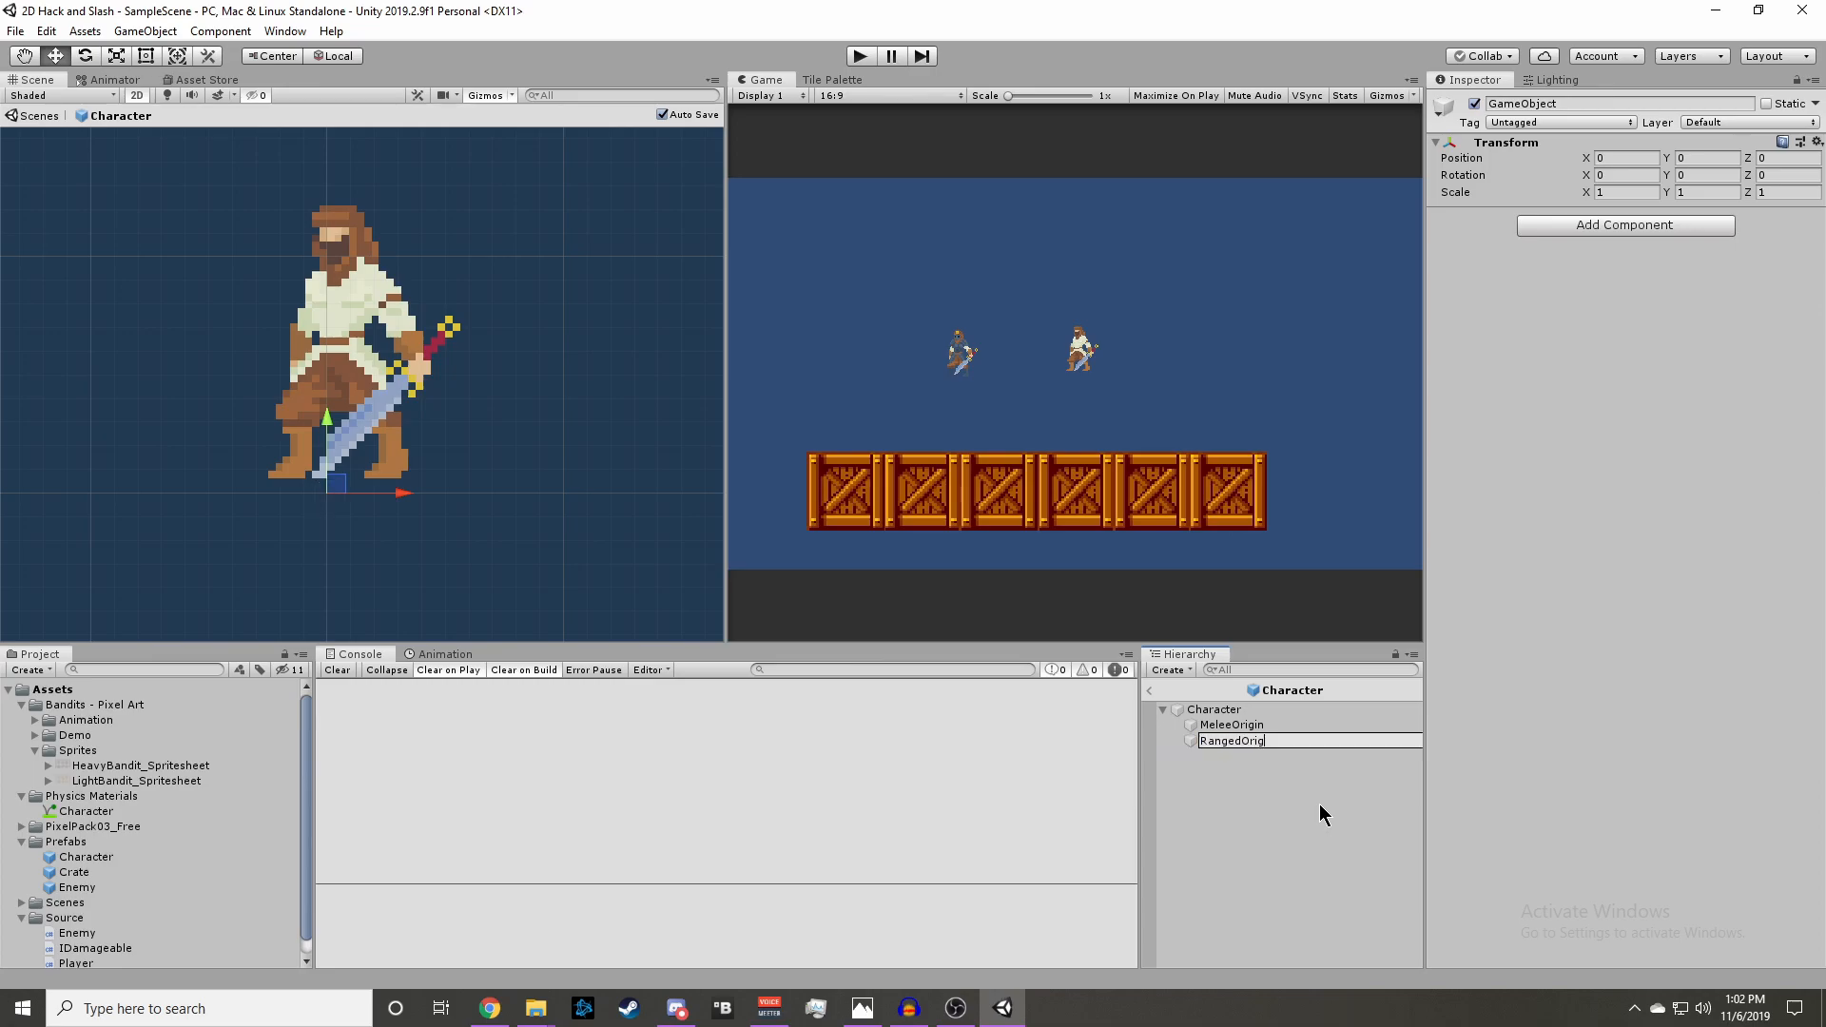
pyautogui.click(1231, 740)
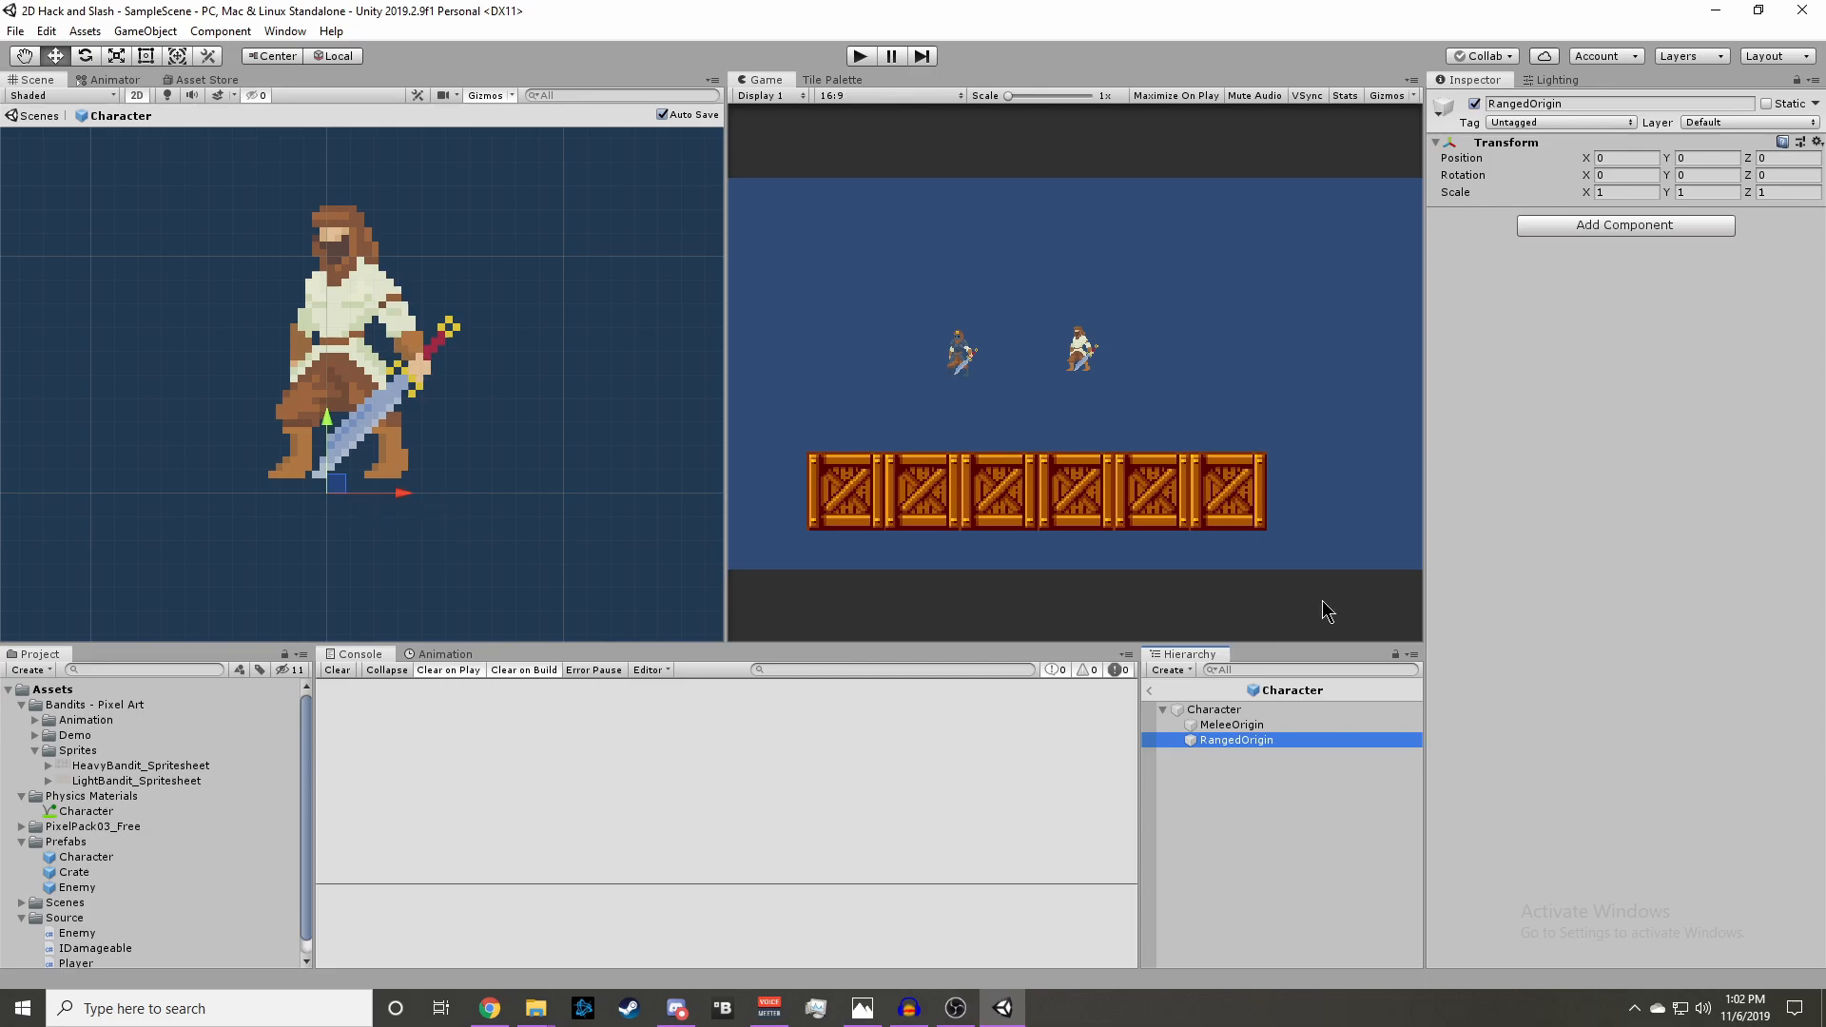
pyautogui.click(1706, 175)
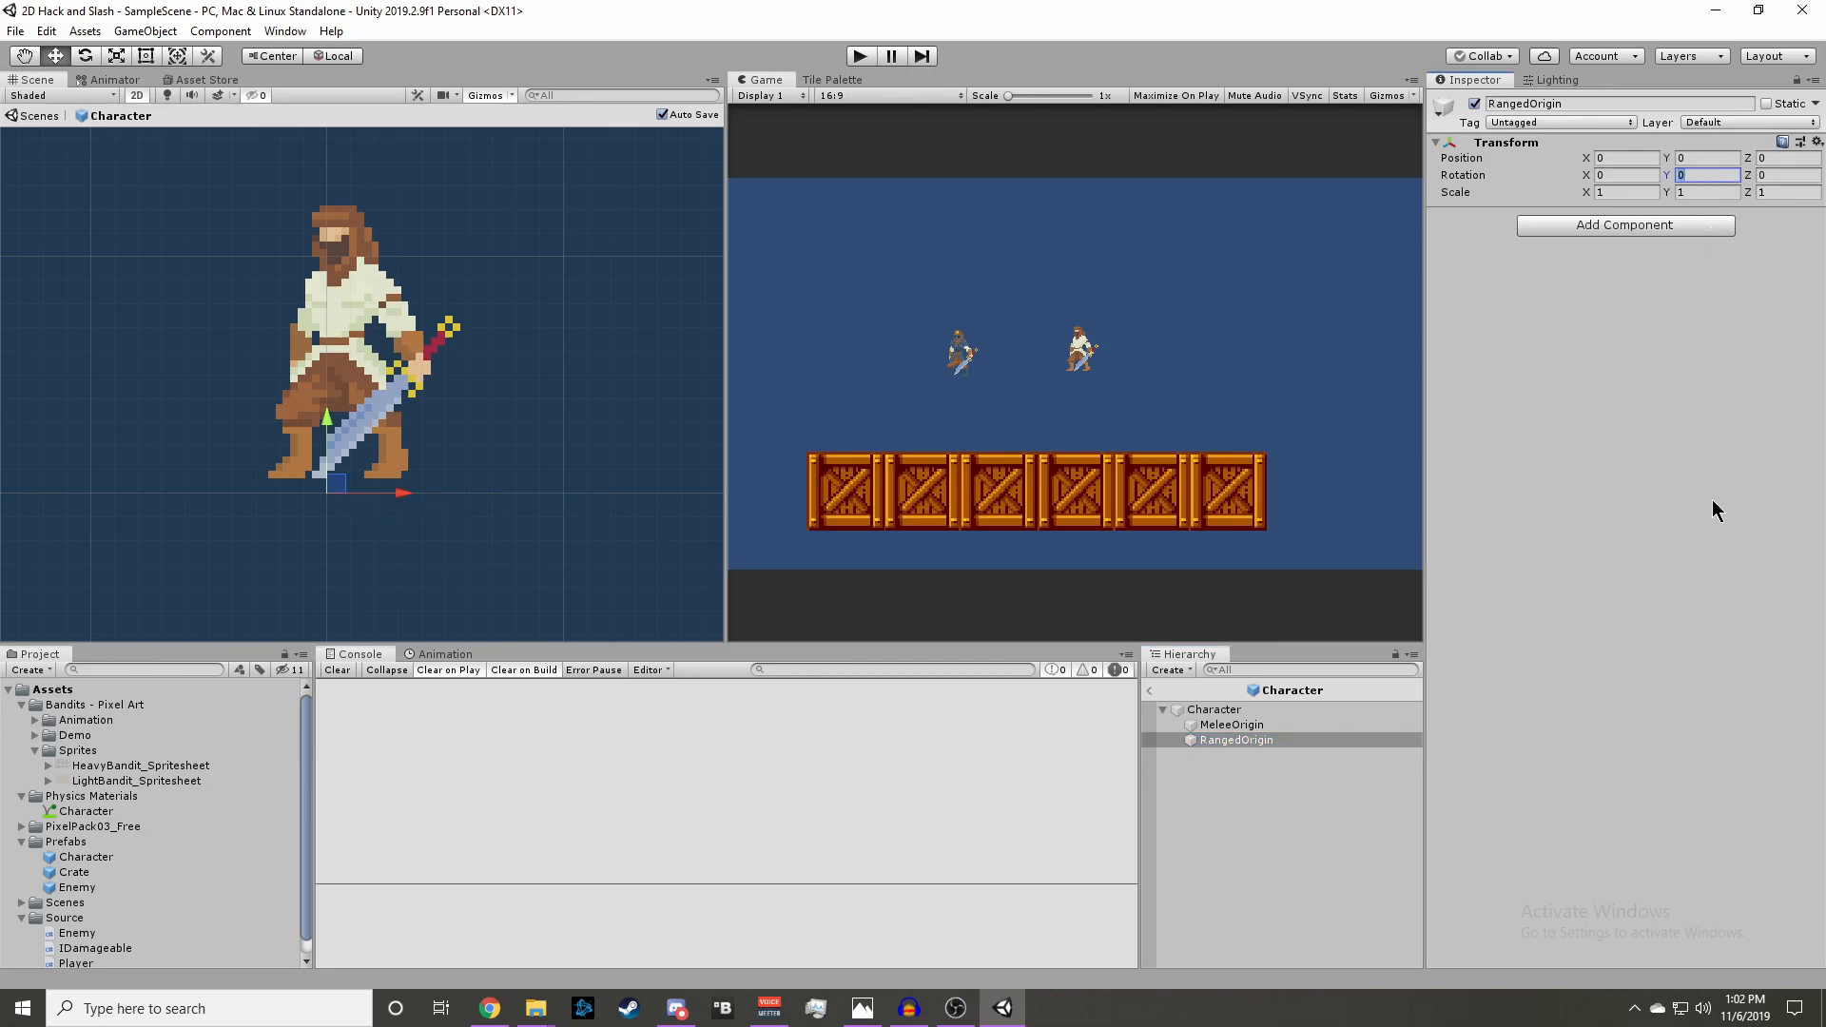
pyautogui.write('180')
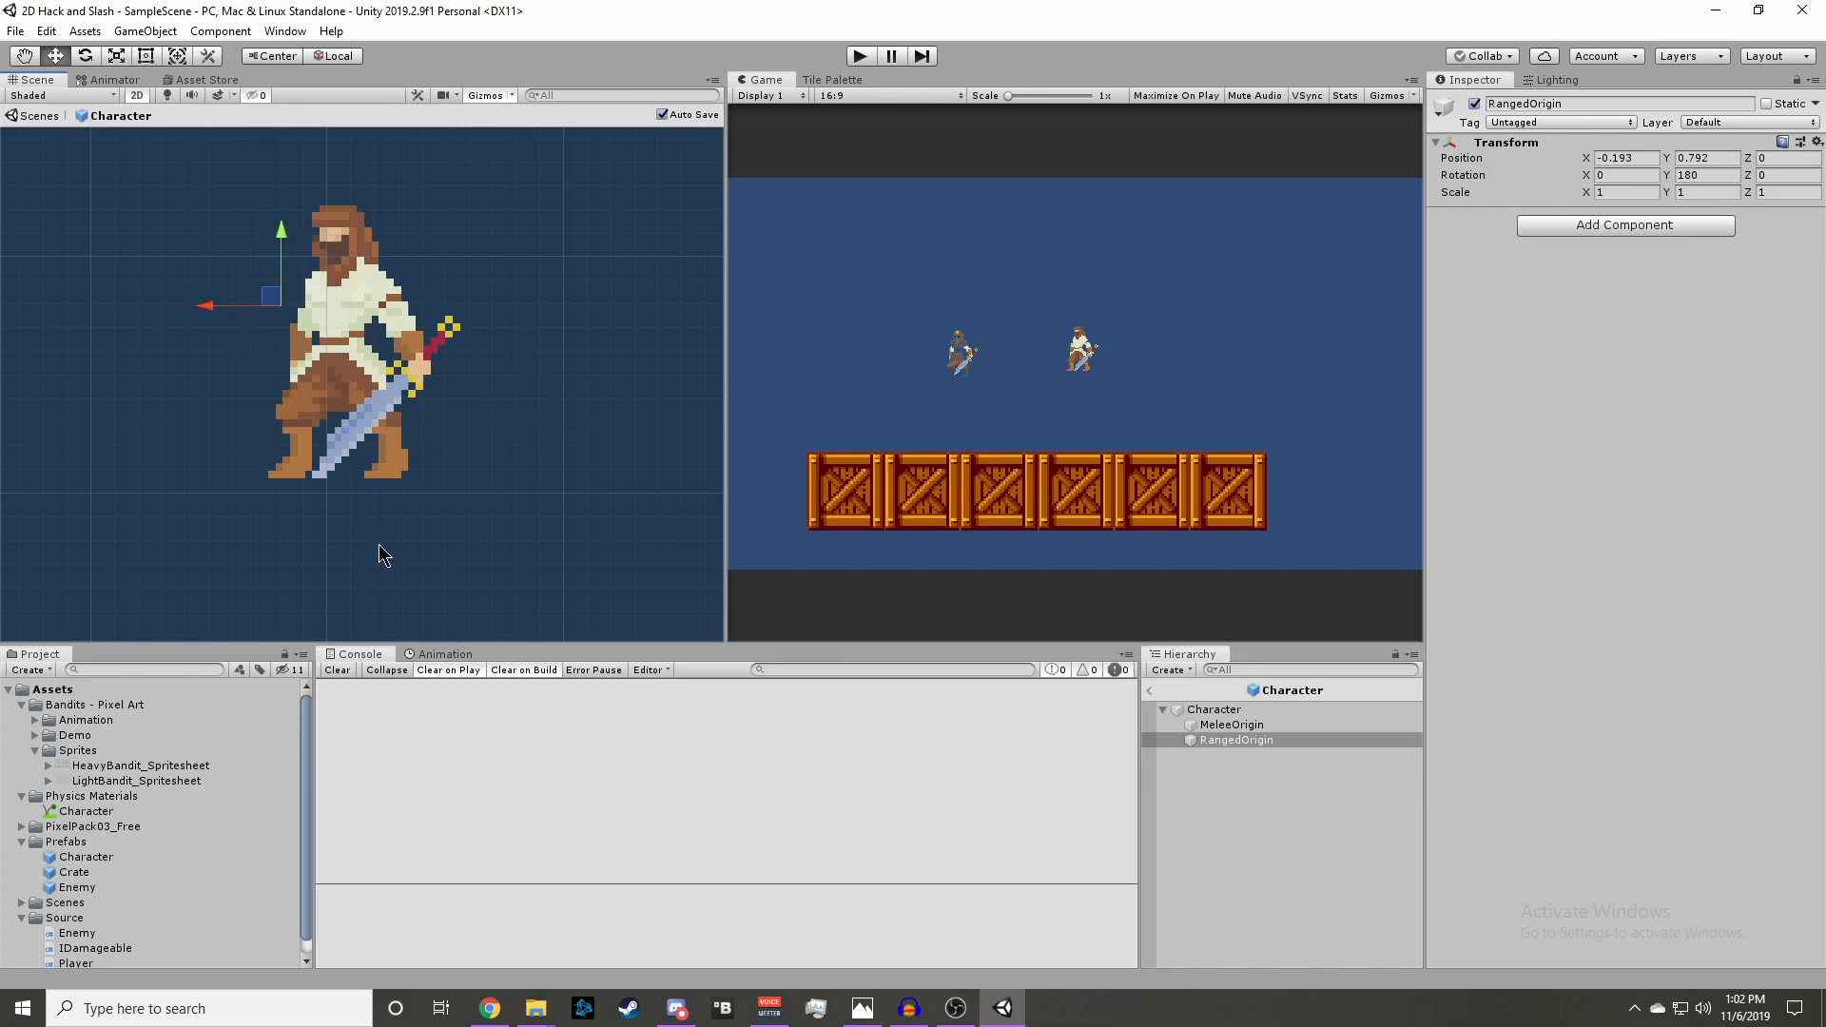
pyautogui.click(1234, 740)
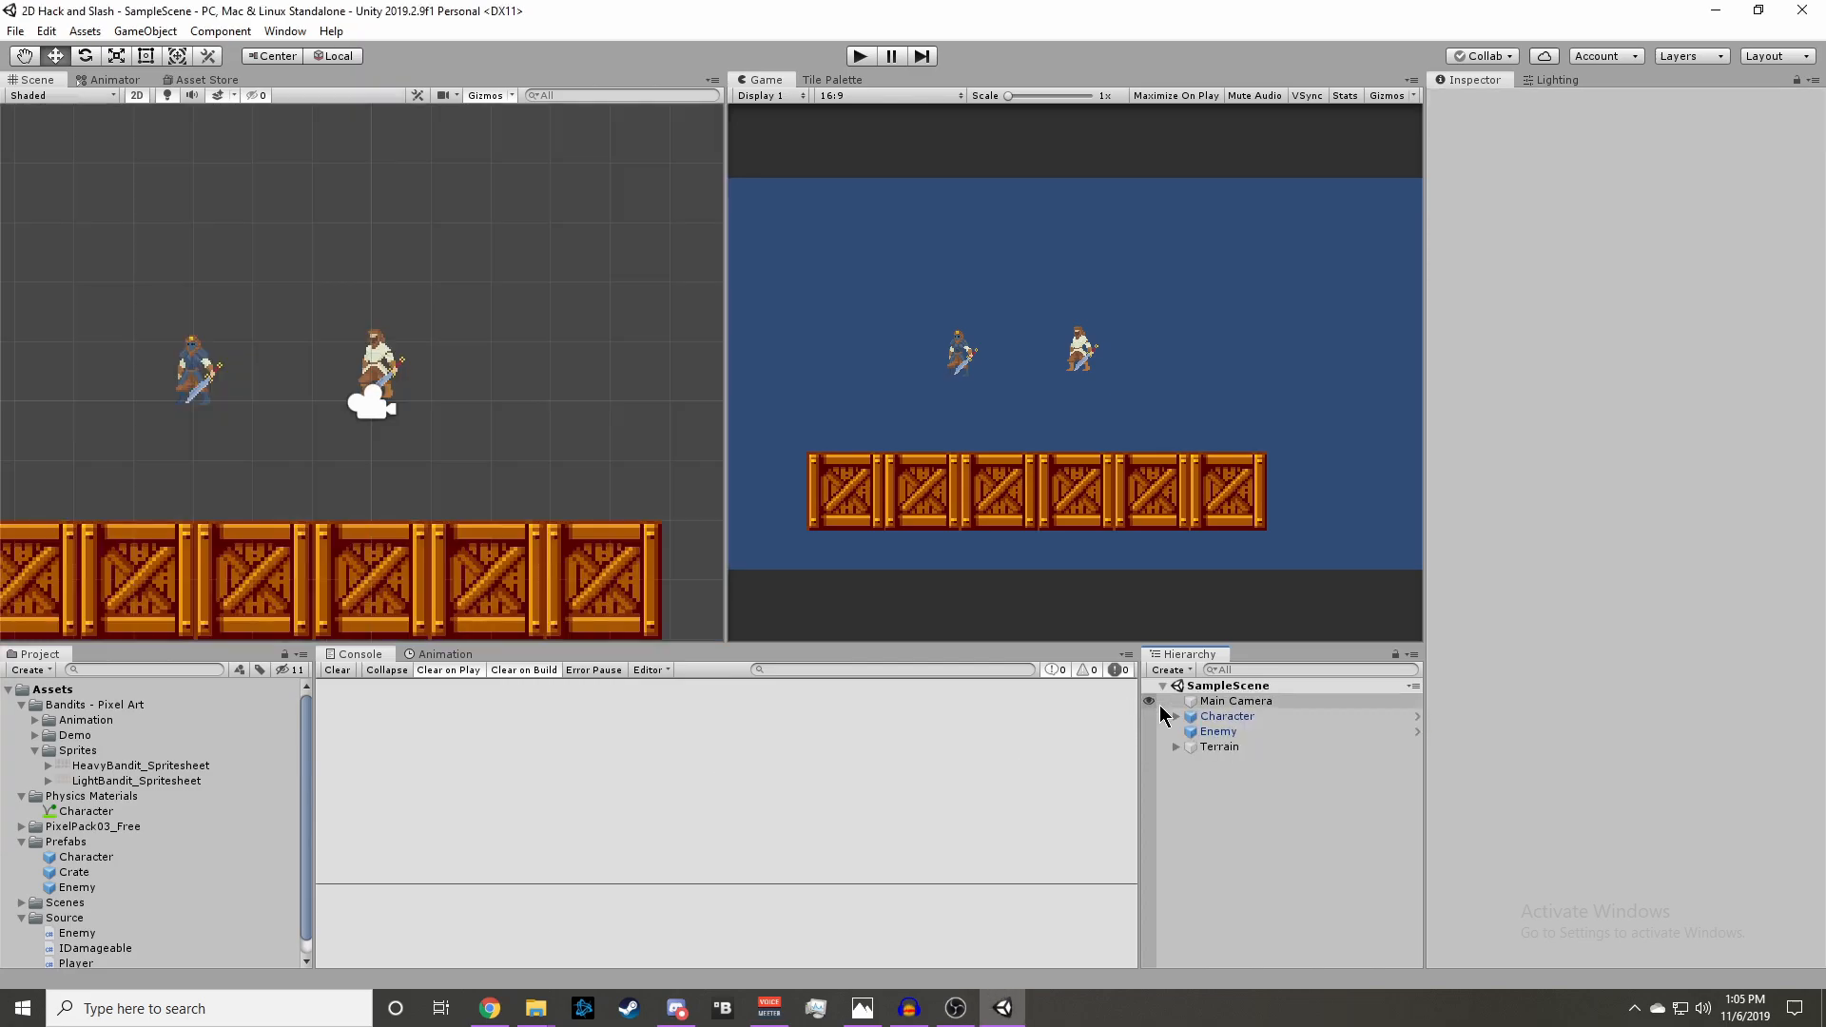
# - Create a 2D sprite named Projectile and reset its Transform to the origin
pyautogui.click(1168, 668)
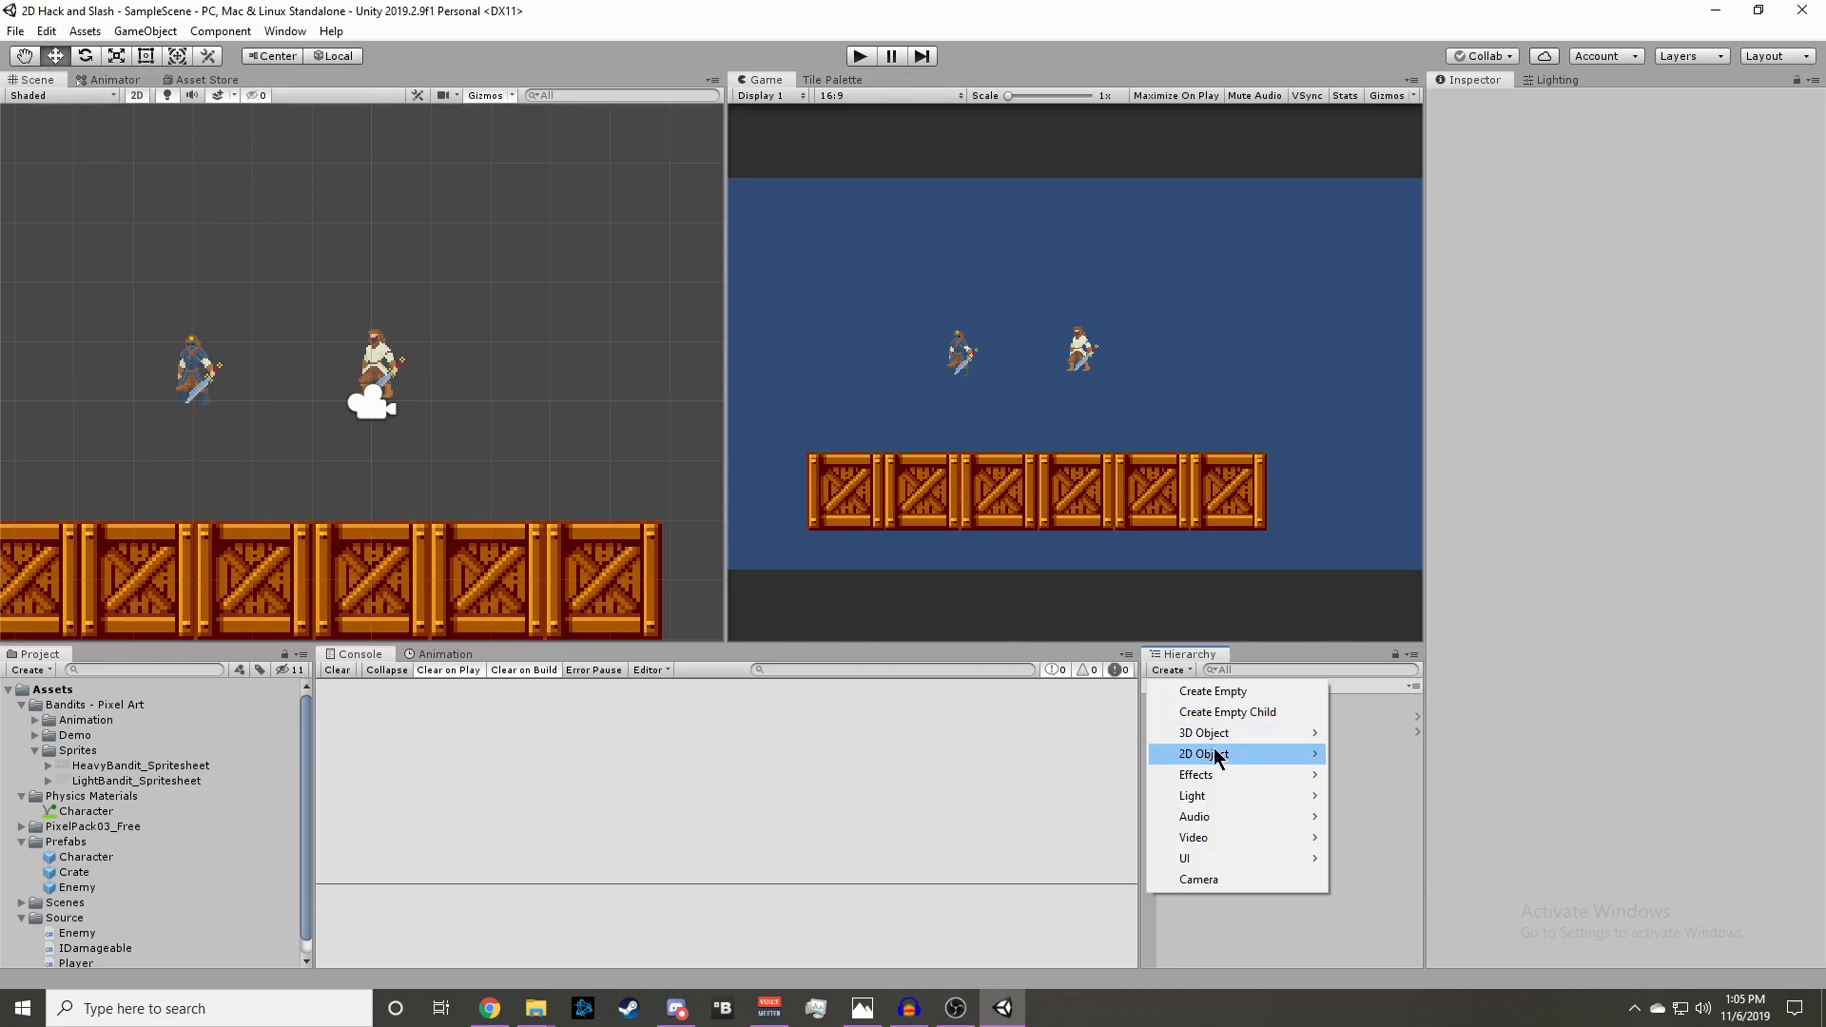
pyautogui.click(1370, 754)
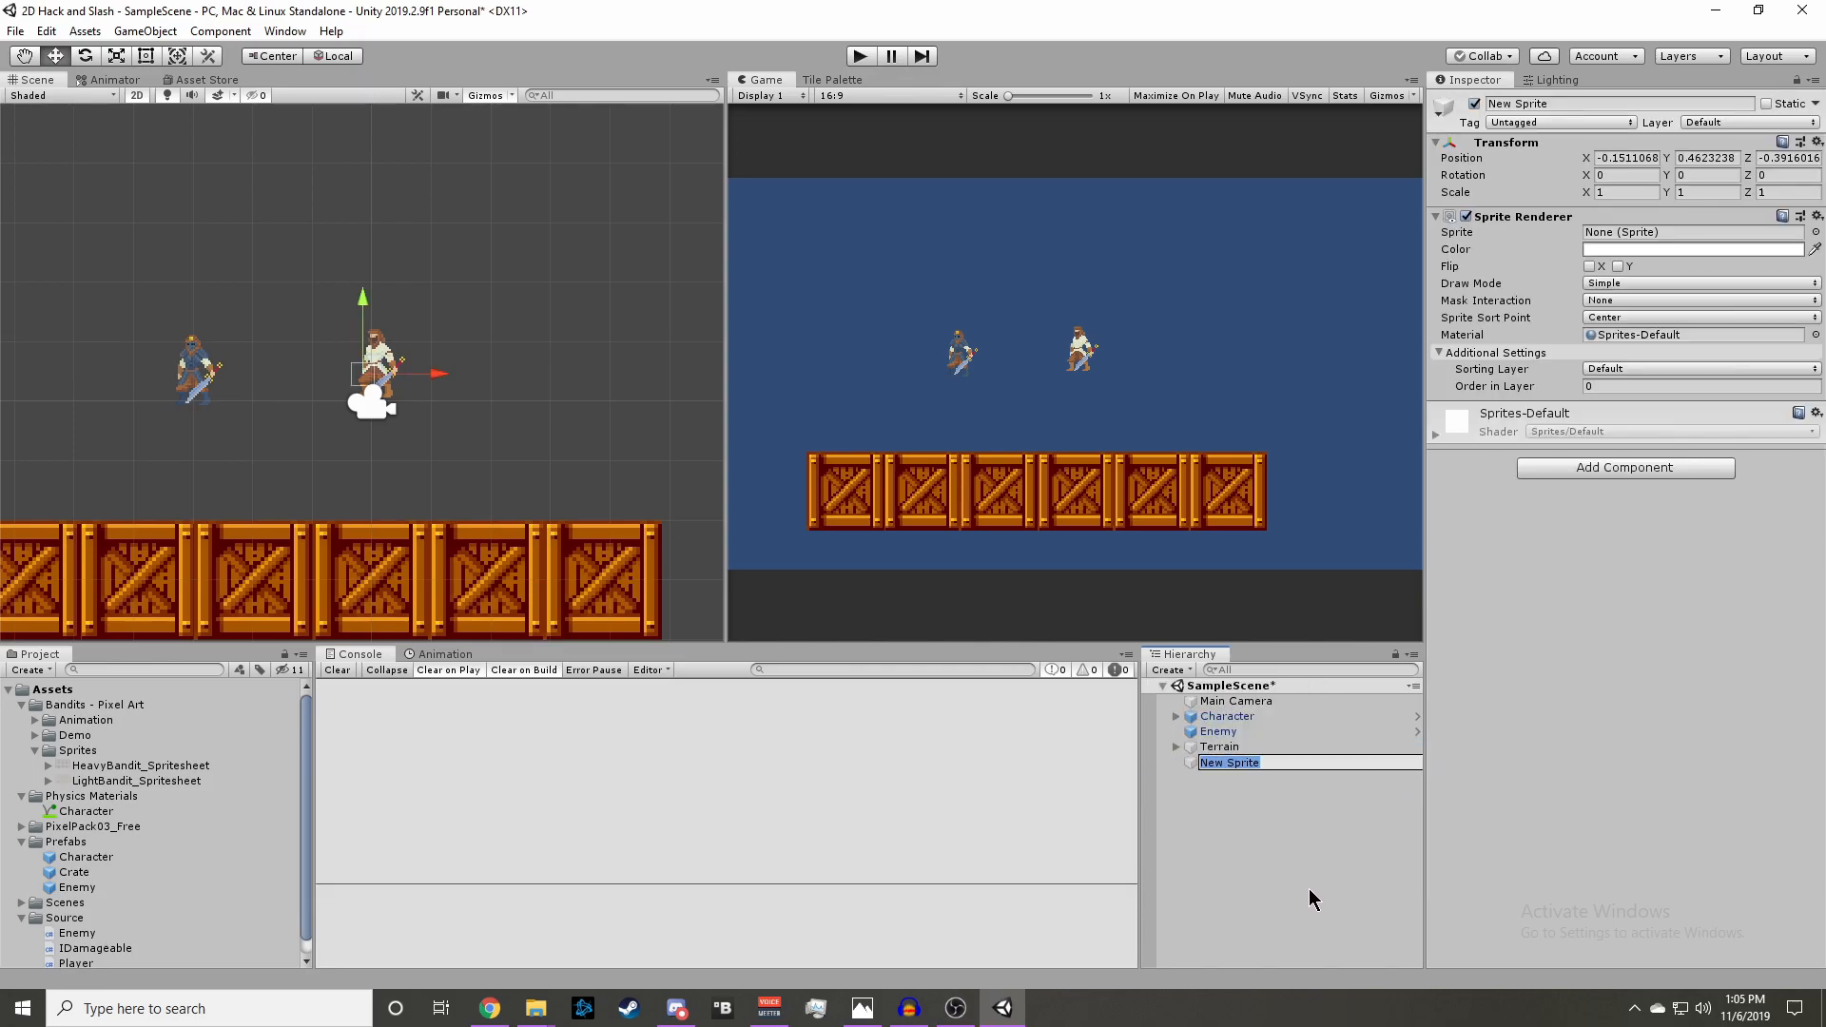
pyautogui.write('Projectile')
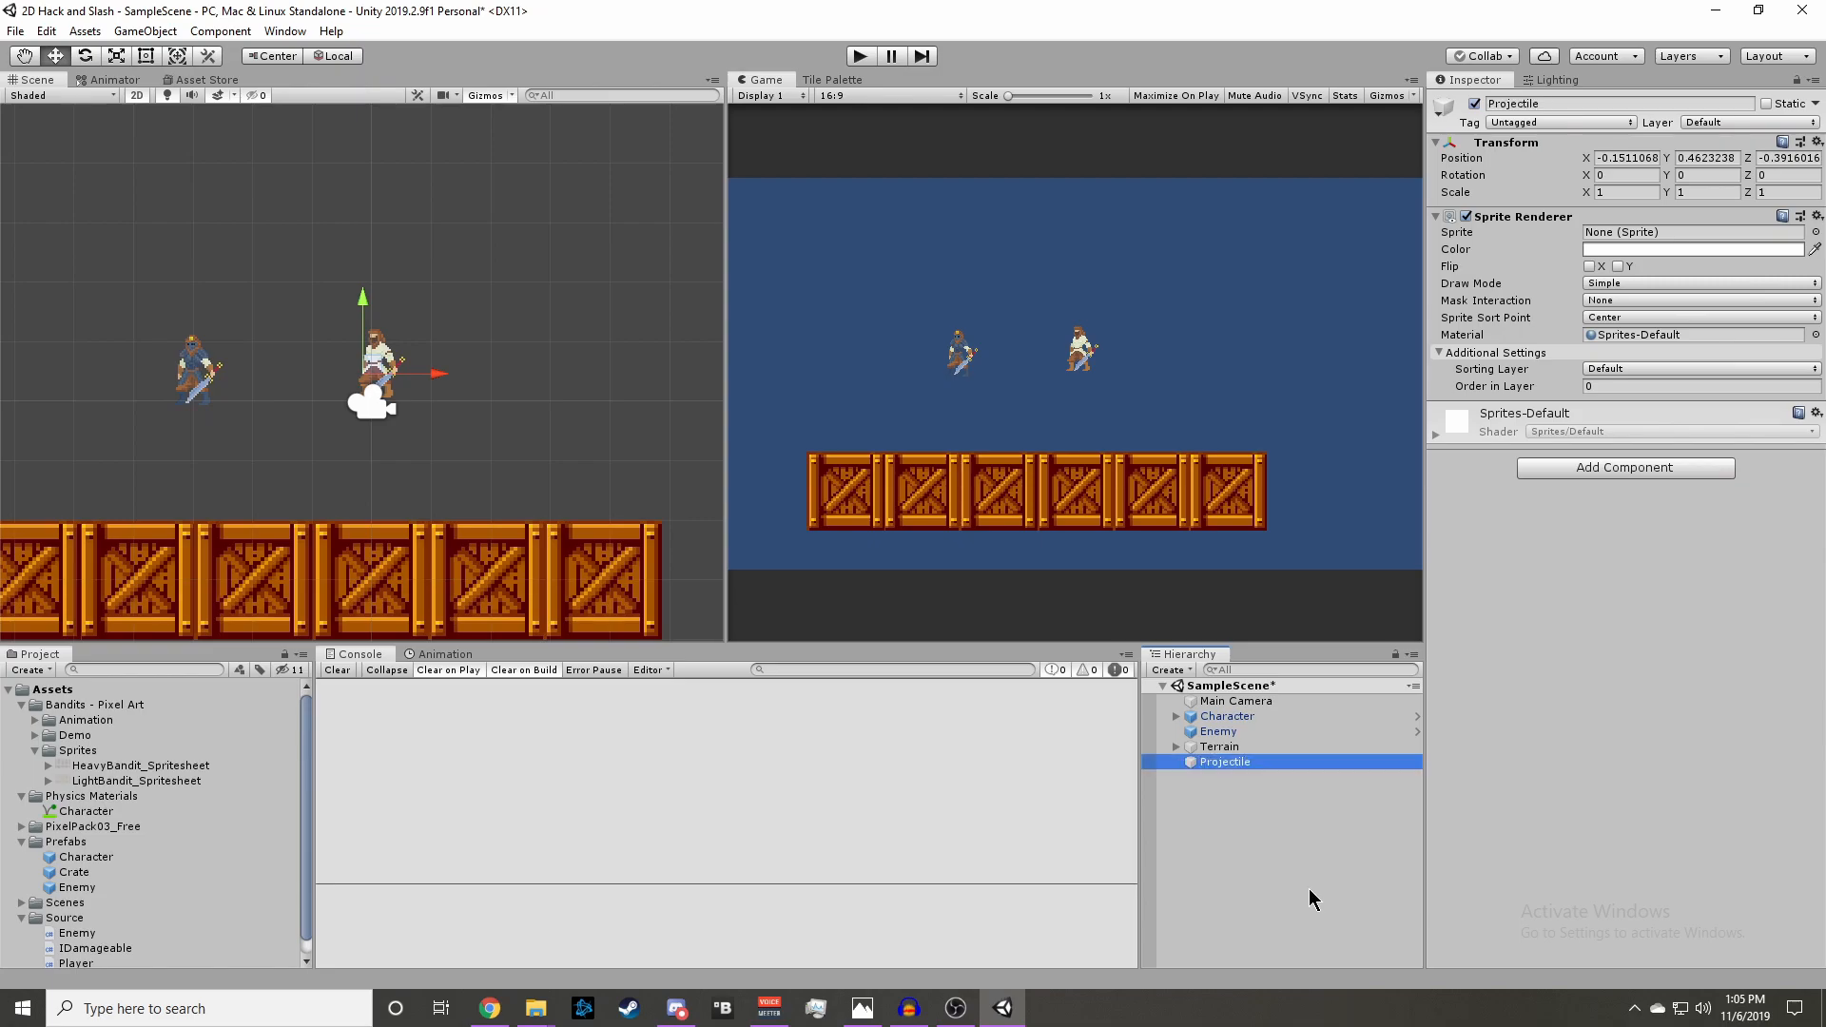
pyautogui.click(1627, 157)
pyautogui.write('0')
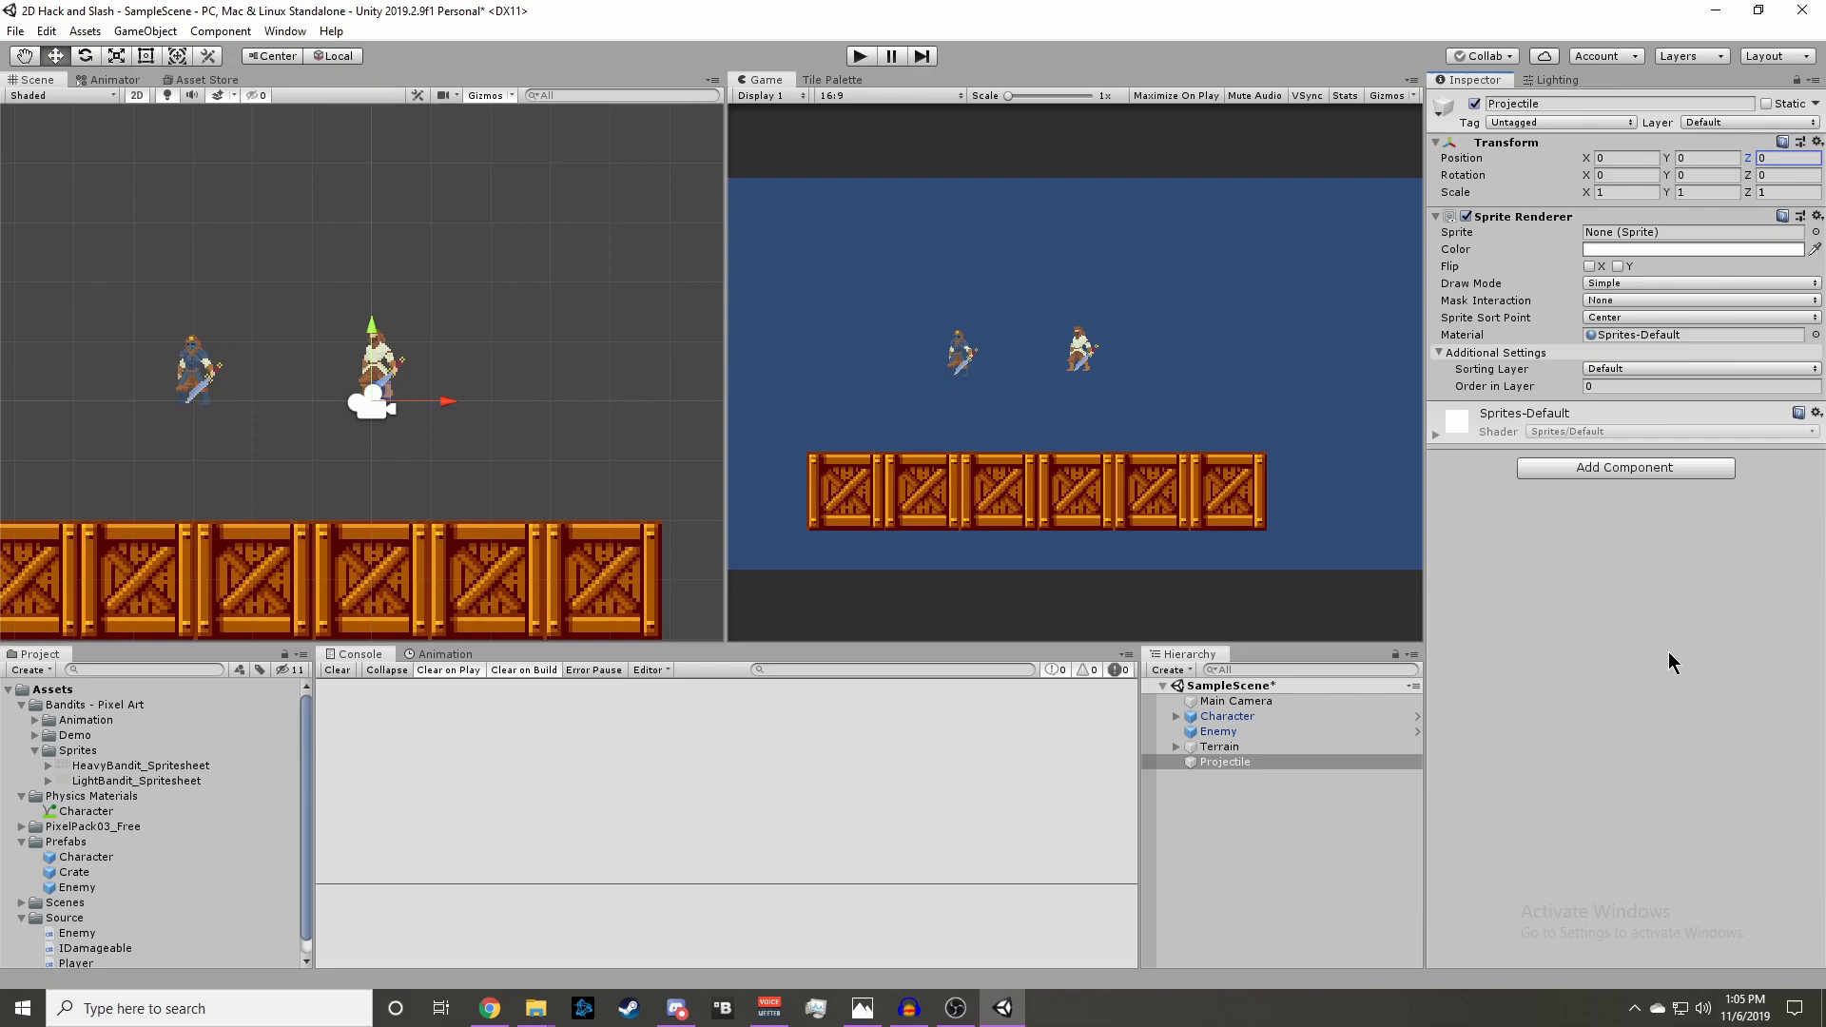
pyautogui.moveTo(1661, 473)
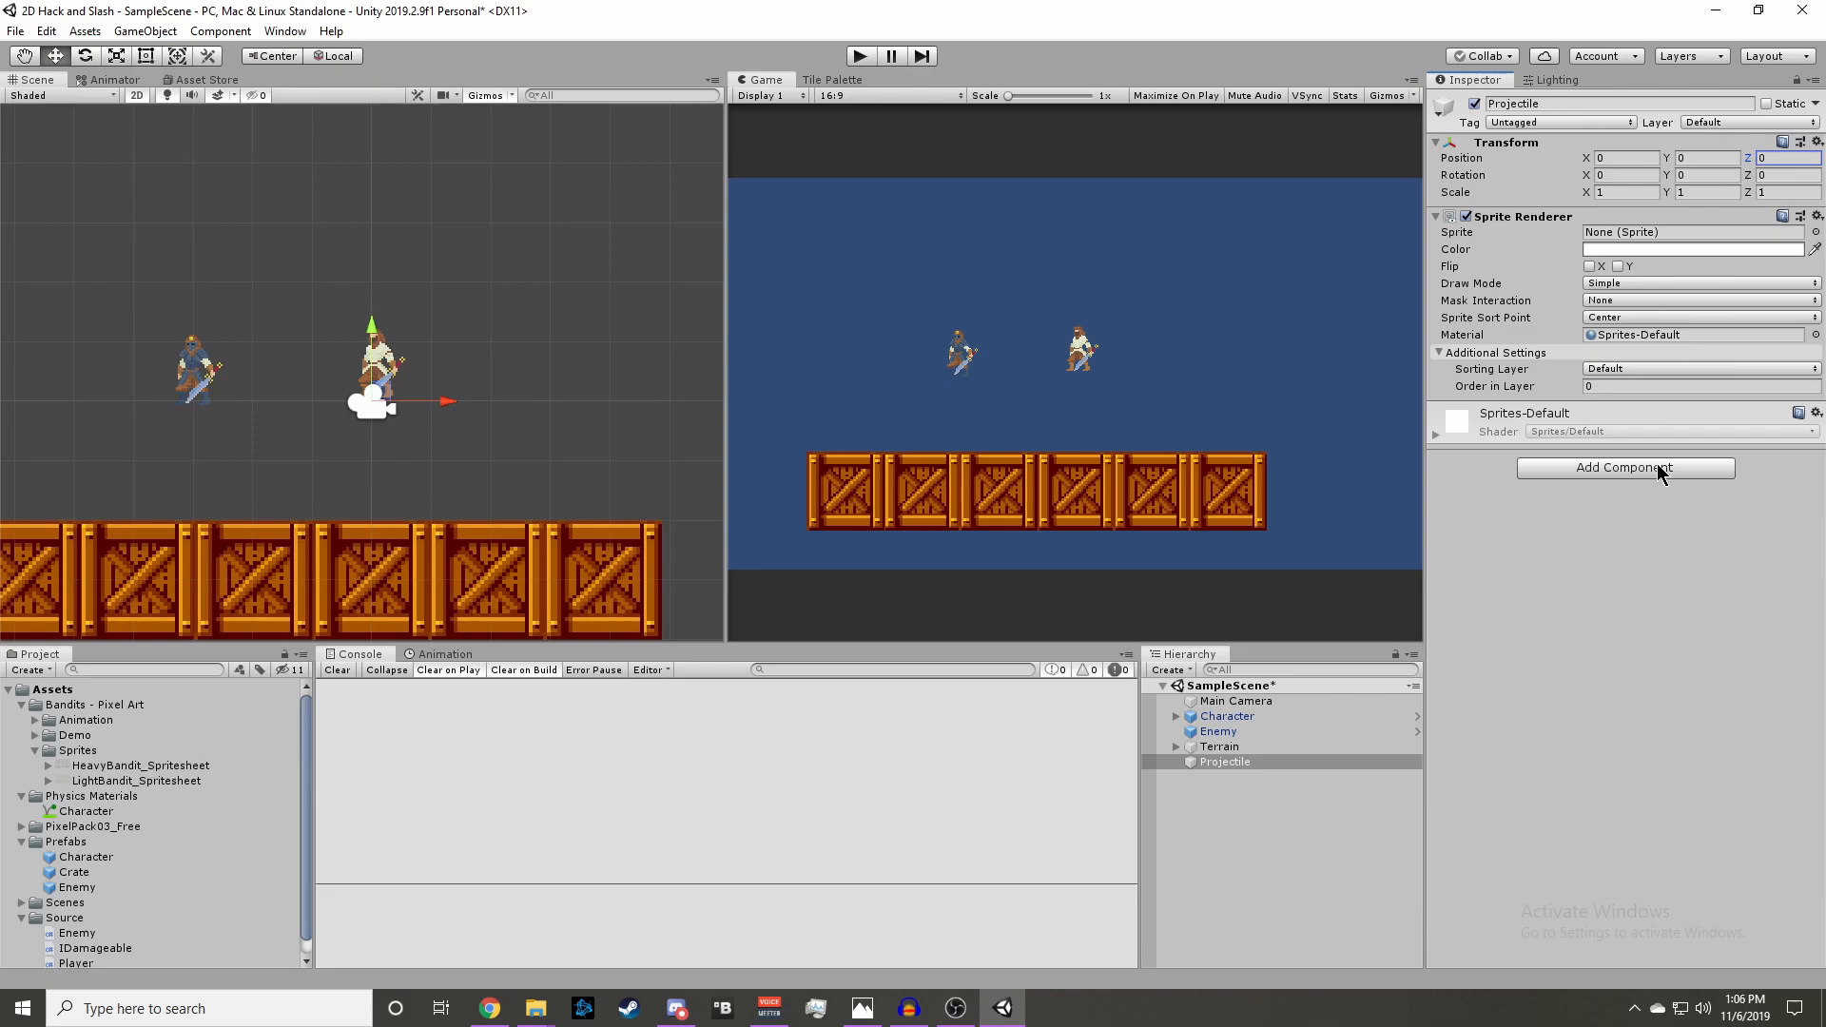
# - Add a Rigidbody 2D and a Circle Collider 2D to Projectile
pyautogui.write('play')
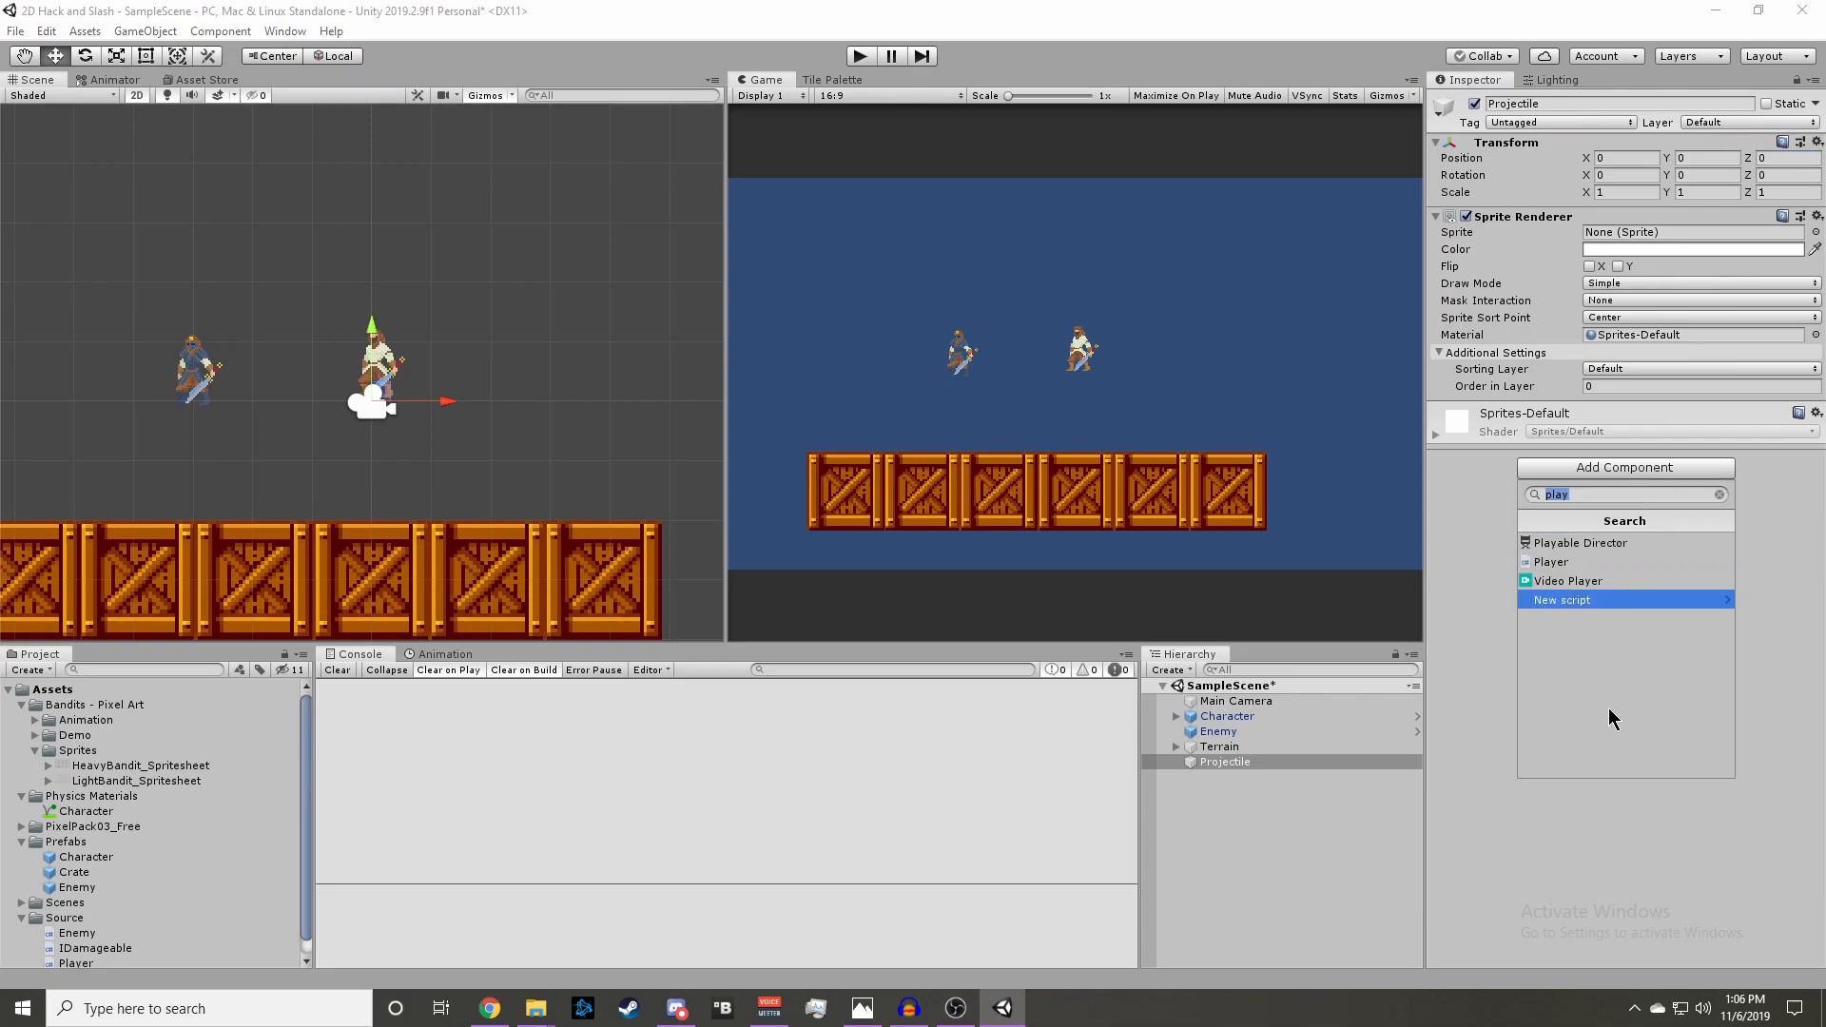
pyautogui.write('rigid')
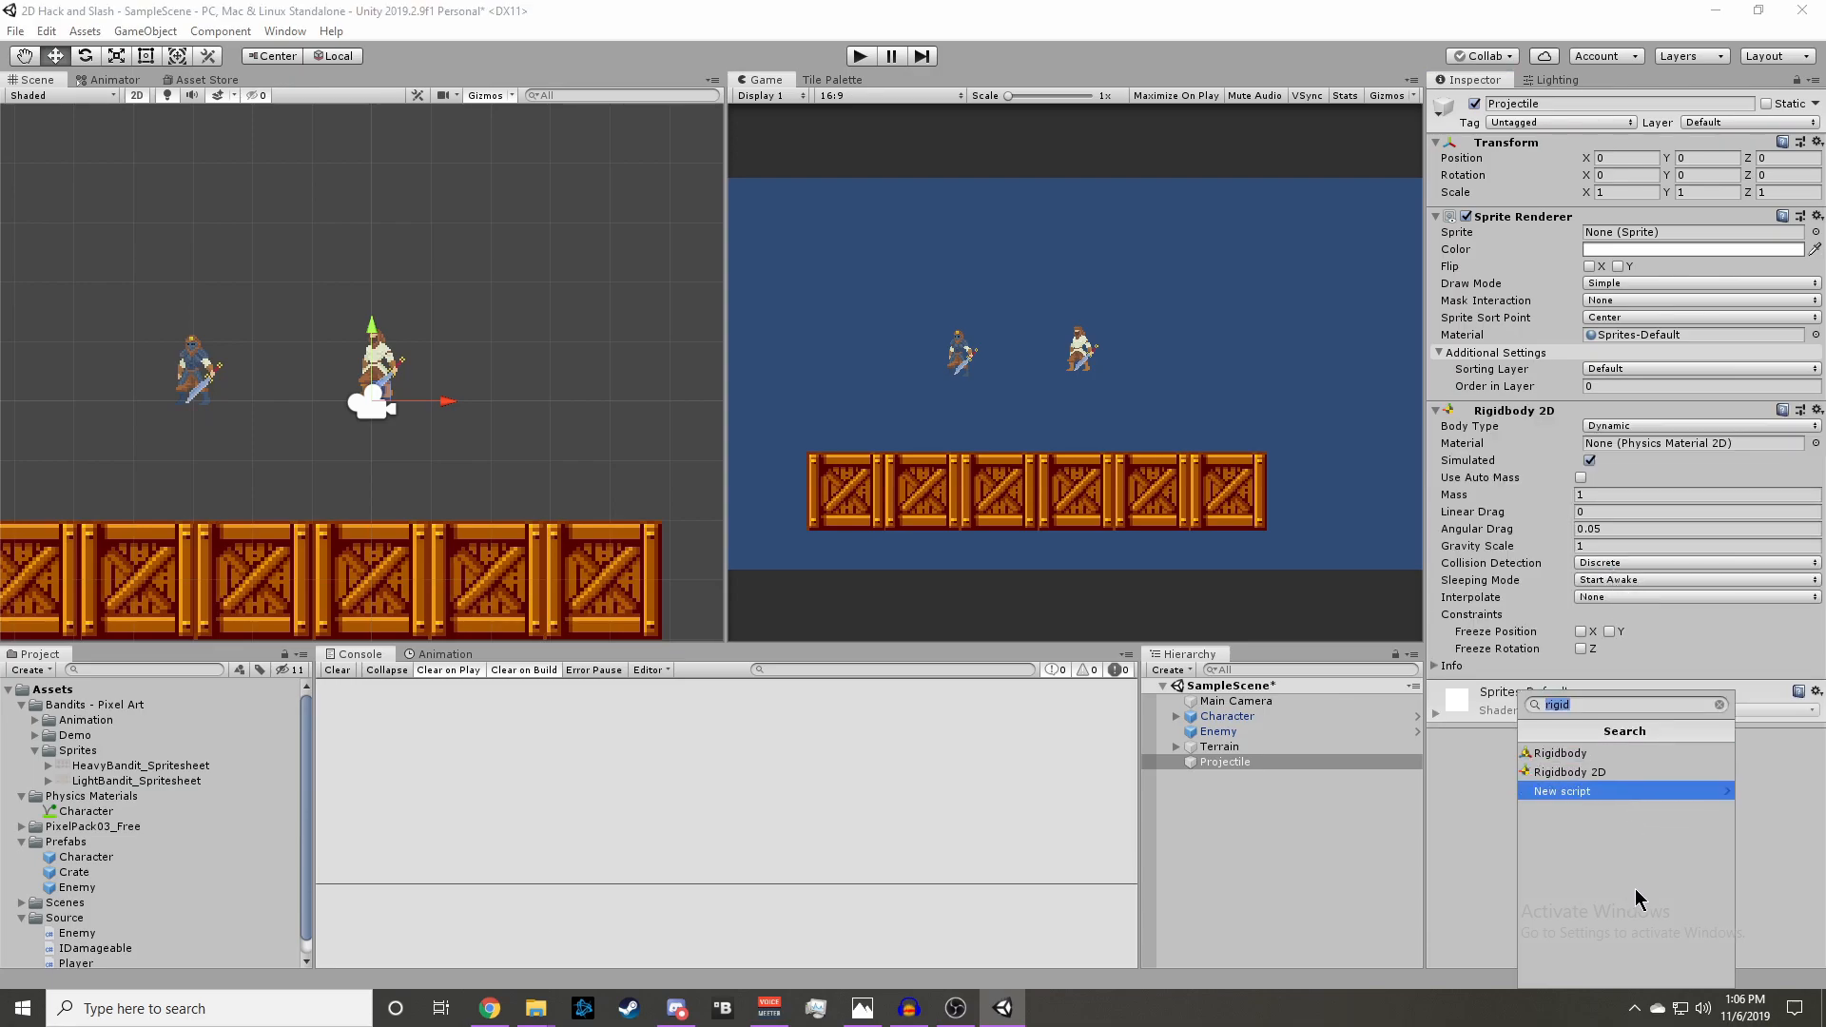
pyautogui.write('cir')
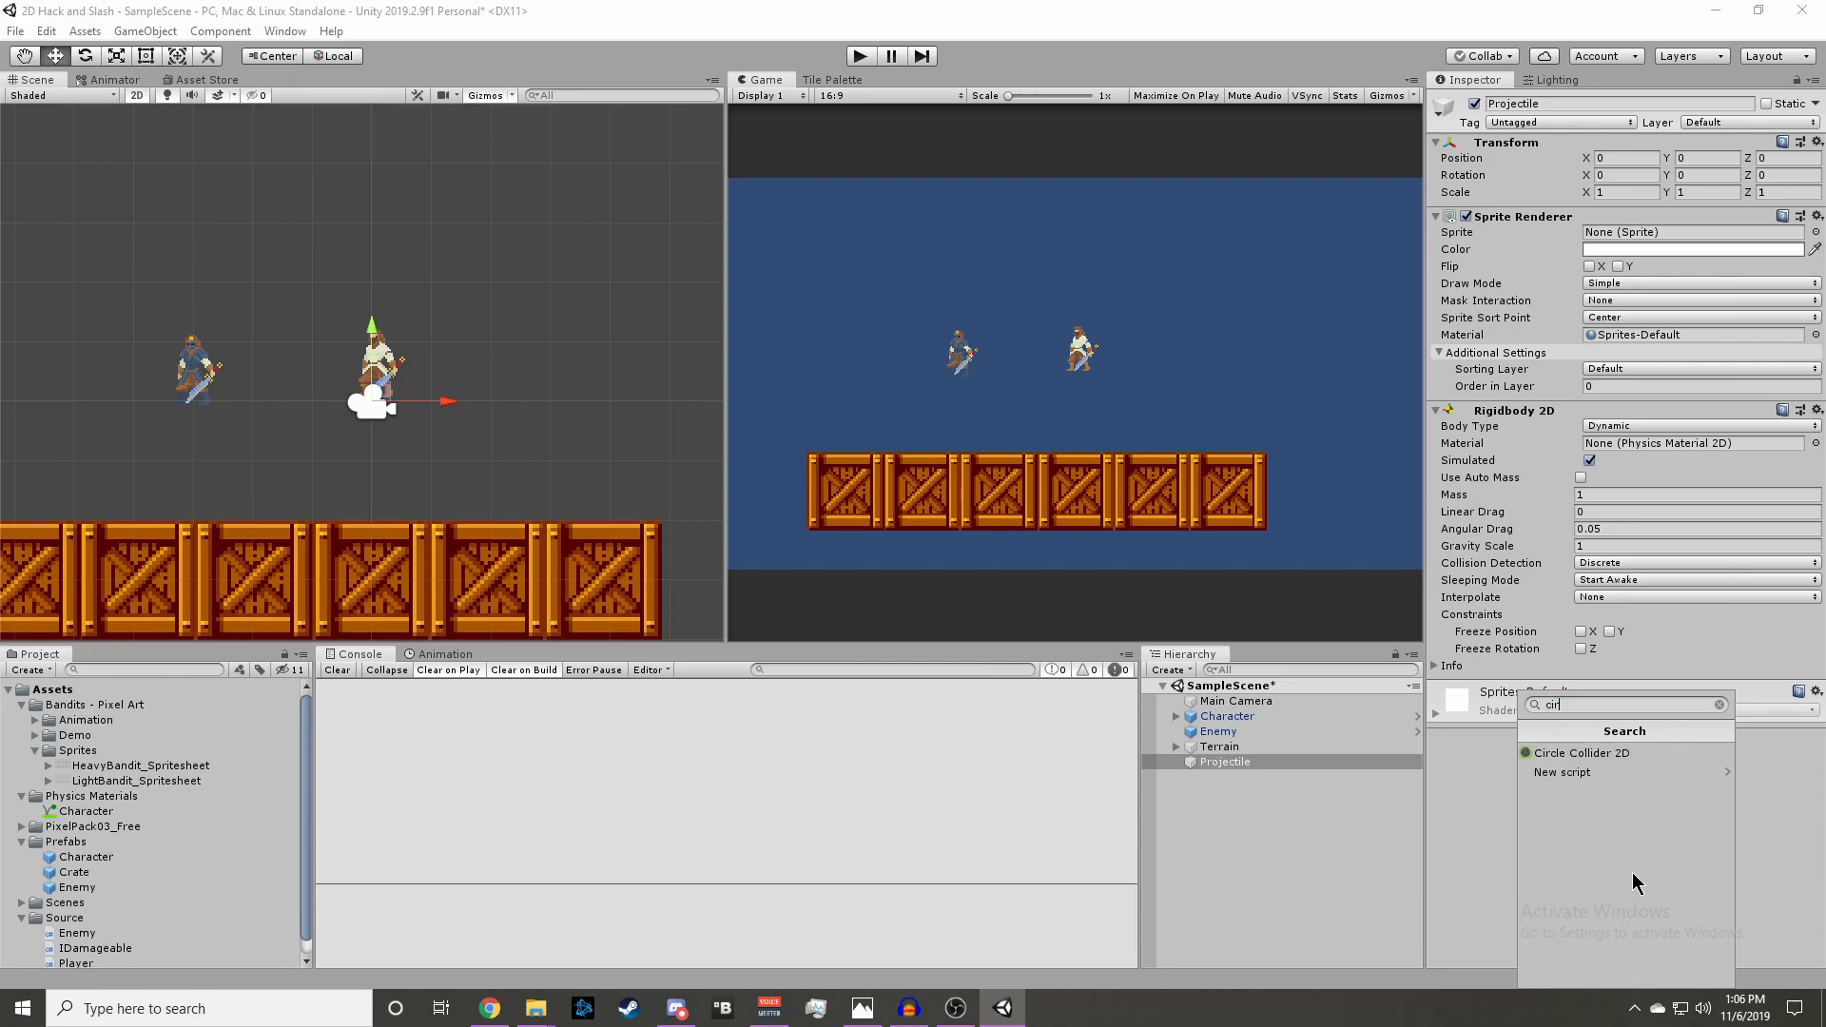
pyautogui.click(1581, 752)
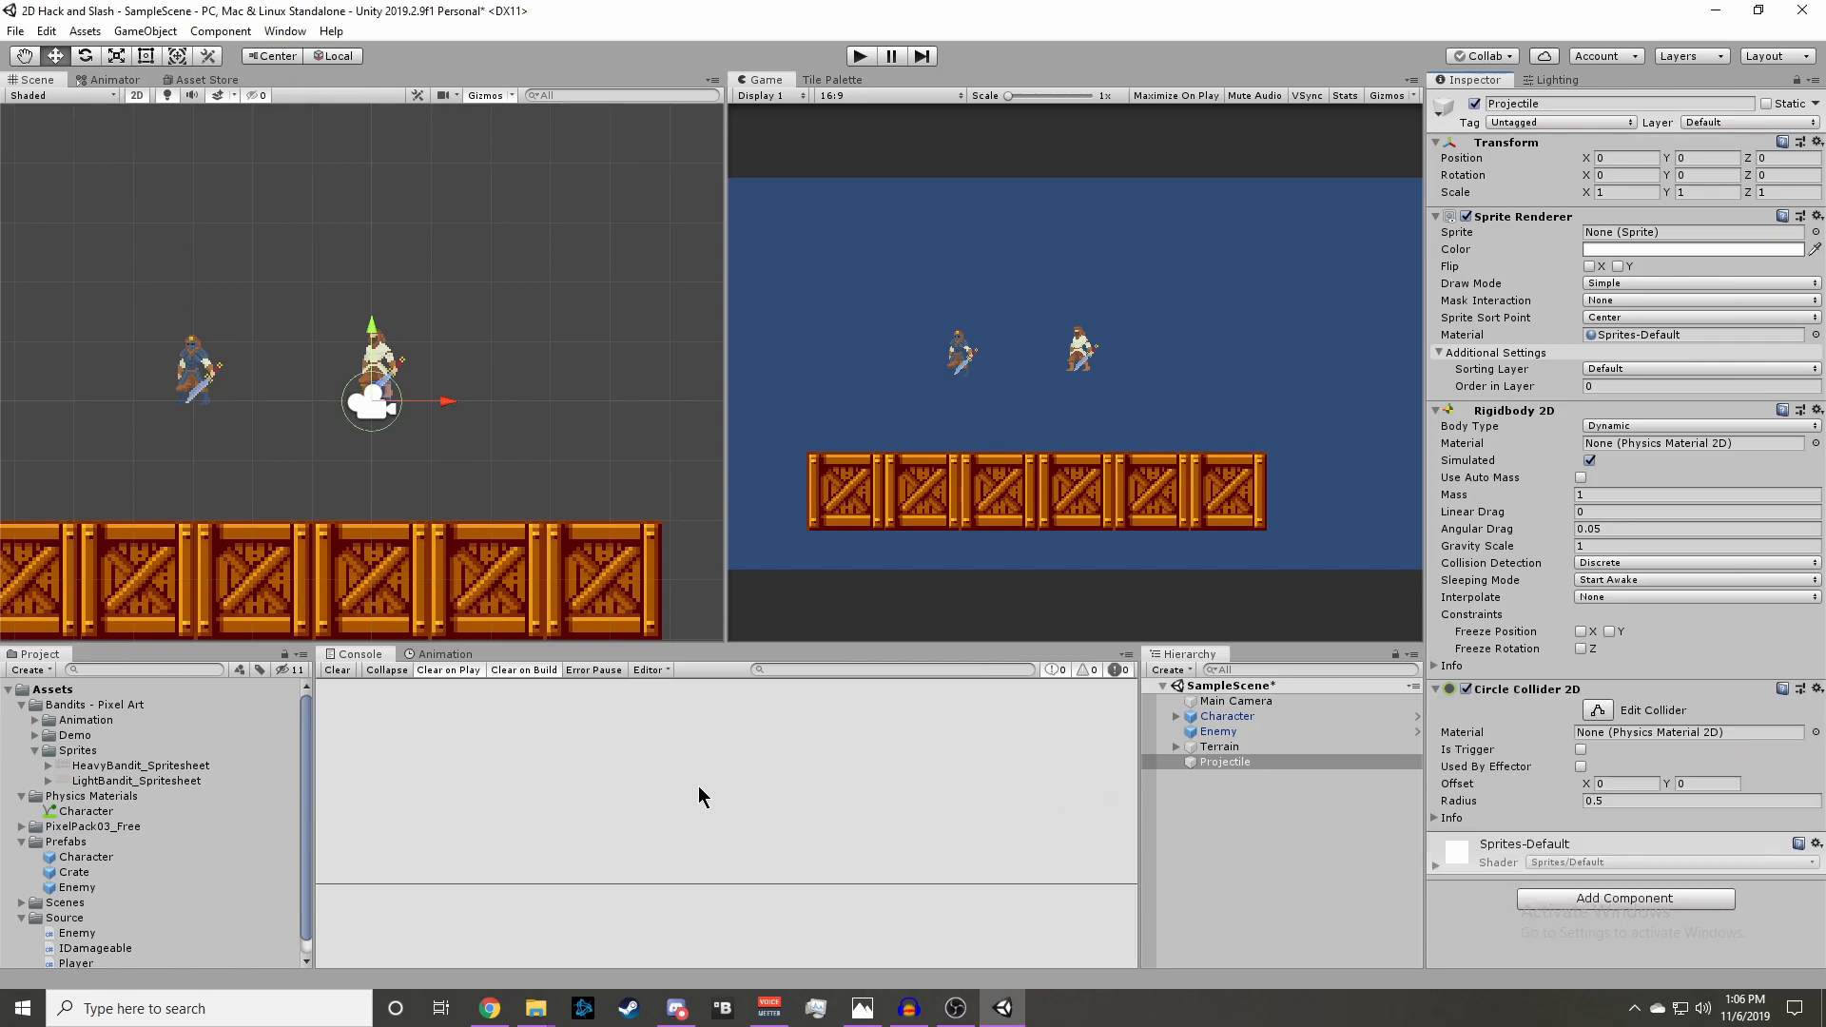
pyautogui.click(1223, 762)
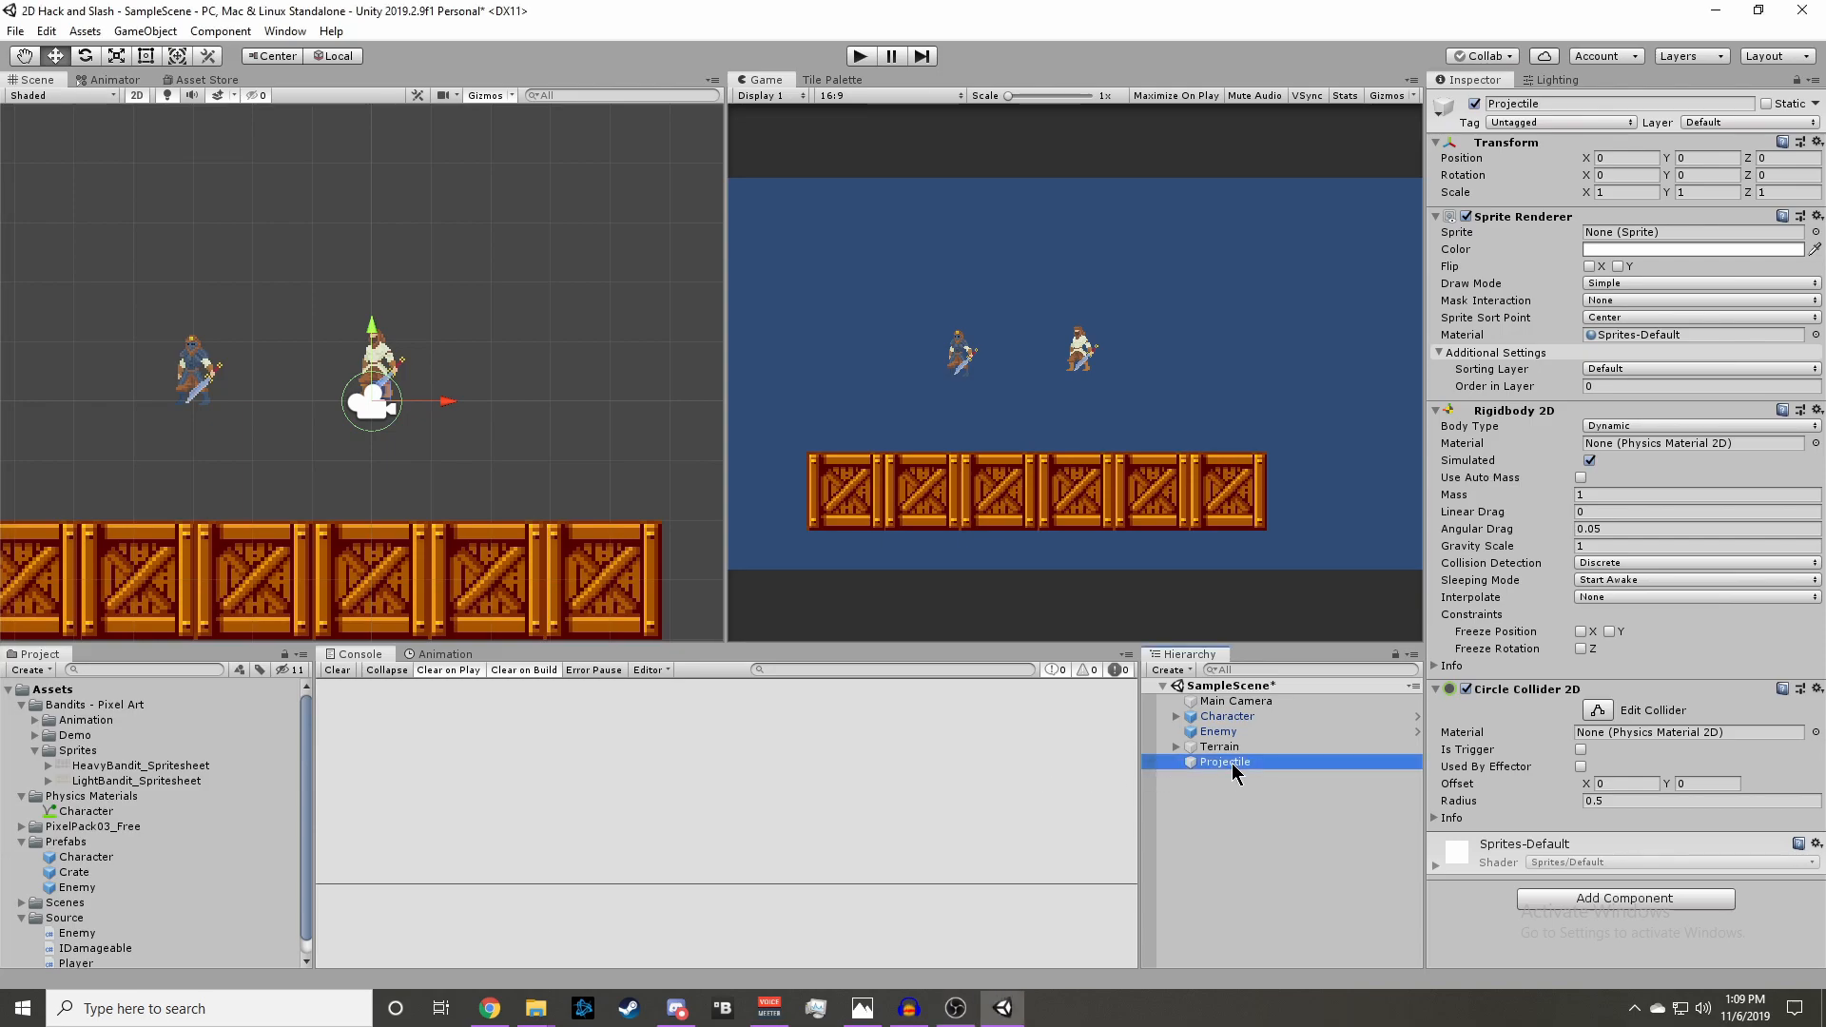
# - Turn Projectile into a prefab in Assets/Prefabs and give it the Knob sprite
pyautogui.click(82, 903)
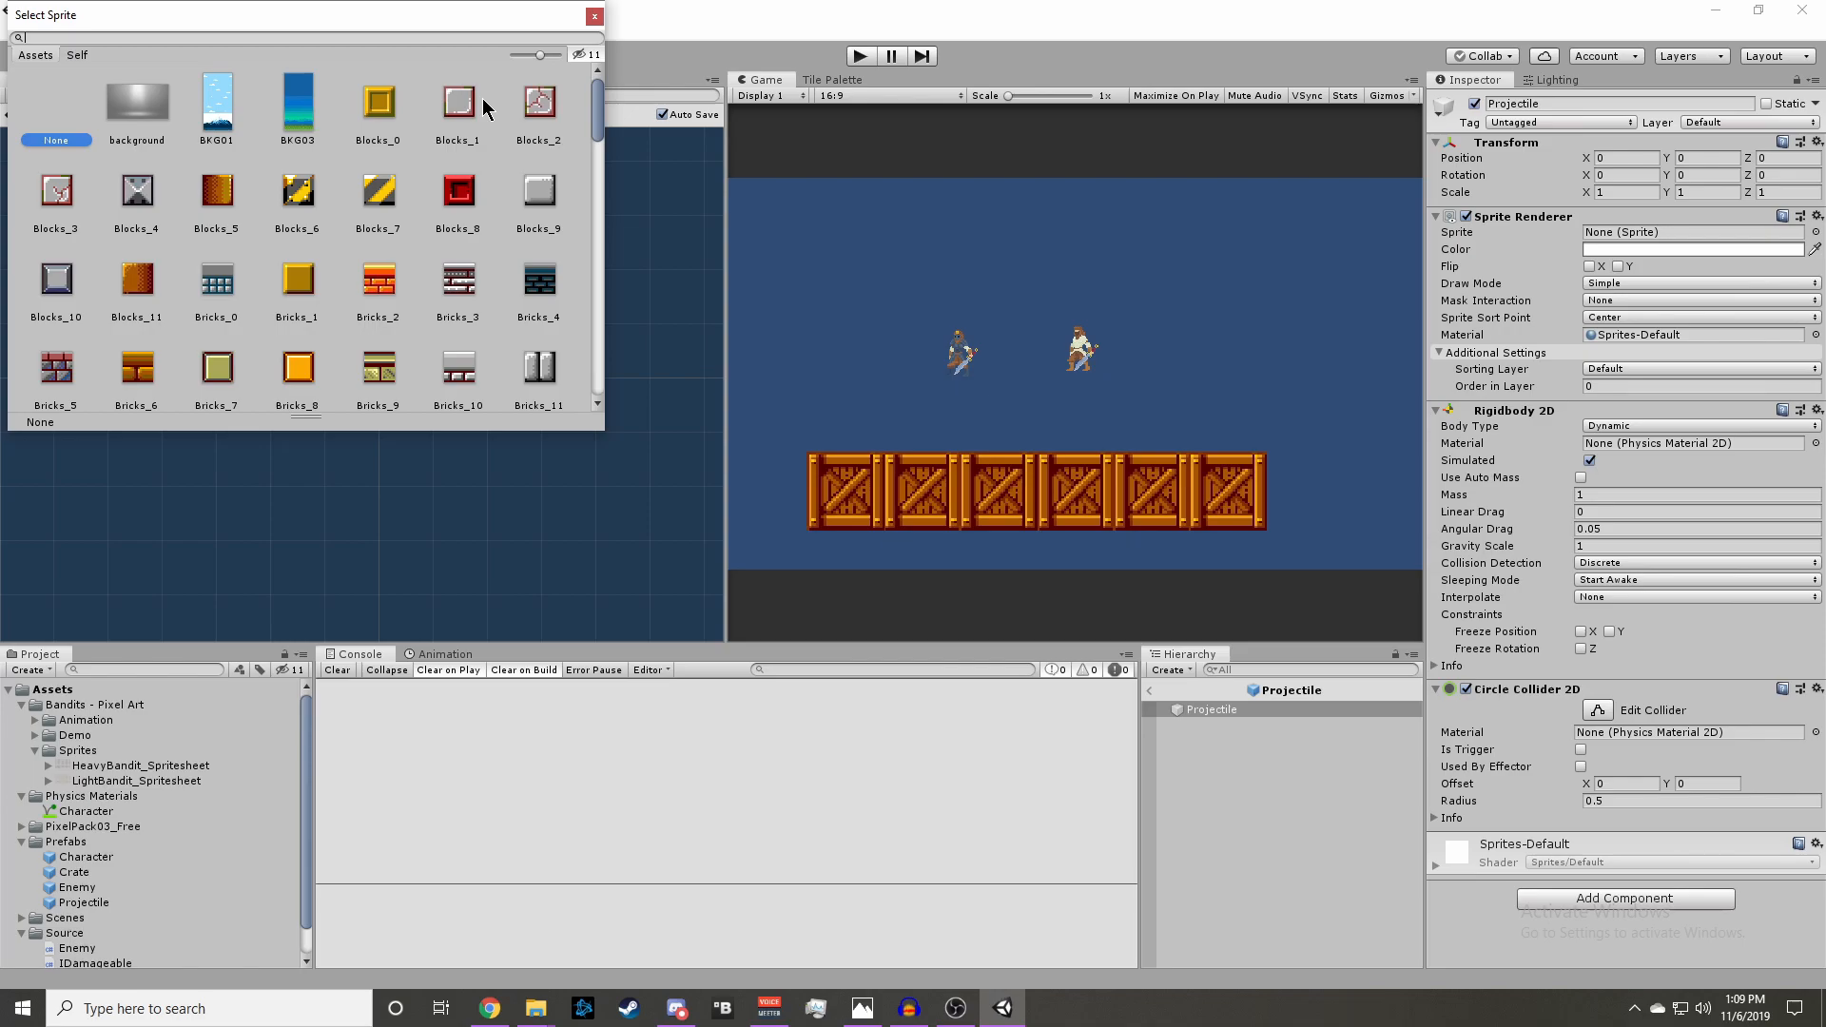
pyautogui.write('knob')
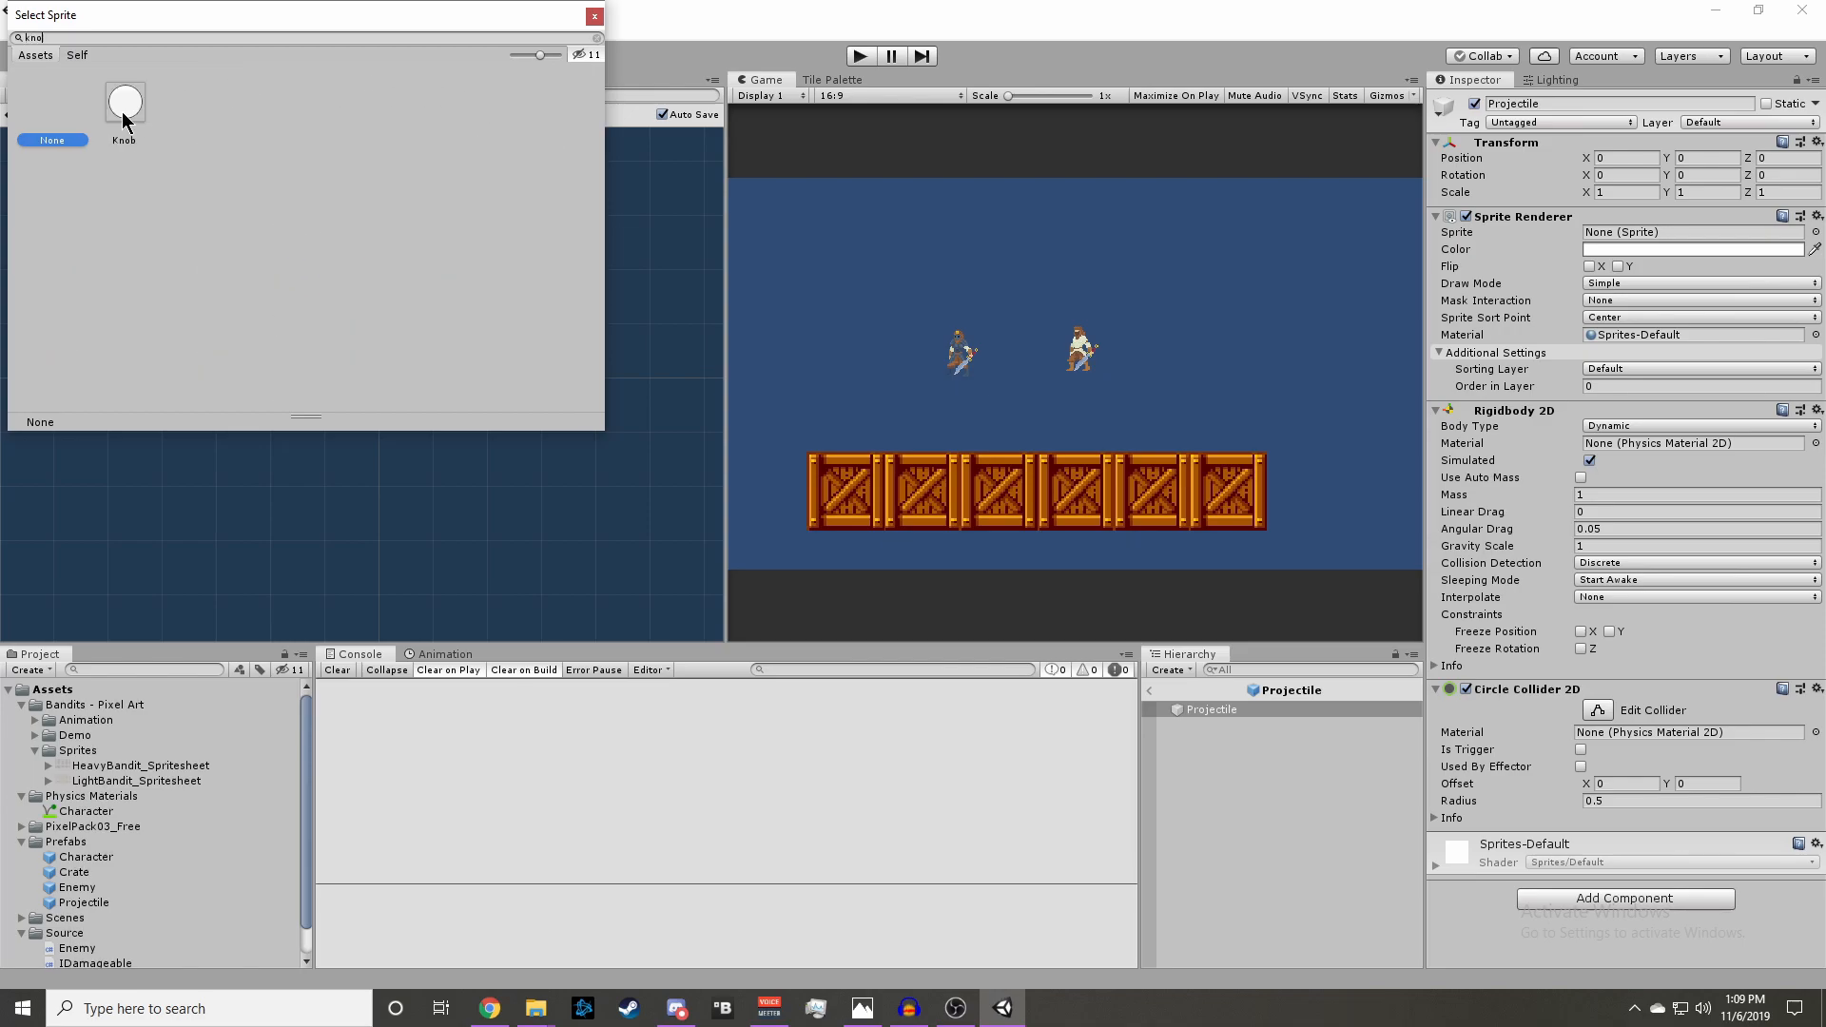
pyautogui.doubleClick(125, 100)
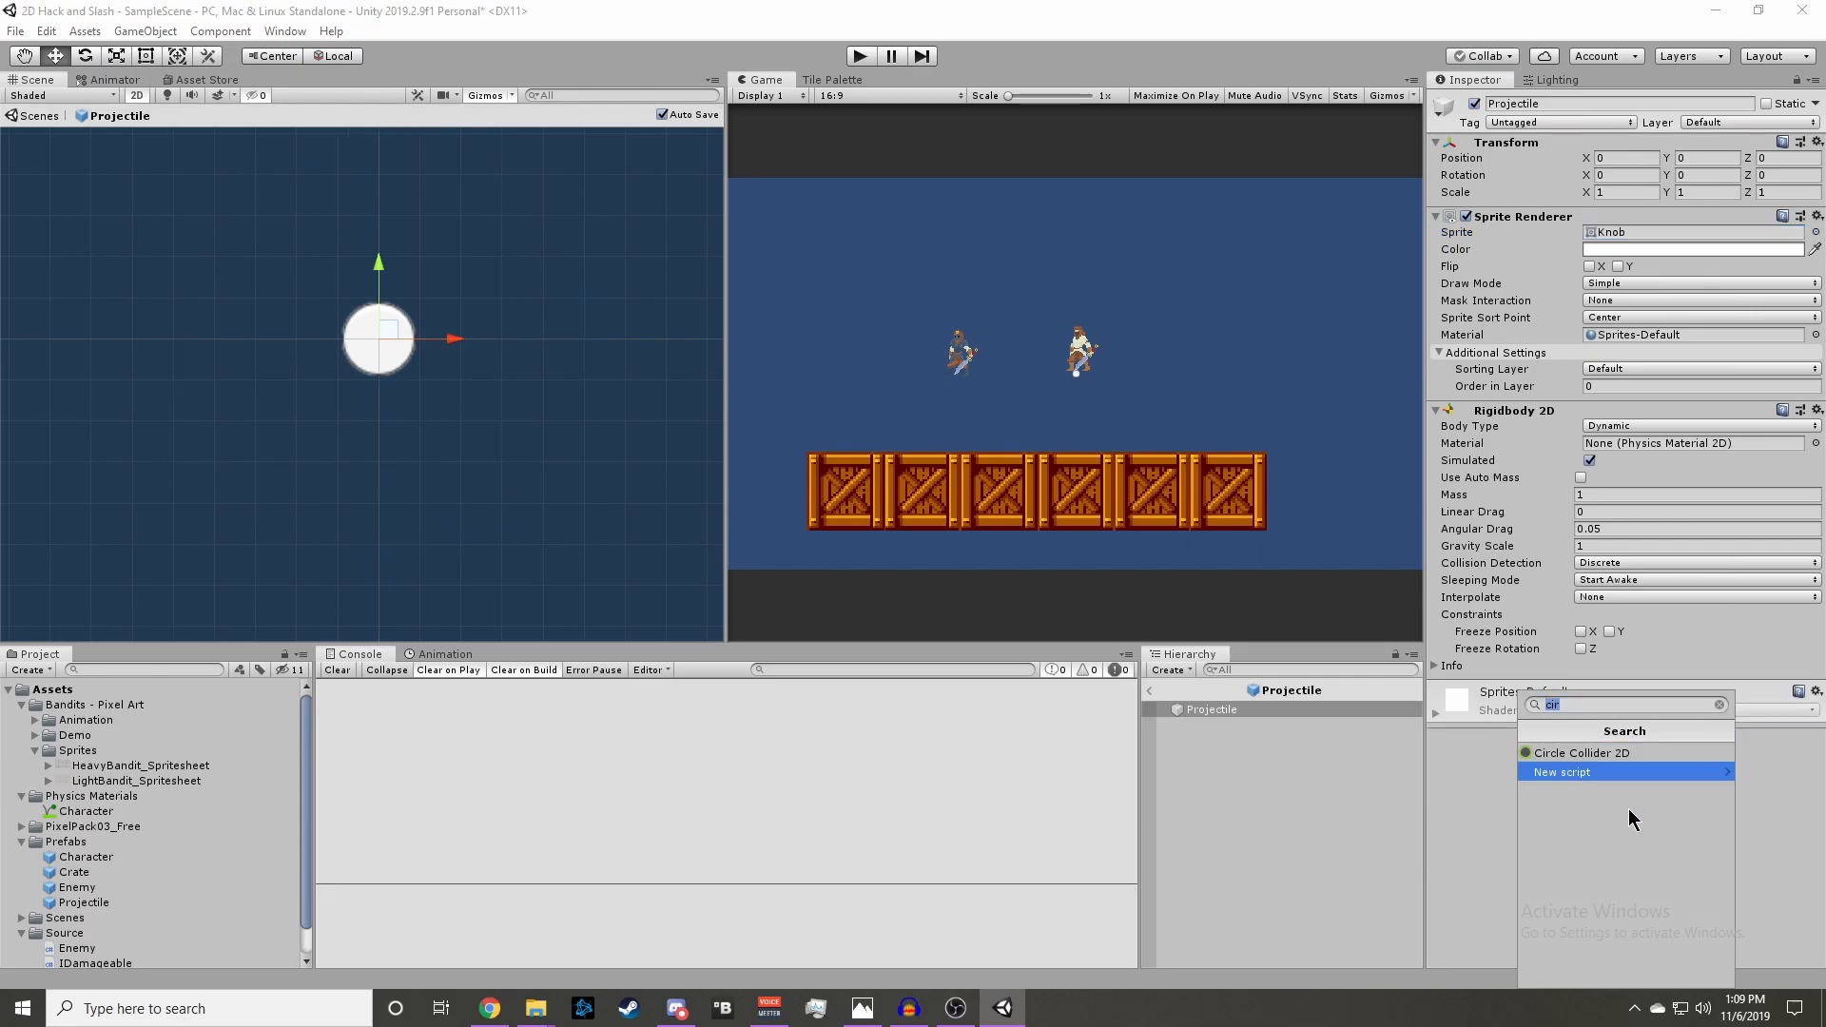
pyautogui.click(1581, 753)
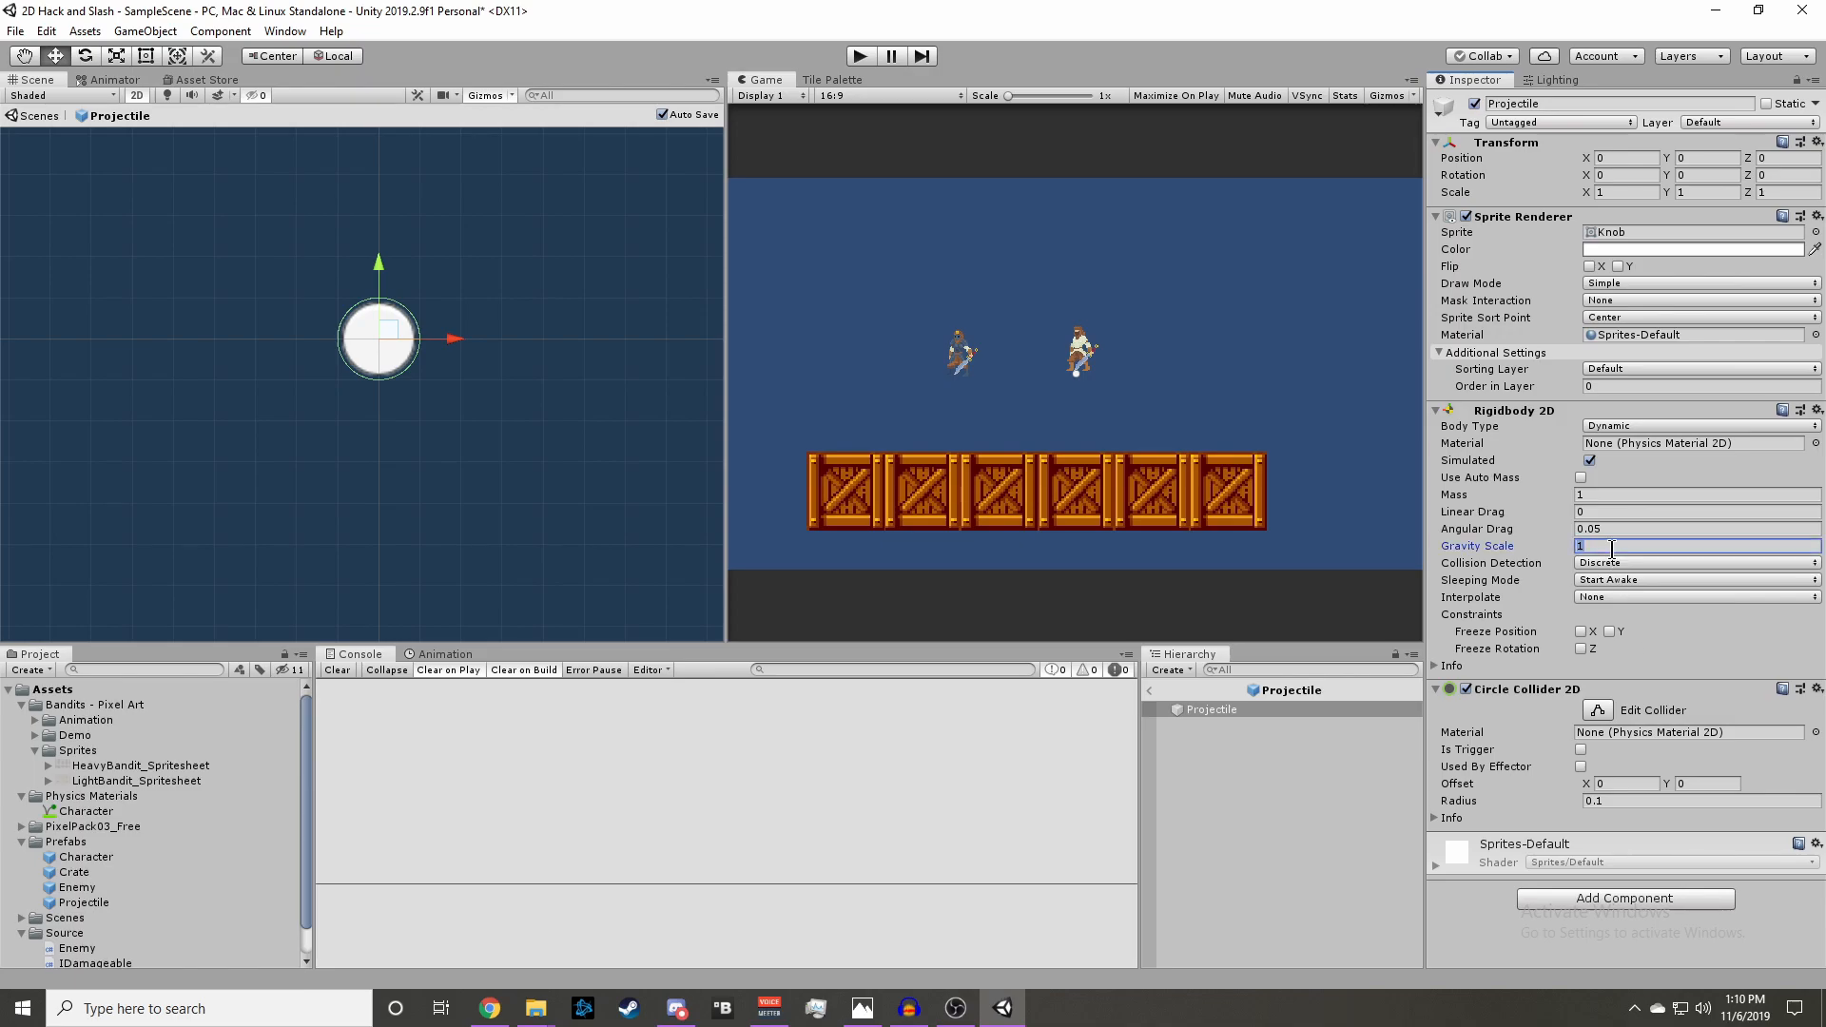
# - Set Projectile gravity scale 0, freeze Z rotation, use Continuous collision, and make the collider a trigger
pyautogui.write('0')
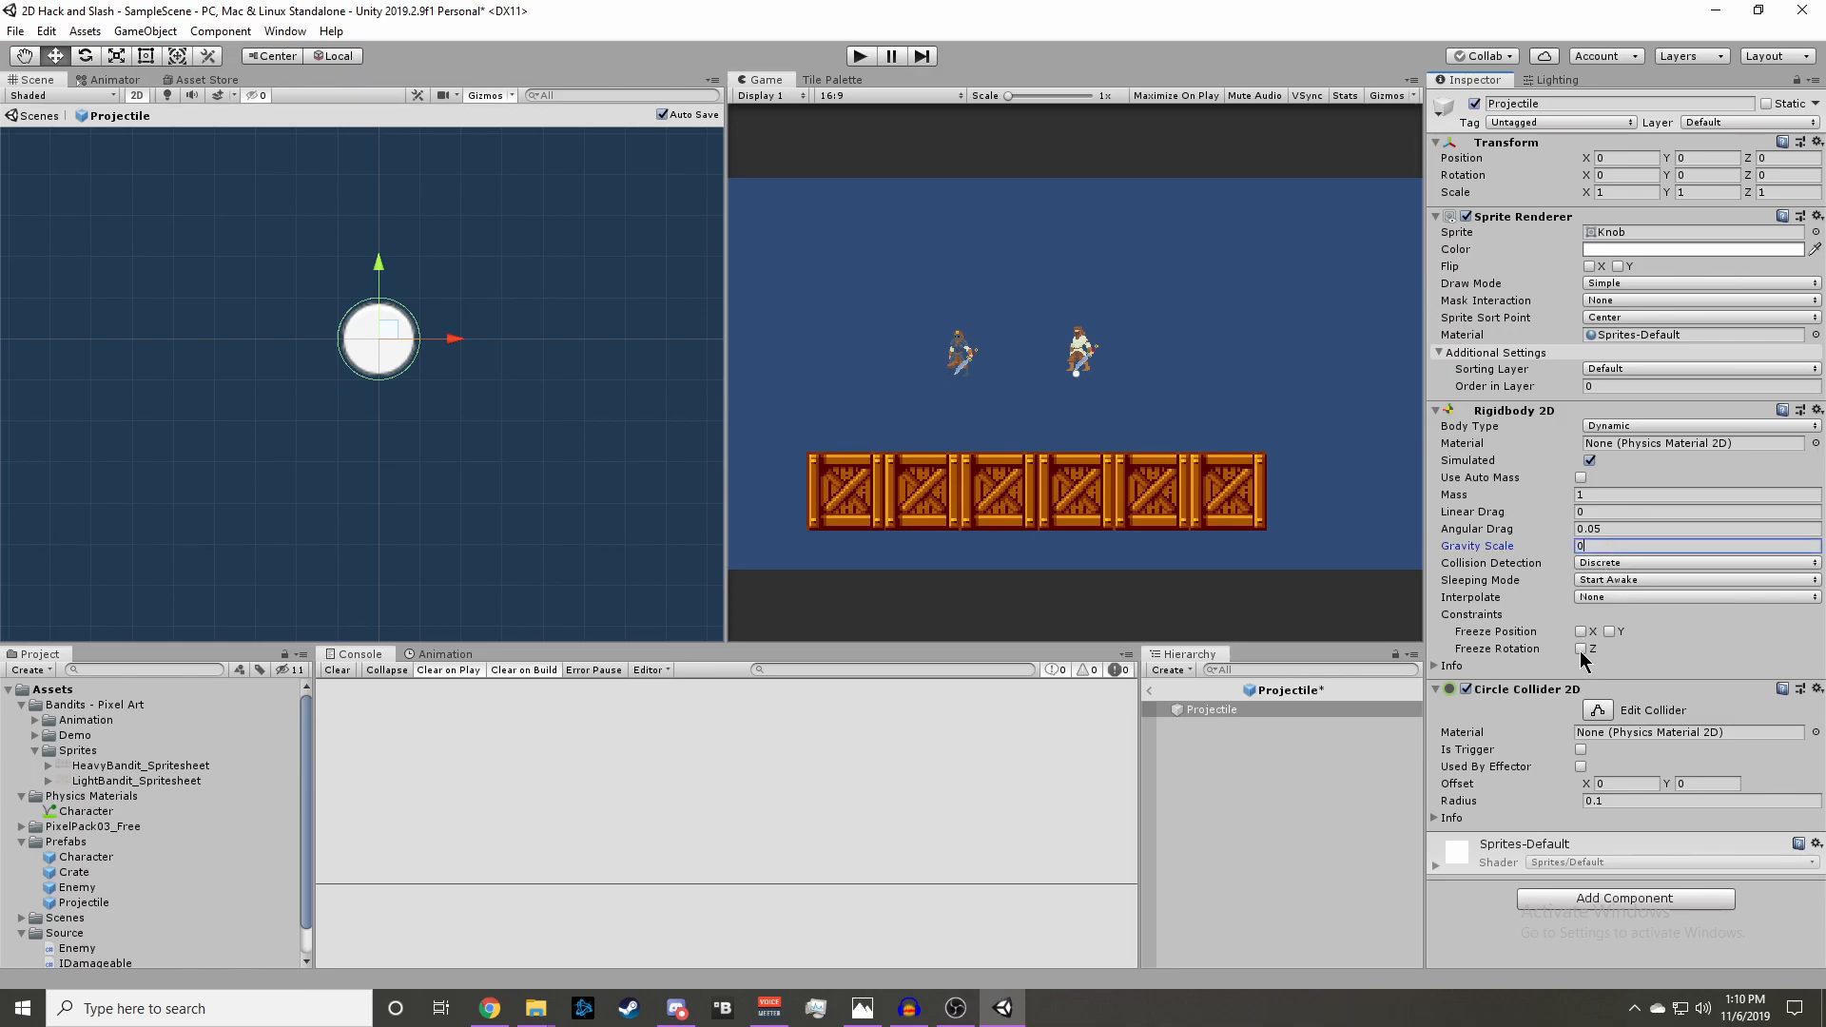
pyautogui.click(1581, 649)
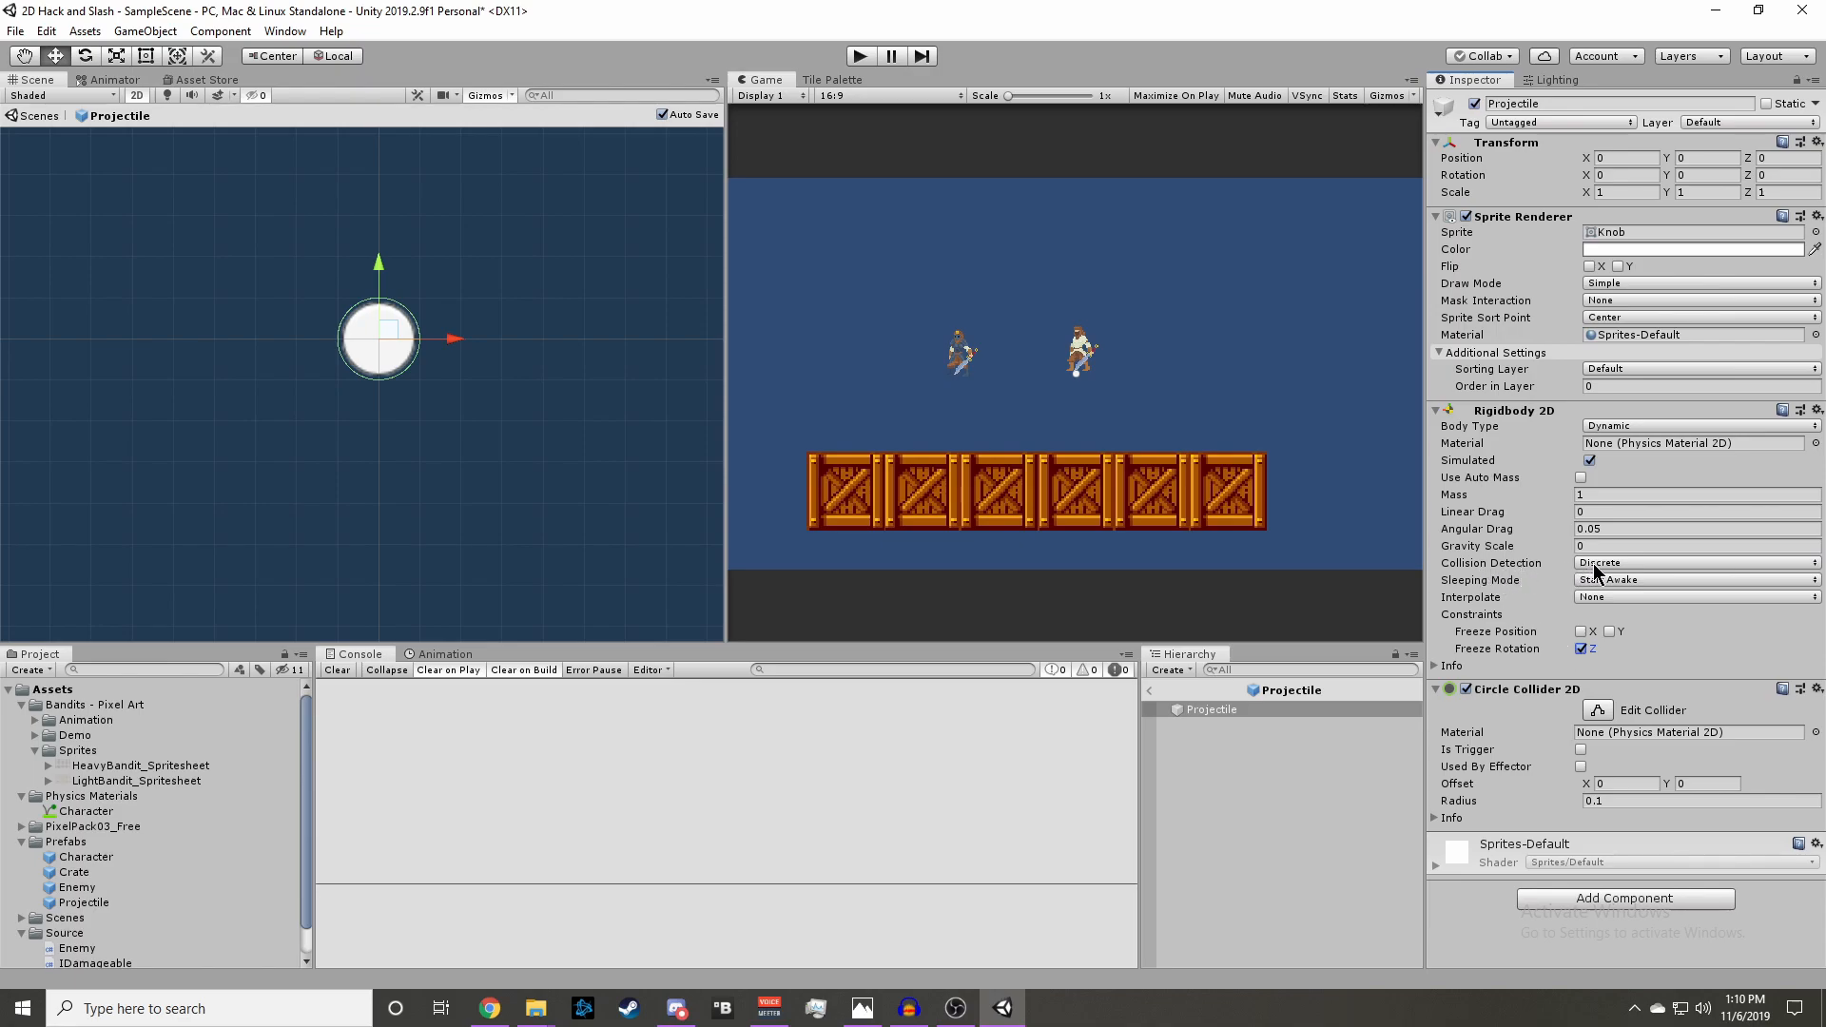
pyautogui.click(1695, 562)
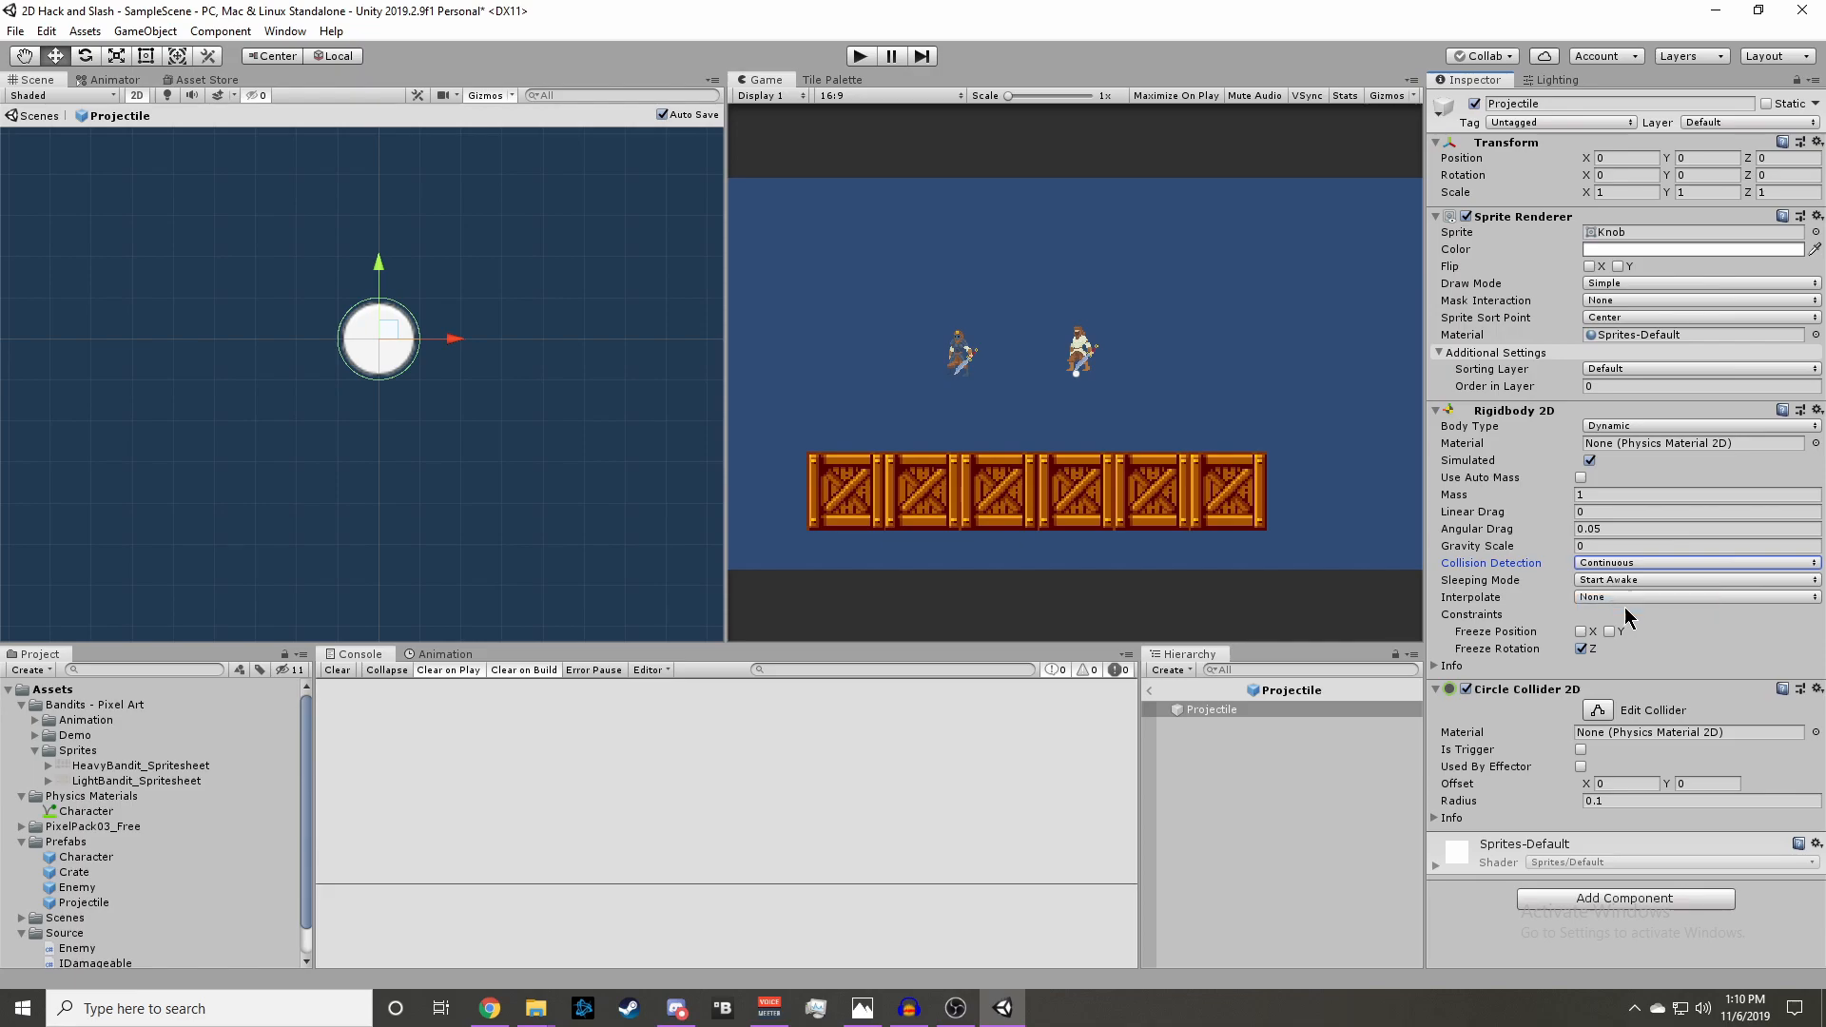
pyautogui.moveTo(670, 795)
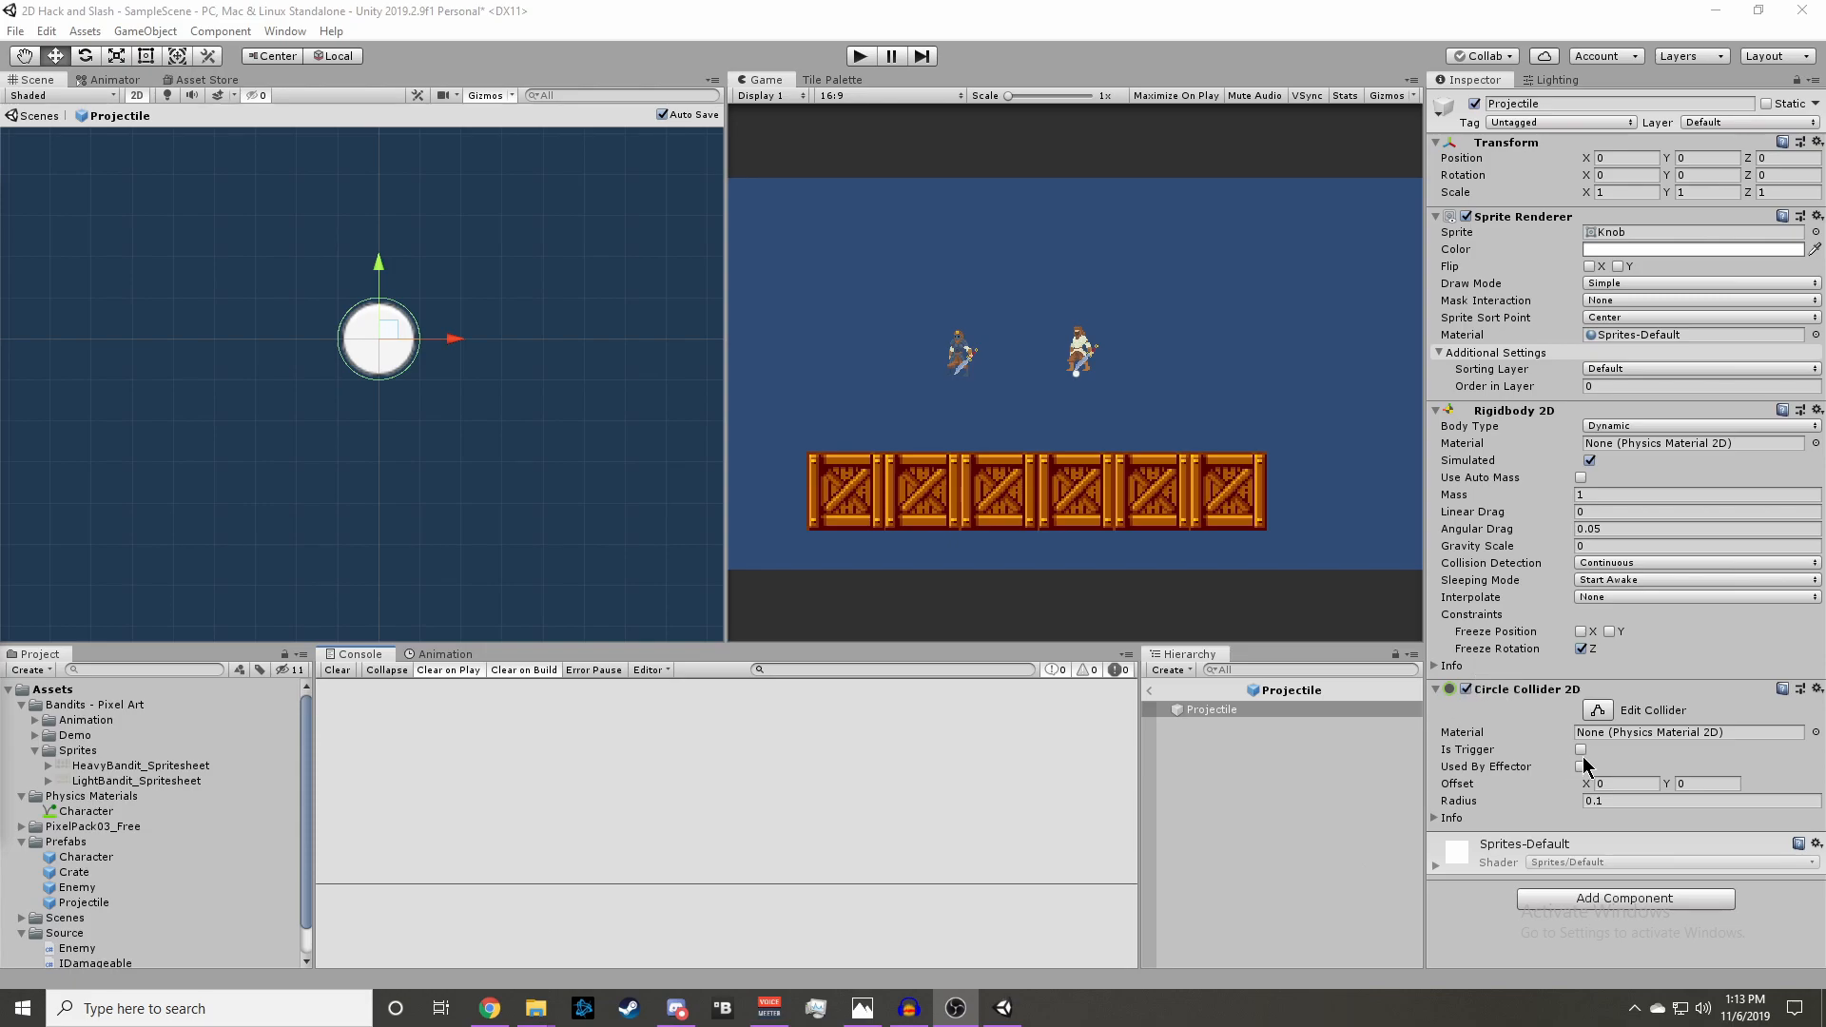
pyautogui.click(1581, 748)
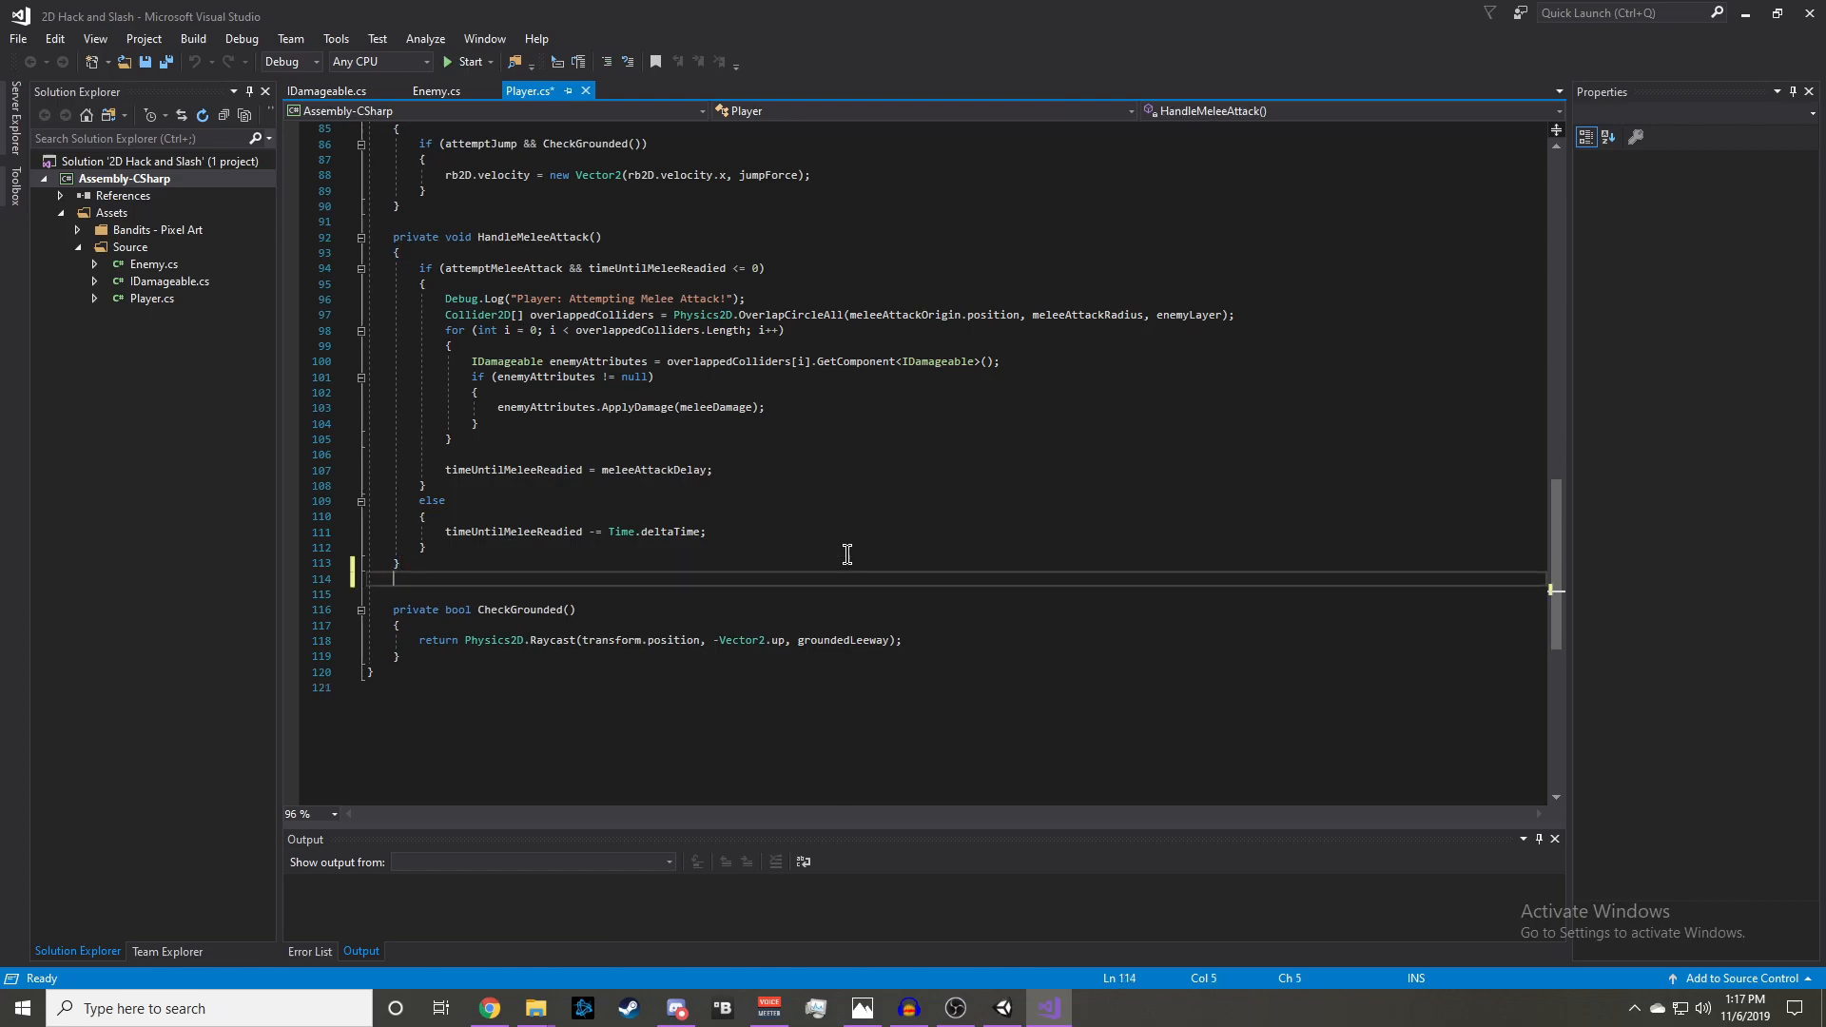
# - Insert a blank line after HandleMeleeAttack and start a new private method
pyautogui.press('enter')
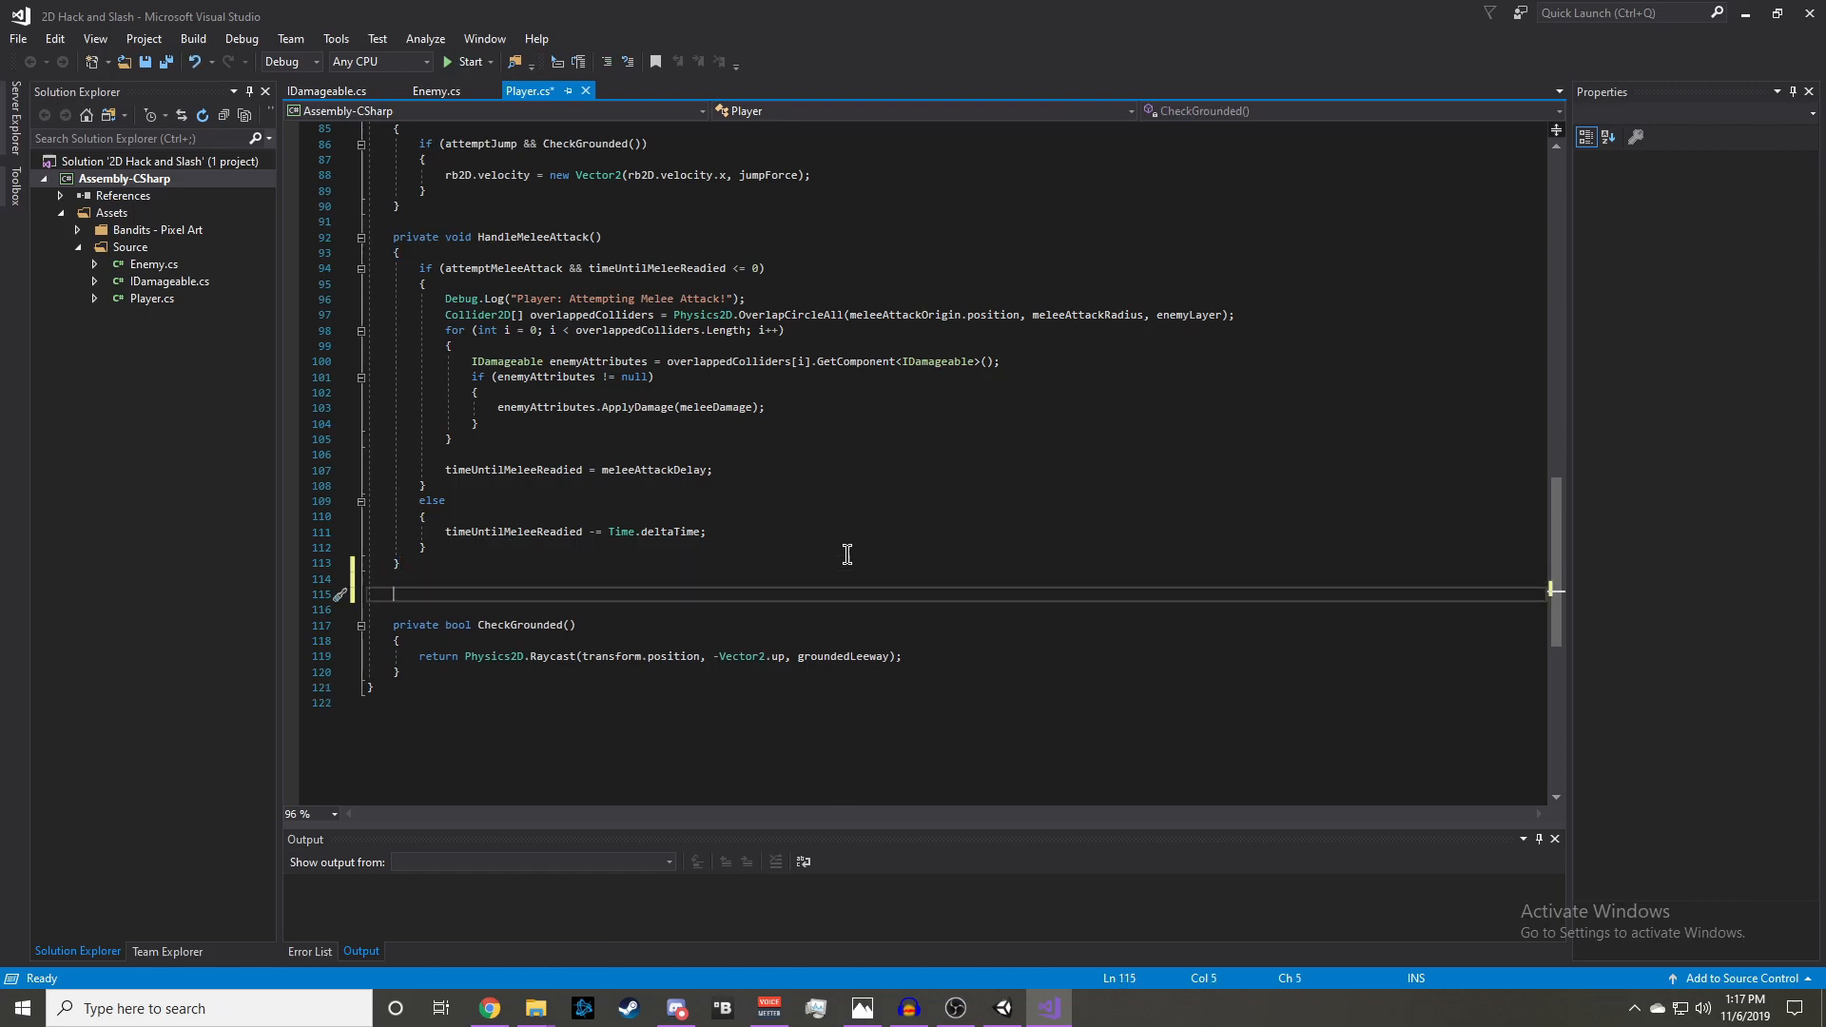
pyautogui.write('private void Hand')
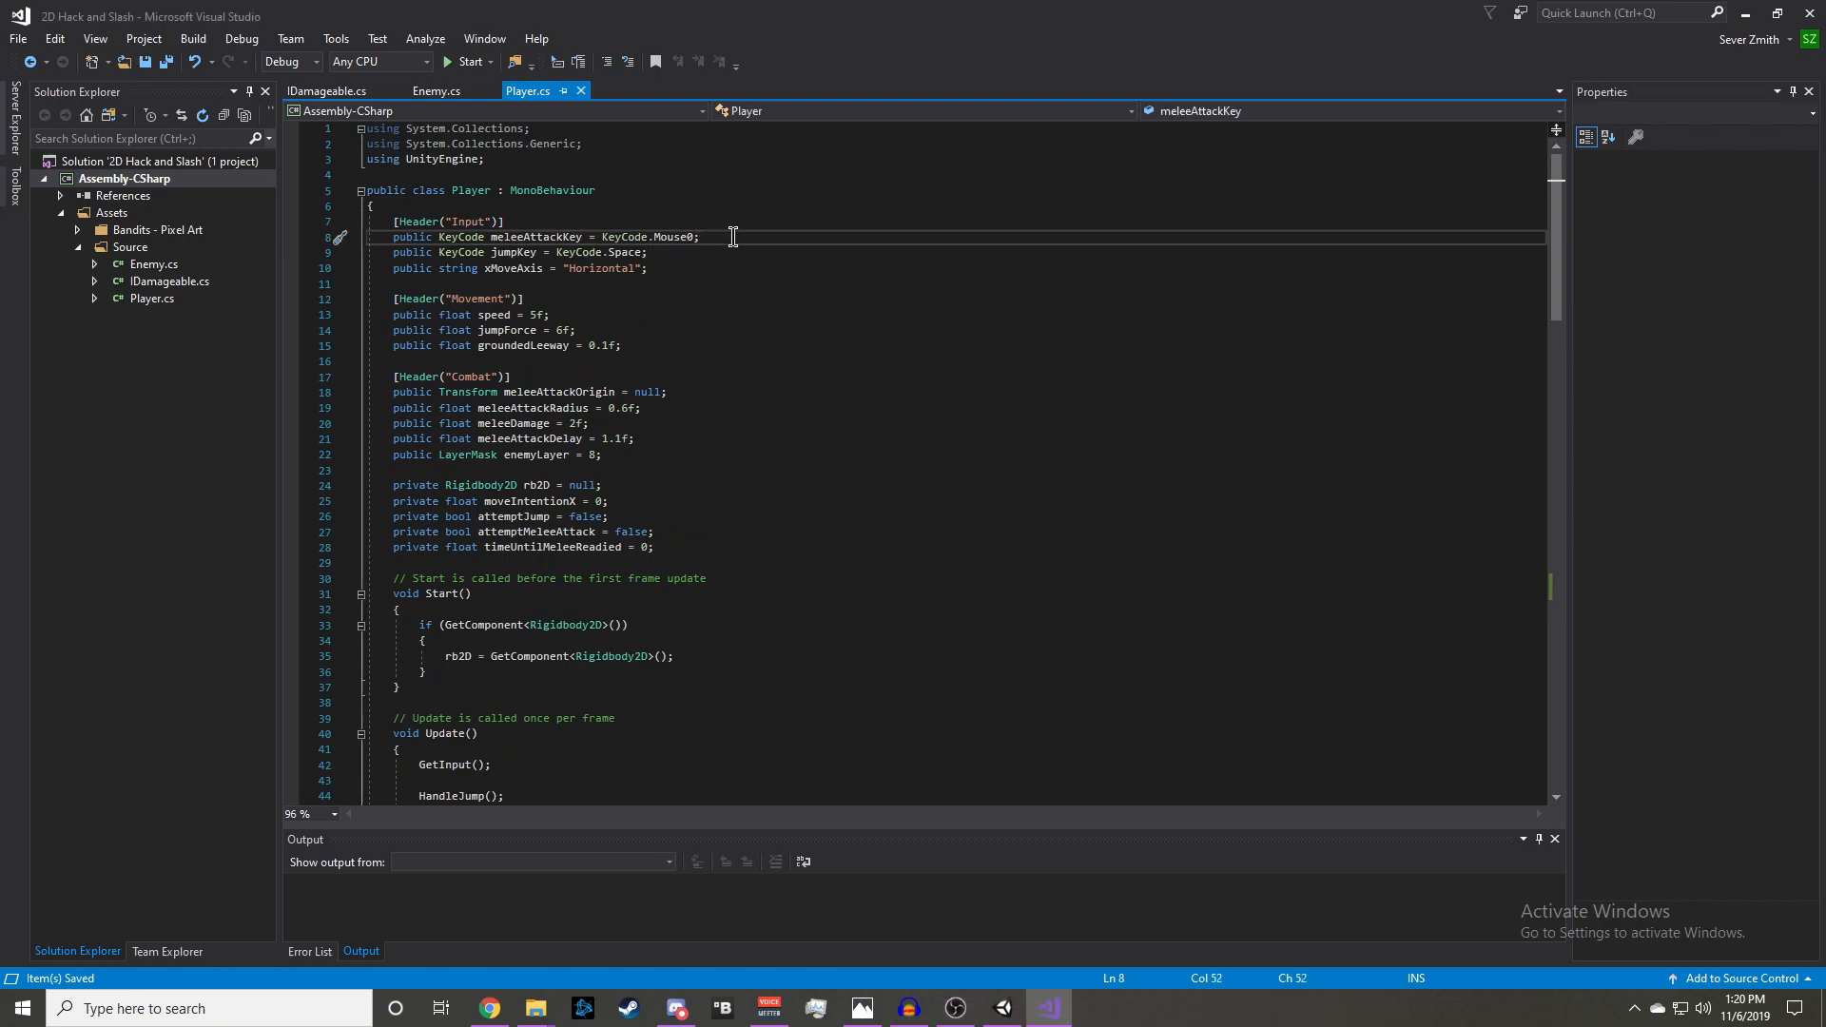
# - Declare public rangedAttackKey (mouse button), rangedAttackOrigin Transform and projectile fields in Player.cs
pyautogui.write('public KeyCode')
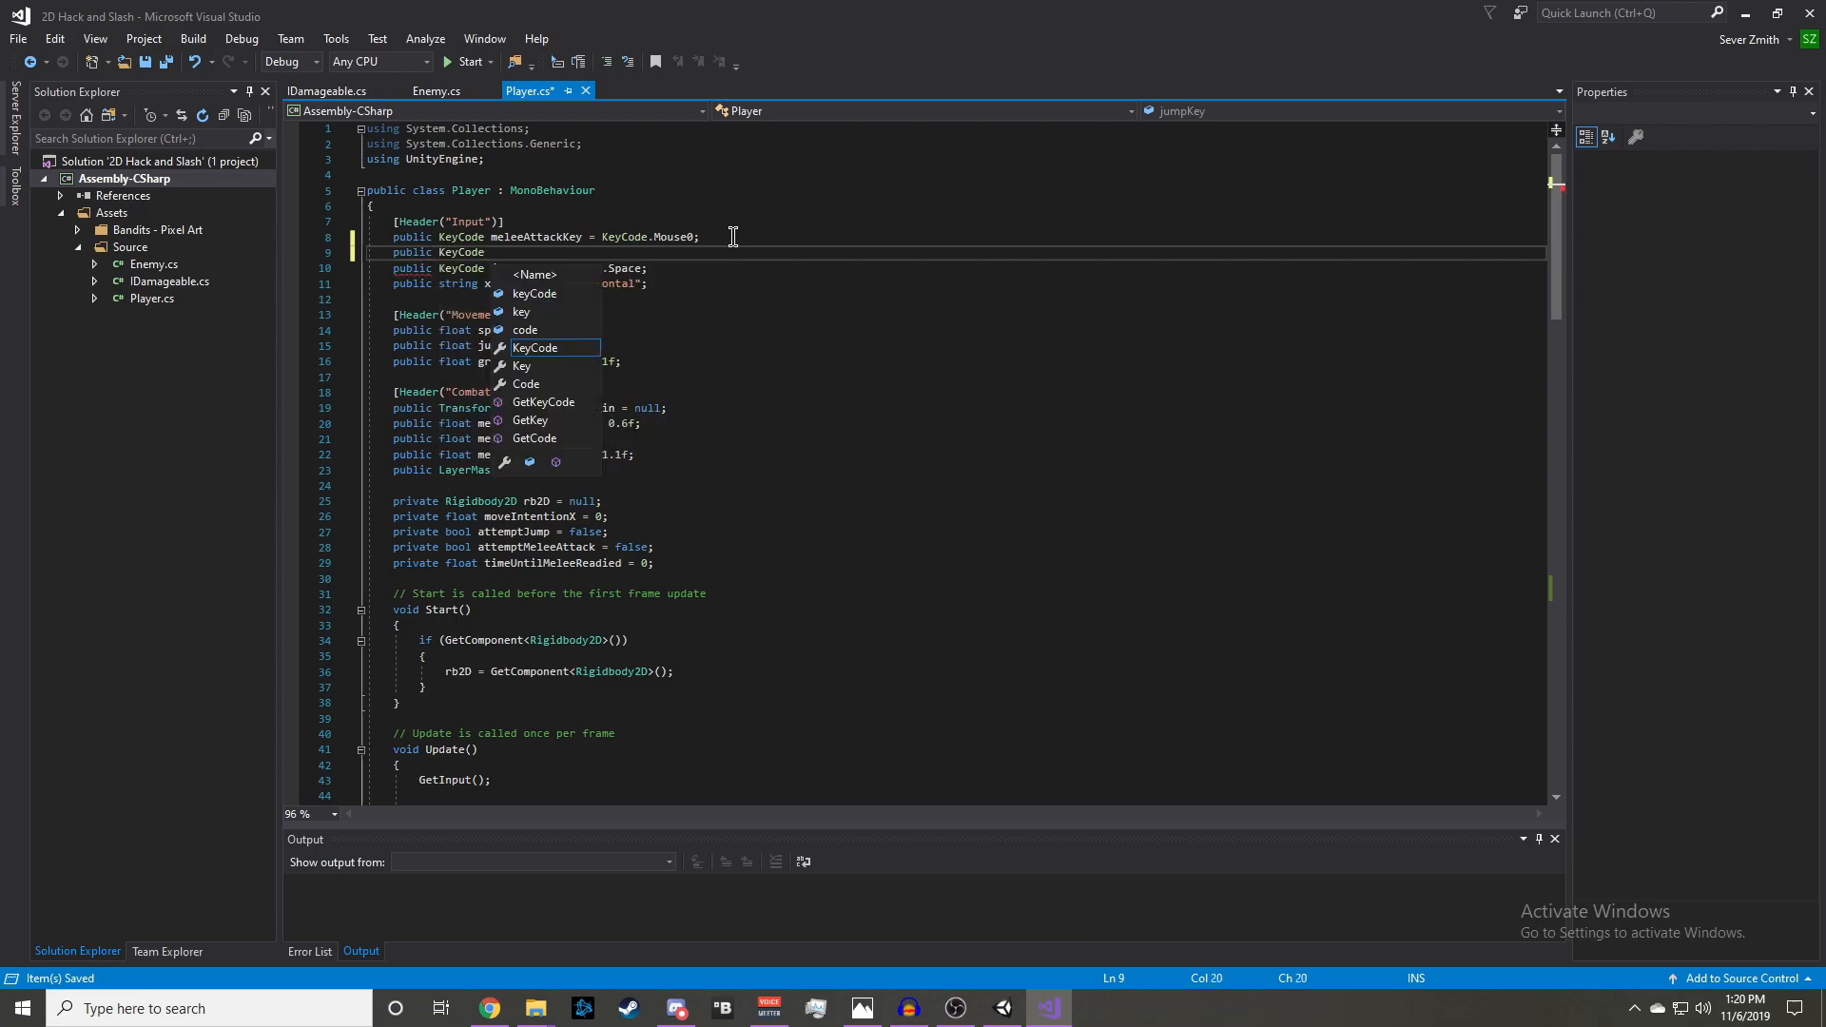
pyautogui.write('rangedAttackKey = KeyCode.')
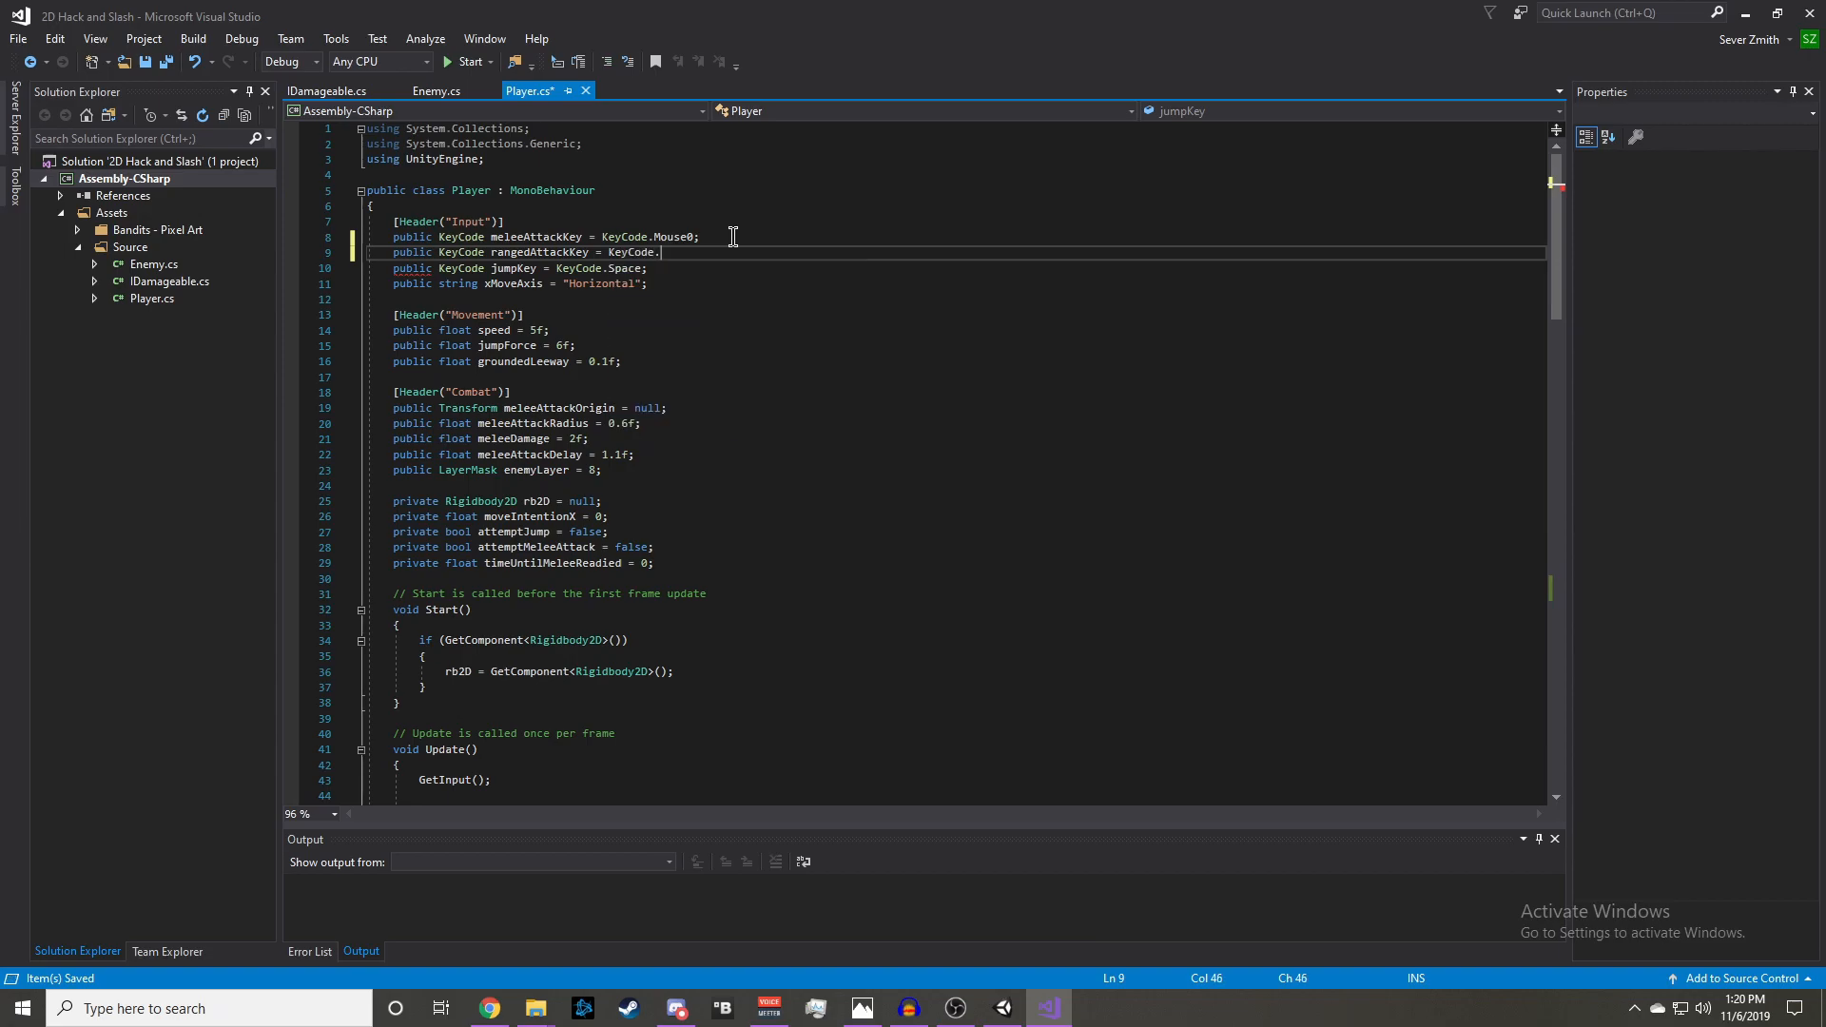
pyautogui.write('Mouse1')
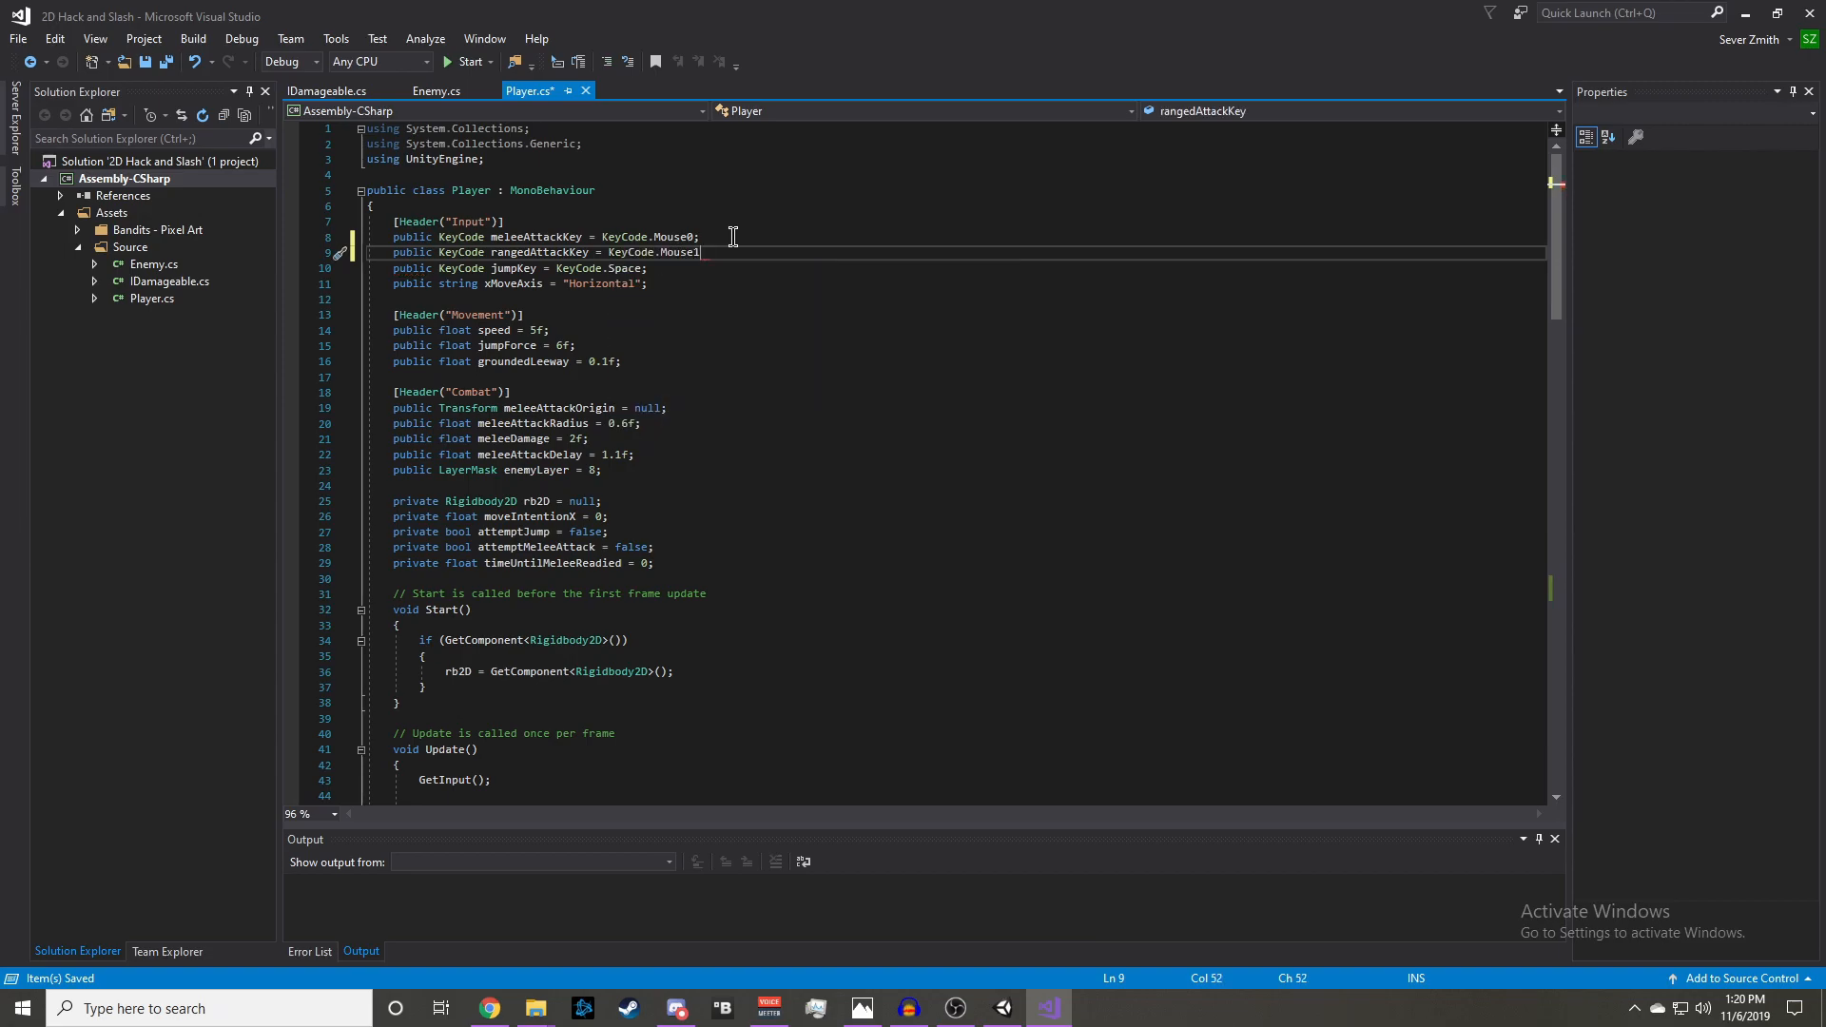
pyautogui.write(';')
pyautogui.write('public')
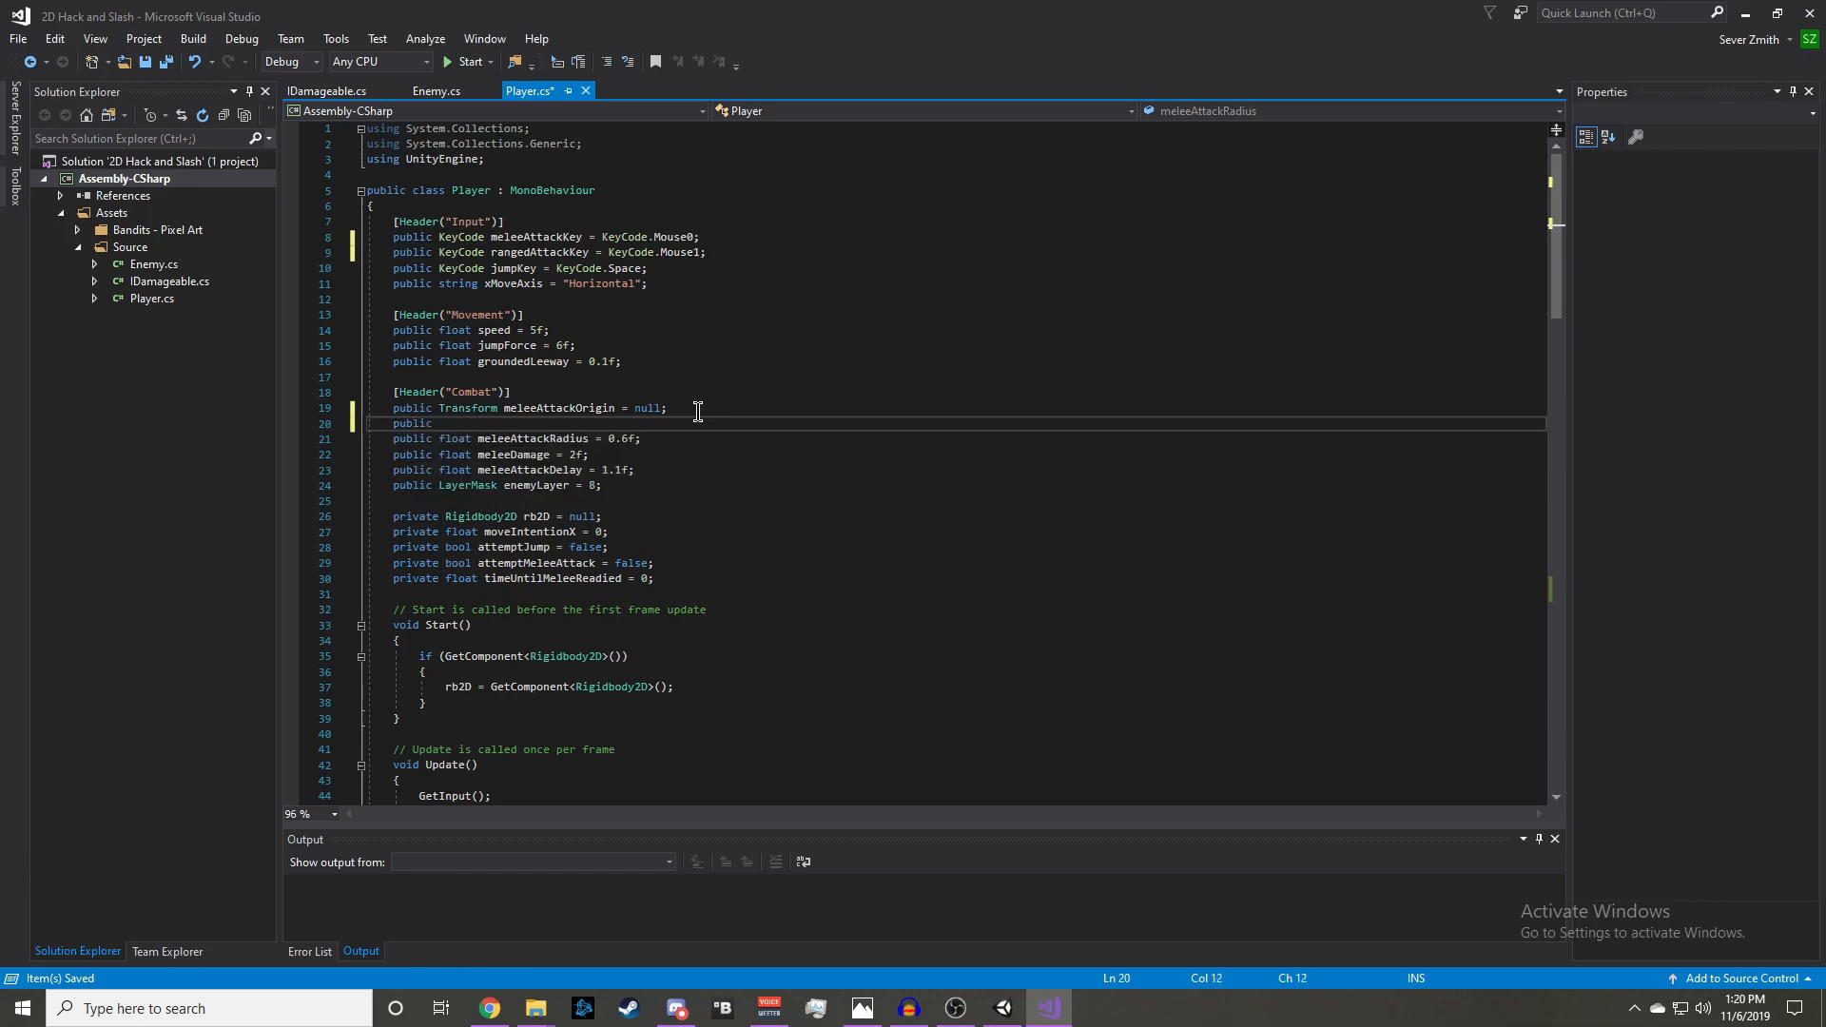
pyautogui.write('Transform')
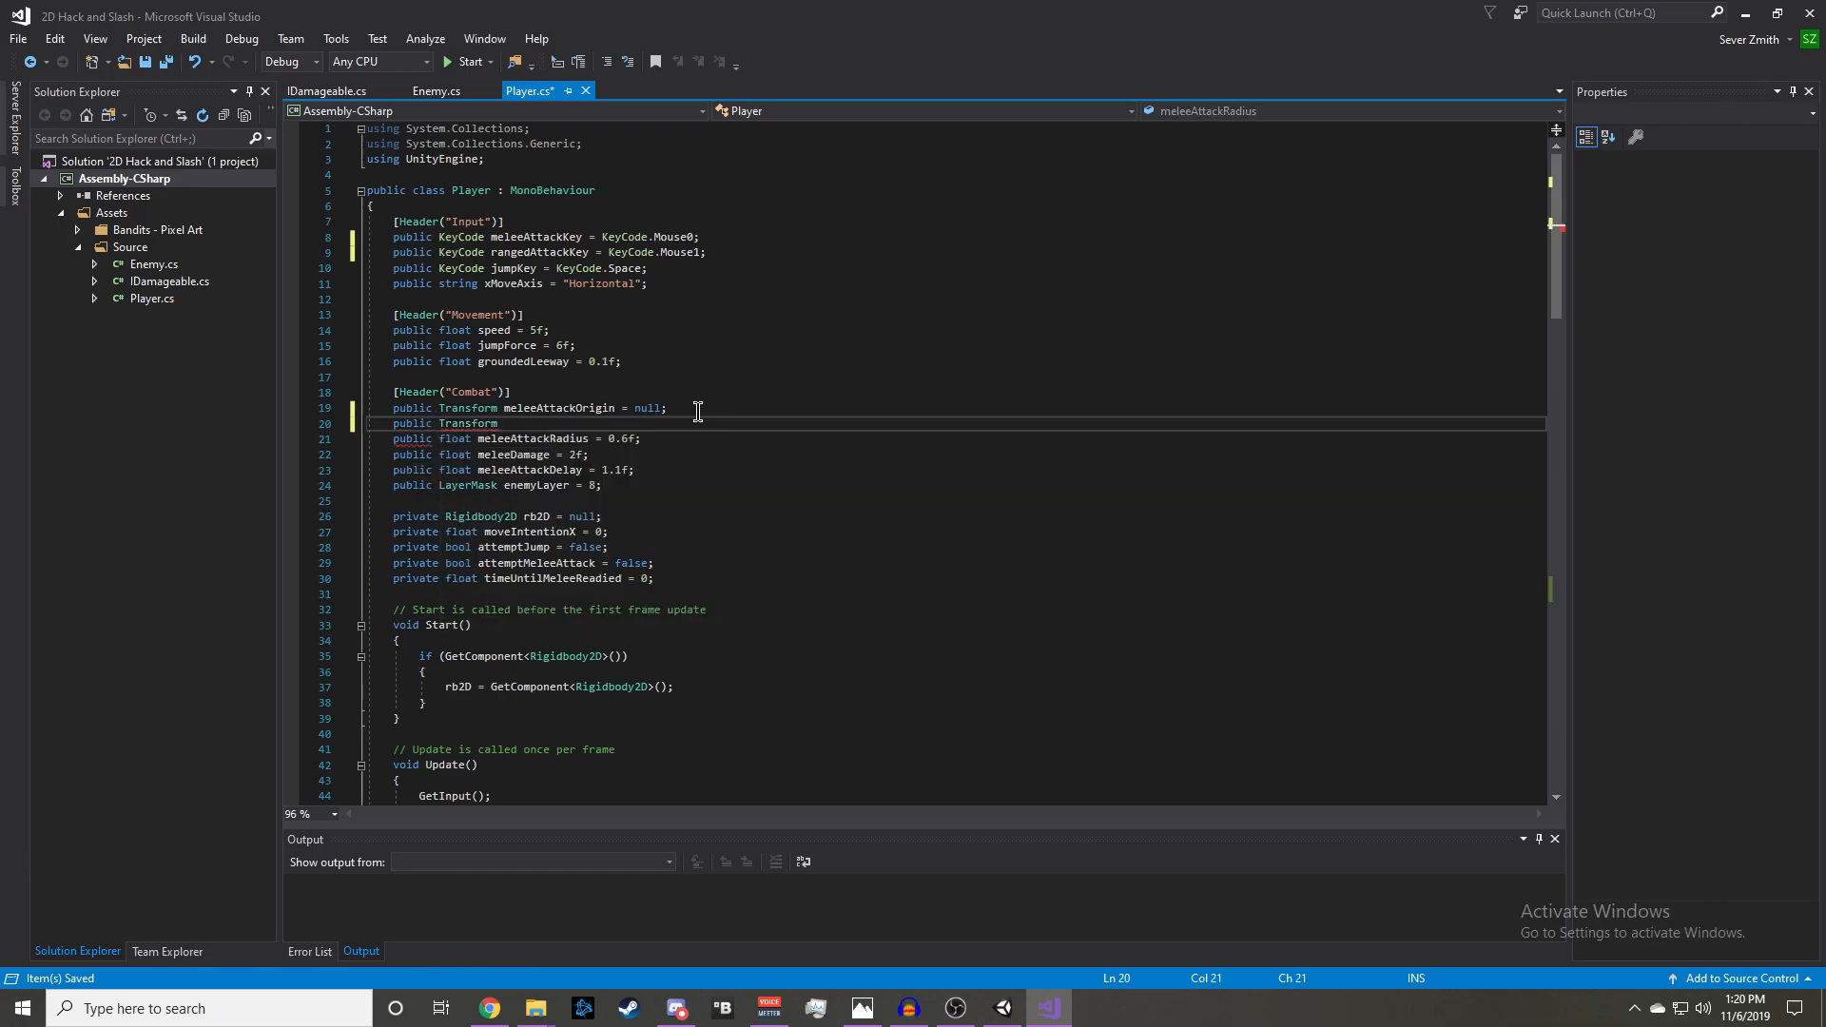
pyautogui.write('rangedAttack')
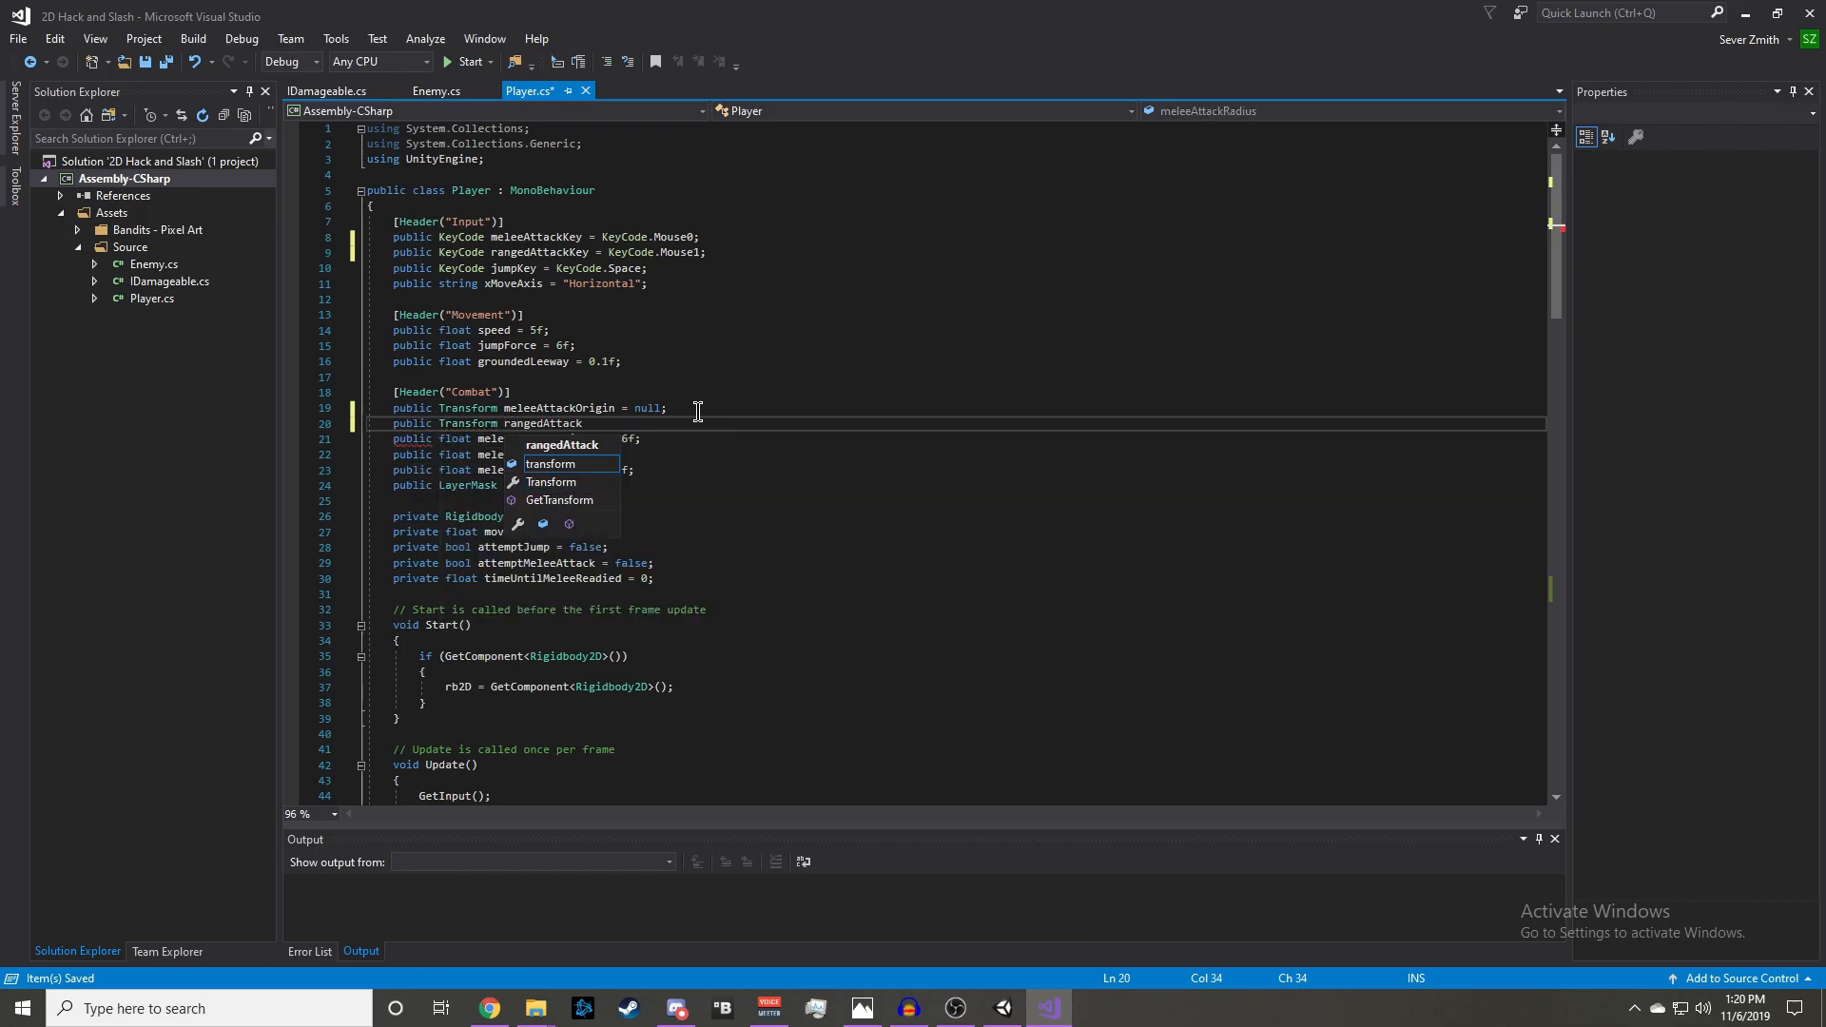
pyautogui.write('Origin = null;')
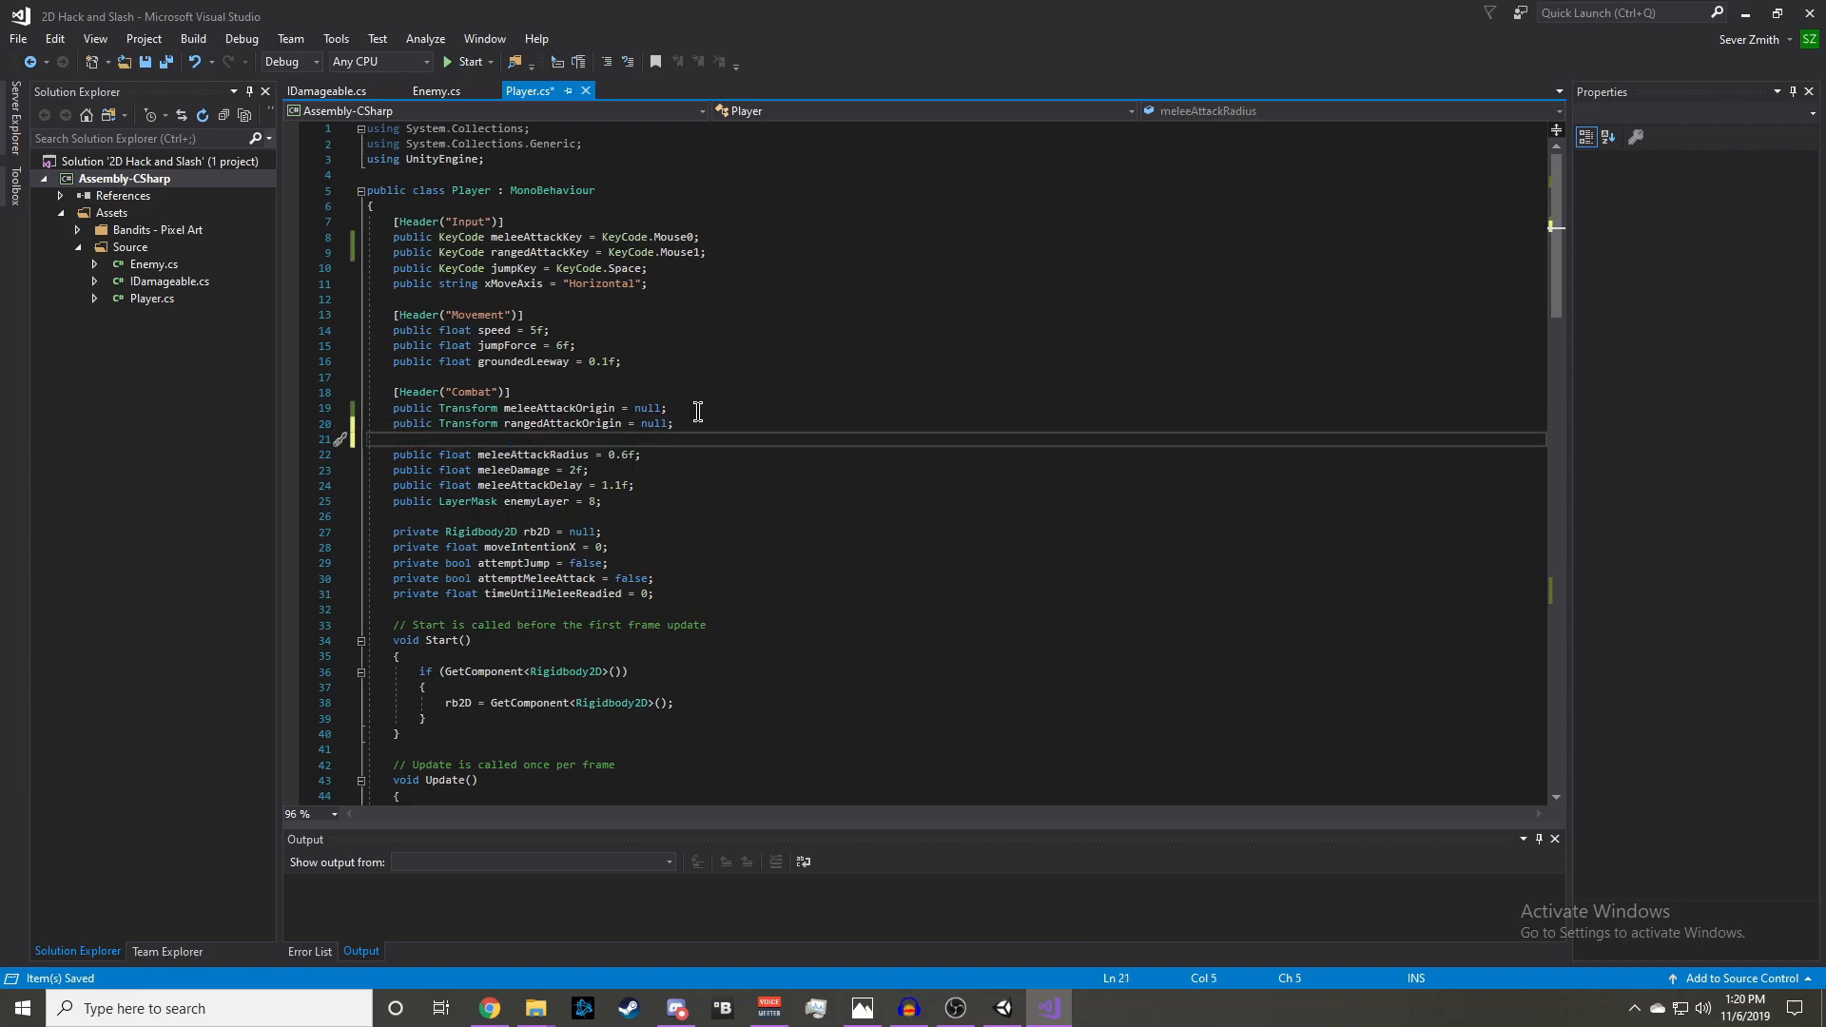
pyautogui.write('pub')
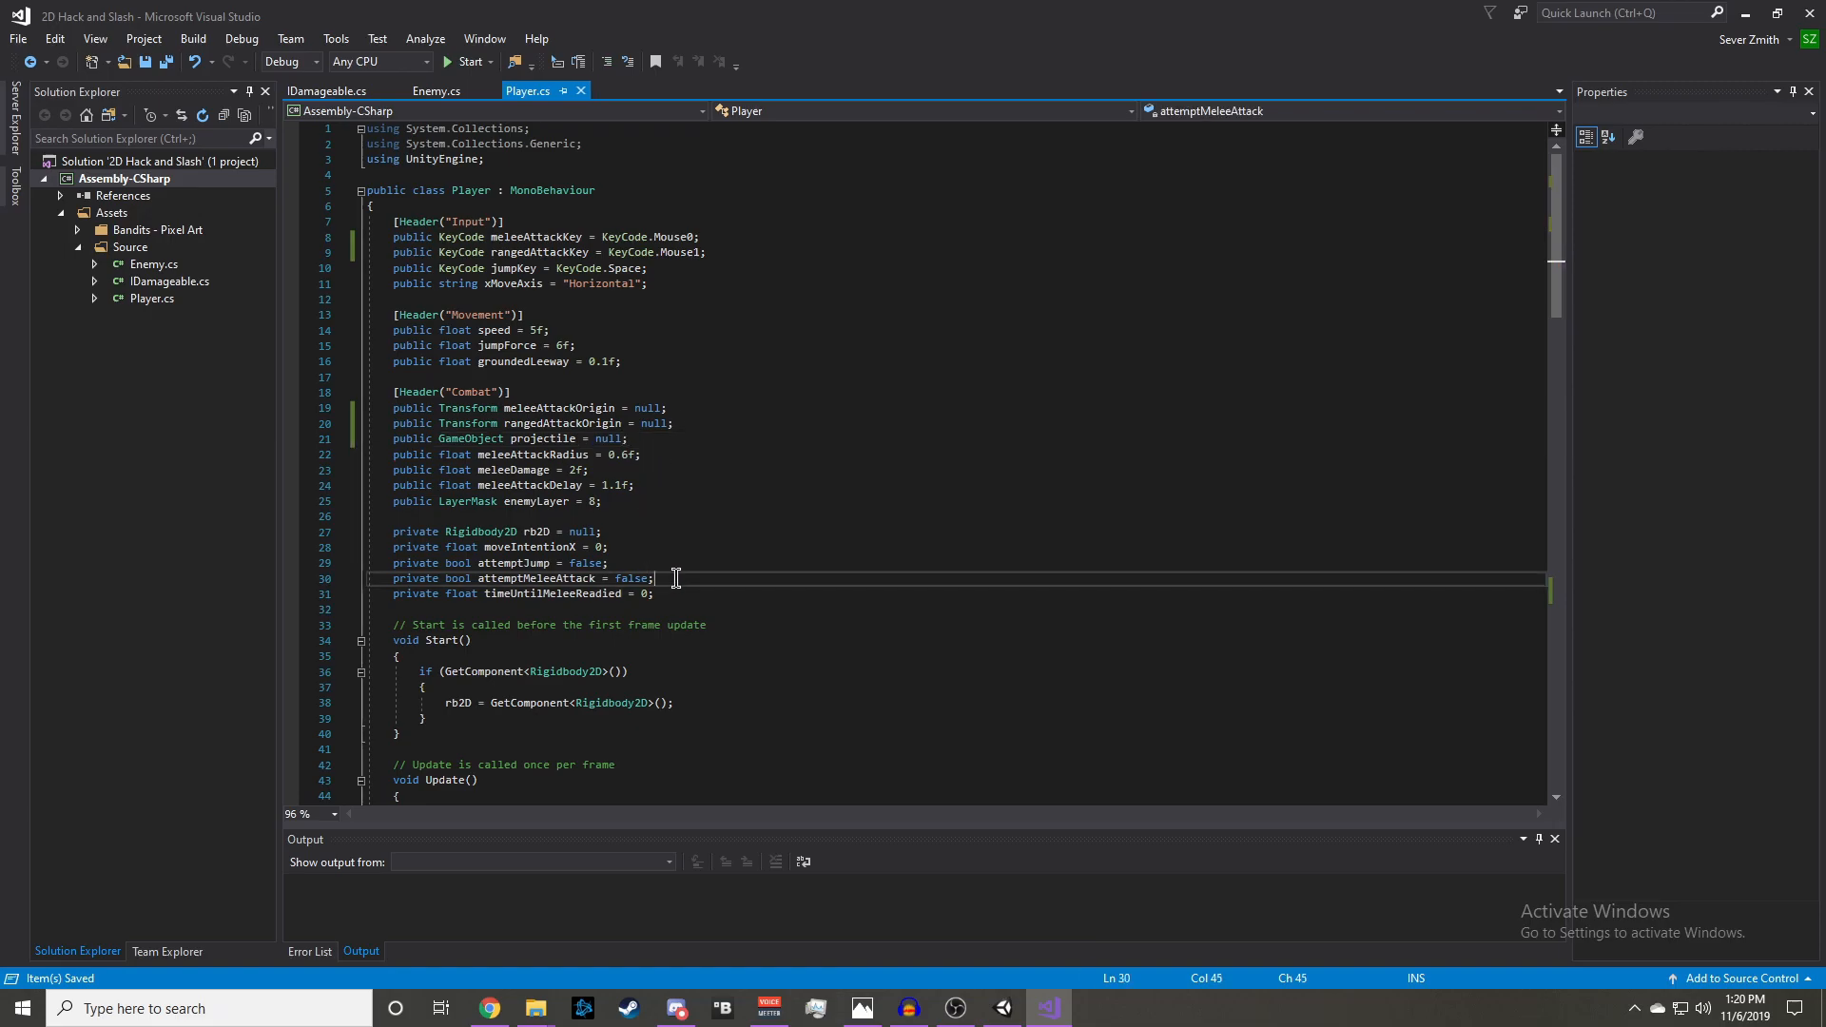
# - Add private fields for the ranged attempt flag and timeUntilRangedReadied = 0
pyautogui.press('enter')
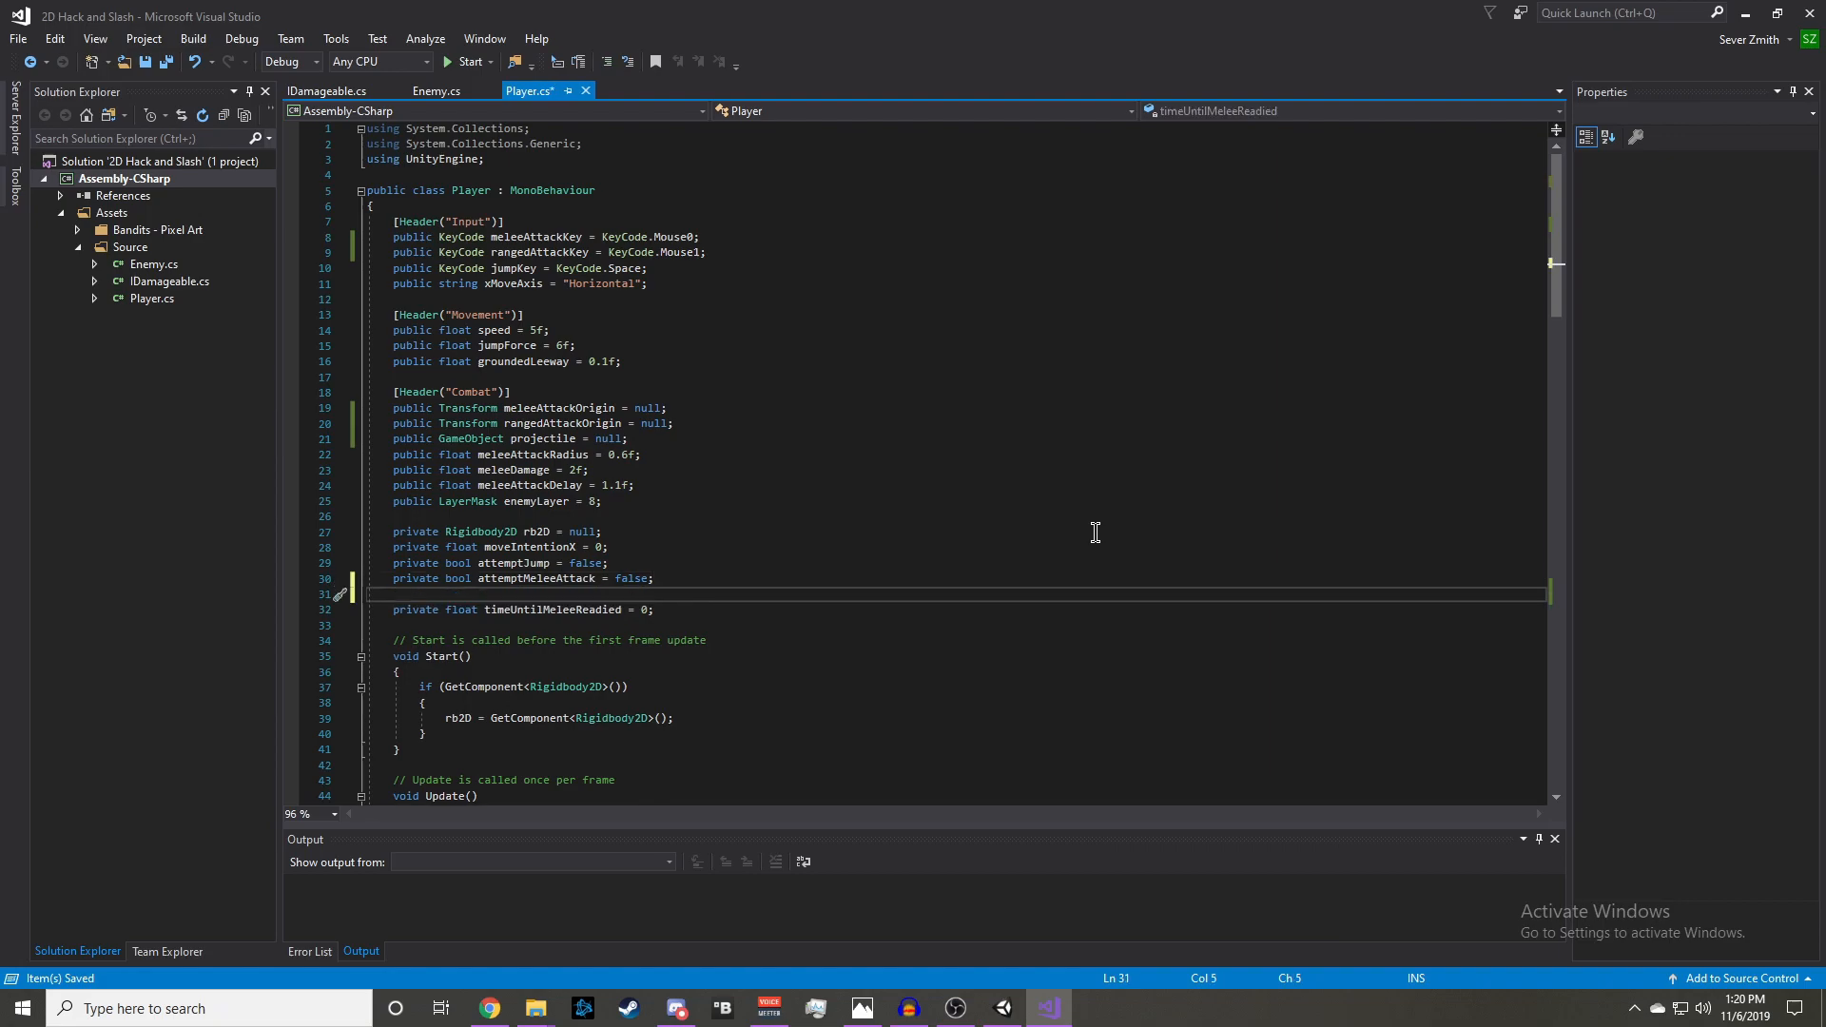
pyautogui.write('private bool attemptRangedAttacked = false;')
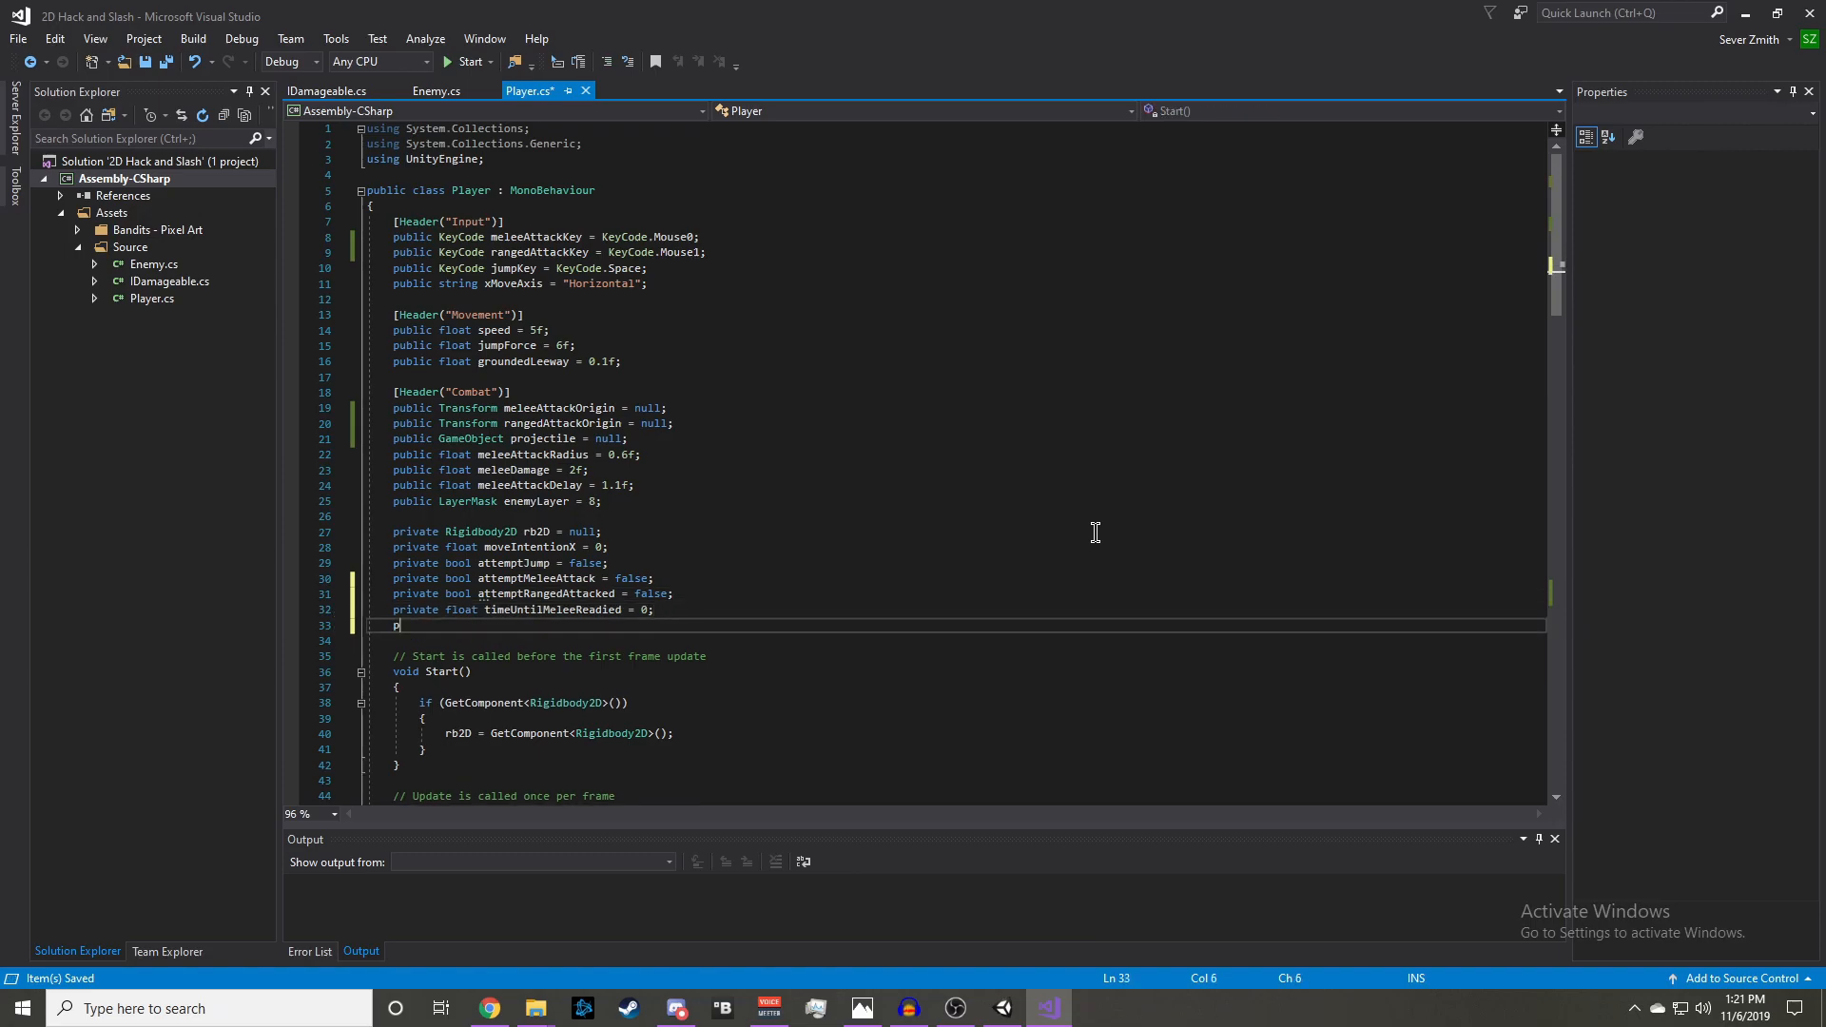
pyautogui.write('rivate float')
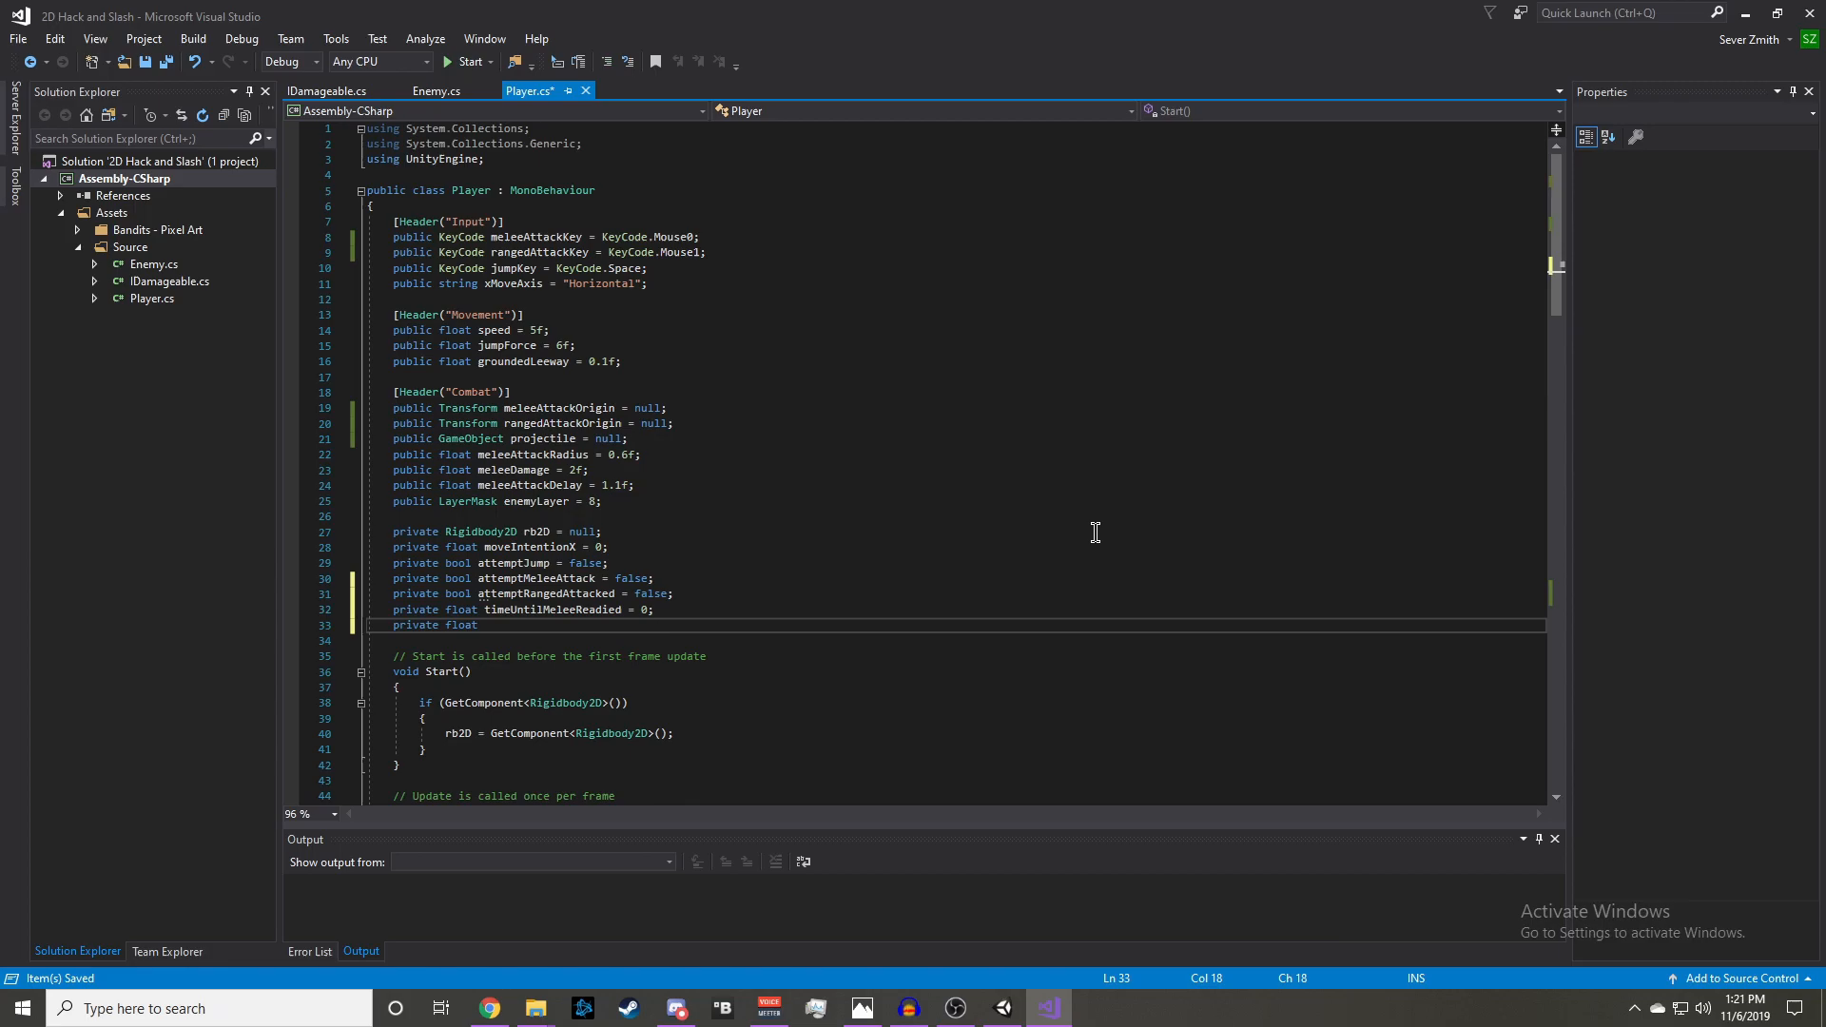
pyautogui.write('timeIU')
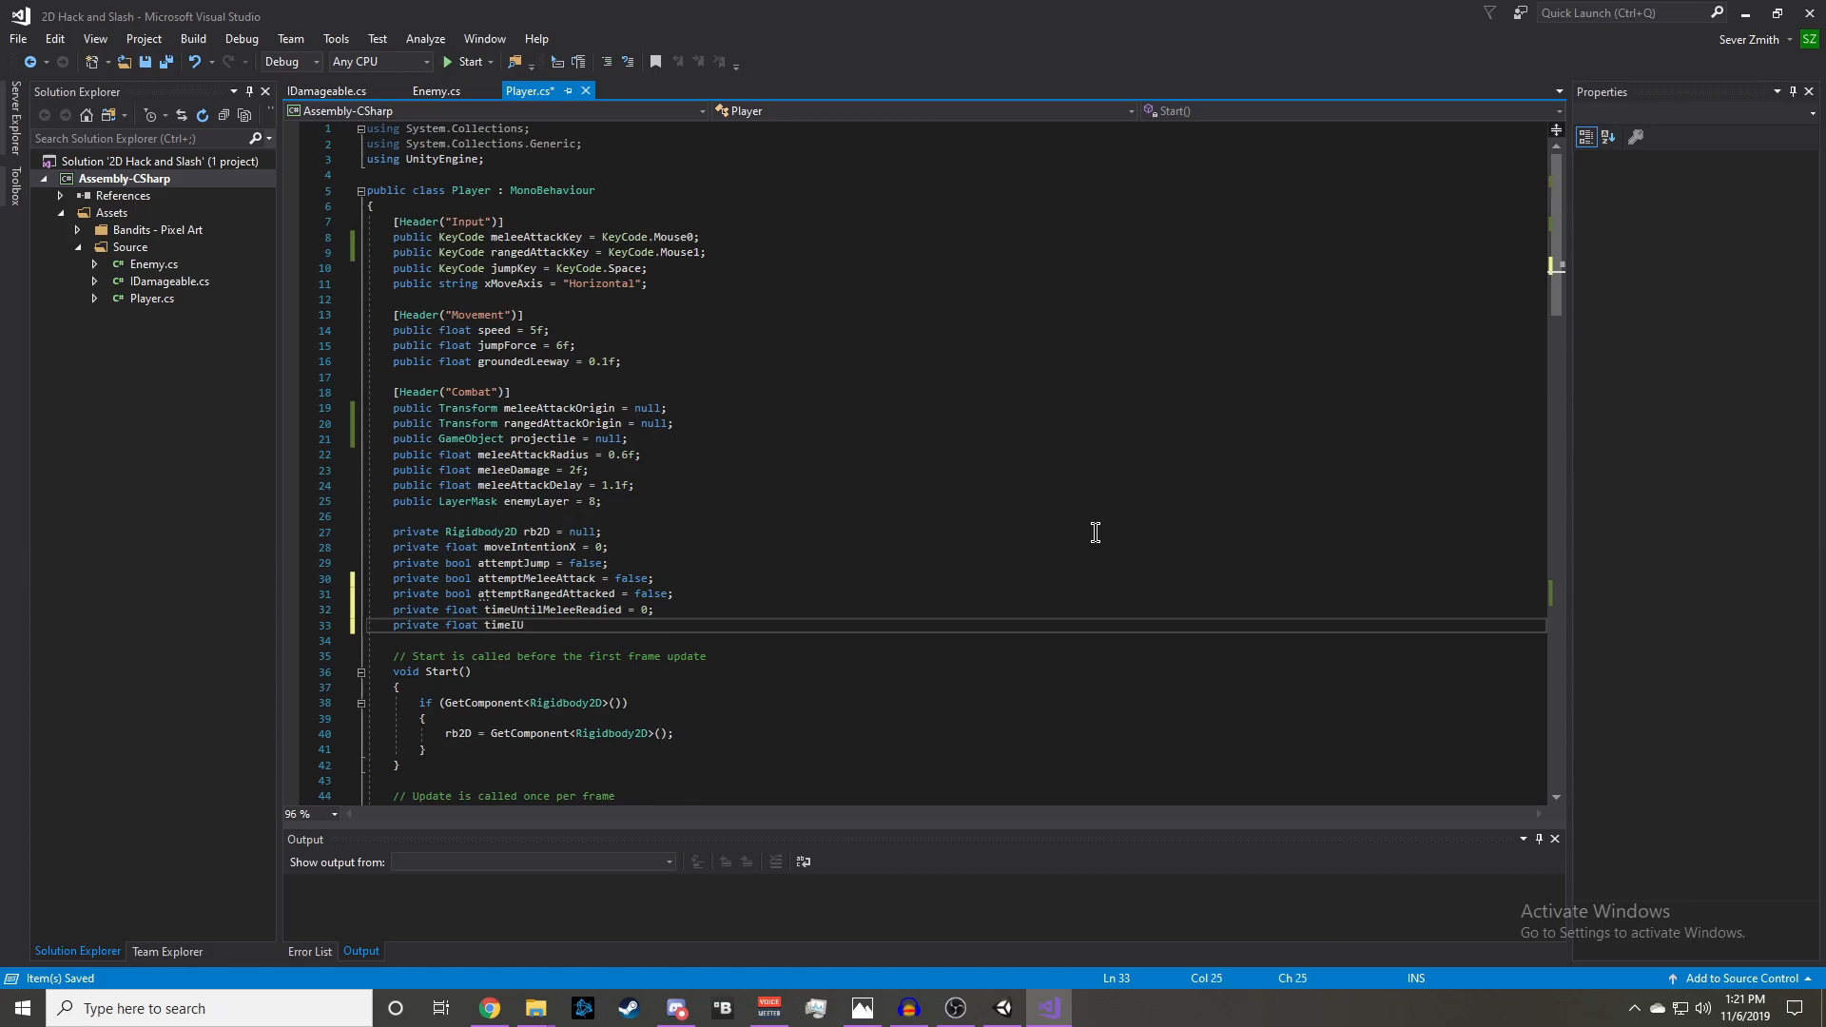
pyautogui.write('ntil')
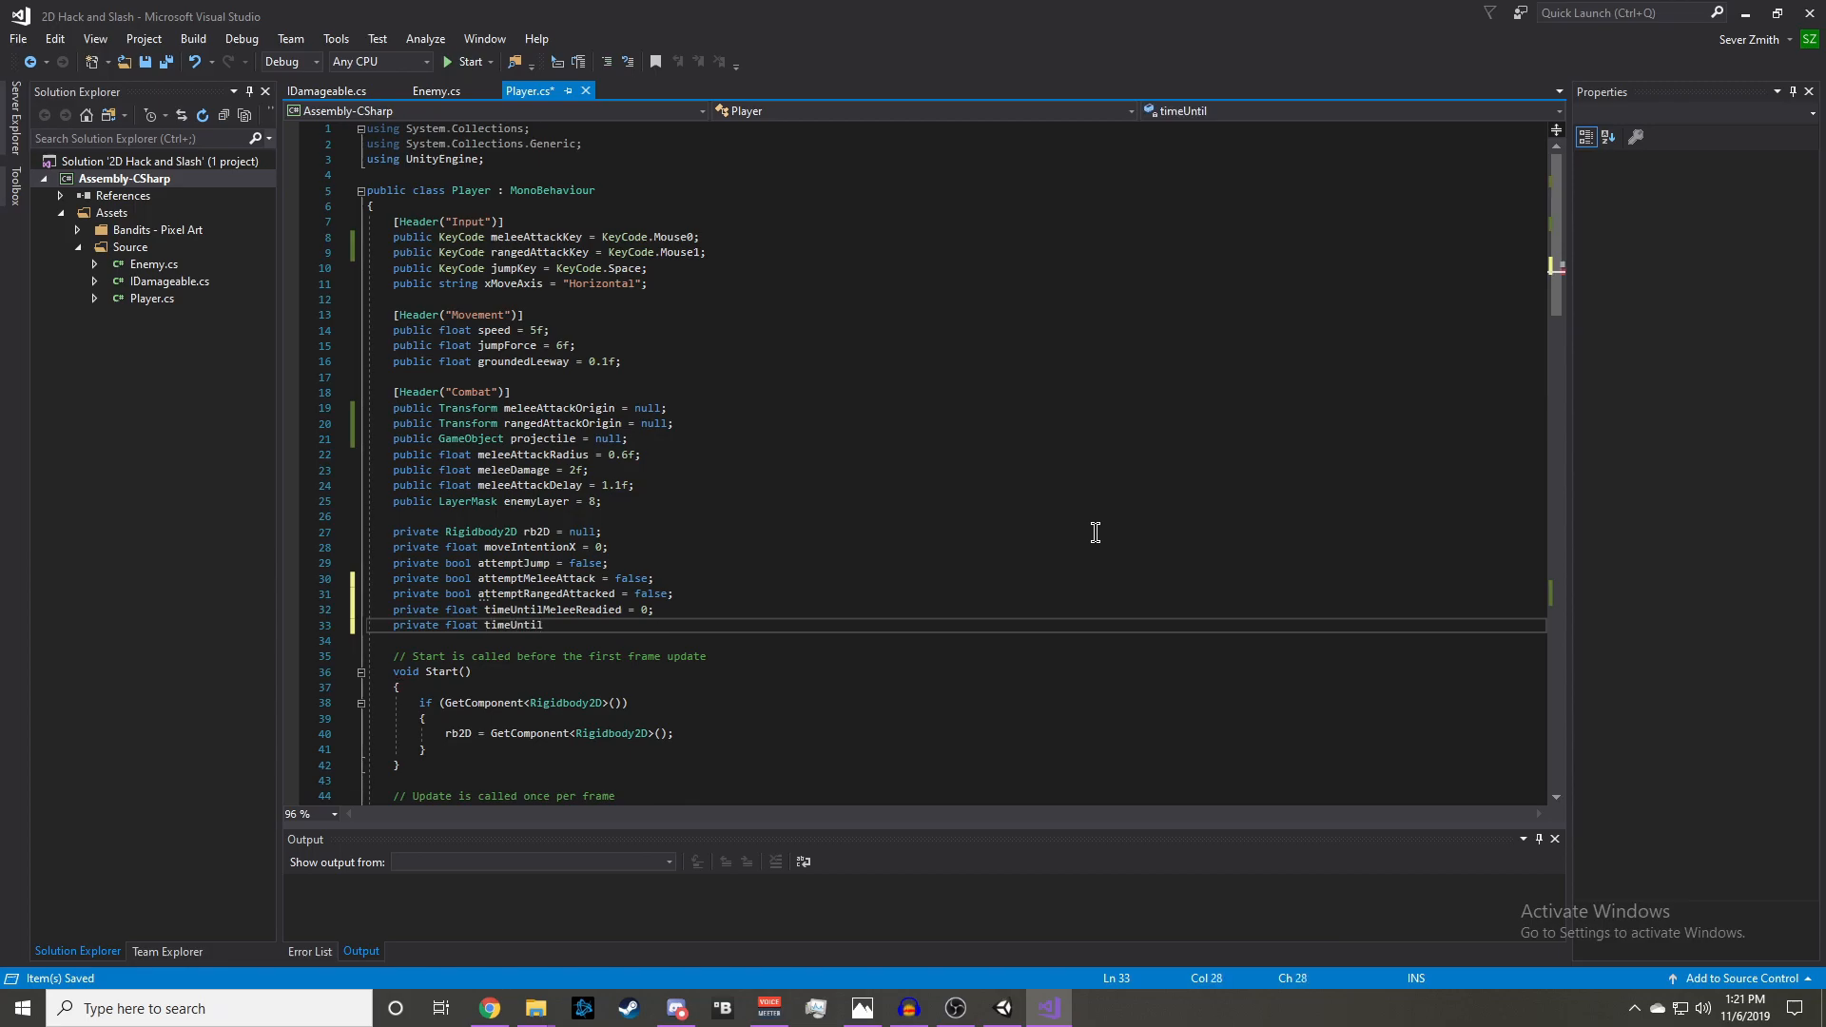
pyautogui.write('RangedR')
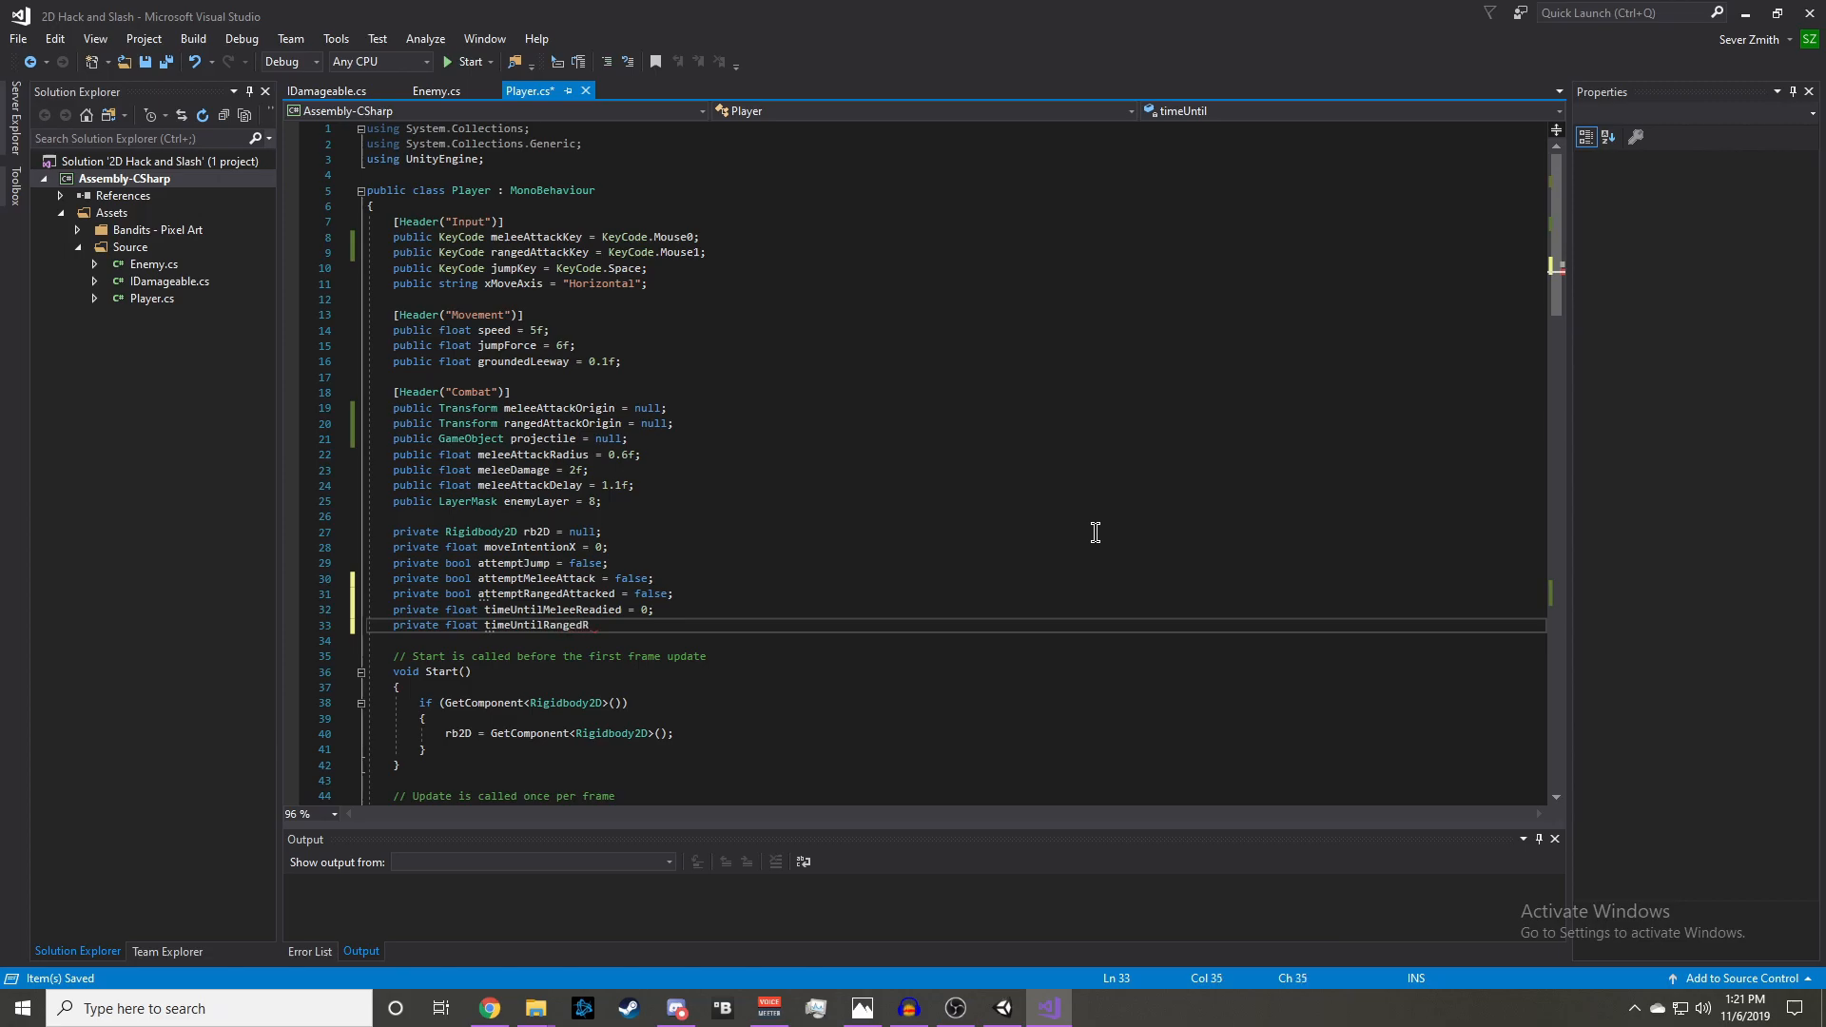
pyautogui.write('eadied = 0;')
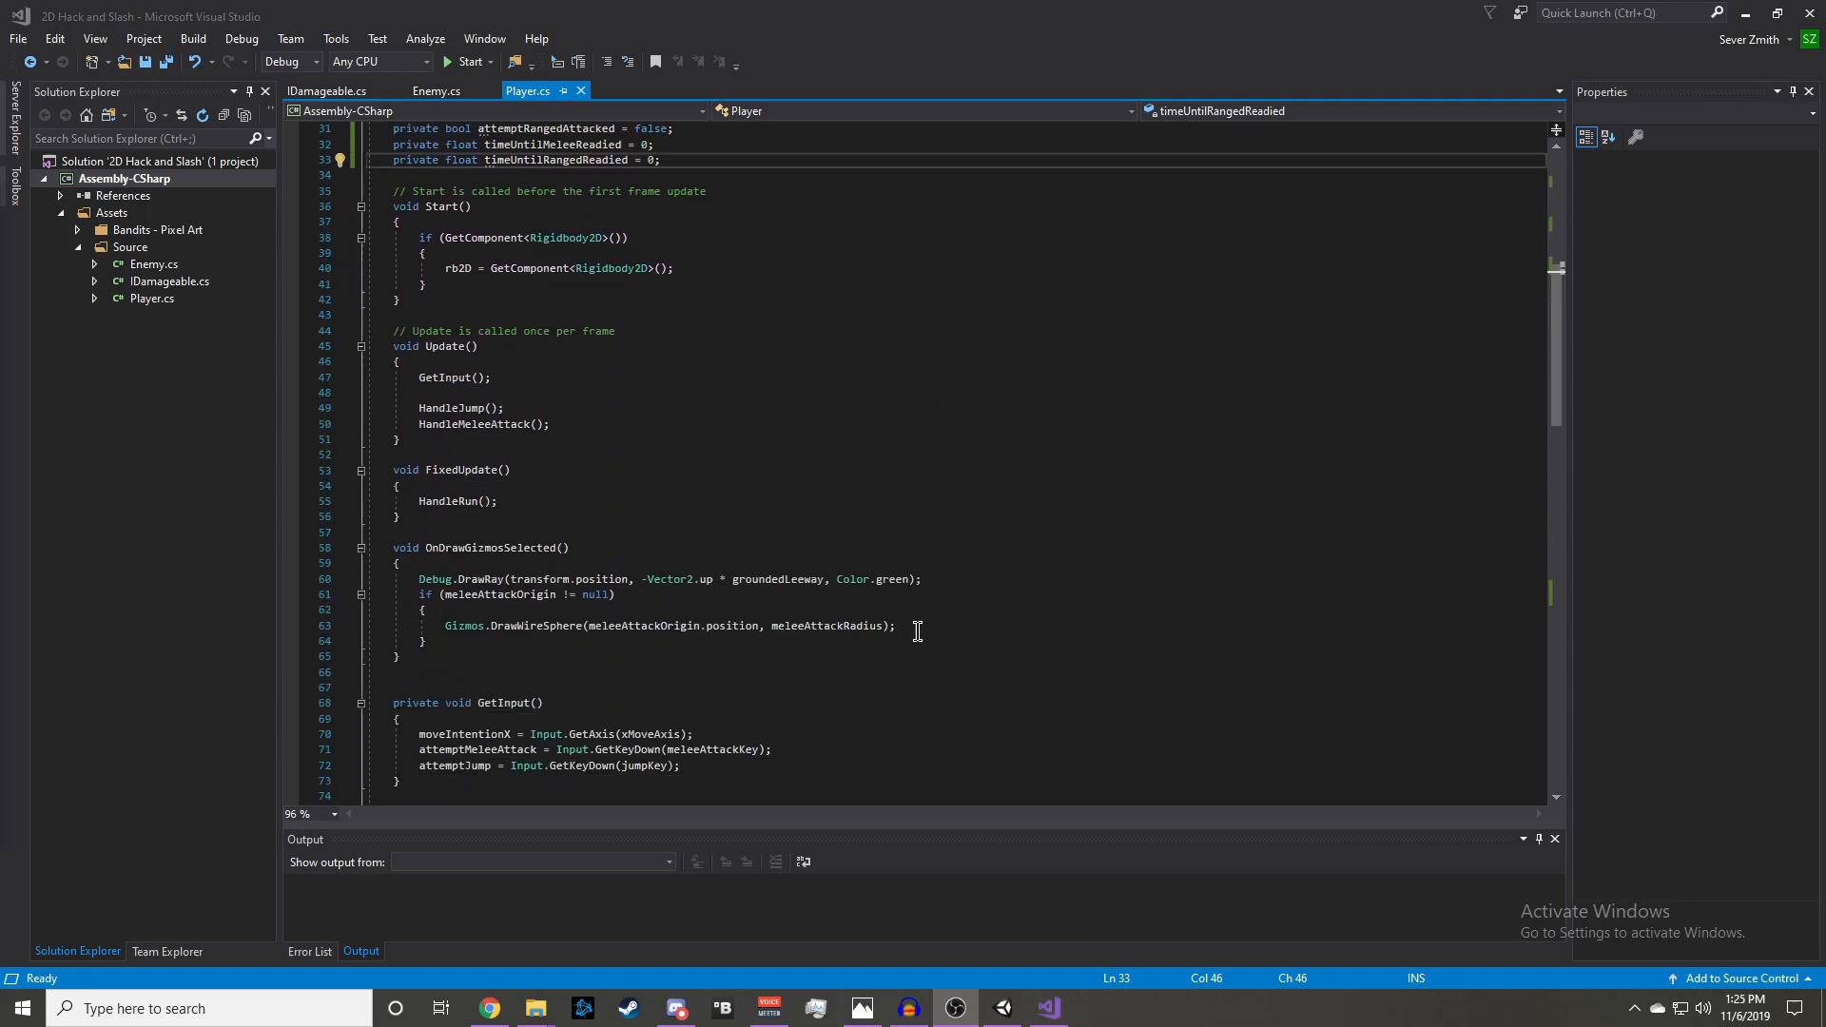
# - Set attemptRangedAttack from Input.GetKeyDown(rangedAttackKey) and add public rangedAttackDelay = 0.3f
pyautogui.scroll(-3)
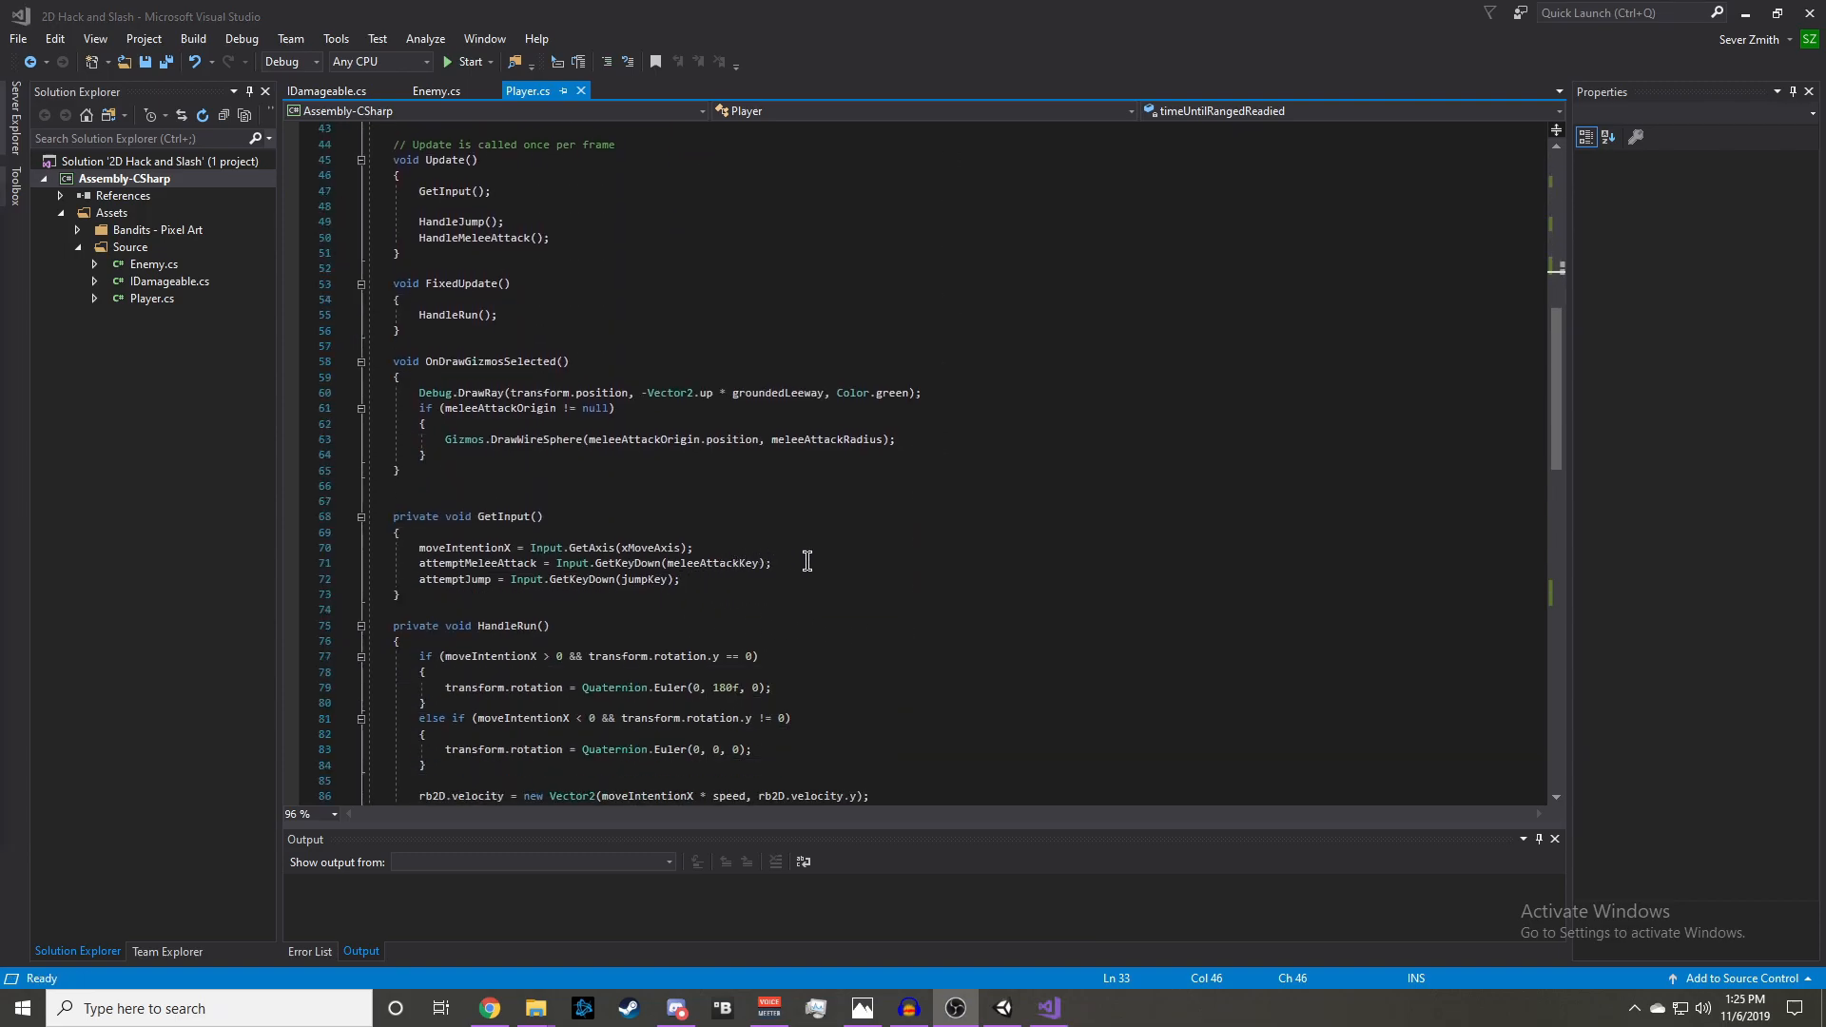
pyautogui.write('attemptRangedAttacked')
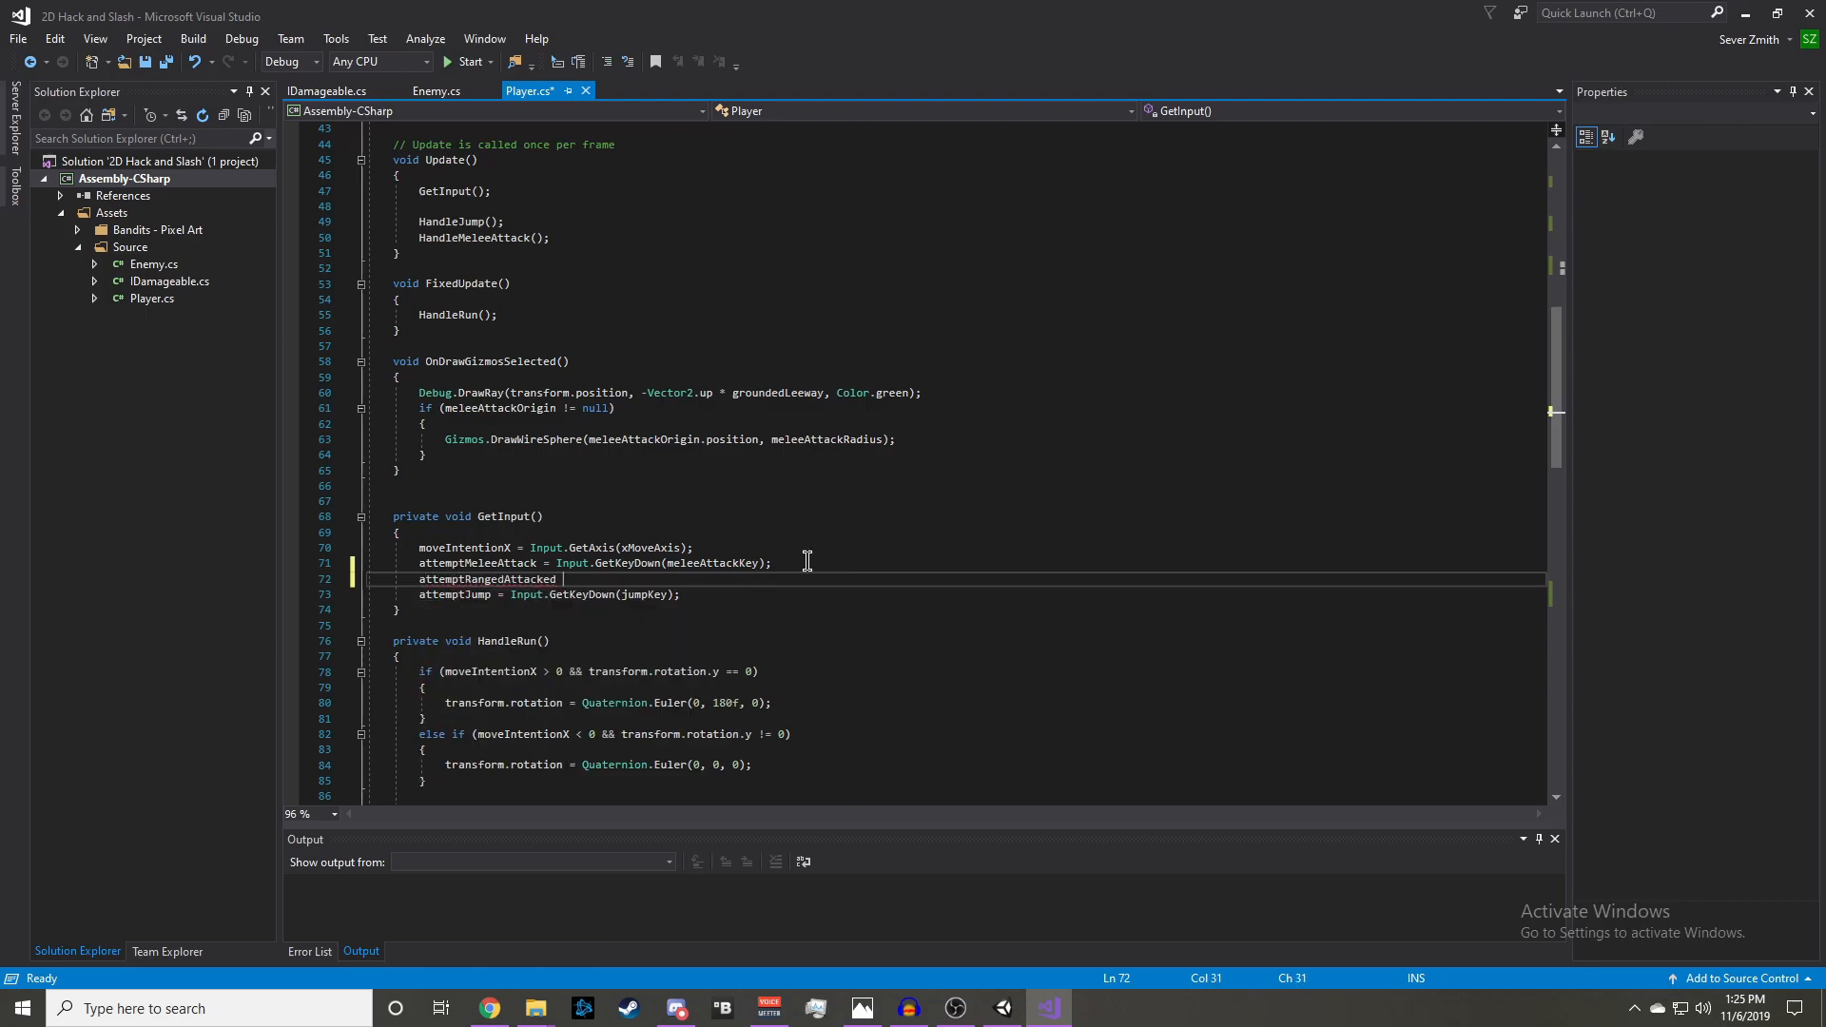
pyautogui.write('= input.Getkey')
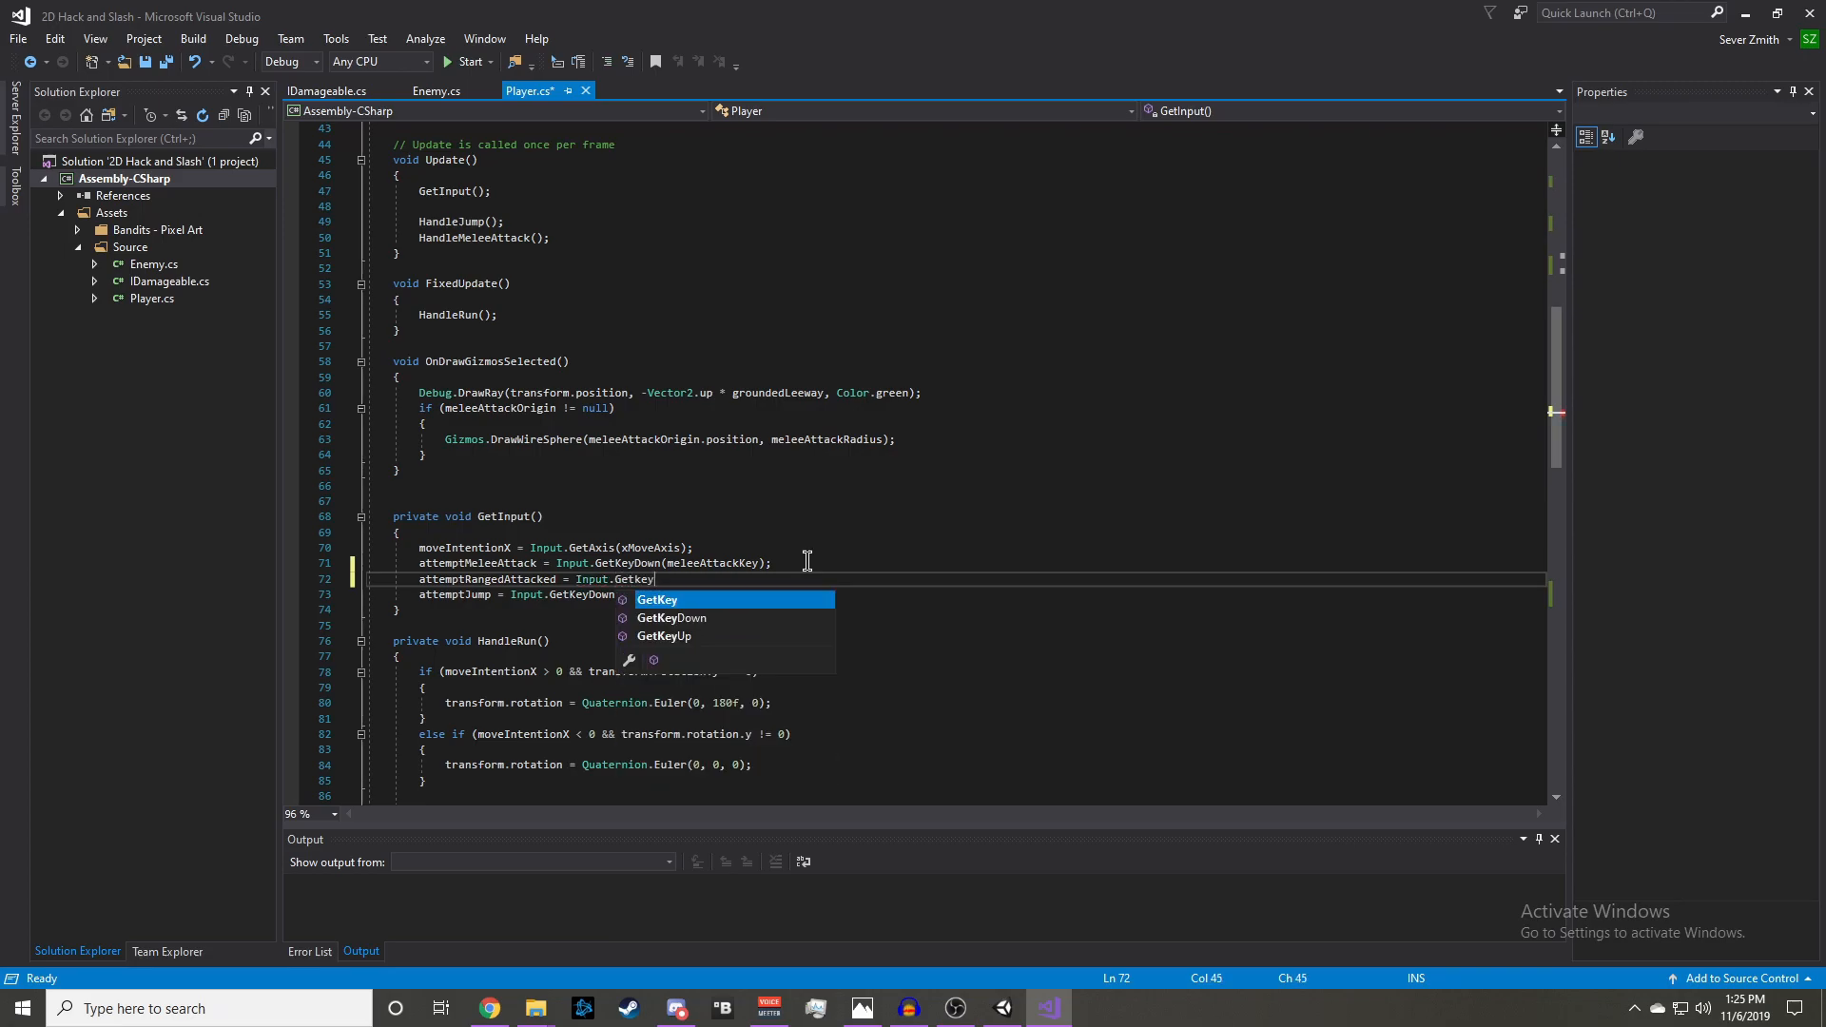
pyautogui.write('Down(')
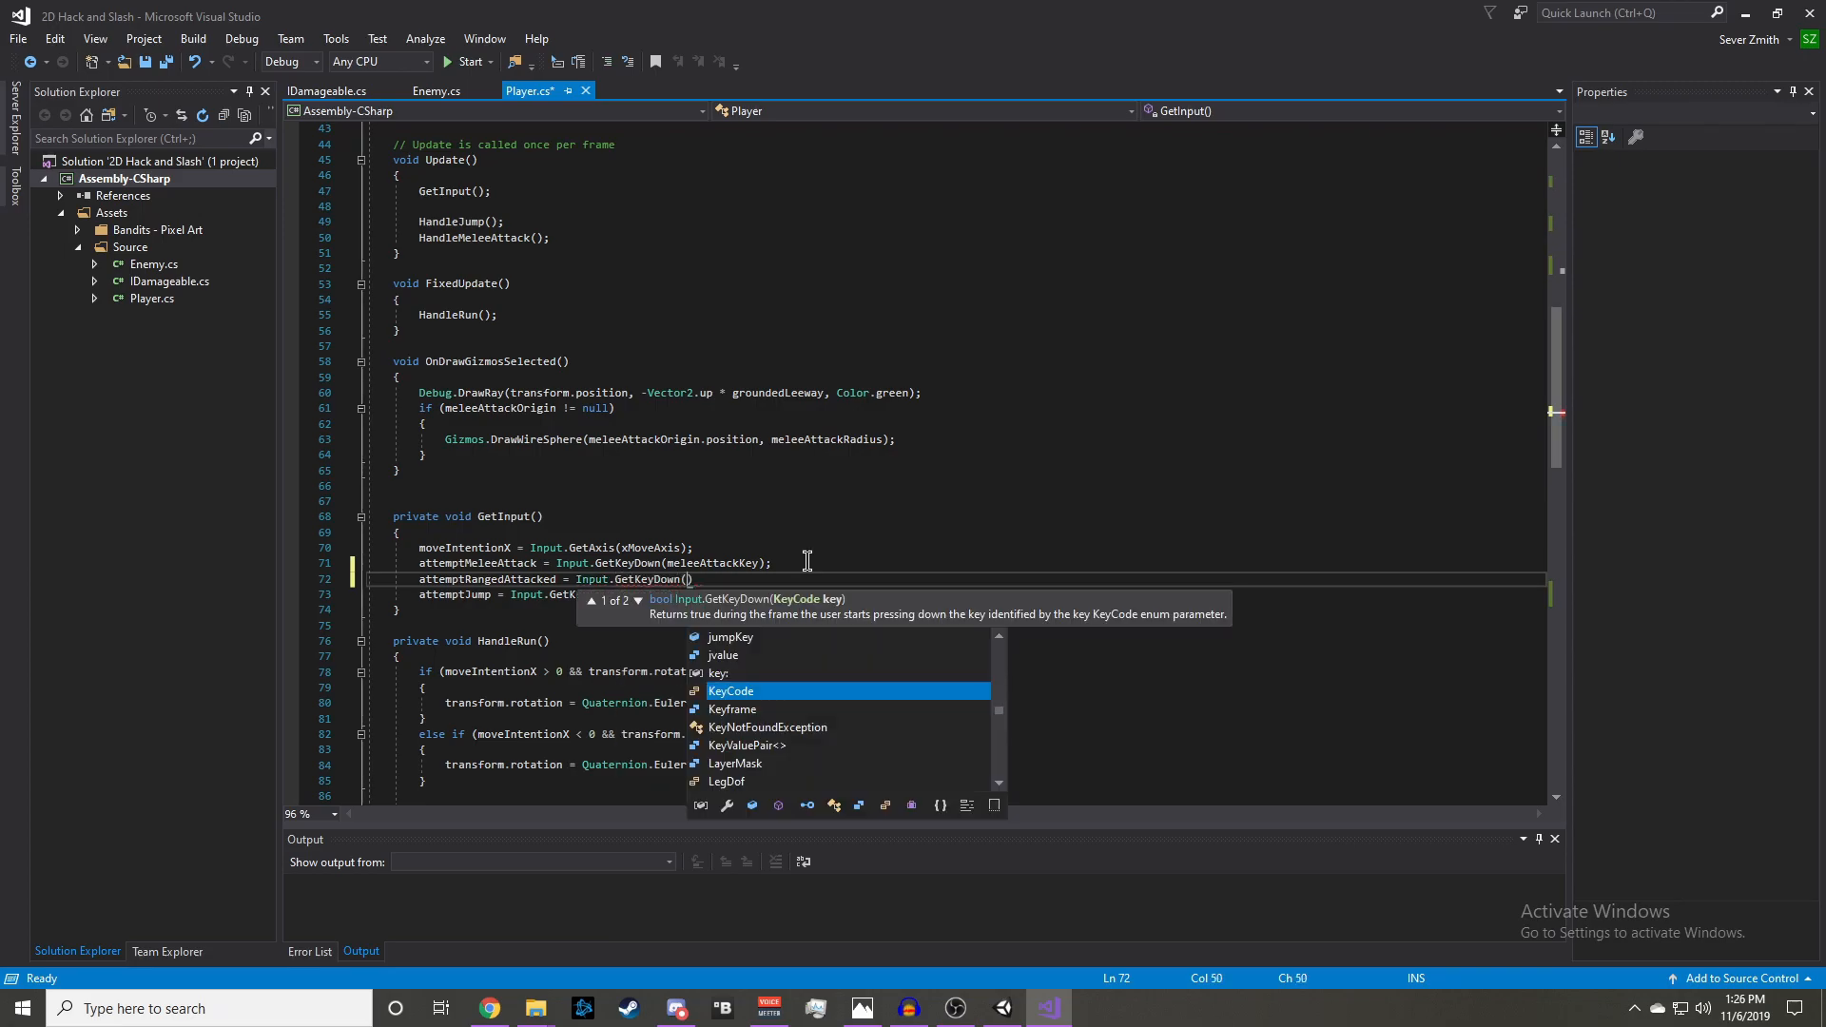
pyautogui.write('rangedAttackKey')
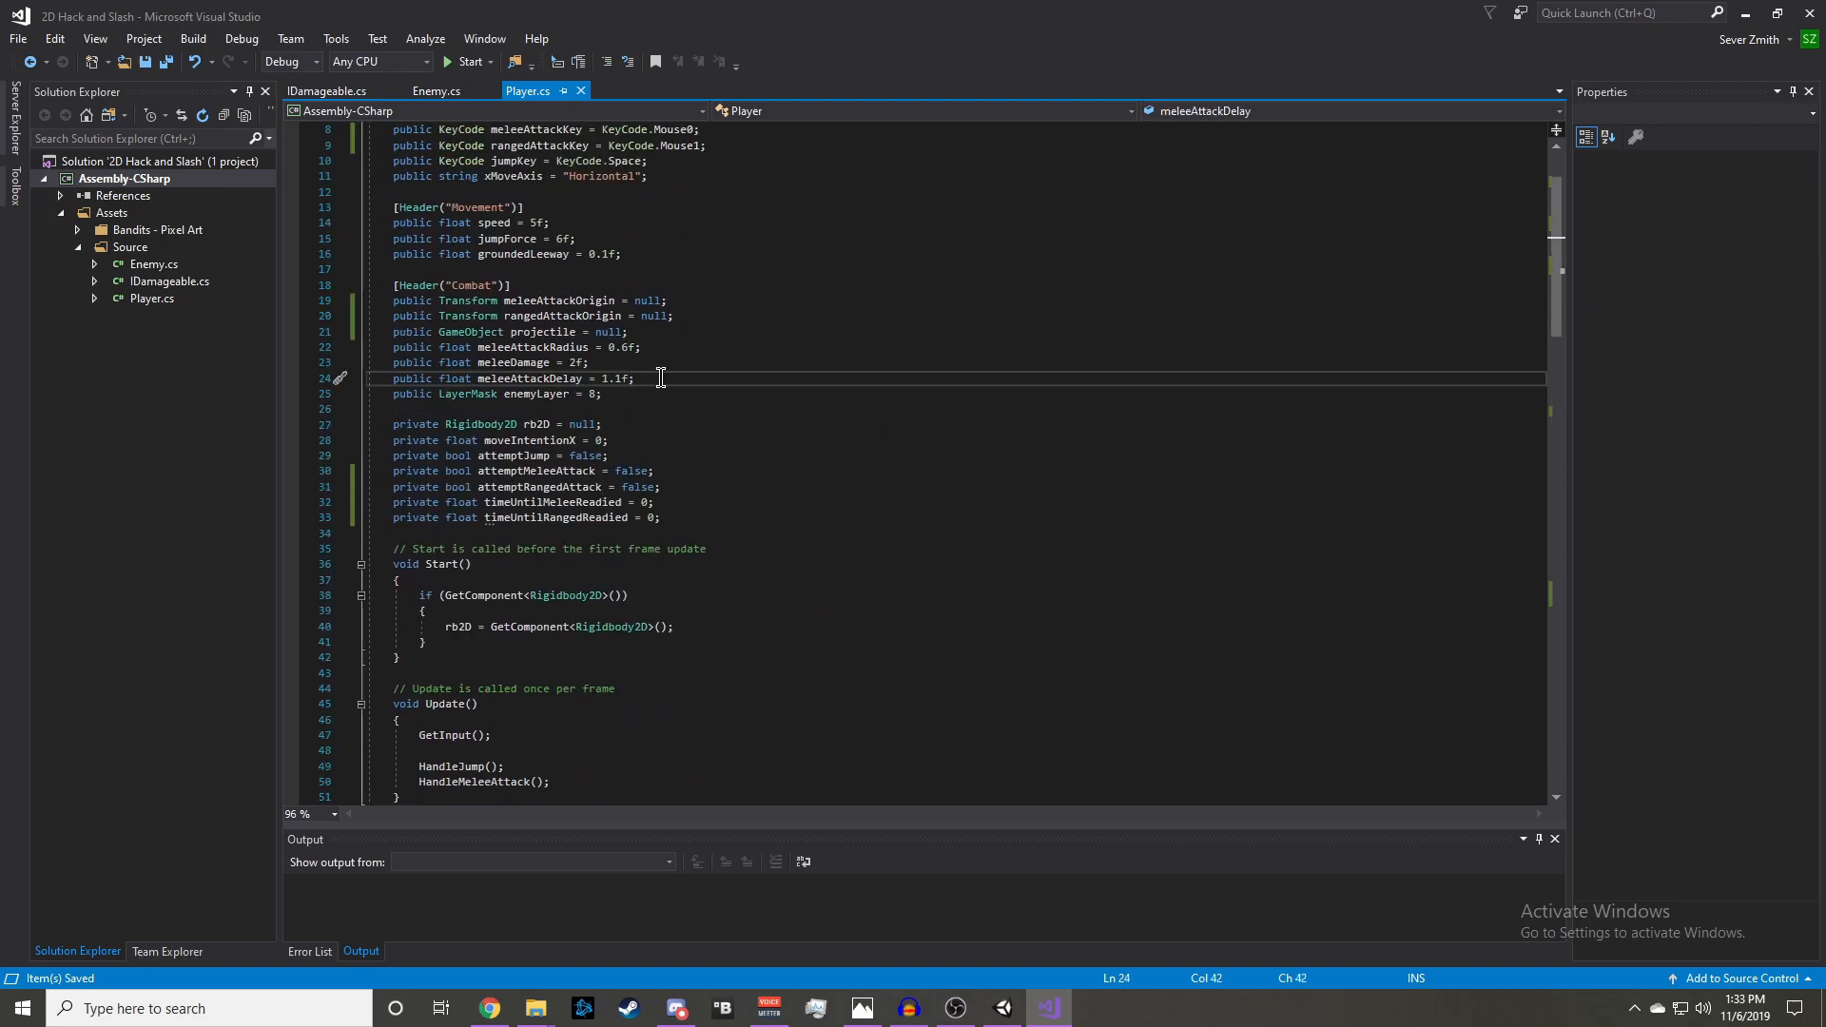
pyautogui.press('enter')
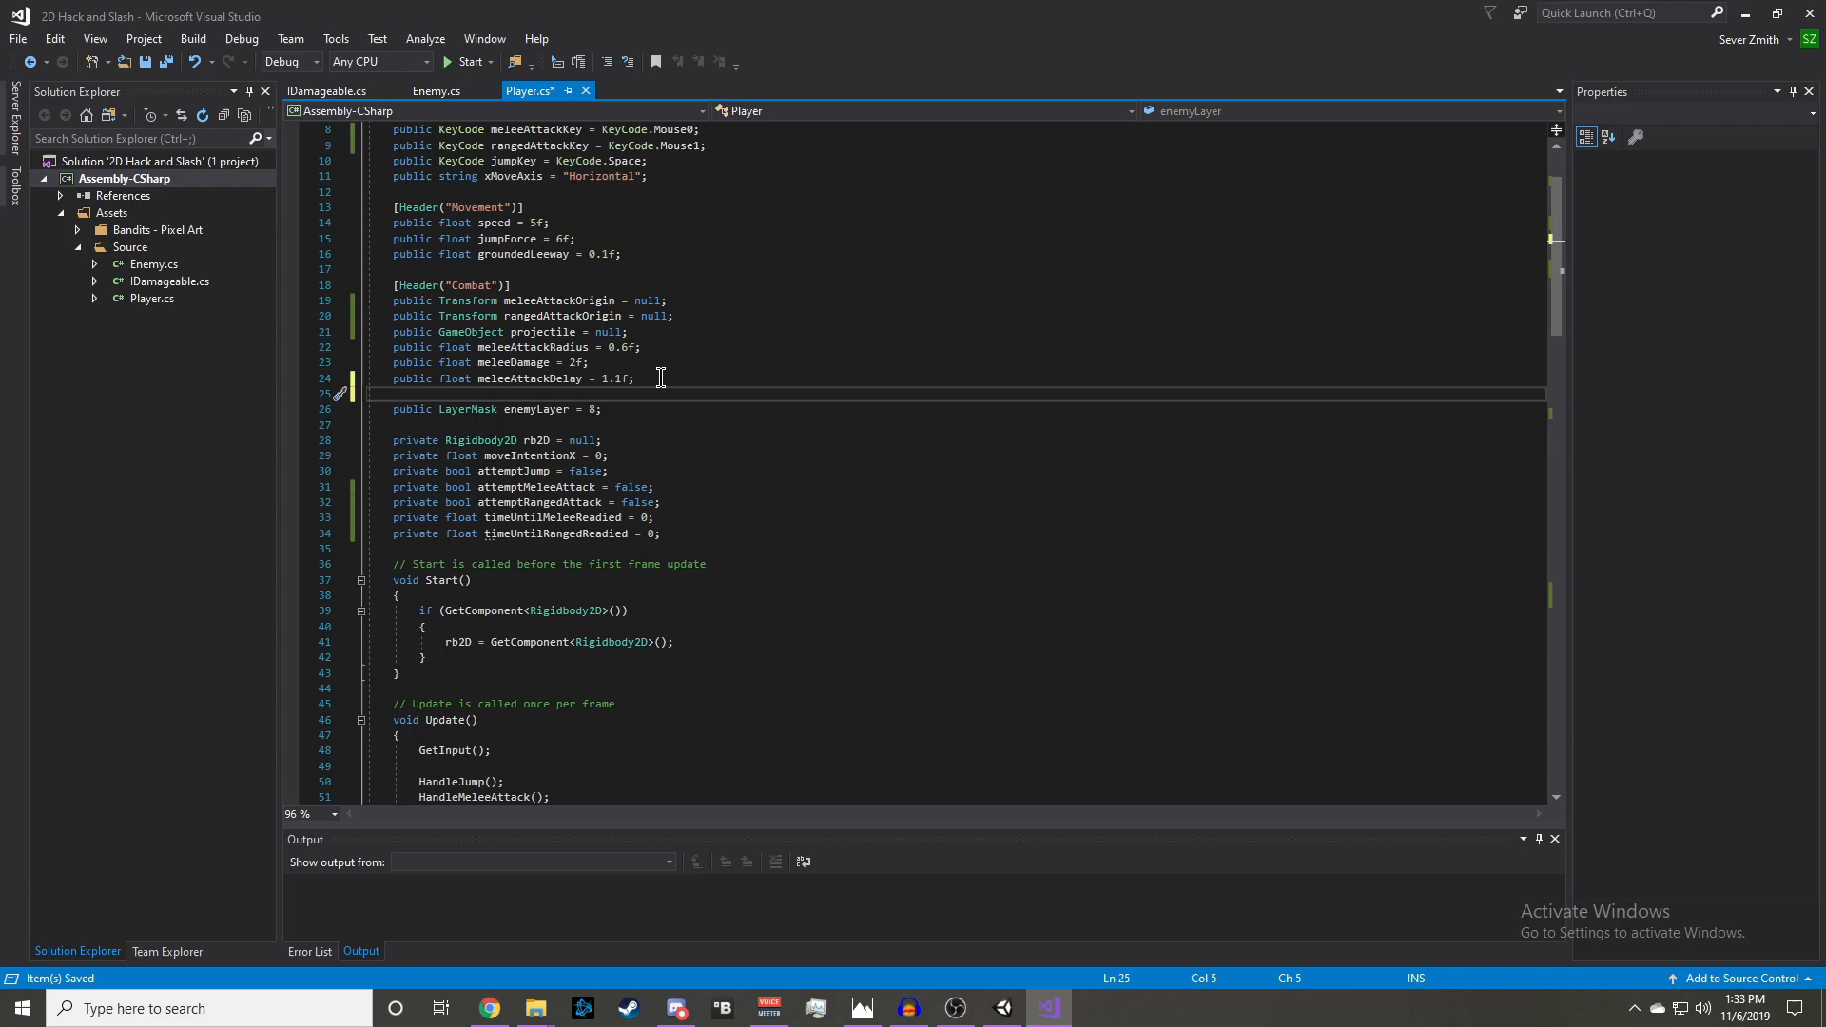
pyautogui.write('public float rangedAttackDelay')
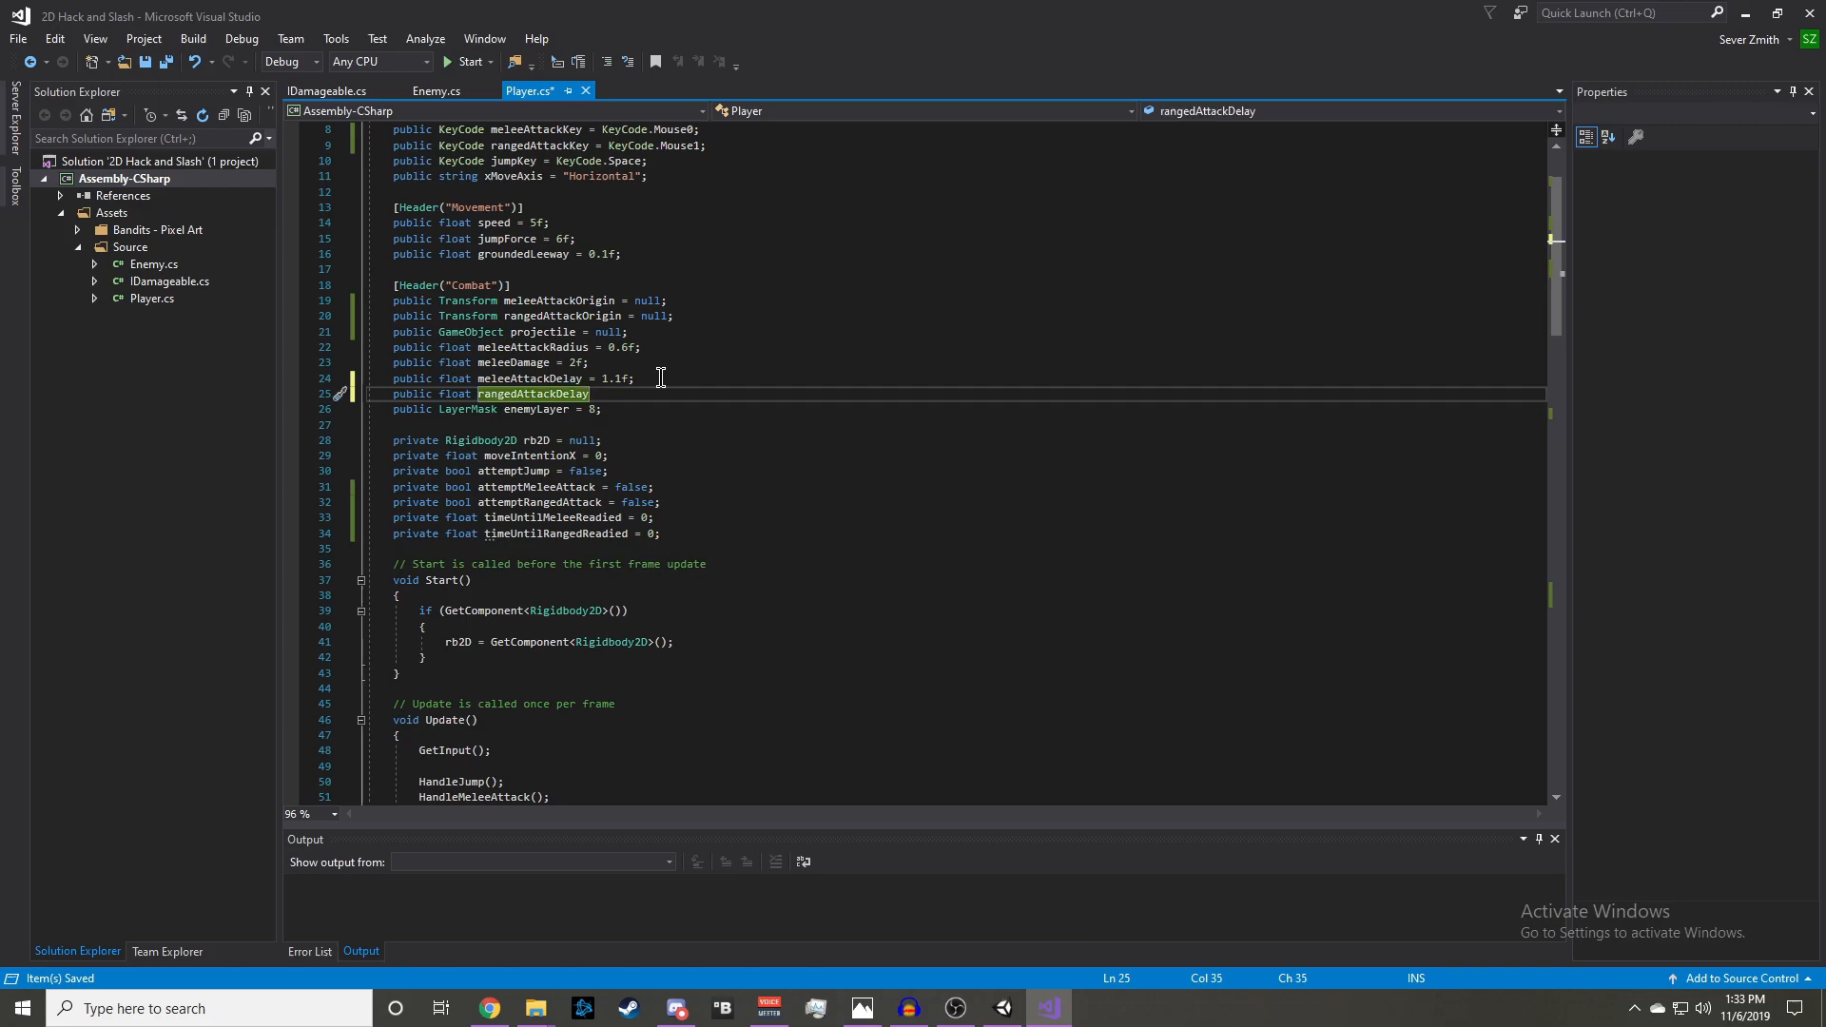
pyautogui.write('= 0.3f;')
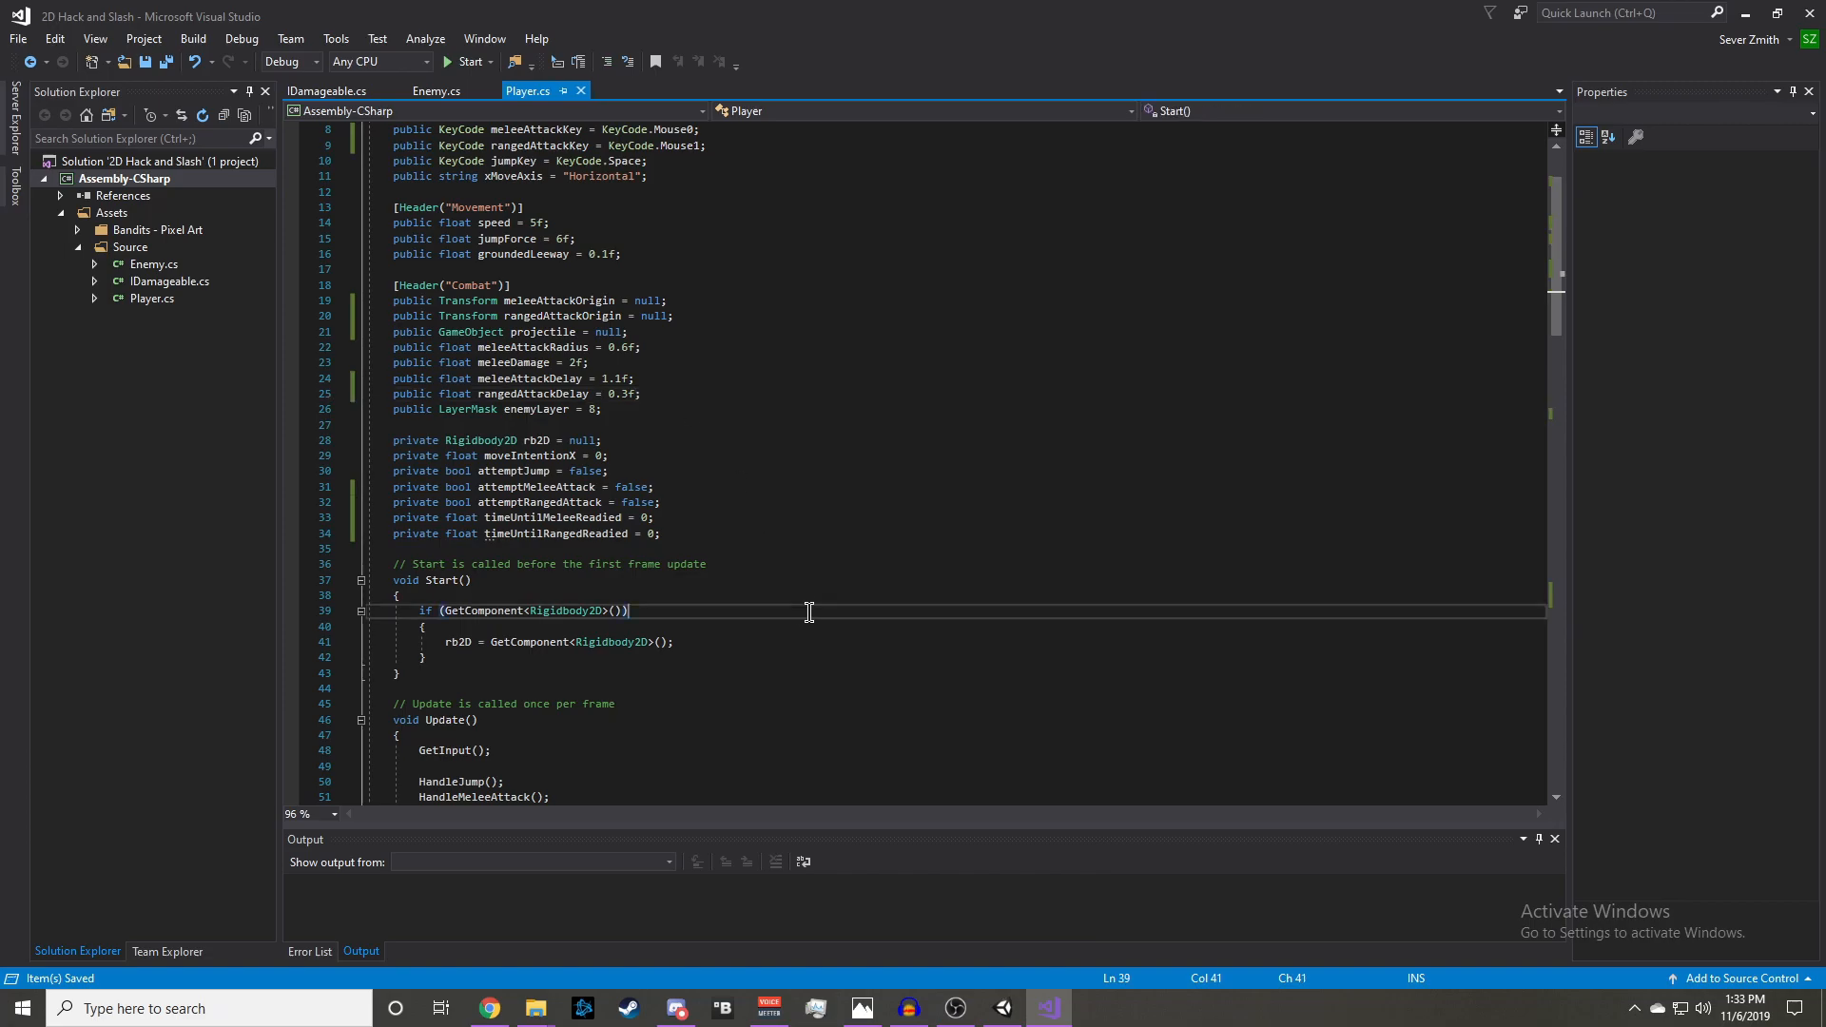
# - Adapt the copied HandleMeleeAttack to log Ranged and use timeUntilRangedReadied and rangedAttackDelay
pyautogui.scroll(-3)
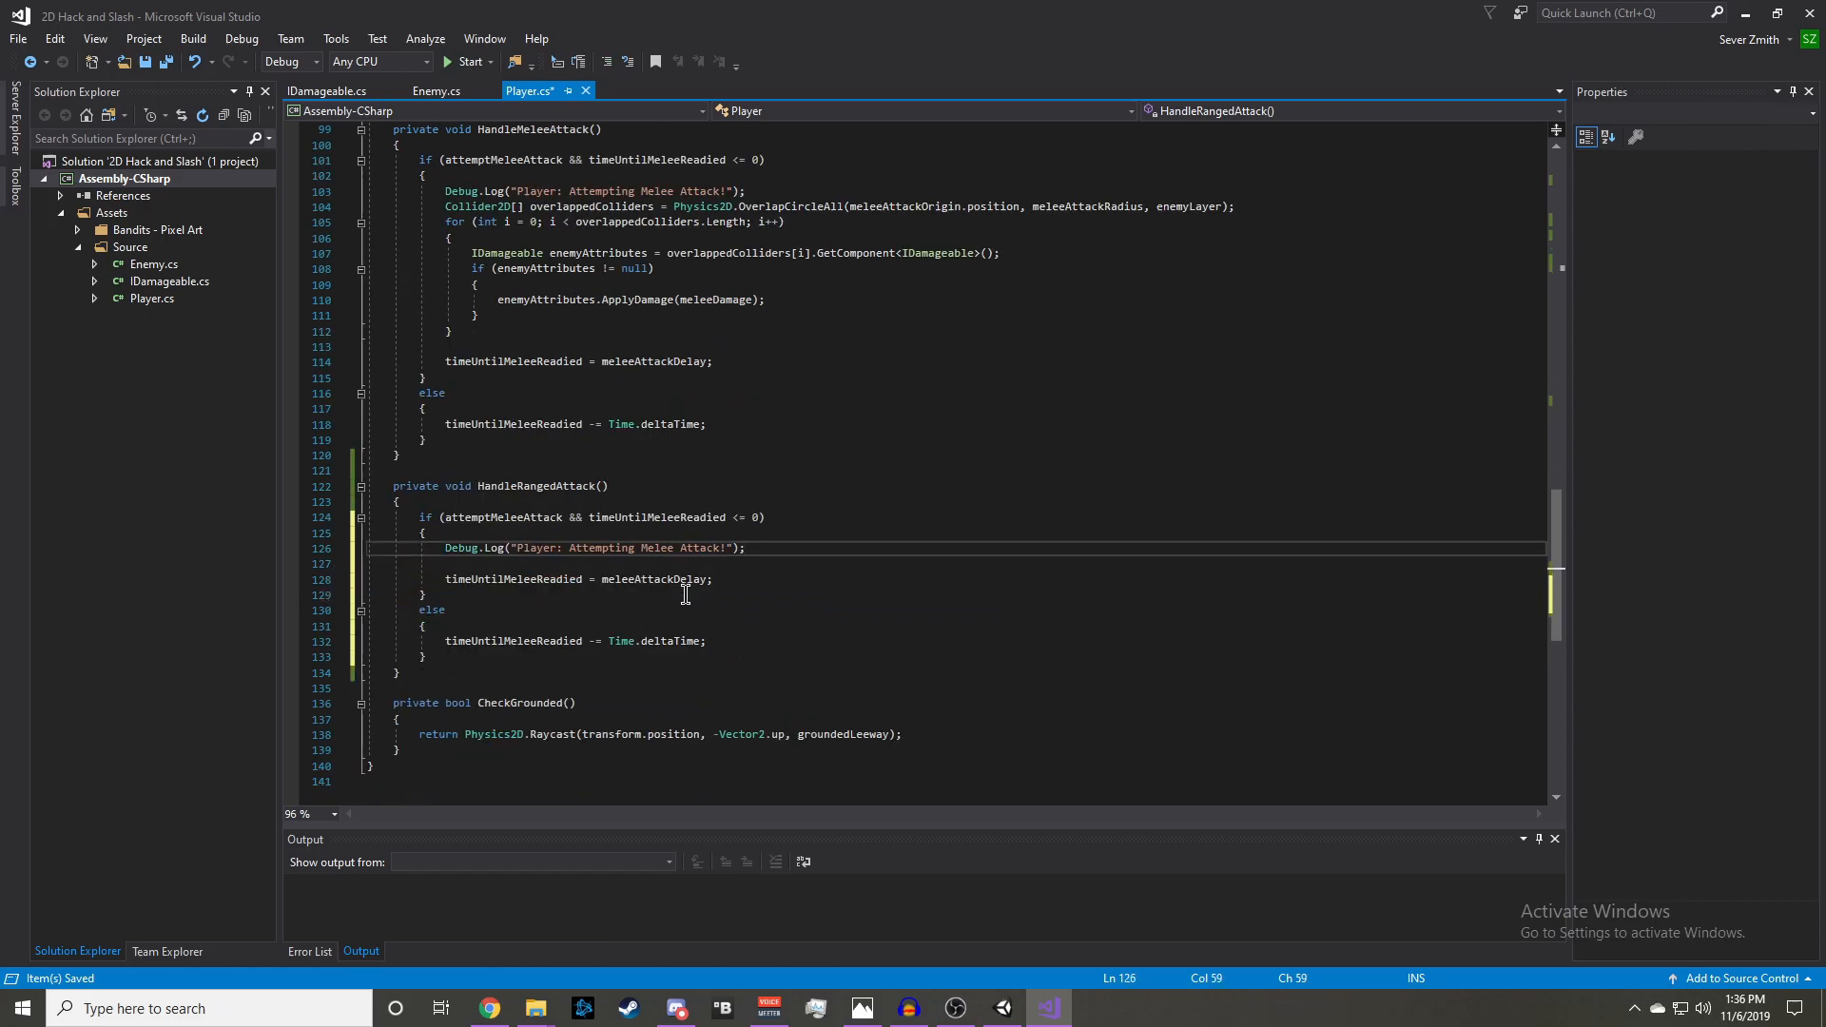
pyautogui.doubleClick(657, 548)
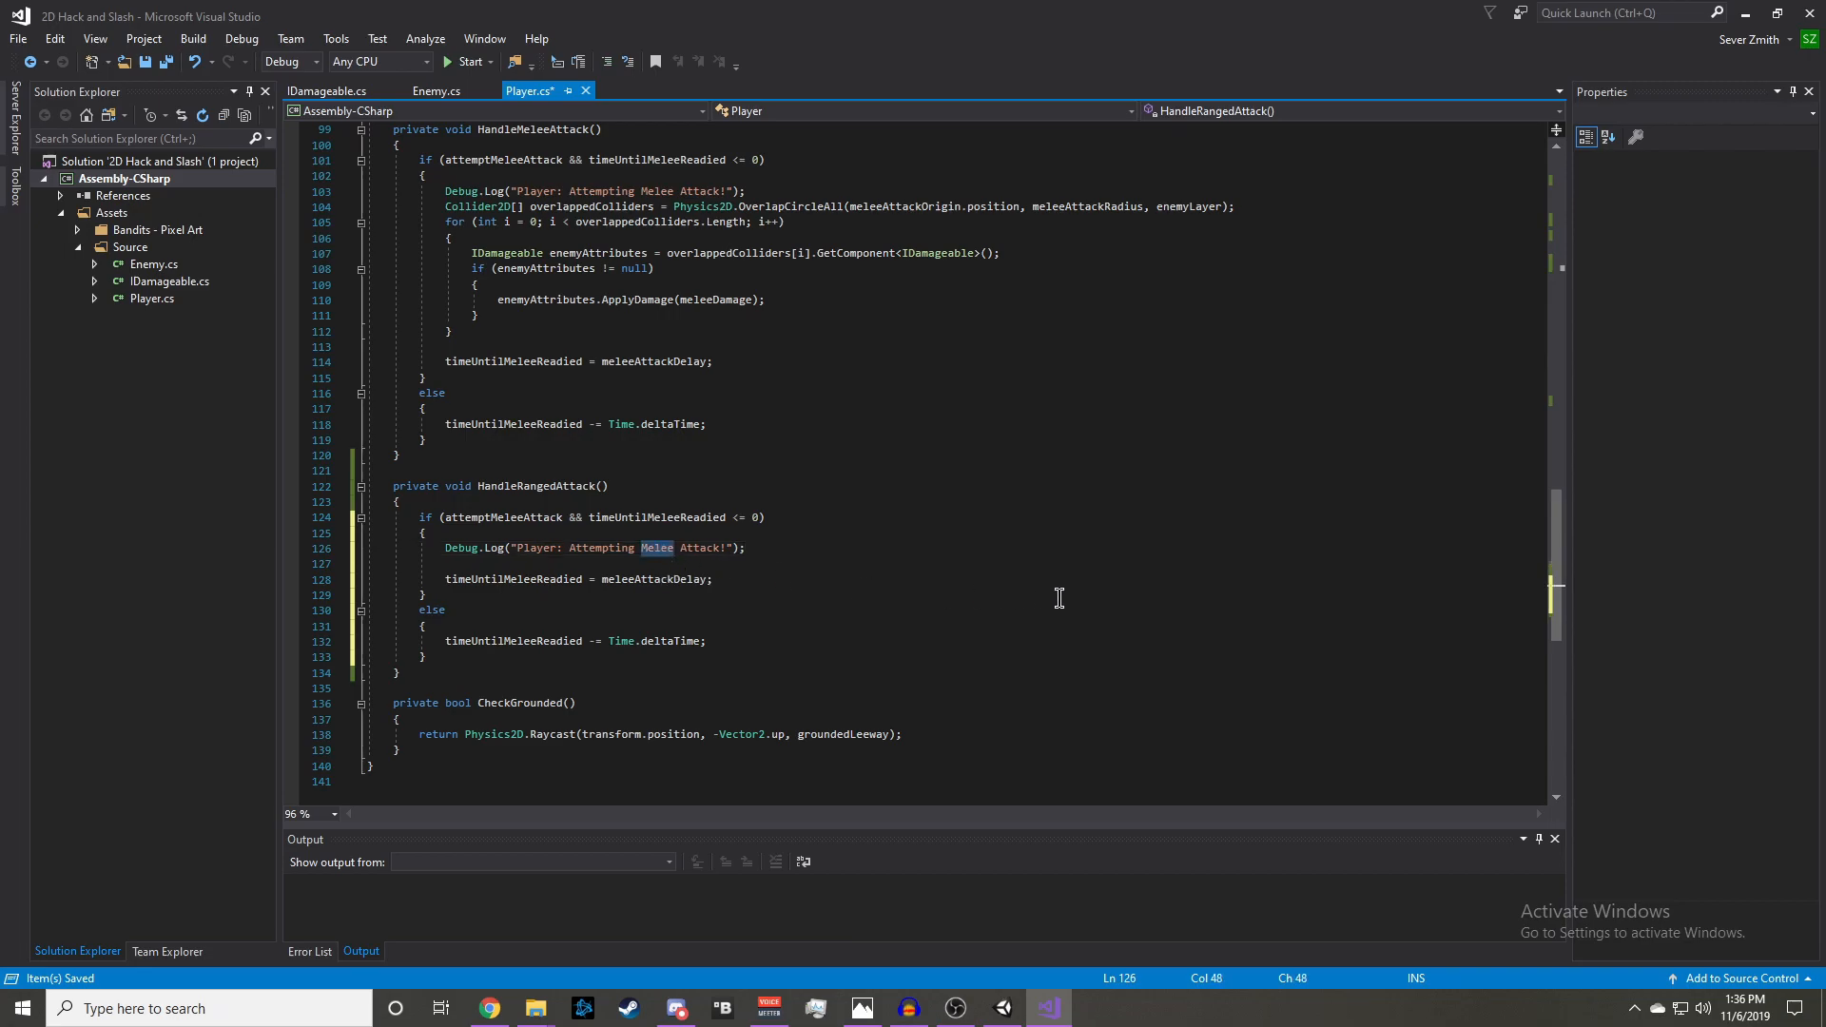
pyautogui.write('Ra')
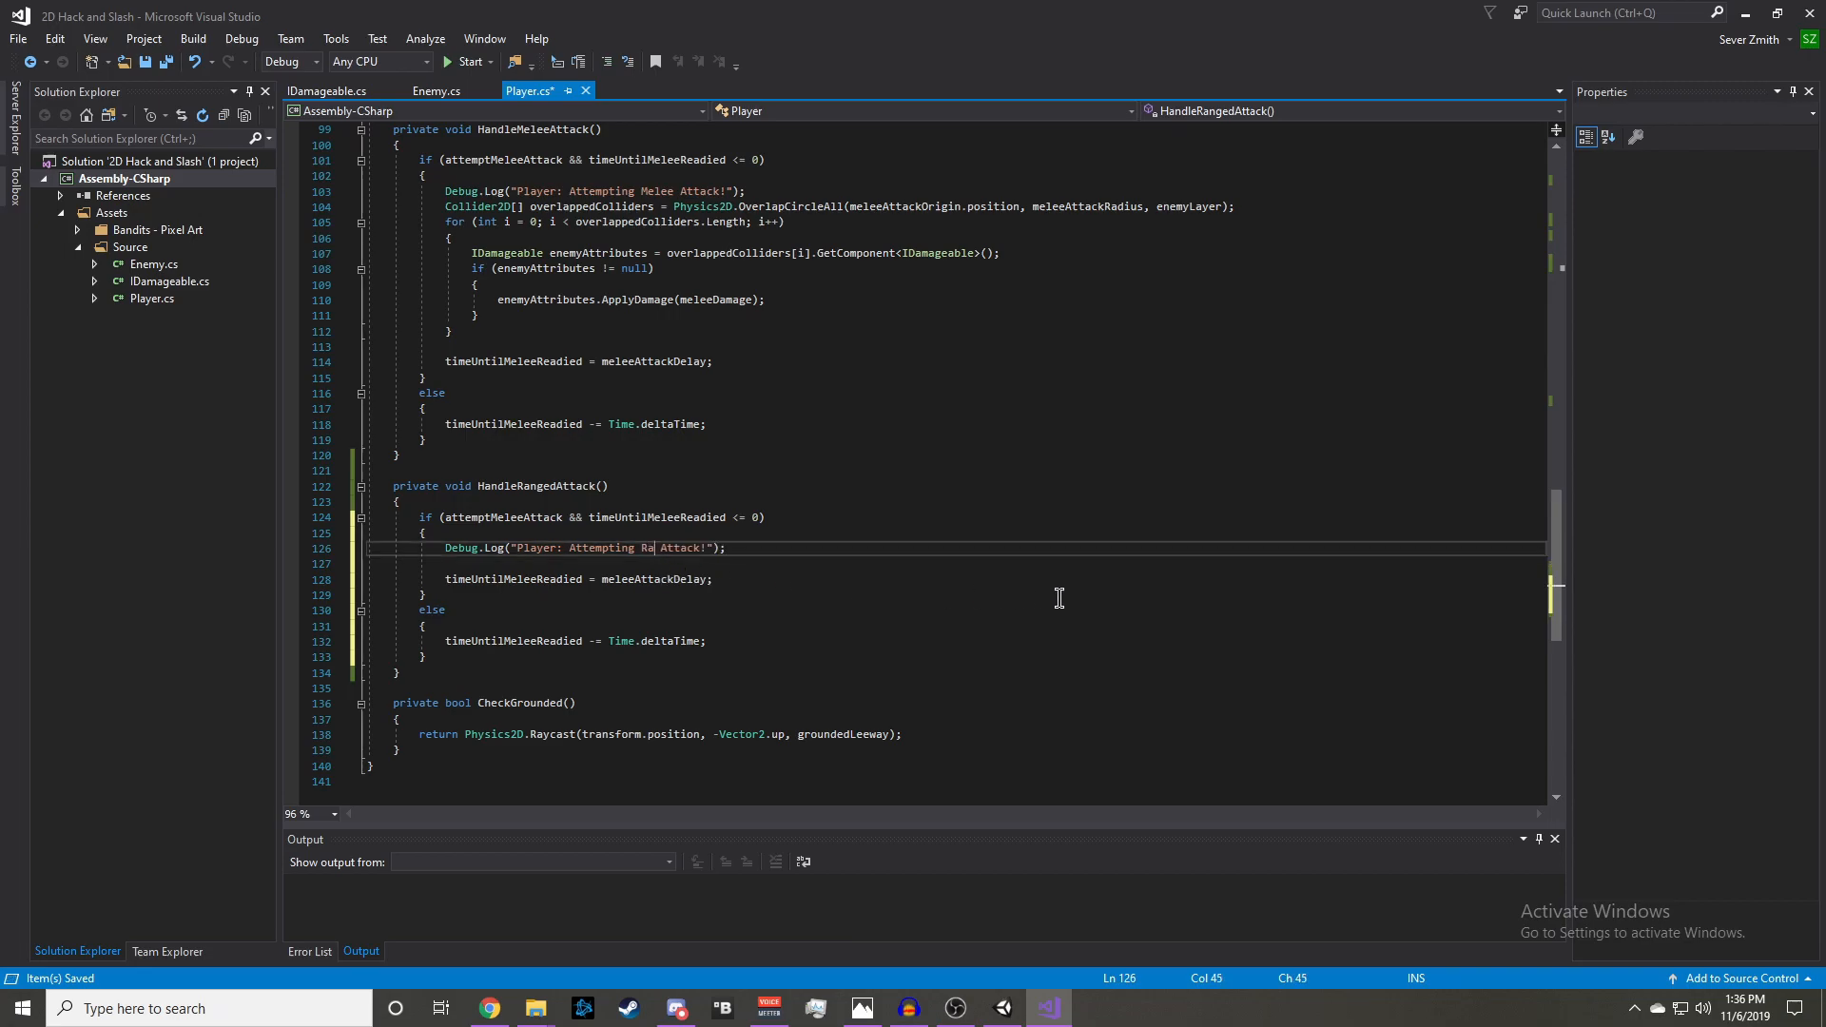
pyautogui.write('nged')
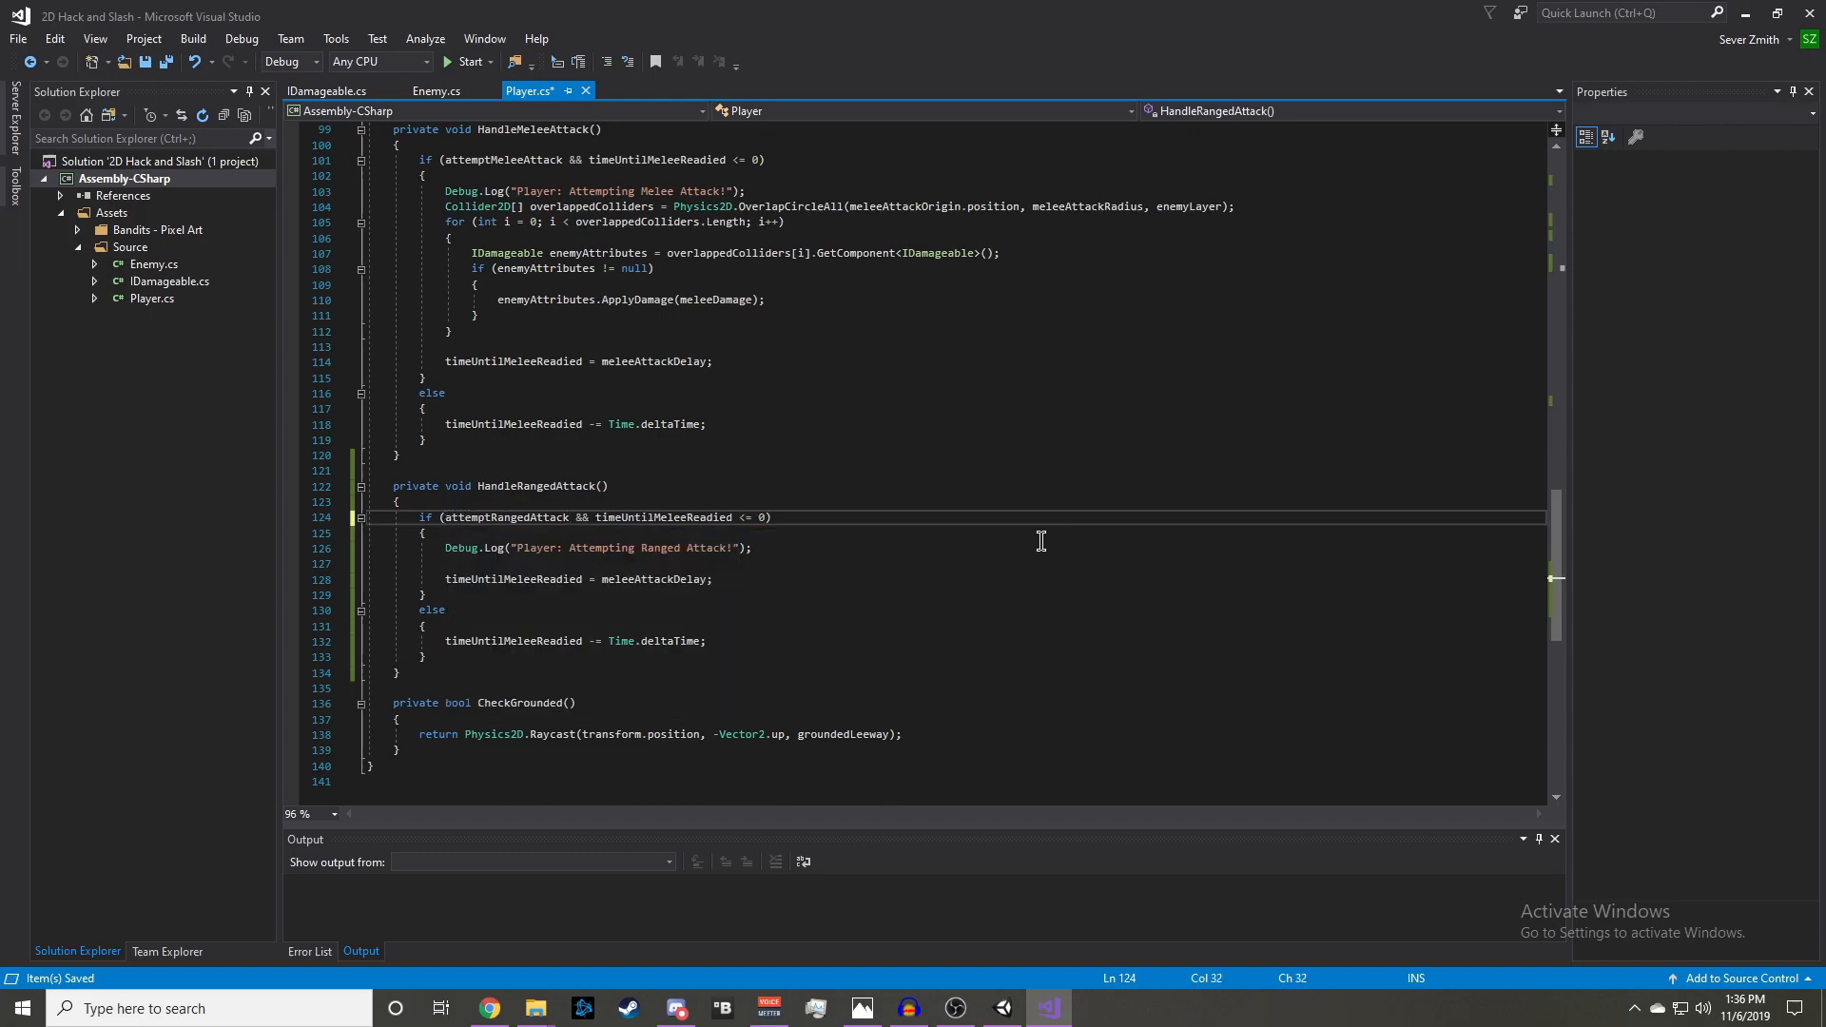
pyautogui.write('tim')
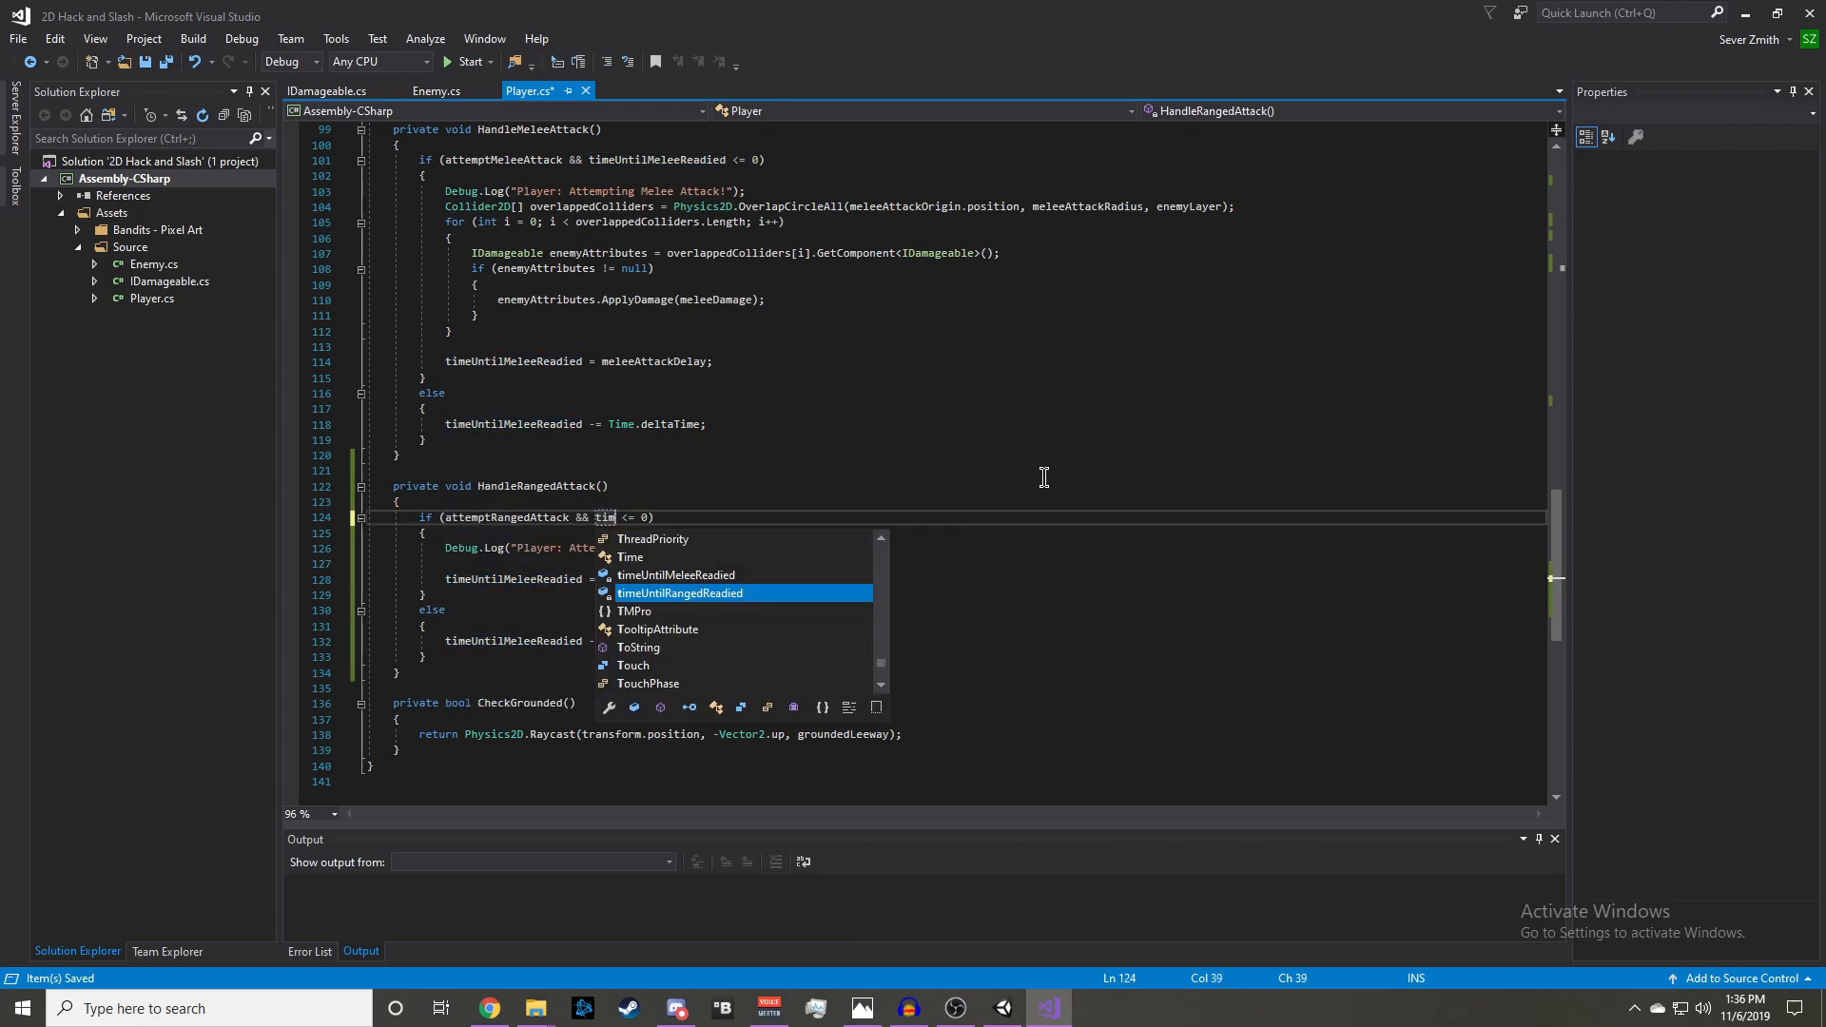
pyautogui.press('tab')
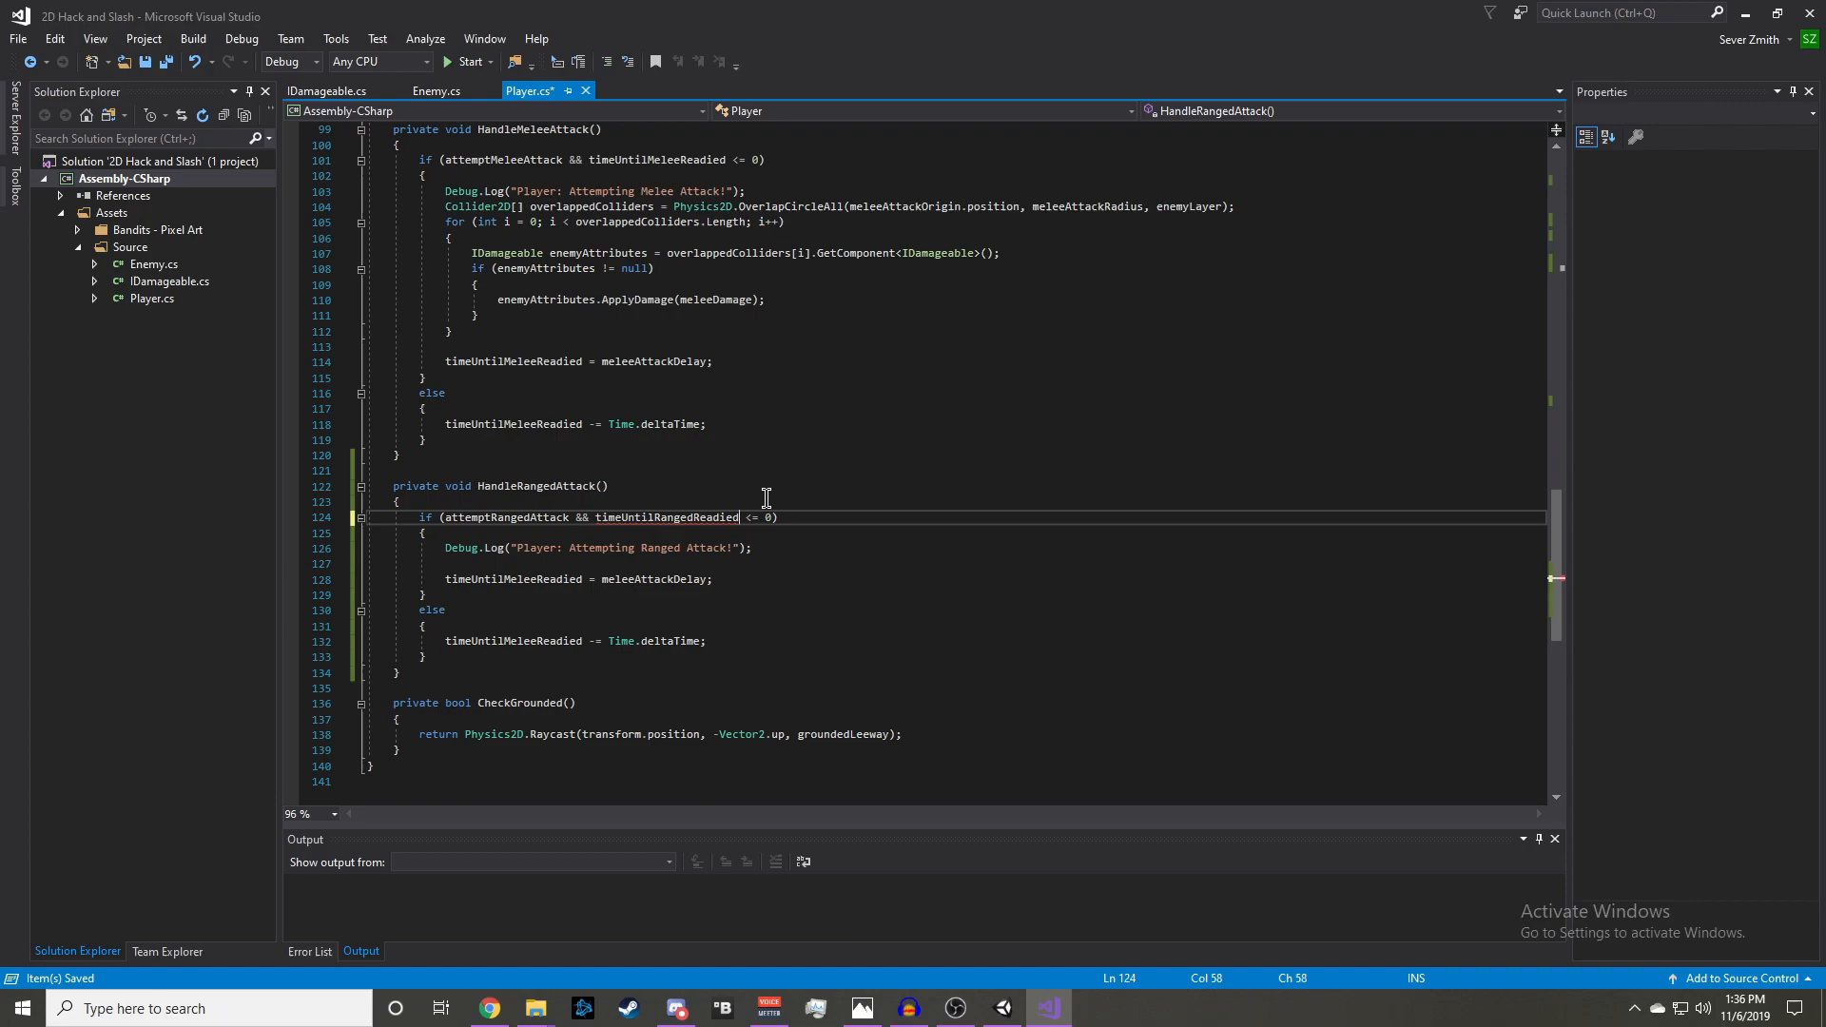
pyautogui.doubleClick(665, 518)
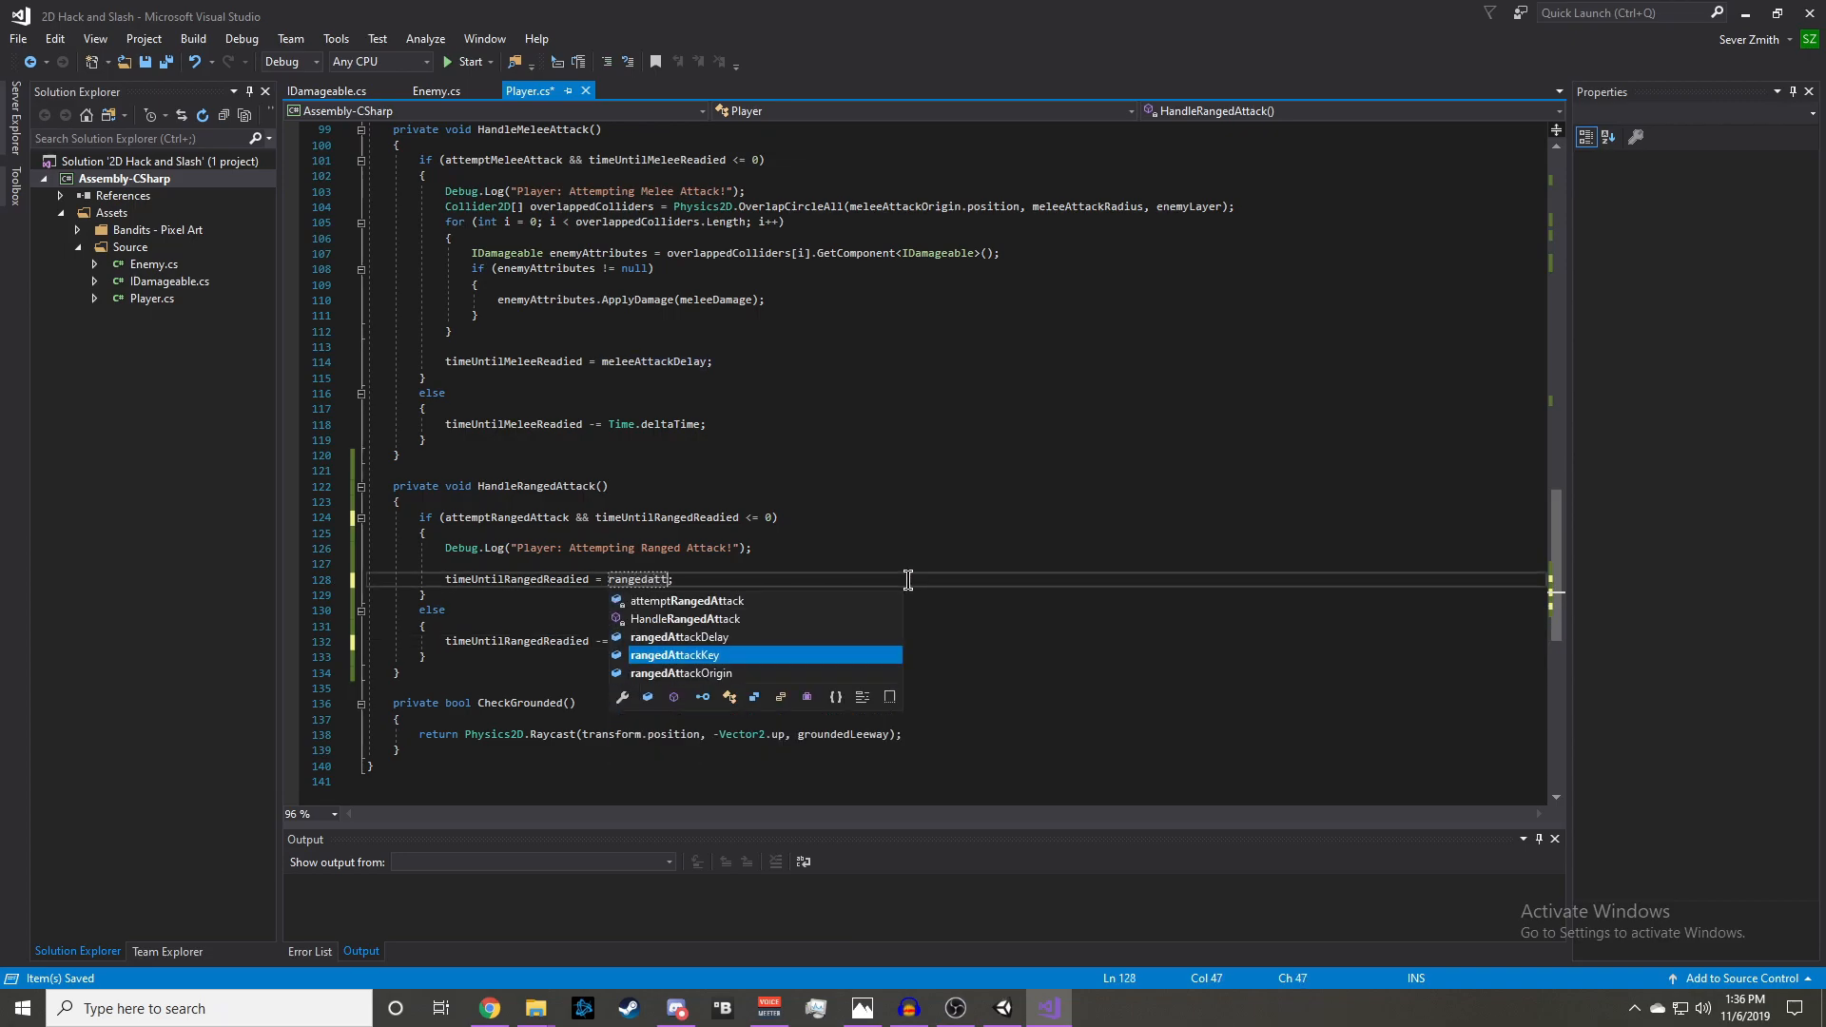
pyautogui.press('escape')
pyautogui.write('ac')
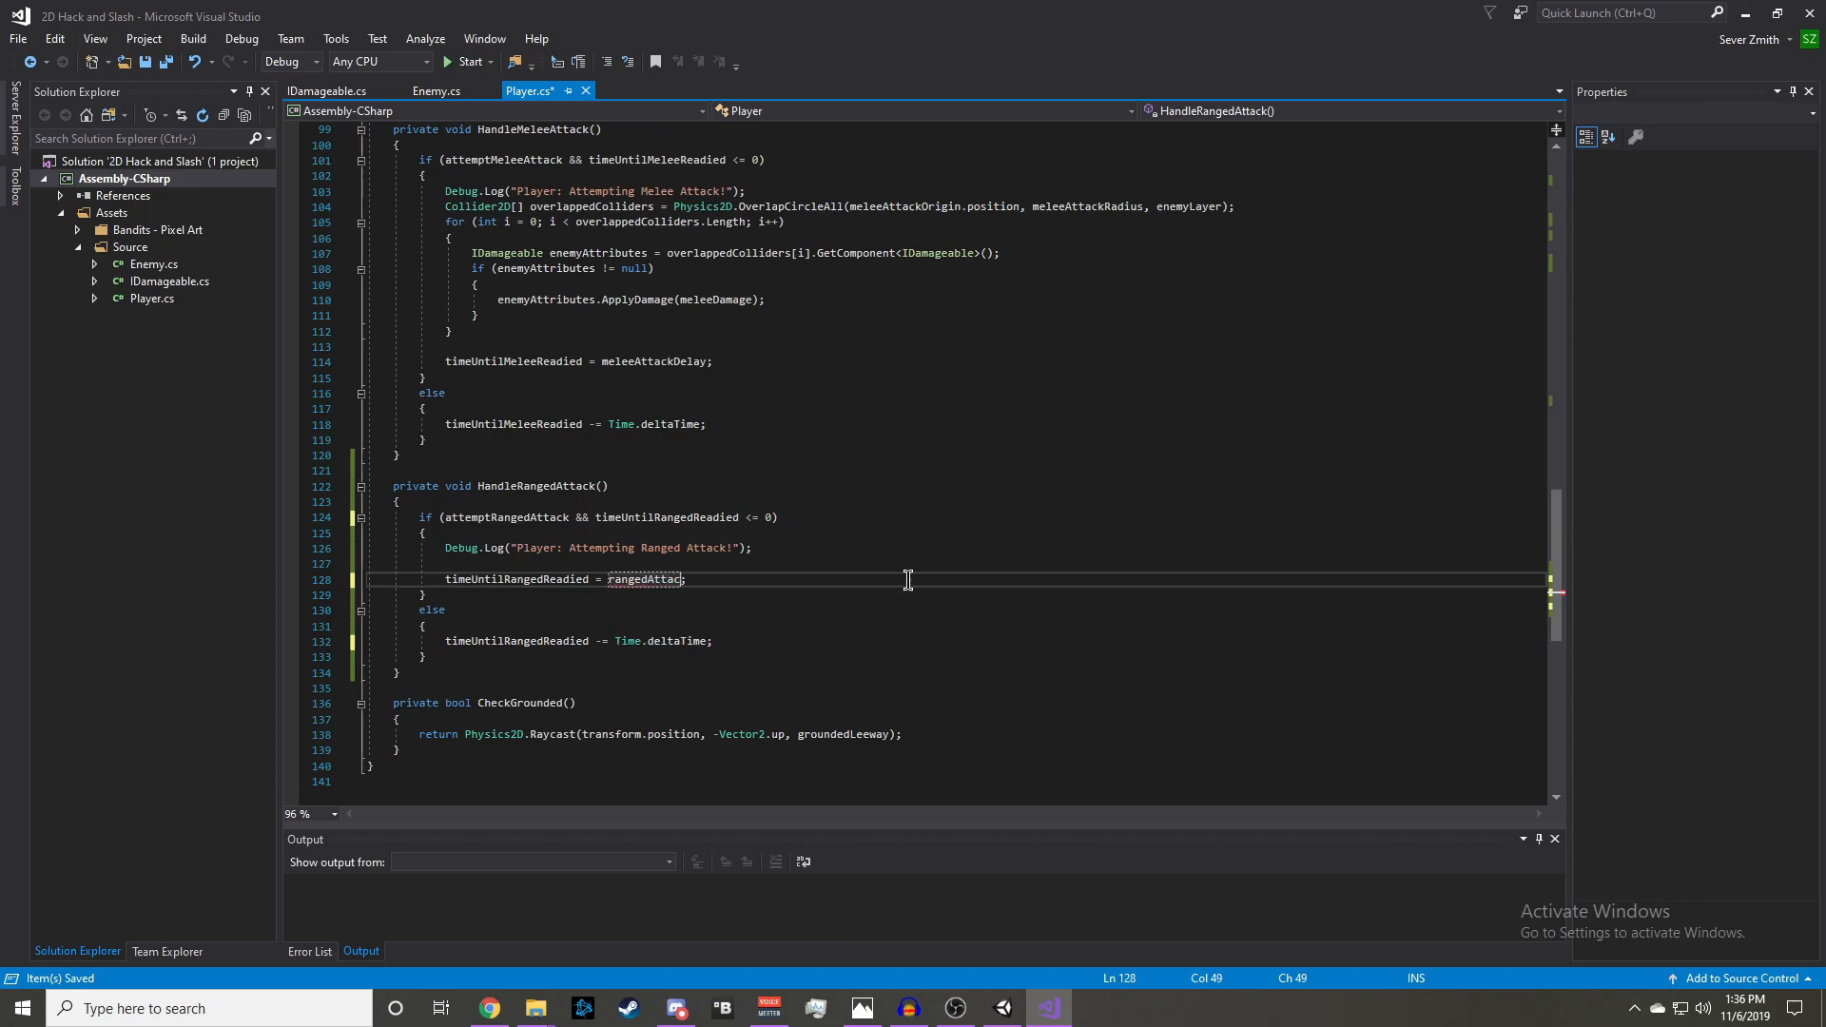
pyautogui.write('kDelay;')
pyautogui.write('HandleRangedAttack')
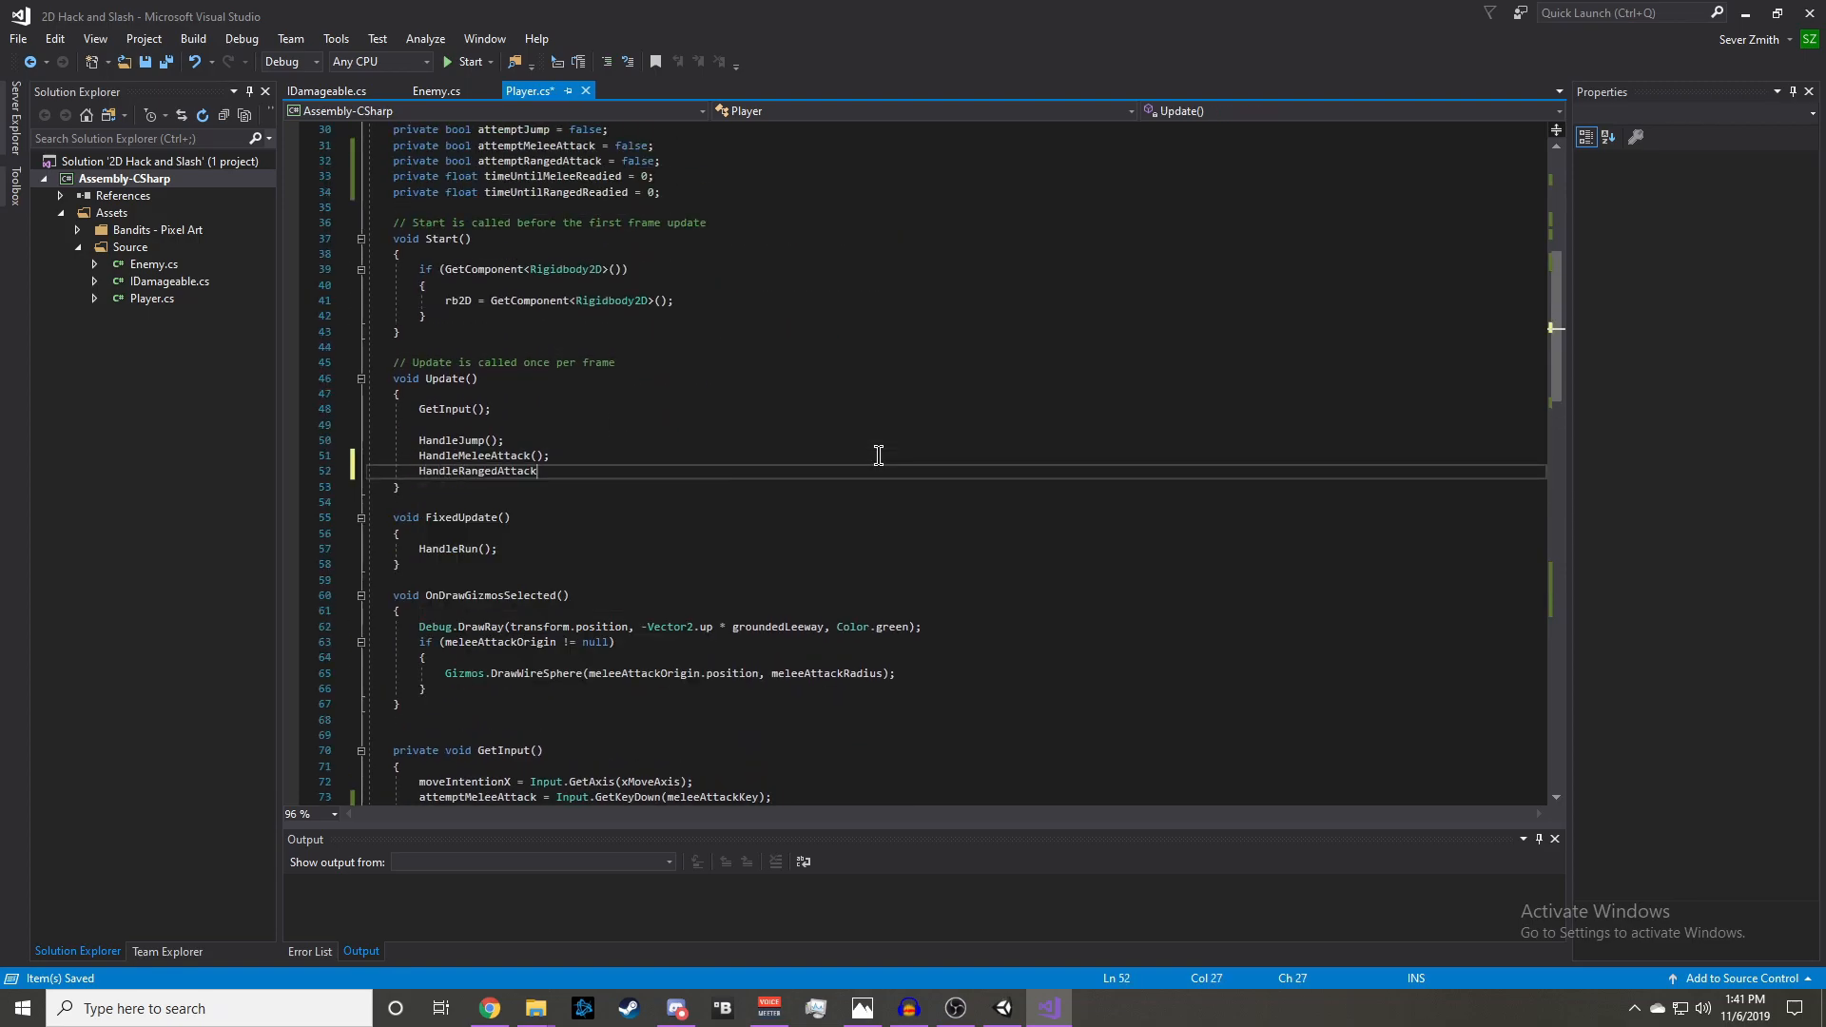
# - Call HandleRangedAttack() in Update and run the game in Unity
pyautogui.write('();')
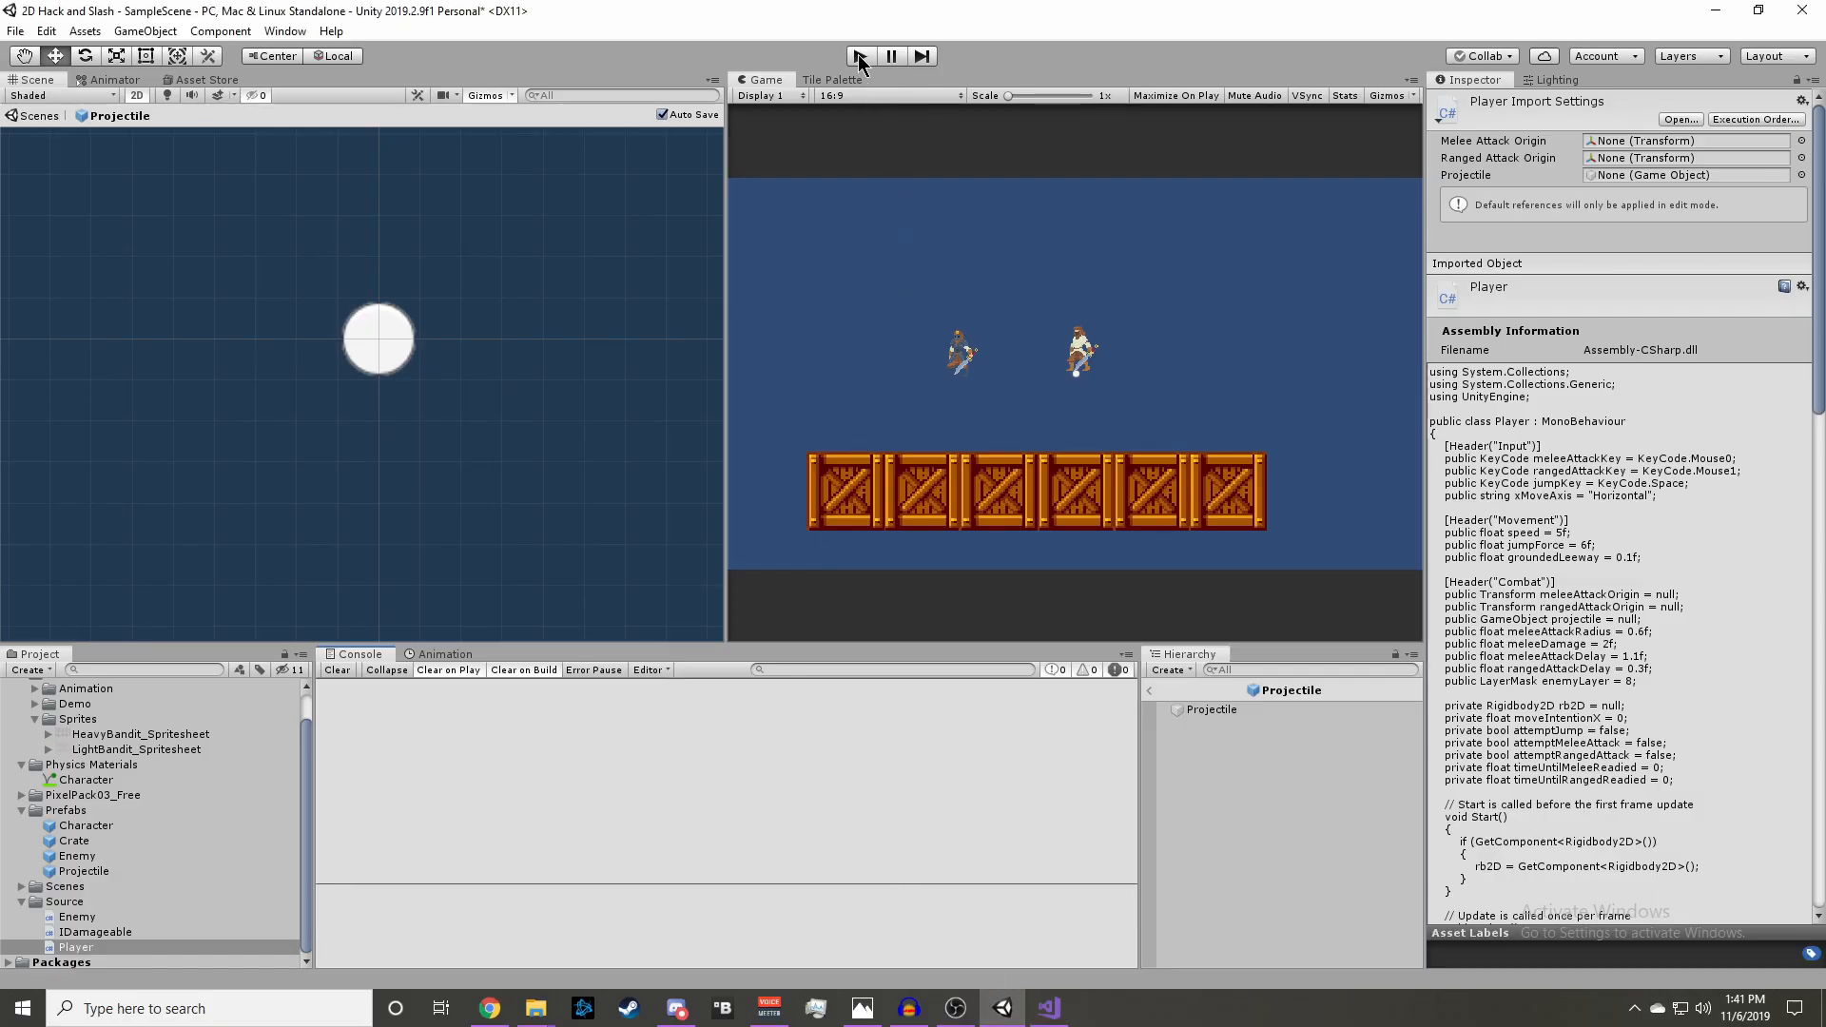
pyautogui.click(858, 55)
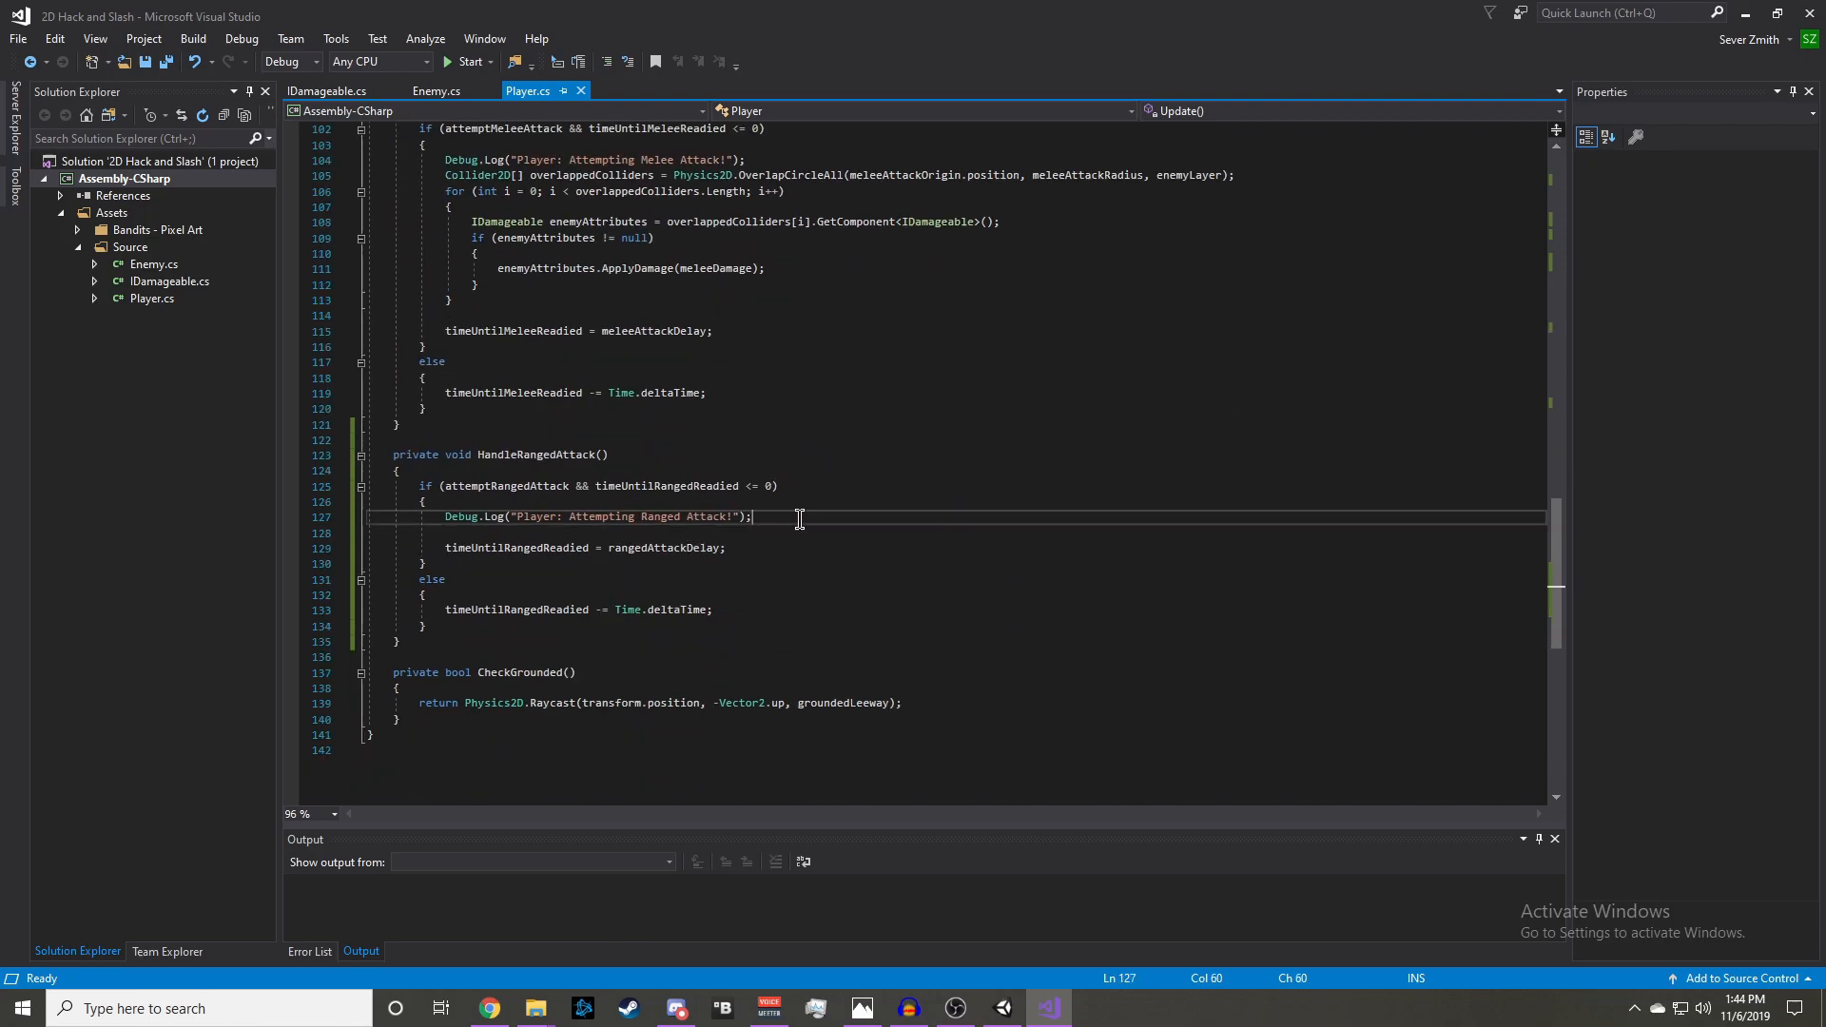
# - Add Instantiate(projectile, rangedAttackOrigin.position, rangedAttackOrigin.rotation); below the ranged log message
pyautogui.press('Enter')
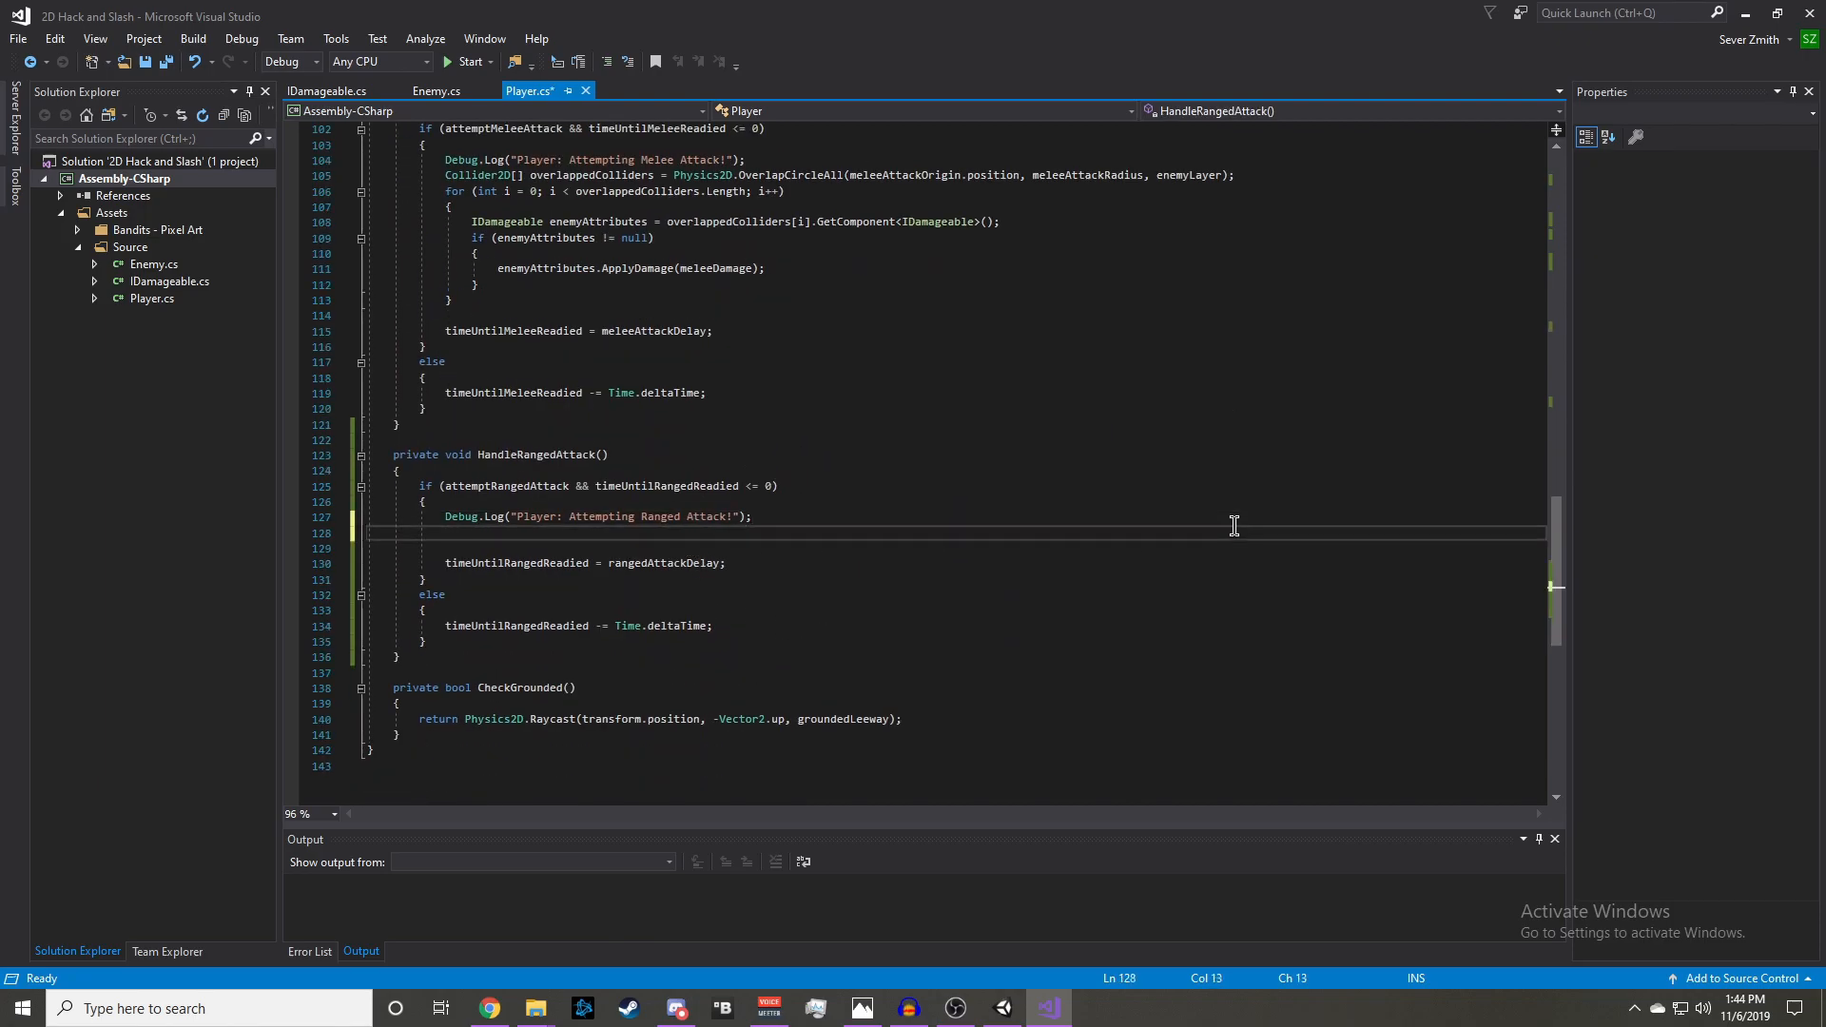
pyautogui.write('Instantiate(')
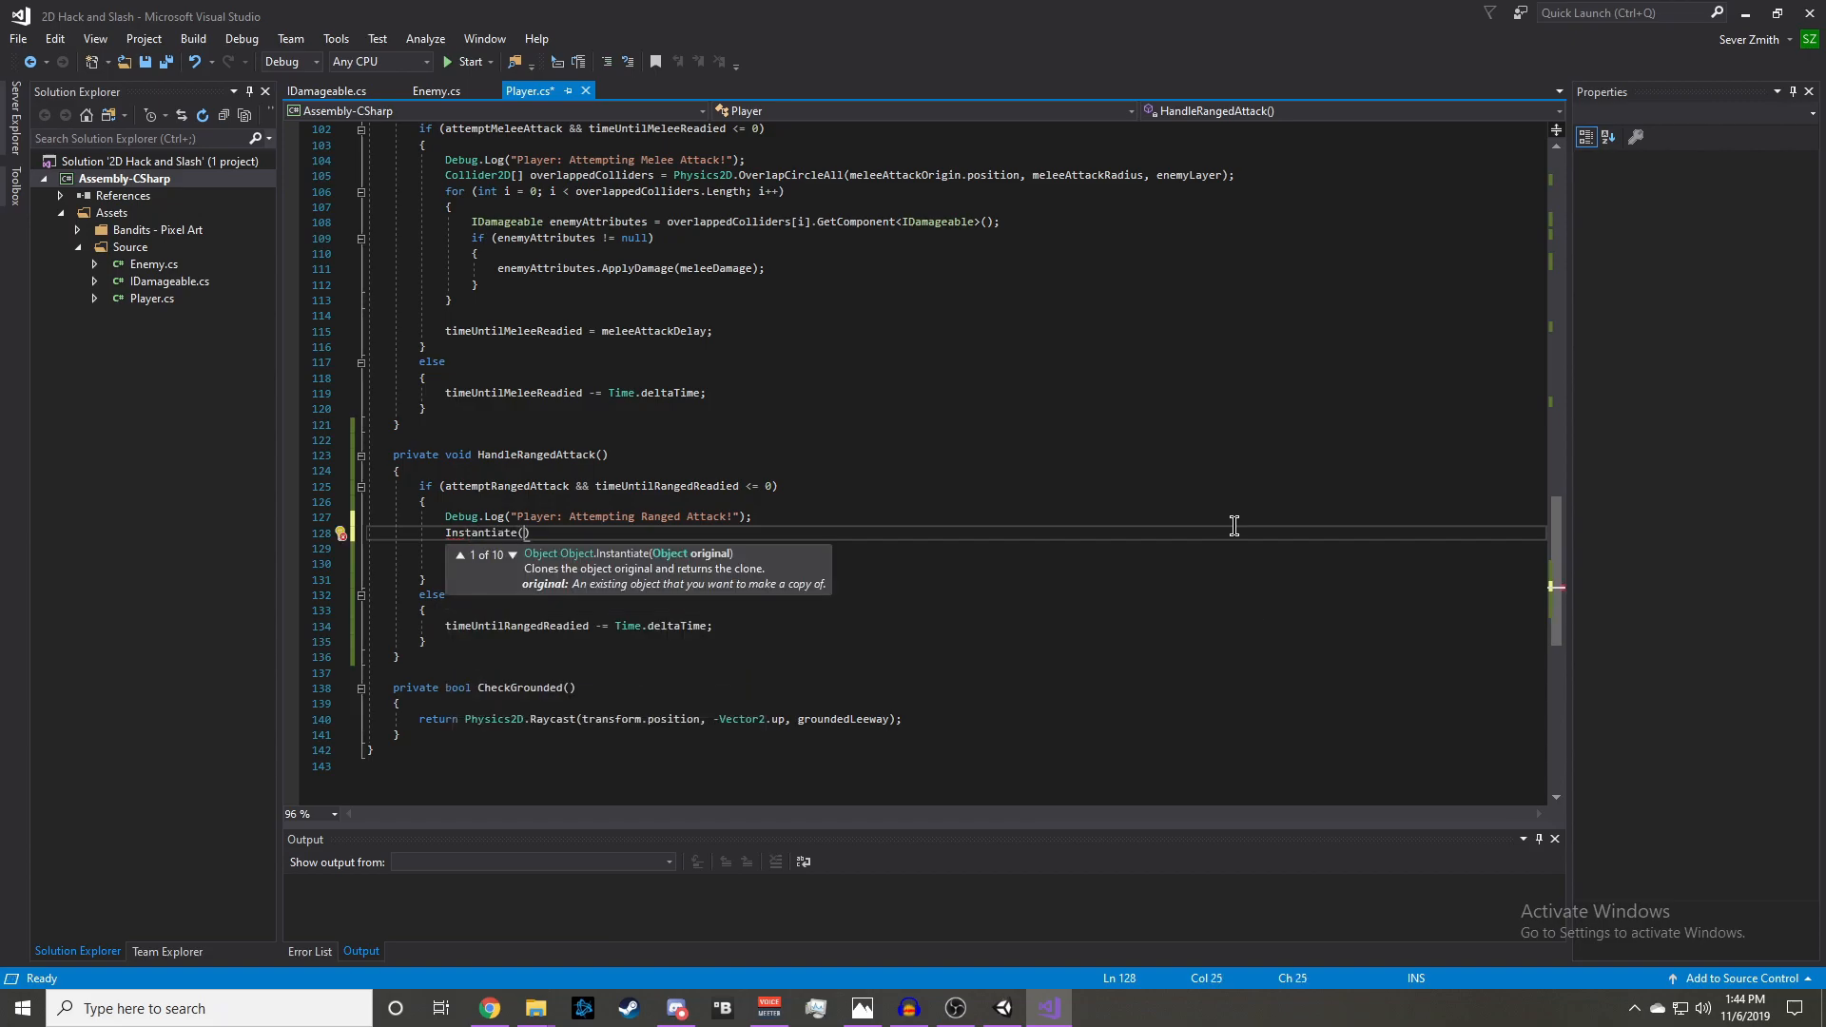
pyautogui.write('projectile,')
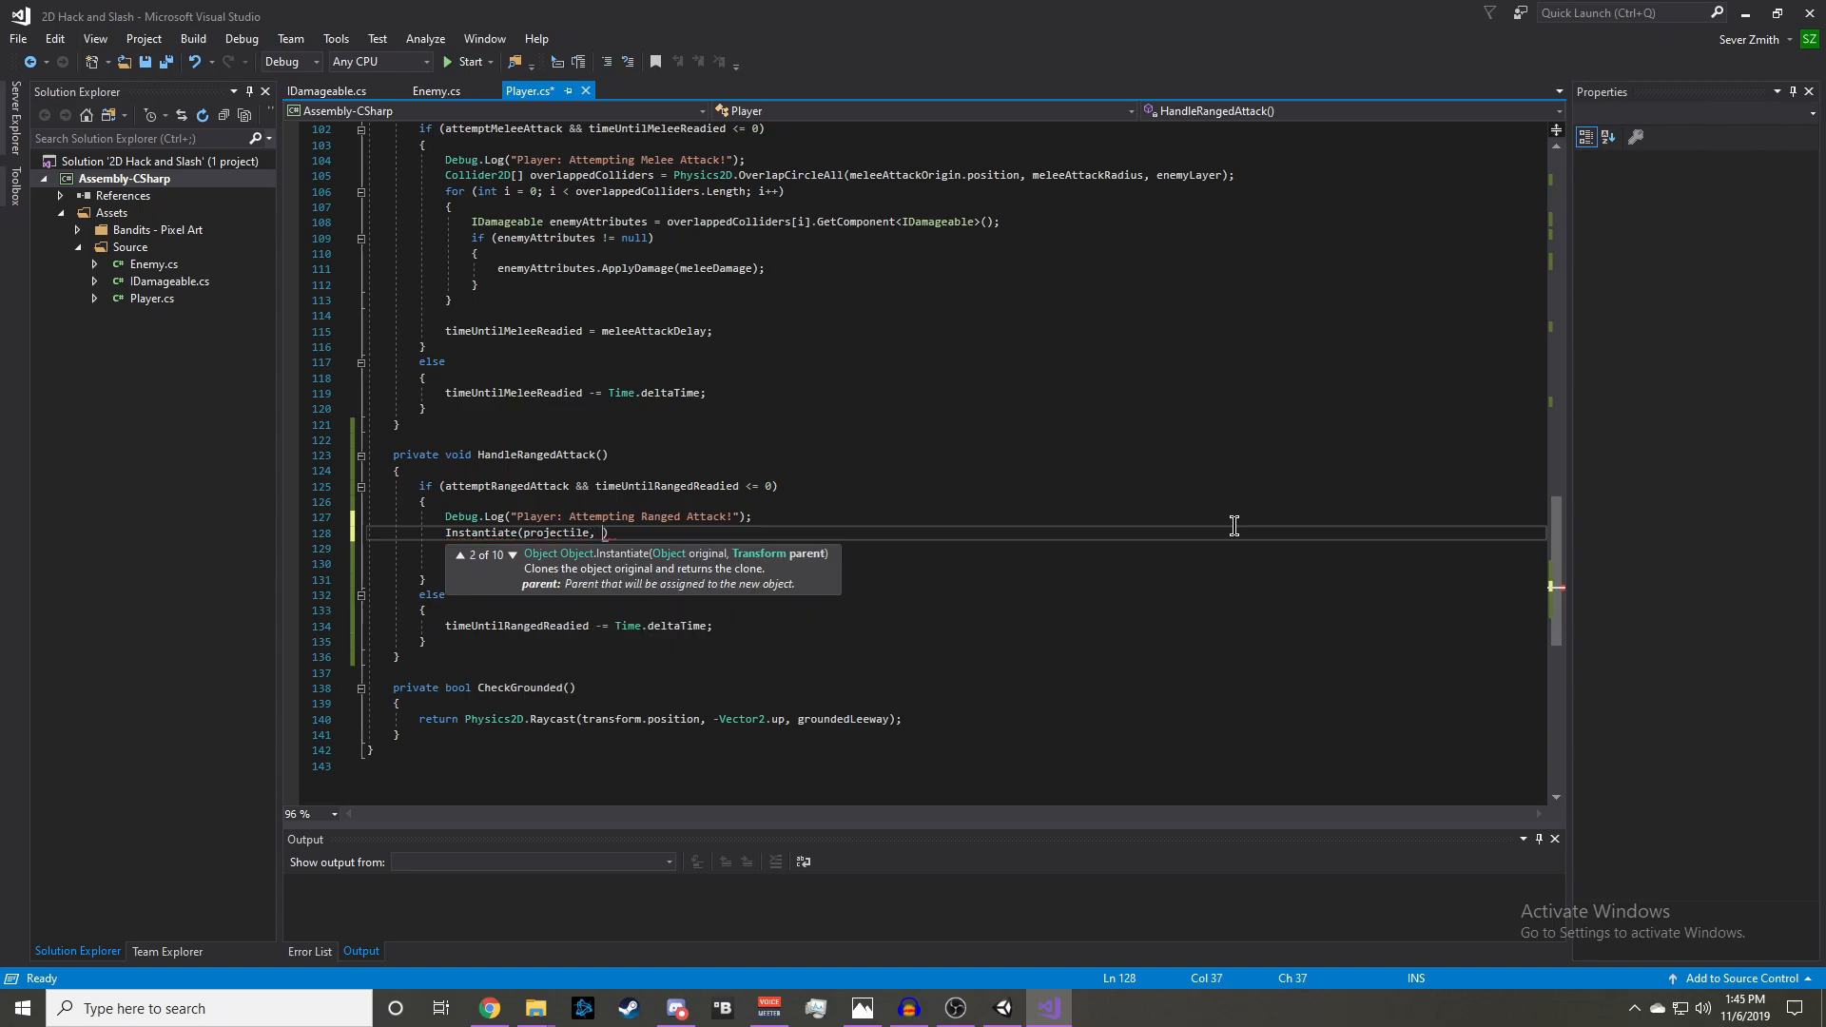
pyautogui.write('rangedAttackOrigin.')
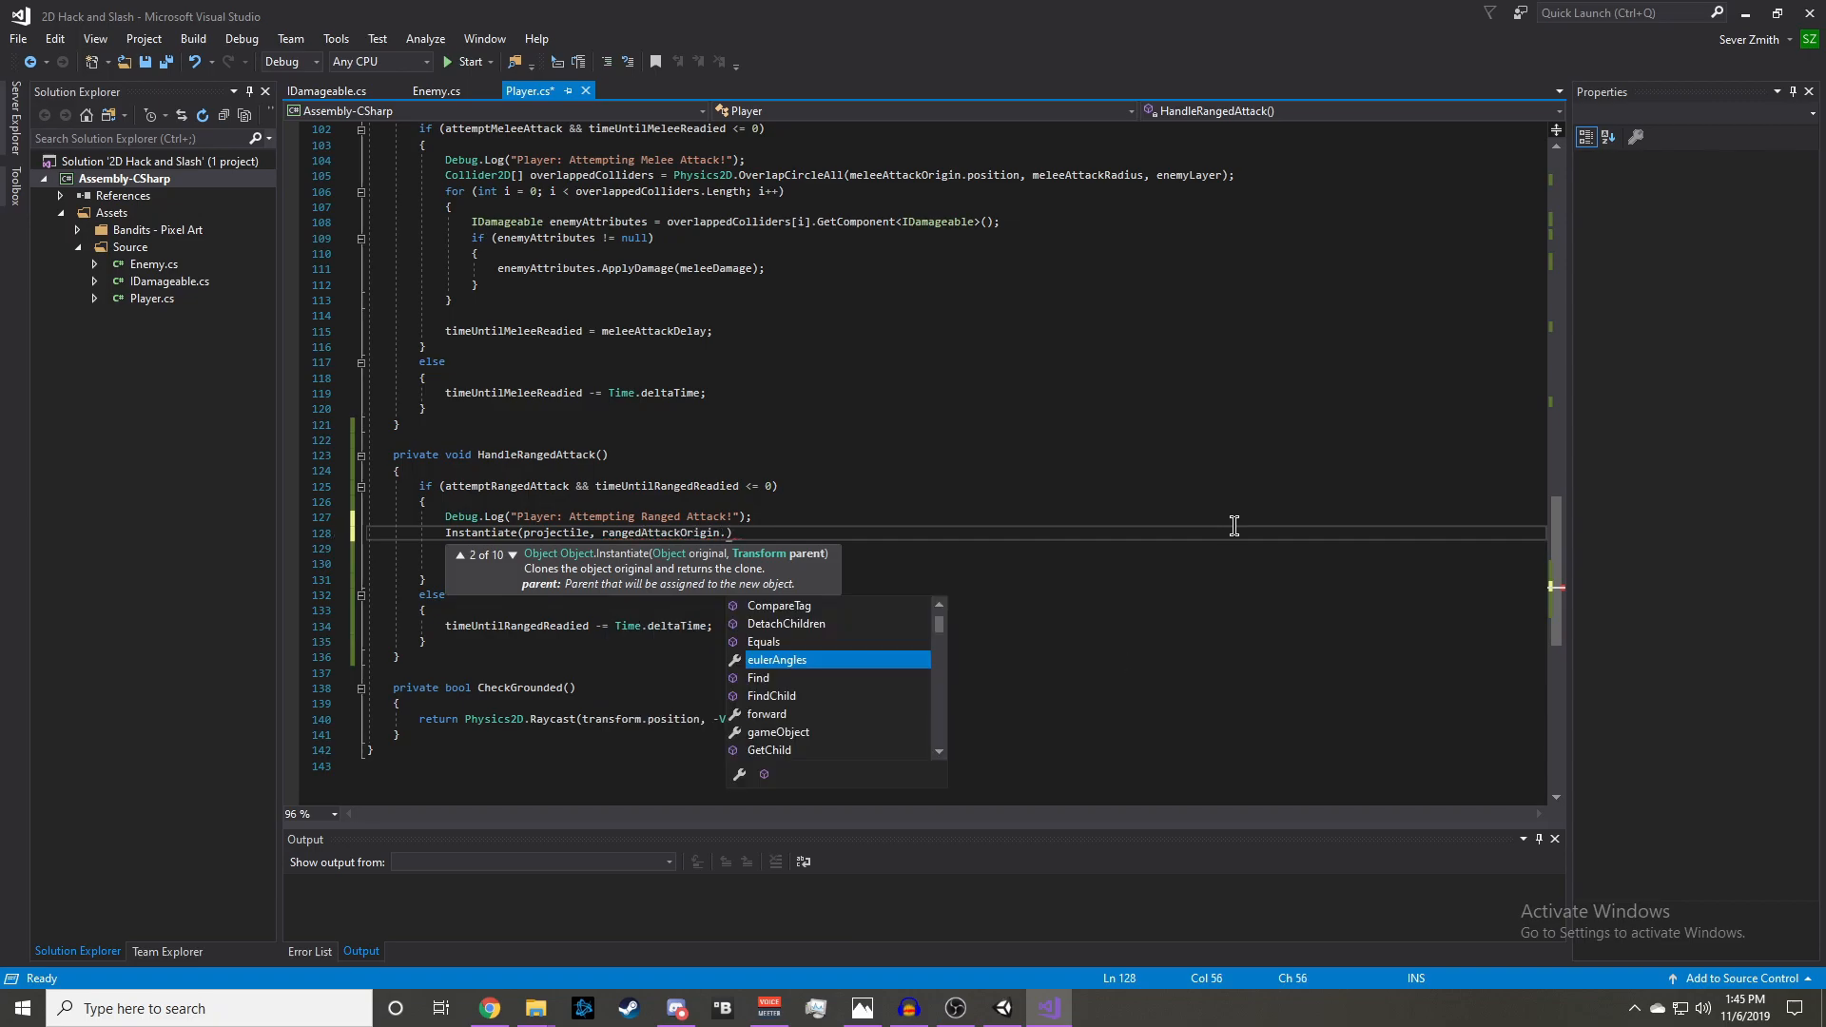
pyautogui.write('position,')
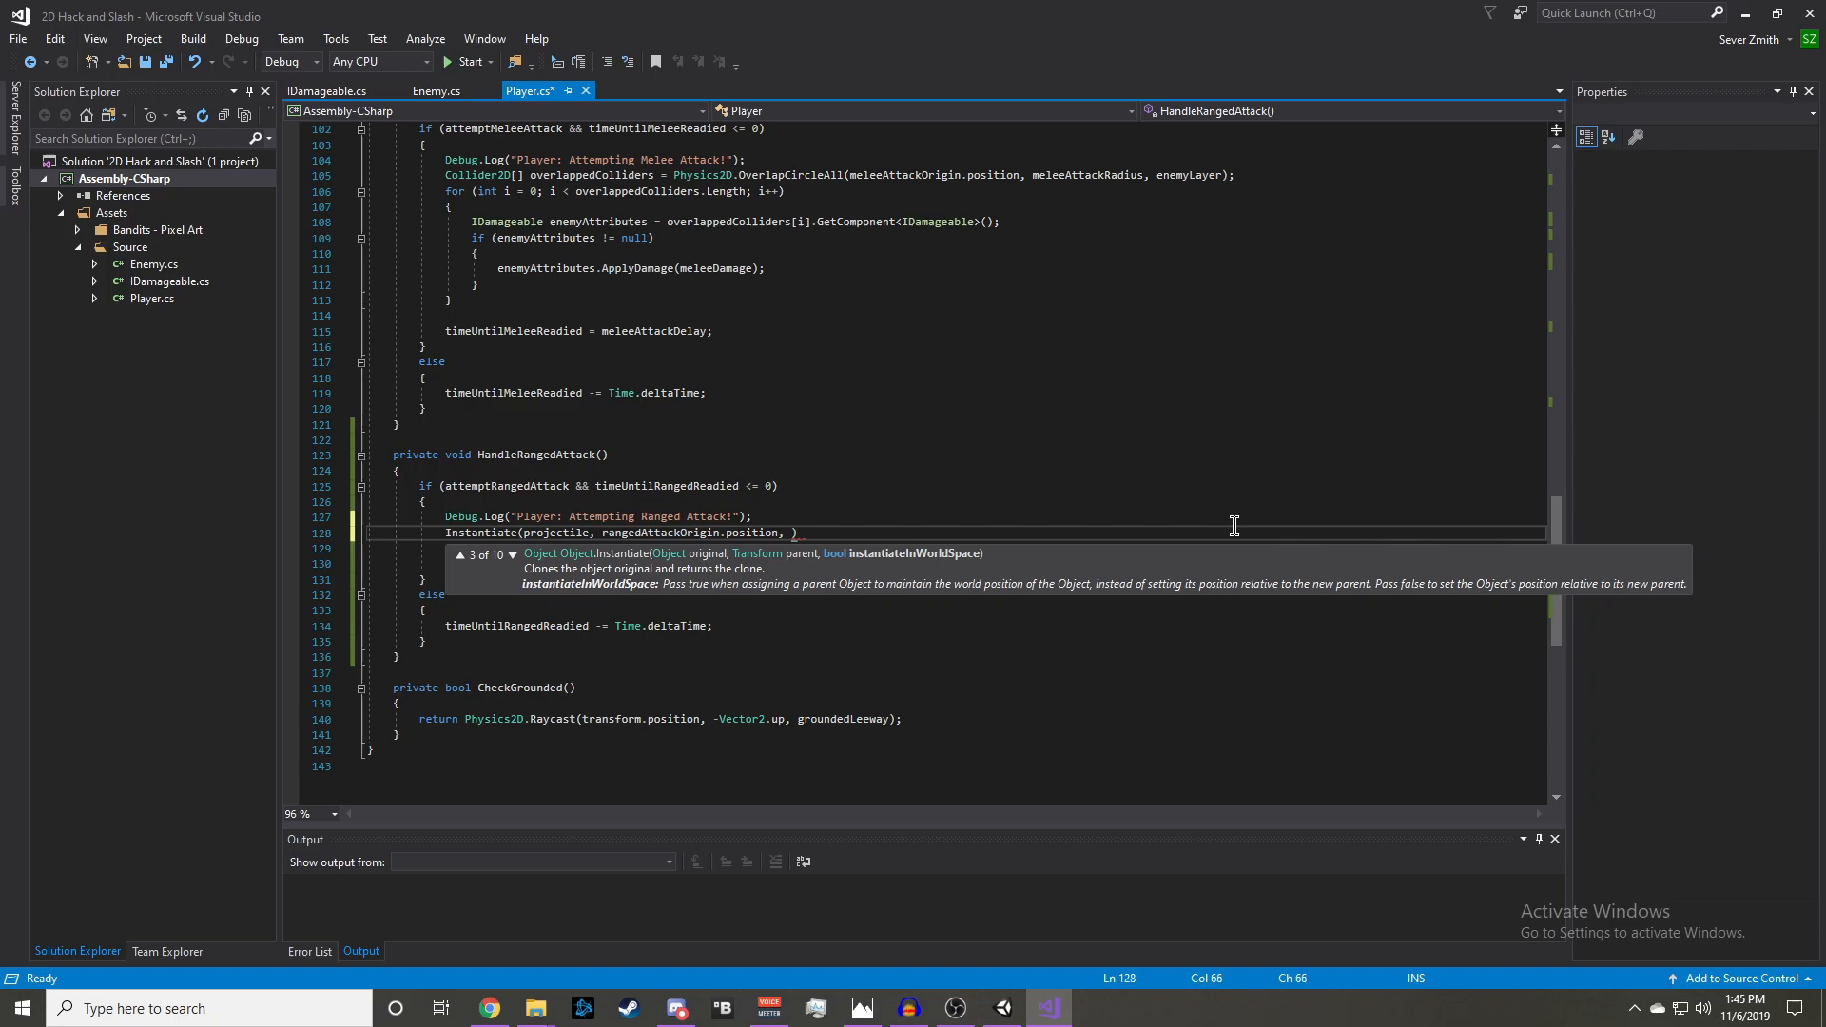
pyautogui.write('range')
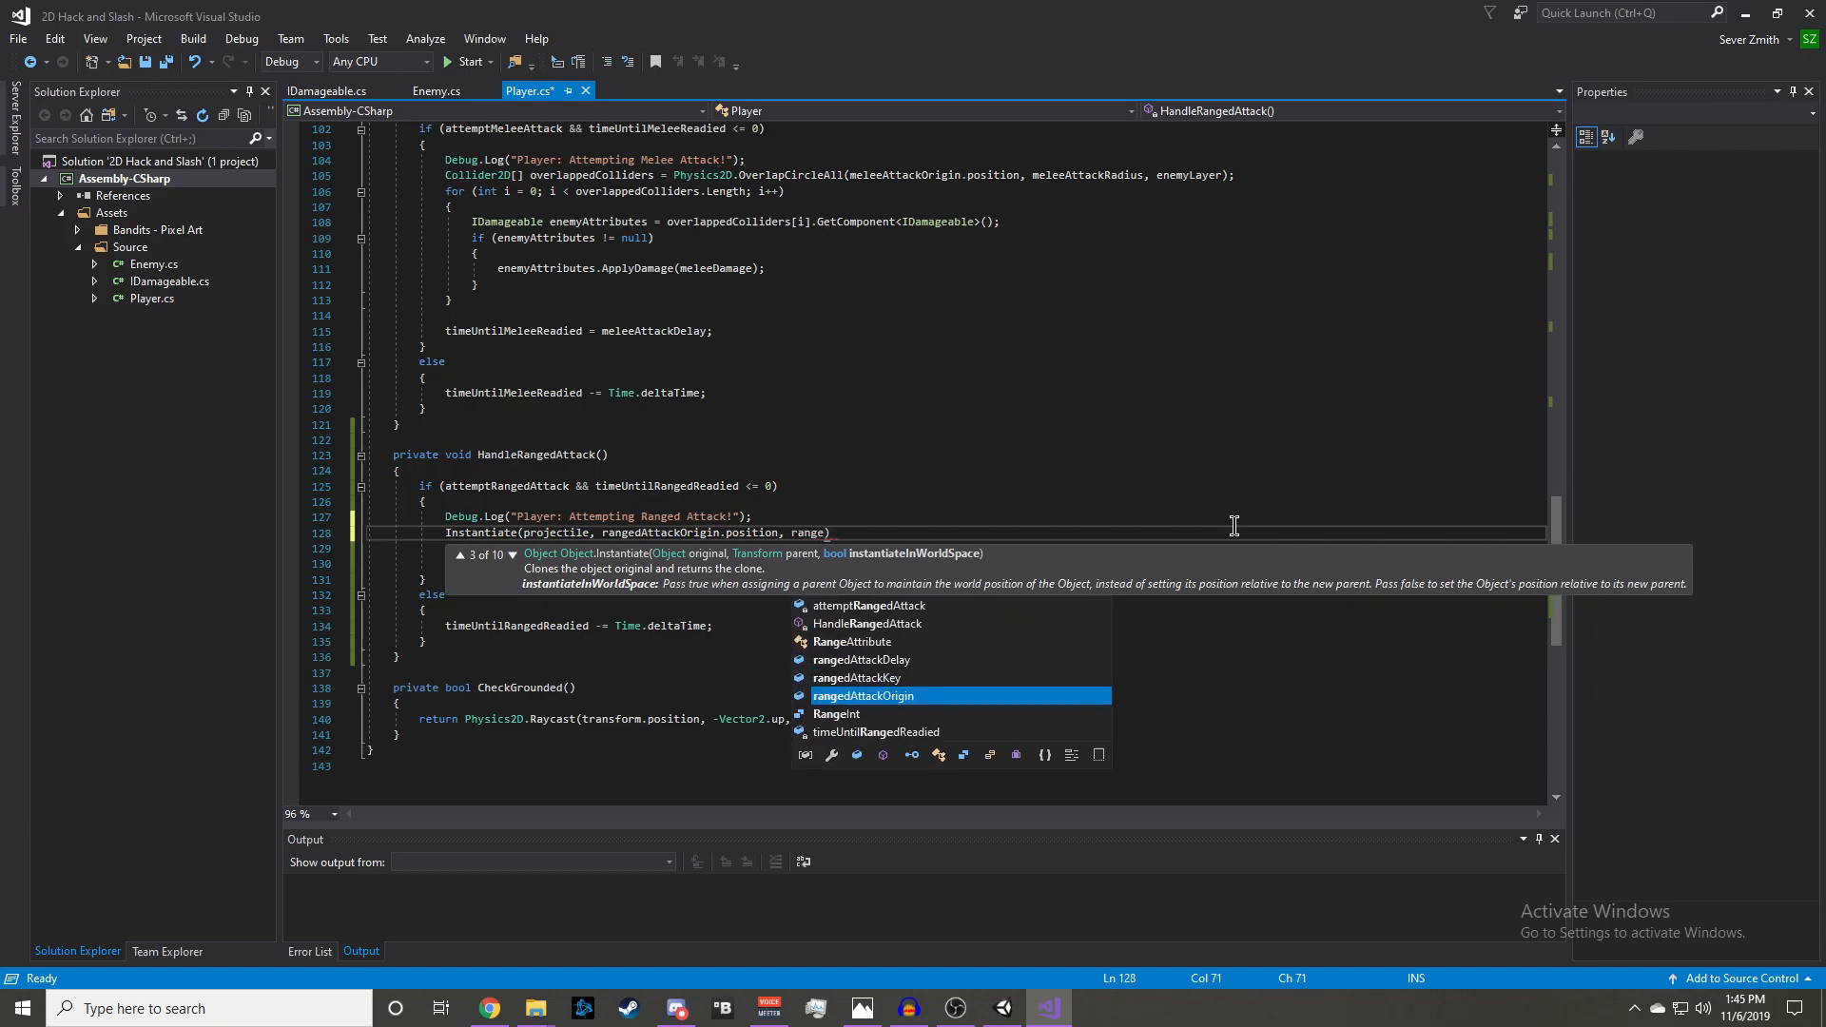
pyautogui.write('.rotation')
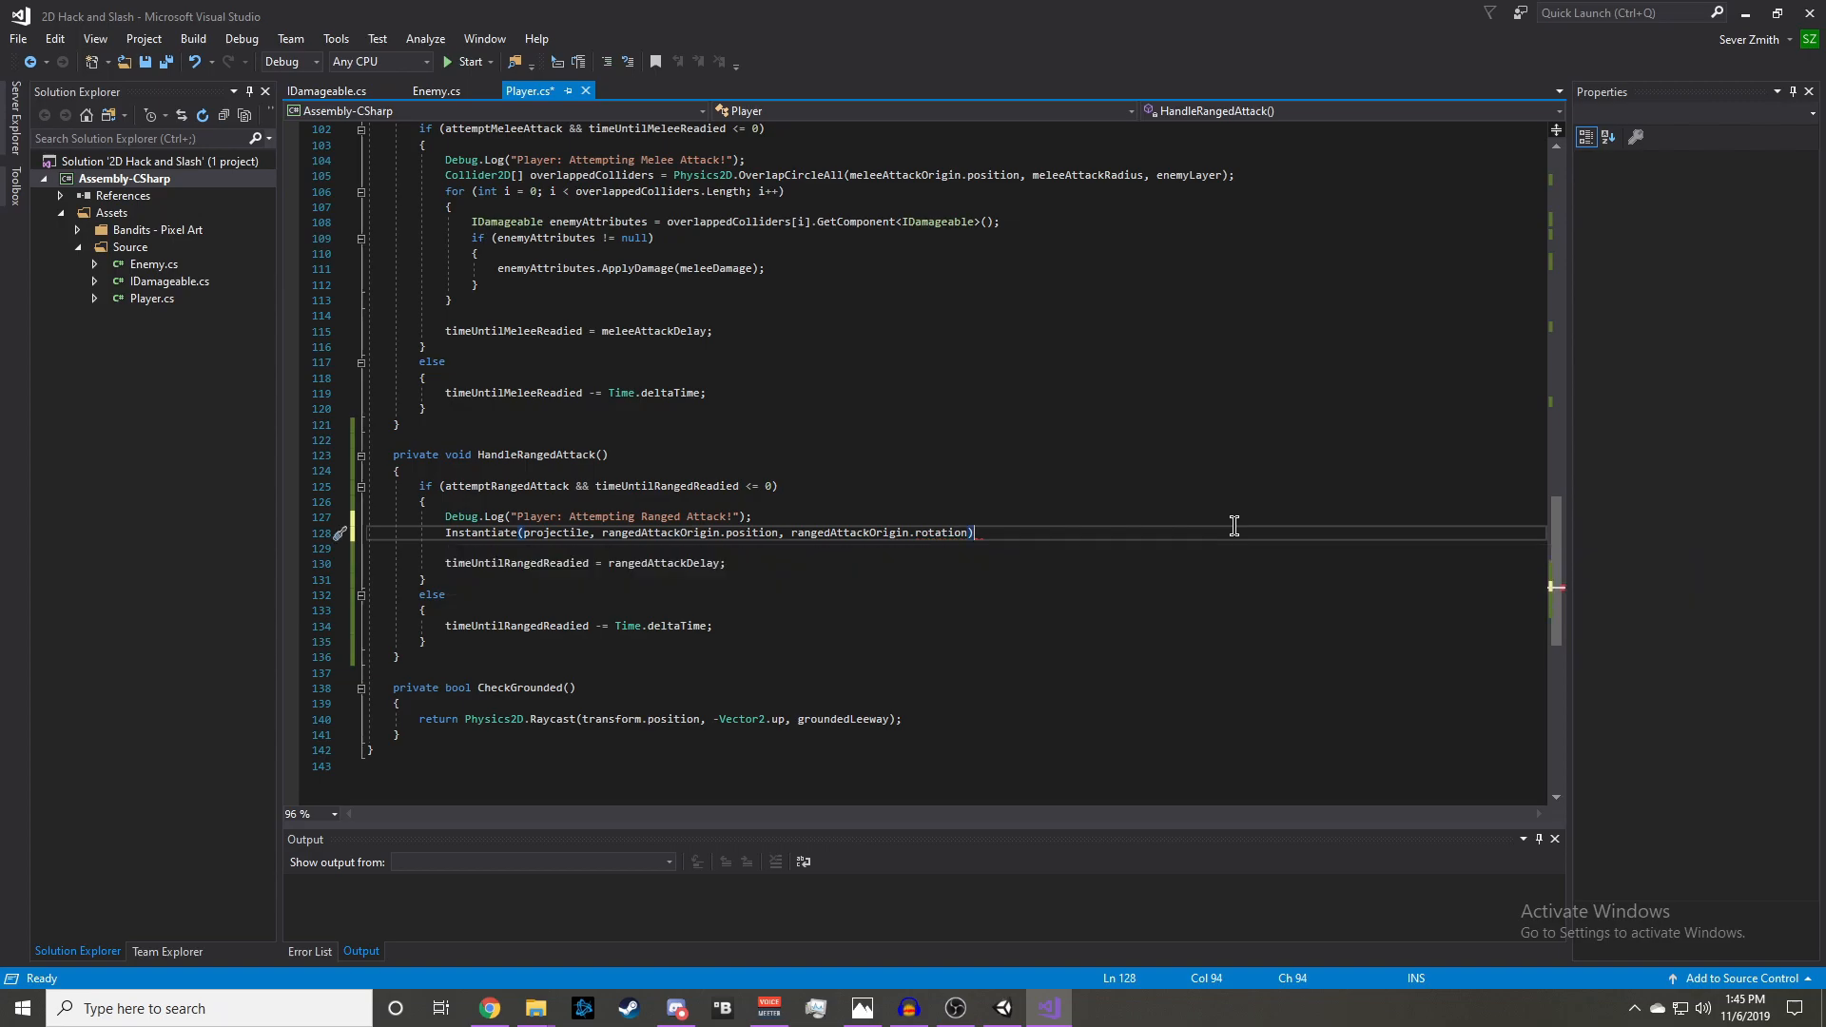
pyautogui.write(';')
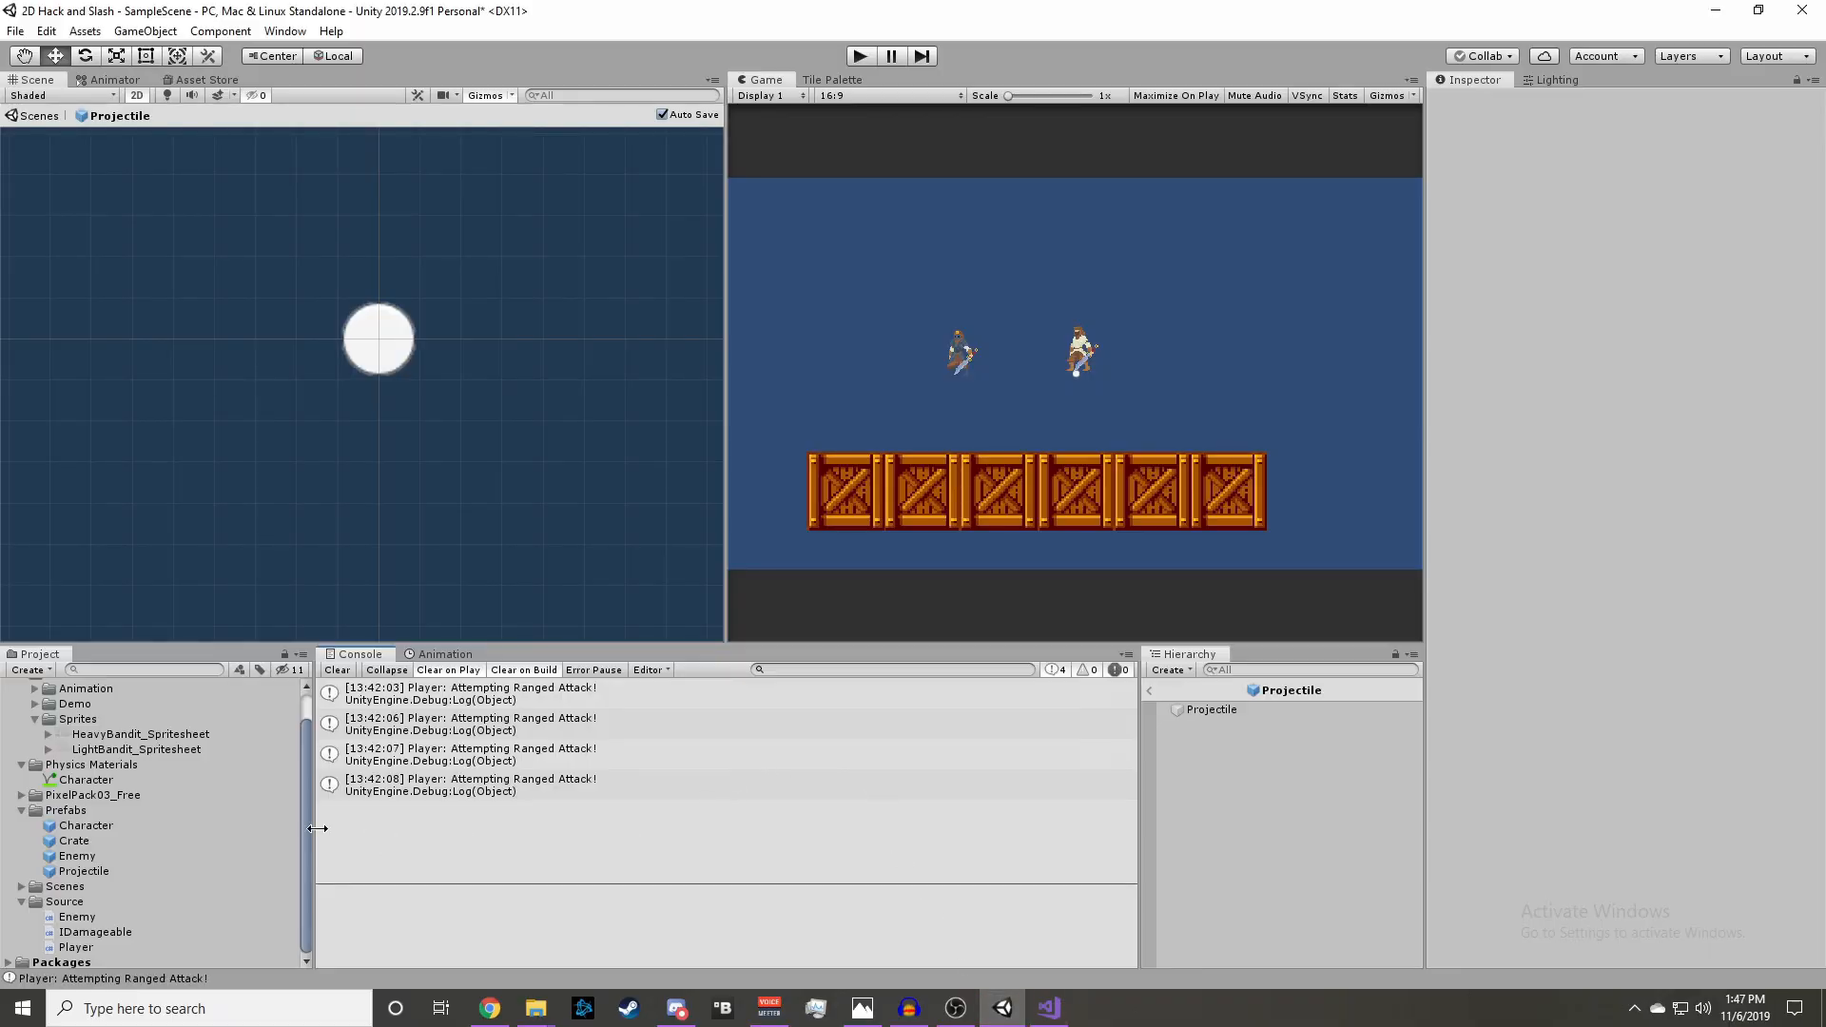
# - In the Character prefab, assign RangedOrigin and the Projectile prefab to the Player script
pyautogui.click(1215, 709)
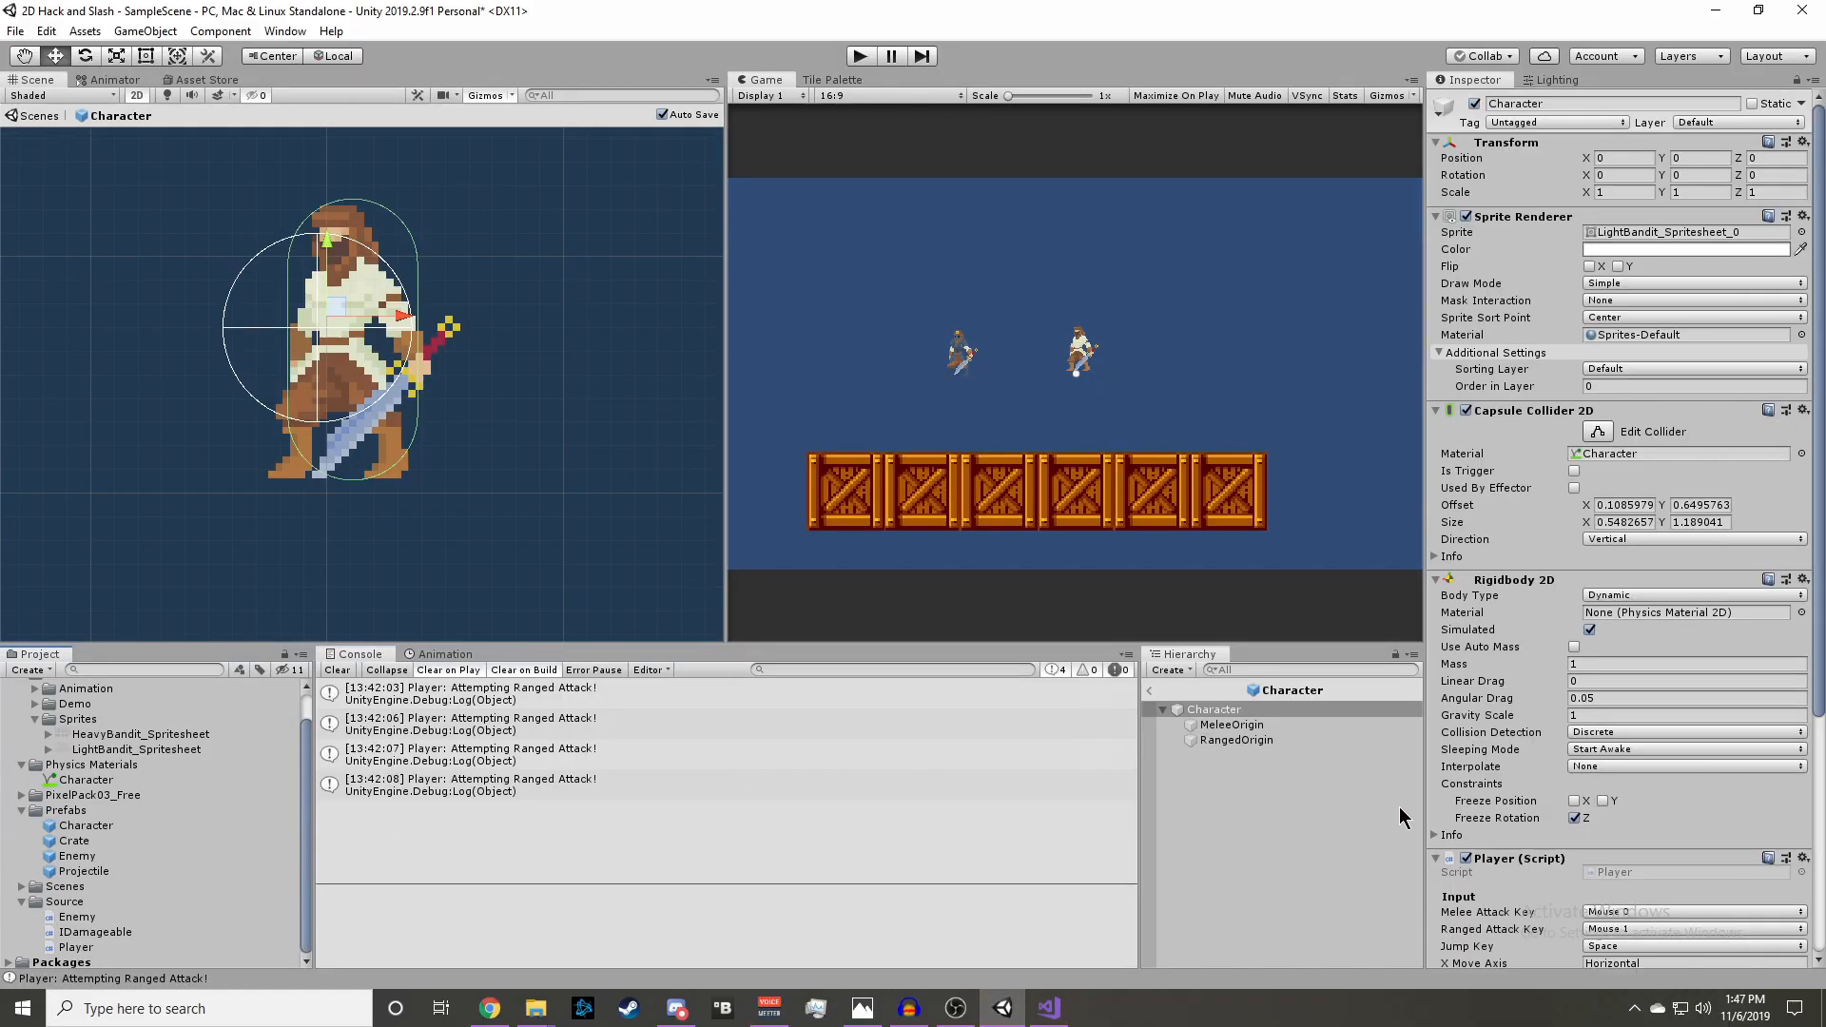
pyautogui.scroll(-3)
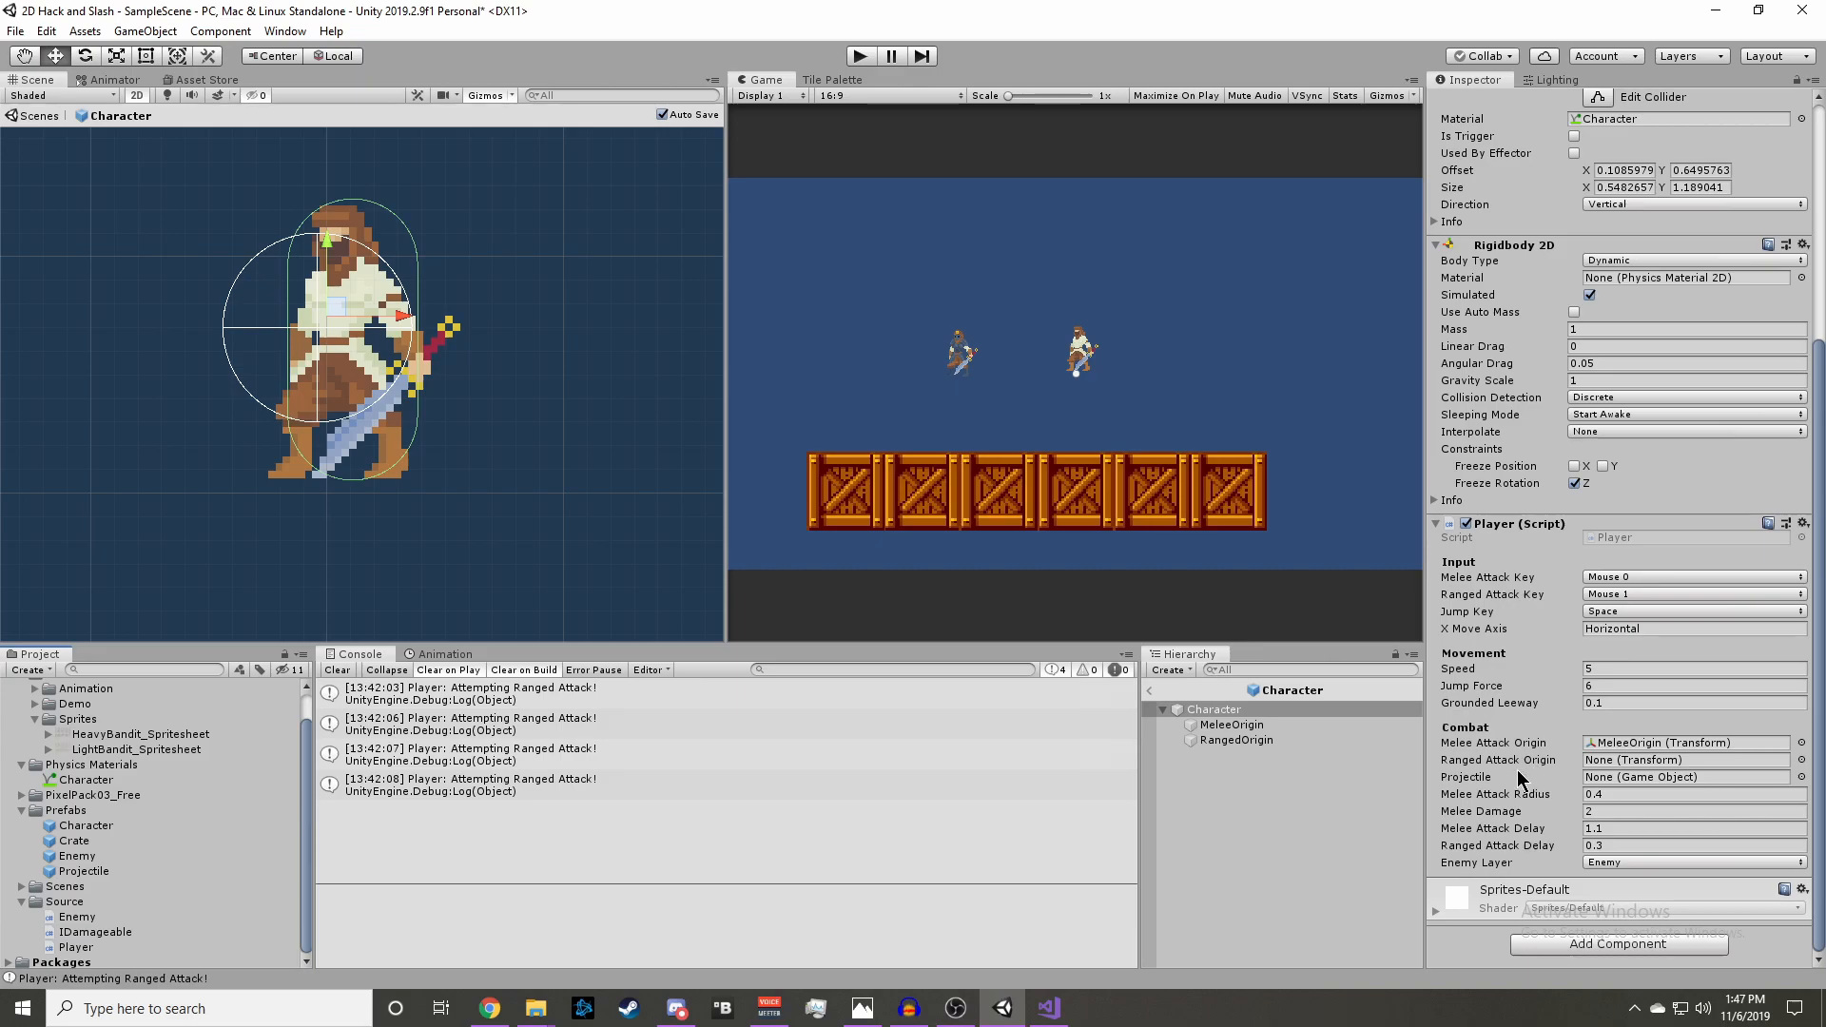
pyautogui.click(1683, 759)
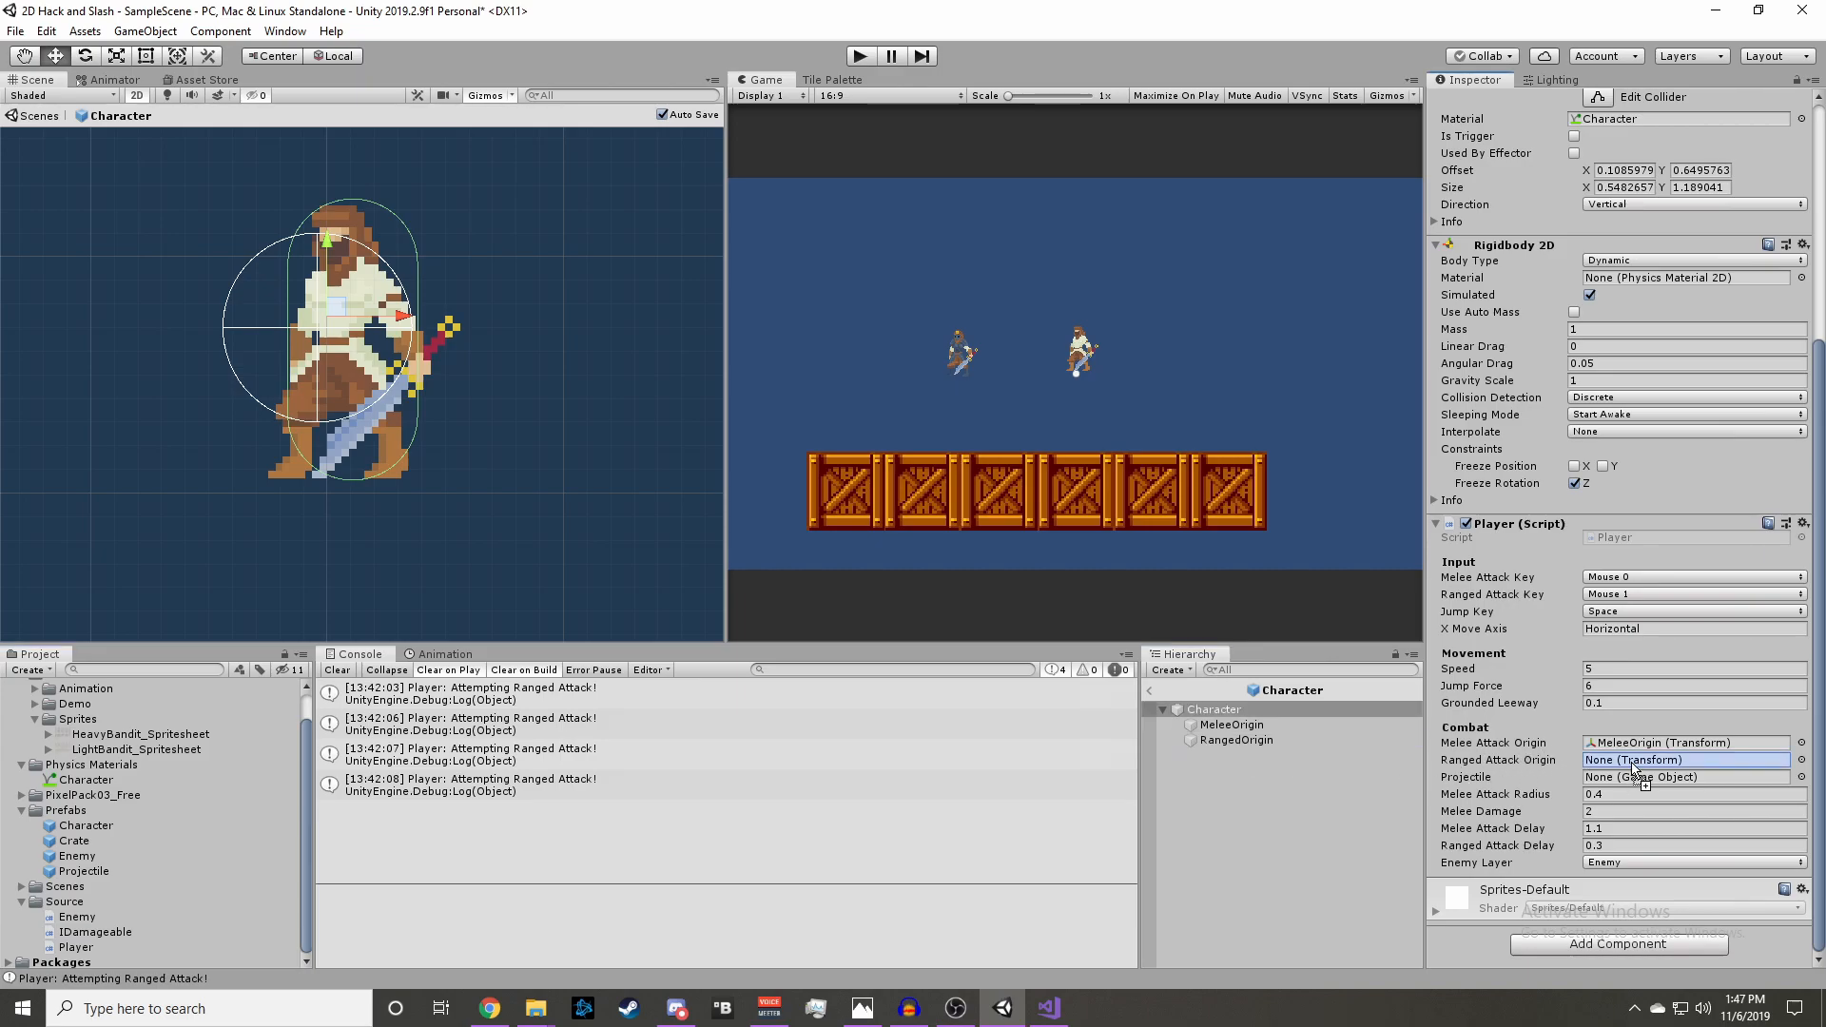
pyautogui.click(1683, 759)
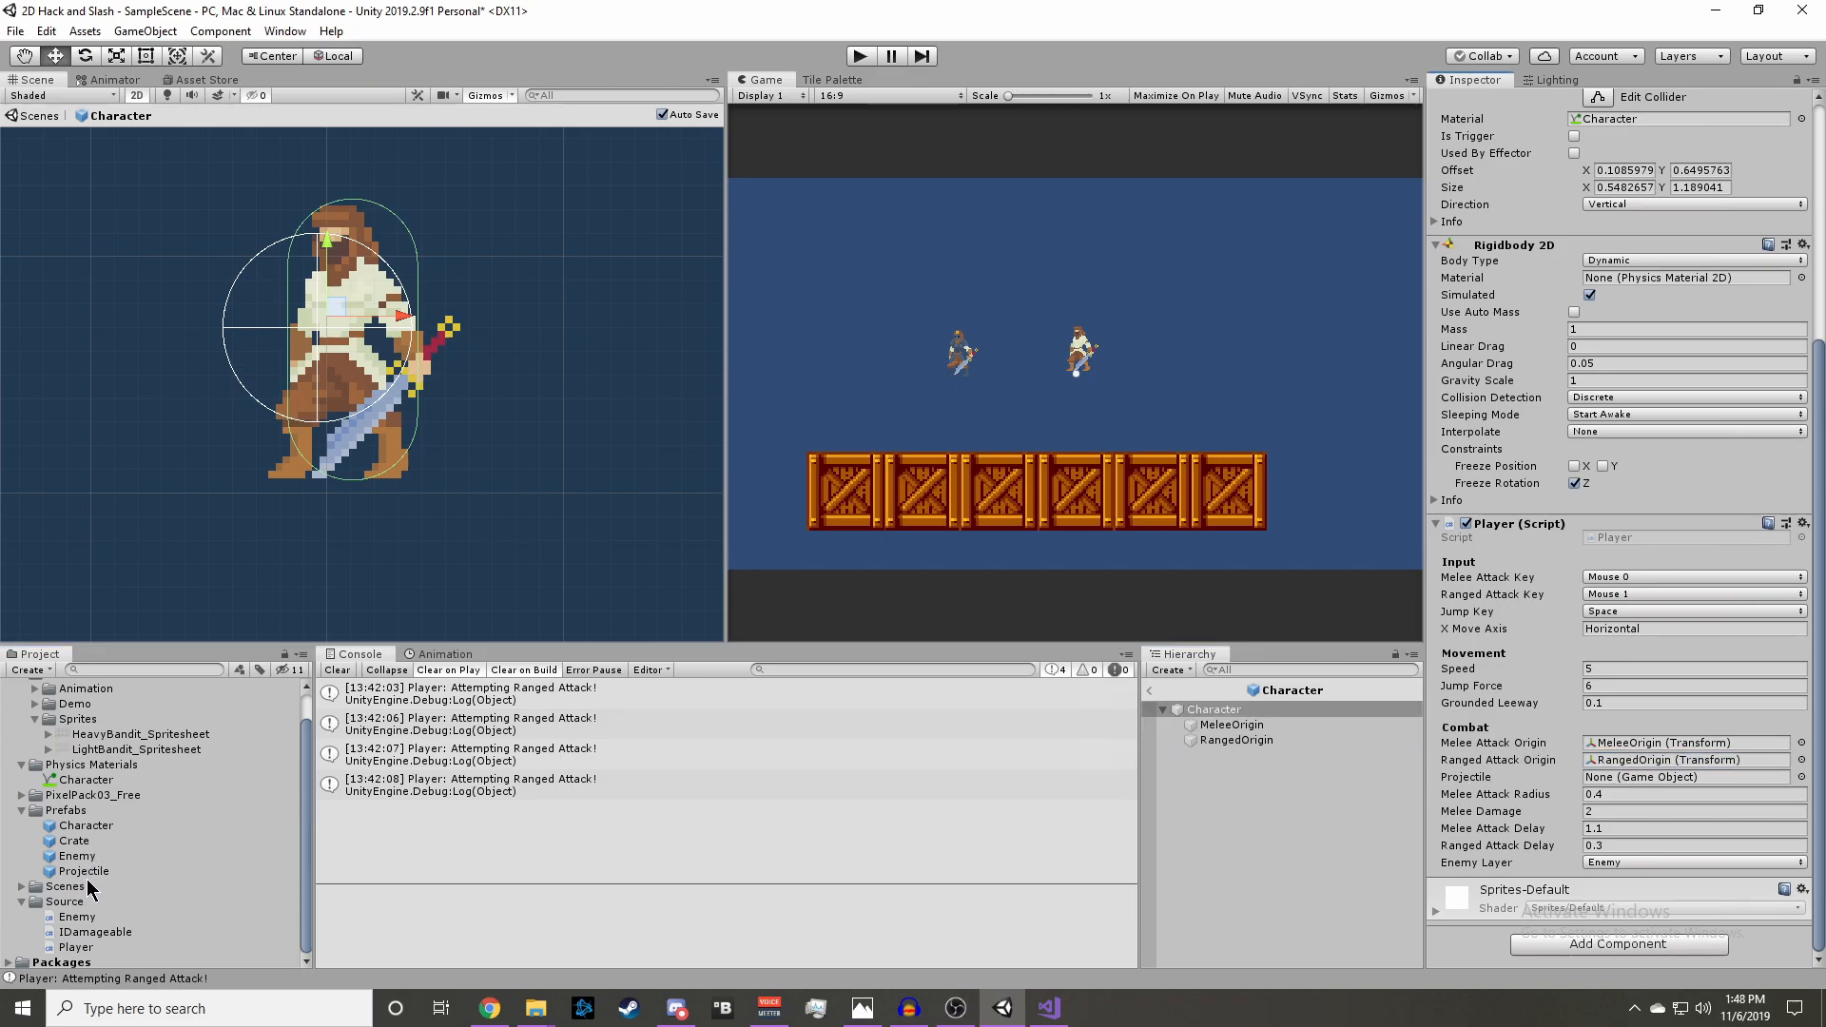
pyautogui.click(1689, 777)
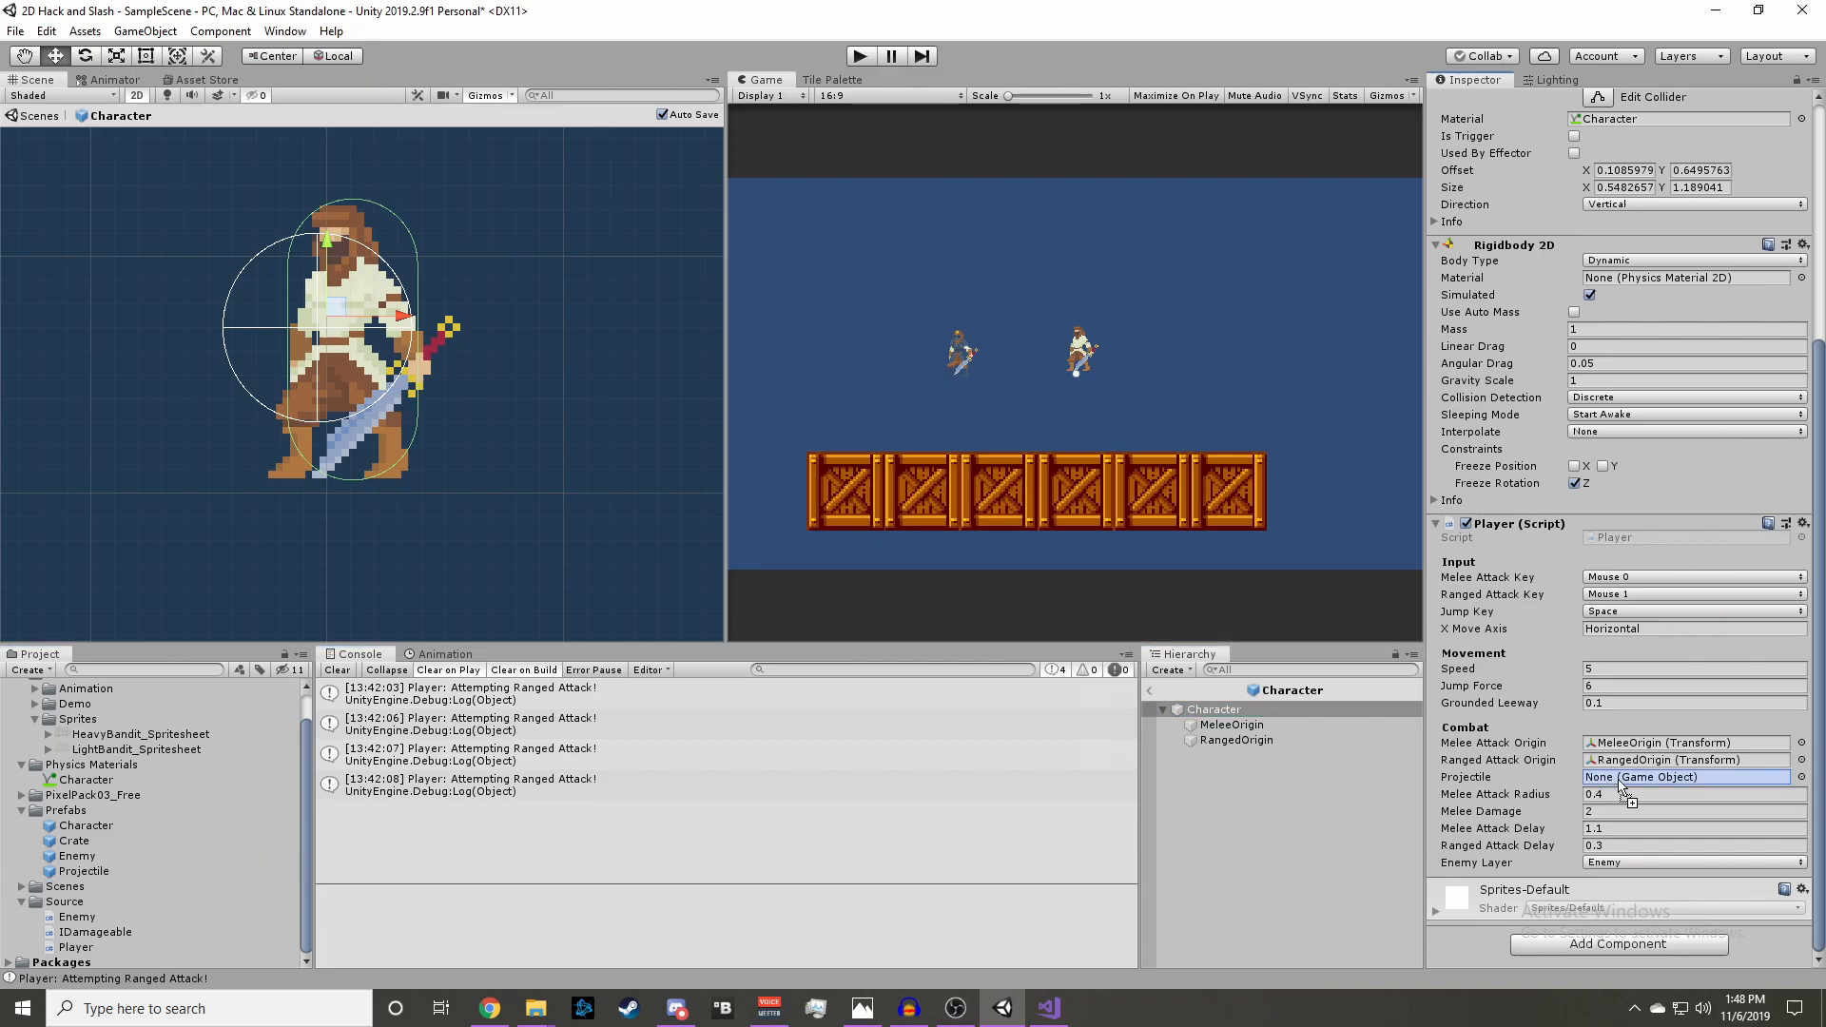
pyautogui.click(1682, 777)
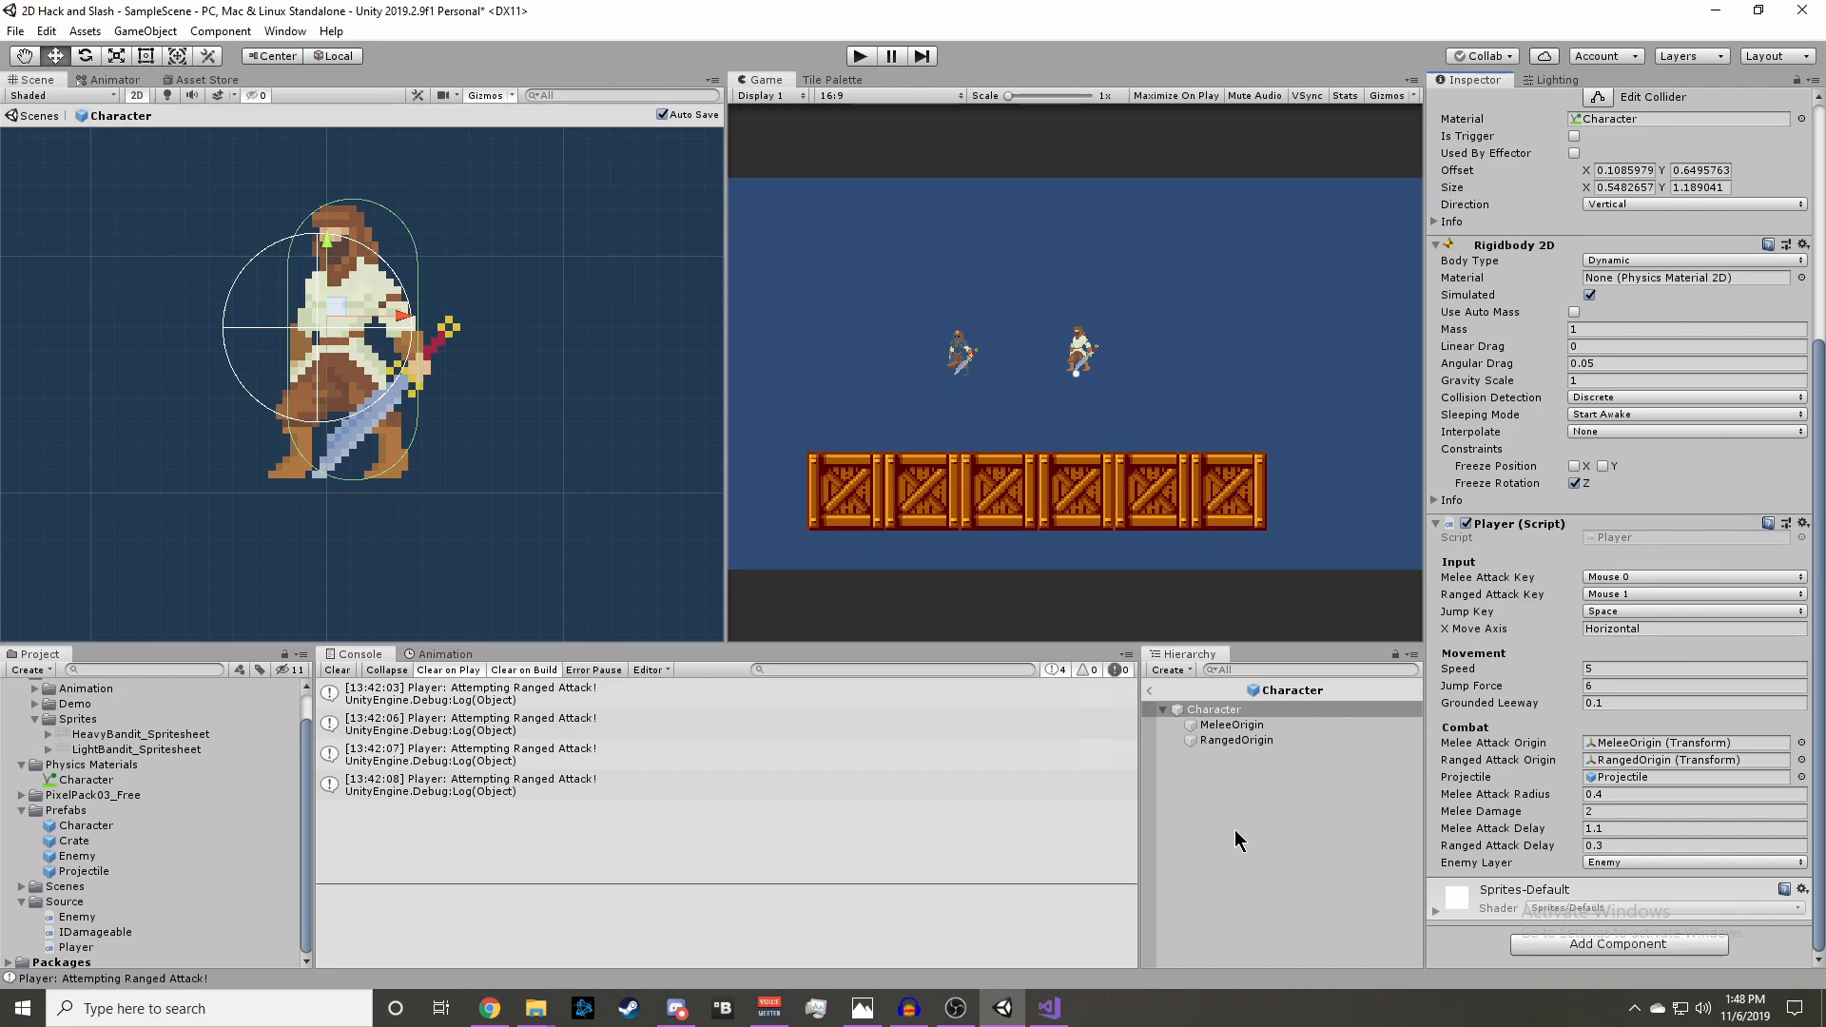
# - Play-test the ranged attack firing projectiles, then stop the game
pyautogui.click(860, 56)
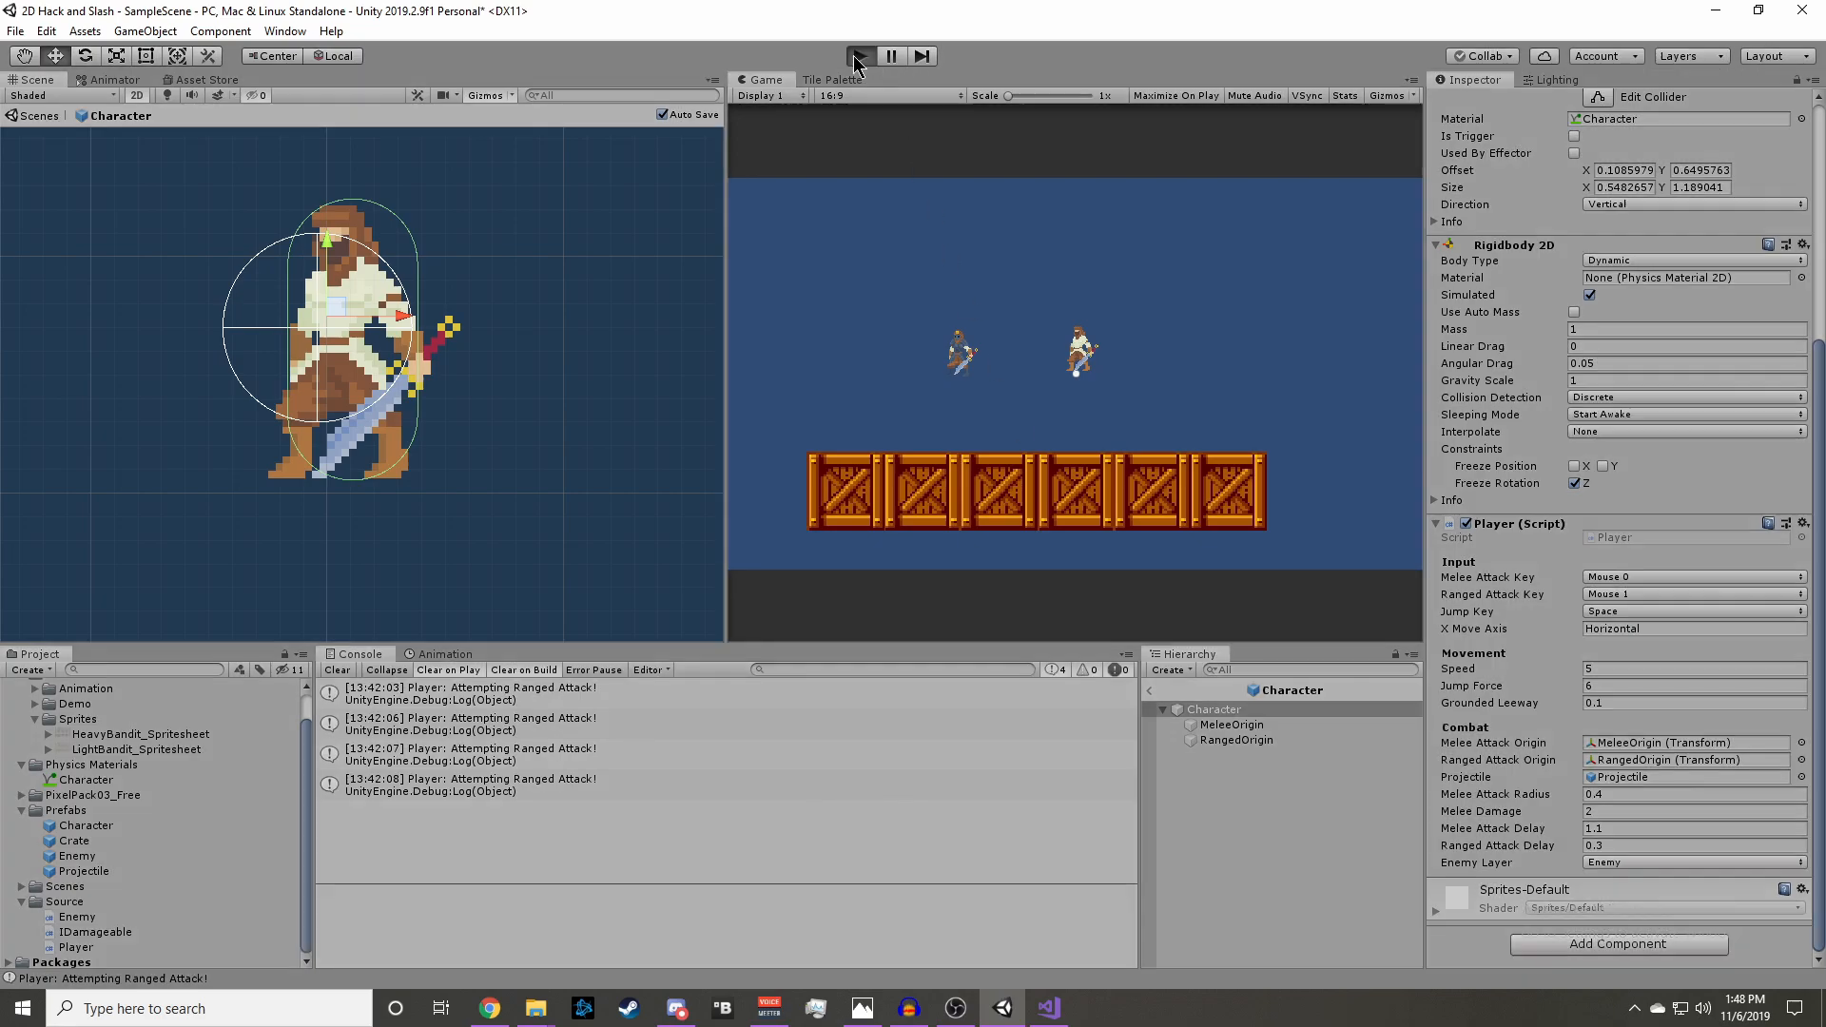
pyautogui.click(860, 57)
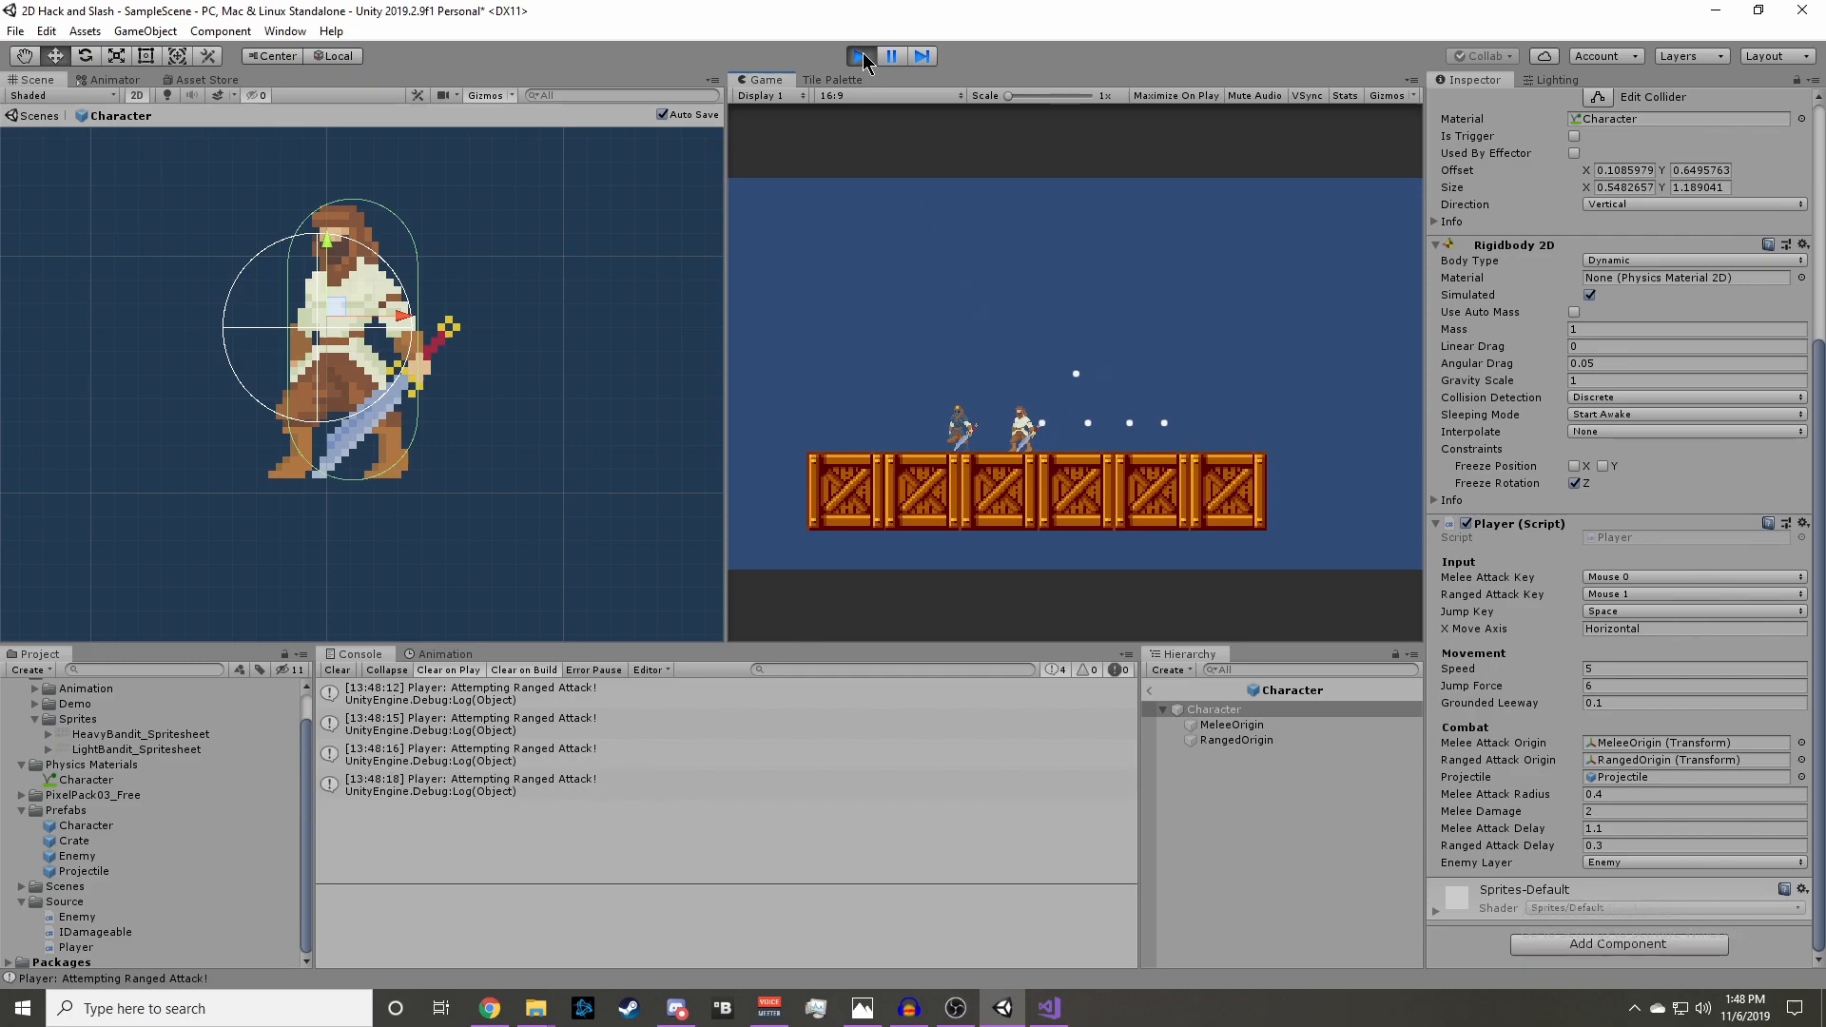
pyautogui.click(892, 55)
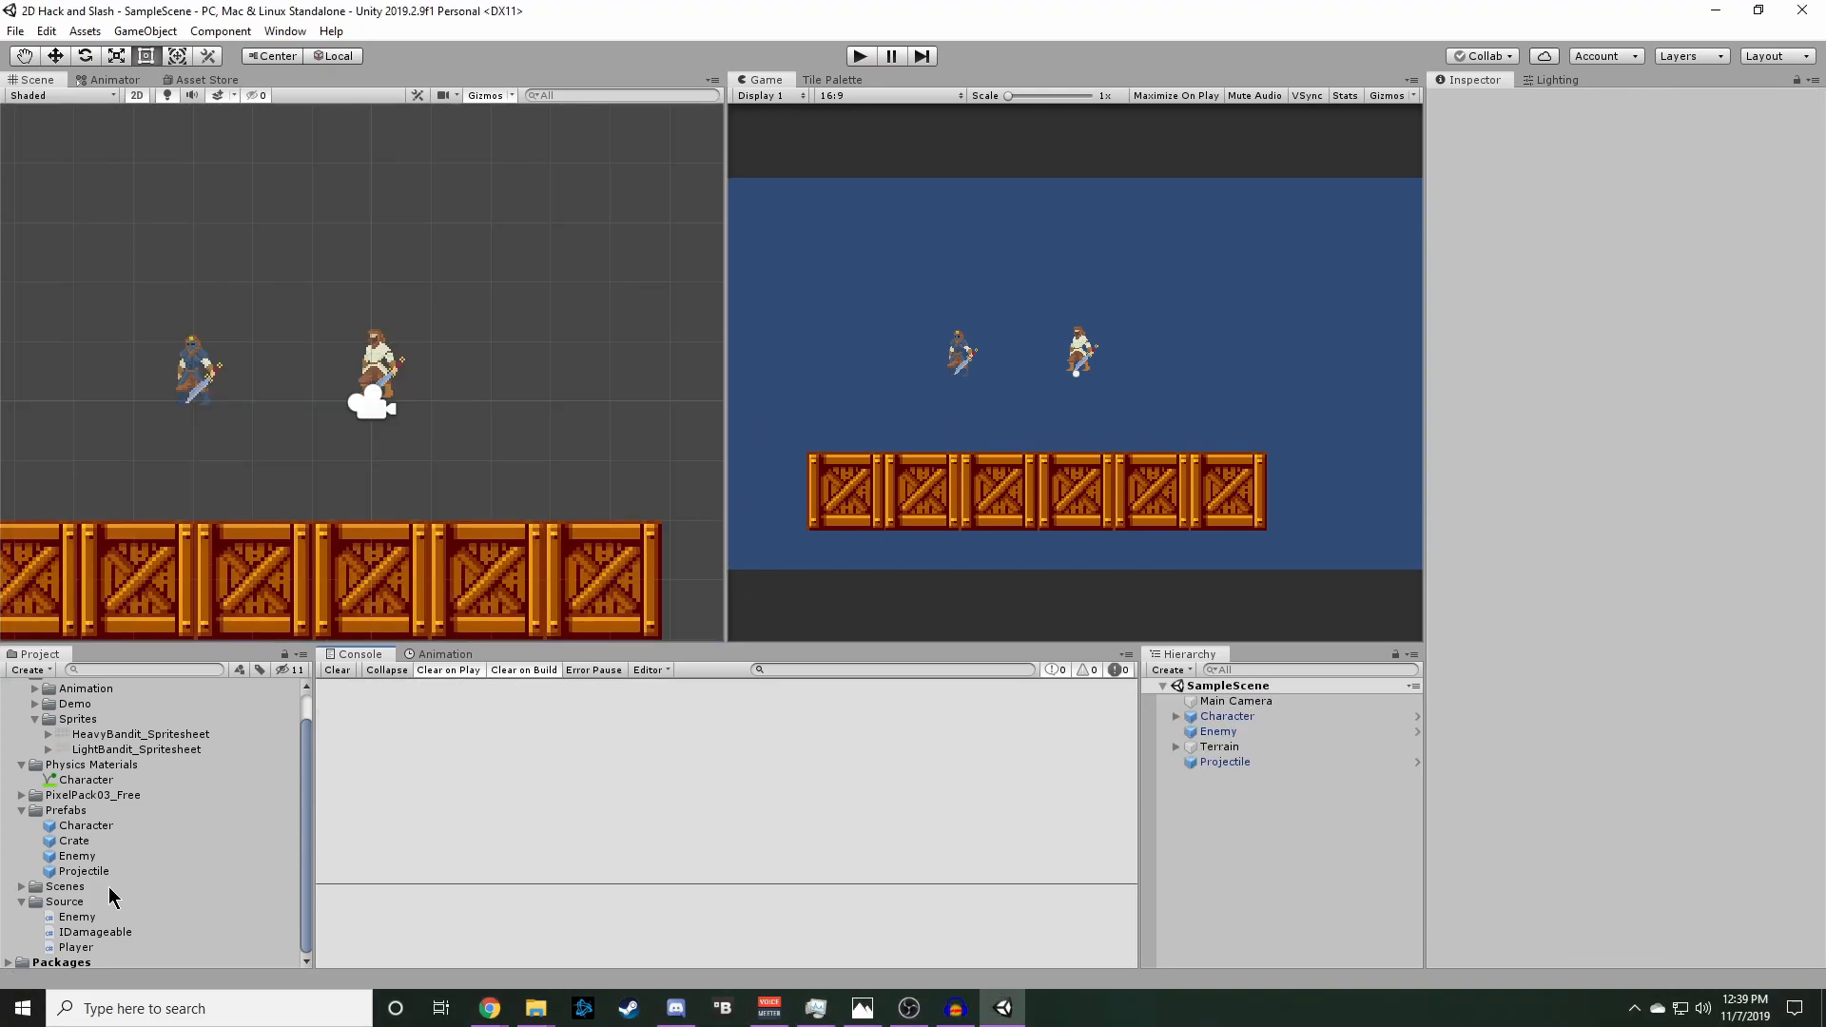
# - Create a Projectile C# script in Source and inspect the Projectile prefab's root object
pyautogui.rightClick(66, 902)
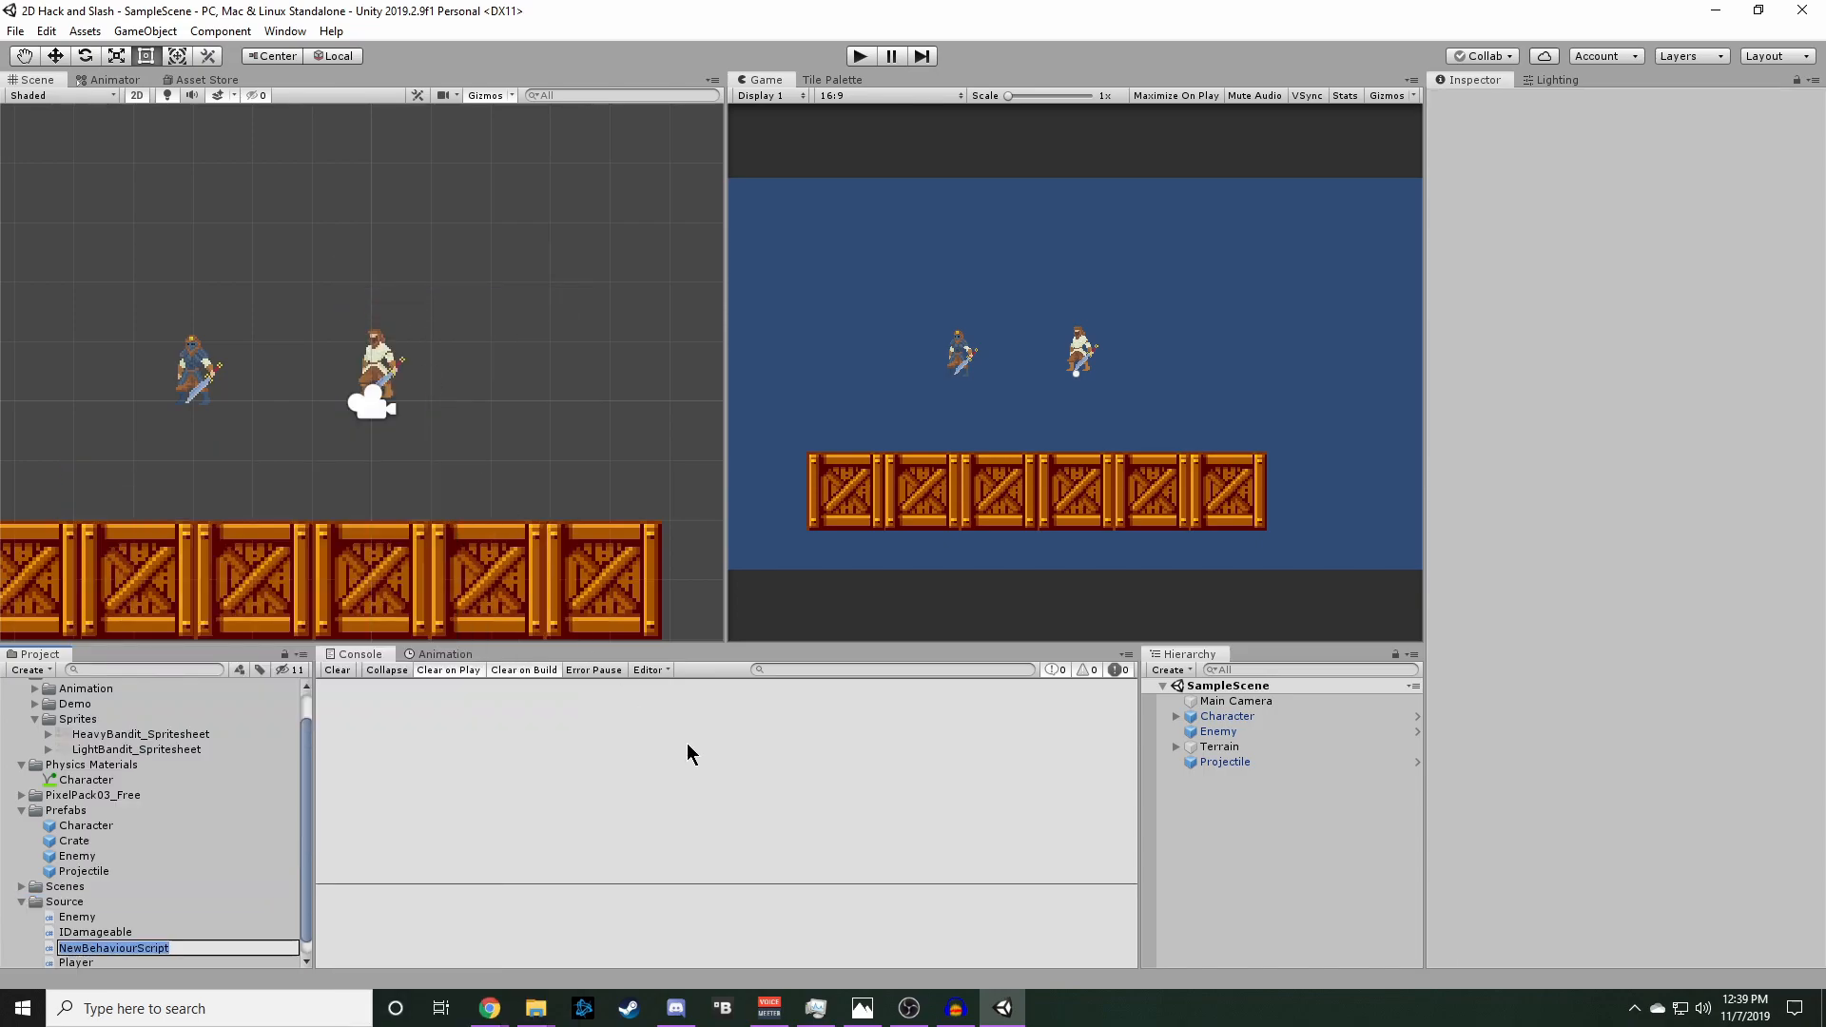
pyautogui.write('Projectile')
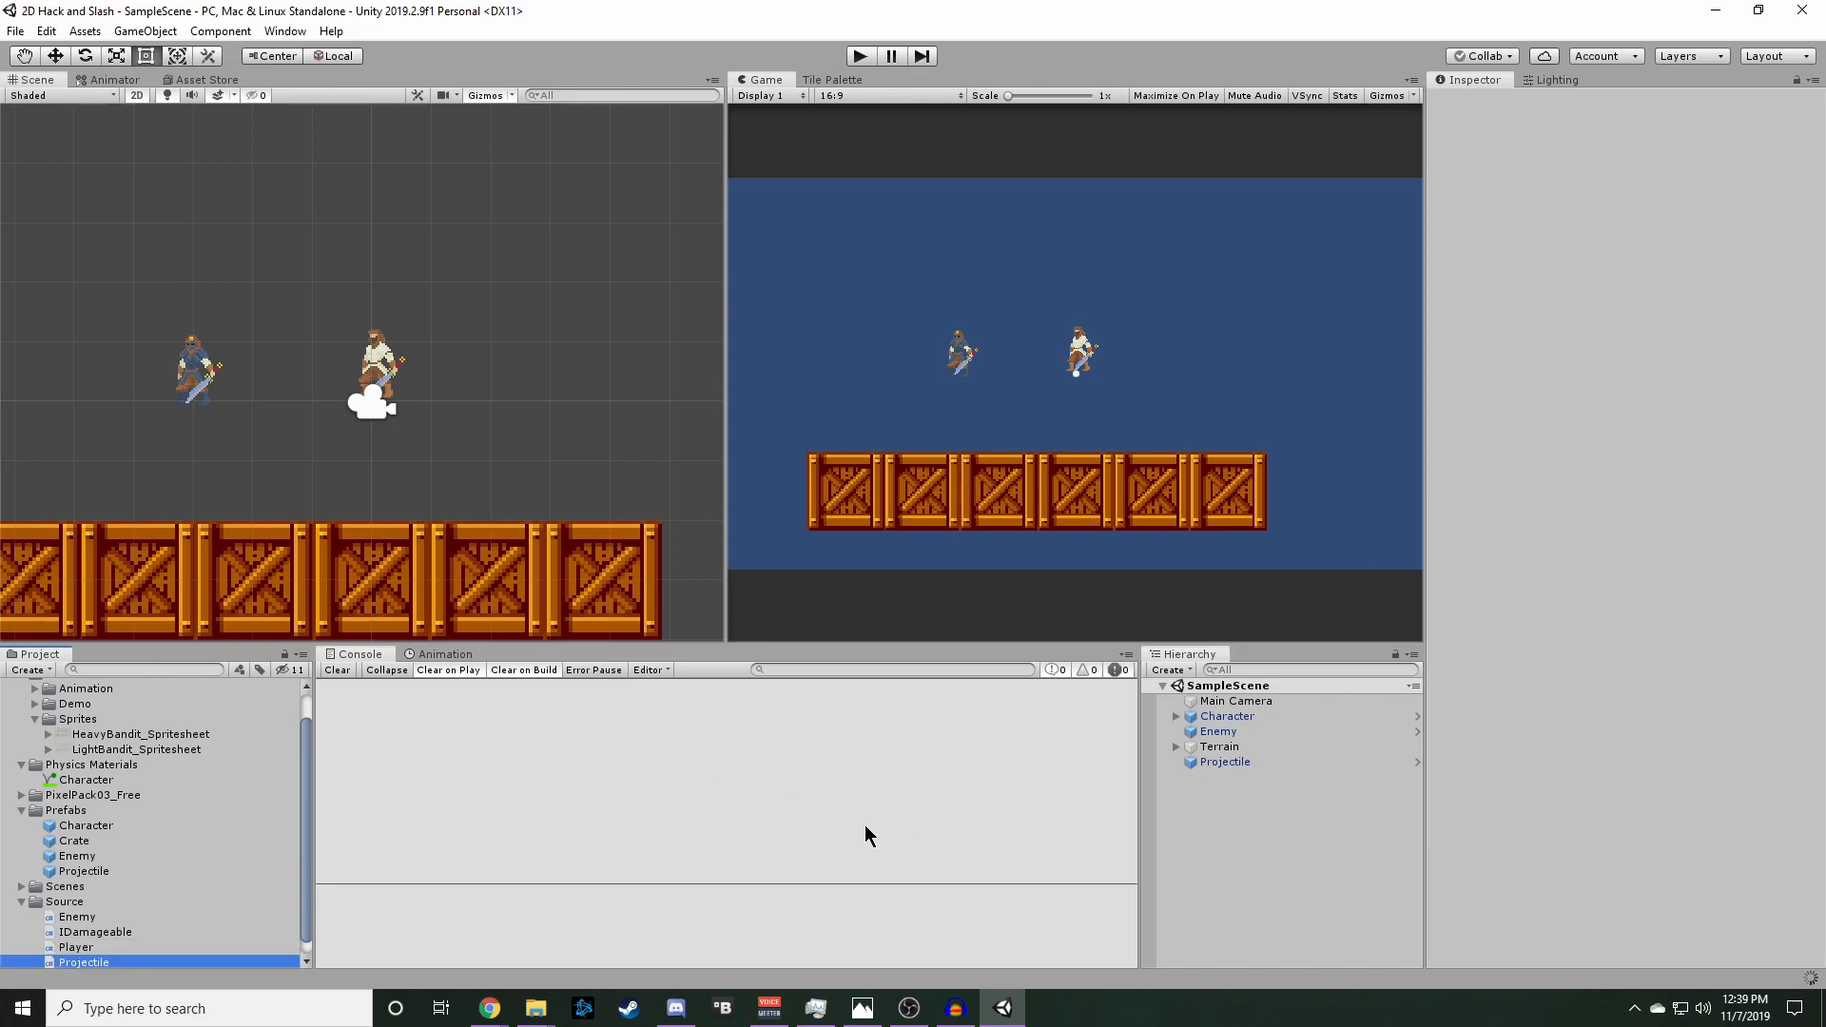
pyautogui.doubleClick(82, 871)
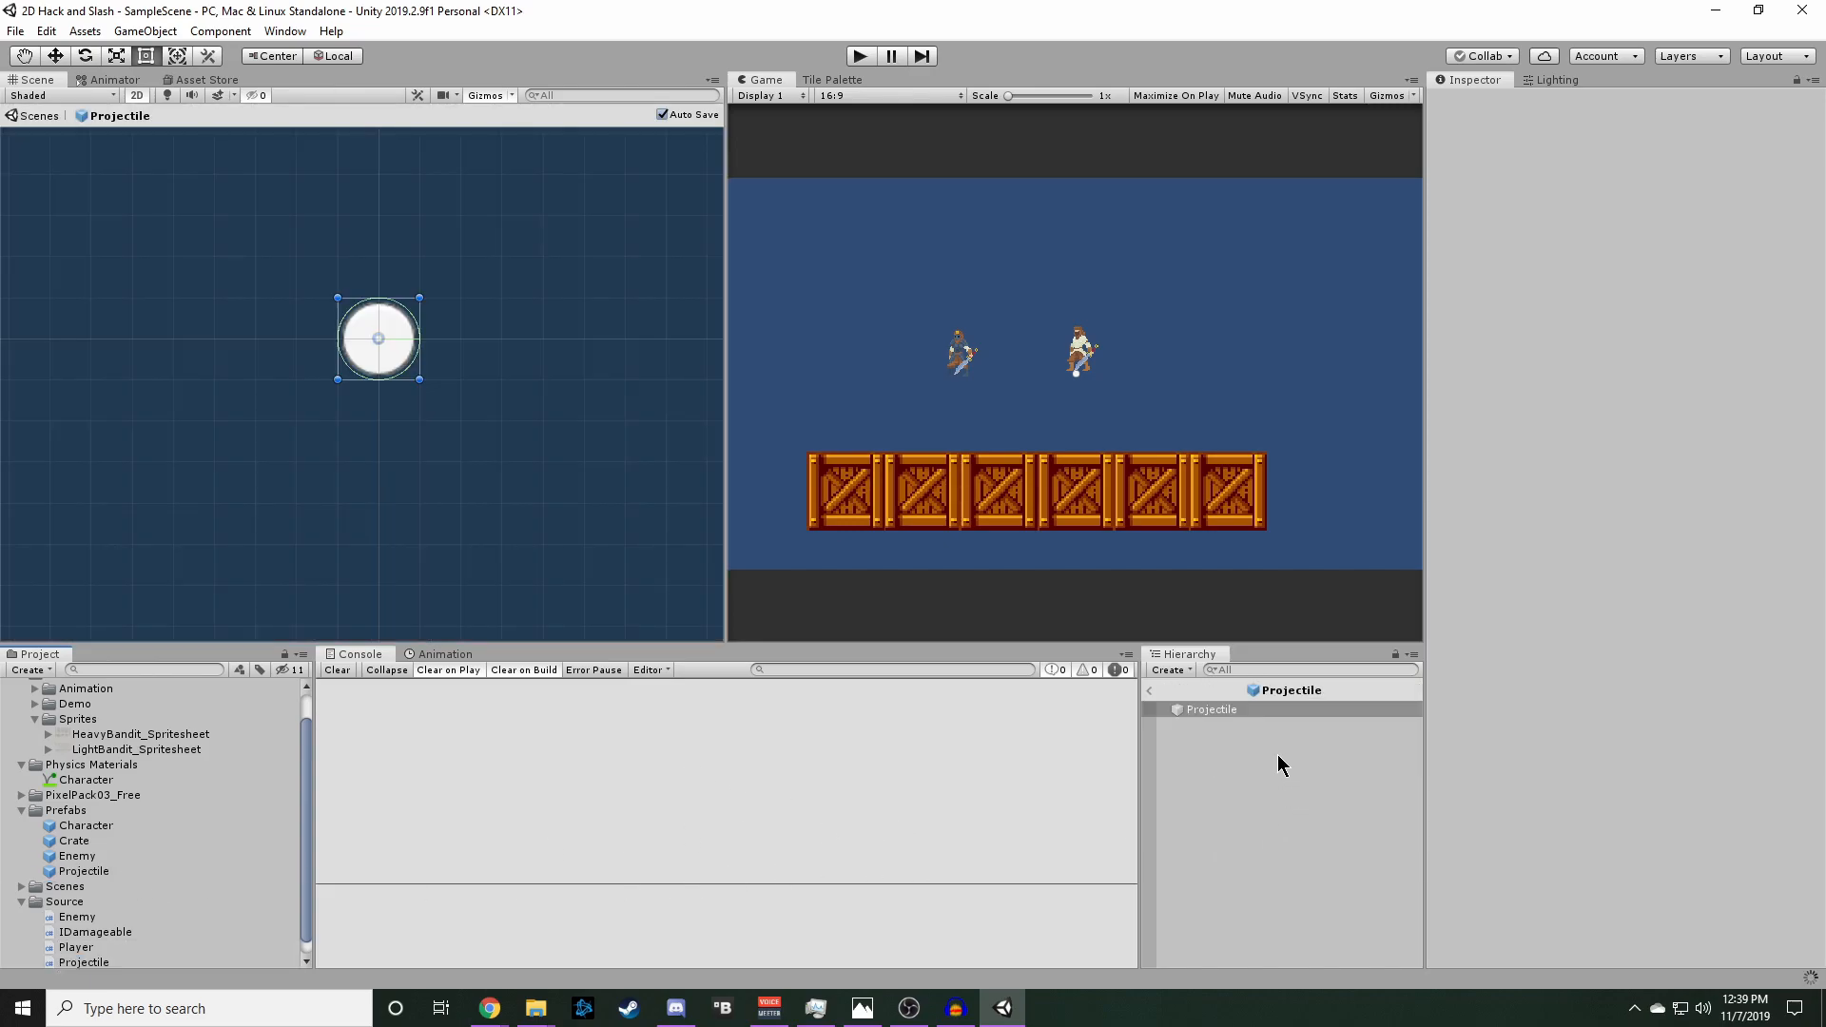
pyautogui.click(1211, 710)
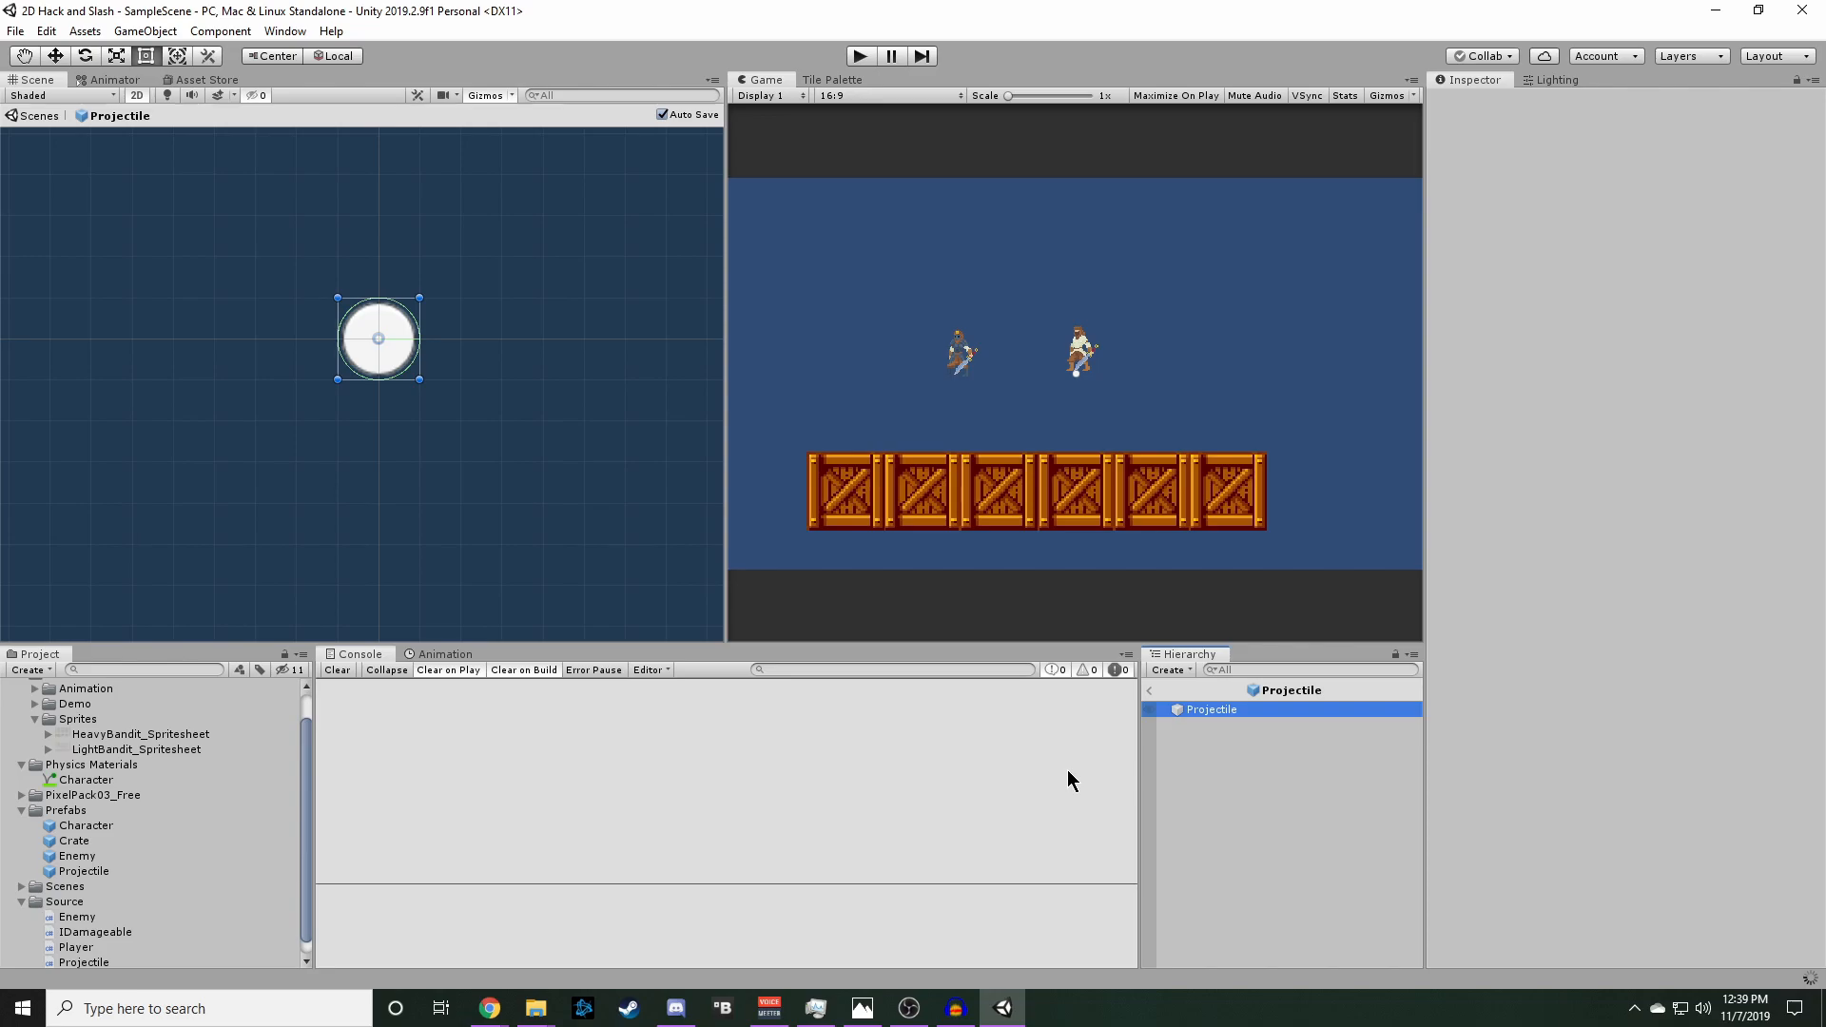
pyautogui.click(1211, 709)
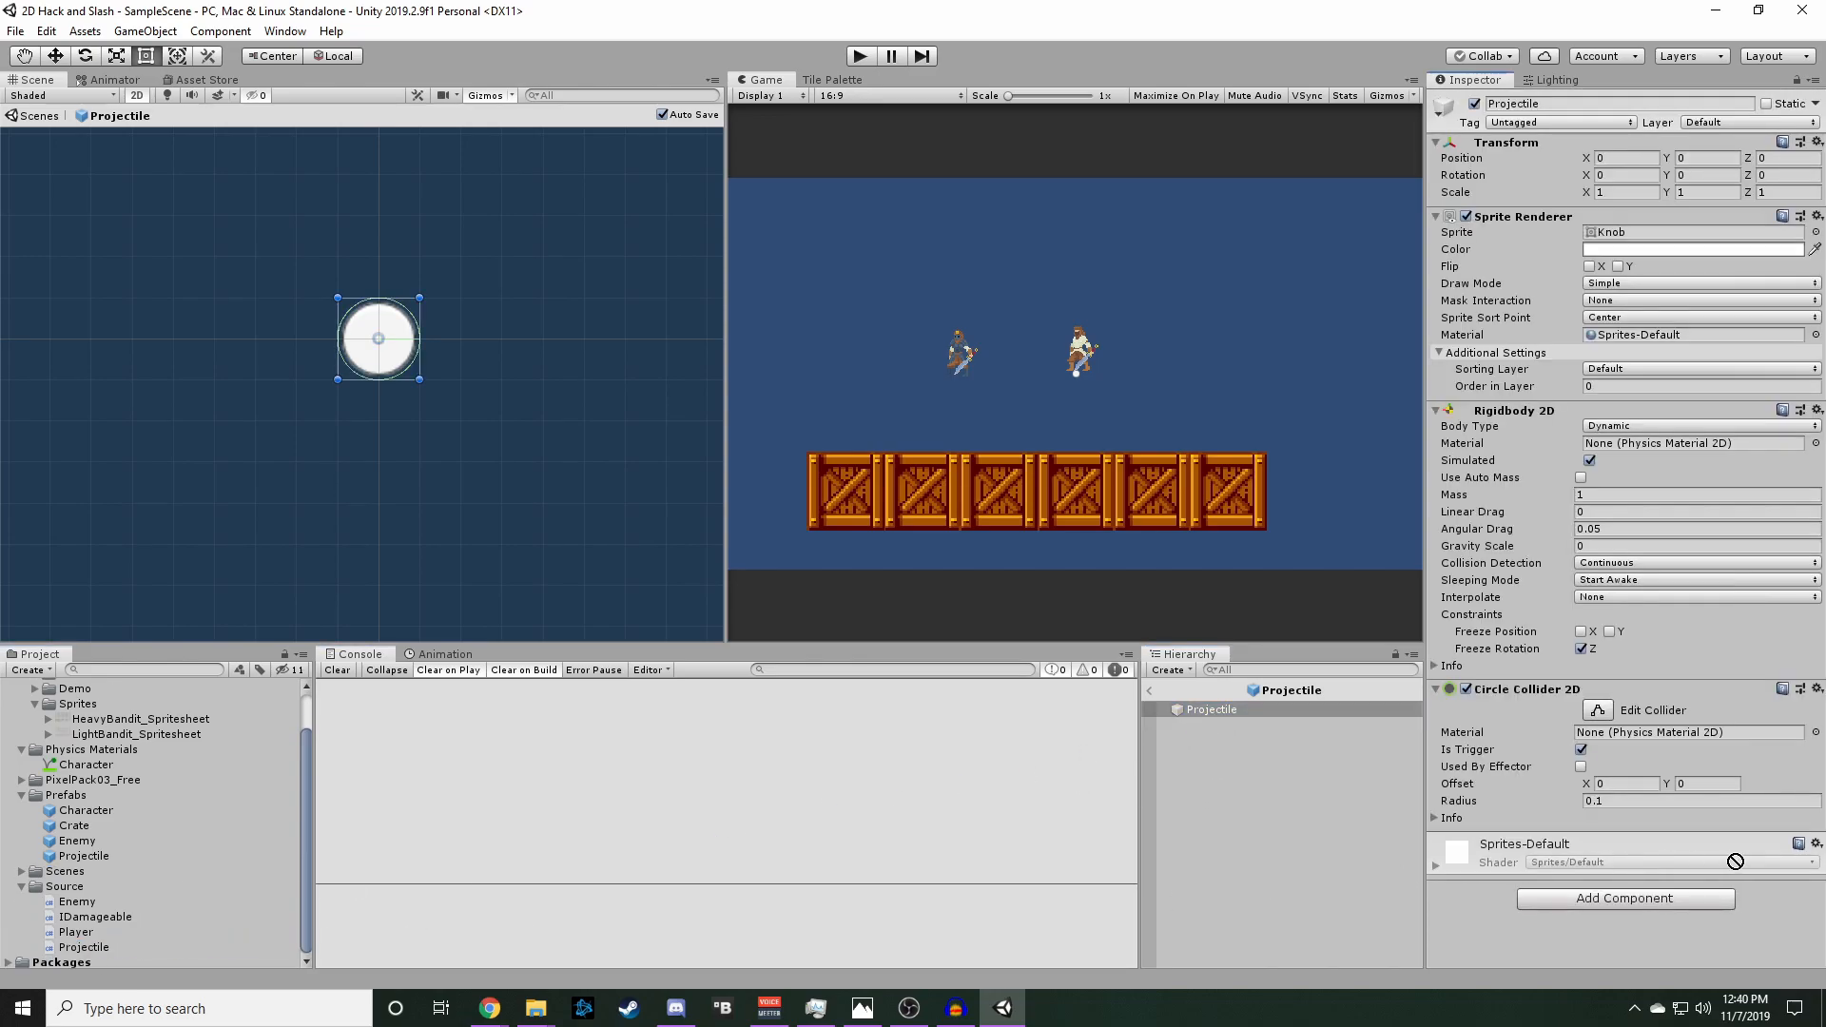
pyautogui.click(1624, 898)
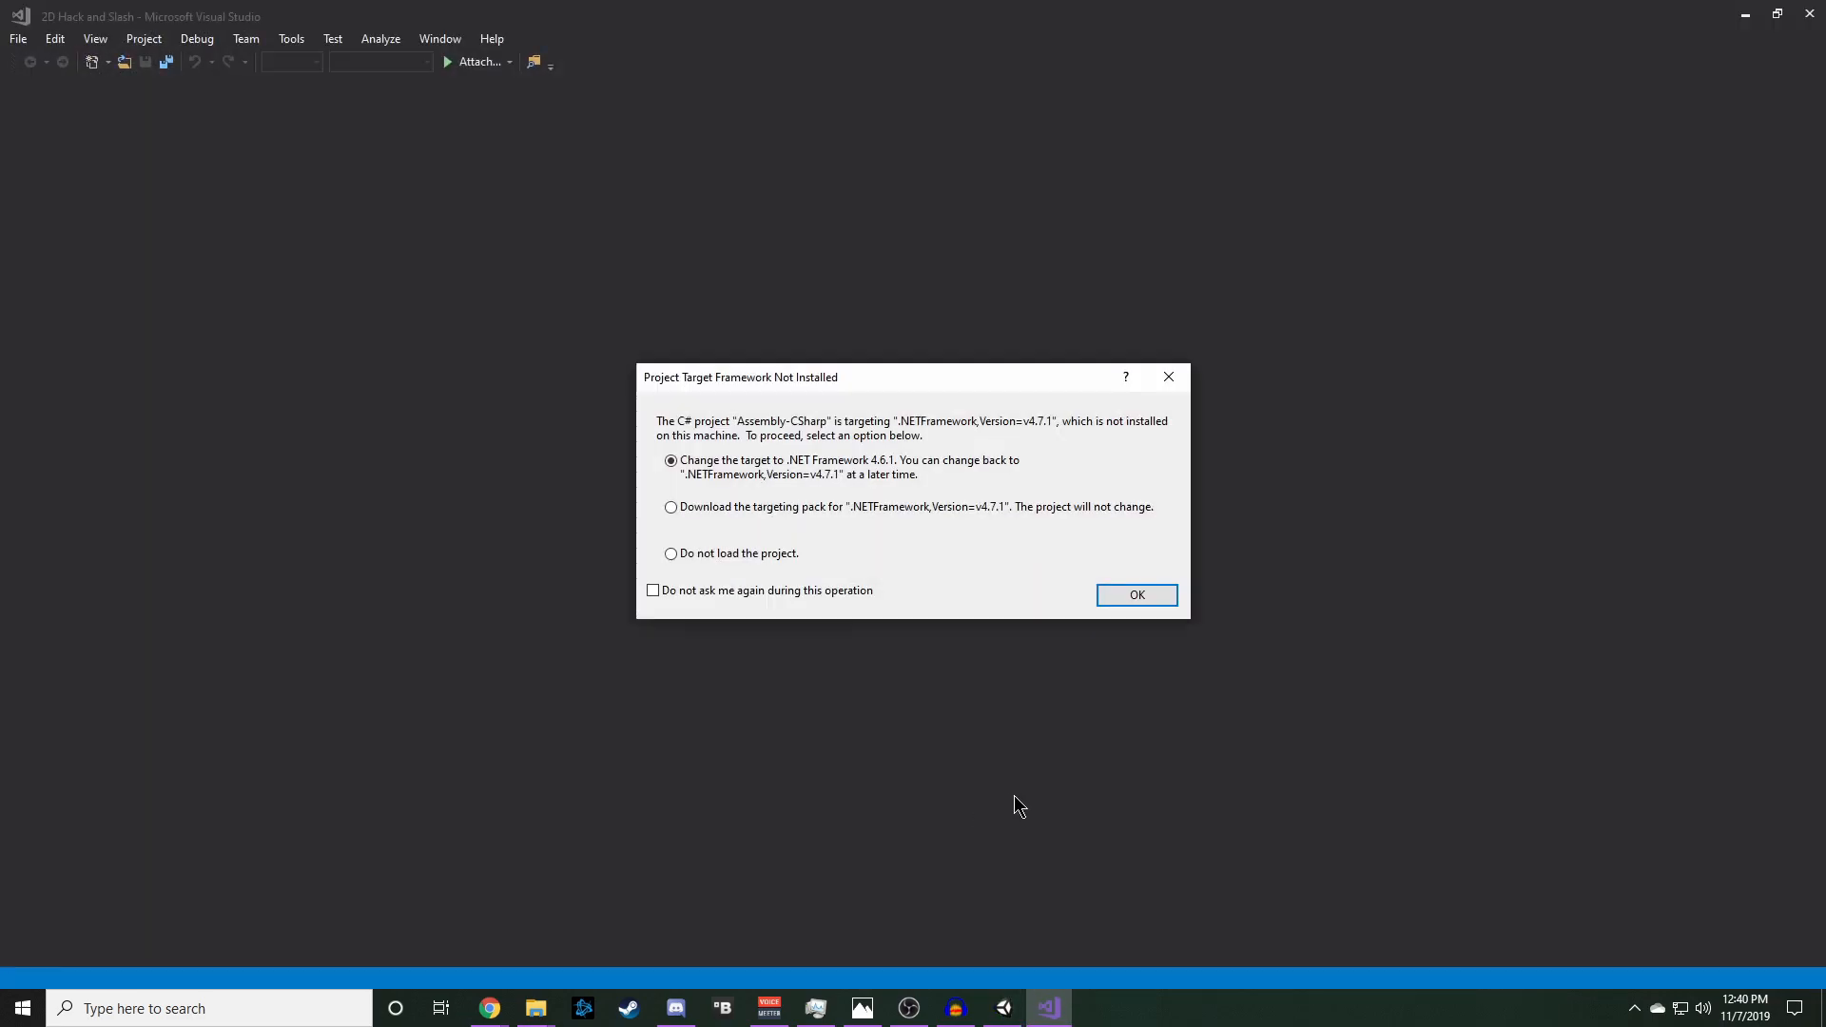
# - Accept the .NET 4.6.1 retarget and declare a null public Rigidbody2D rb2D and speed 15
pyautogui.click(1135, 594)
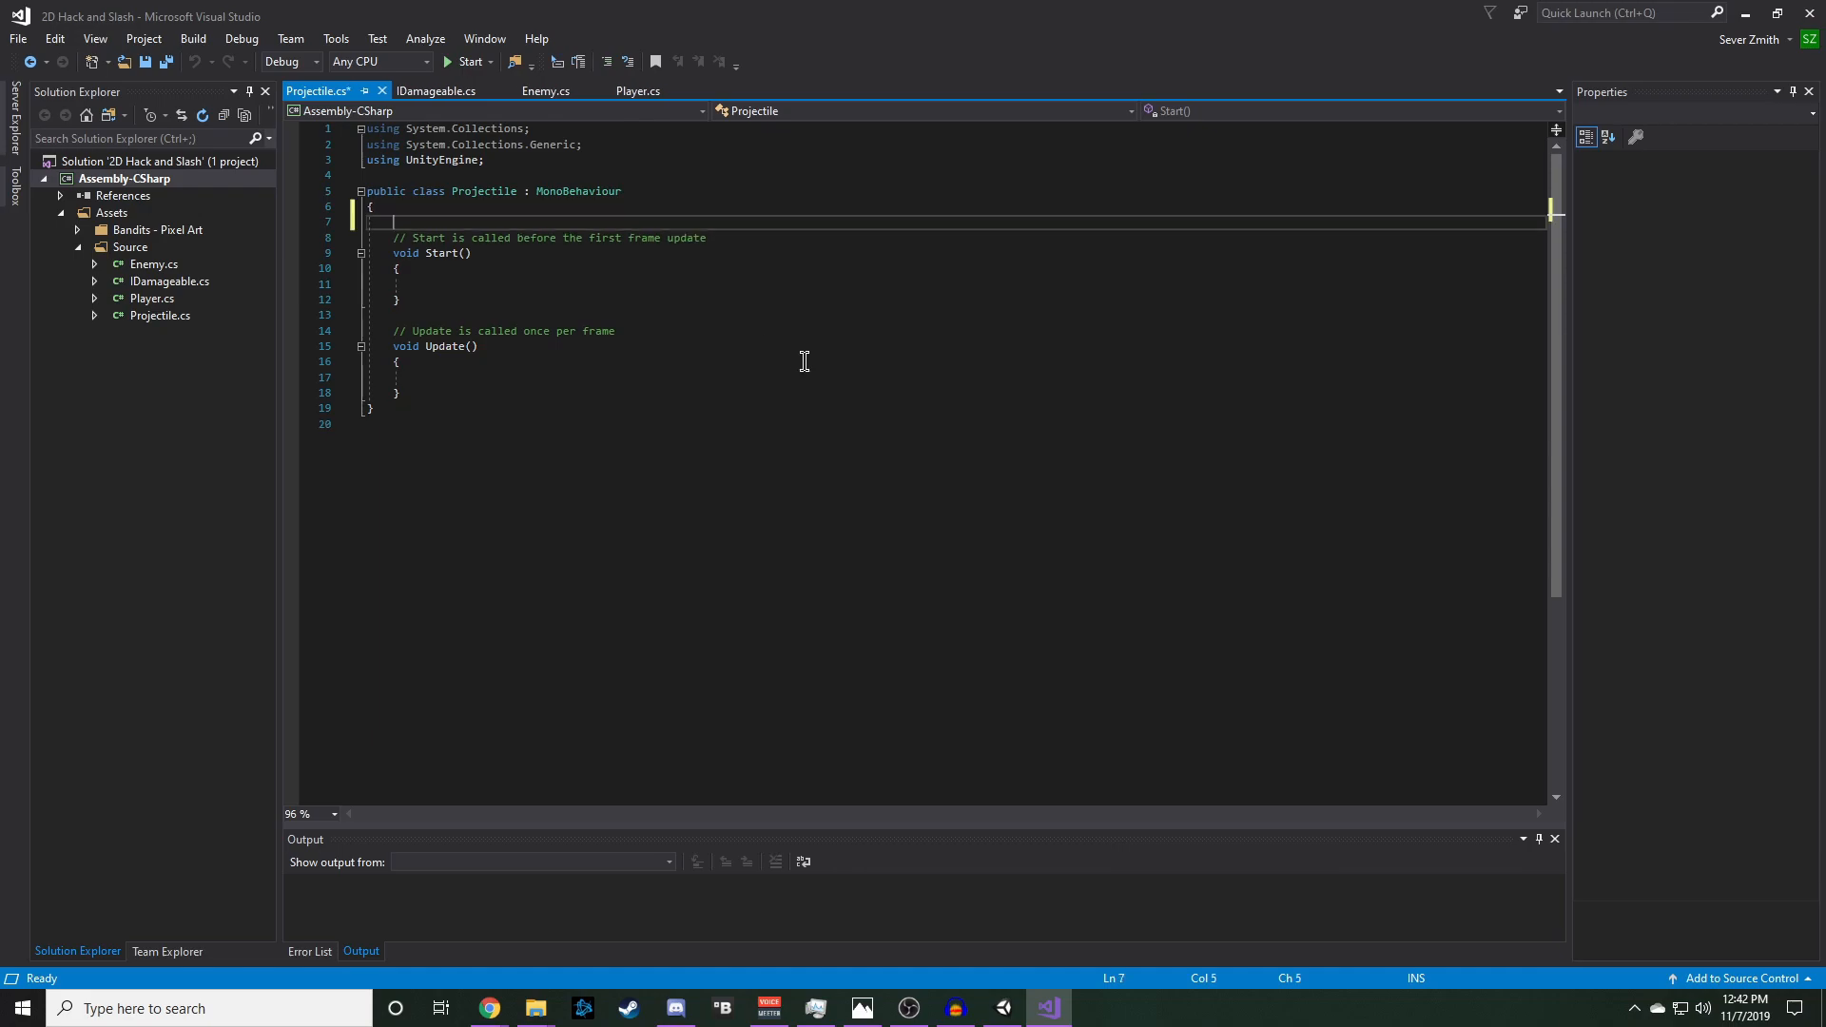
pyautogui.press('Enter')
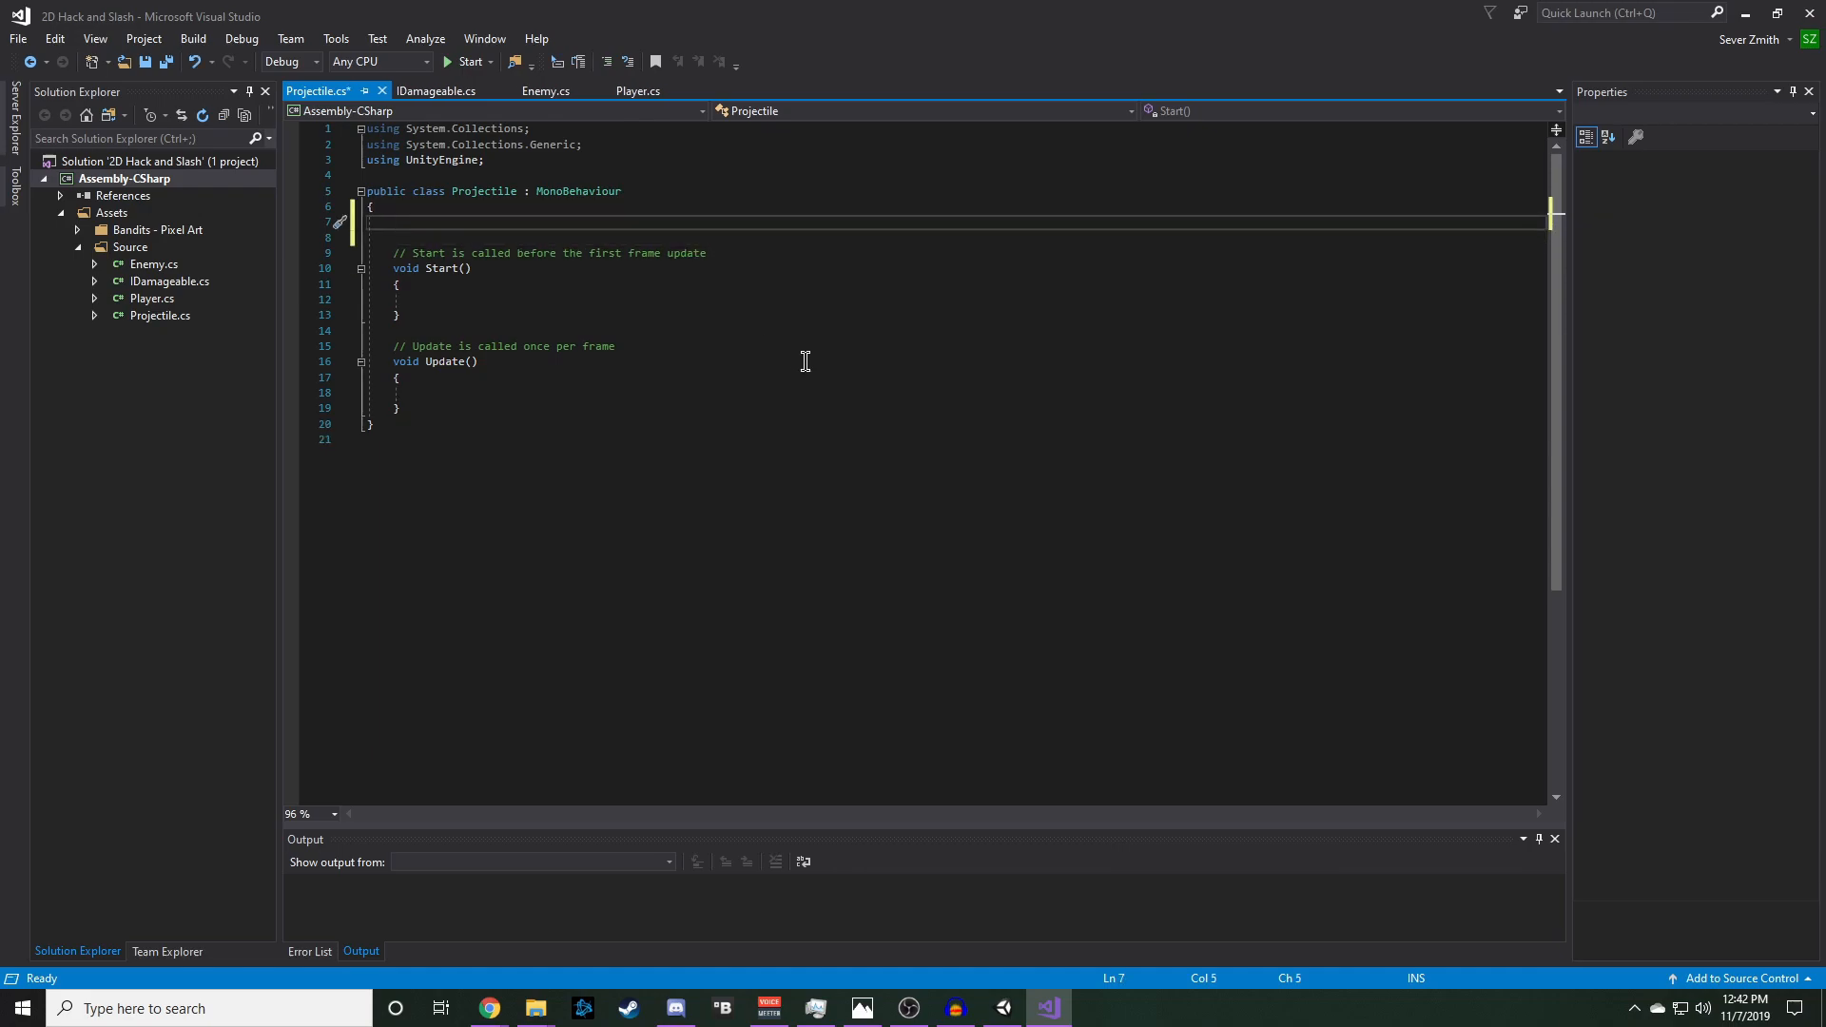
pyautogui.write('public')
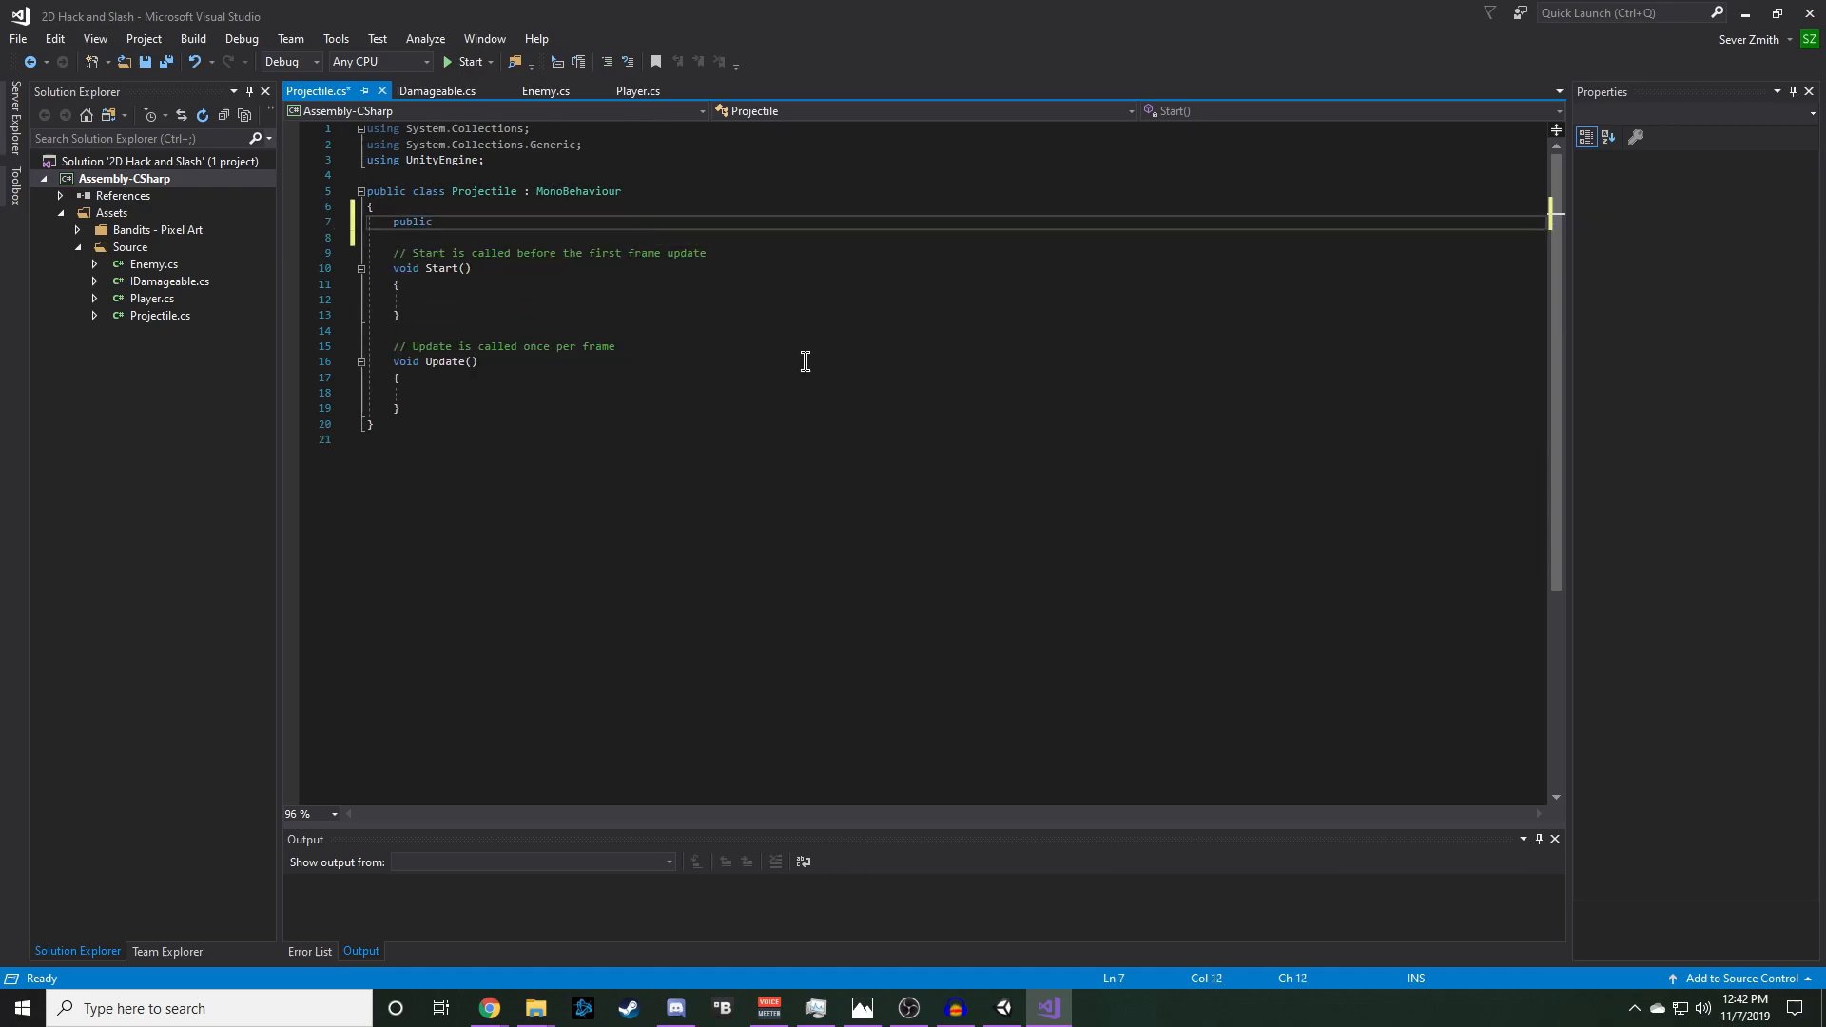
pyautogui.write('Rigidbody2D')
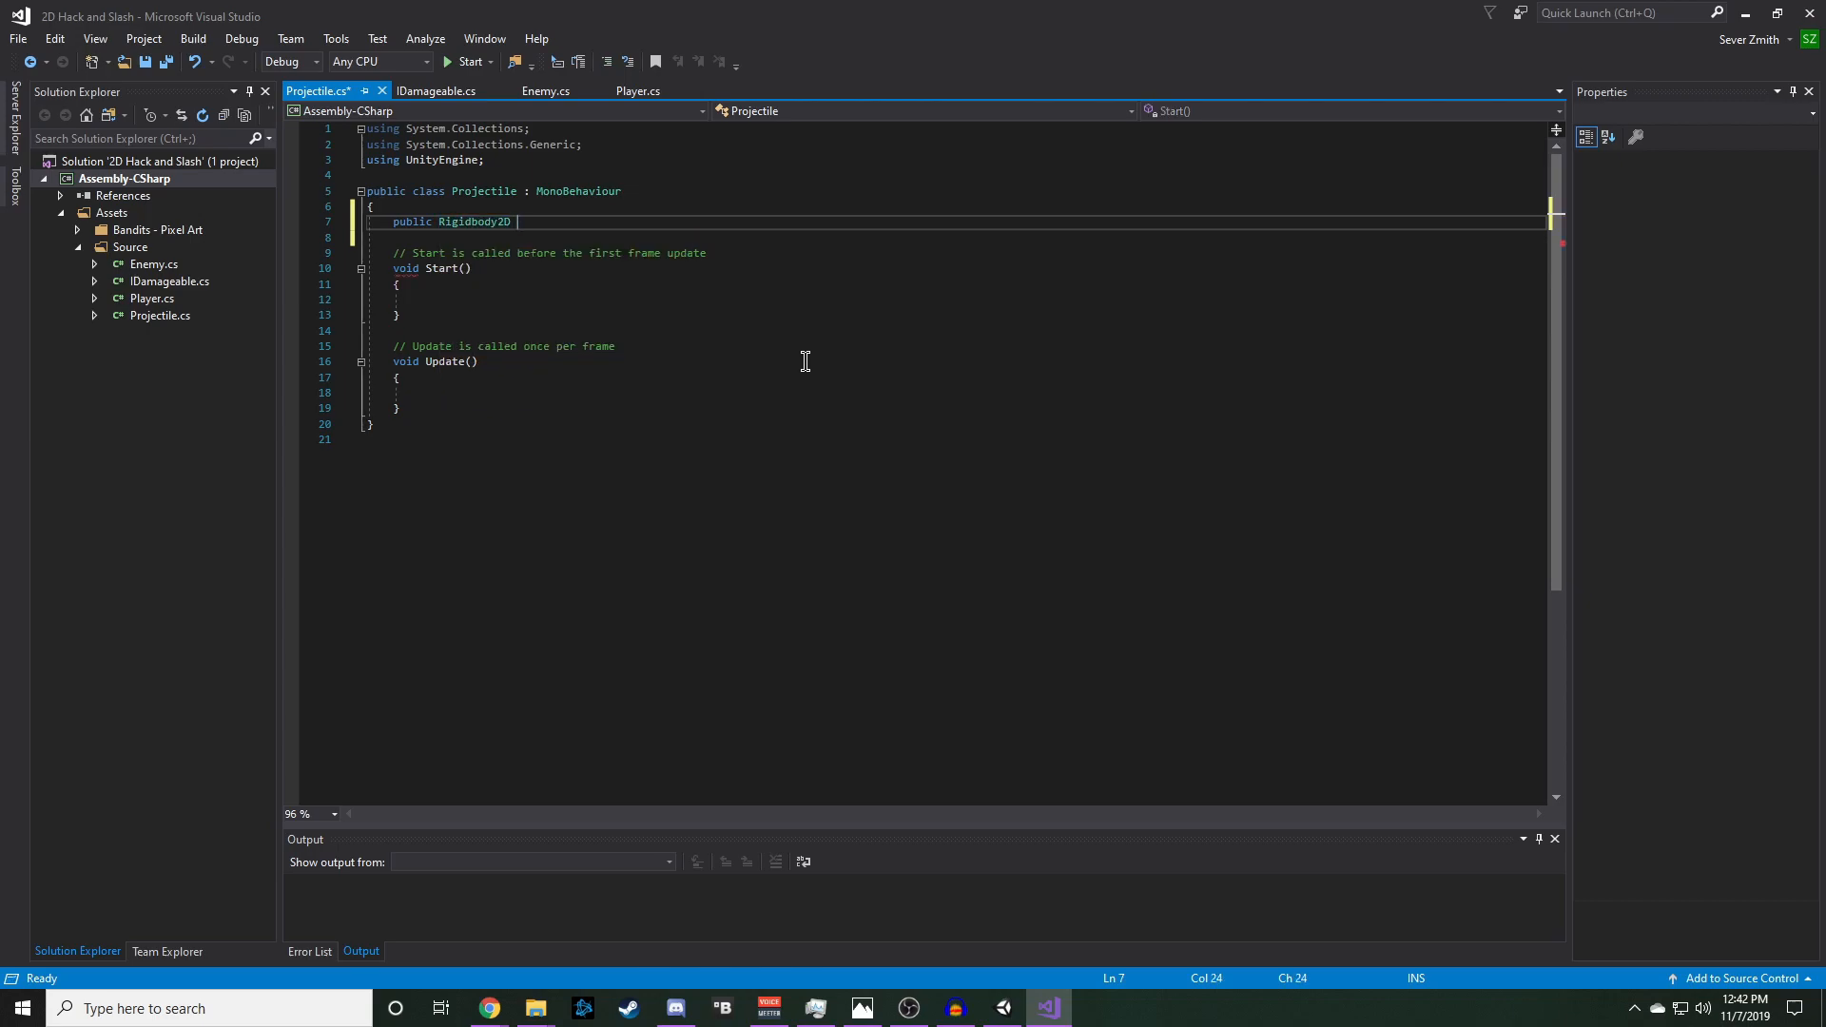
pyautogui.write('rb2D')
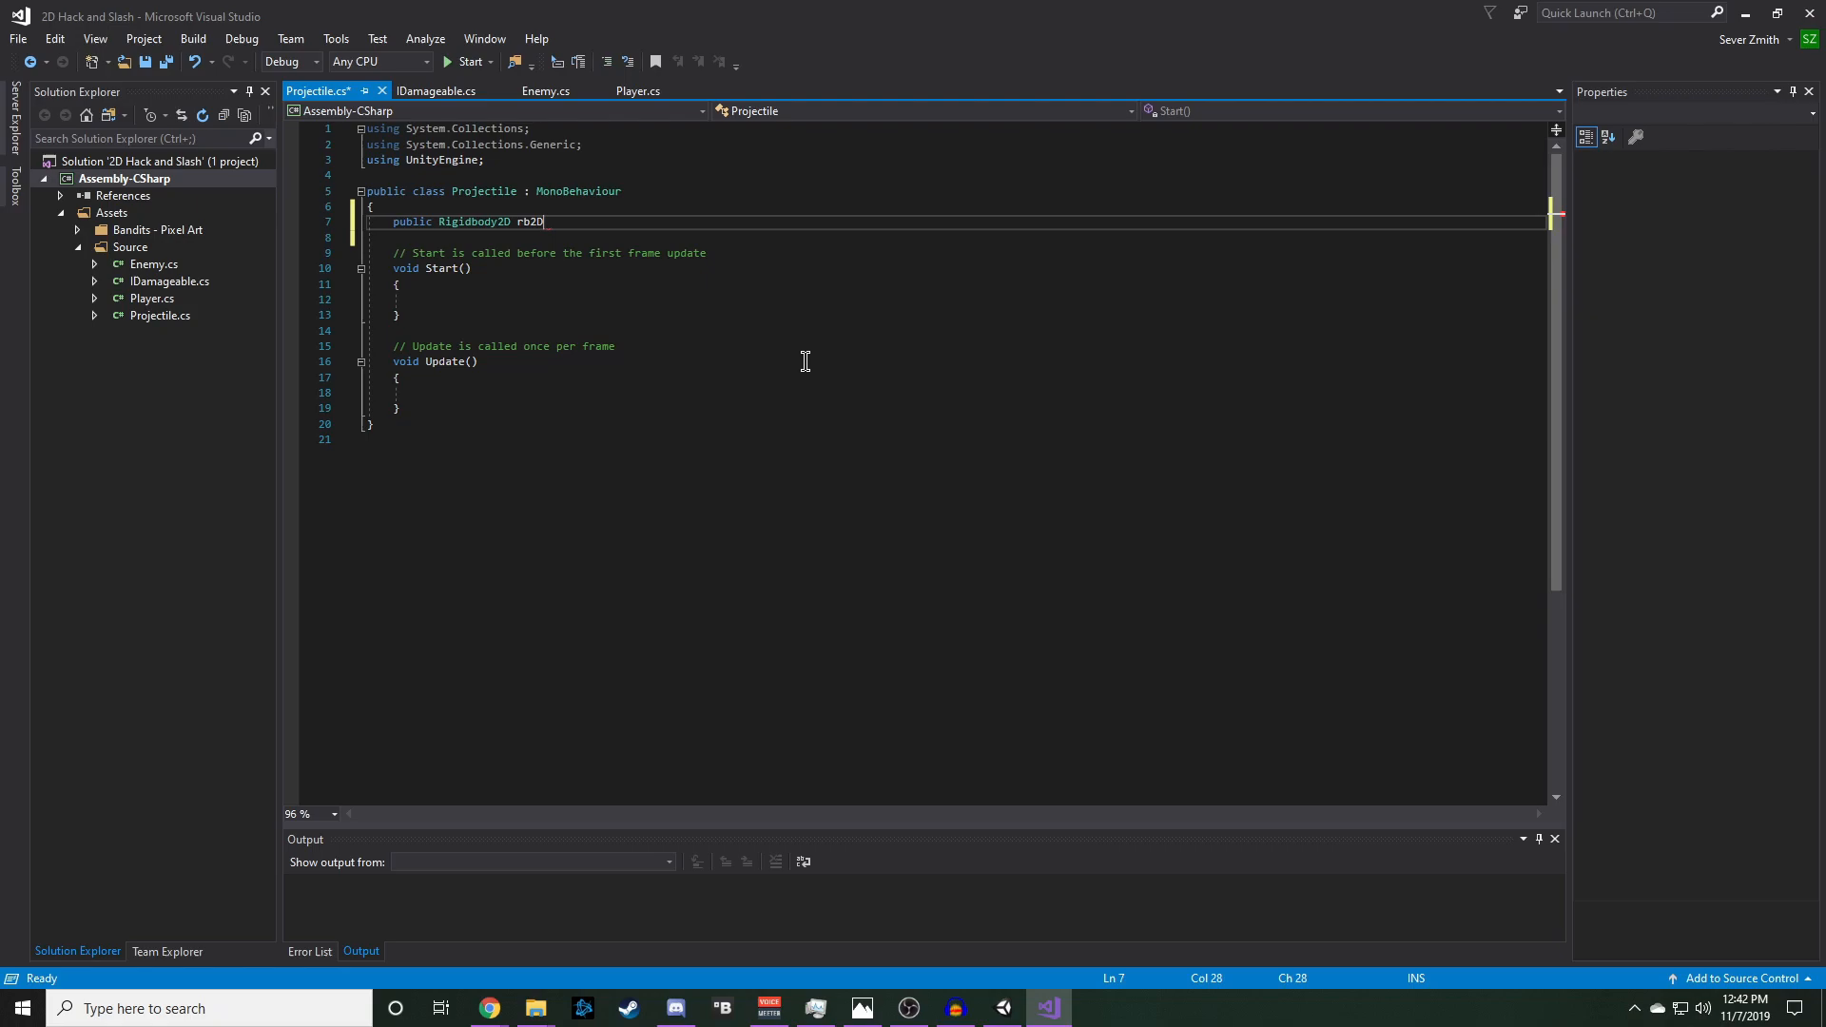
pyautogui.write('= null;')
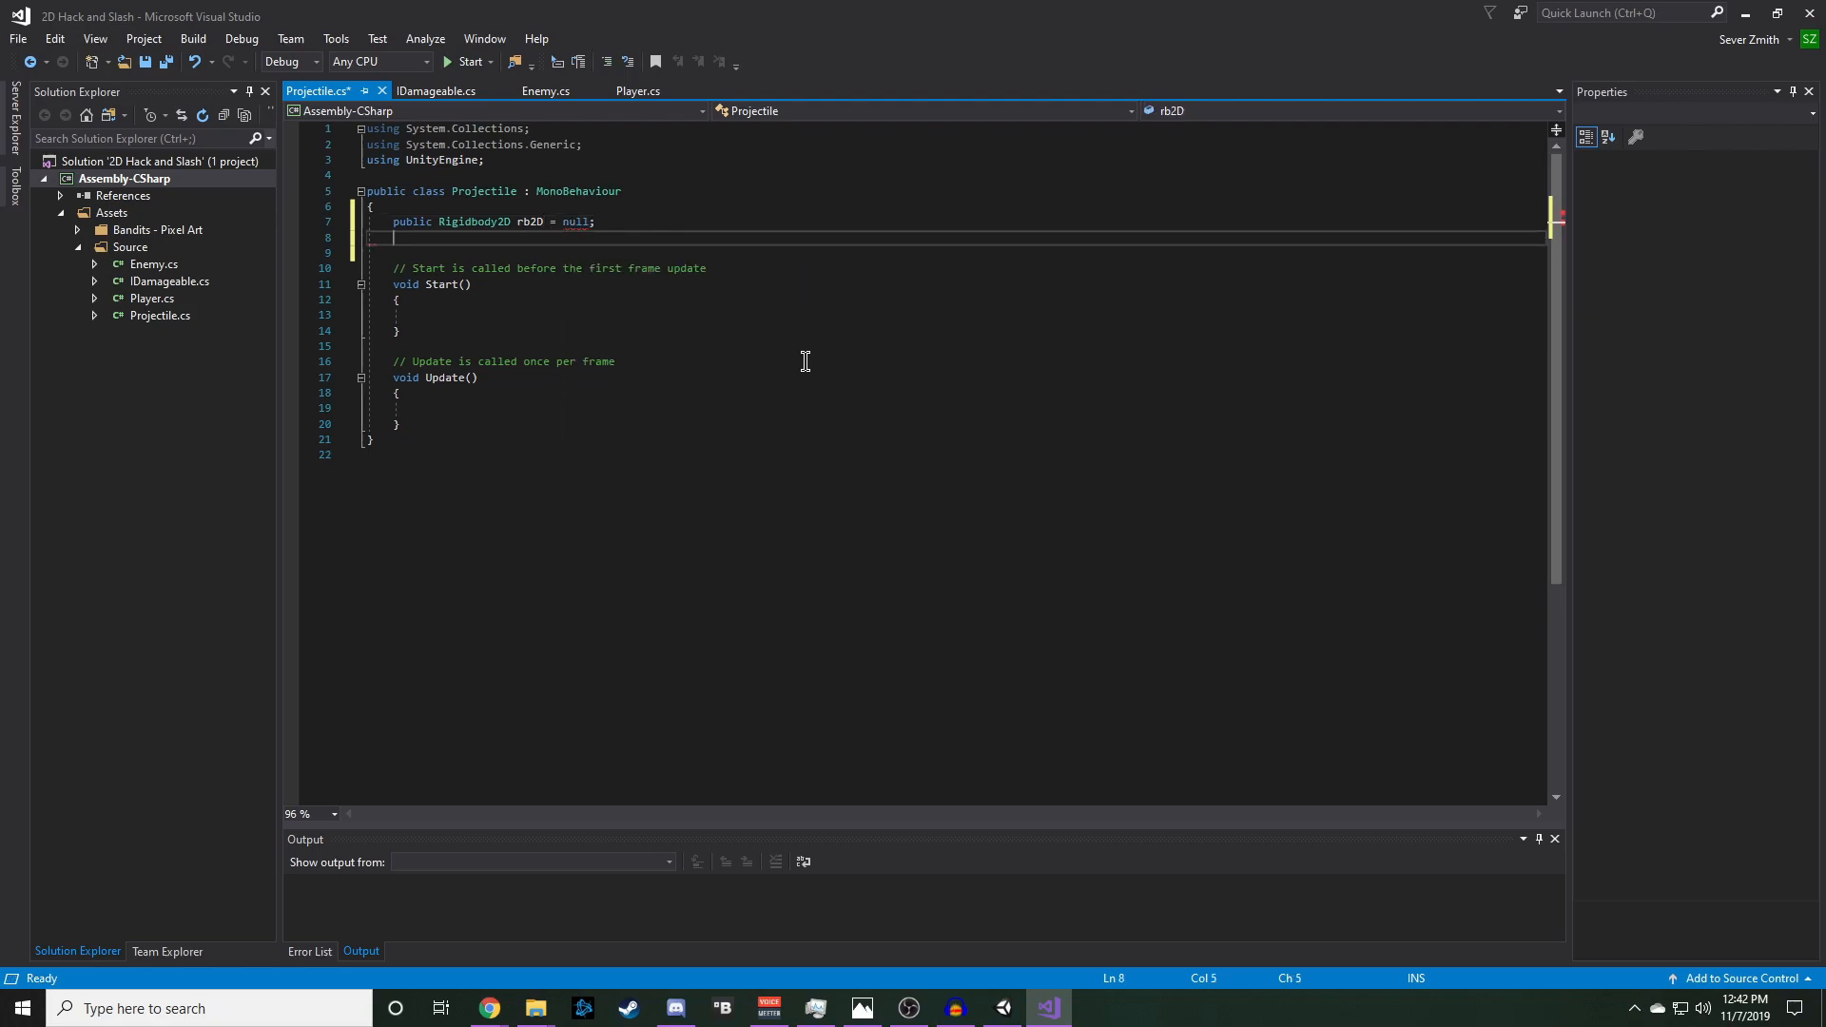
pyautogui.write('public float')
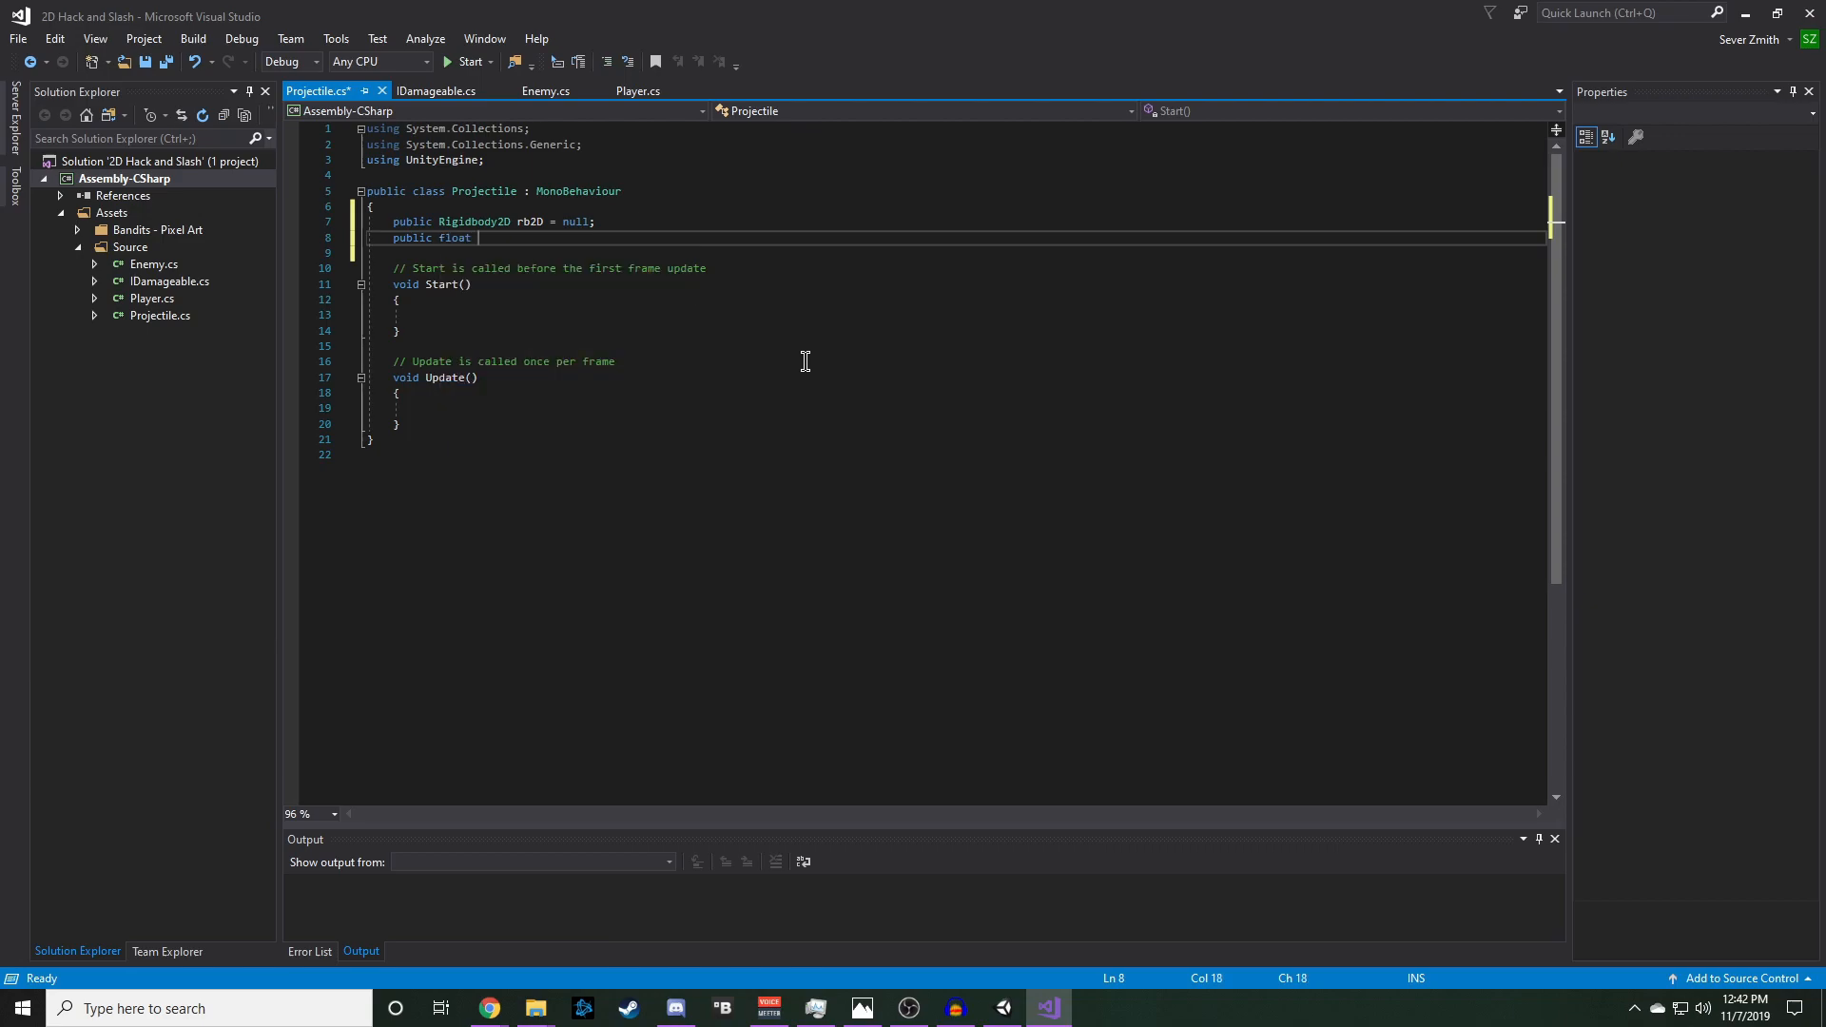
pyautogui.write('speed')
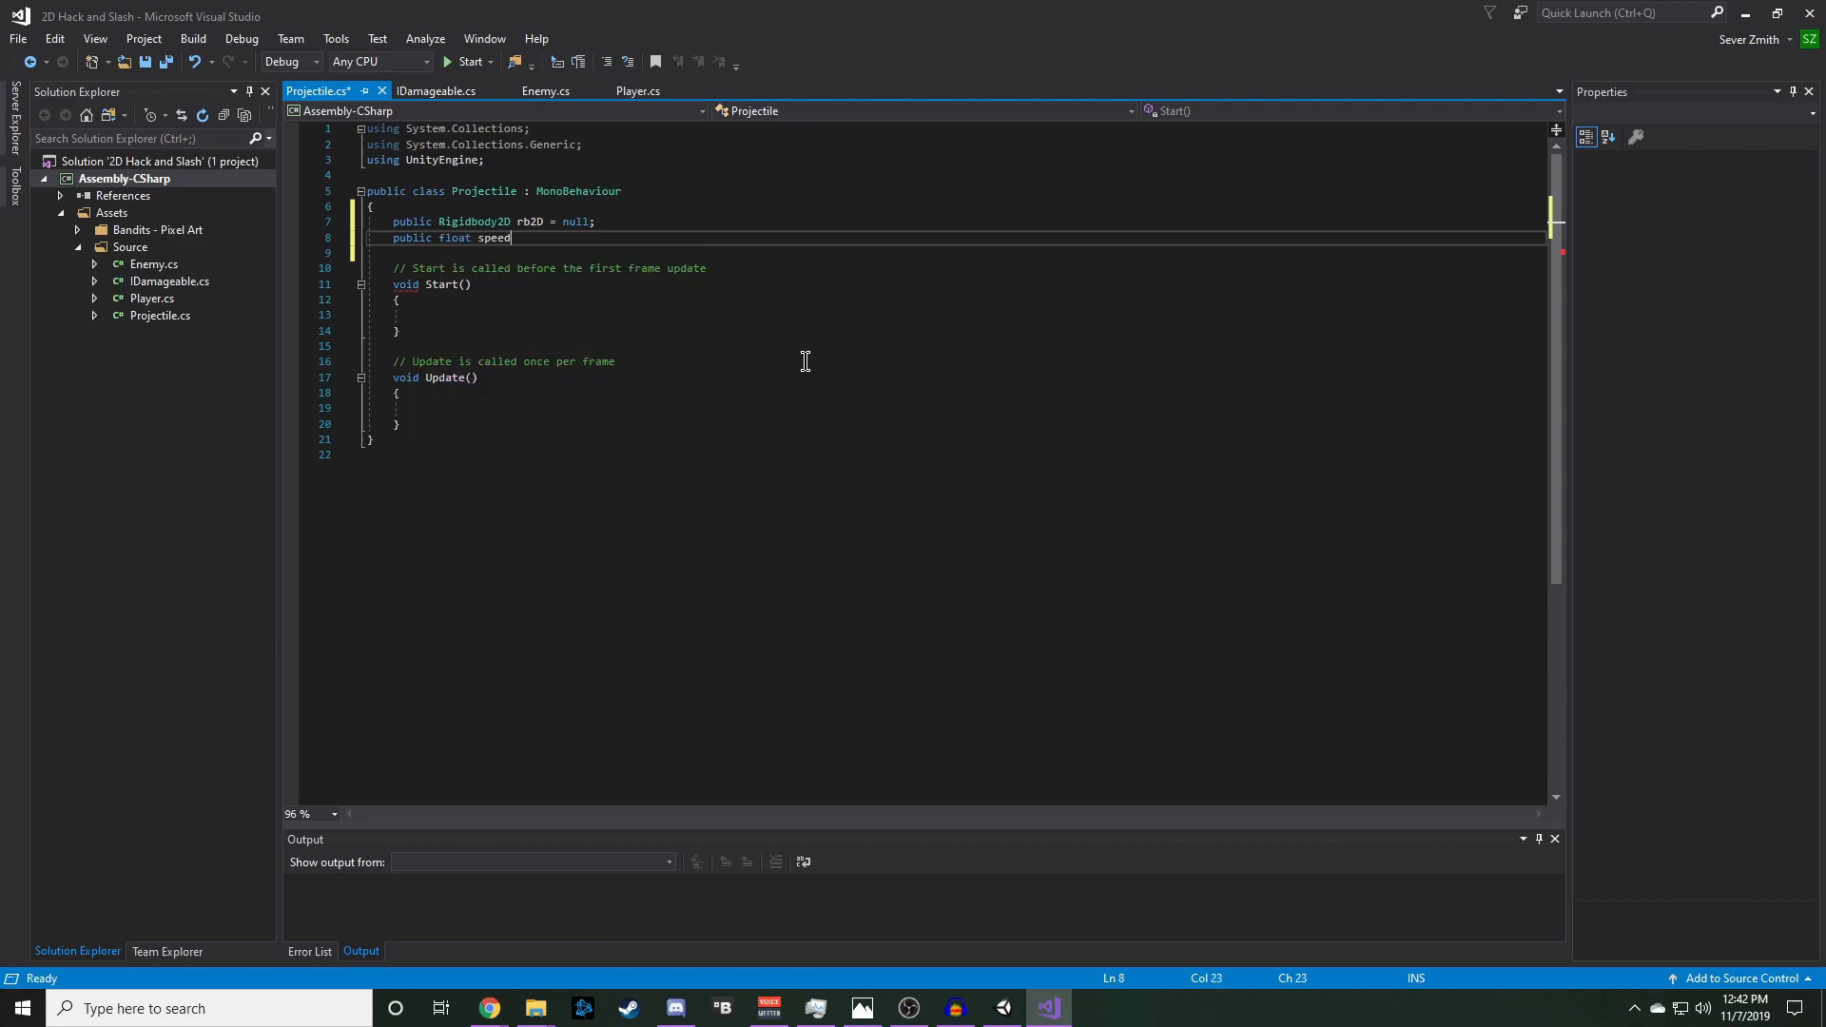
pyautogui.write('=')
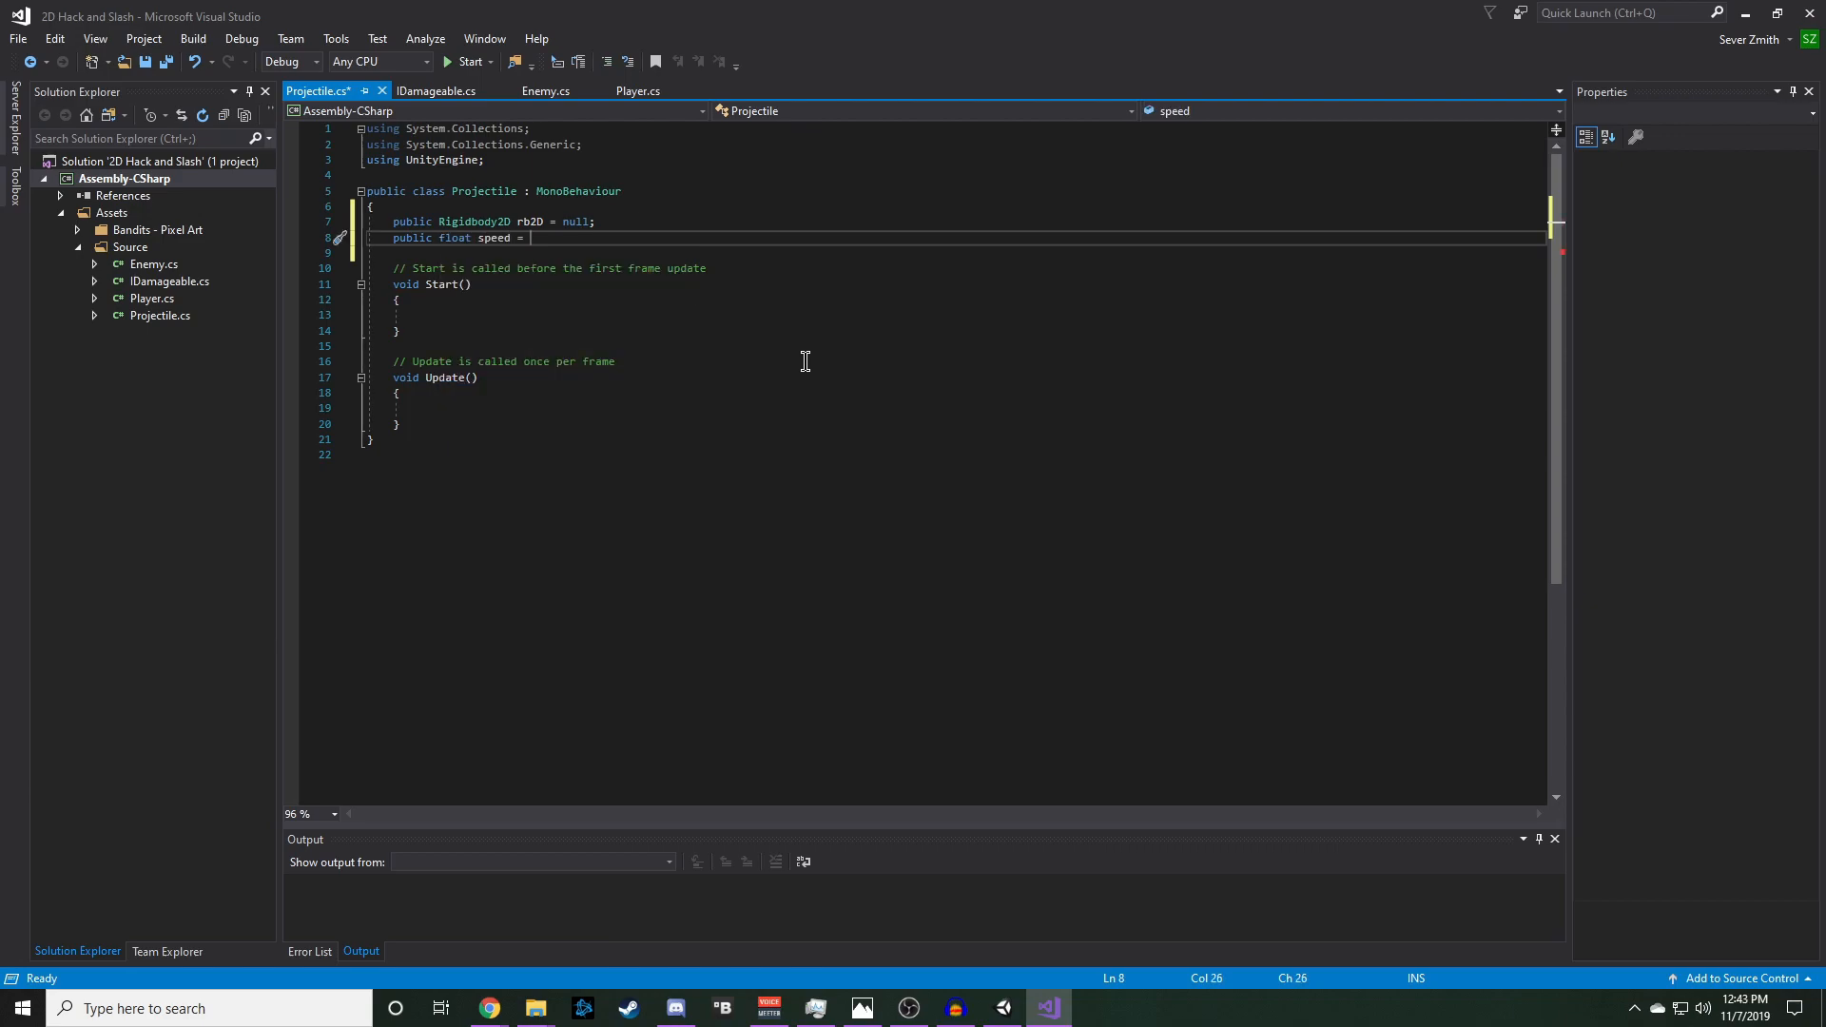
pyautogui.write('15f;')
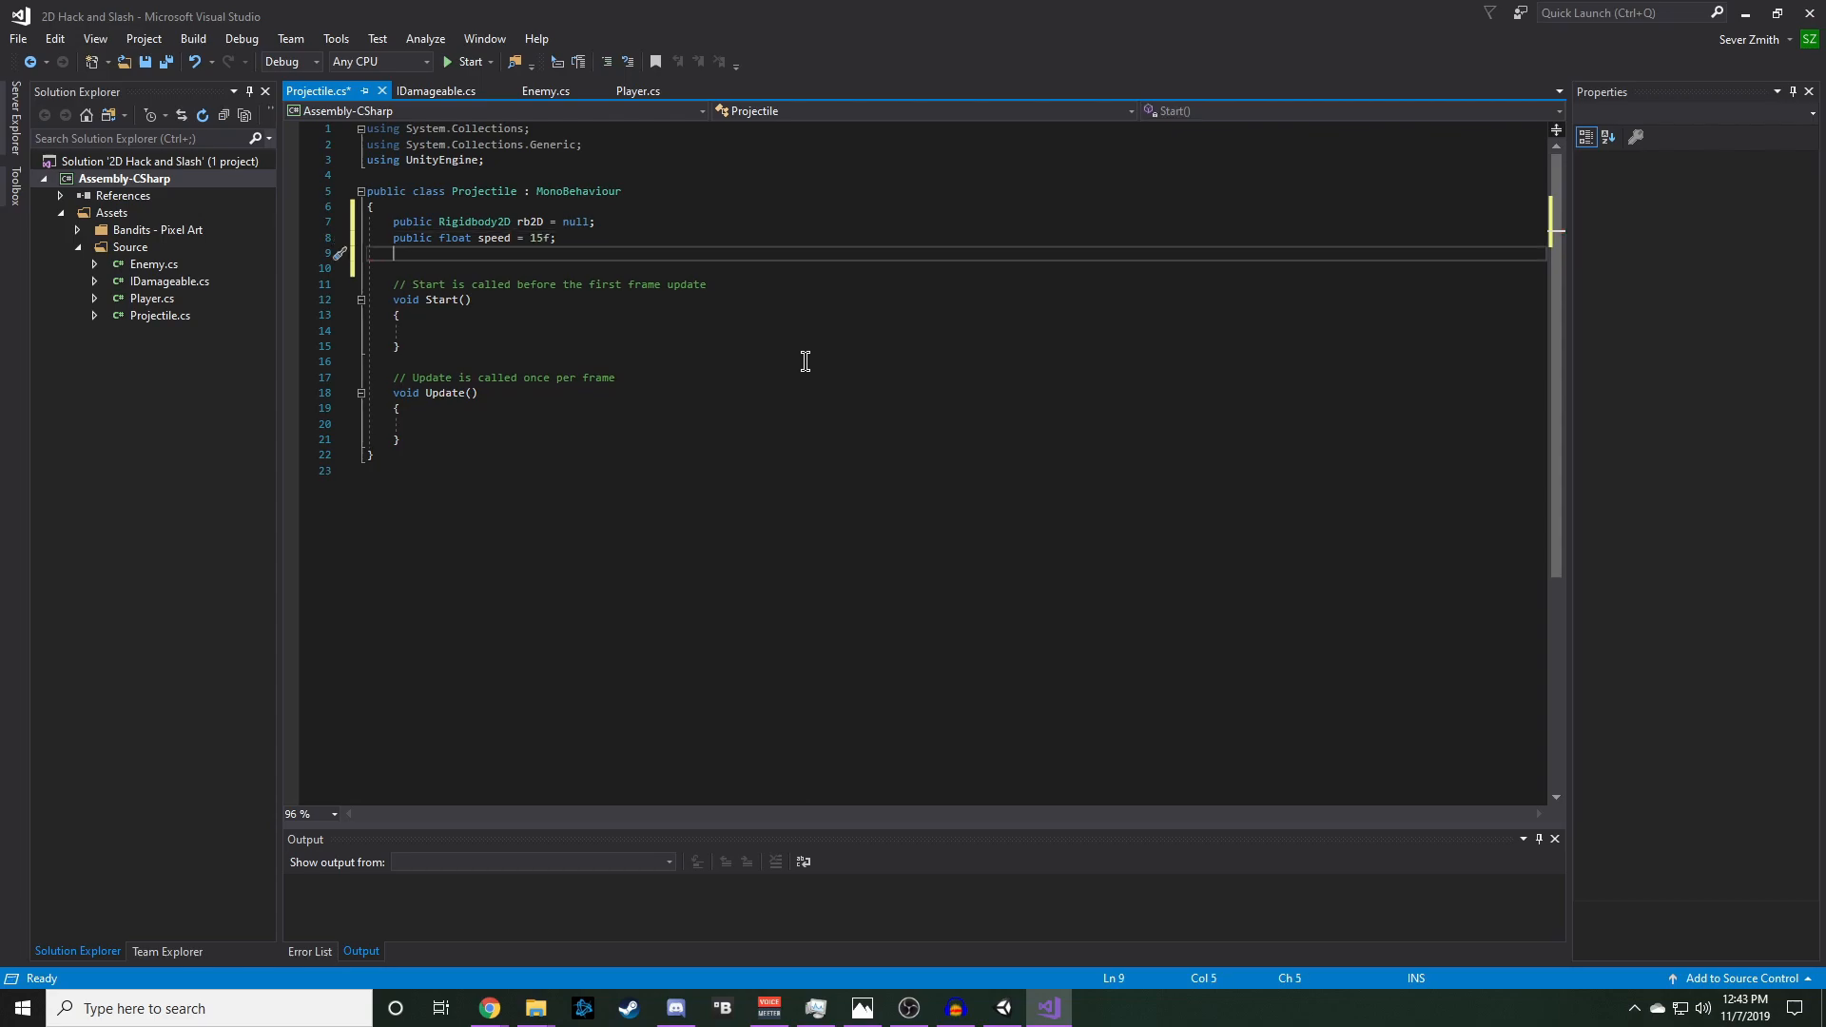
# - Add public floats damage 0.5f and delaySeconds 3f, plus private WaitForSeconds cullDelay = null
pyautogui.write('public')
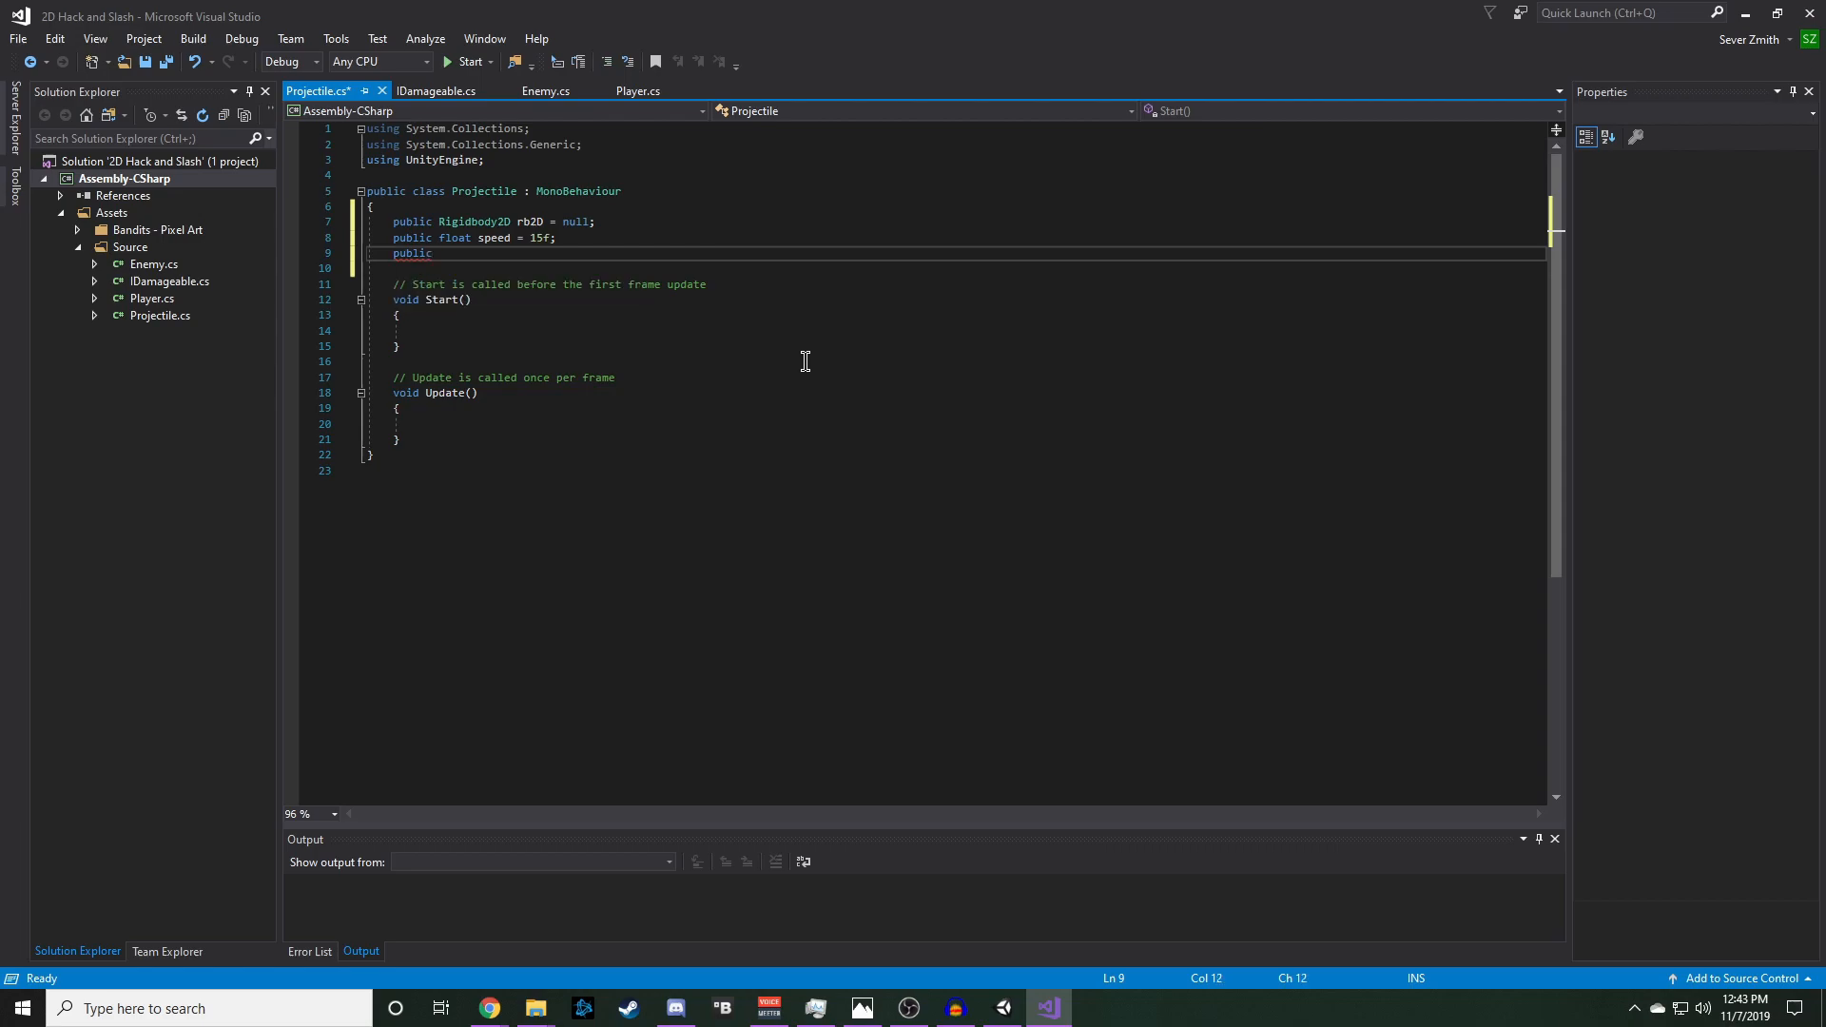
pyautogui.write('float damage =')
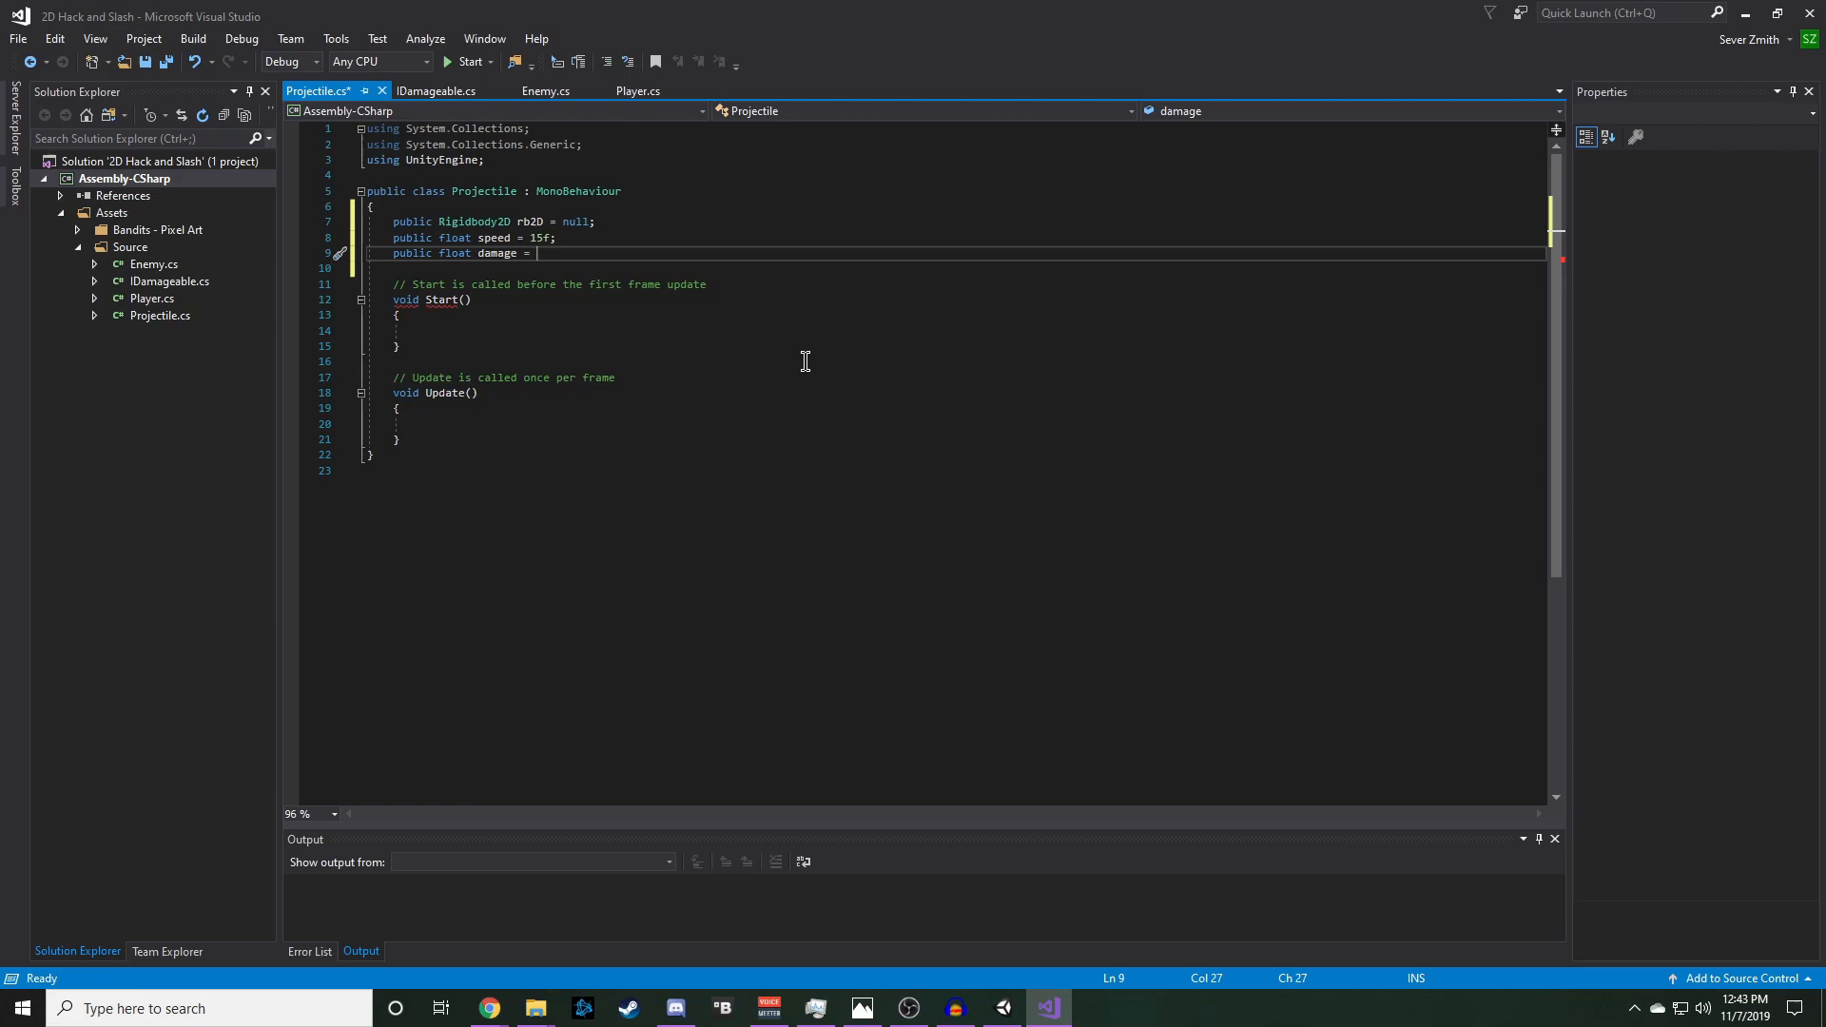
pyautogui.write('0.5f;')
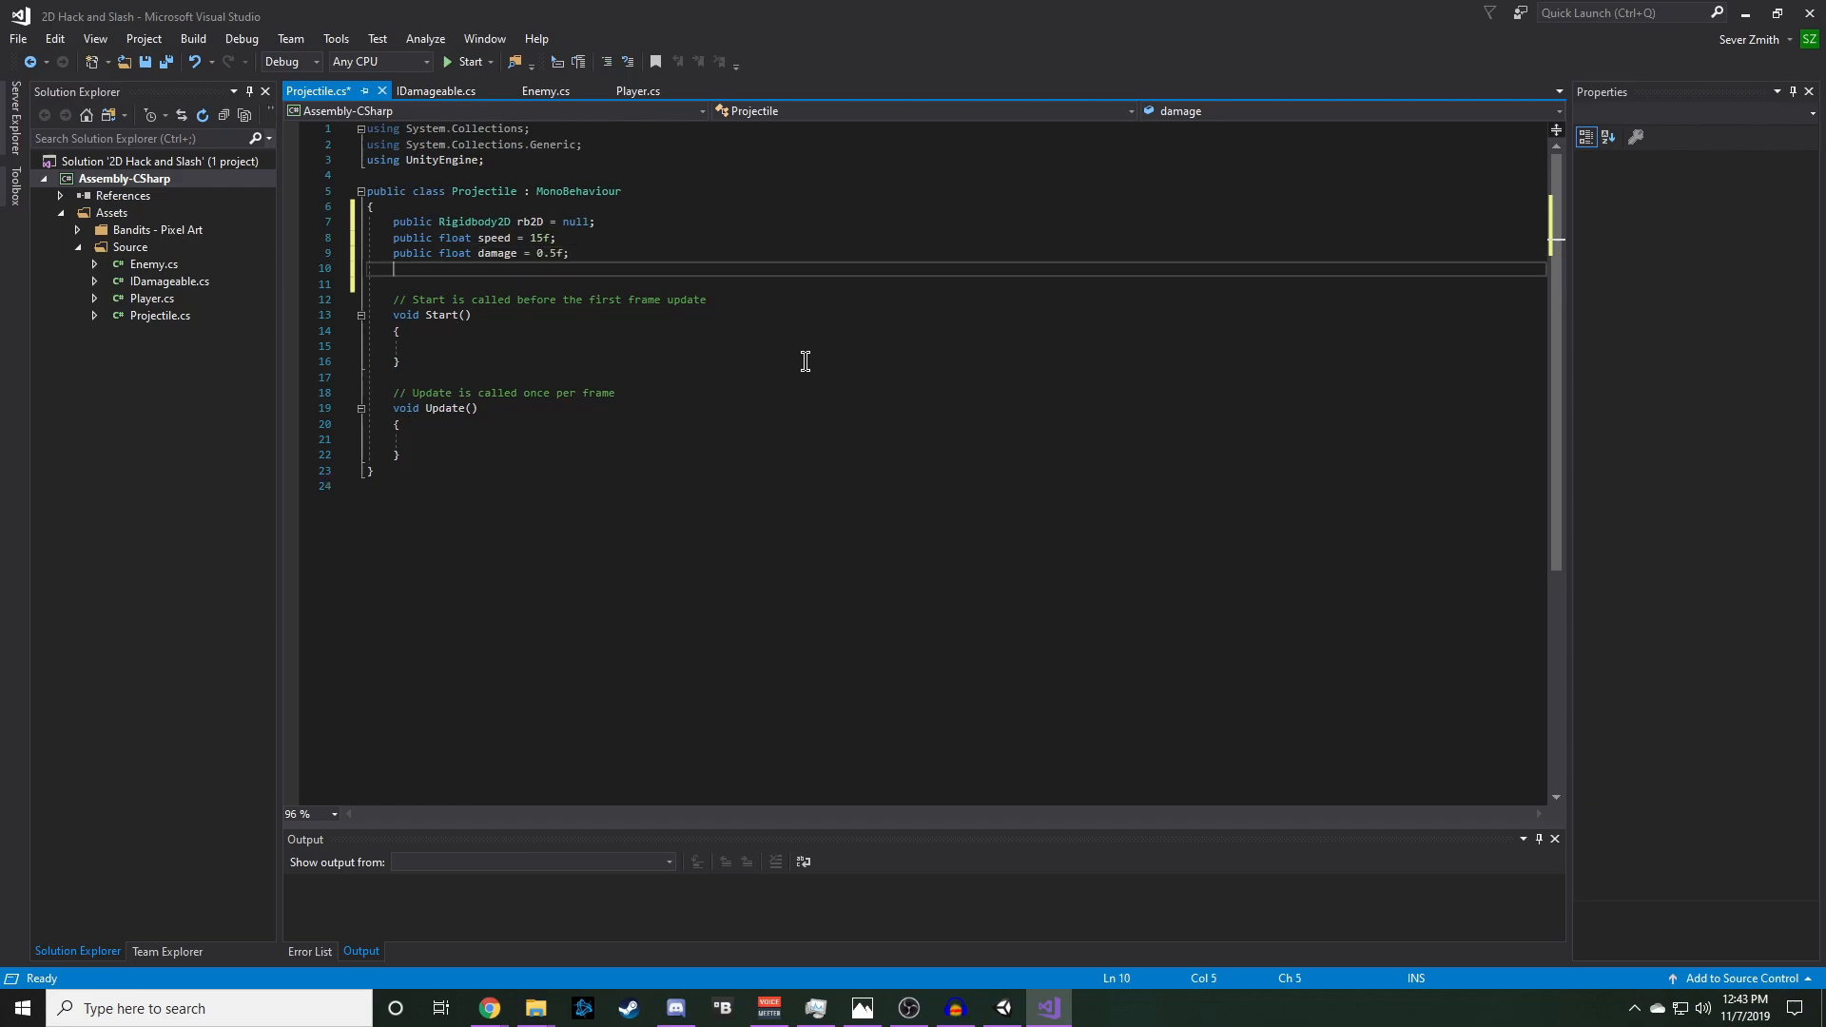
pyautogui.write('pu')
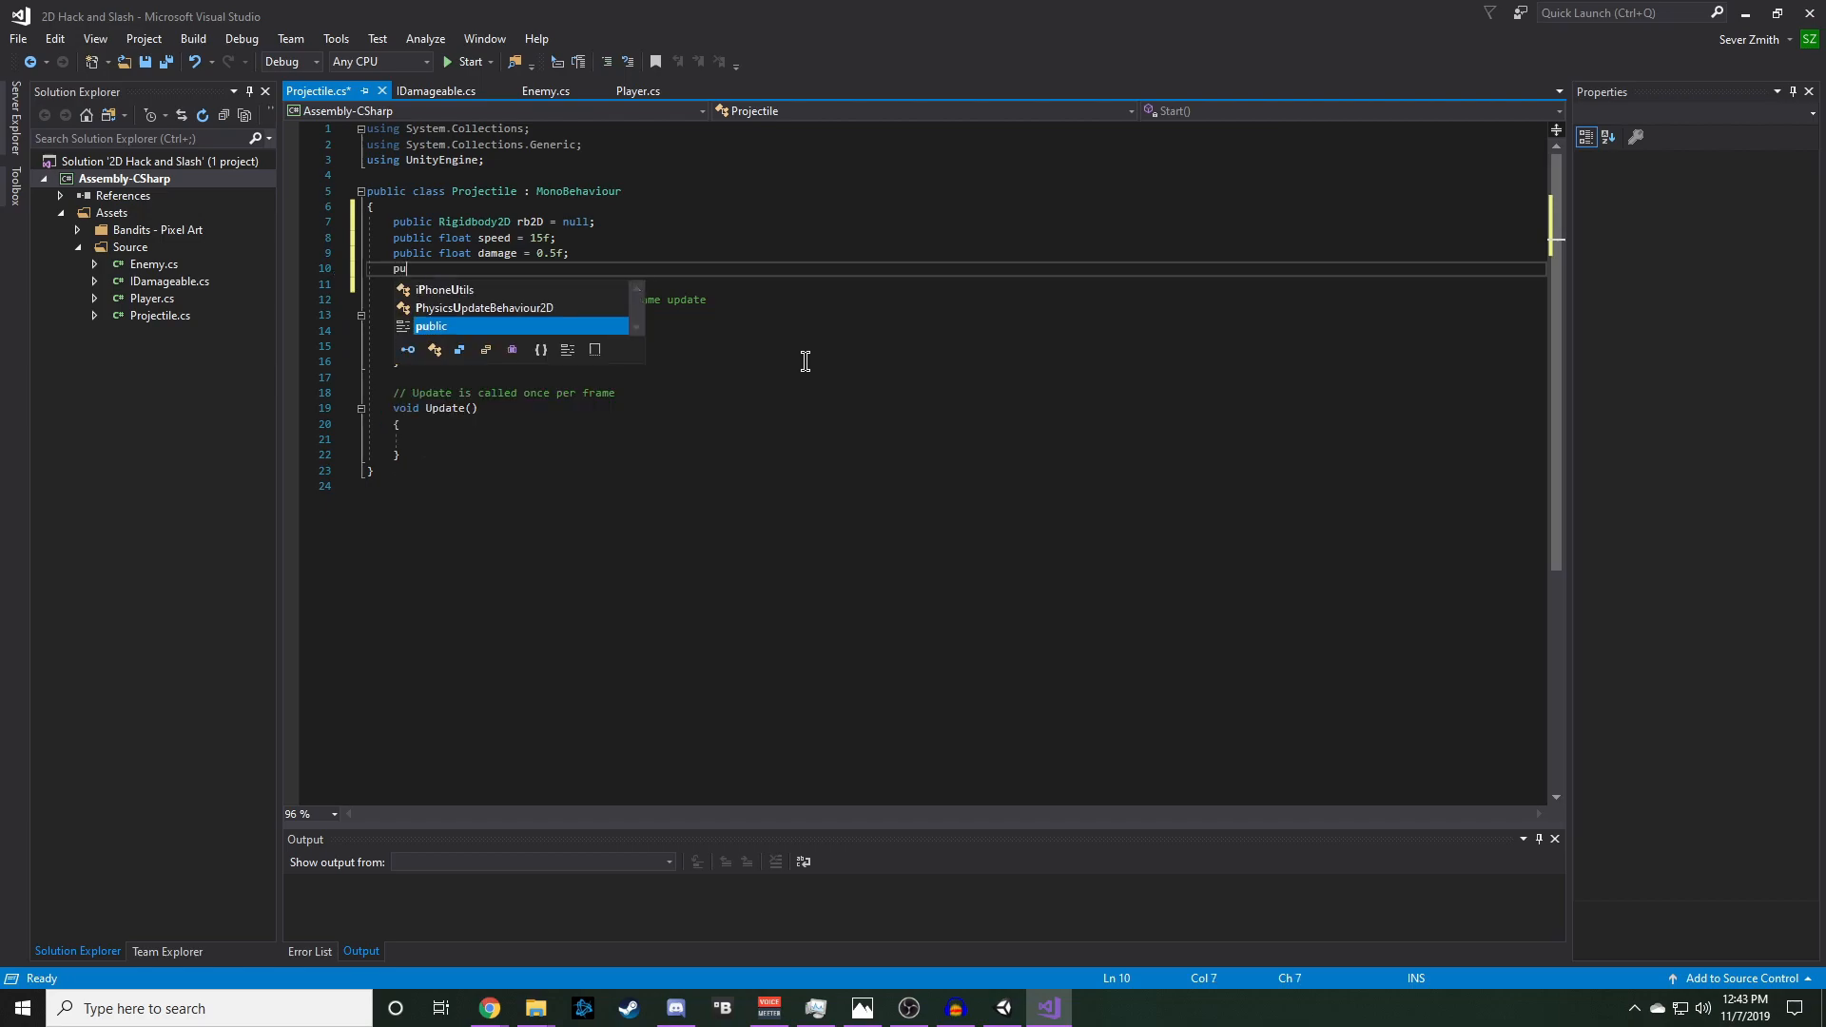
pyautogui.write('blic float')
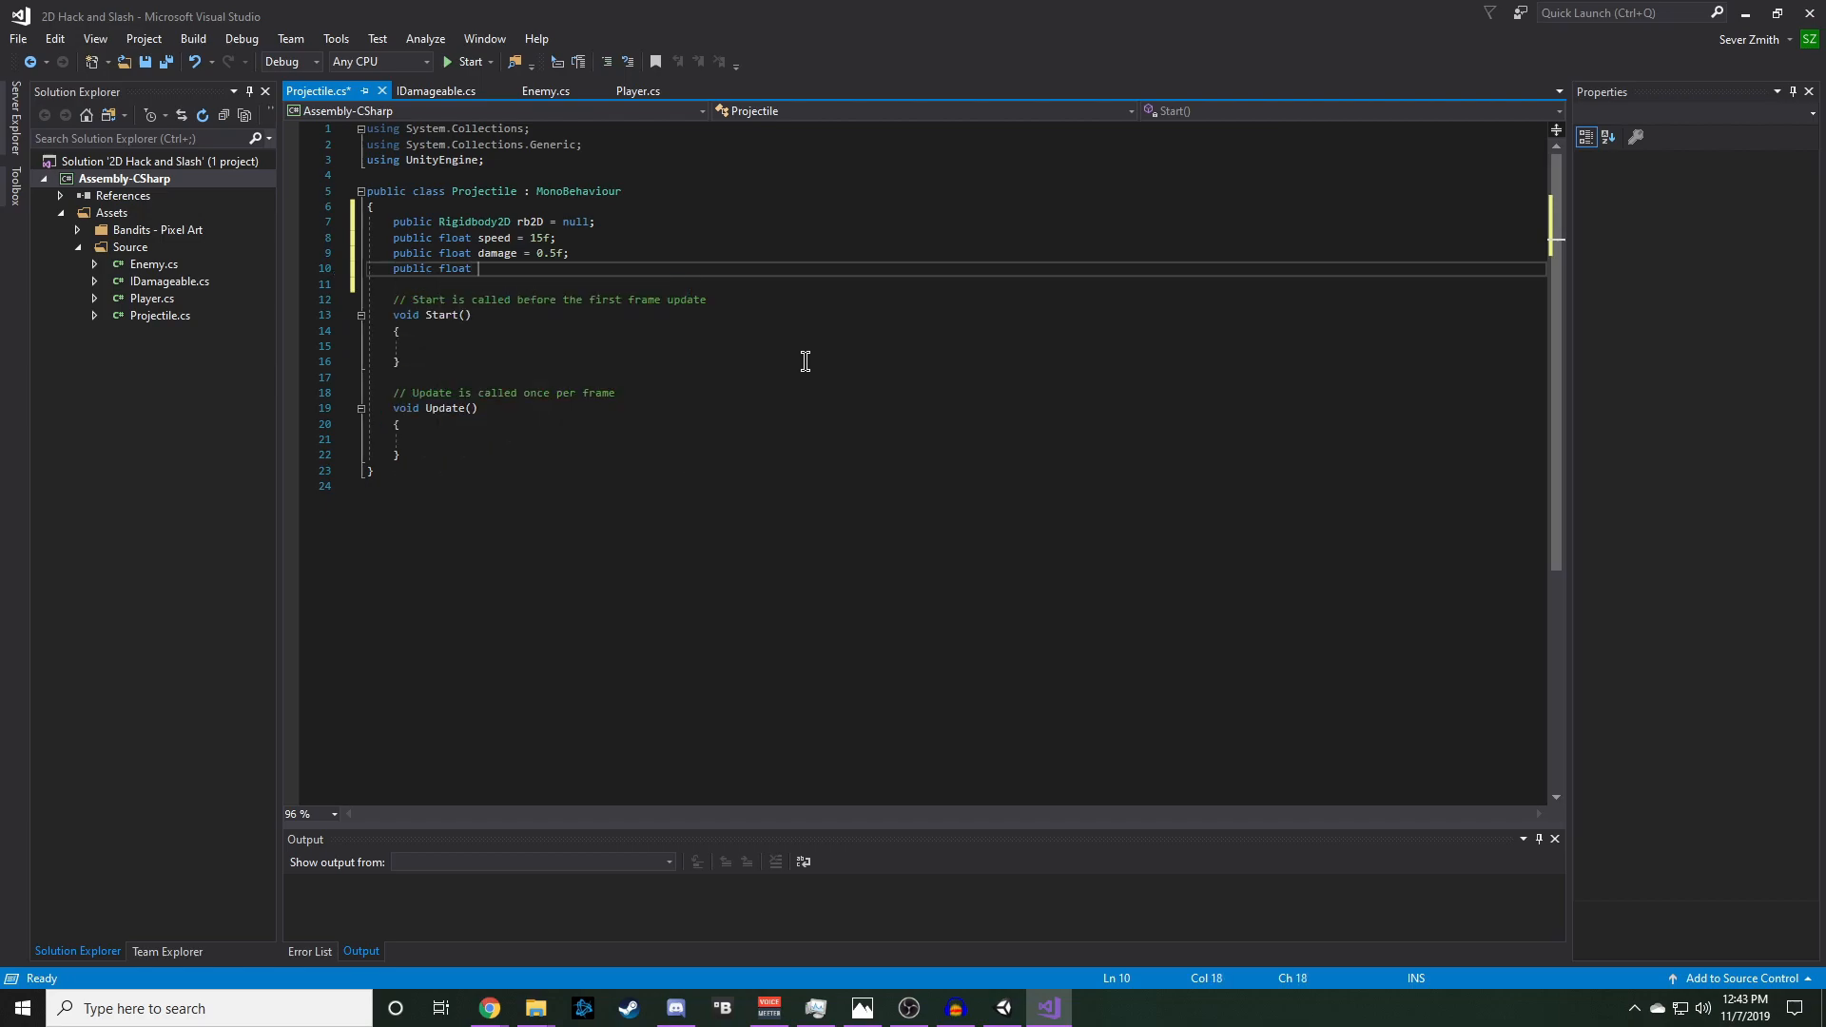
pyautogui.write('delaySeconds =')
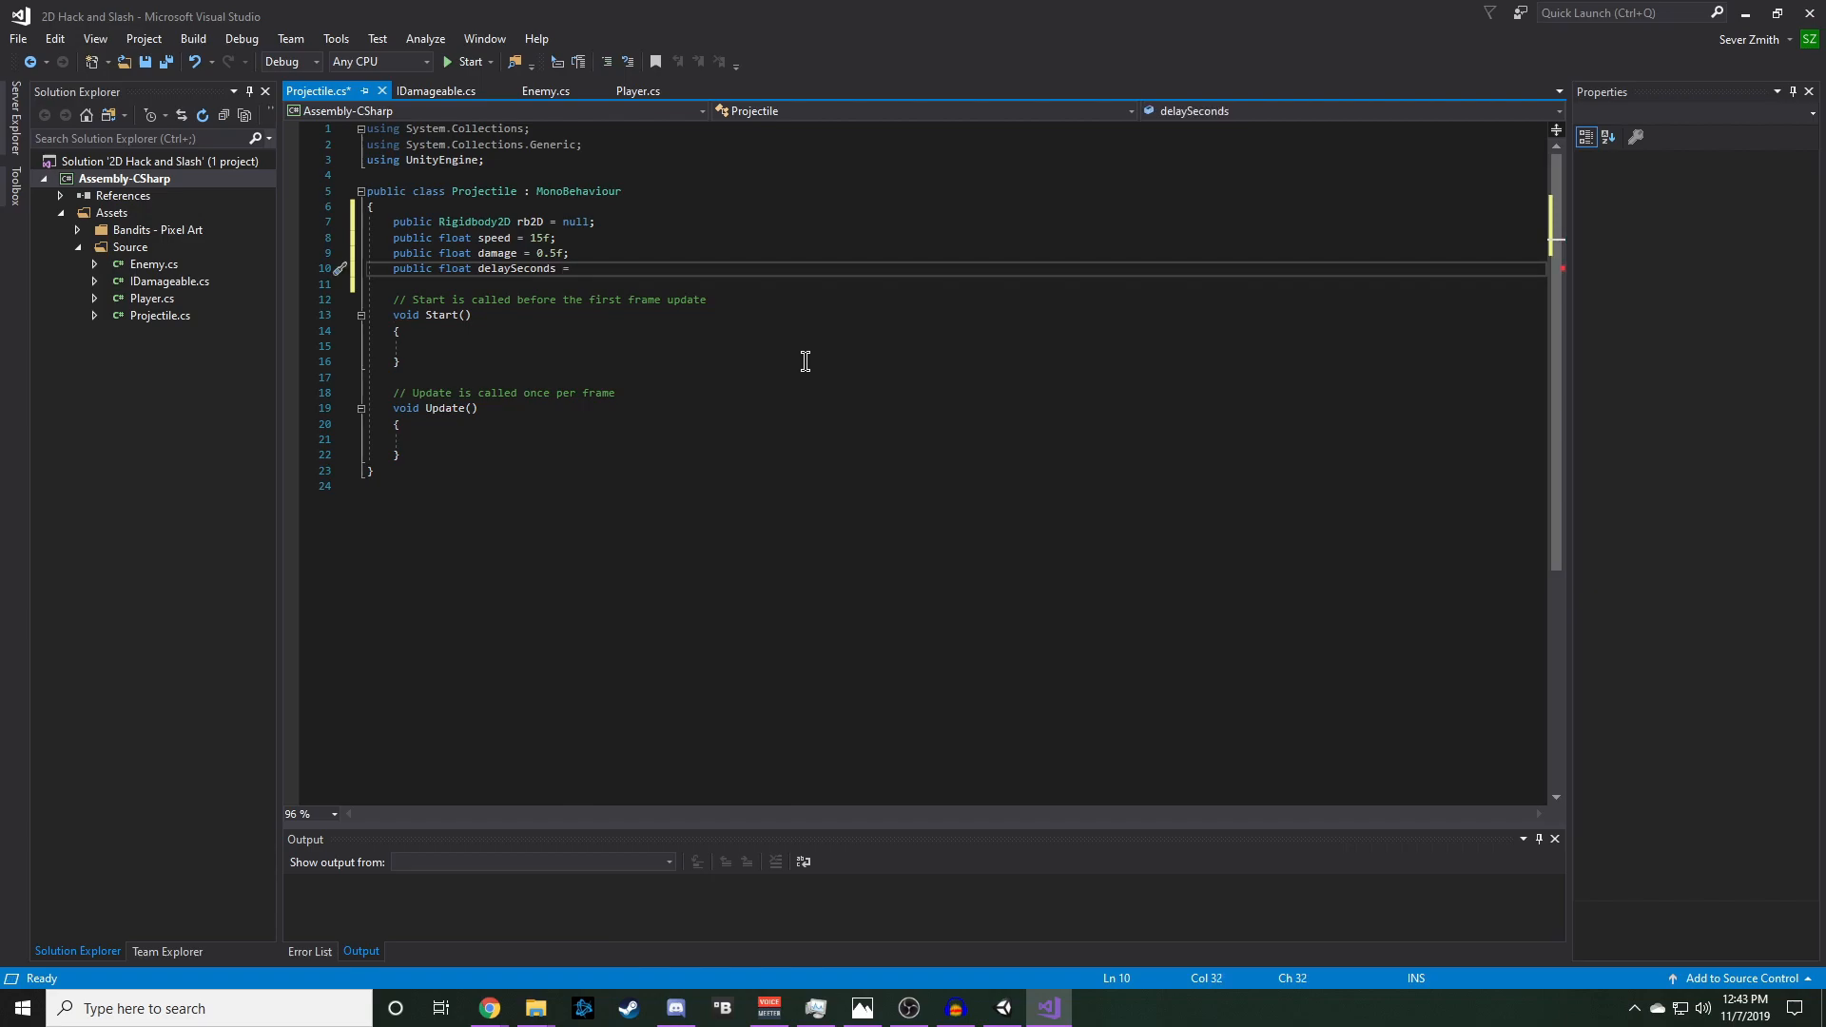
pyautogui.write('3f;')
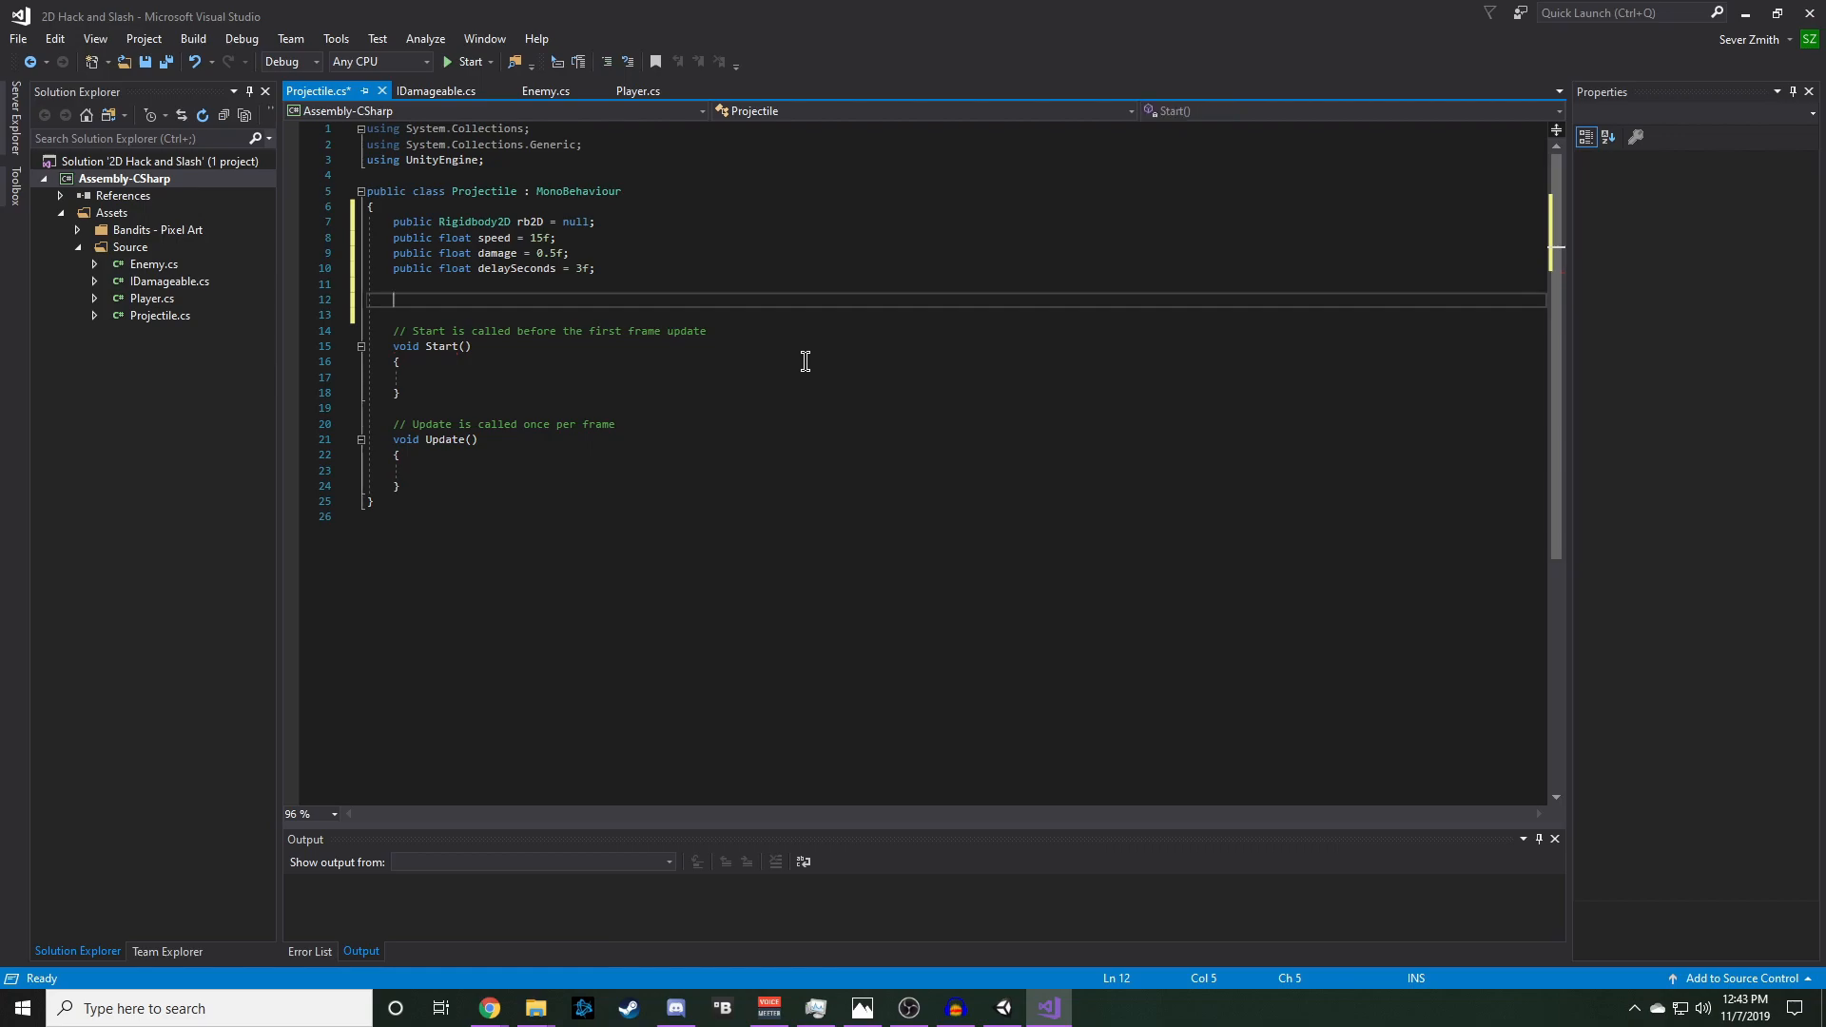
pyautogui.write('private WaitForSeconds')
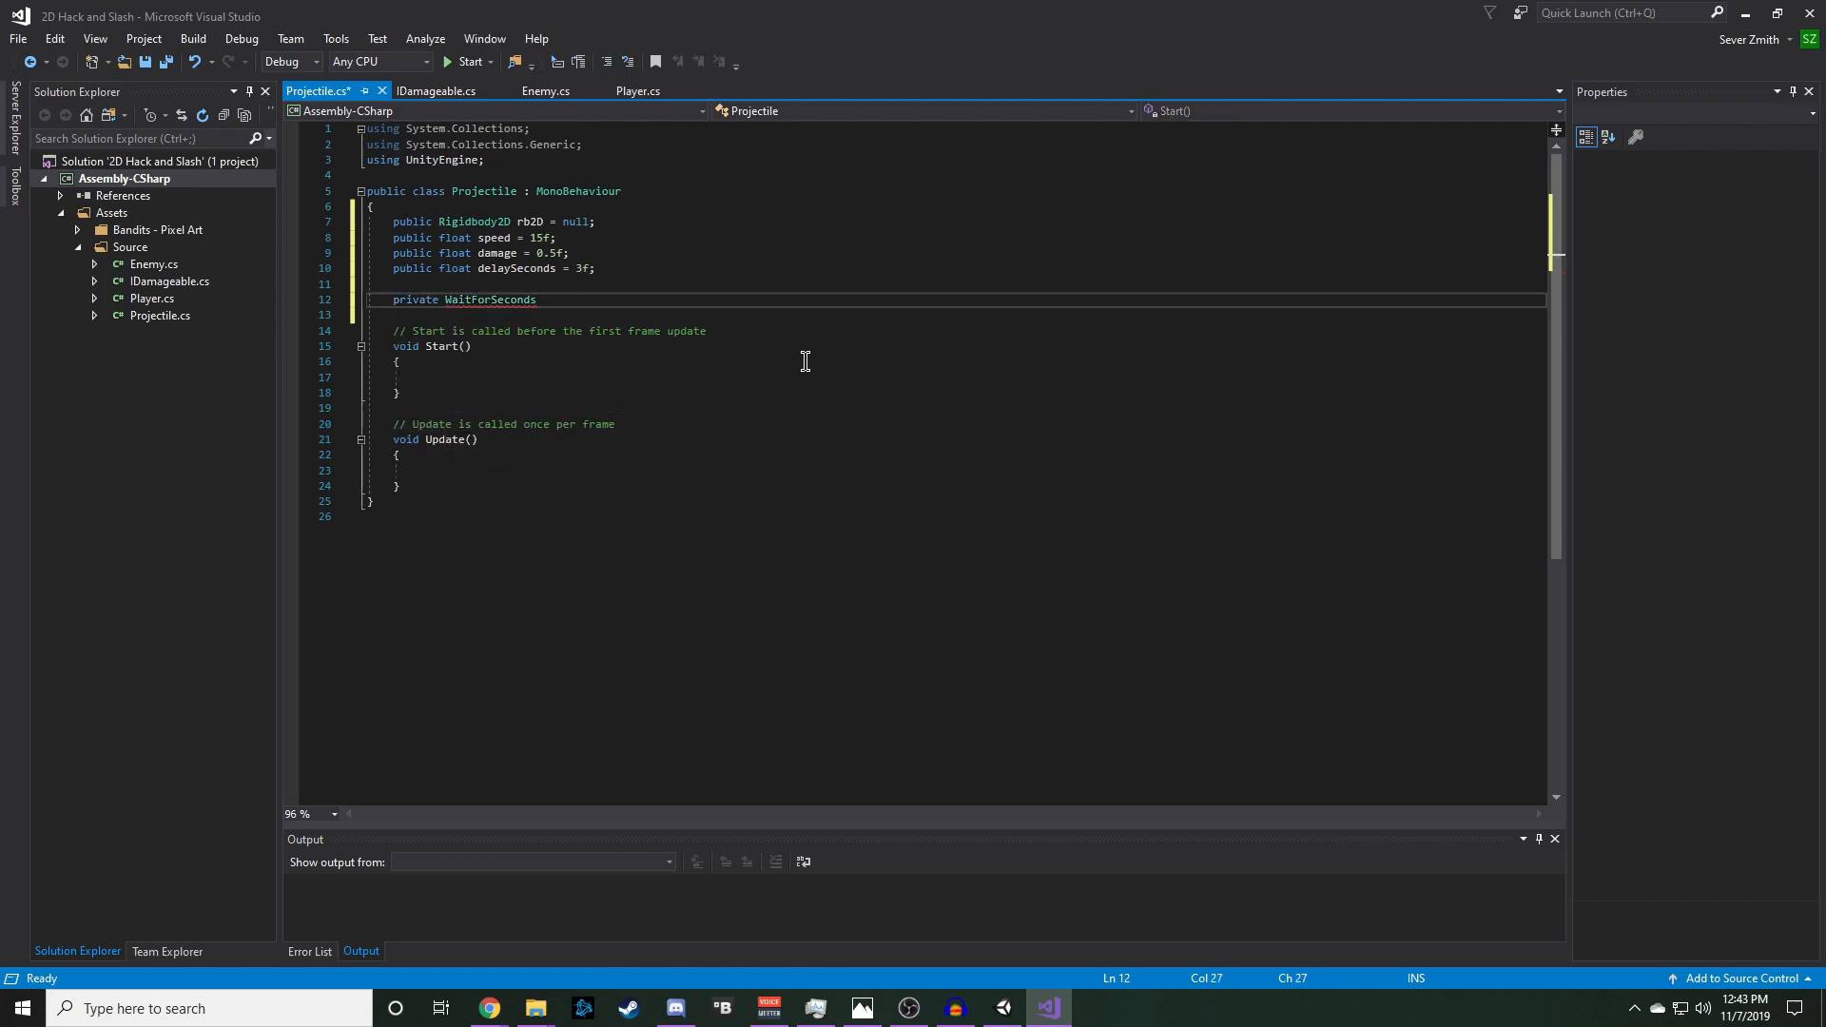
pyautogui.write('cull')
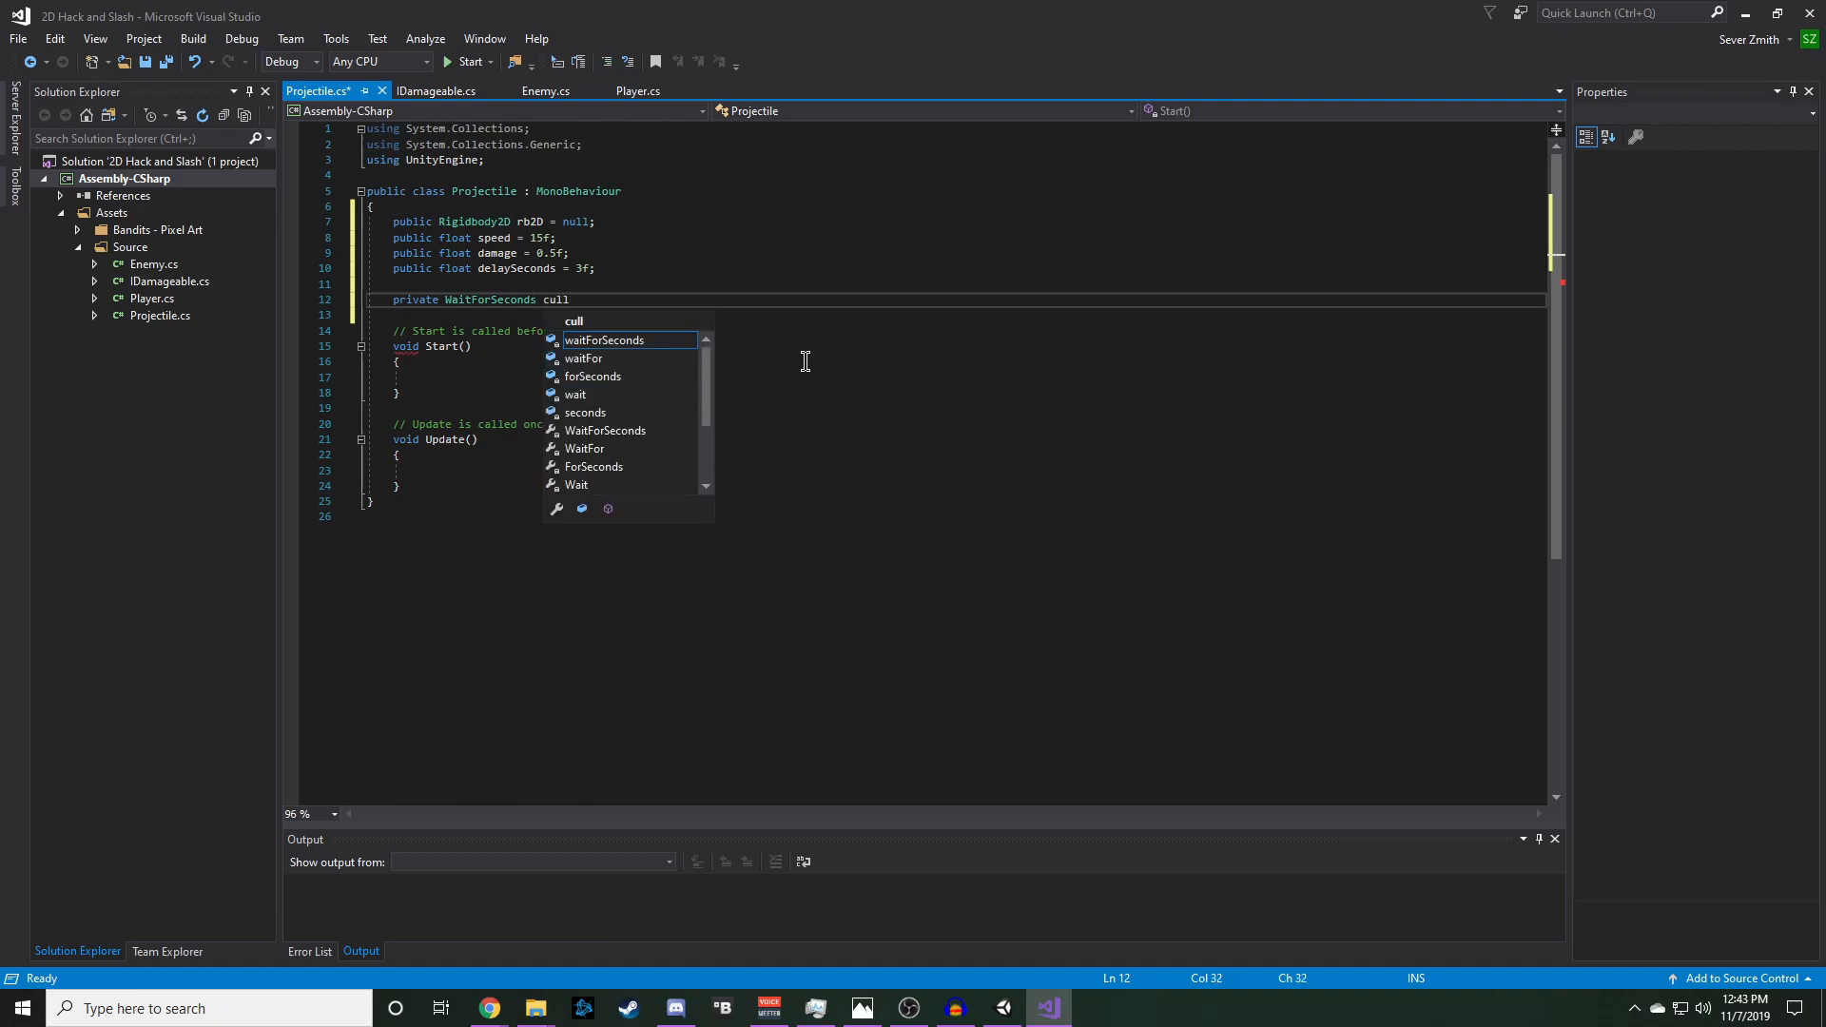
pyautogui.write('Delay =')
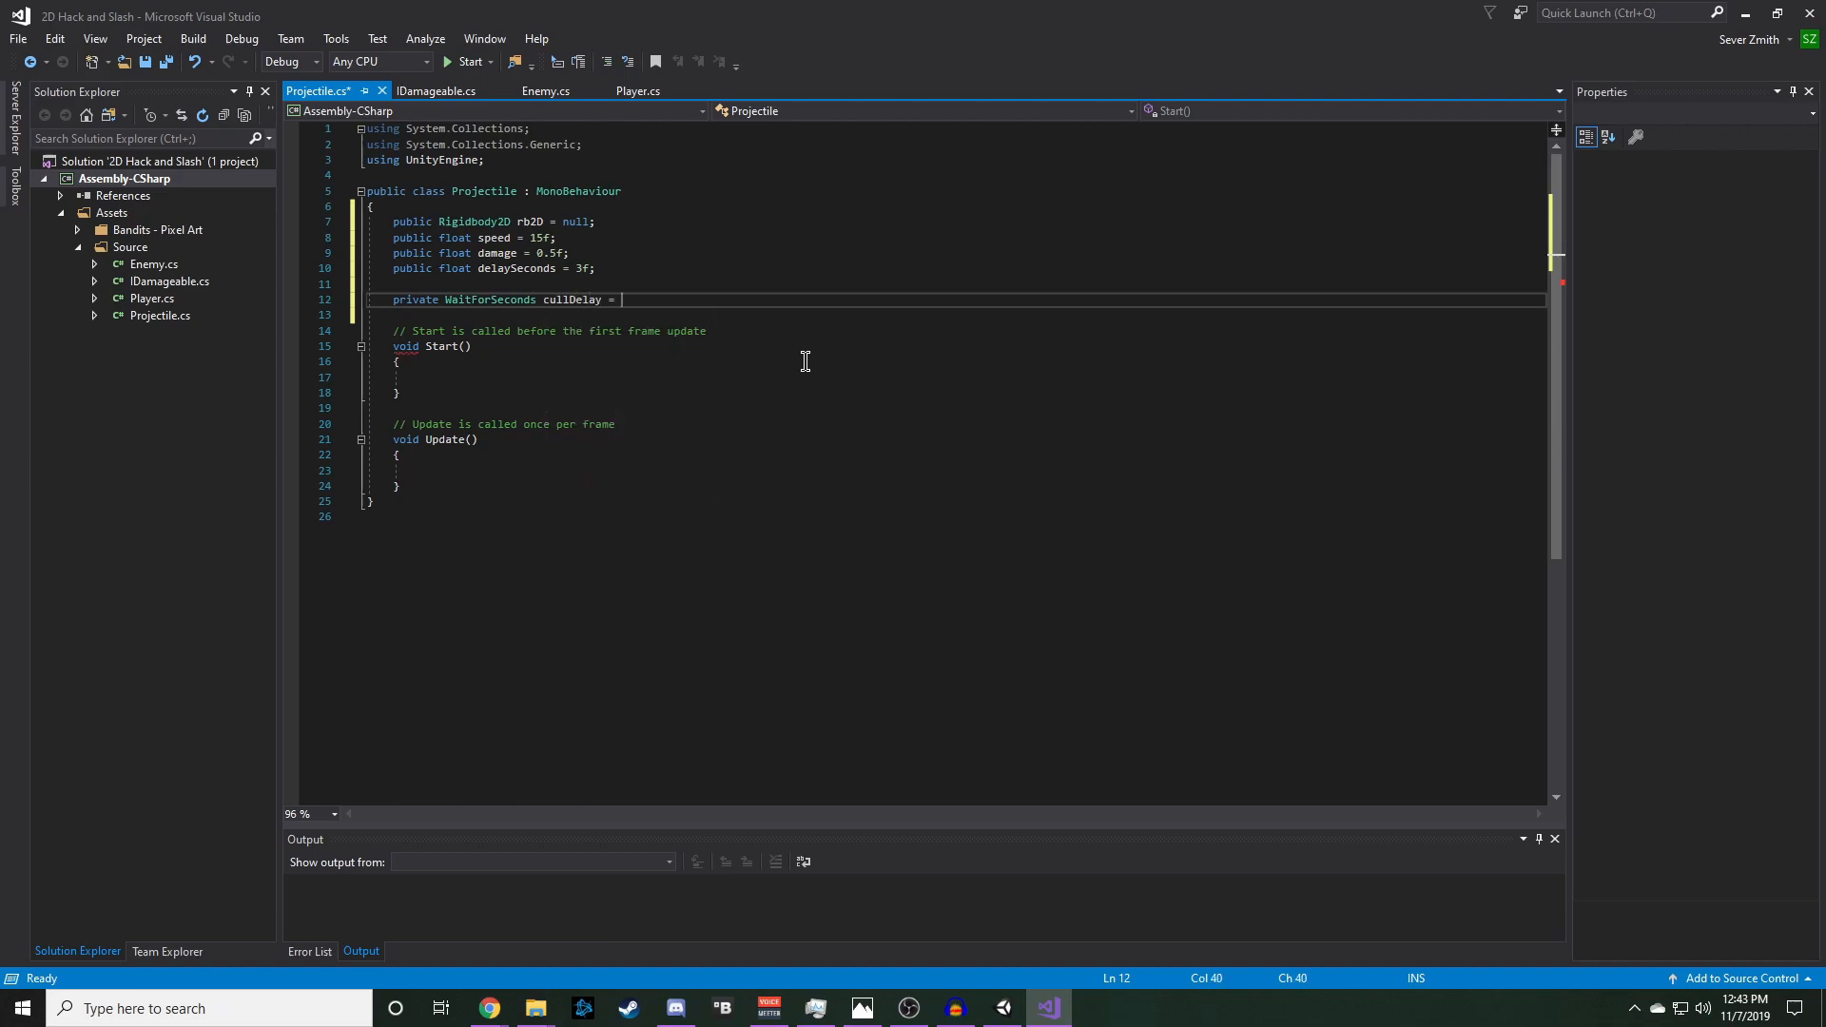
pyautogui.write('null;')
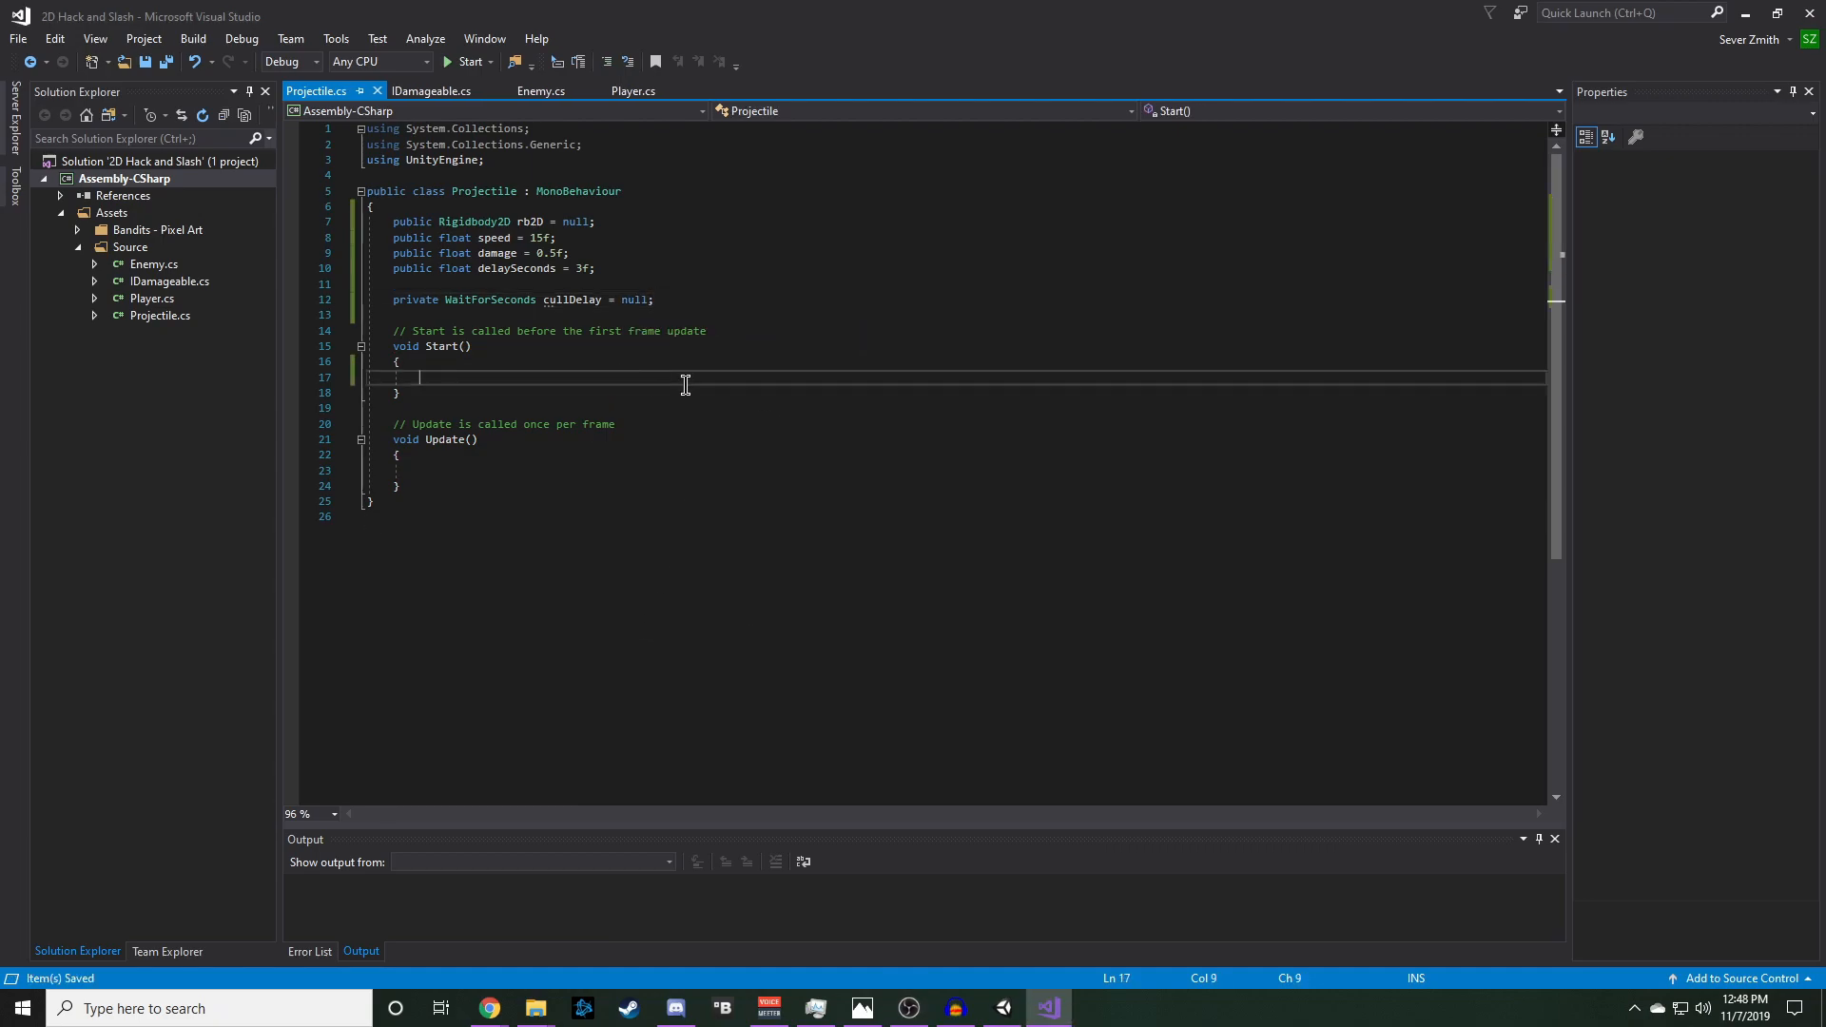
# - Write rb2D.velocity = transform.right * speed inside Start and save the script
pyautogui.write('rb2D.velocity = t')
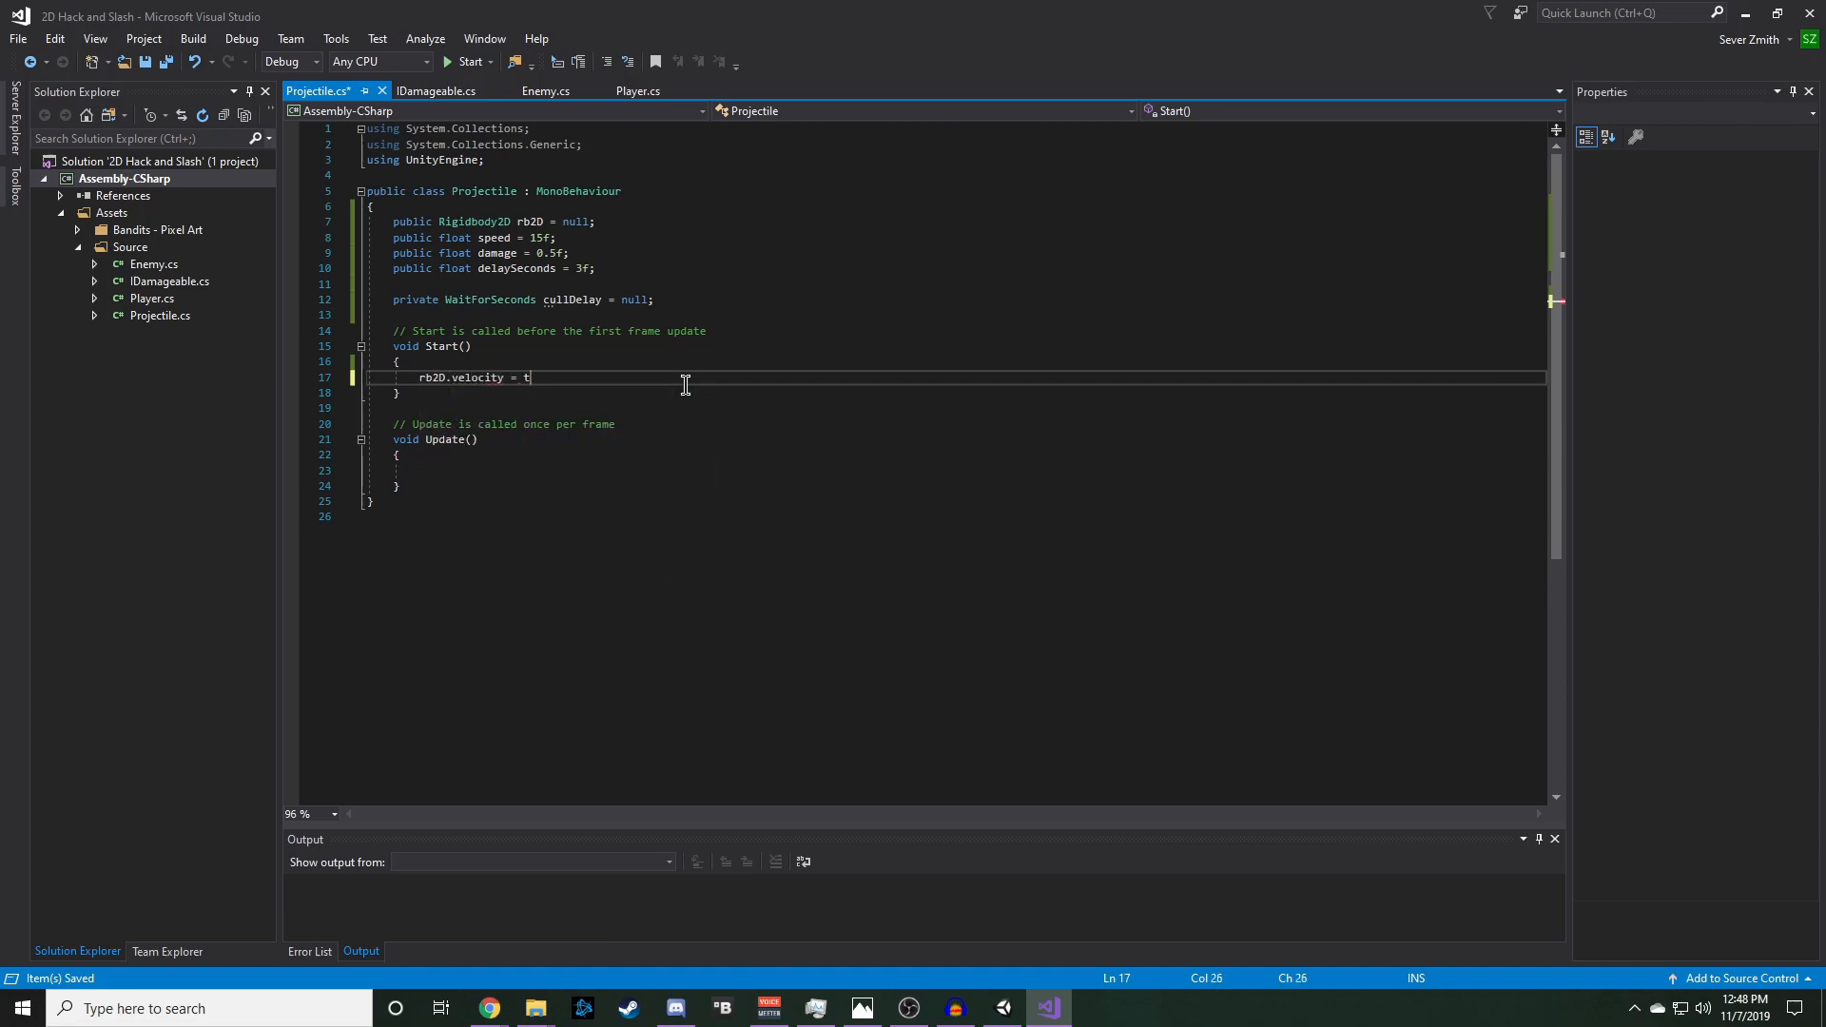
pyautogui.write('ransform.right')
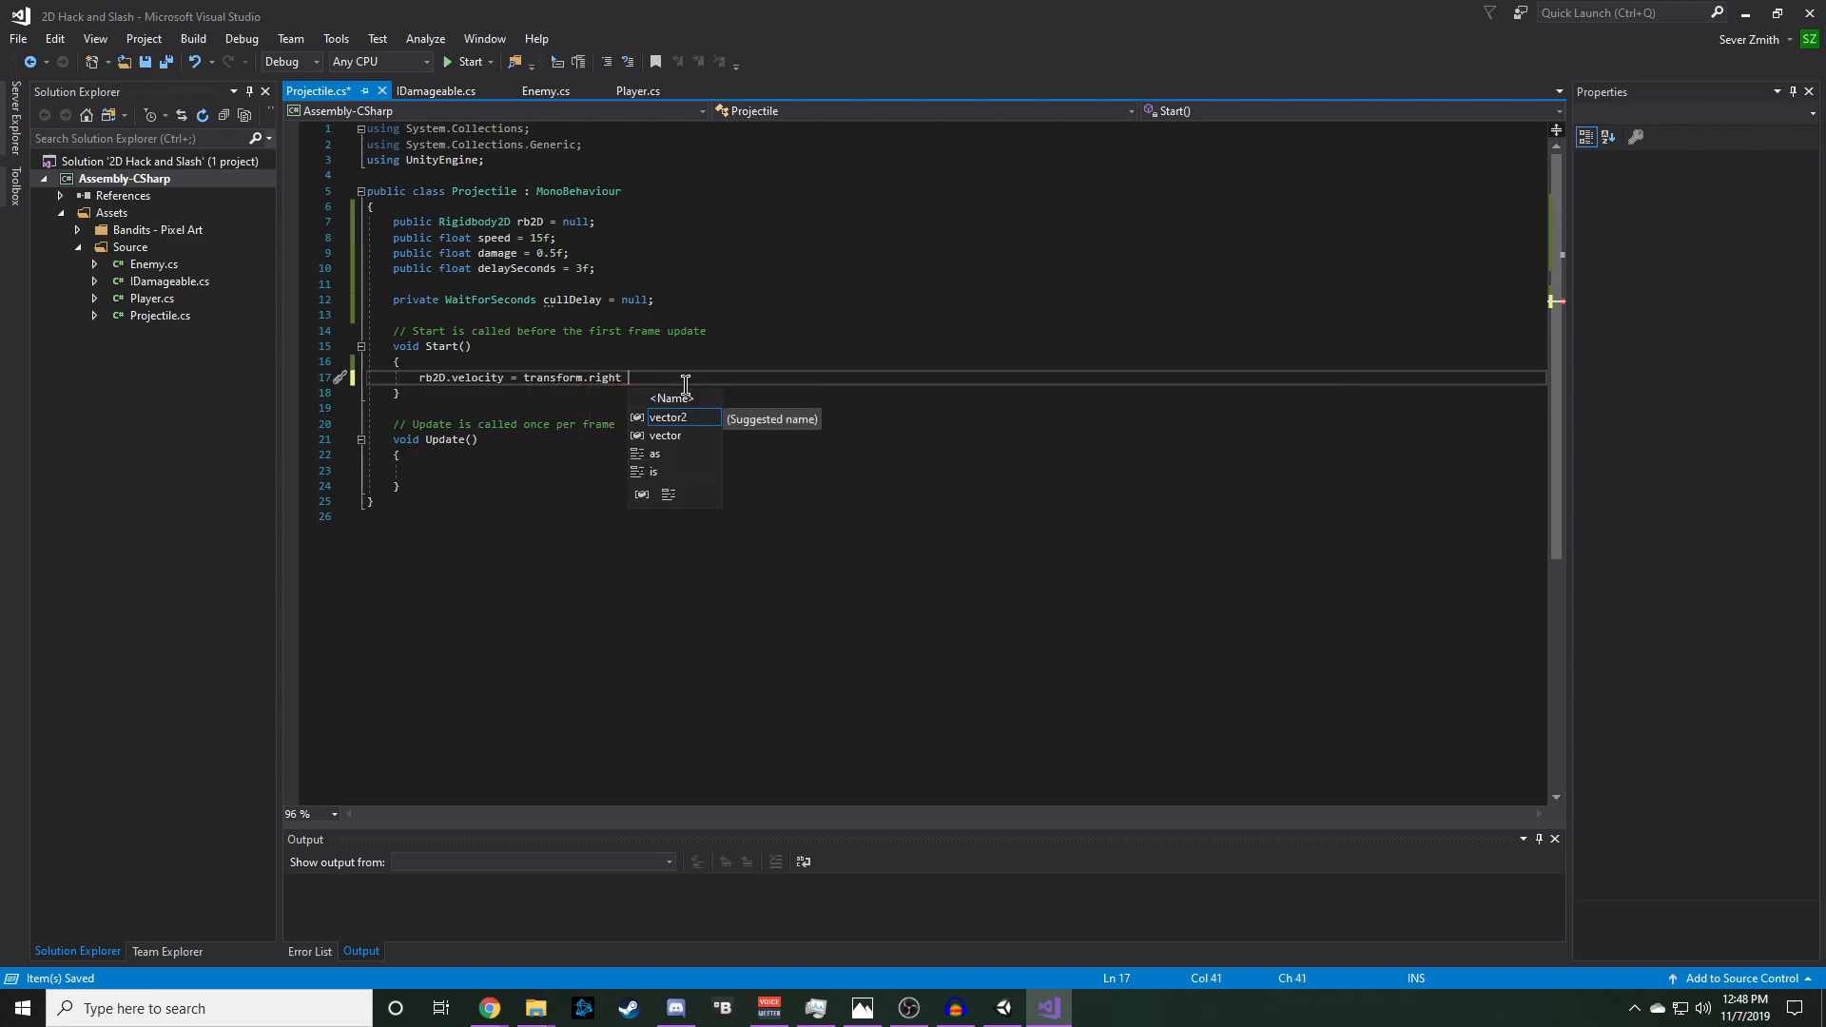
pyautogui.write('*spe')
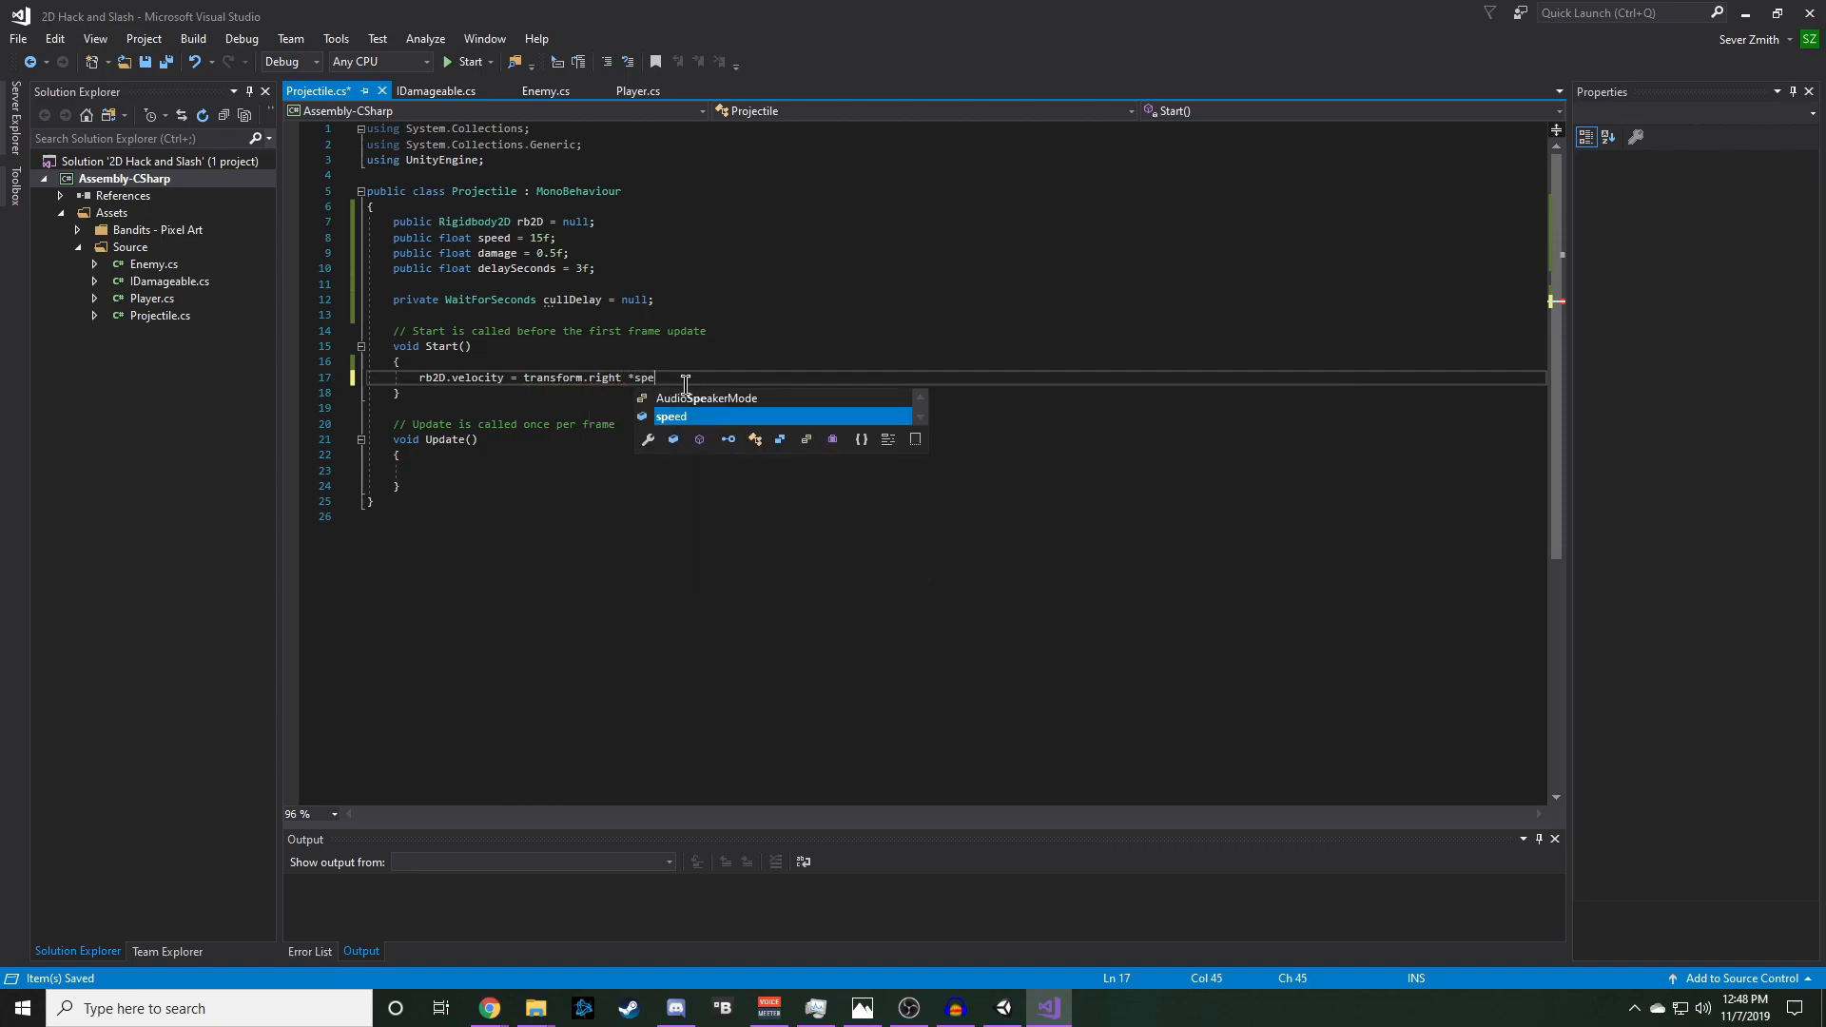
pyautogui.press('Escape')
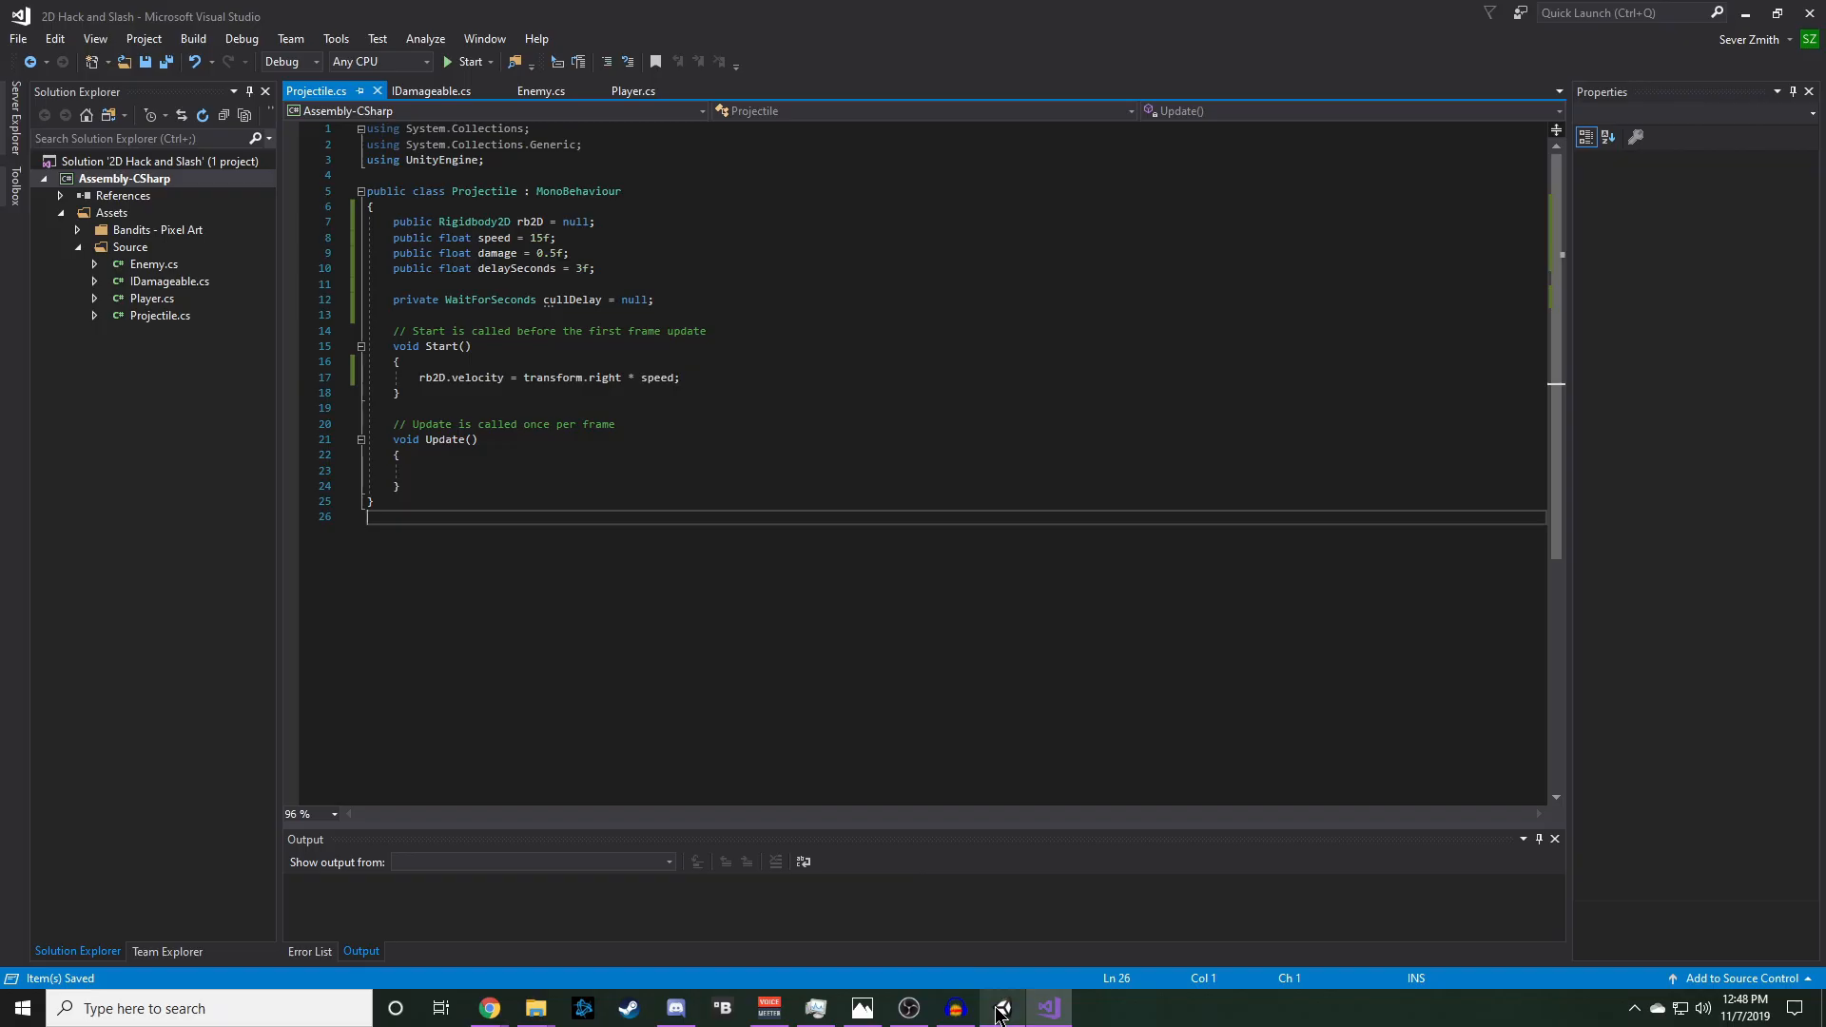
# - Check the prefab's Speed 15, Damage 0.5, Delay Seconds 3 in Unity, then return to Visual Studio
pyautogui.click(999, 1007)
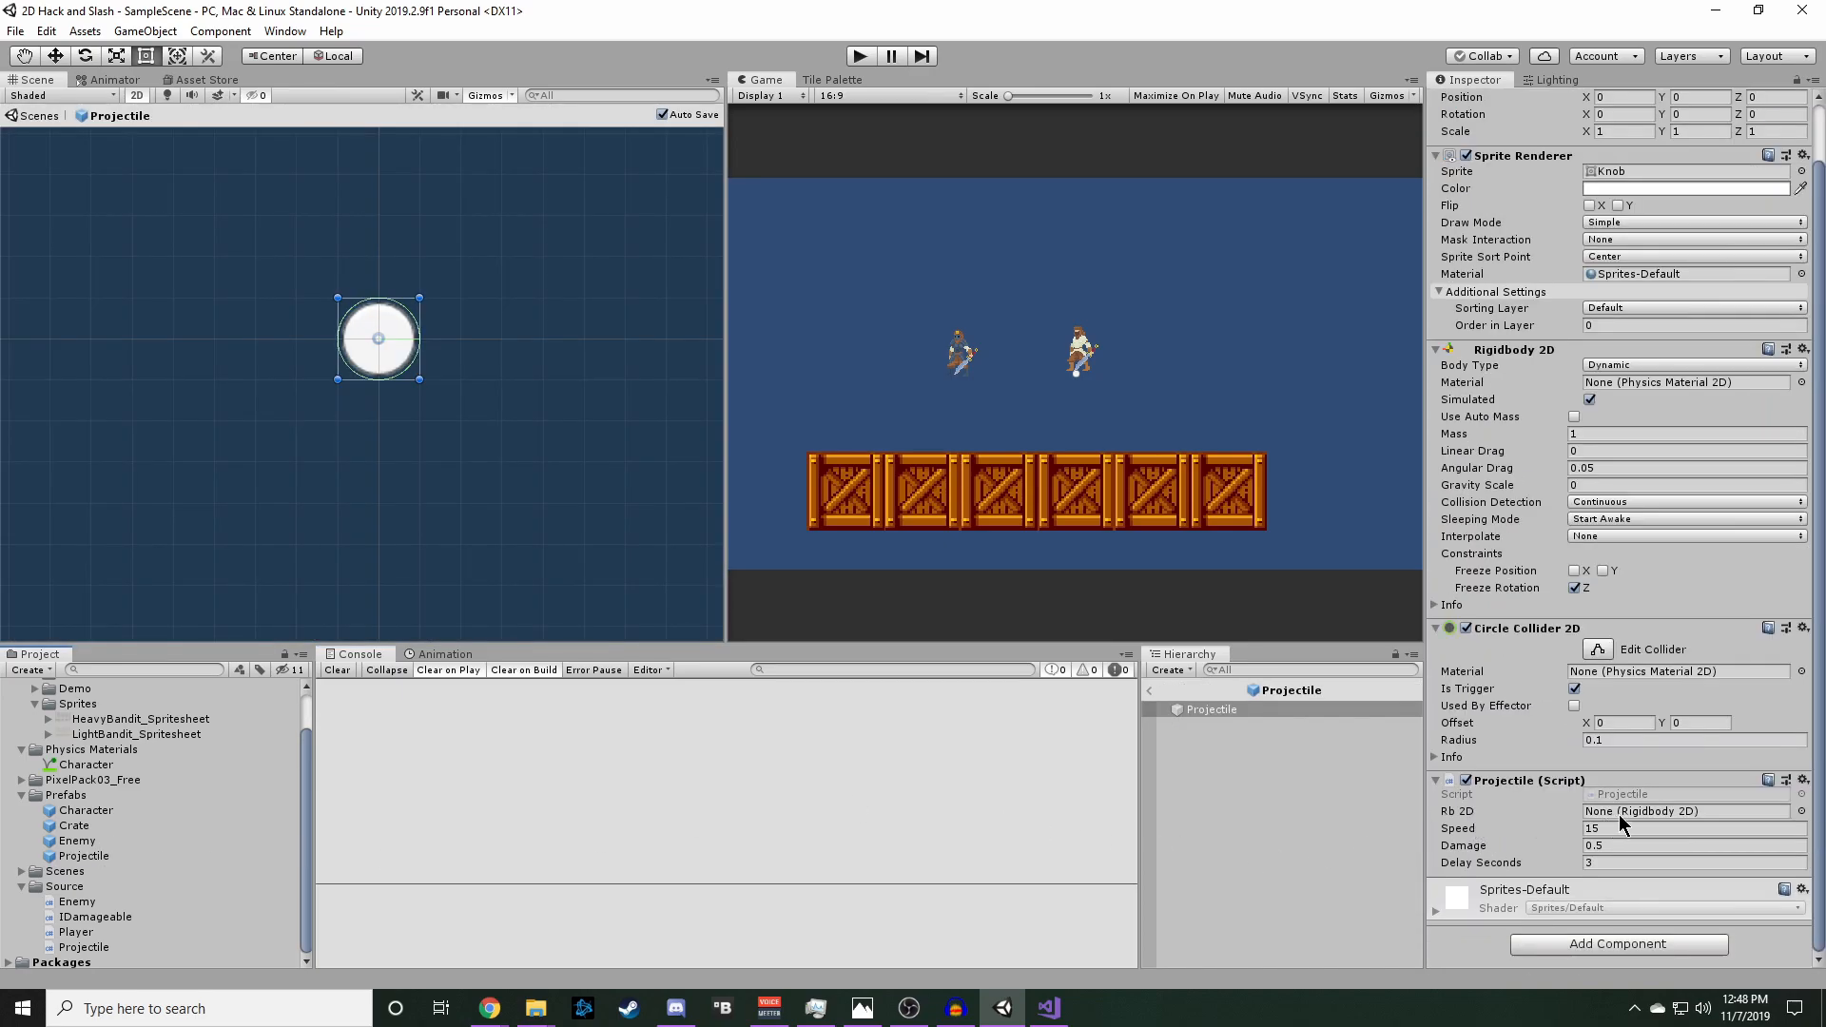
pyautogui.moveTo(1531, 383)
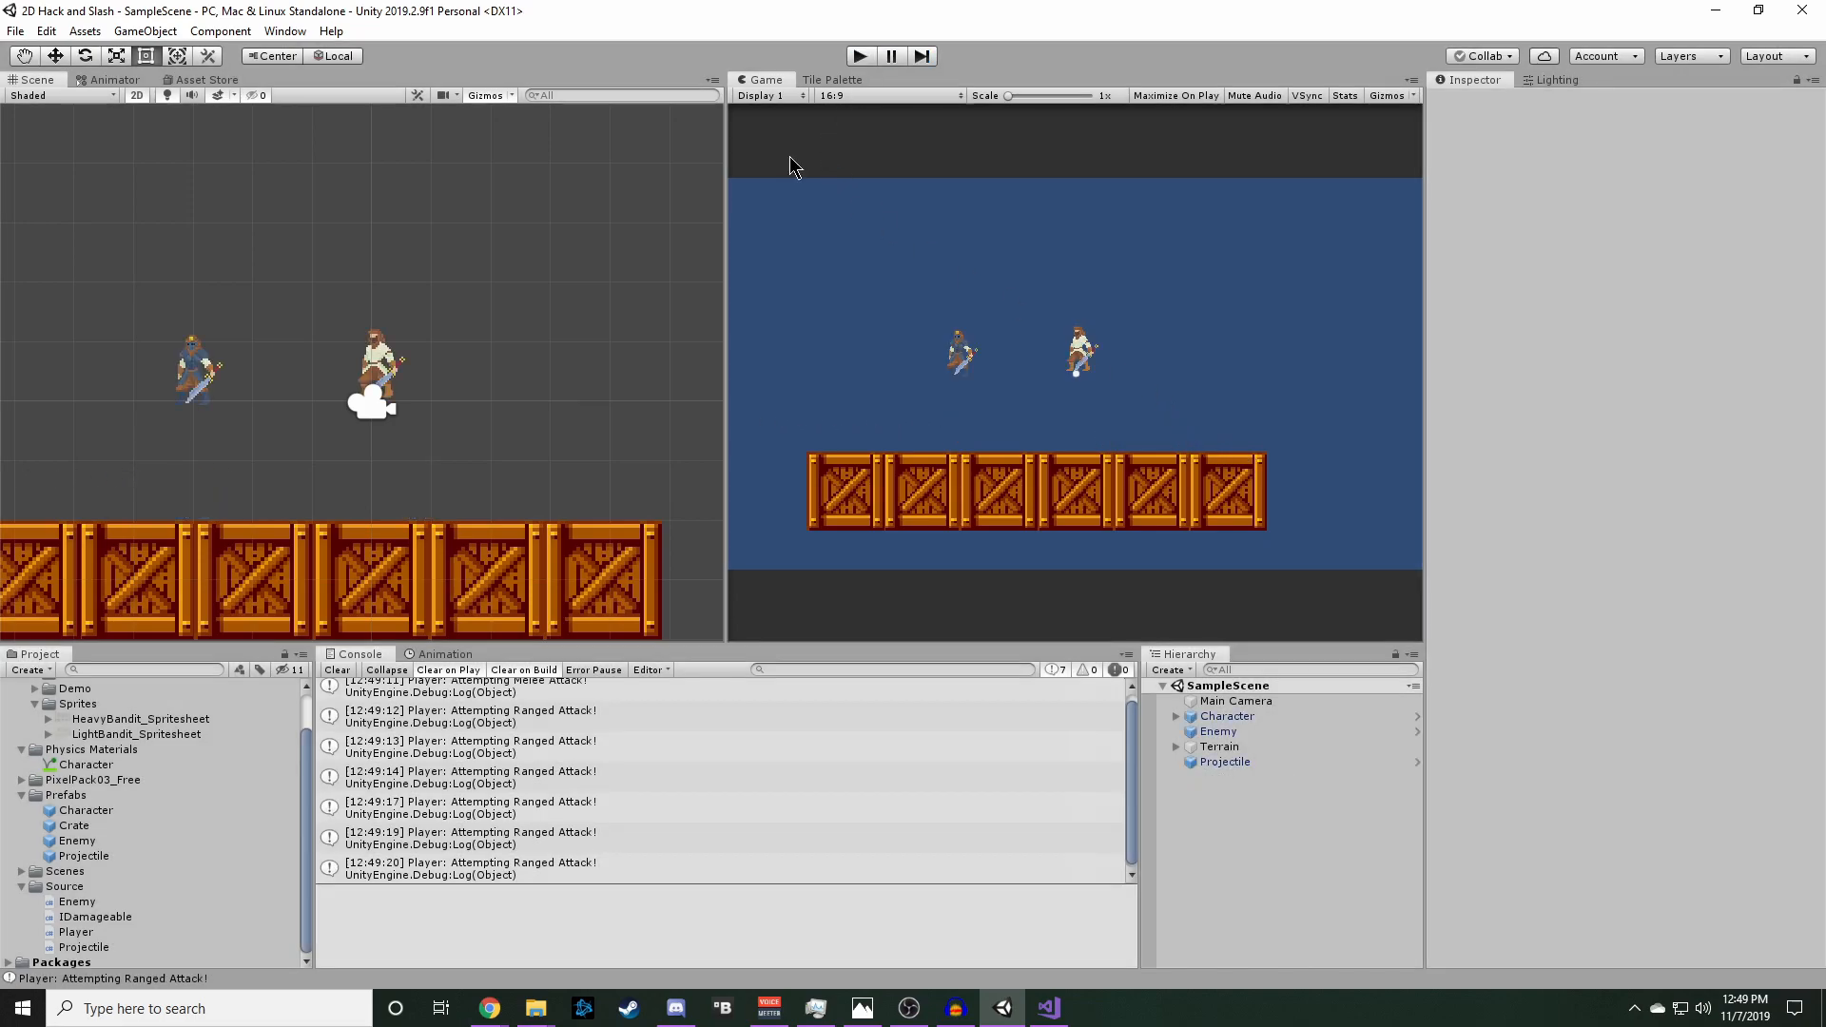
pyautogui.moveTo(774, 772)
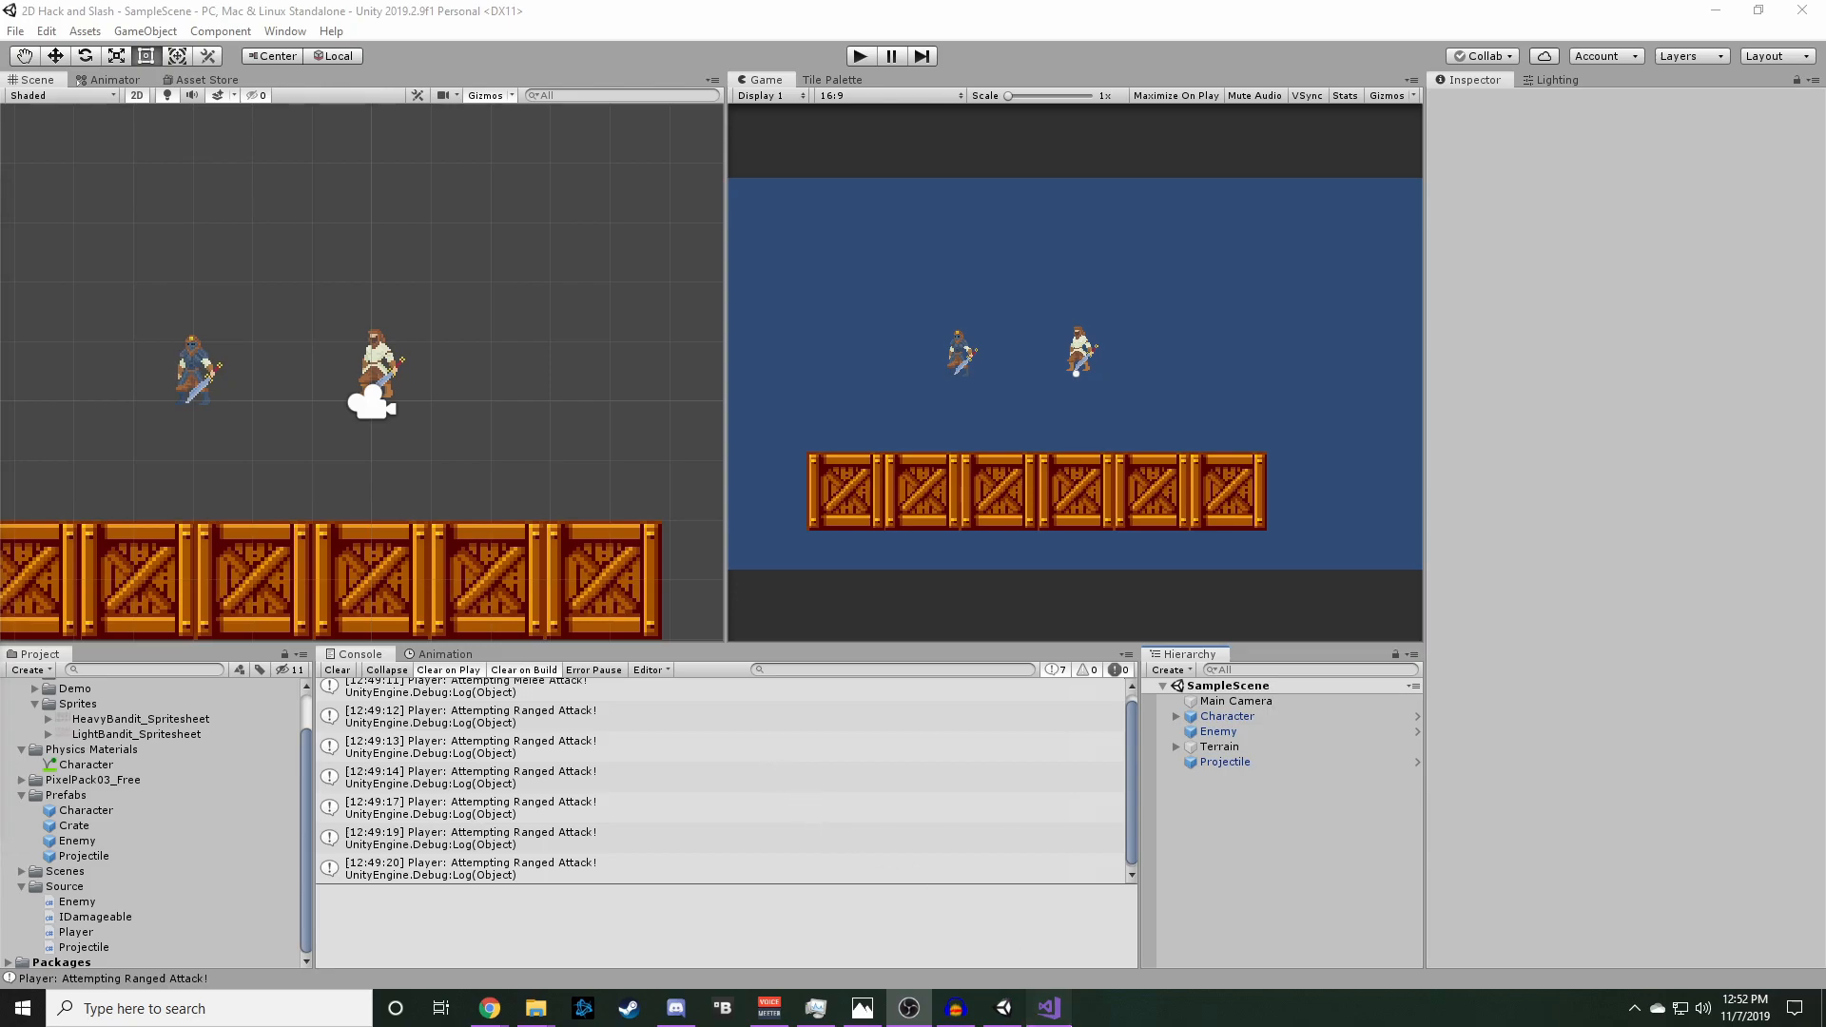
pyautogui.click(1046, 1009)
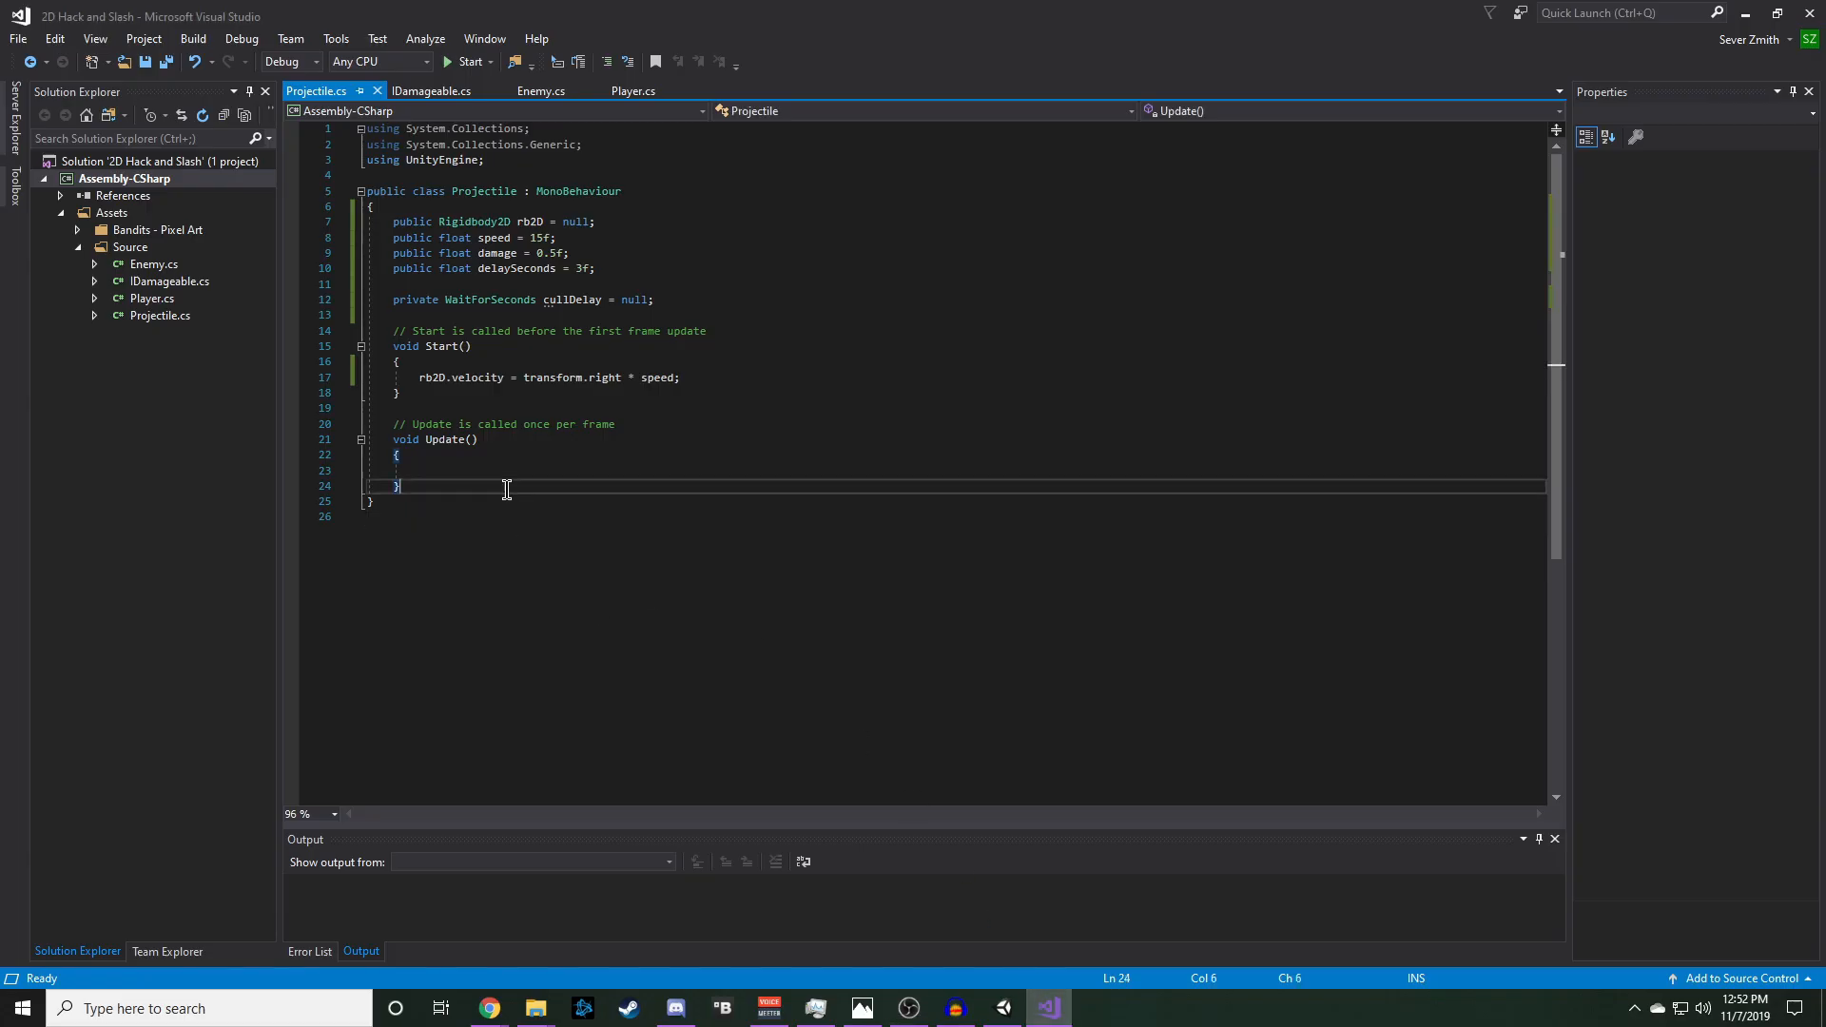
# - Add OnTriggerEnter2D(Collider2D collider) below Update with an if on collider.gameObject.layer == 8
pyautogui.press('enter')
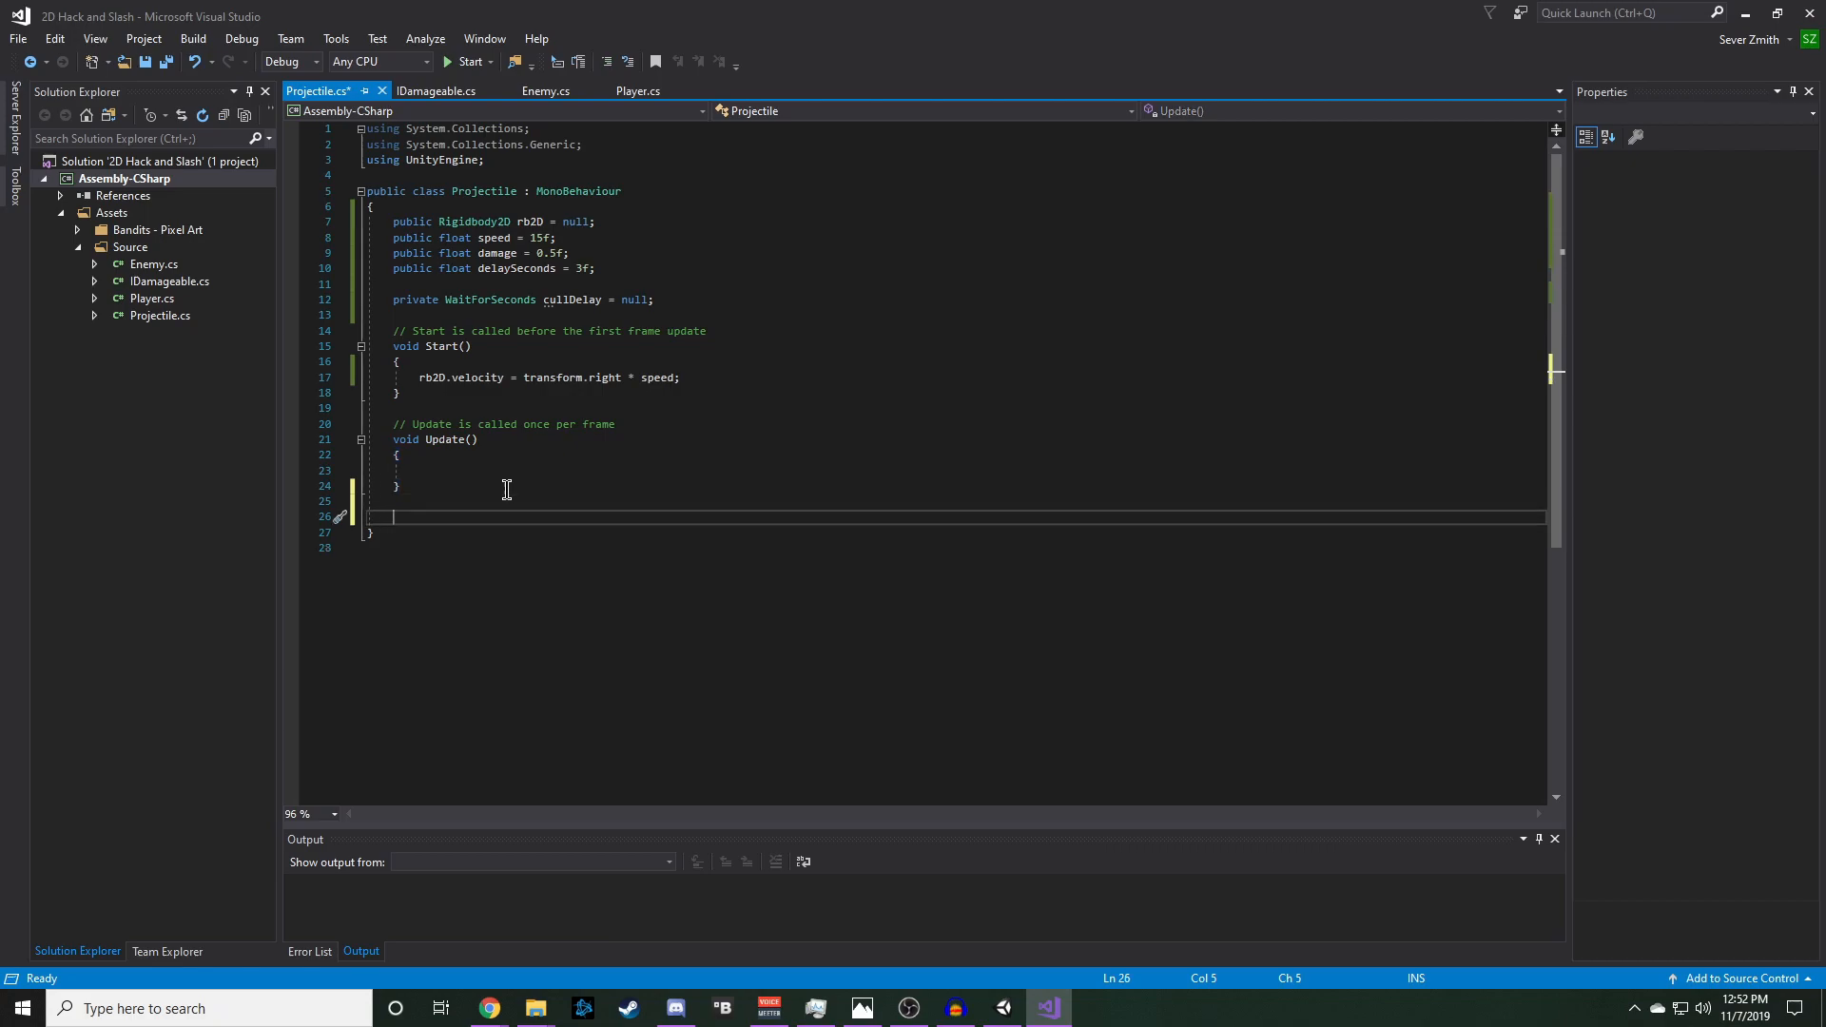
pyautogui.write('void OnTr')
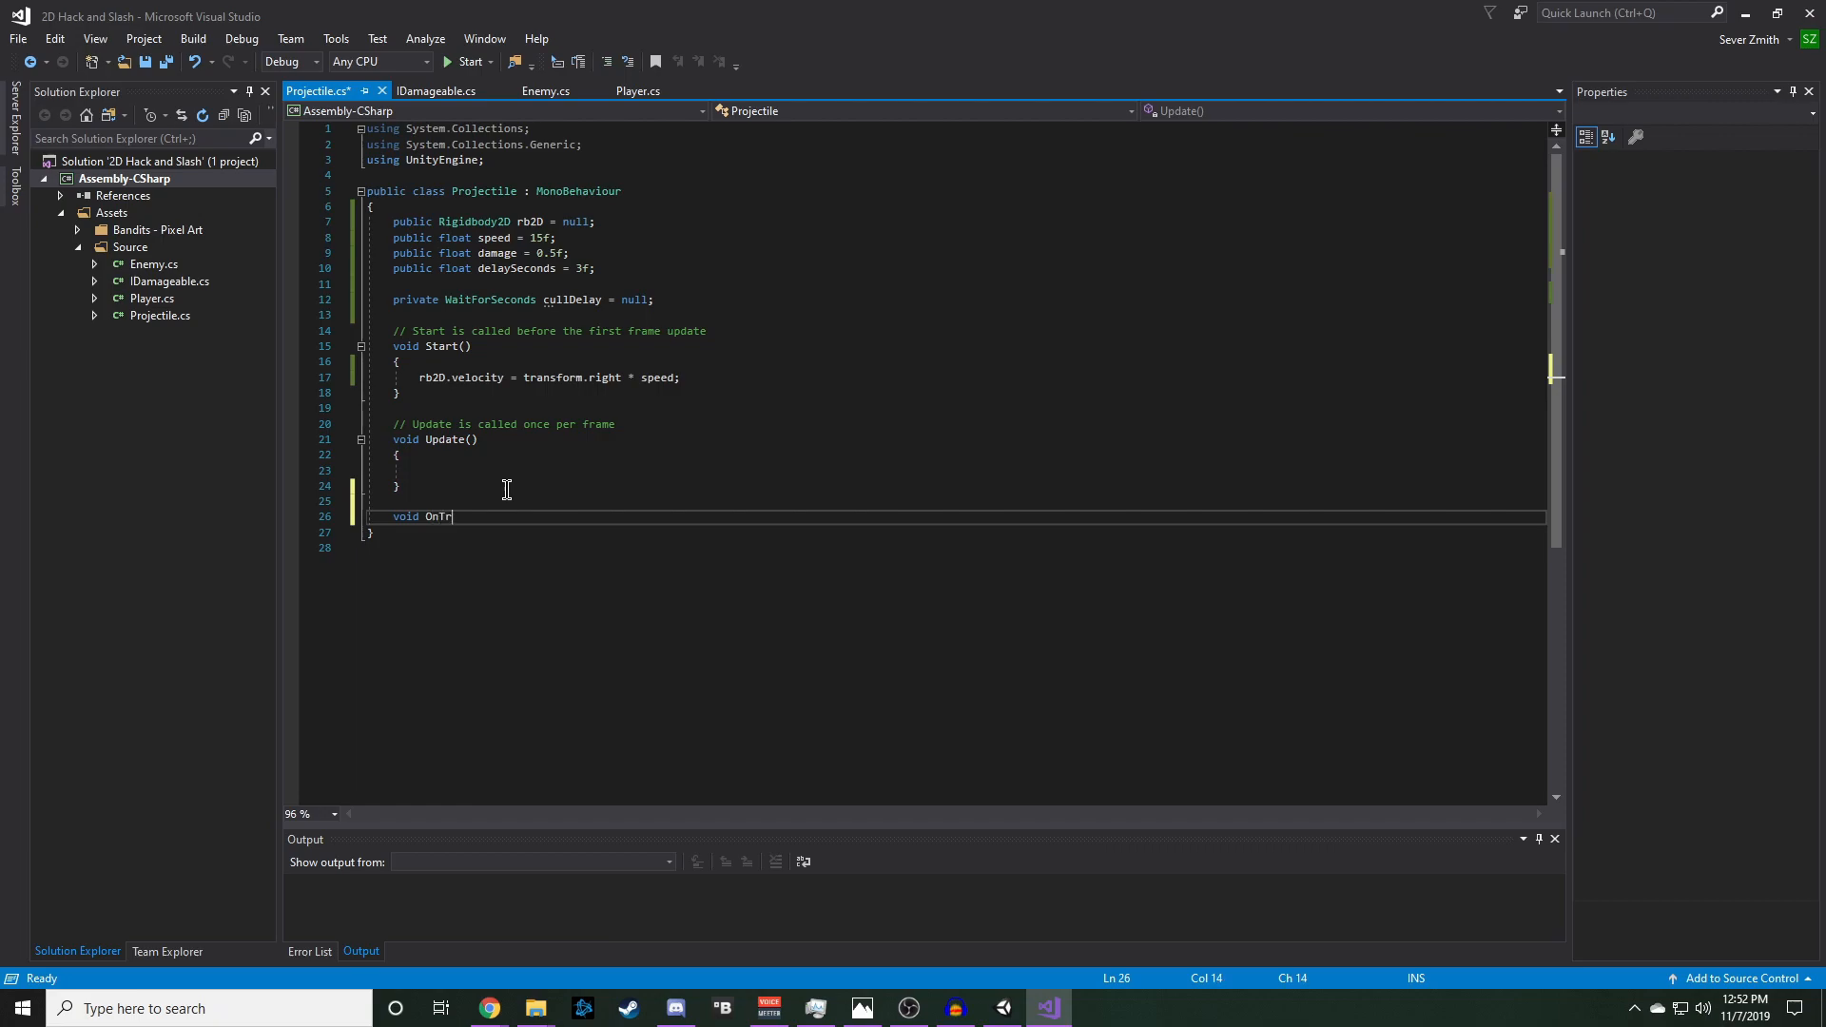
pyautogui.write('iggerEnter2')
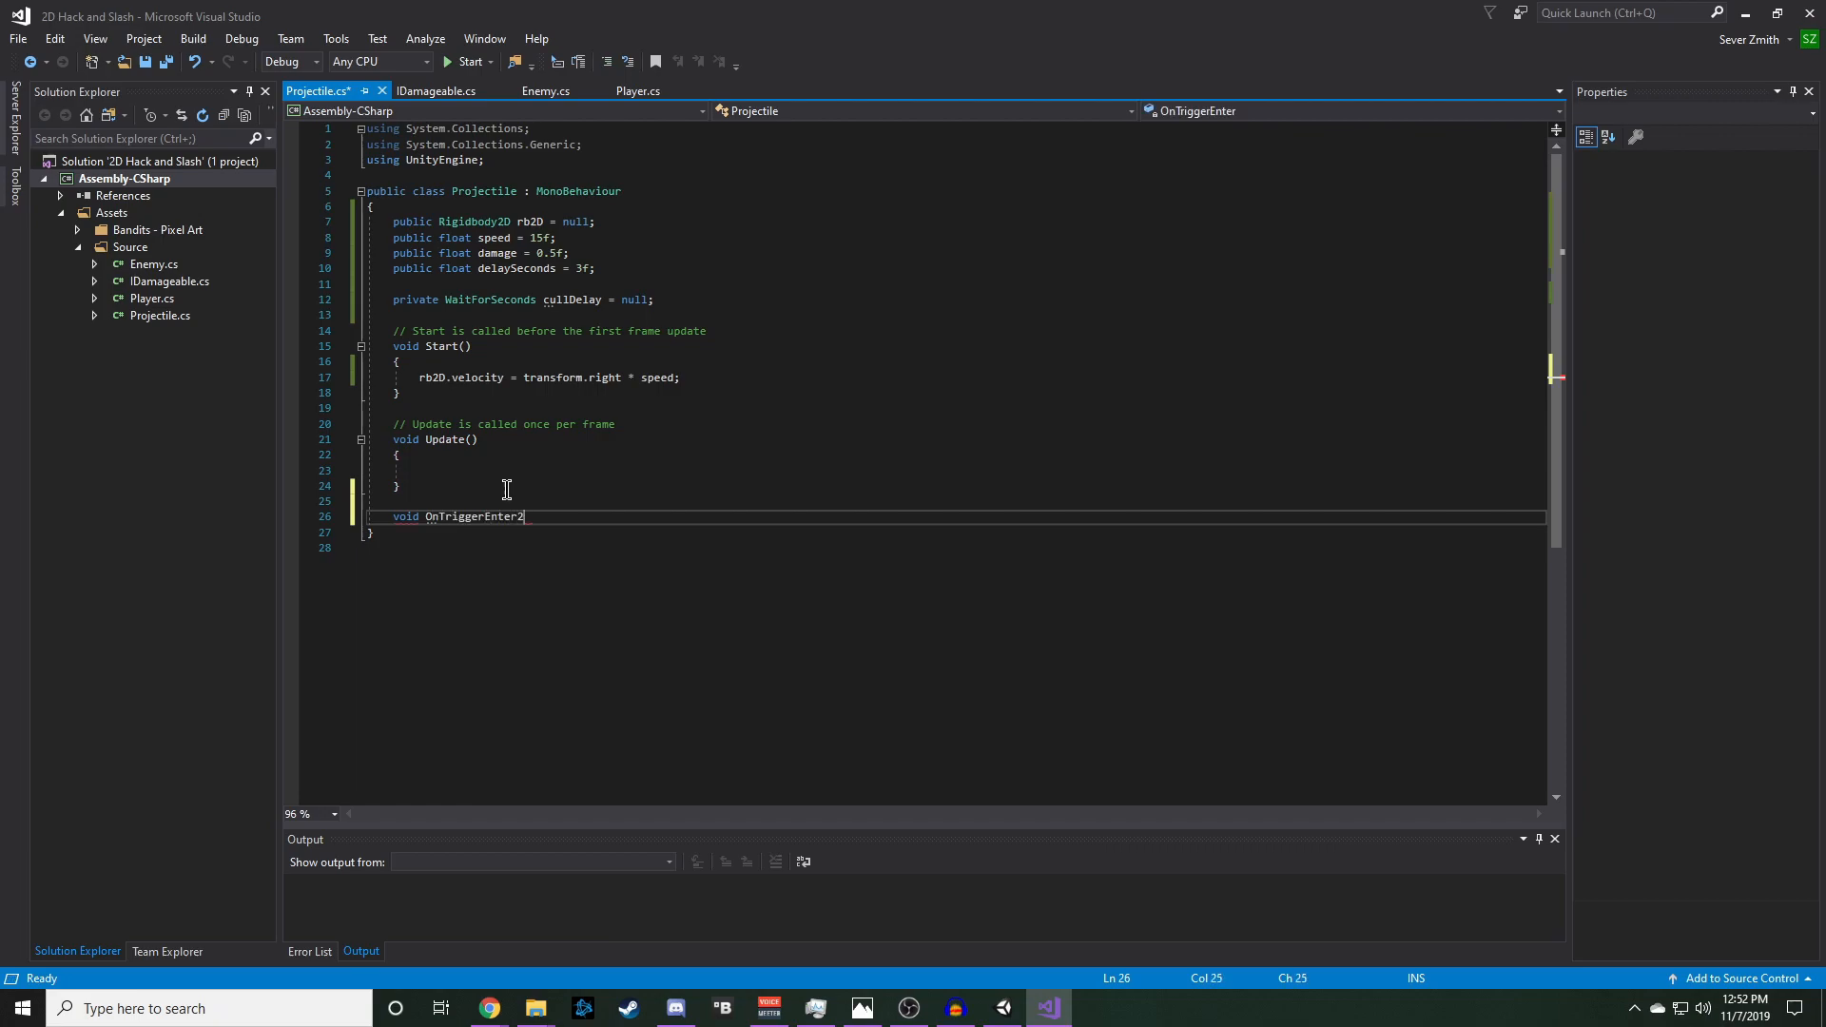
pyautogui.write('D()')
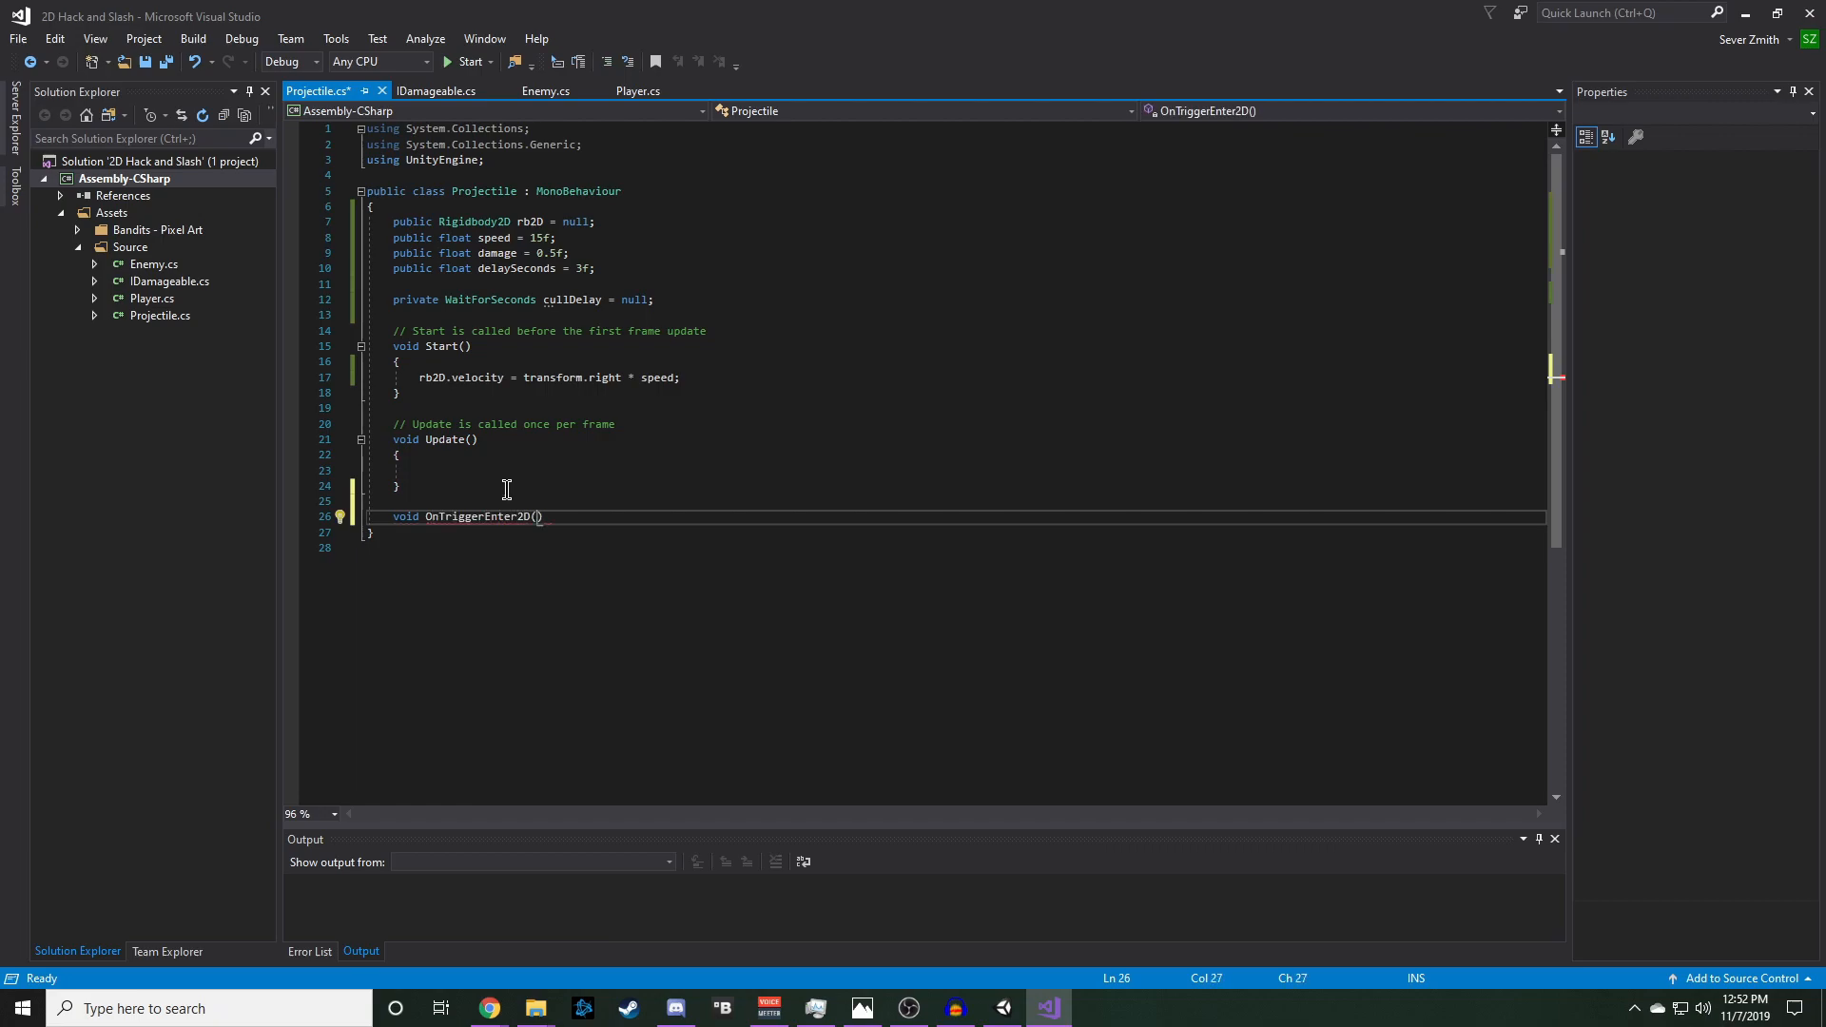
pyautogui.write('Collider2D')
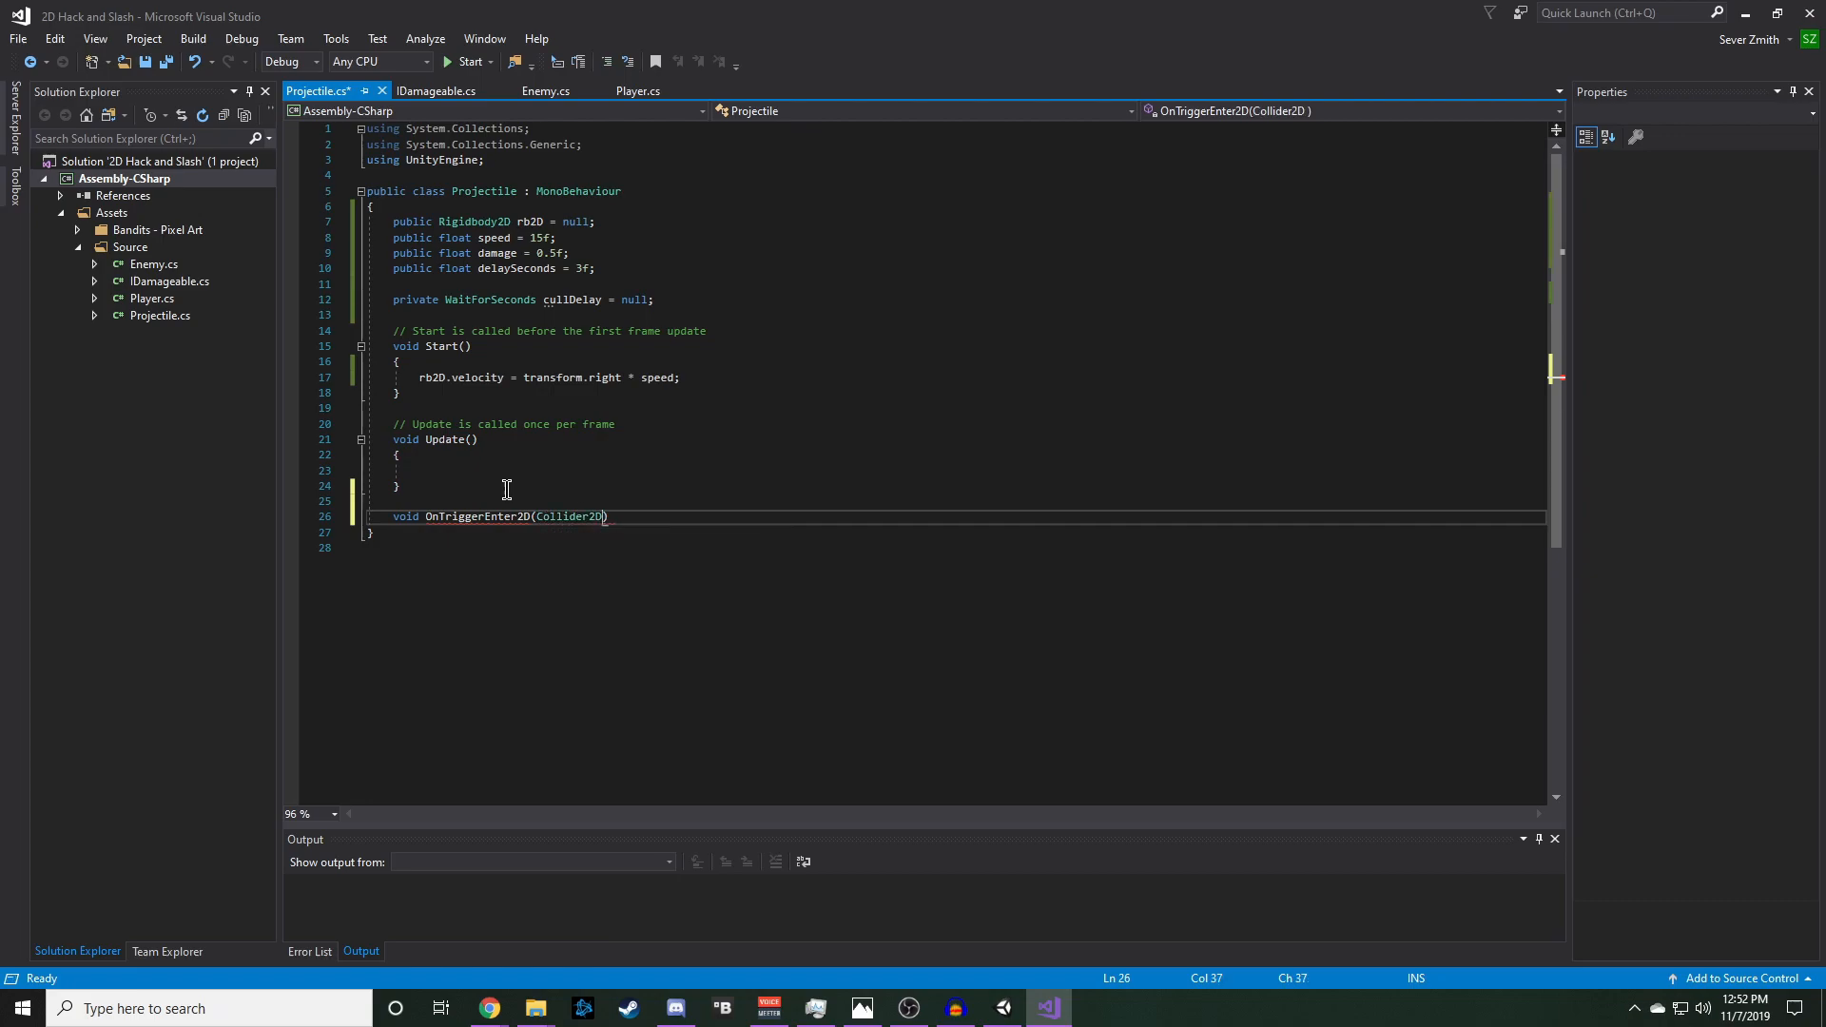
pyautogui.write('collider')
pyautogui.write('{')
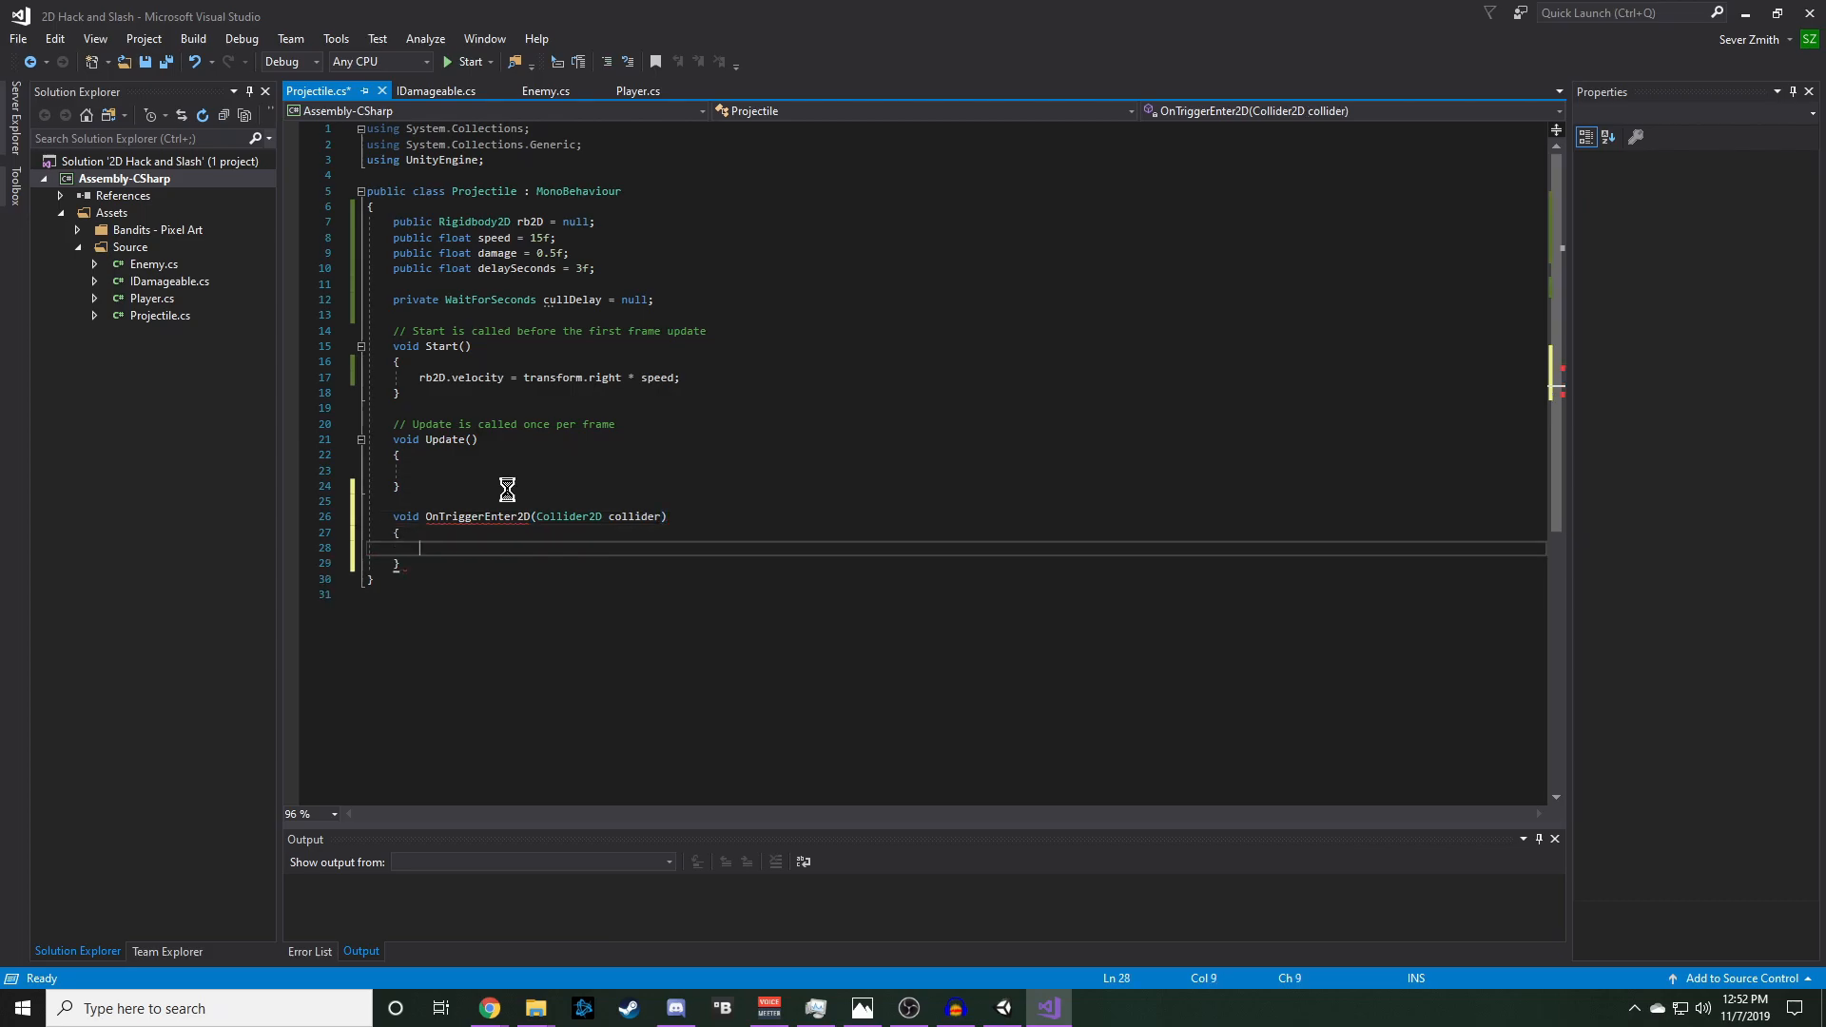
pyautogui.press('ctrl+s')
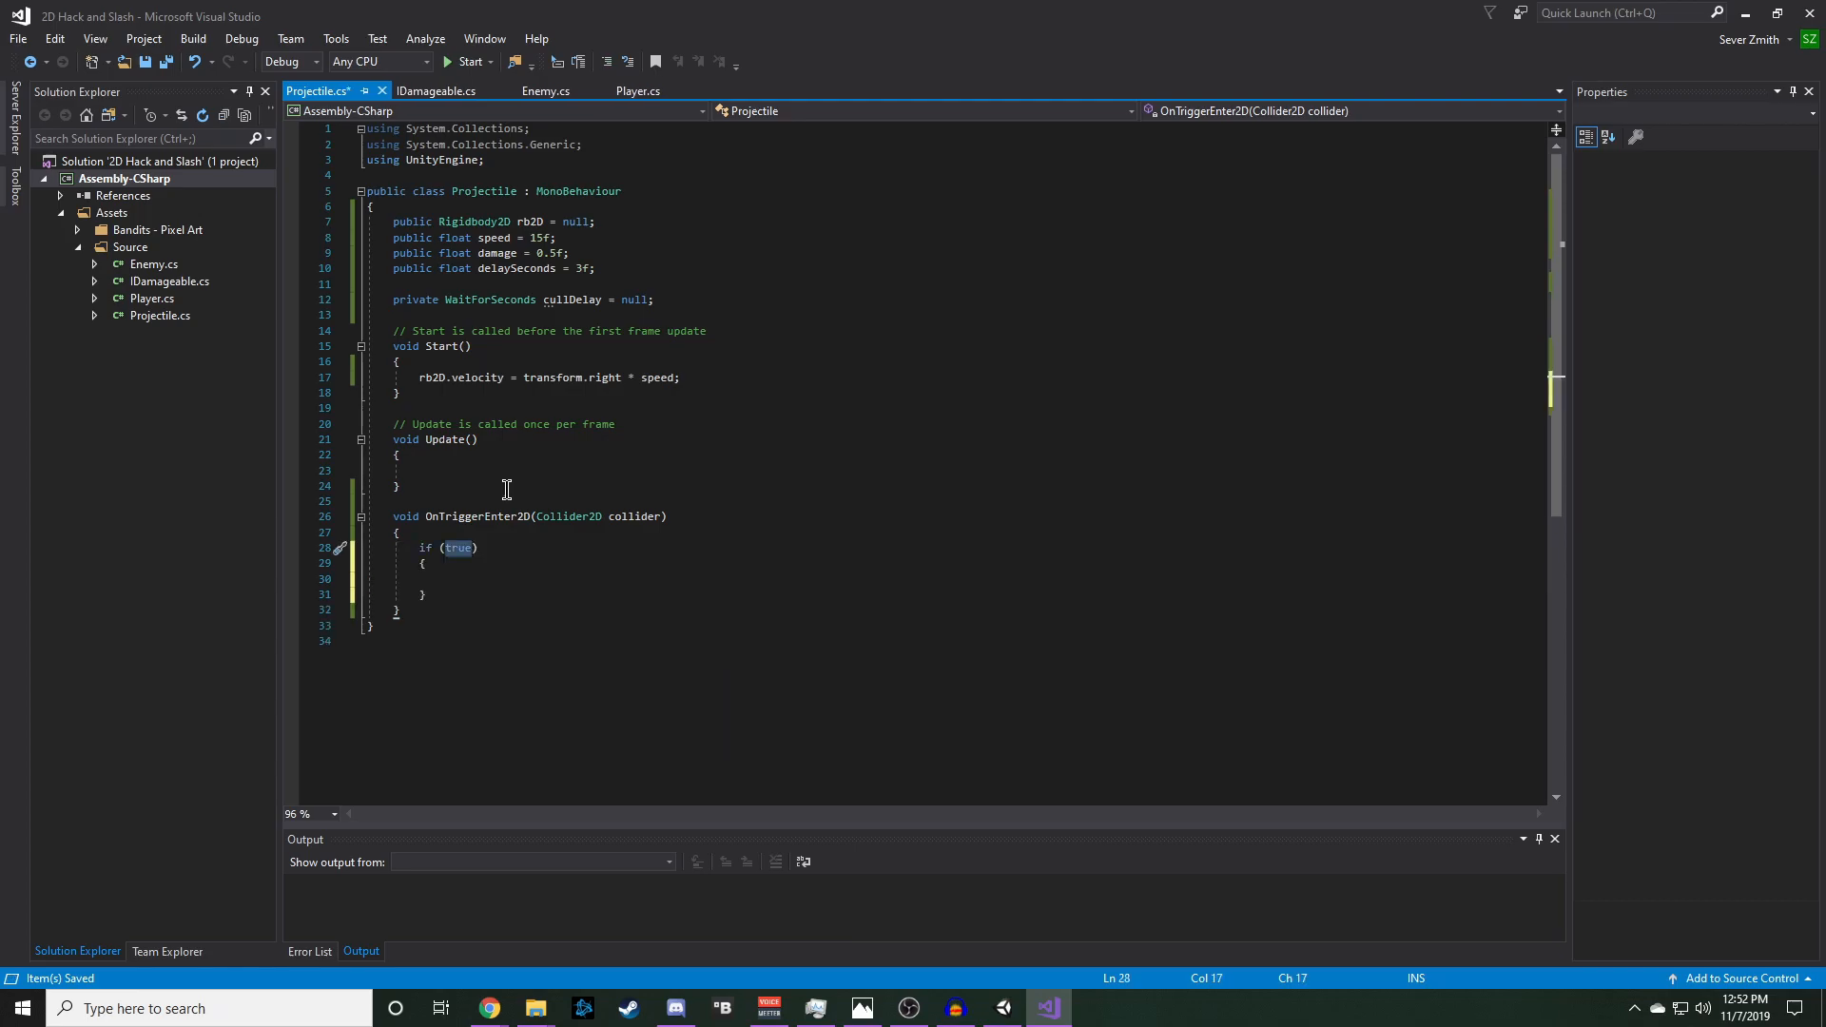
pyautogui.write('collider')
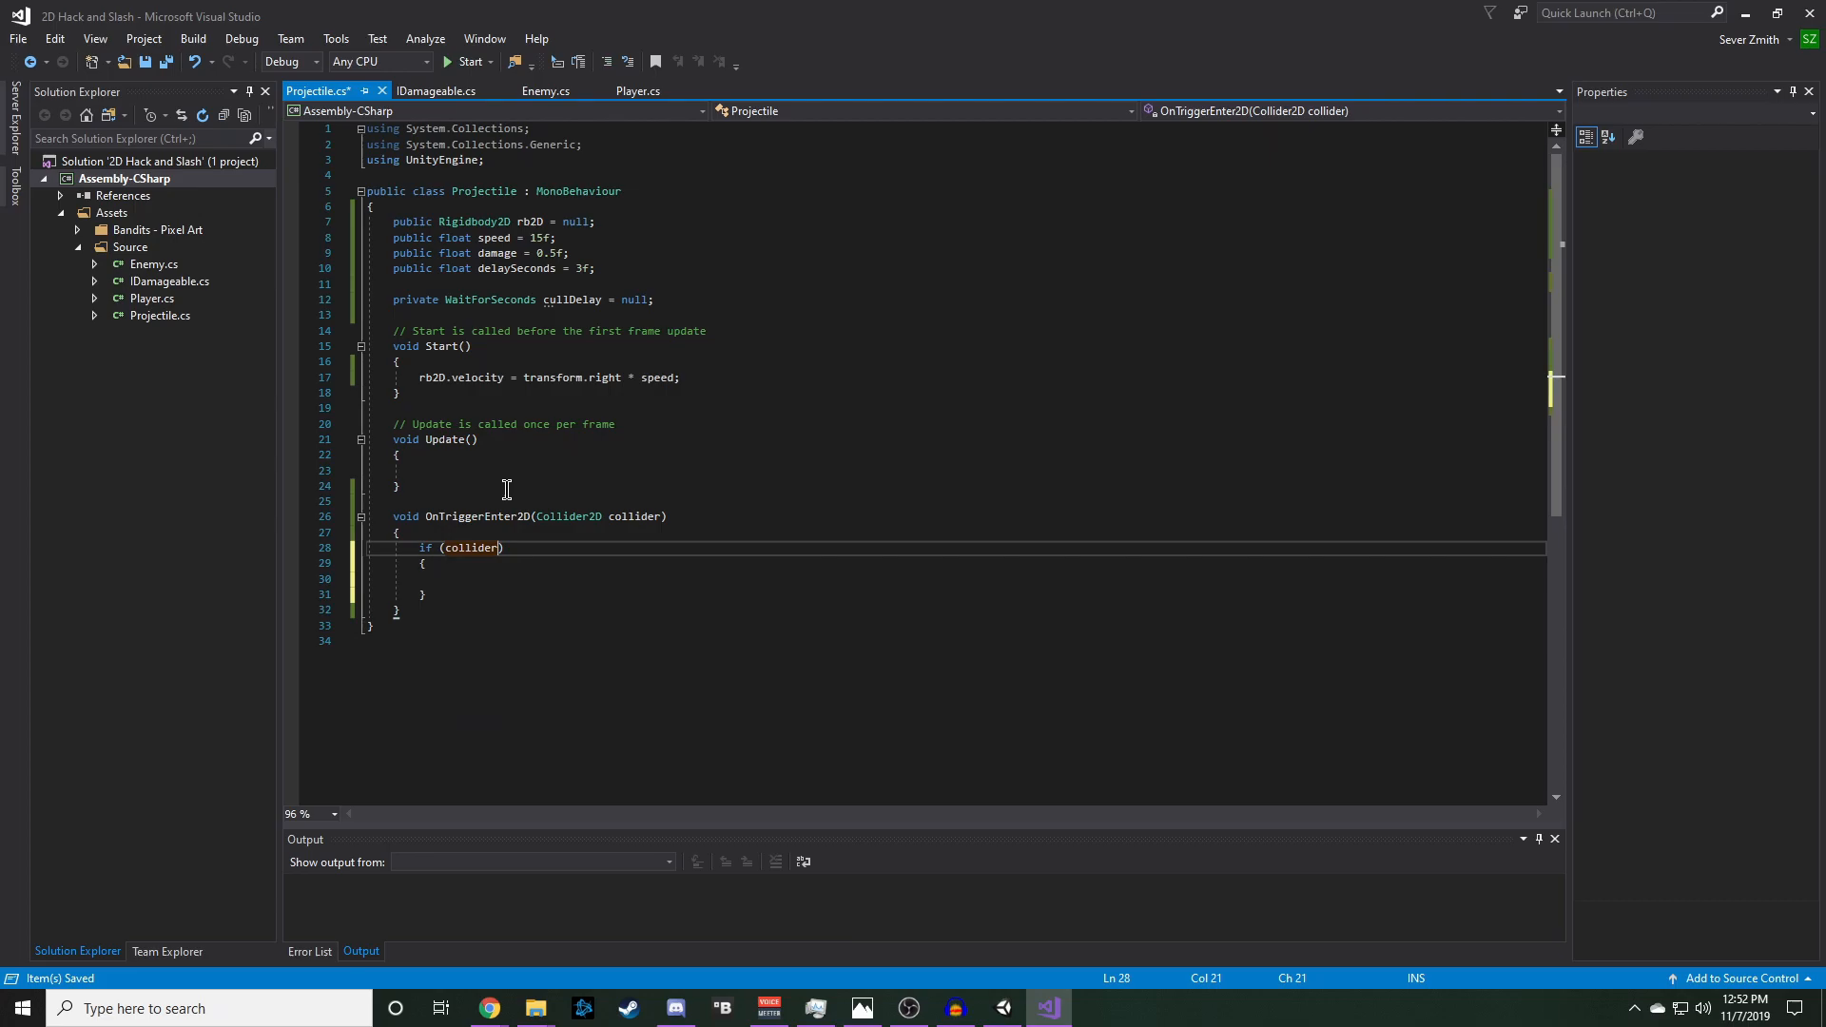
pyautogui.write('gameObject.')
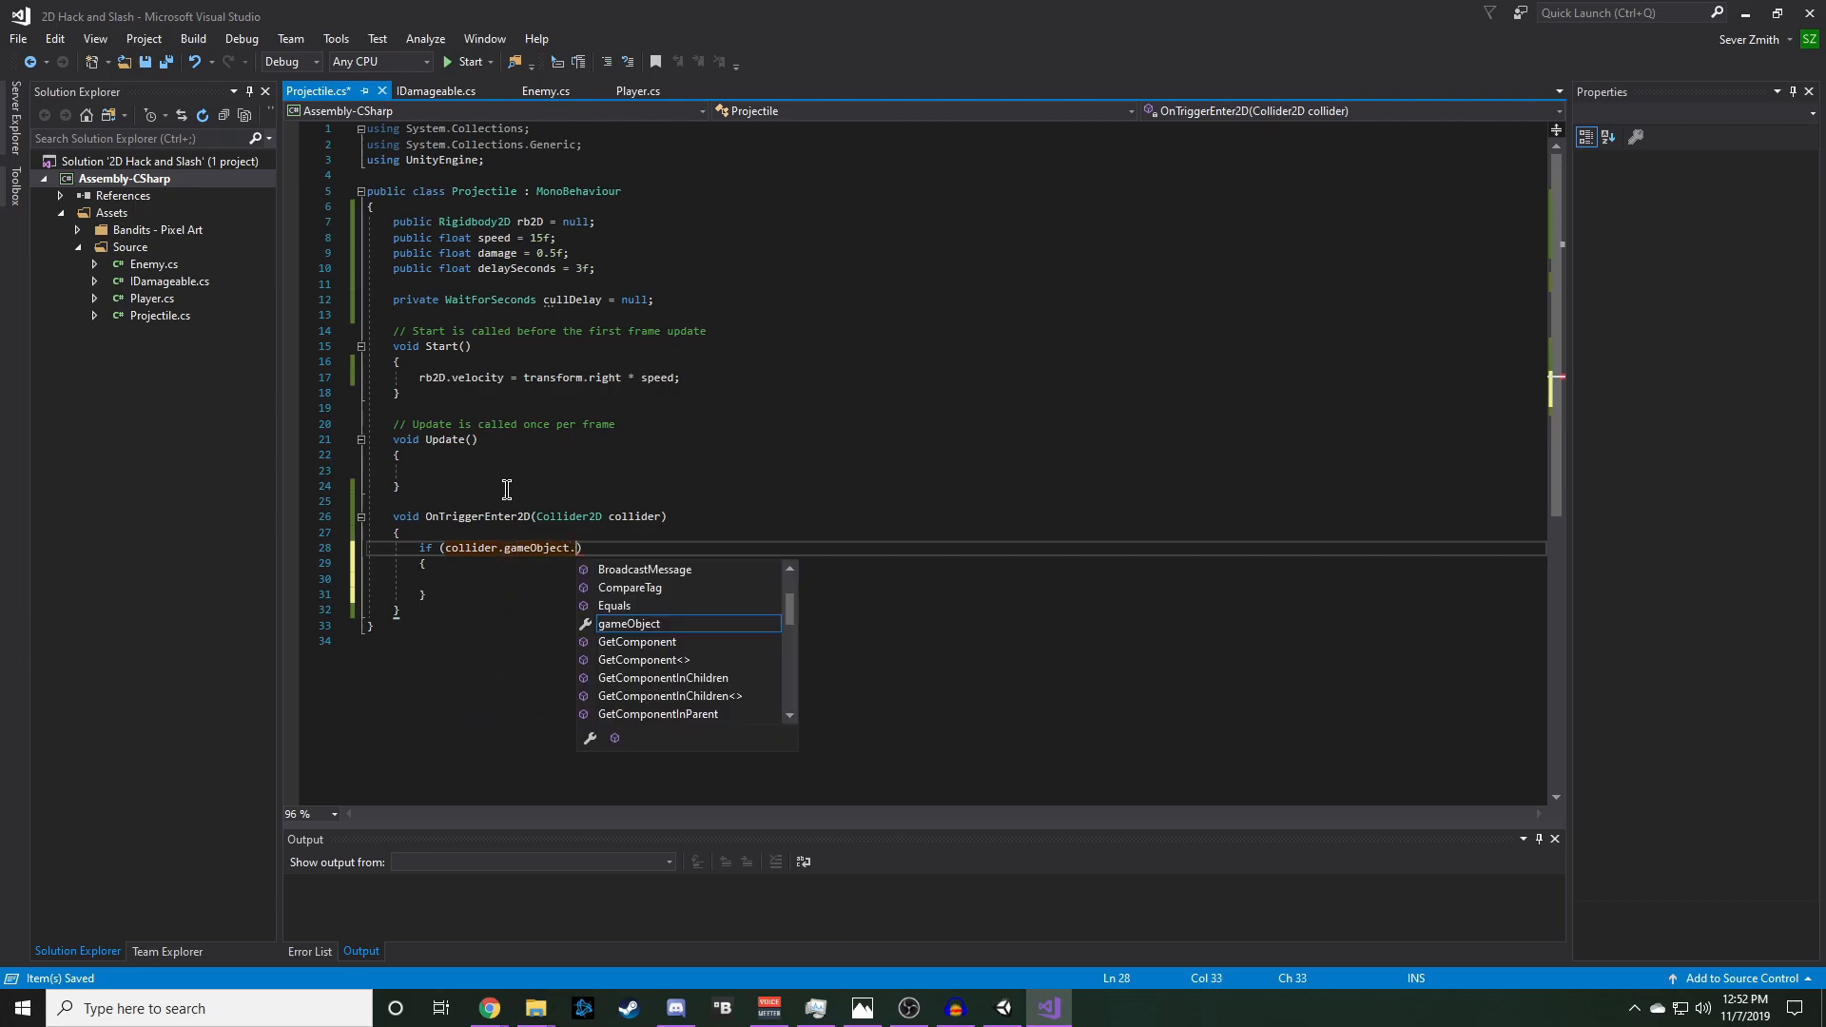
pyautogui.write('layer ==')
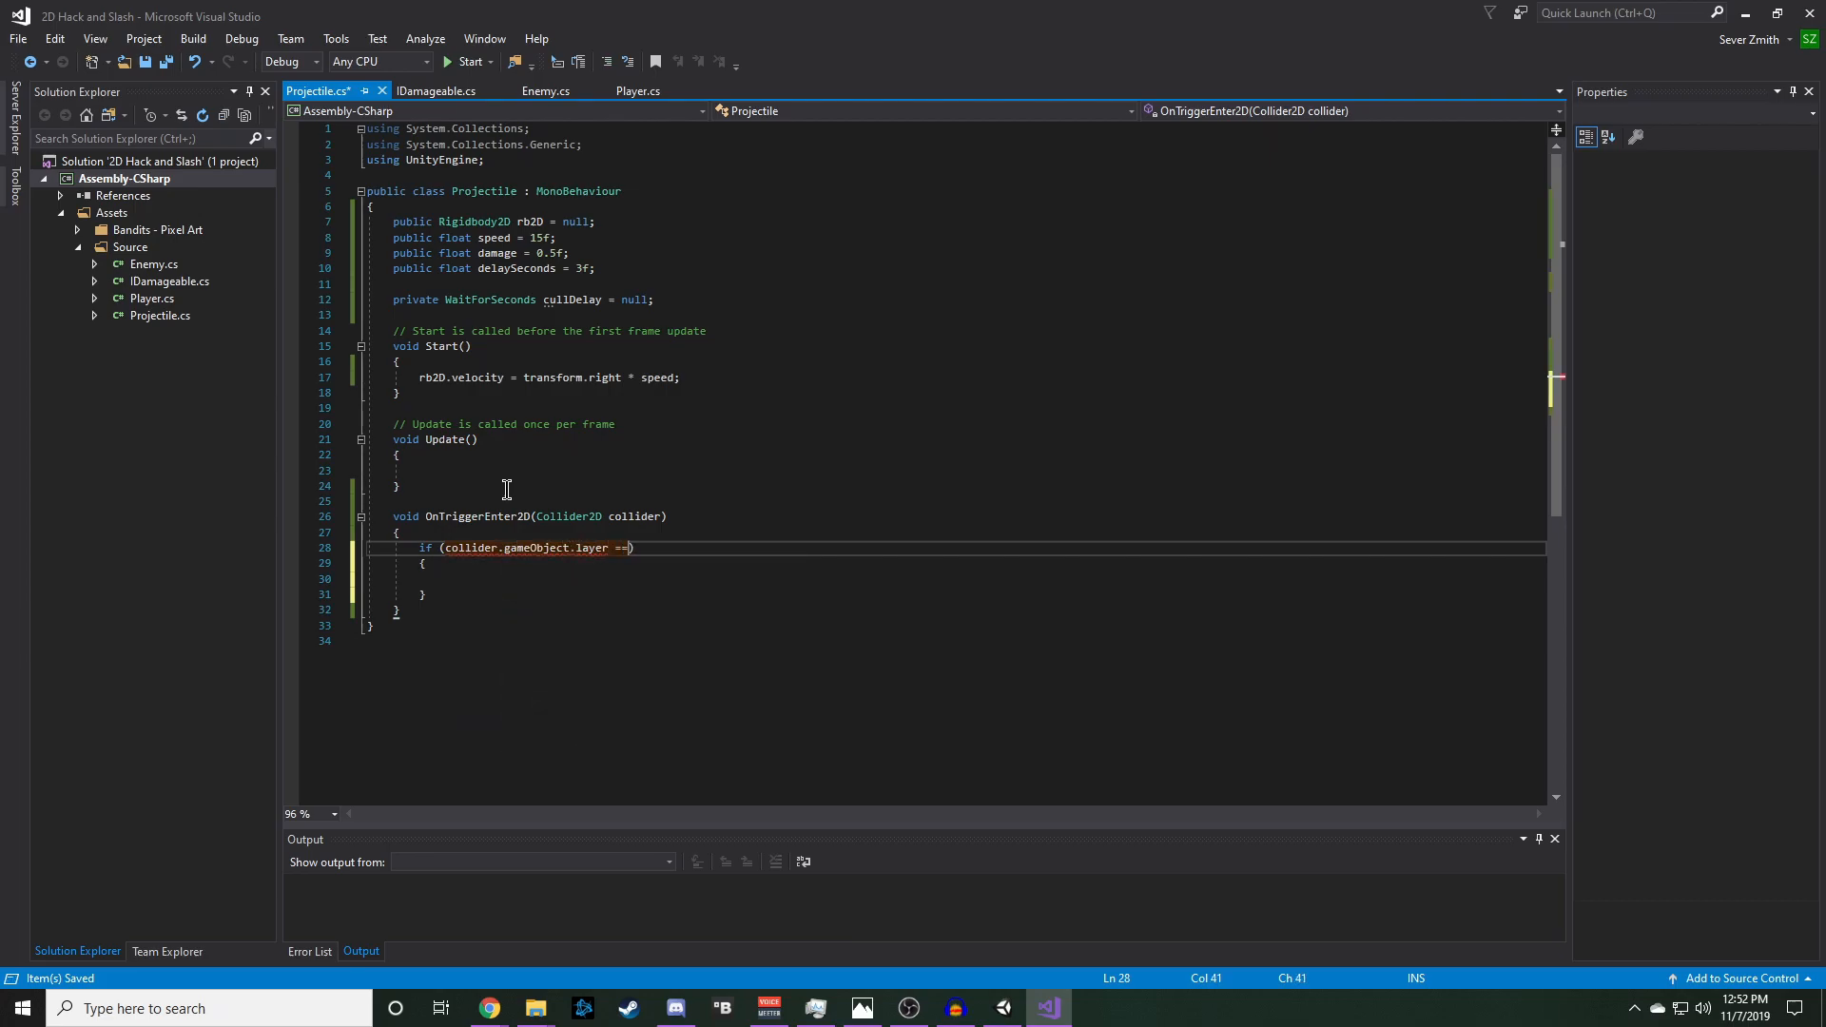
pyautogui.write('8')
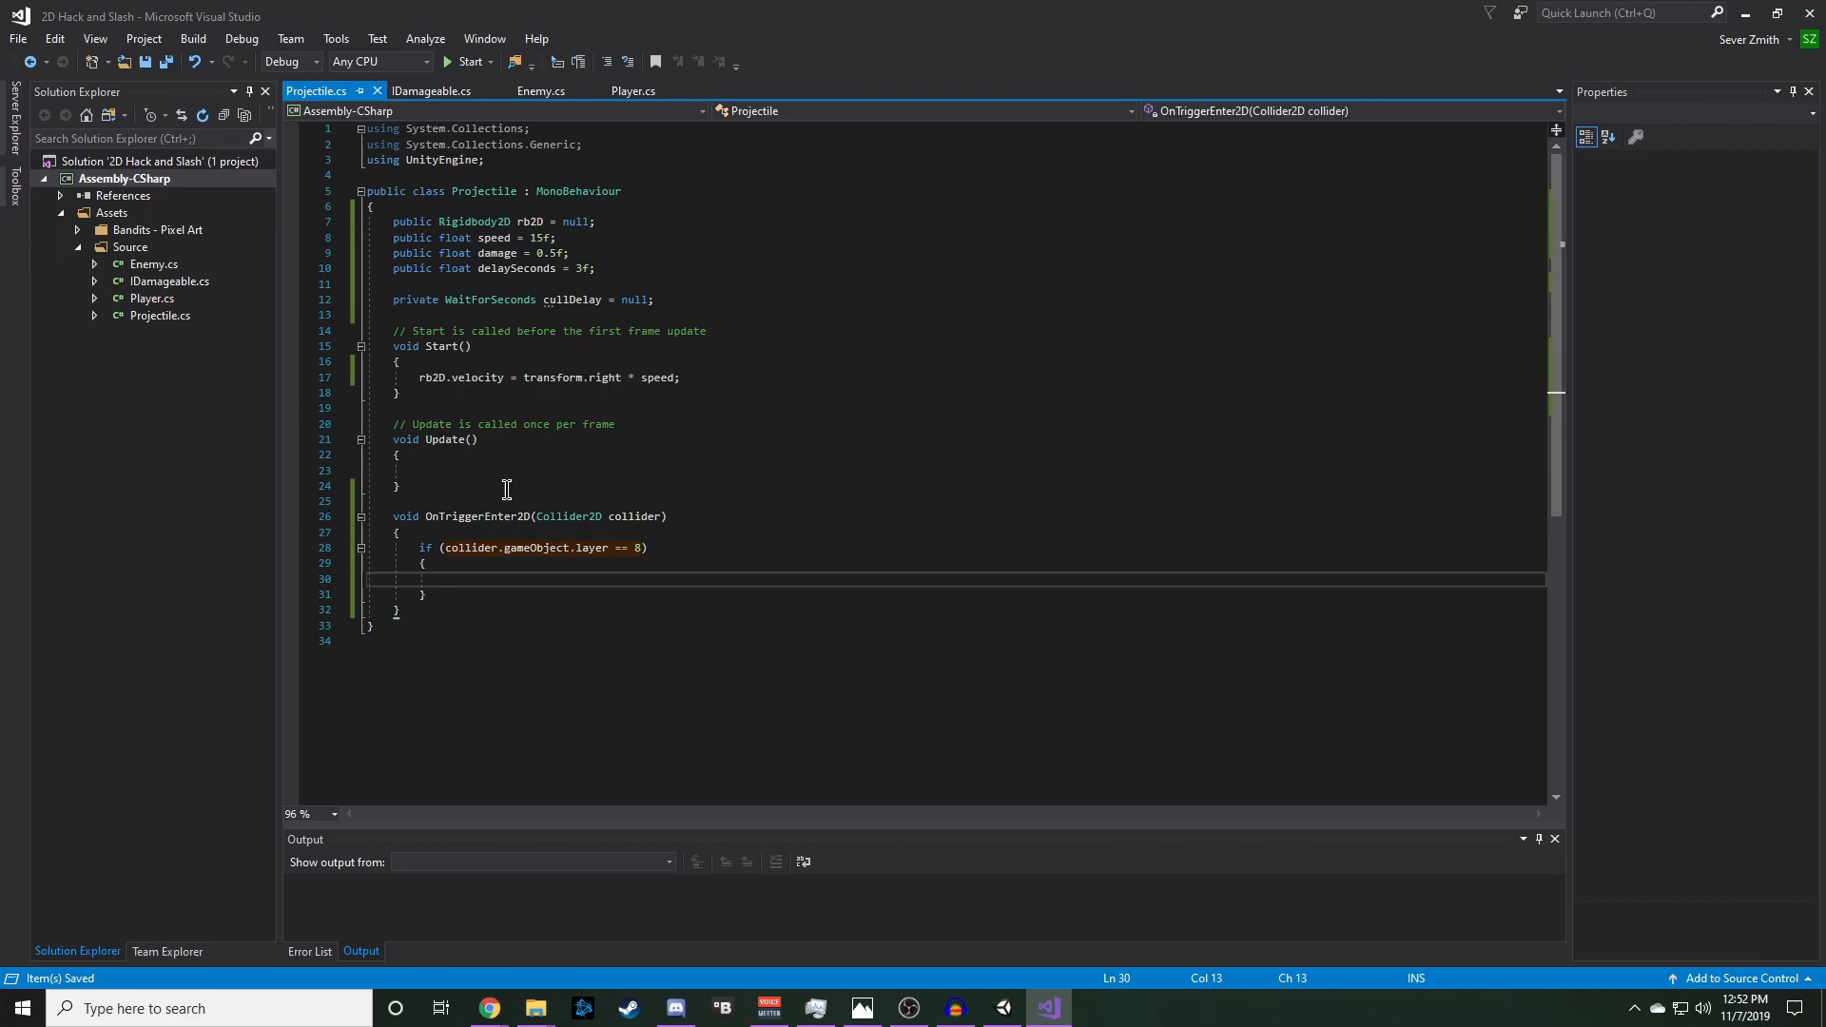
# - Get an IDamageable enemy from the collider and apply damage when it isn't null
pyautogui.write('IDamageable')
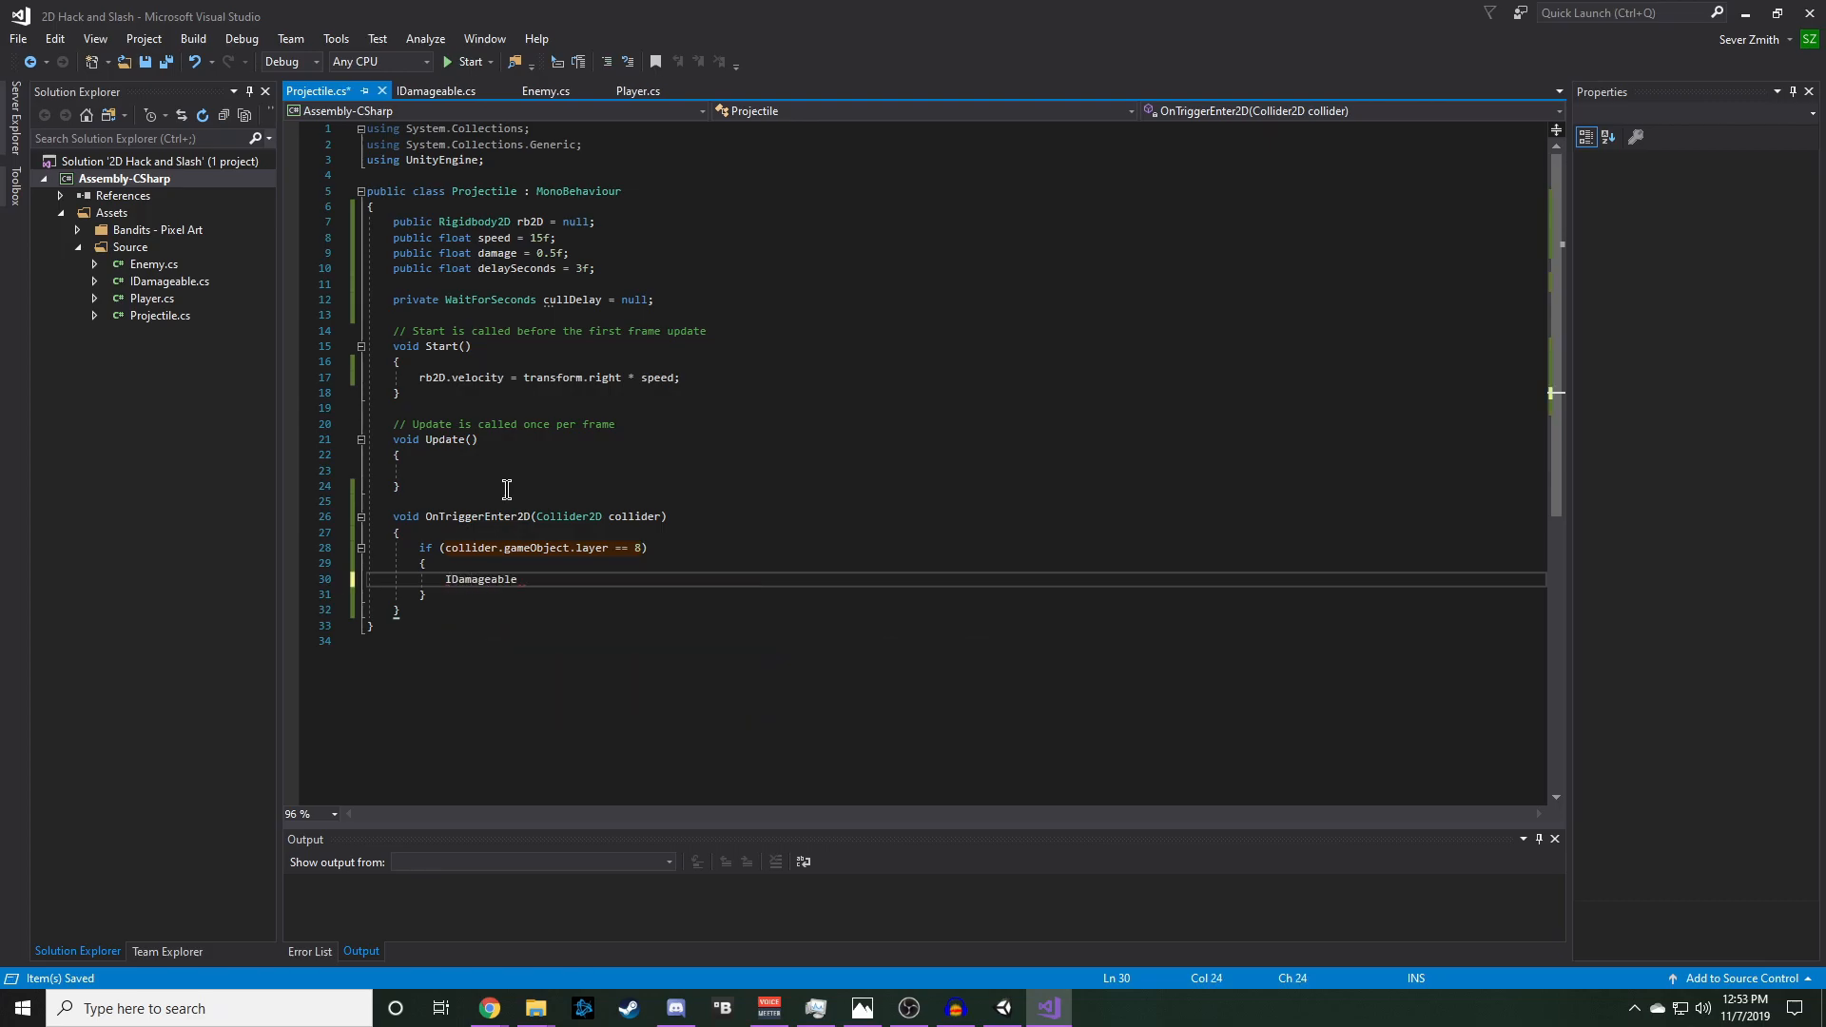
pyautogui.write('enemyAttributes =')
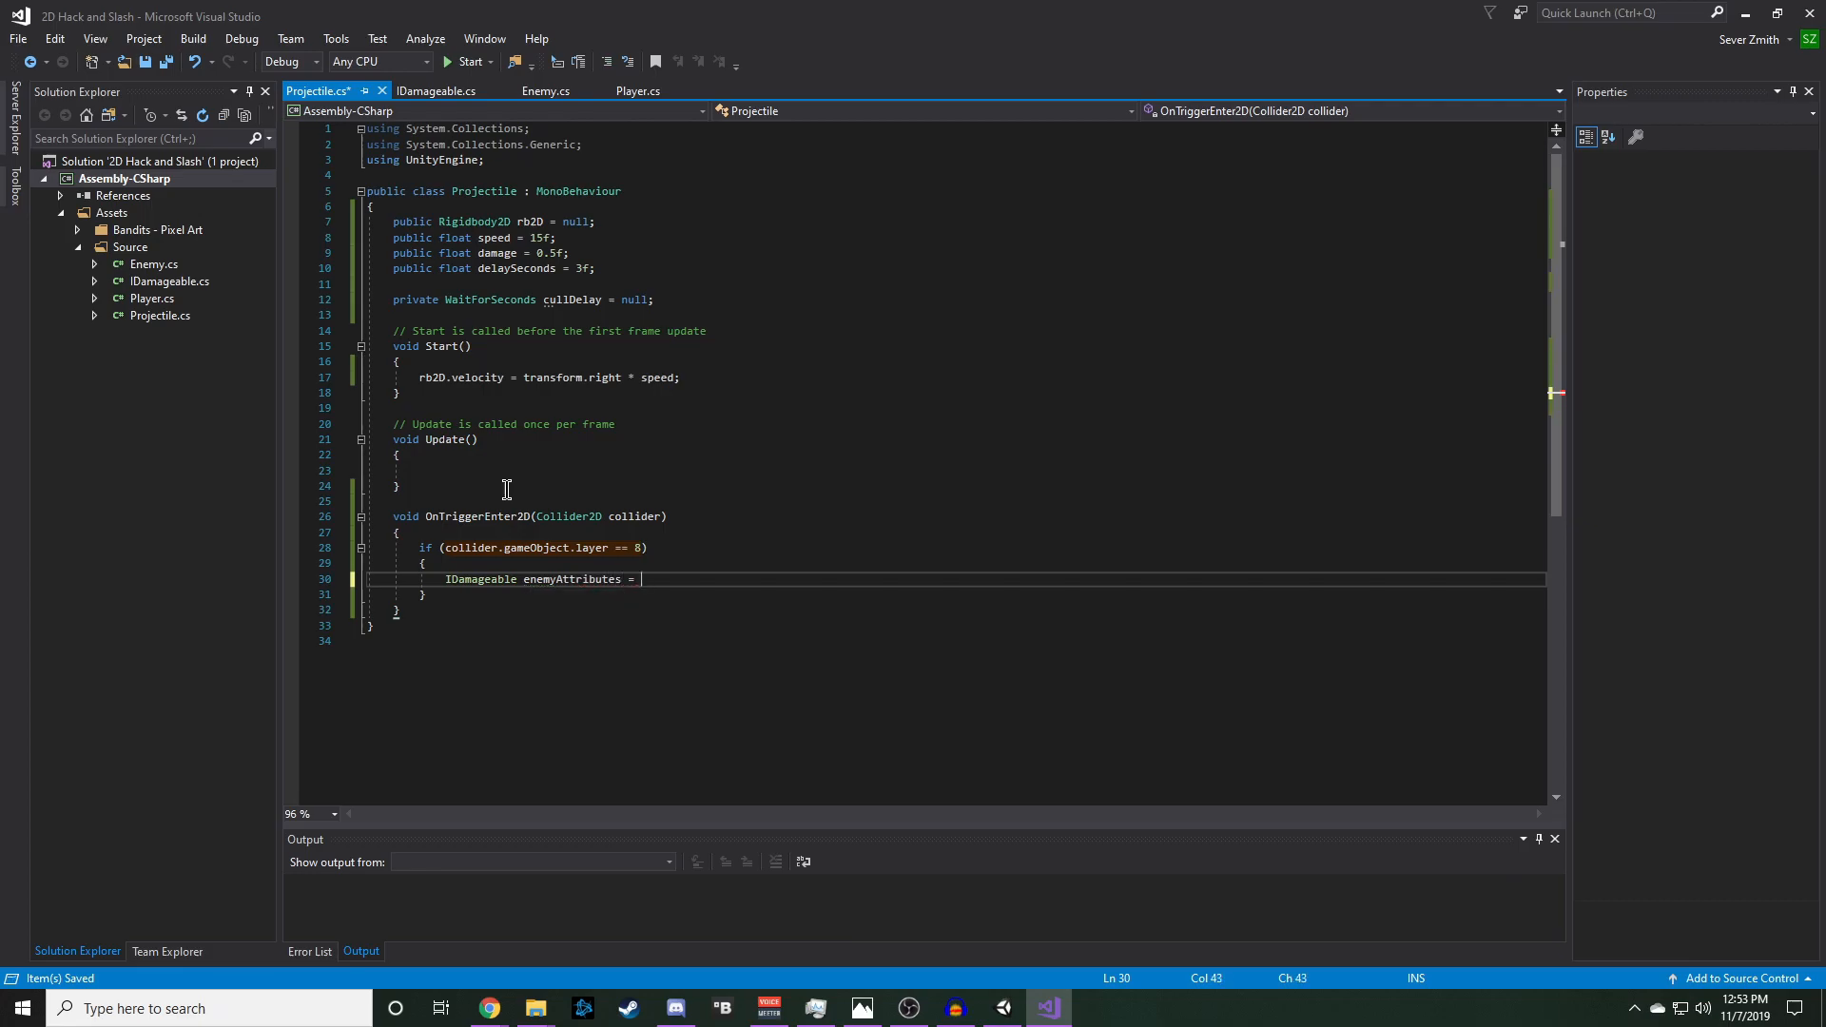
pyautogui.write('collider.getComponent<IDamageable>();')
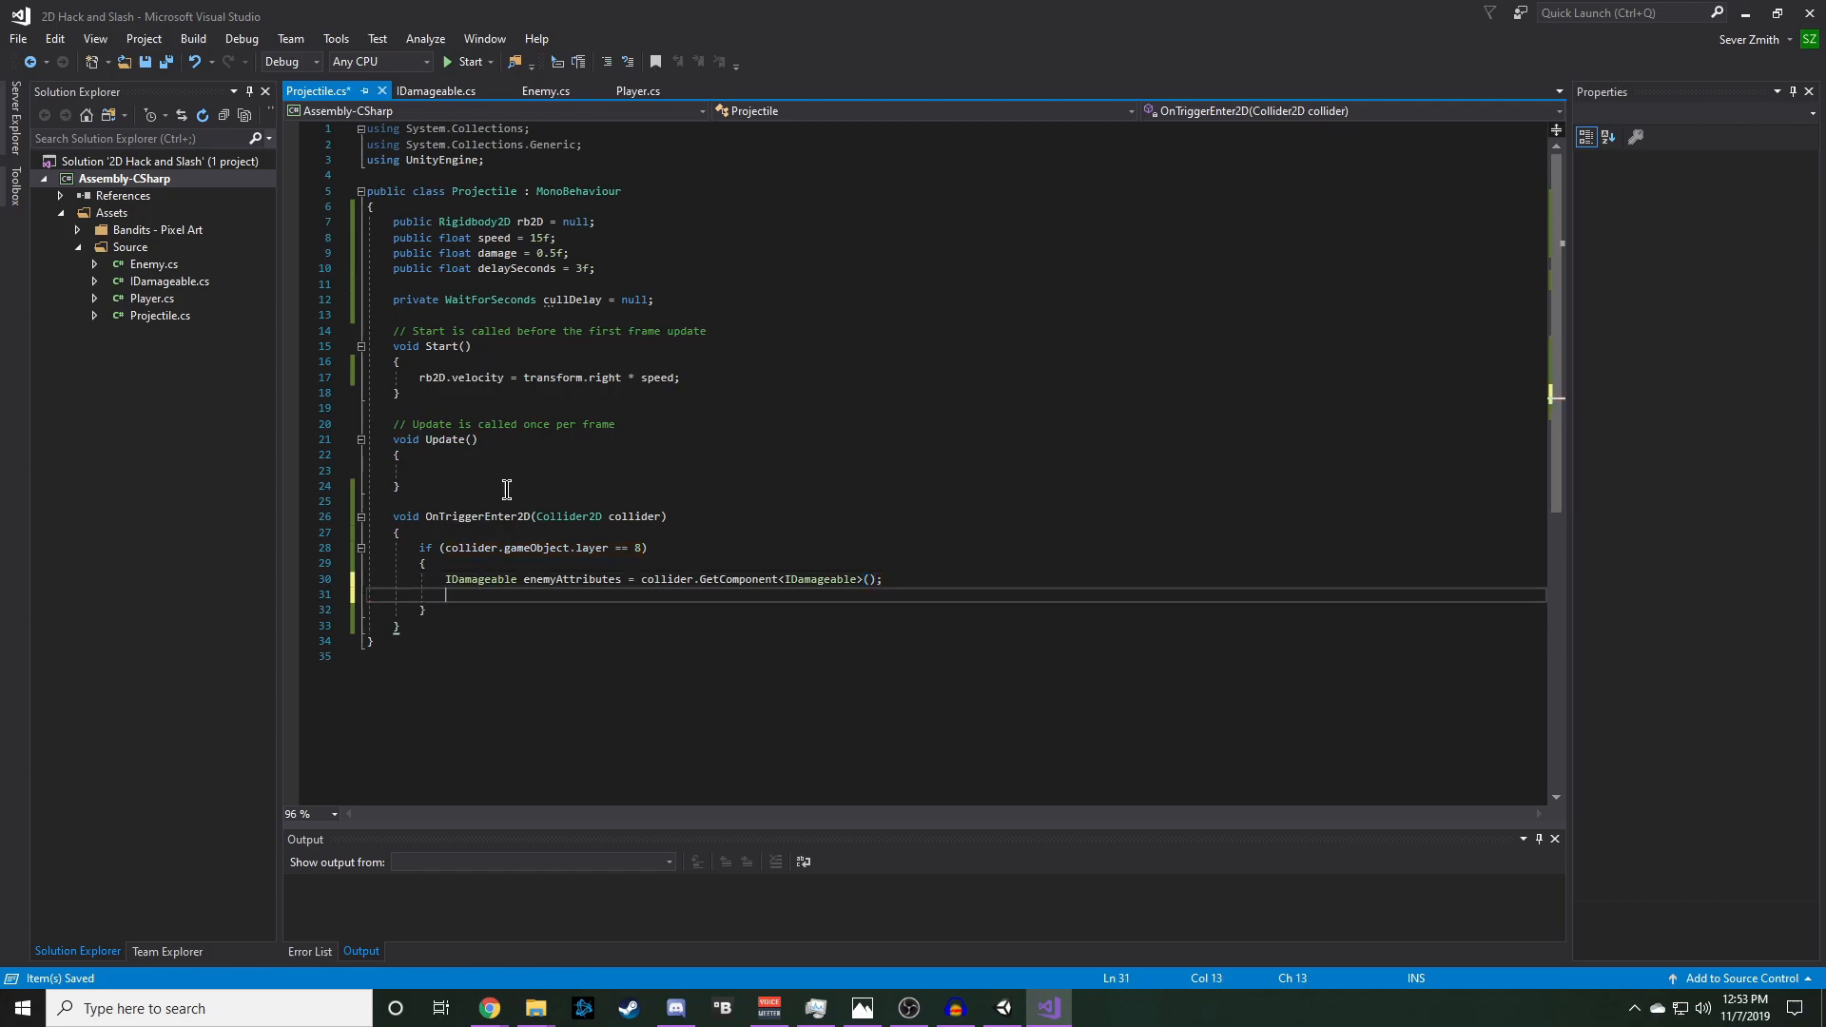
pyautogui.write('if (enemyAttributes != null')
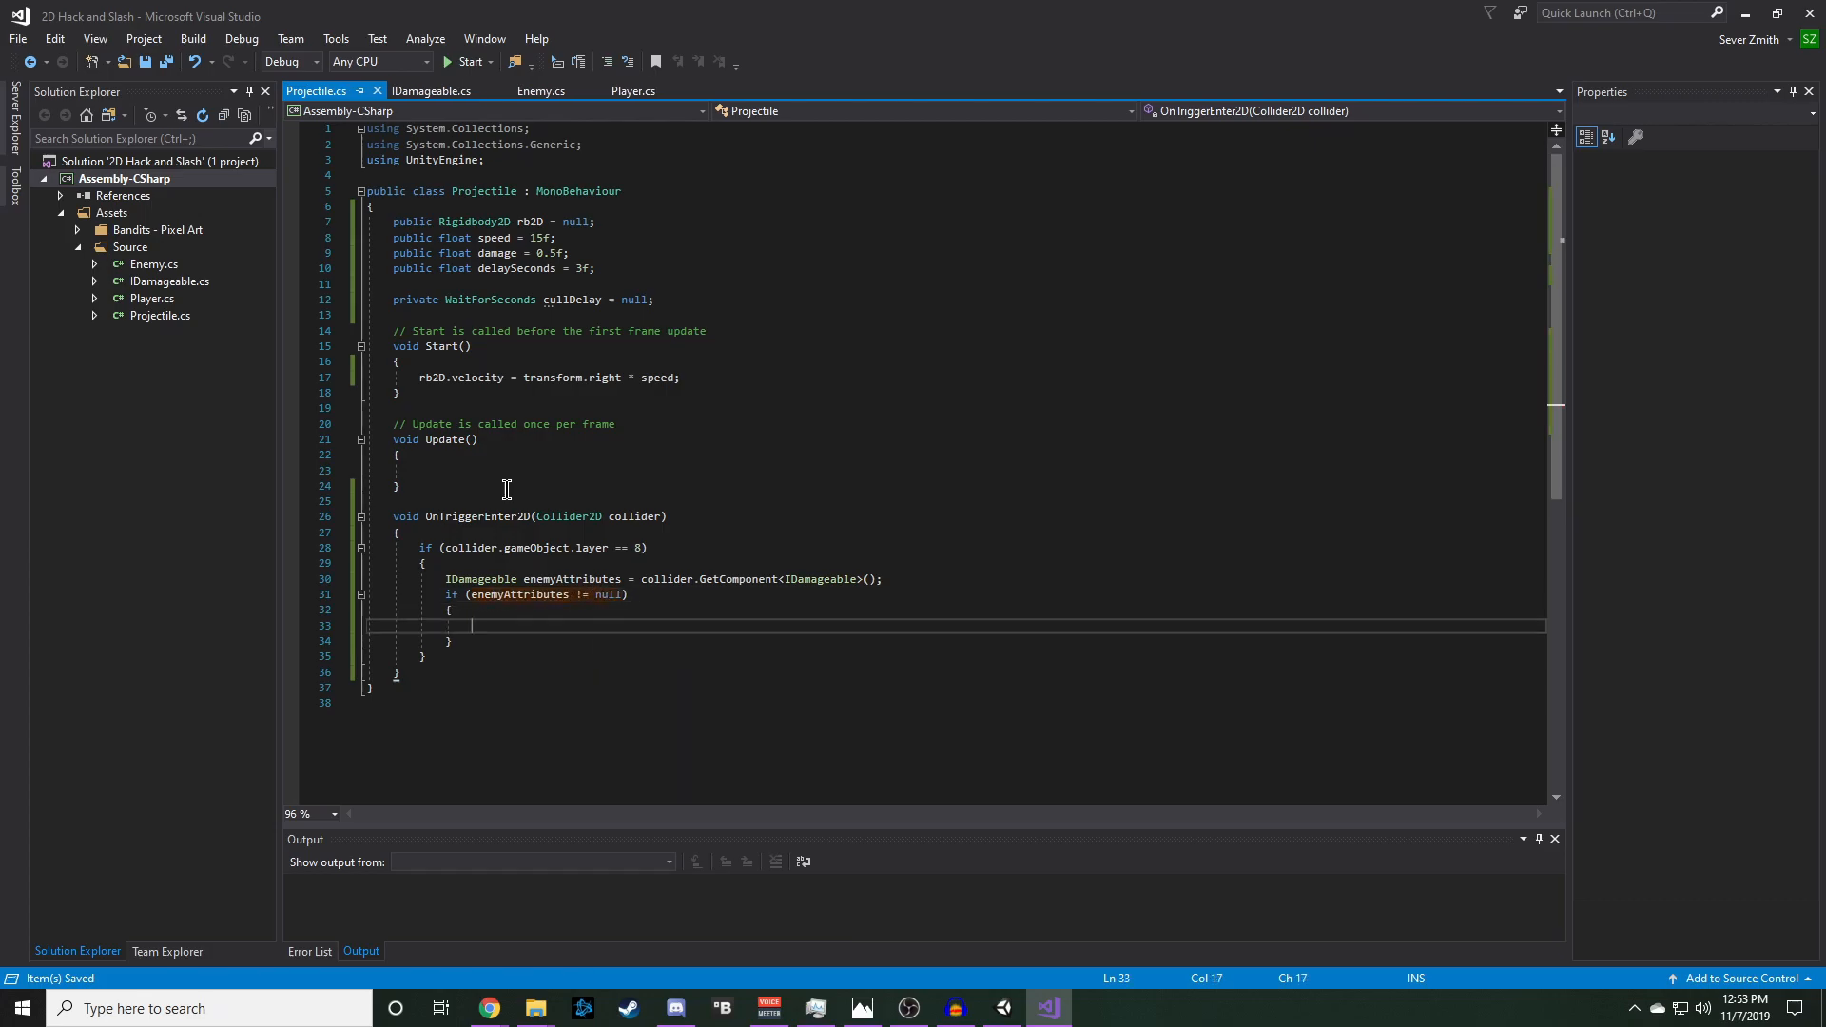
pyautogui.write('enemyAttributes.ApplyDamage(')
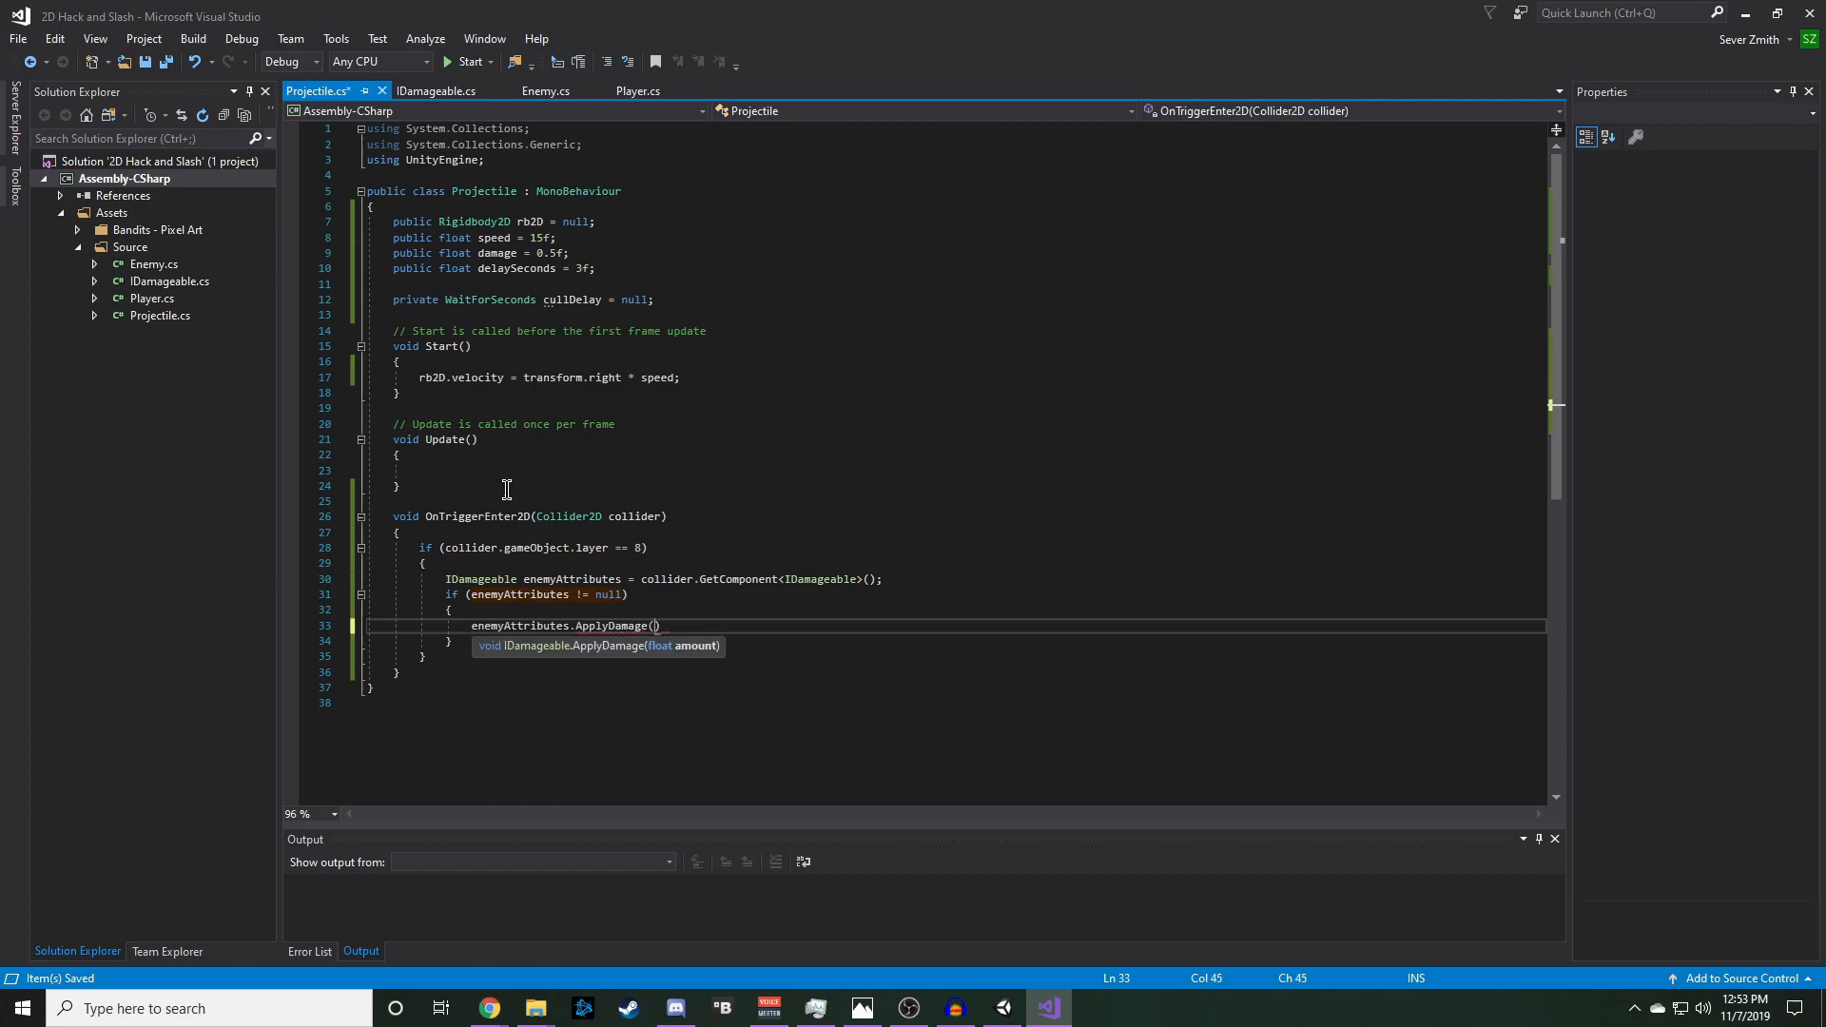
pyautogui.write('damage')
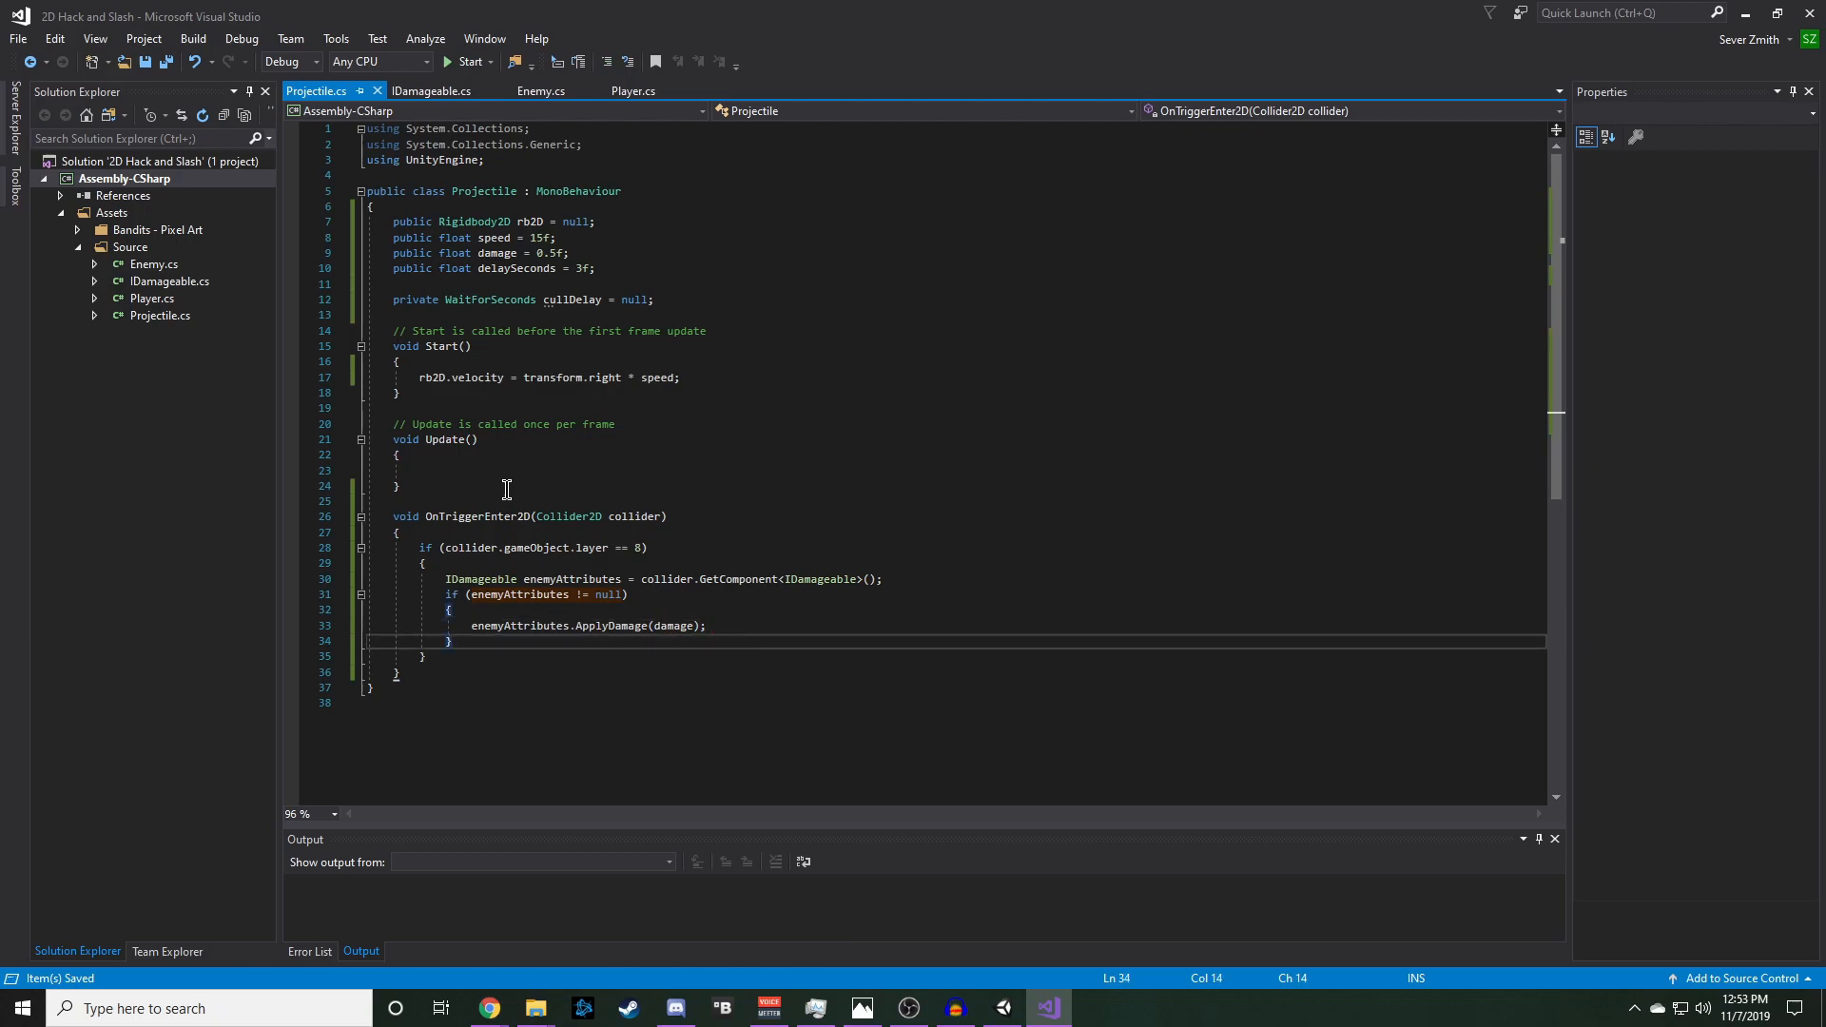
# - Deactivate the projectile with gameObject.SetActive(false) and Destroy(gameObject)
pyautogui.press('enter')
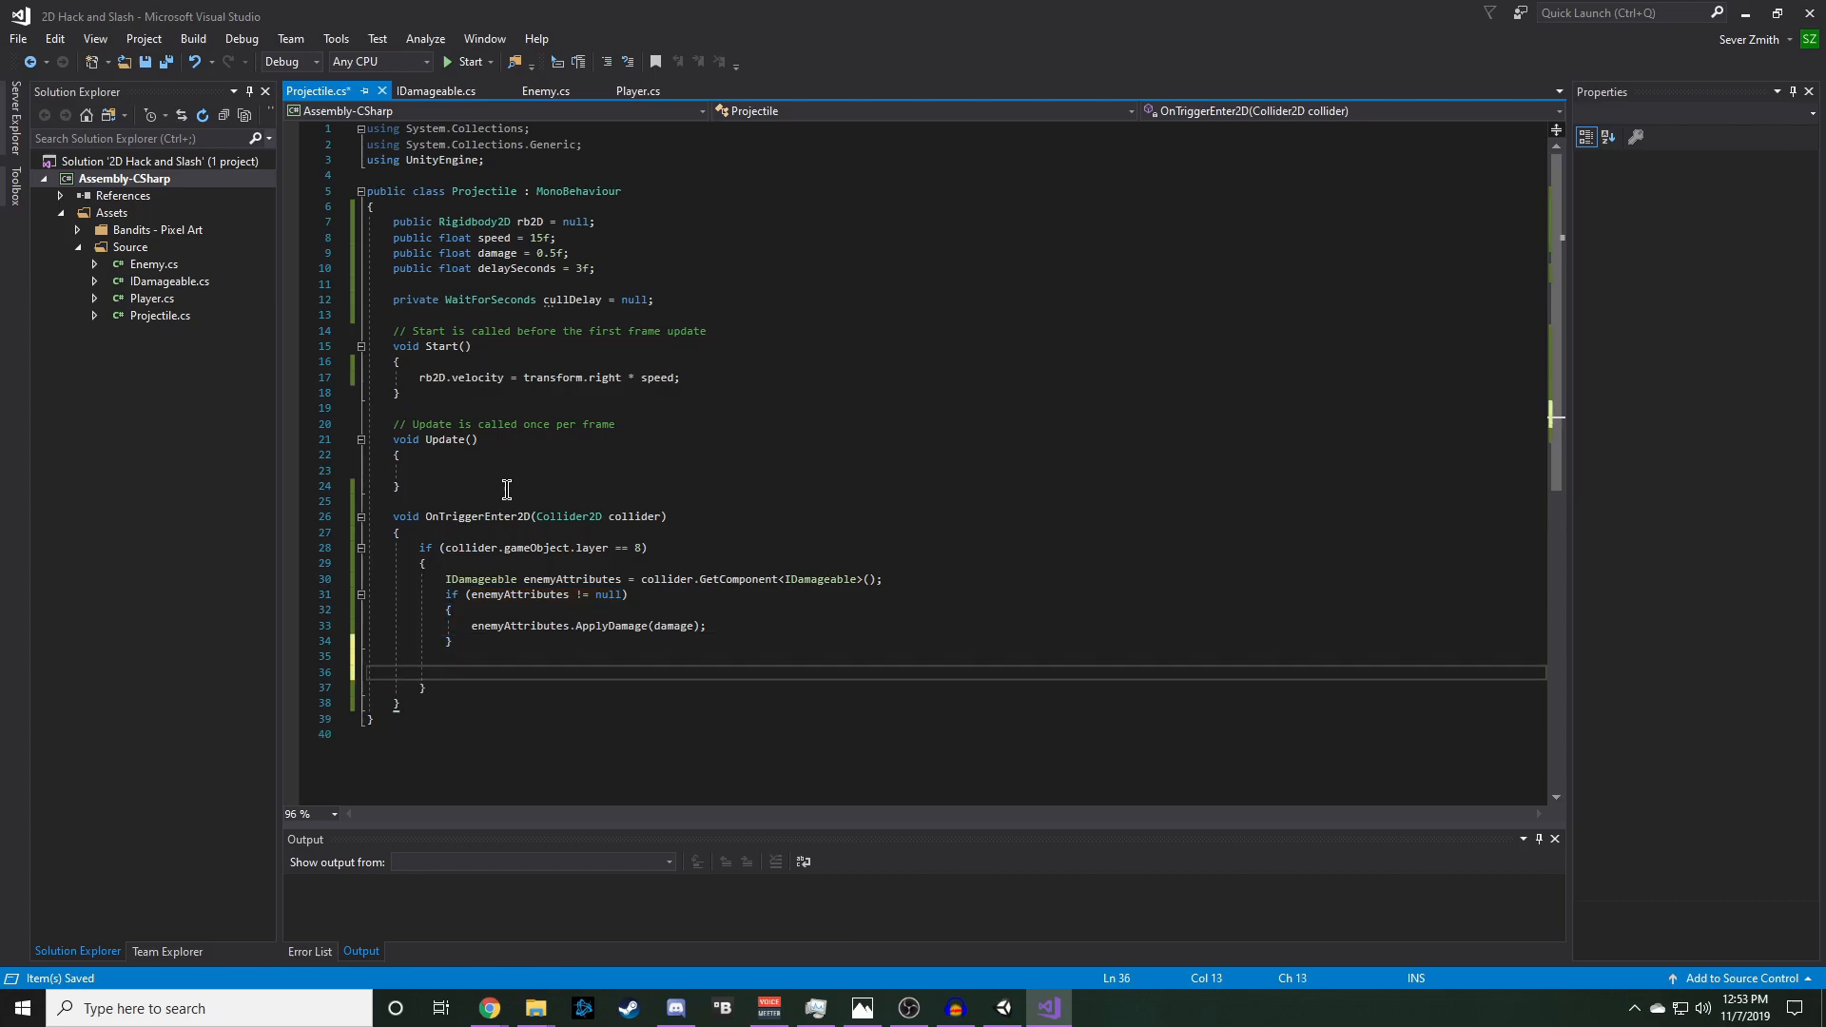
pyautogui.write('gameObject')
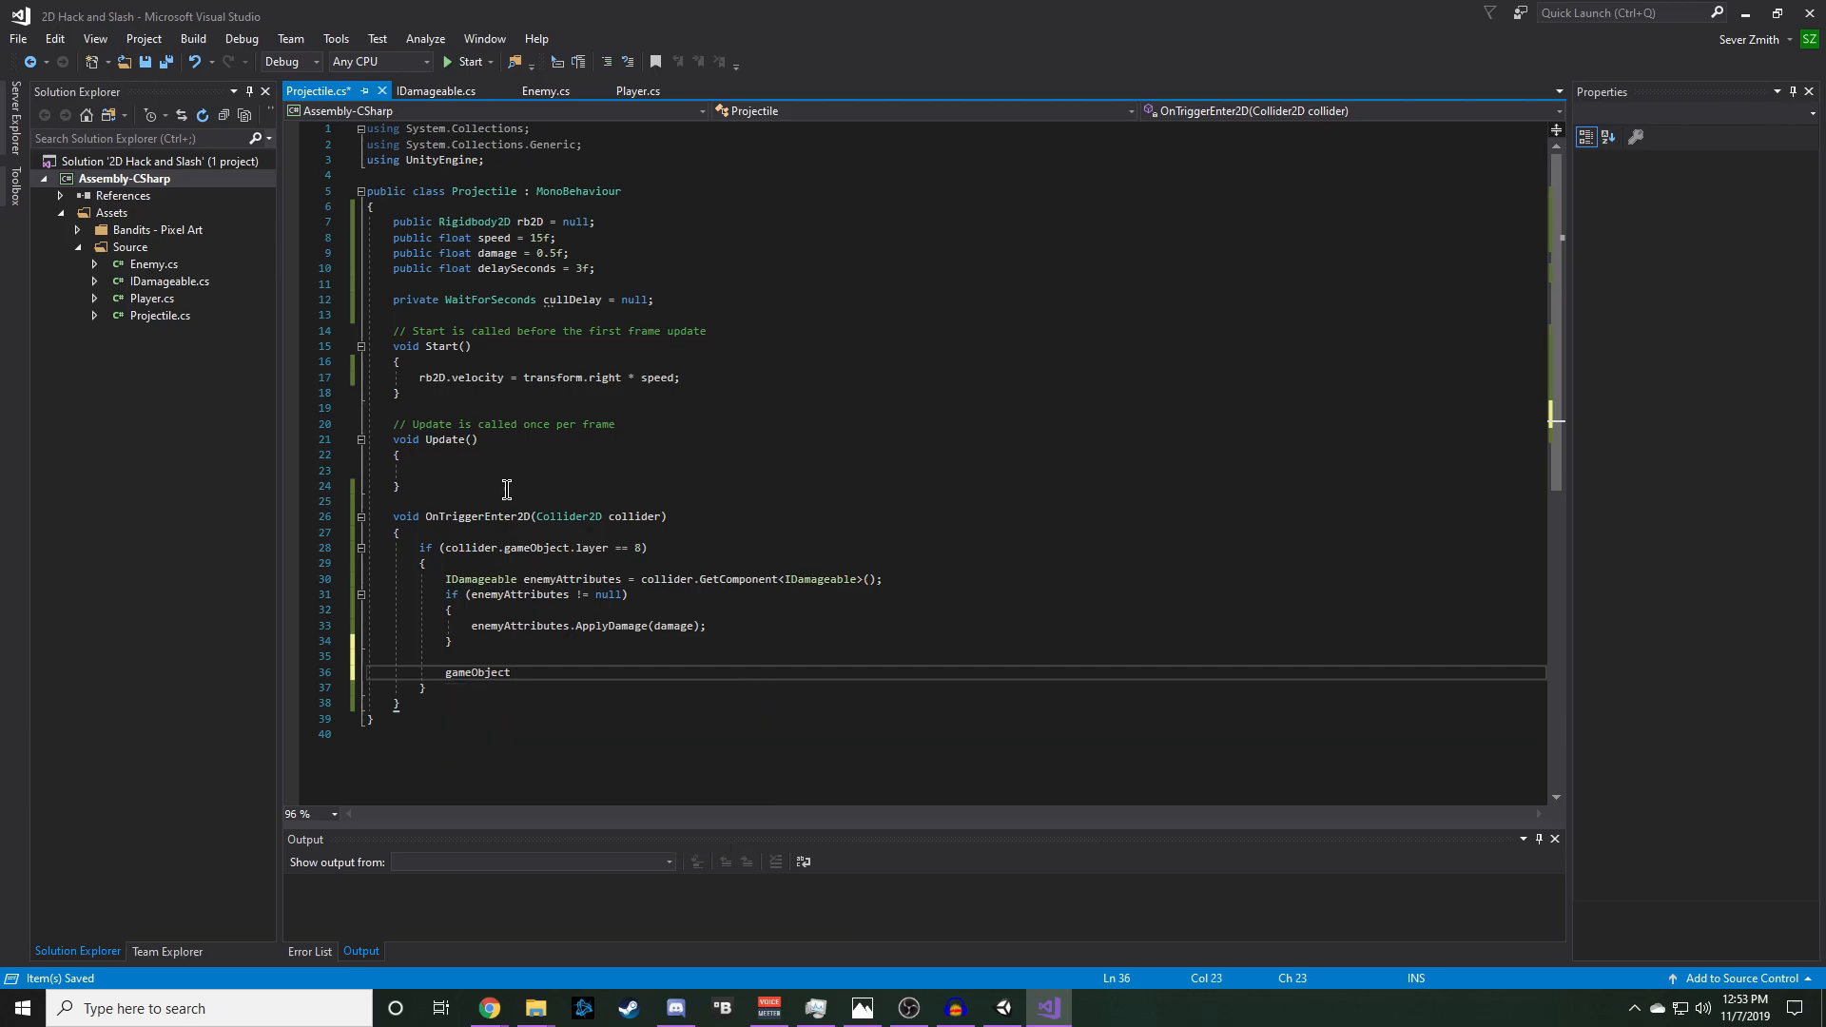
pyautogui.write('.se')
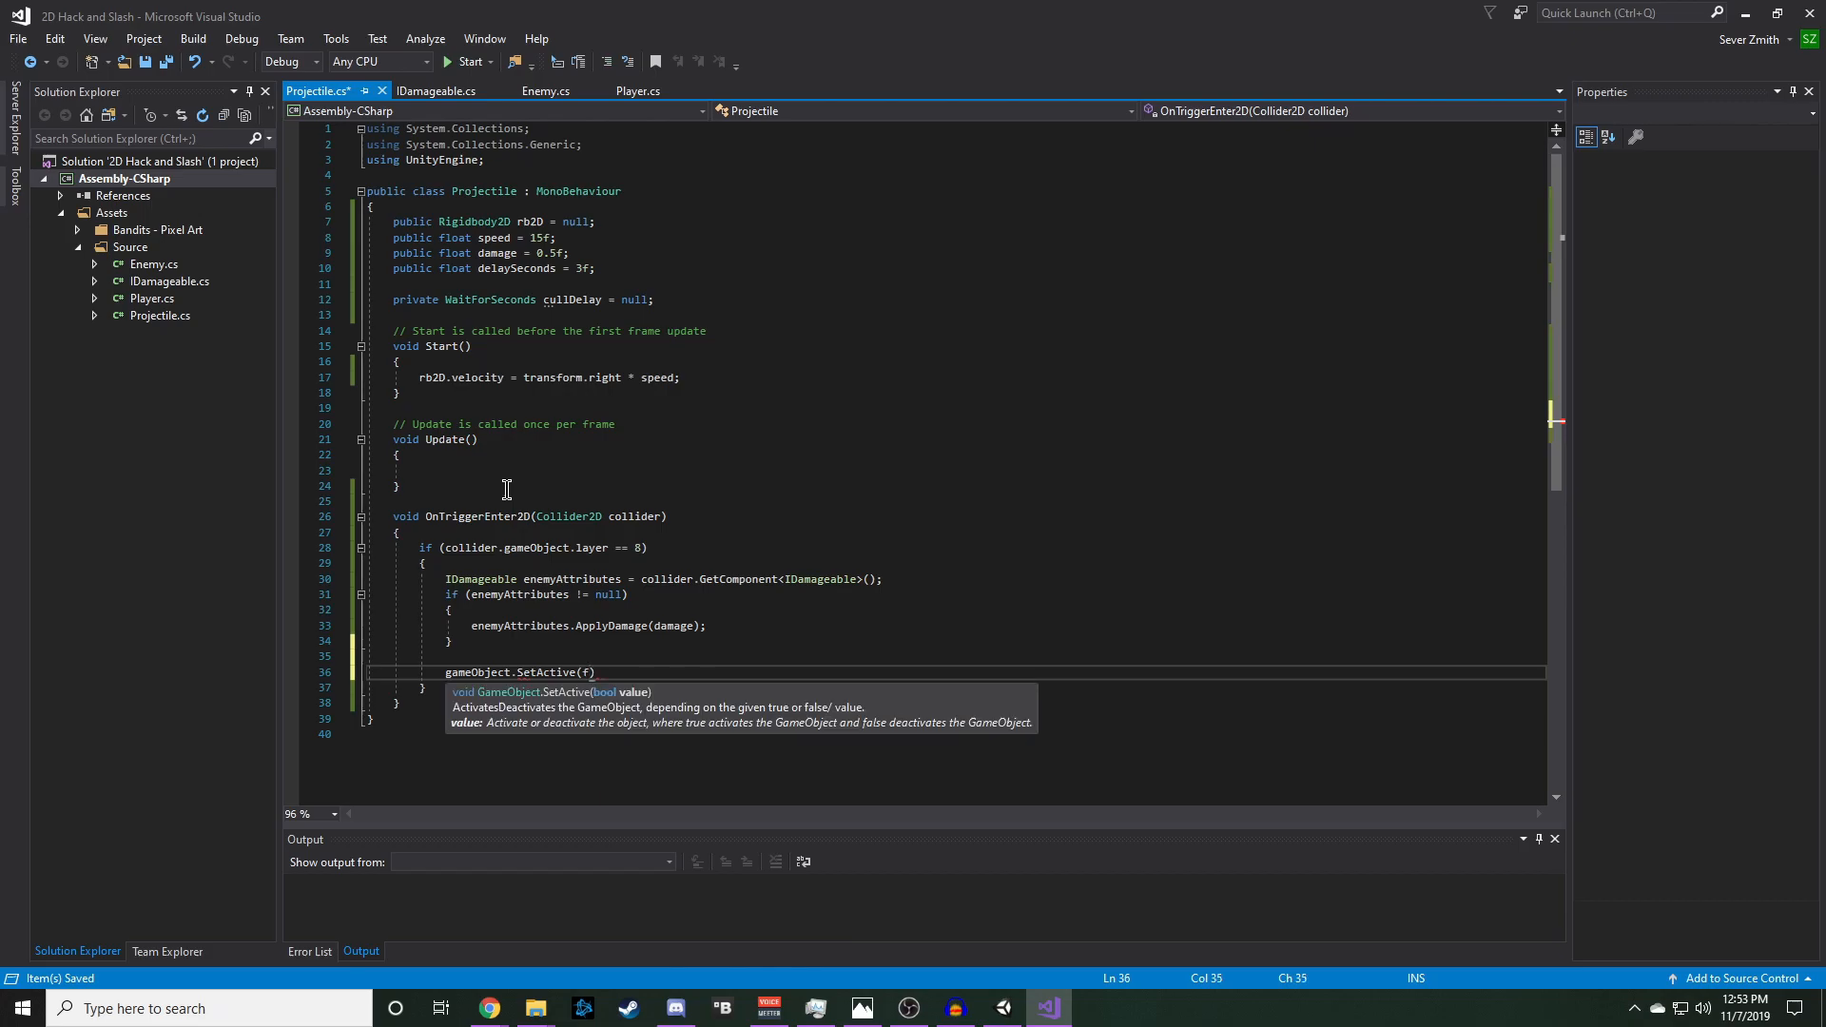
pyautogui.write('alse);')
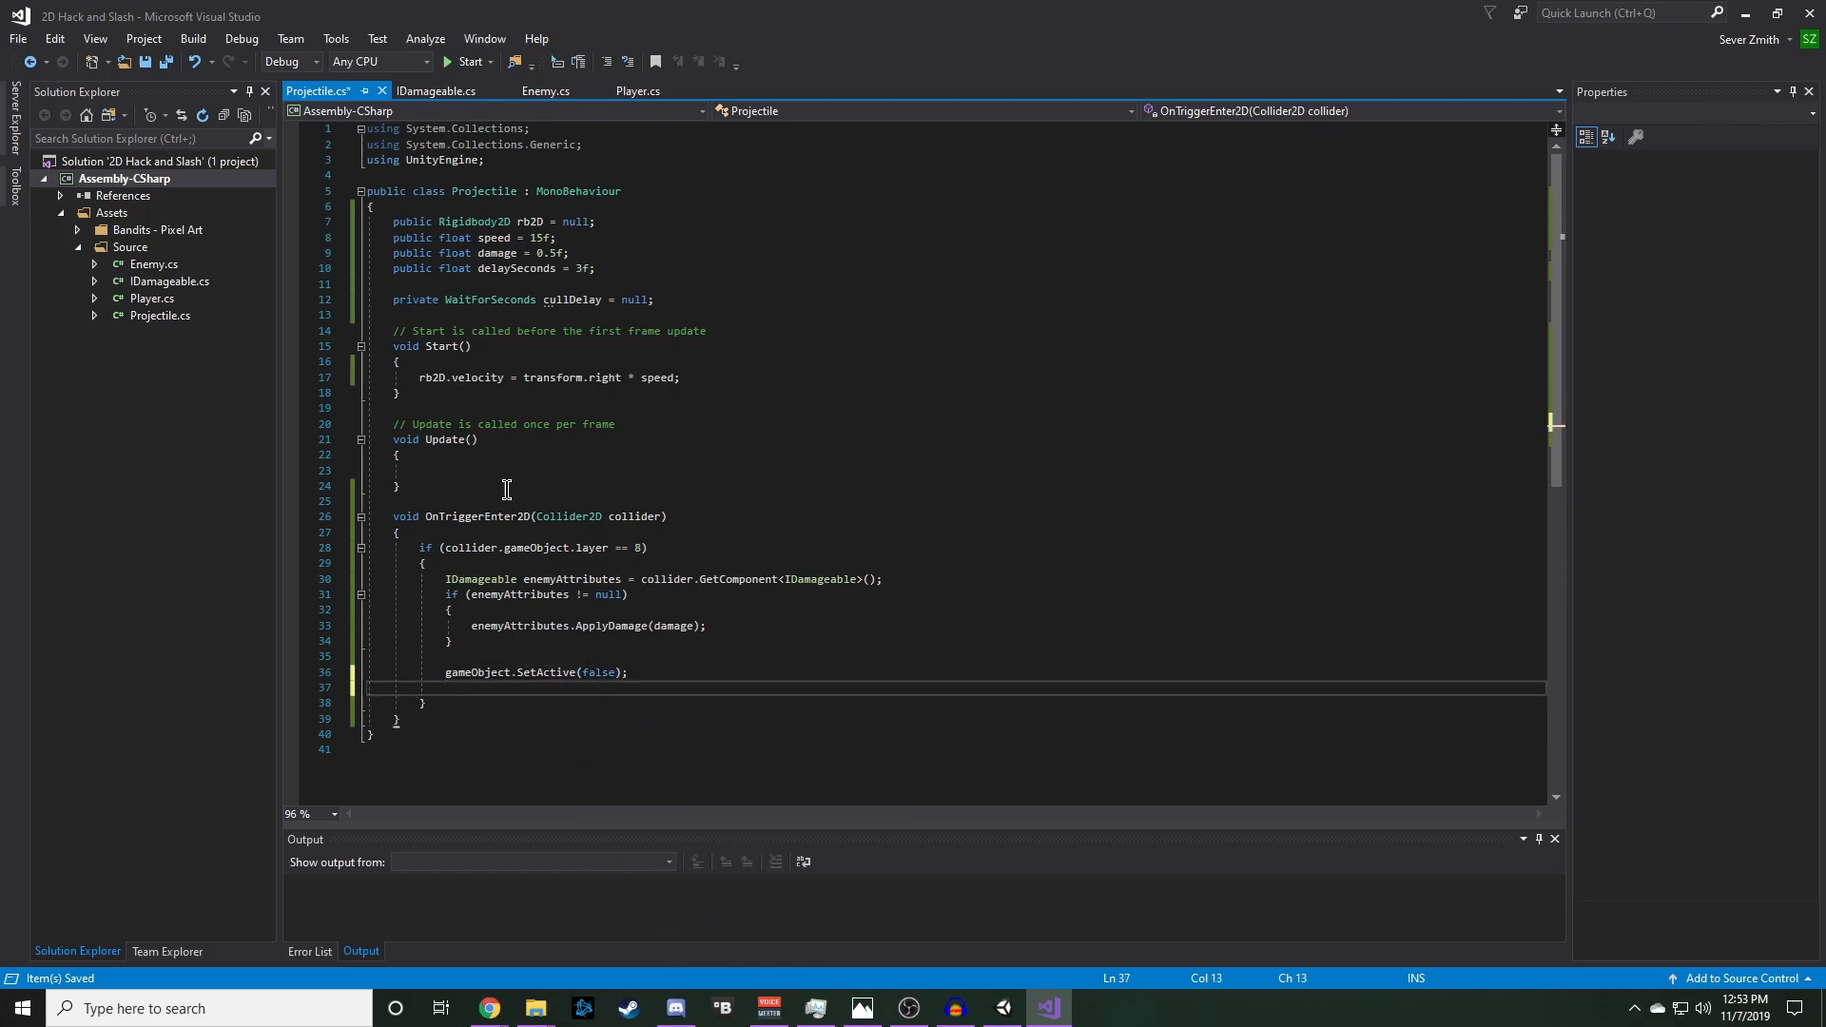
pyautogui.write('Destroy(gameObject);')
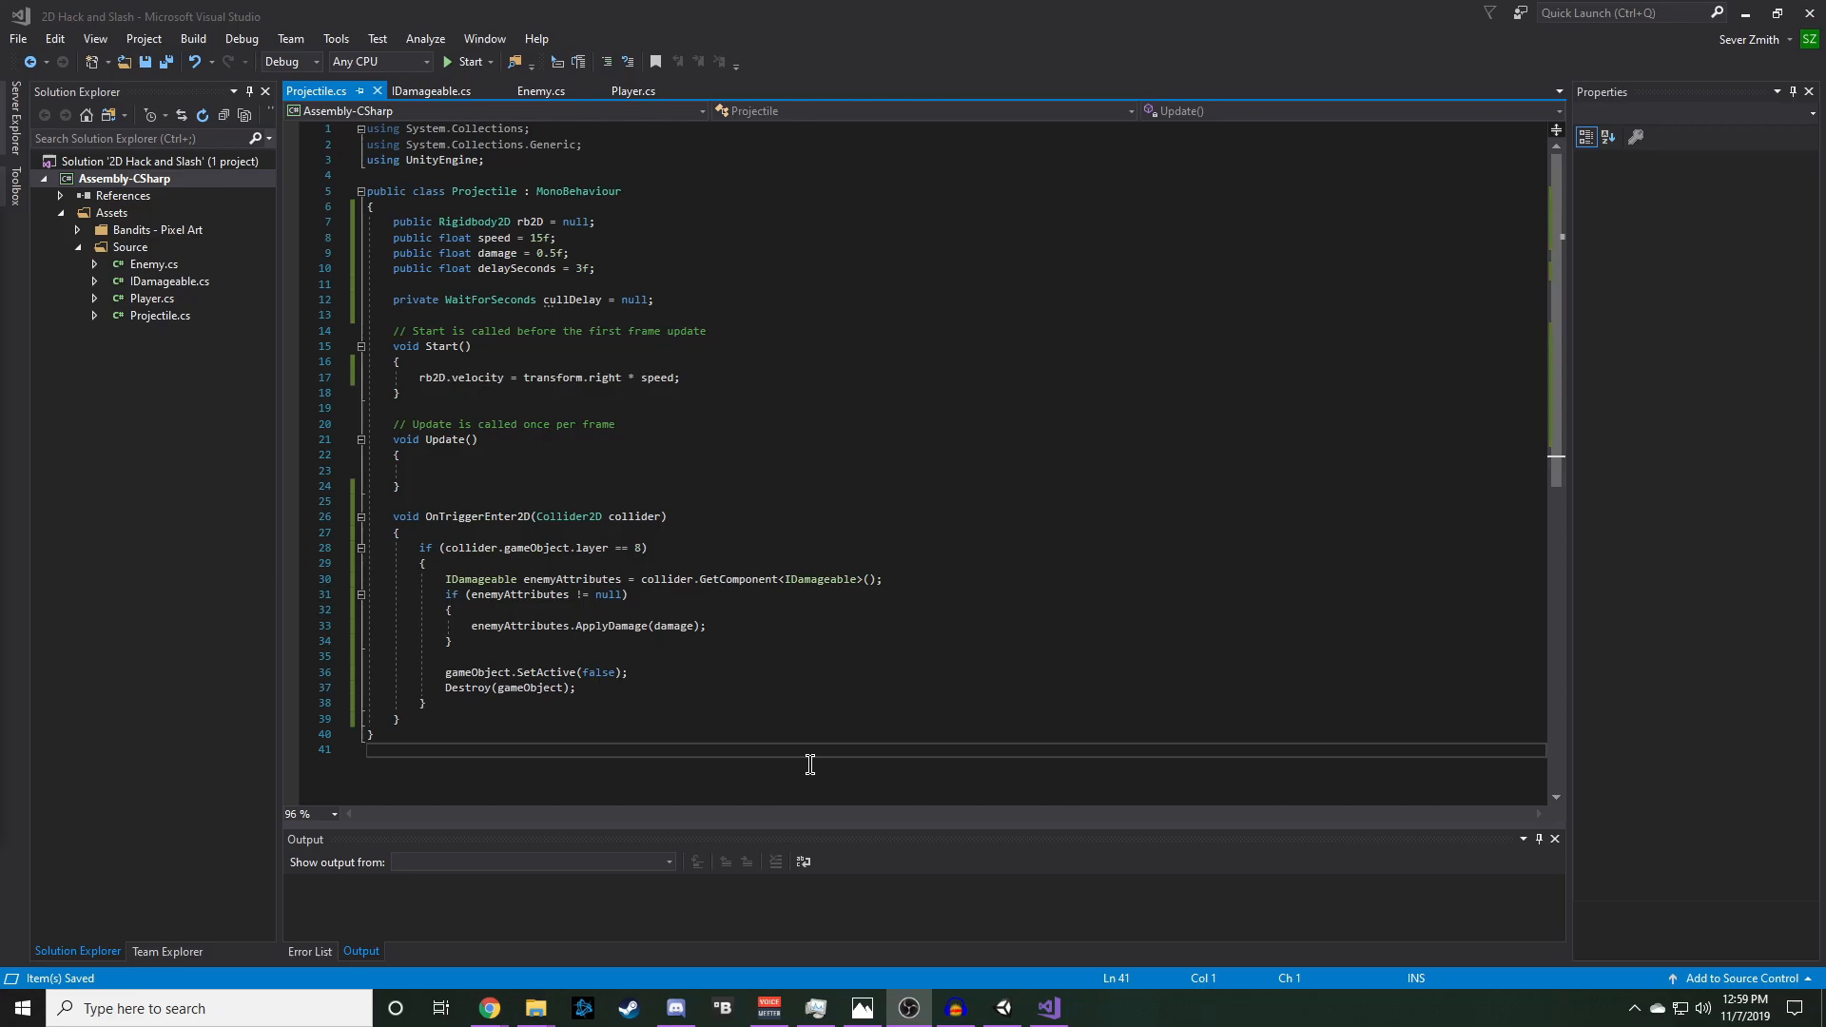
pyautogui.moveTo(515, 746)
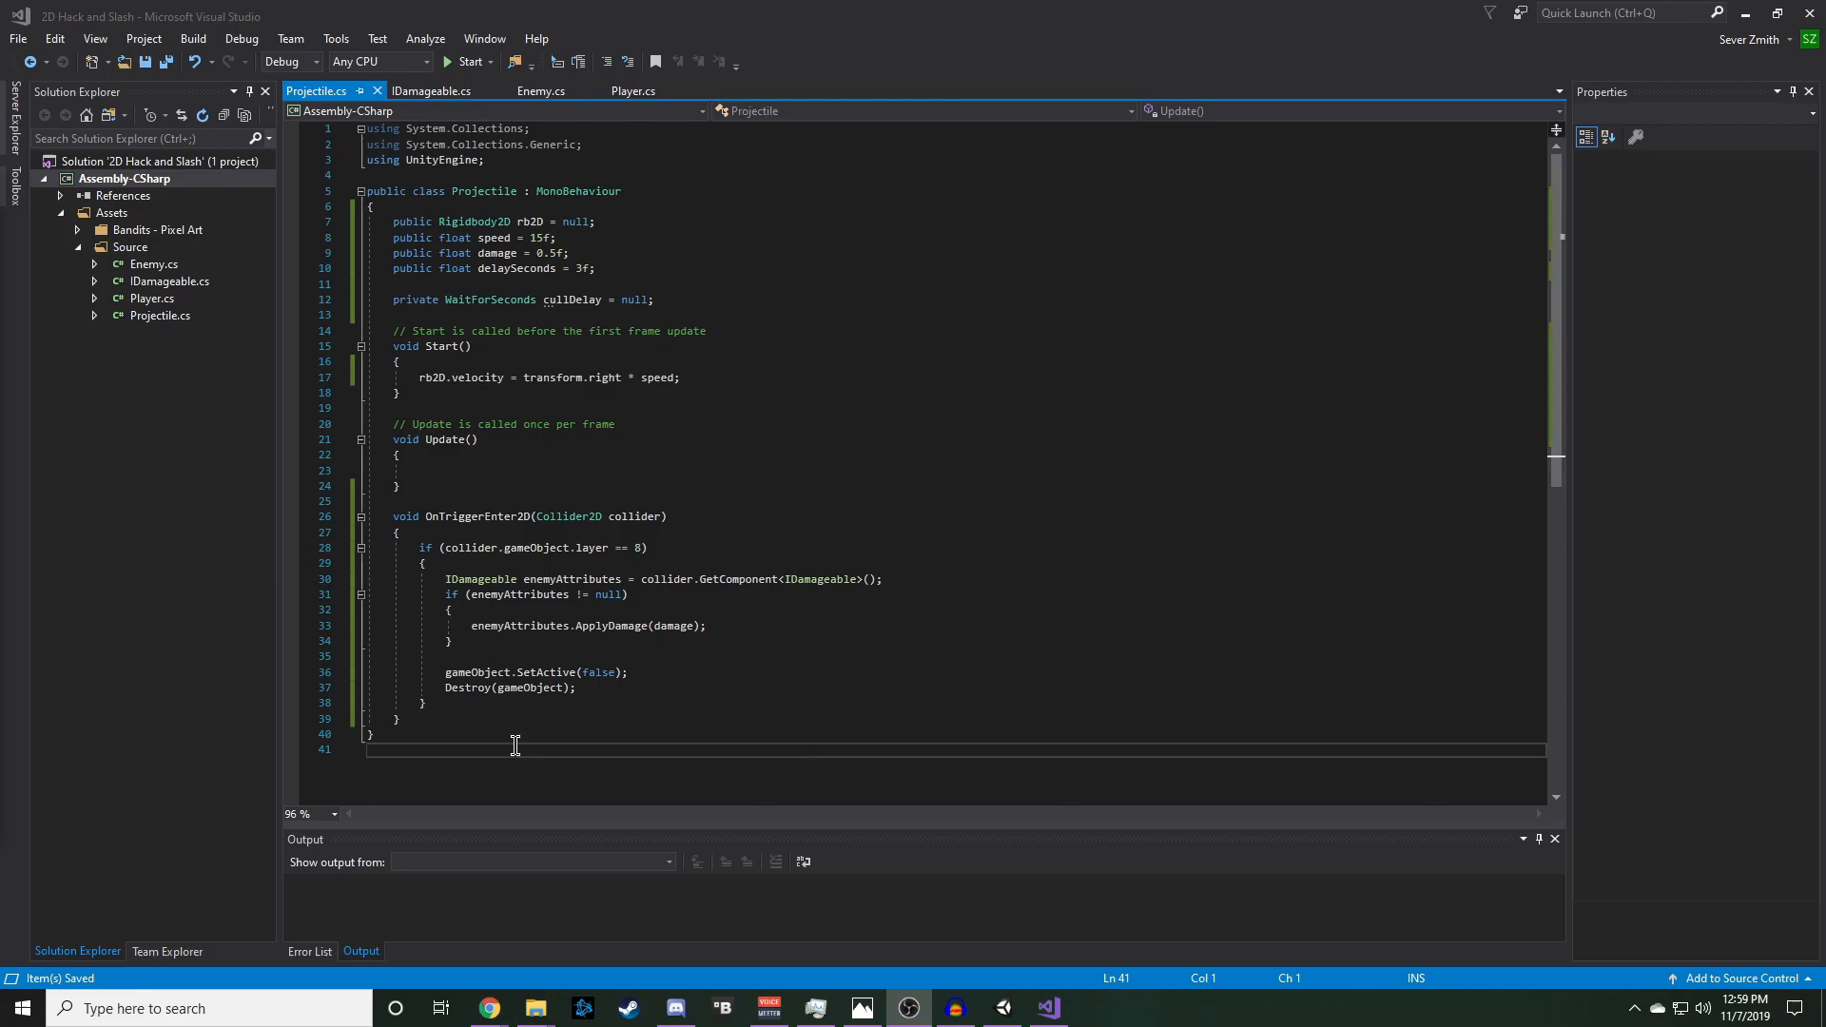
pyautogui.click(398, 719)
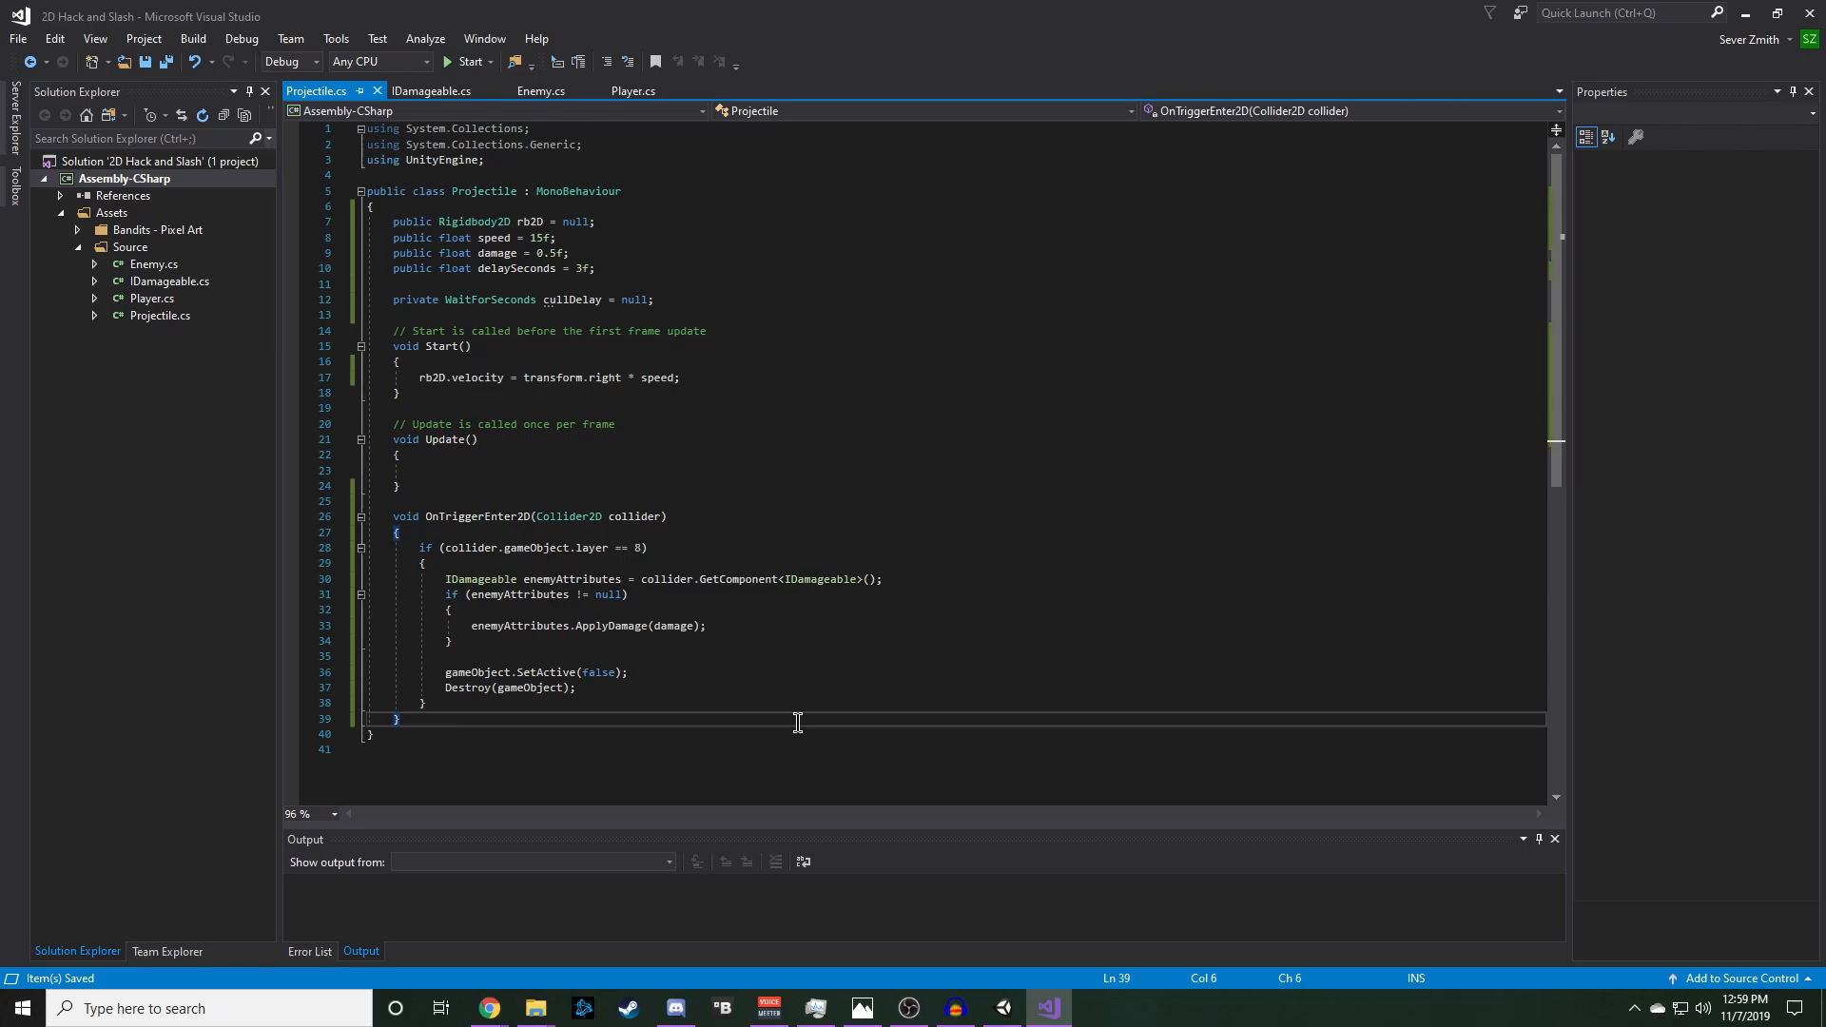
# - Declare private IEnumerator DelayedCull() that starts with yield return cullDelay
pyautogui.write('private I')
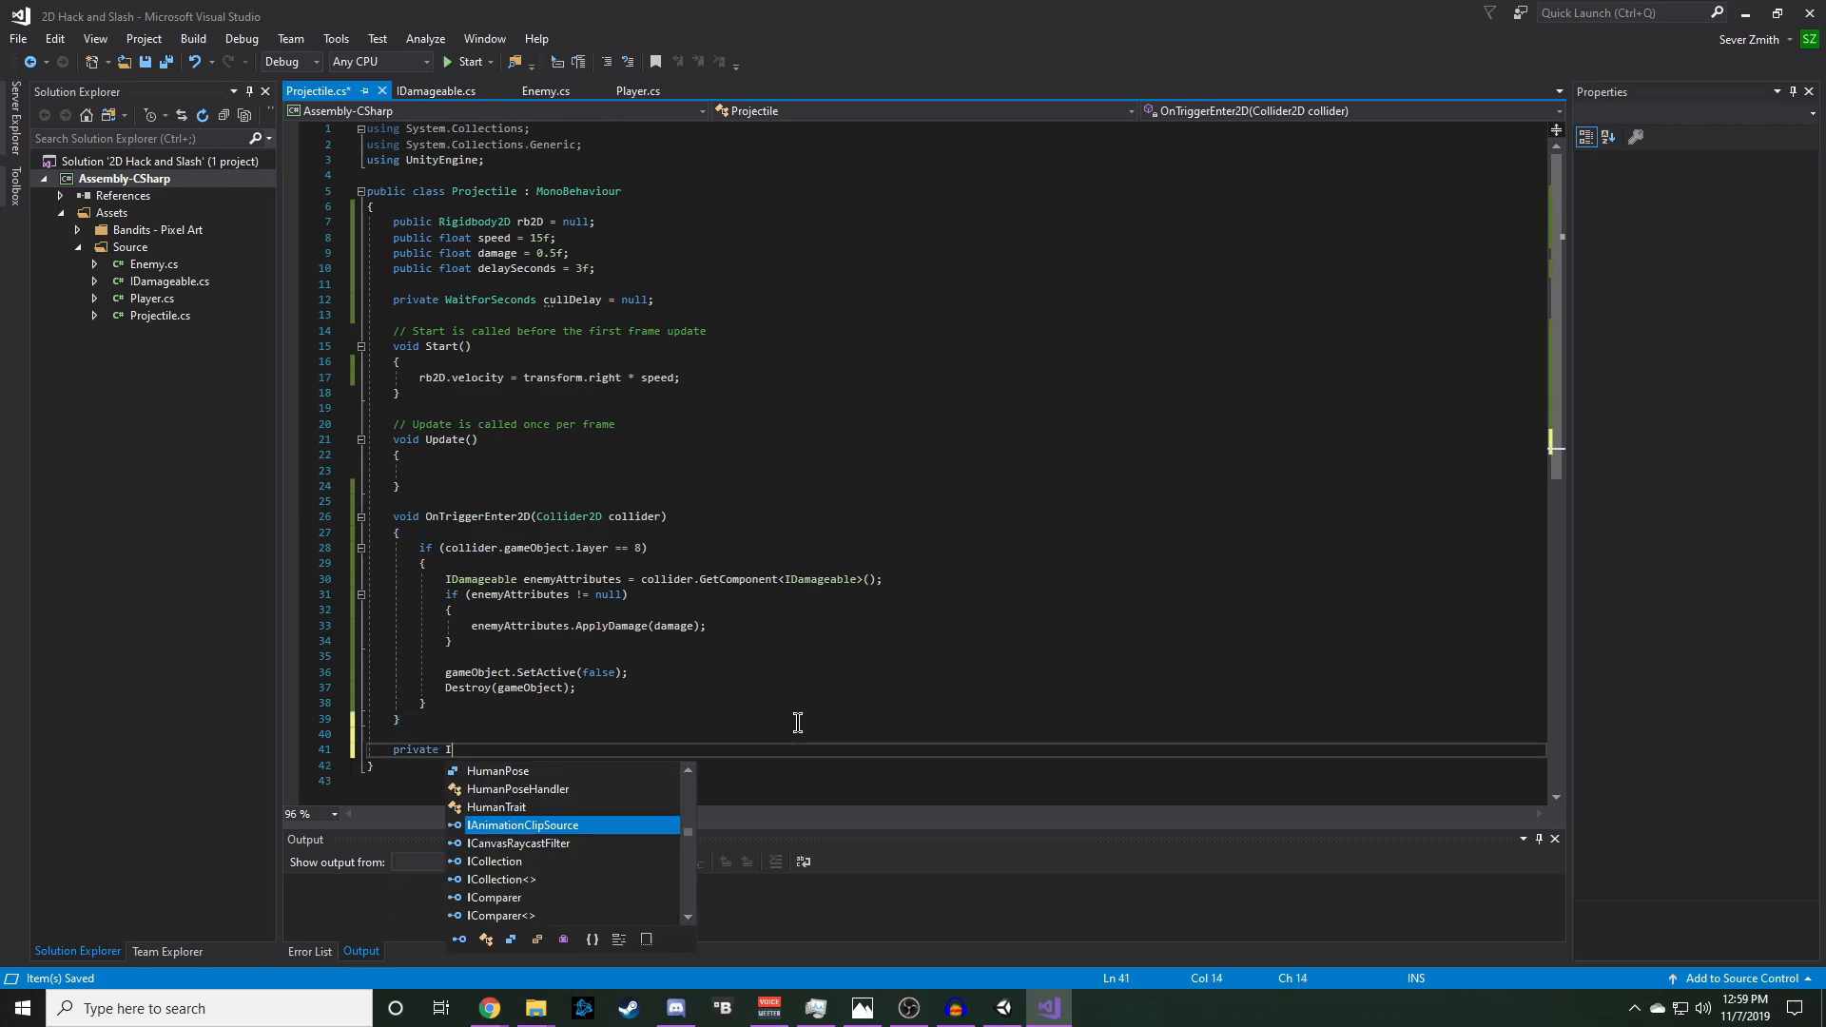
pyautogui.write('Enumerator')
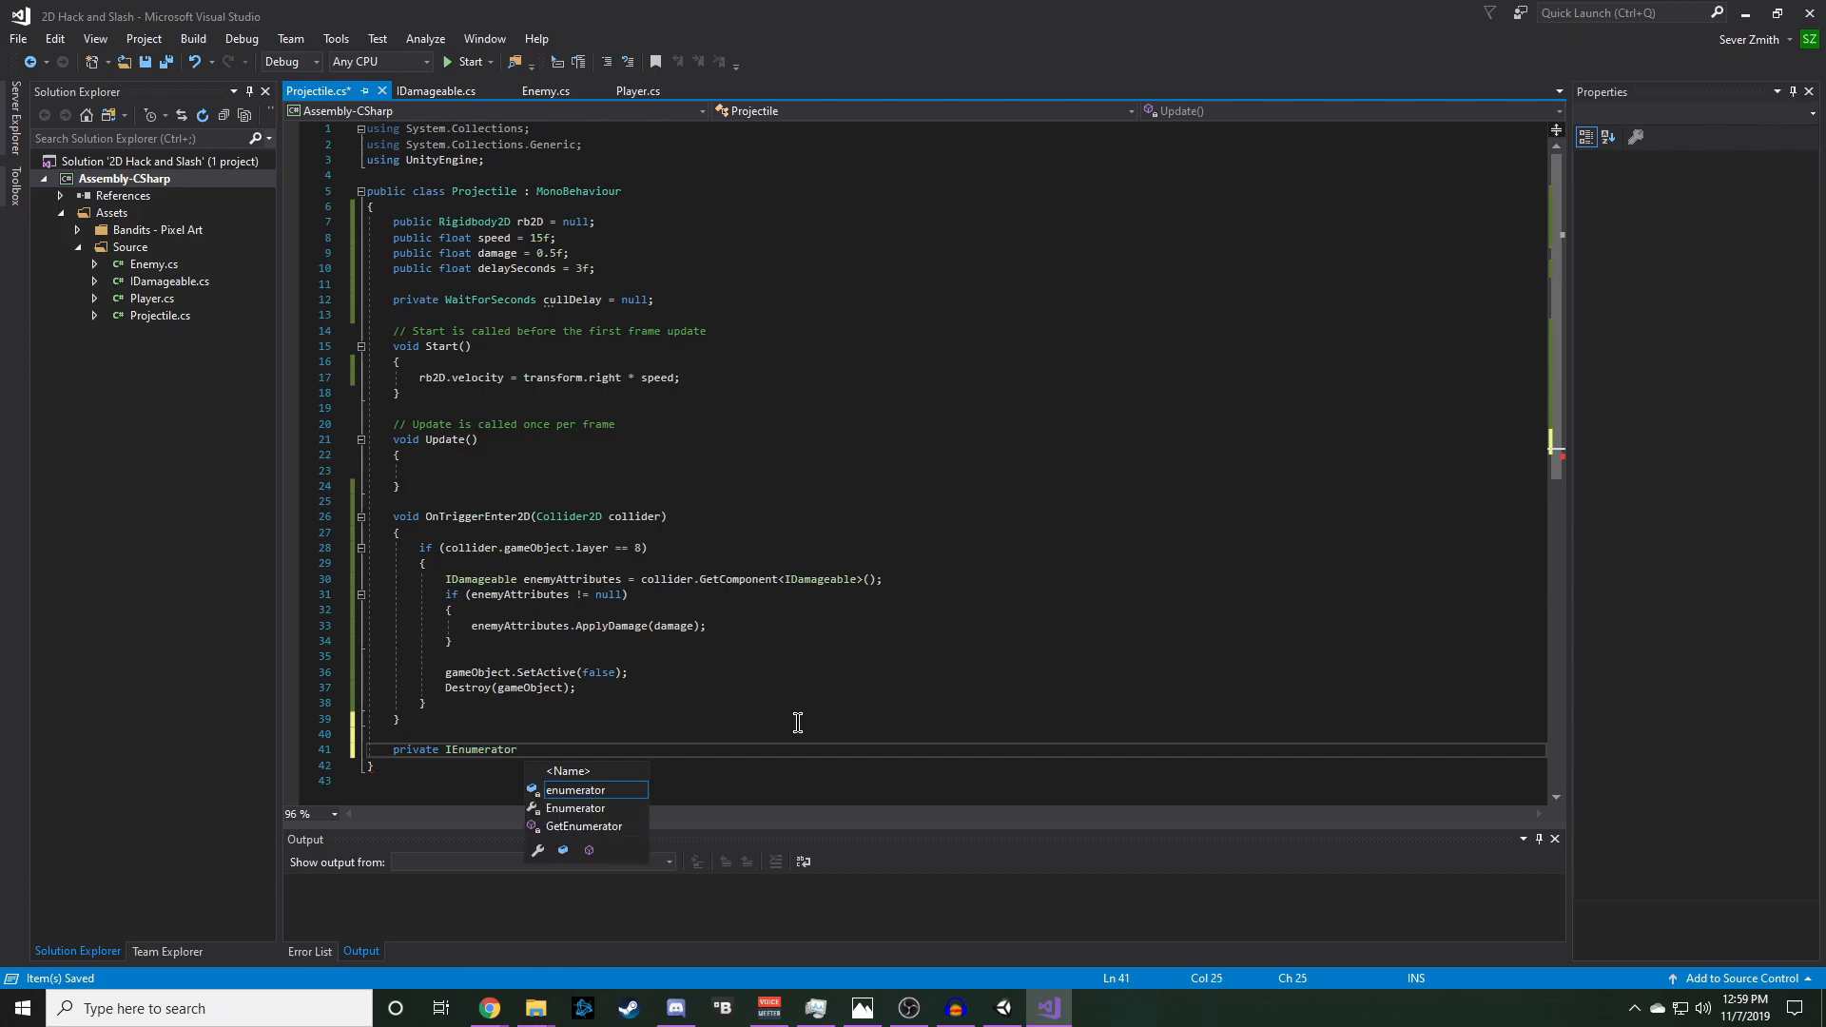
pyautogui.write('DelayedCull(')
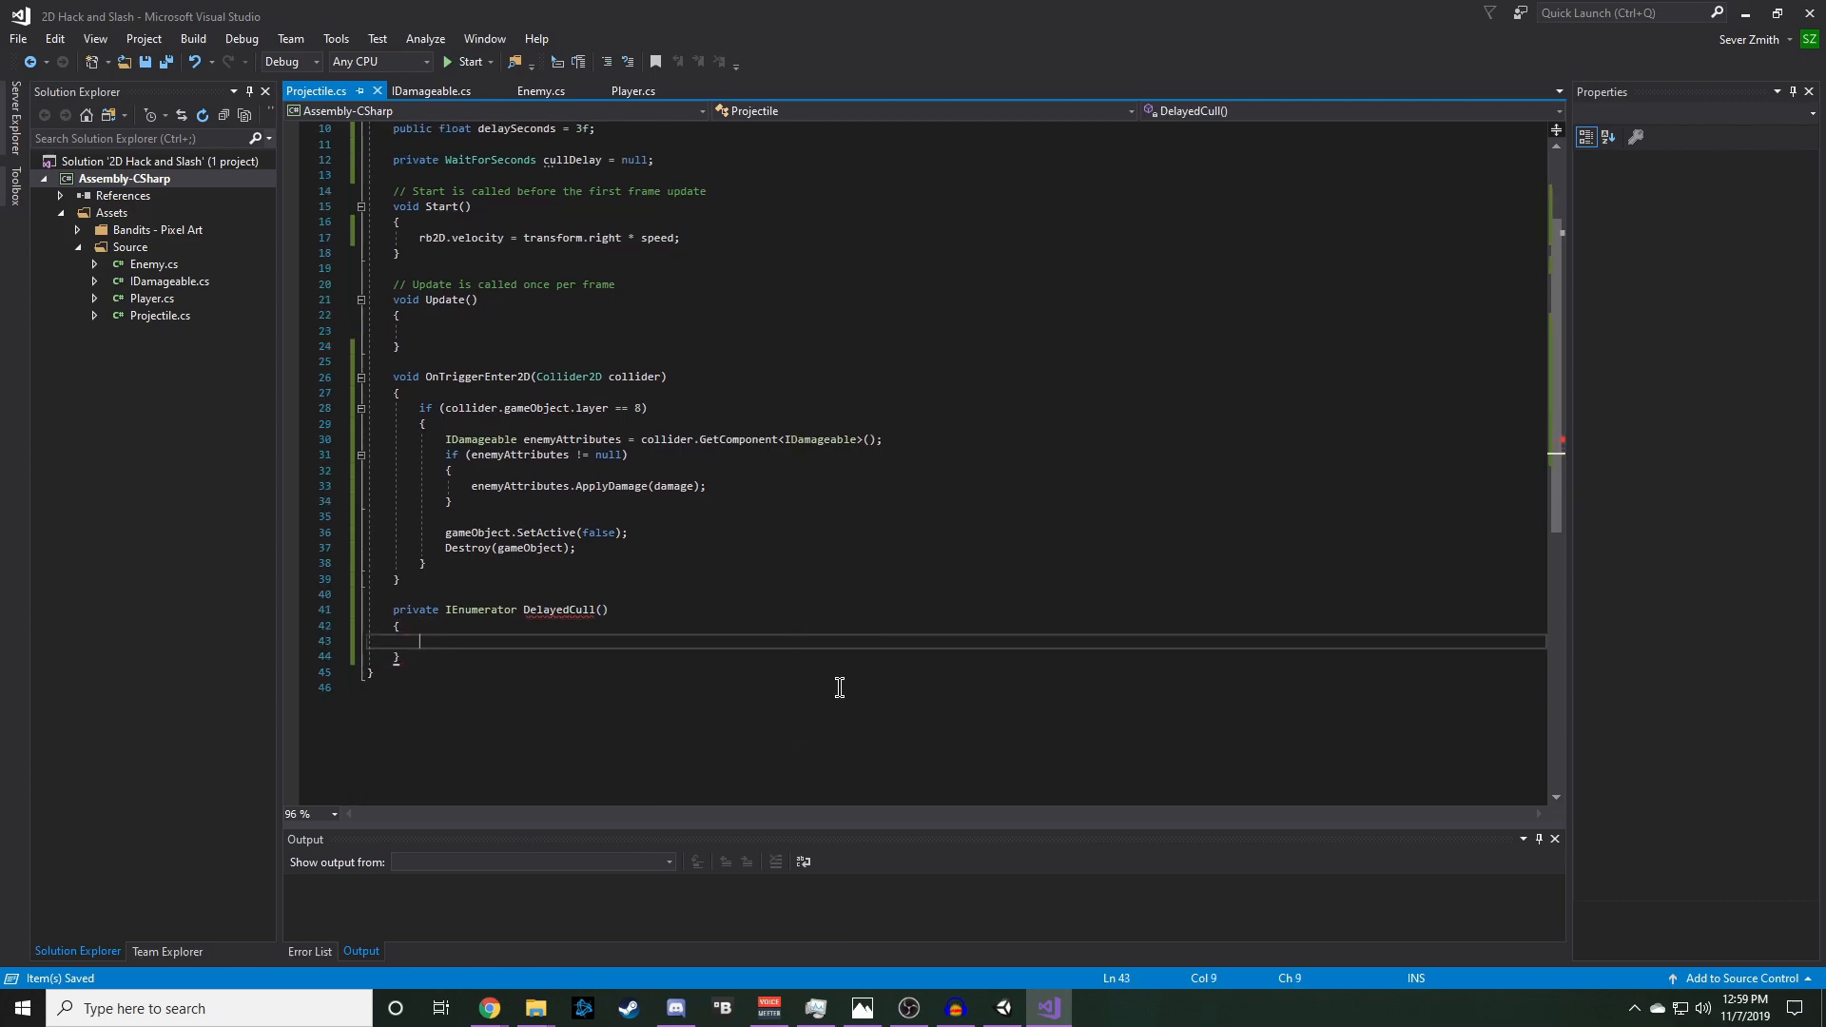
pyautogui.moveTo(879, 653)
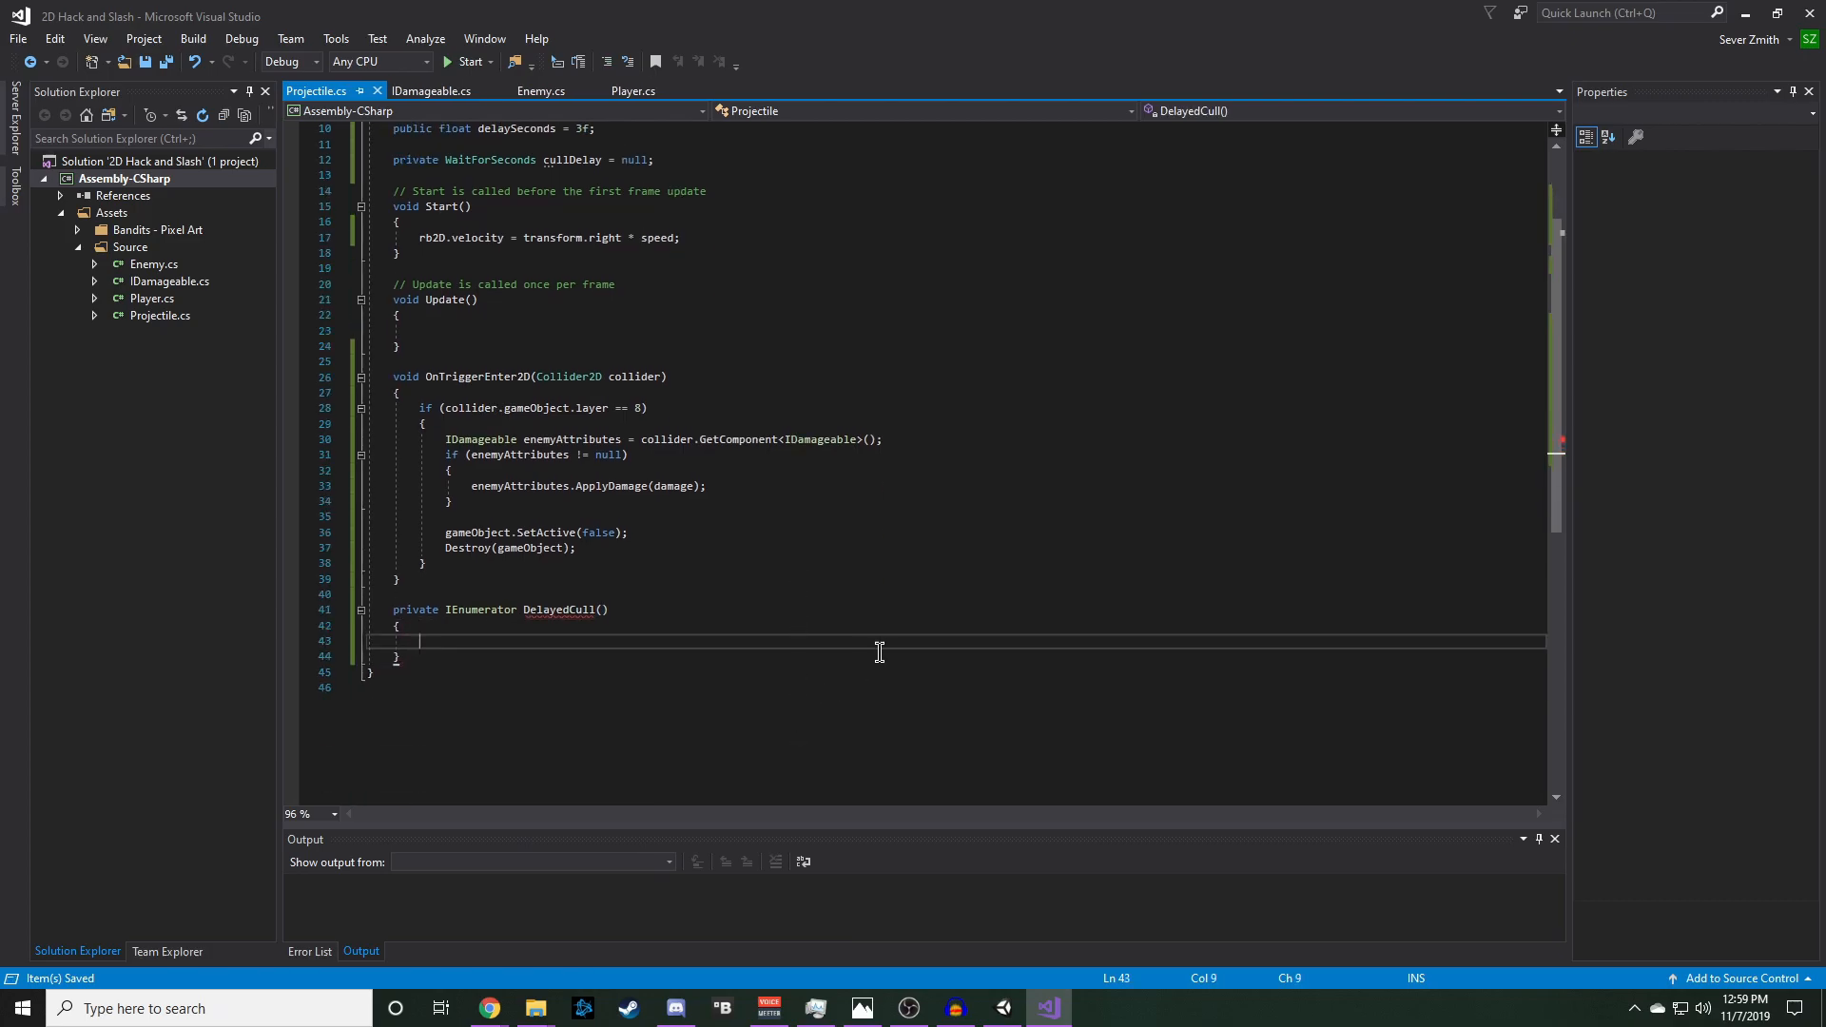
pyautogui.write('yield')
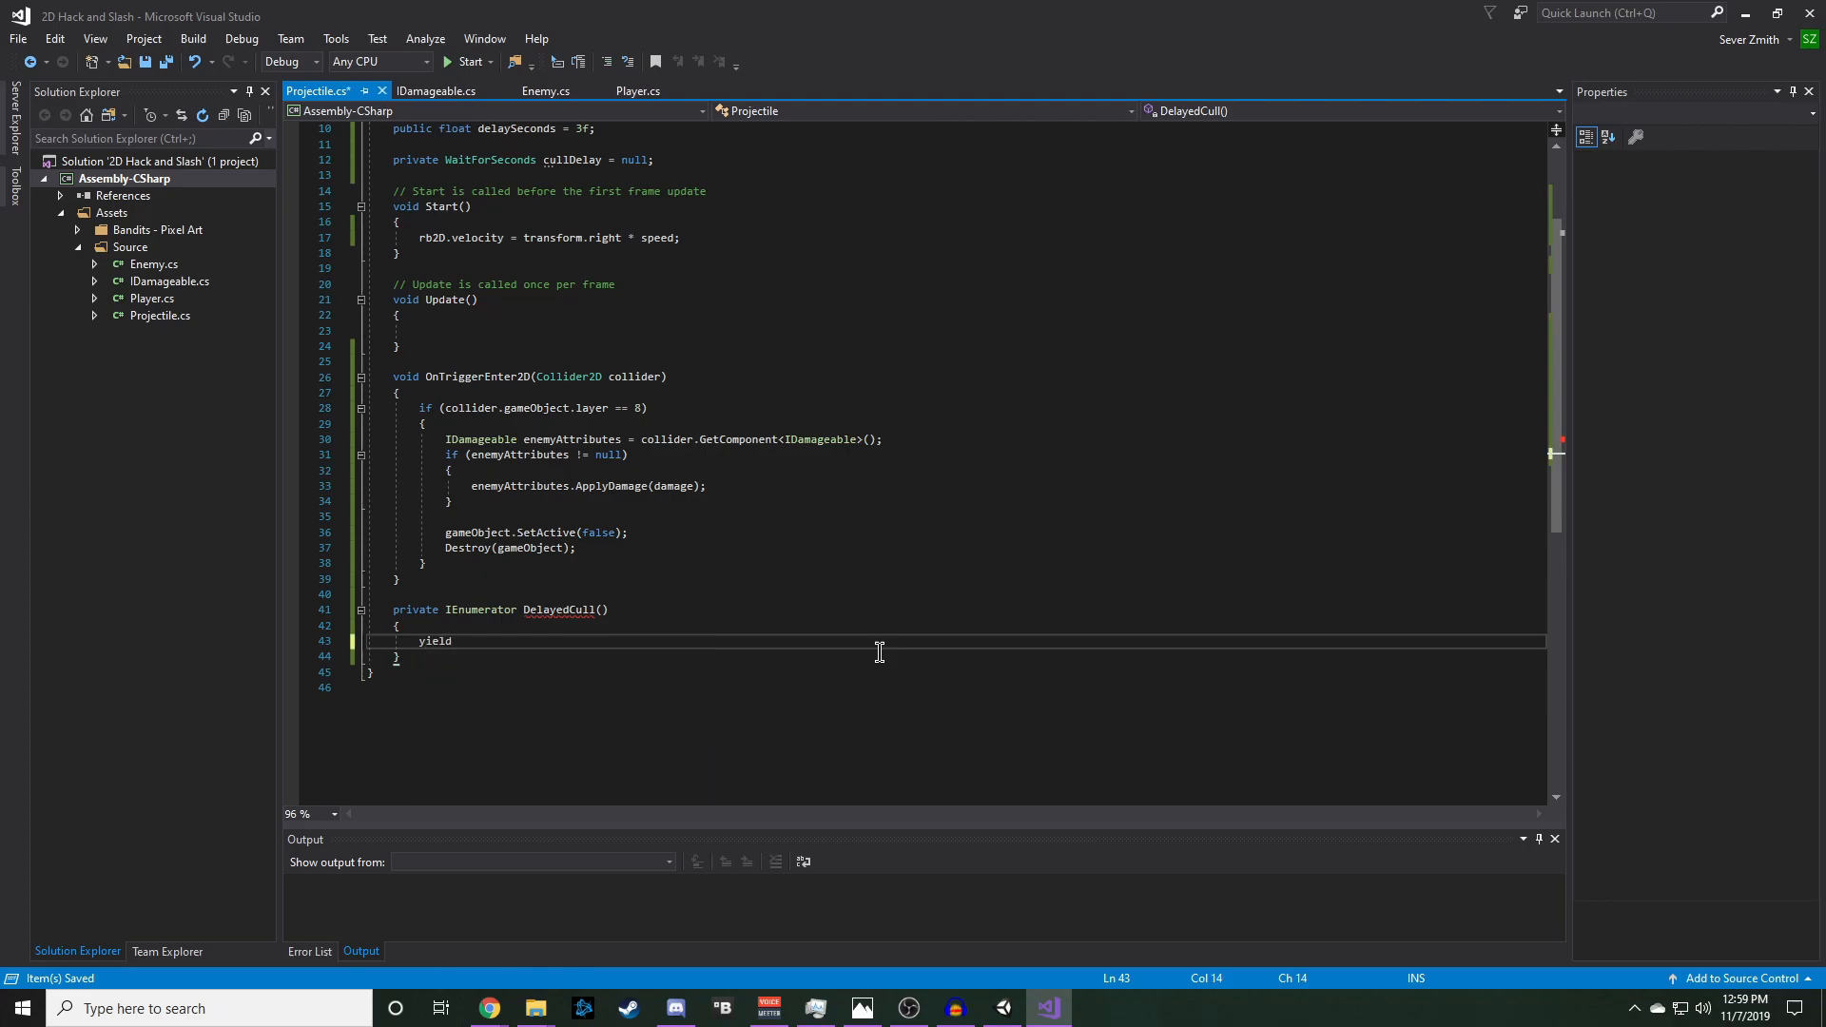
pyautogui.write('return')
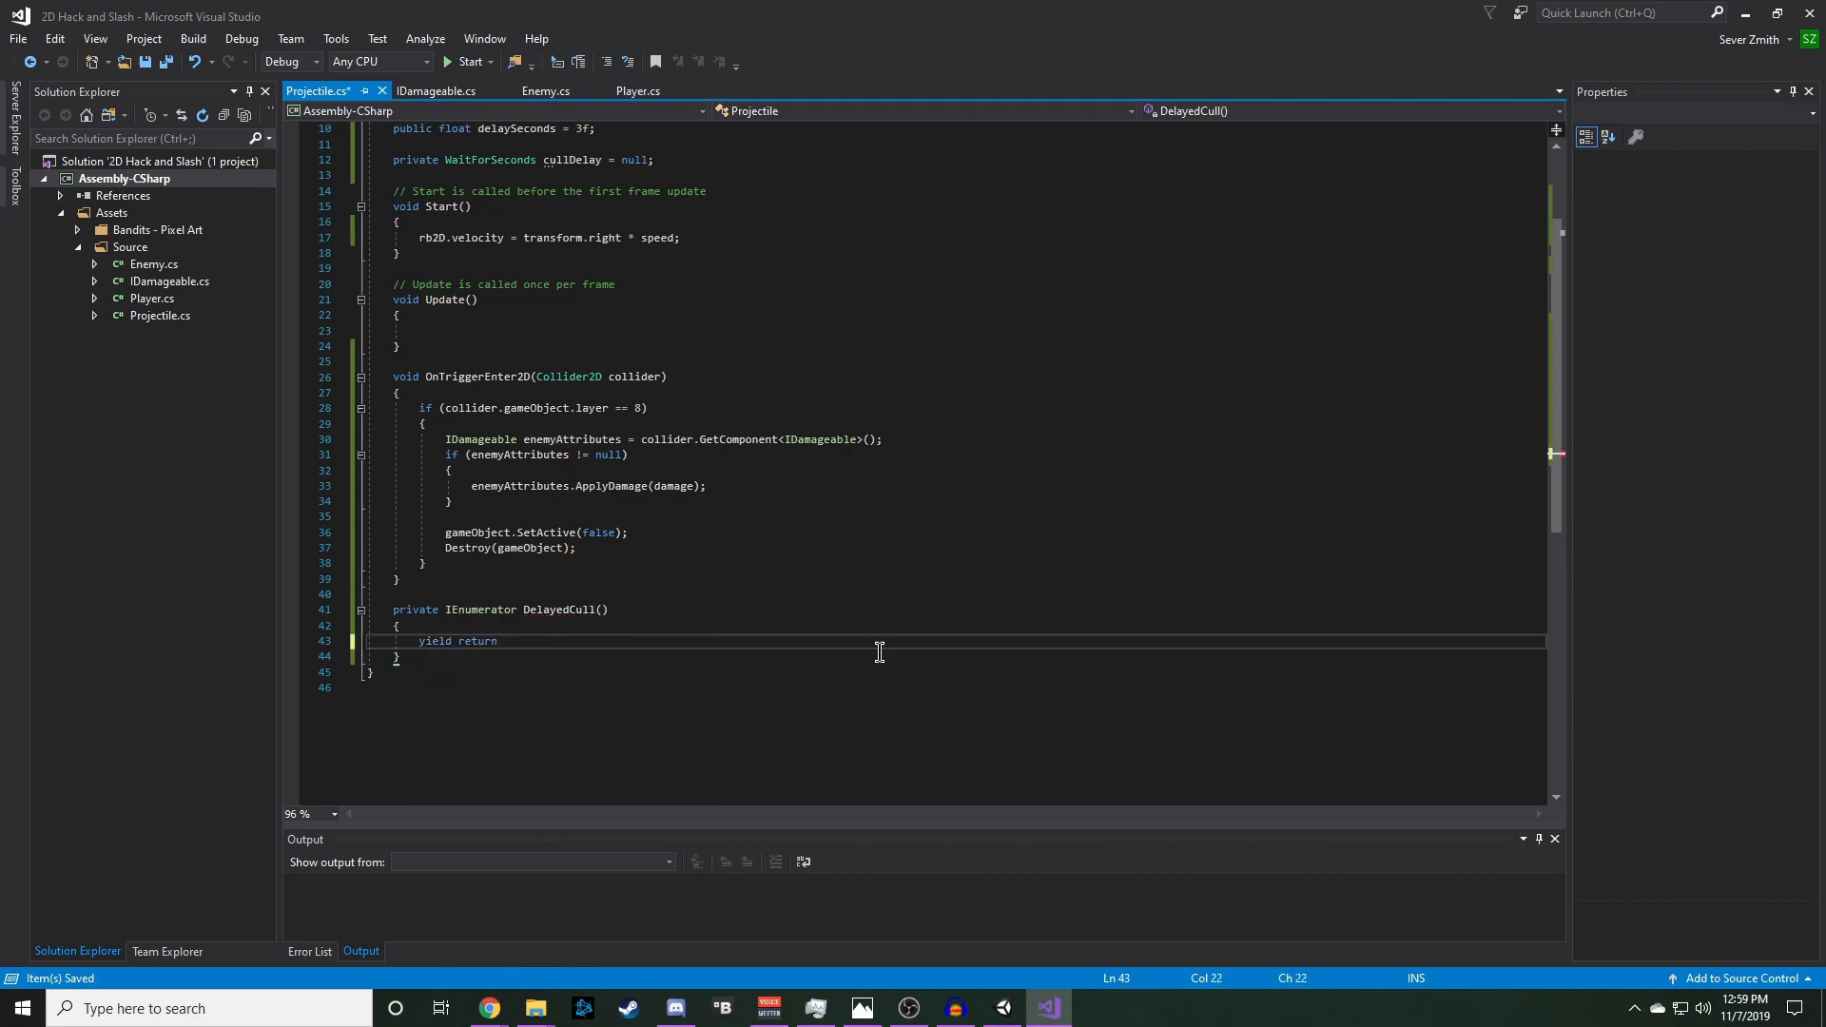
pyautogui.write('cullde')
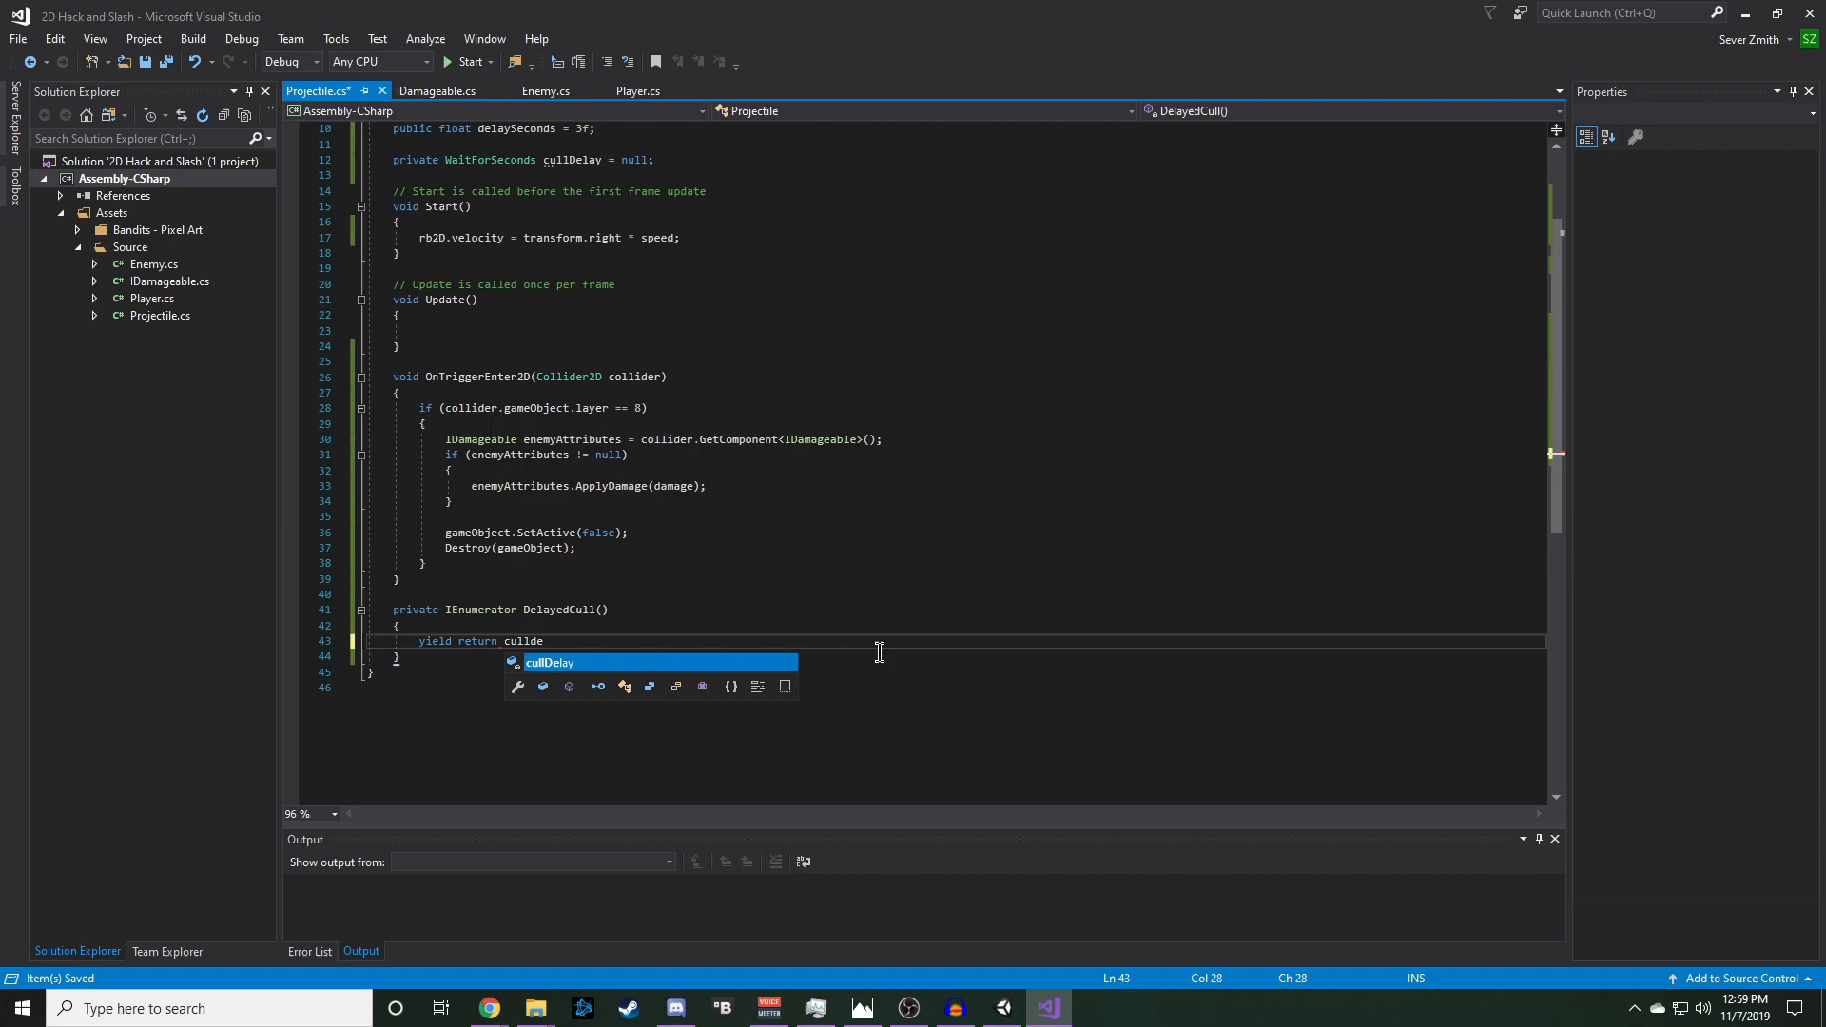
pyautogui.press('Enter')
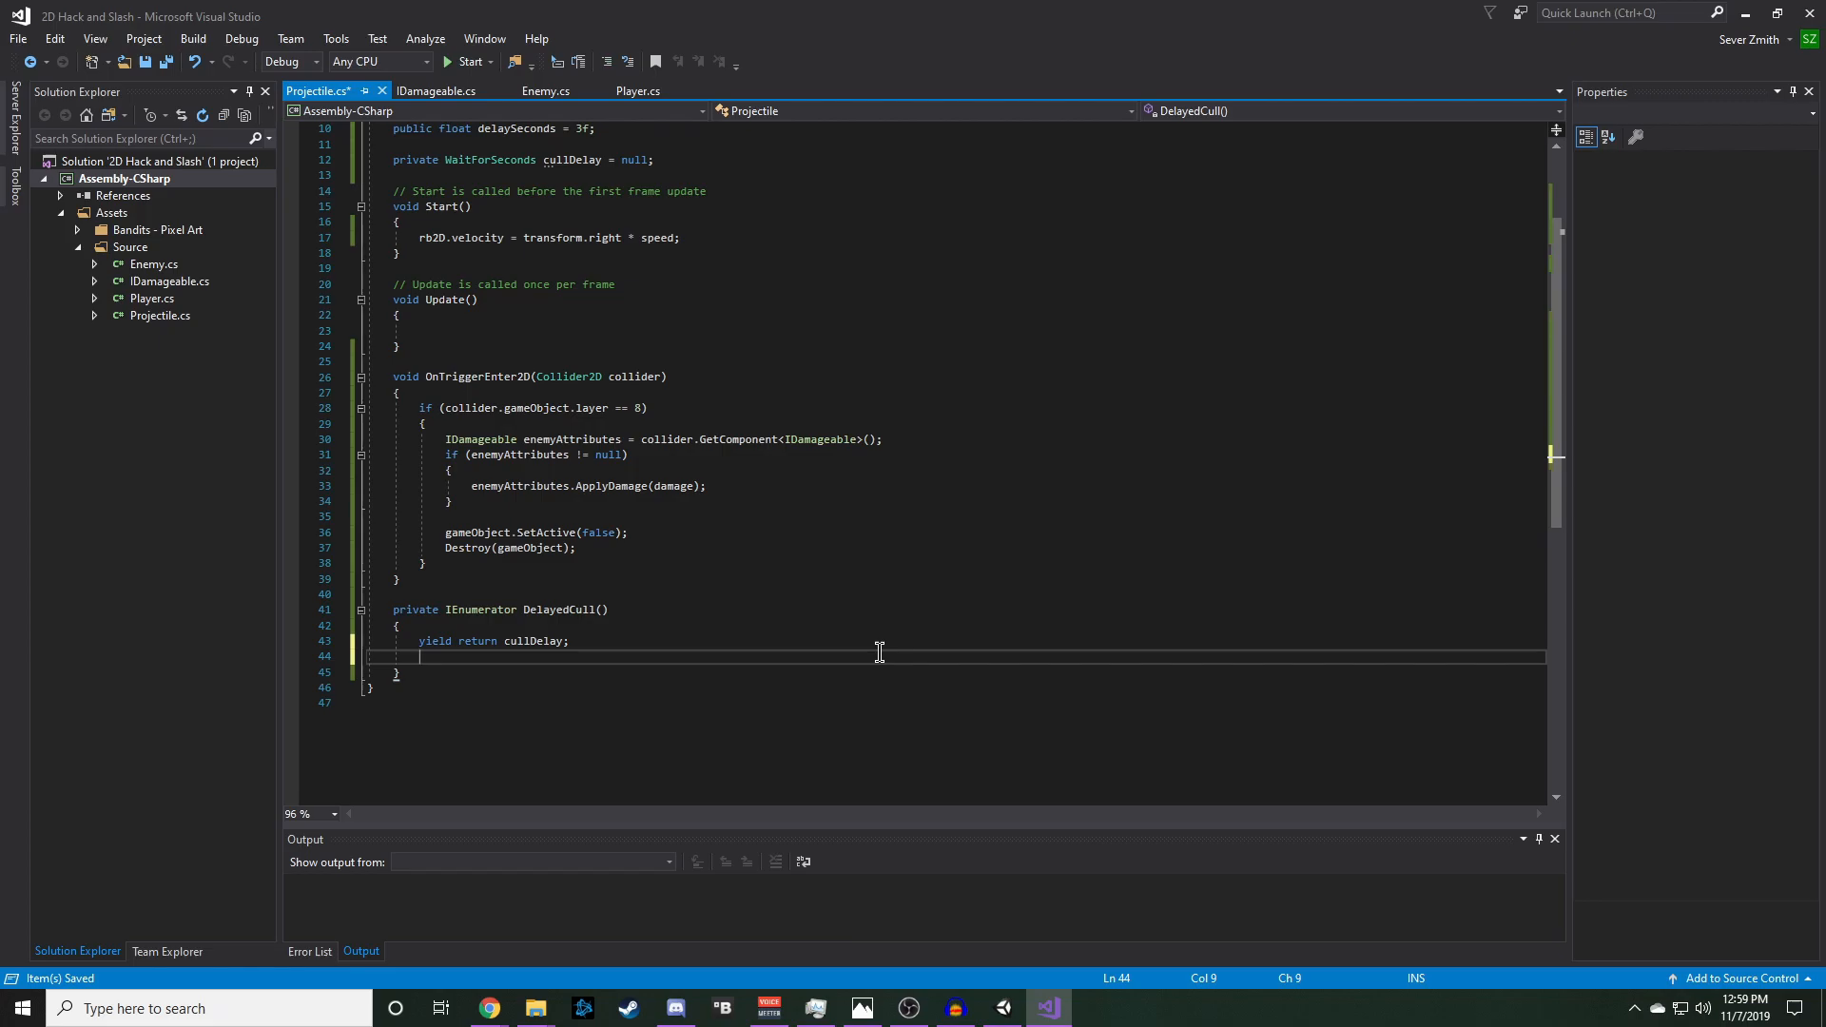
# - Follow the wait with gameObject.SetActive(false) and Destroy(gameObject)
pyautogui.write('gameObject.SetActive(')
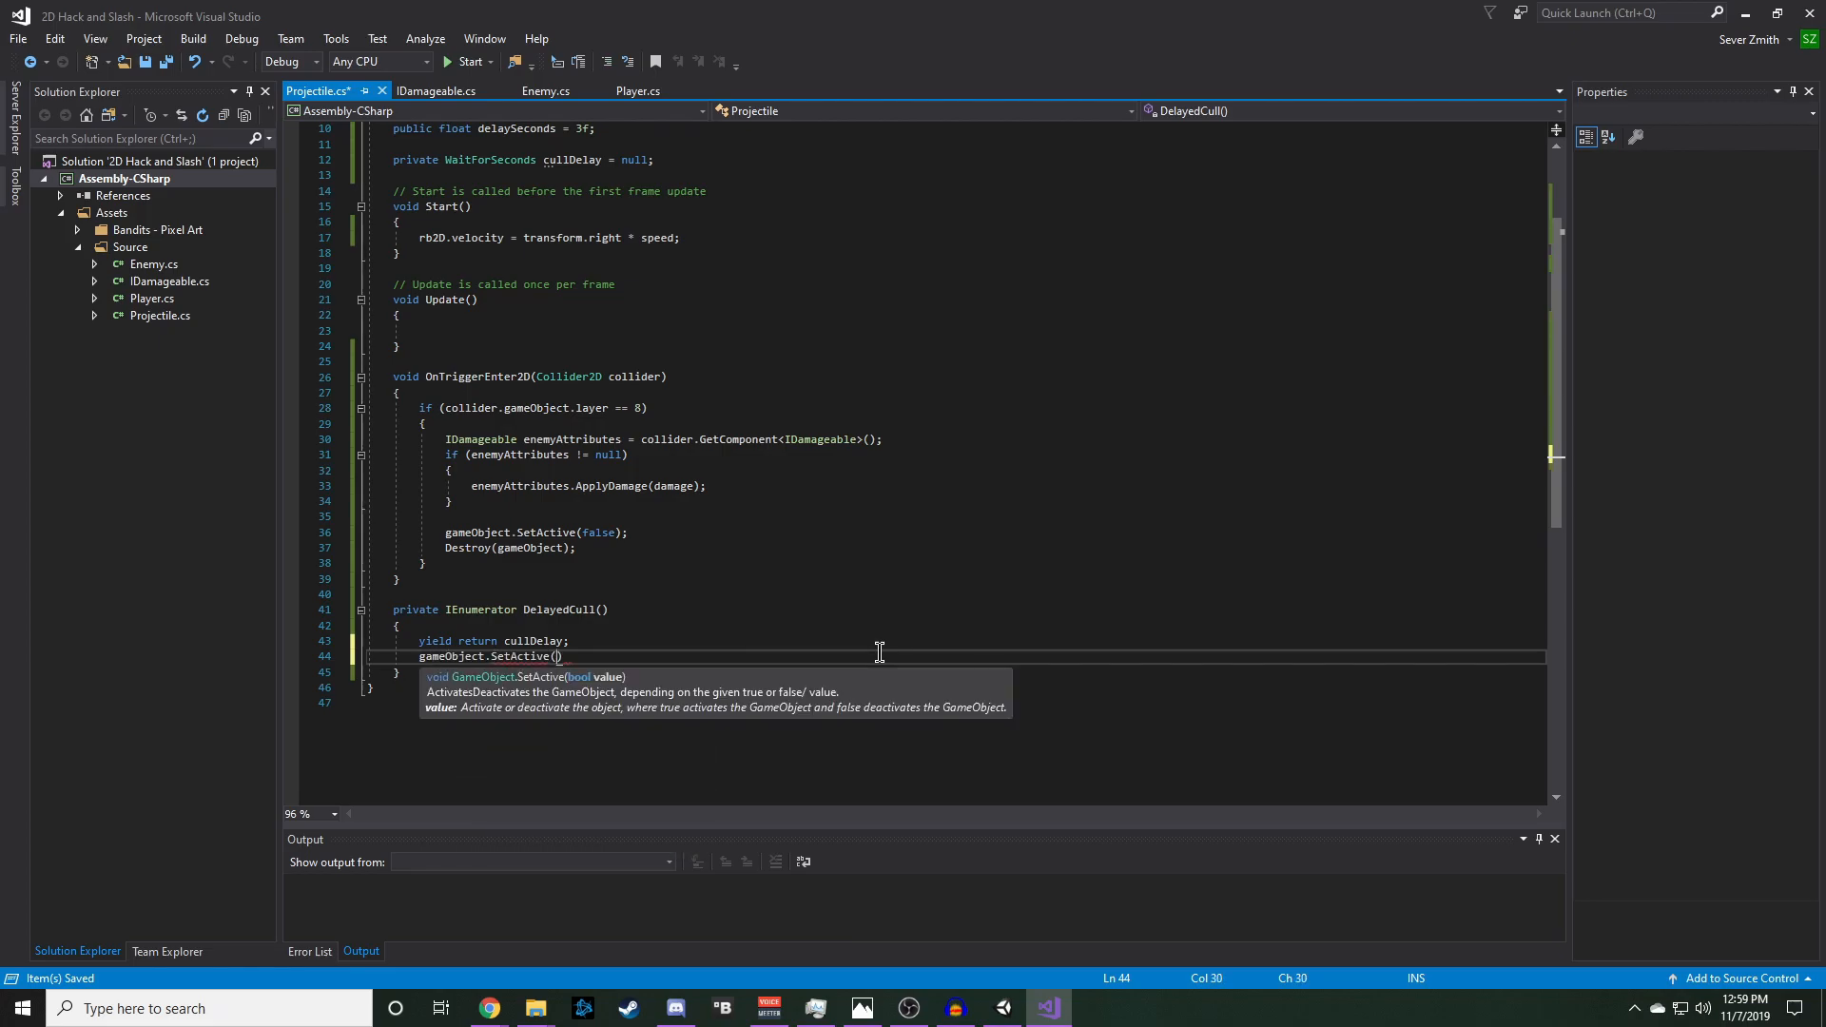
pyautogui.write('false')
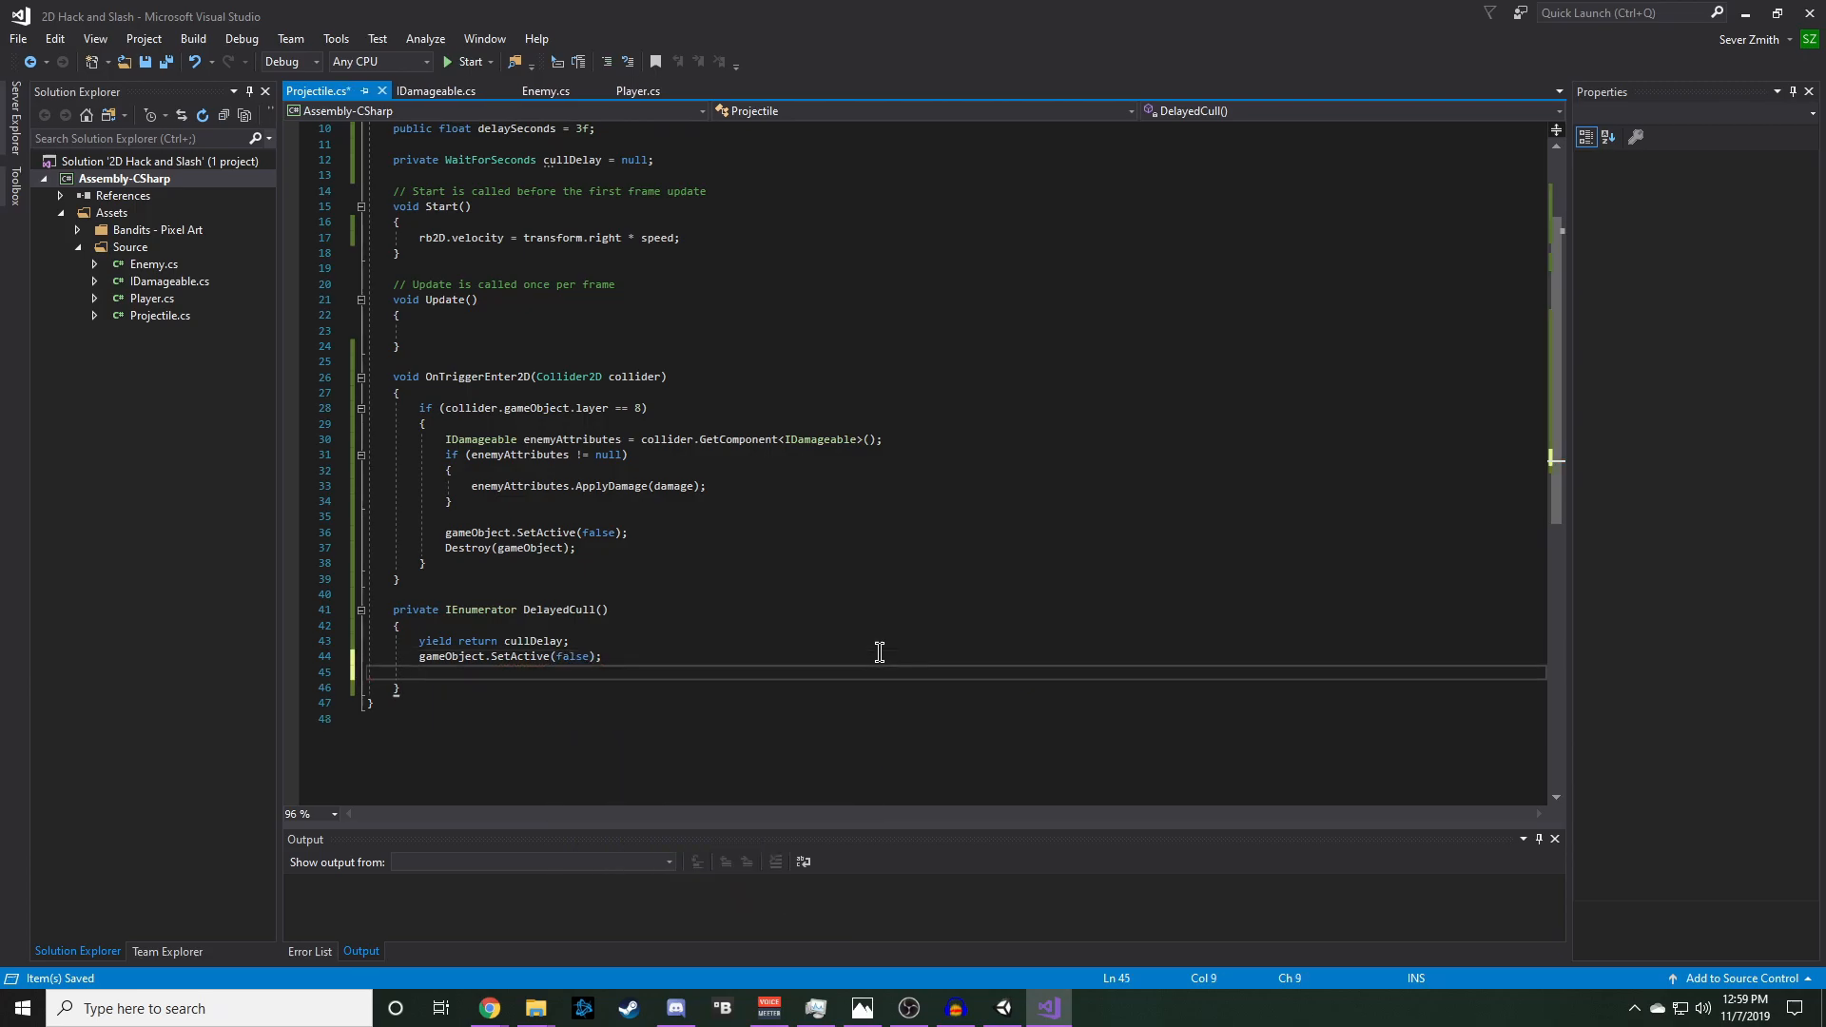
pyautogui.write('Destroy)')
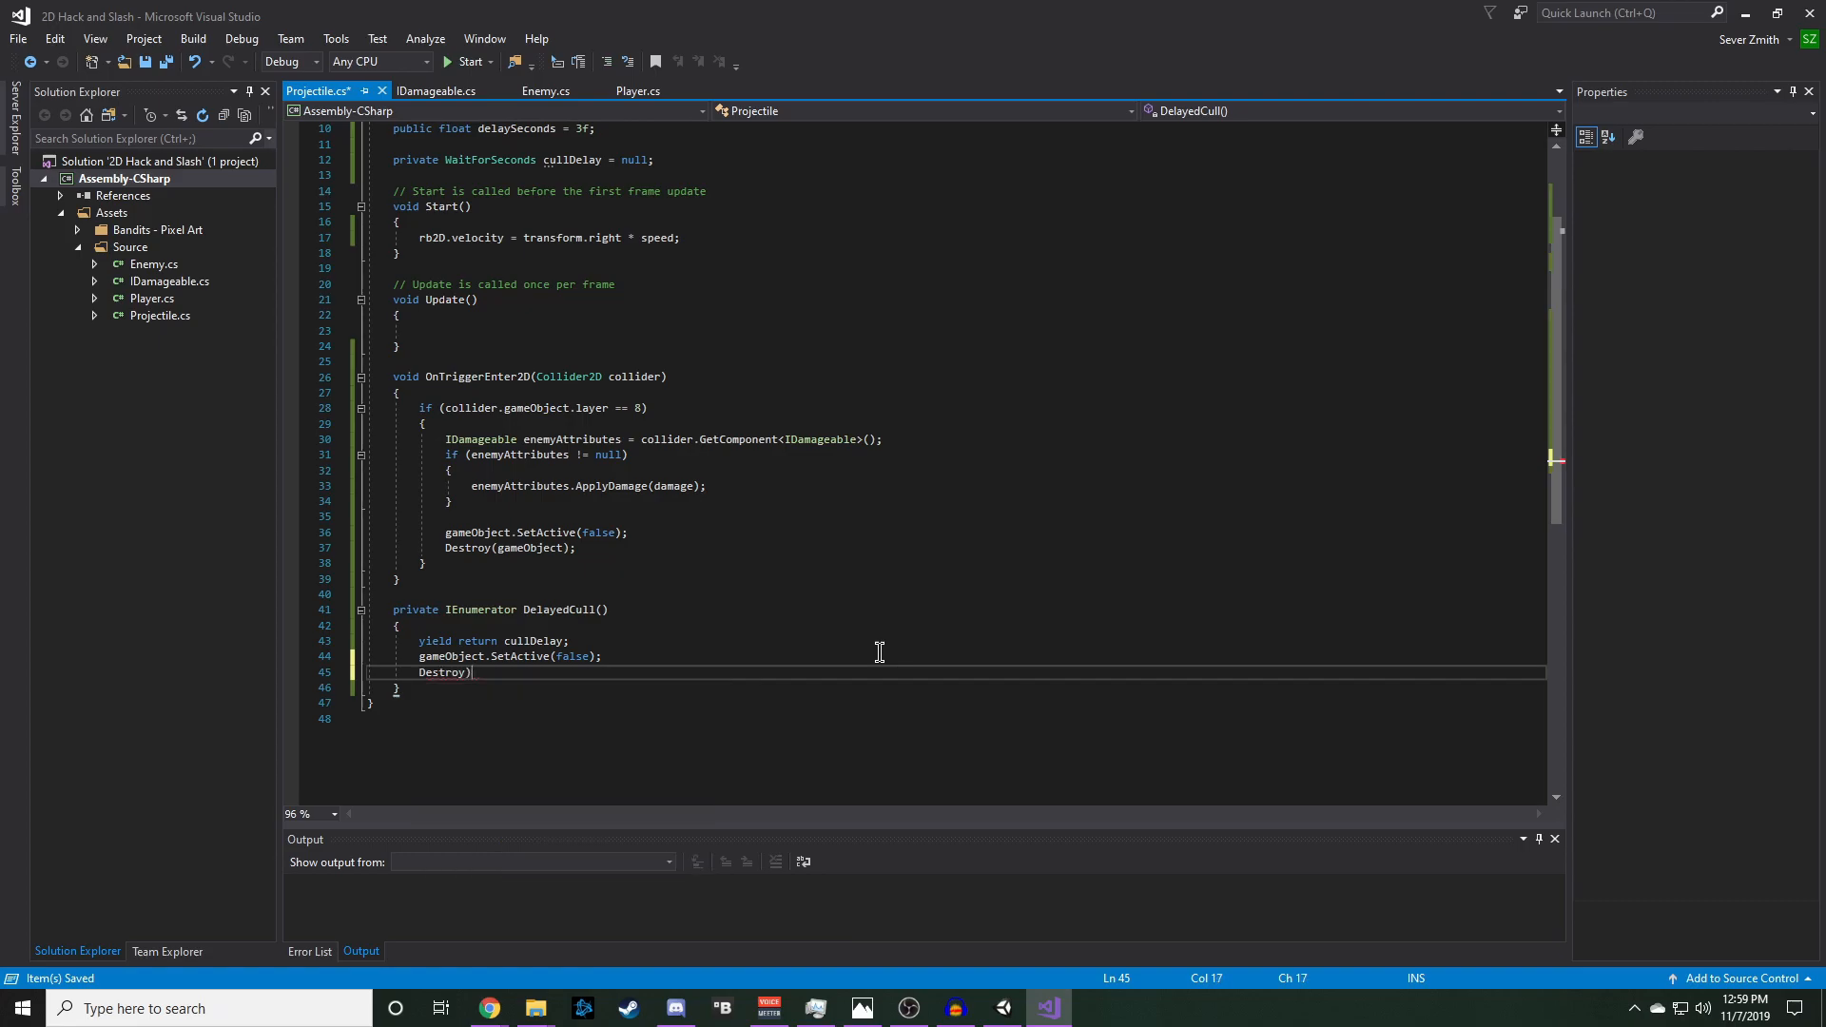
pyautogui.write('(gameObject')
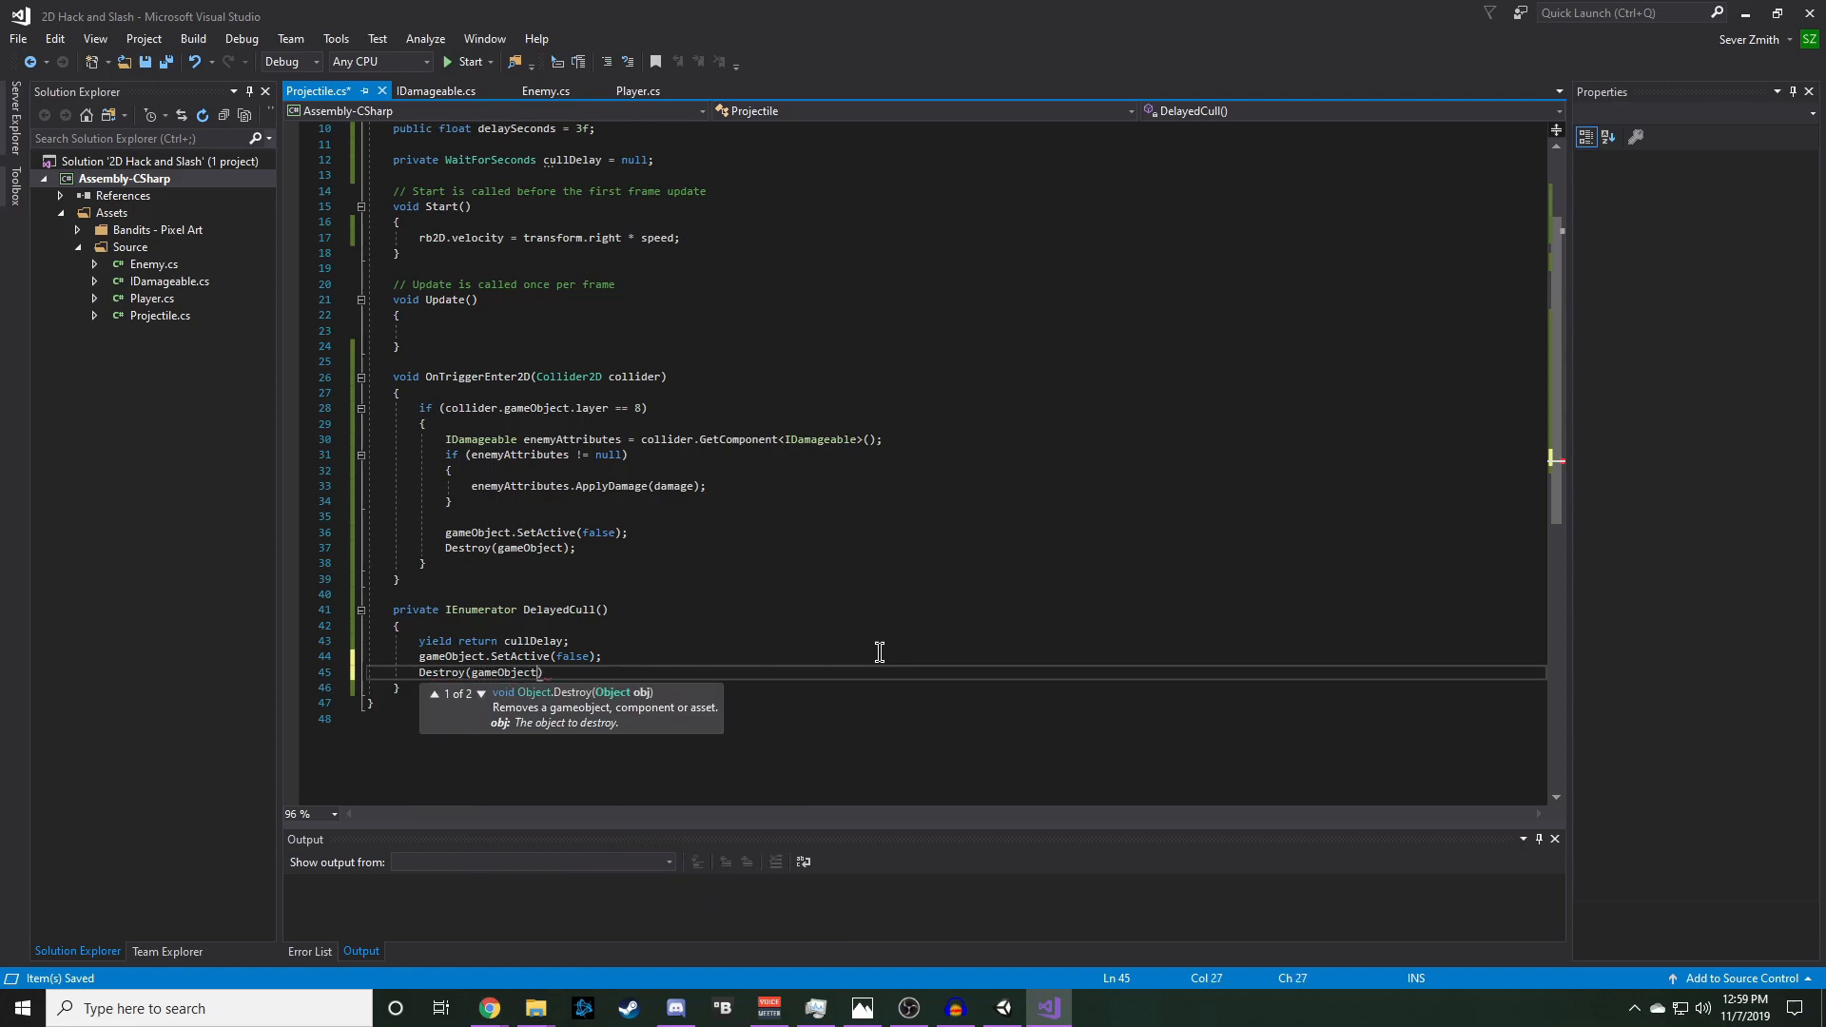
pyautogui.write(';')
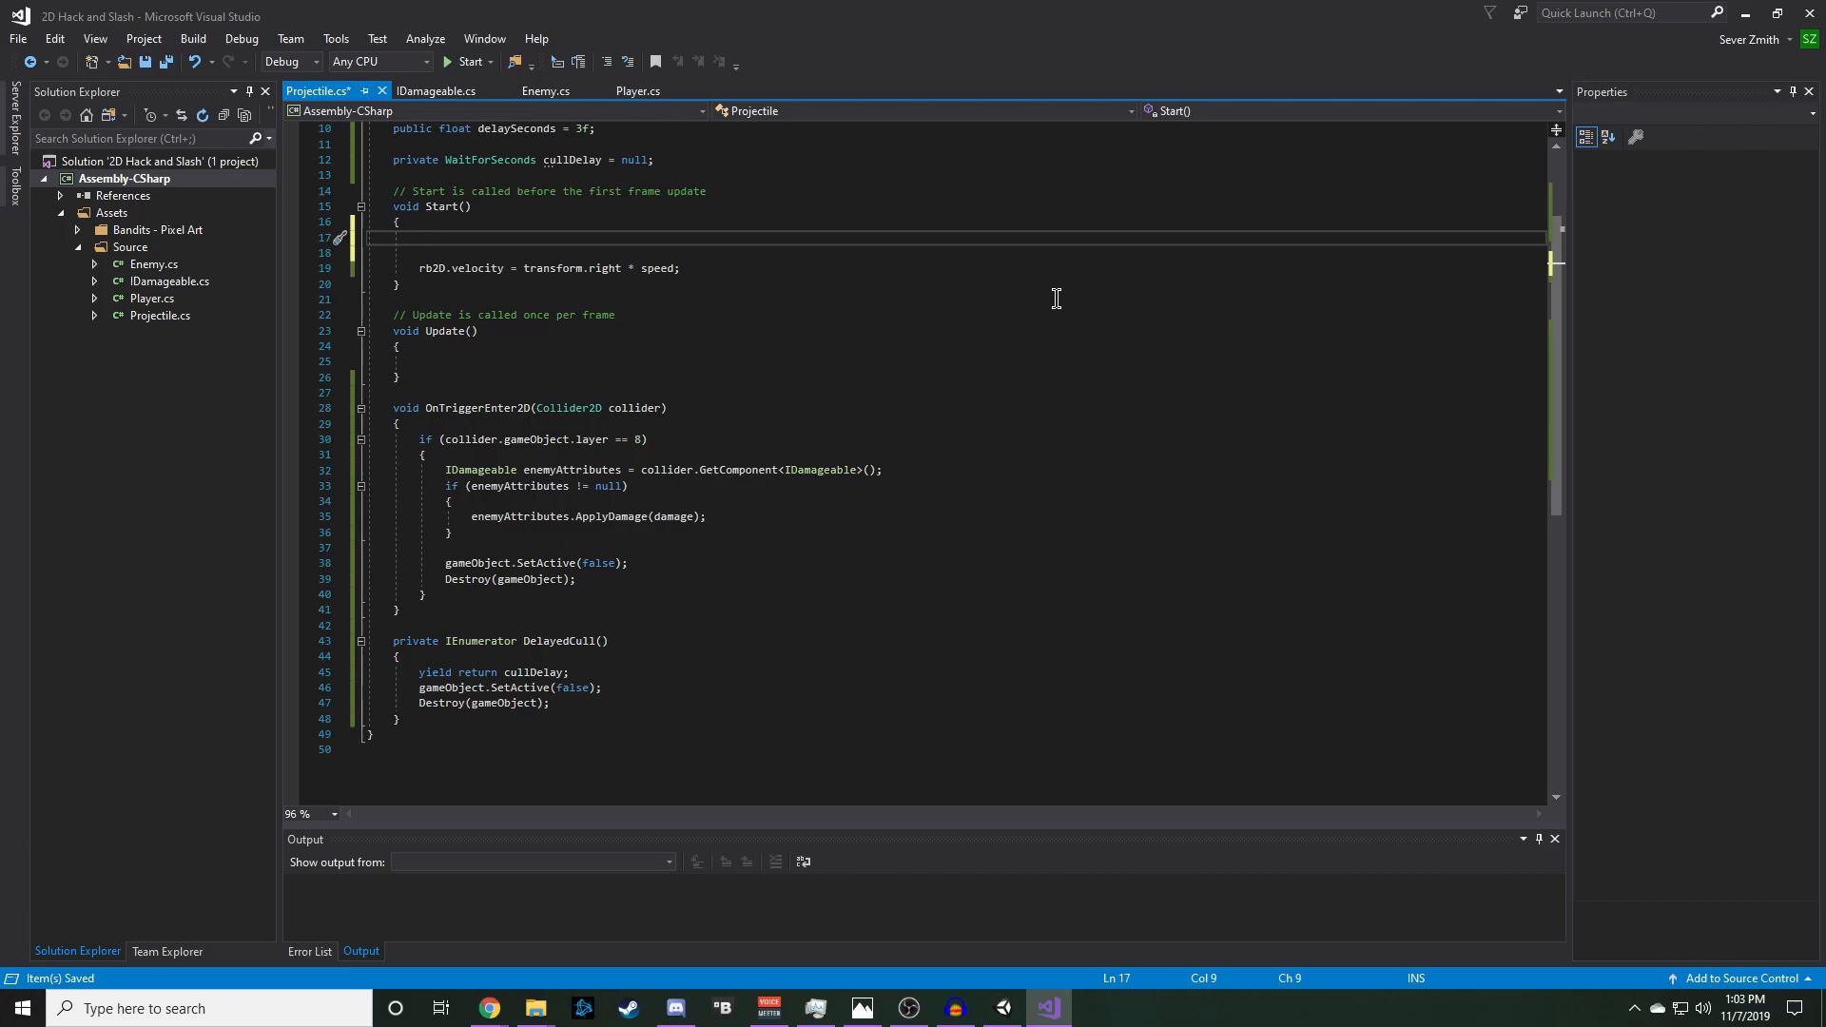
# - In Start, set cullDelay = new WaitForSeconds(delaySeconds) and call StartCoroutine(DelayedCull())
pyautogui.write('cullDelay =')
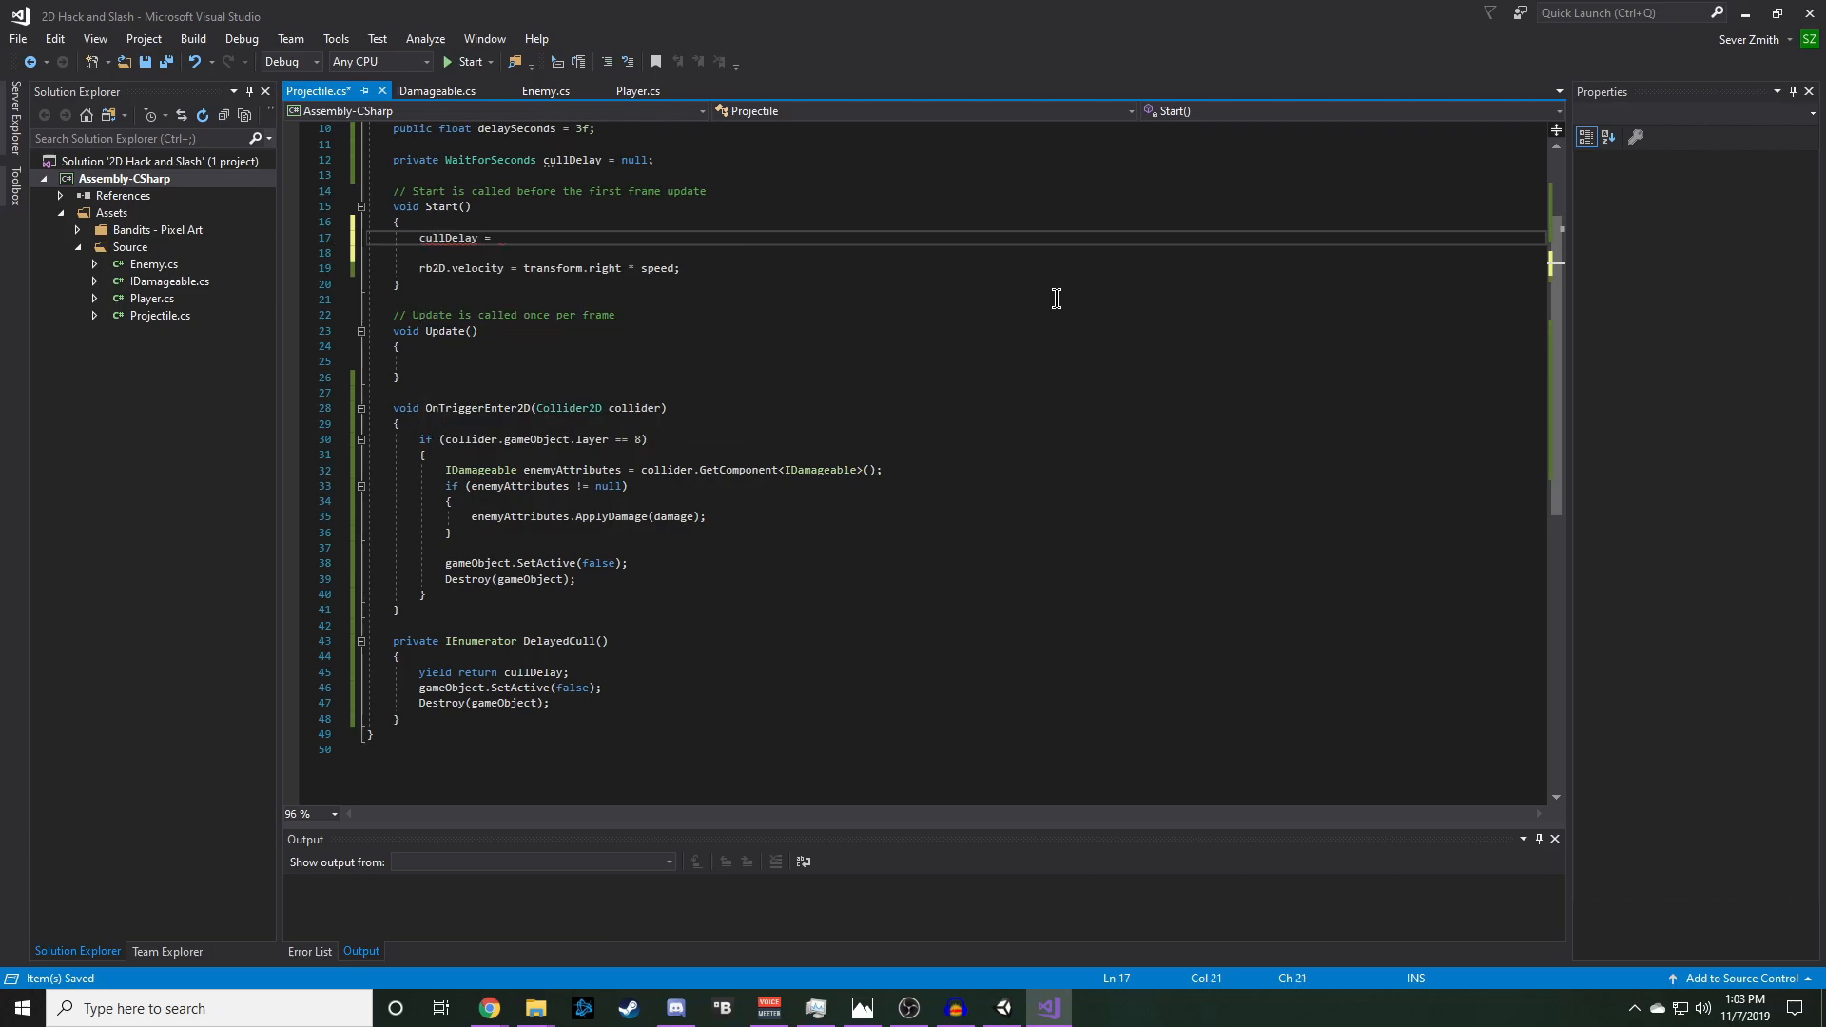
pyautogui.write('new wa')
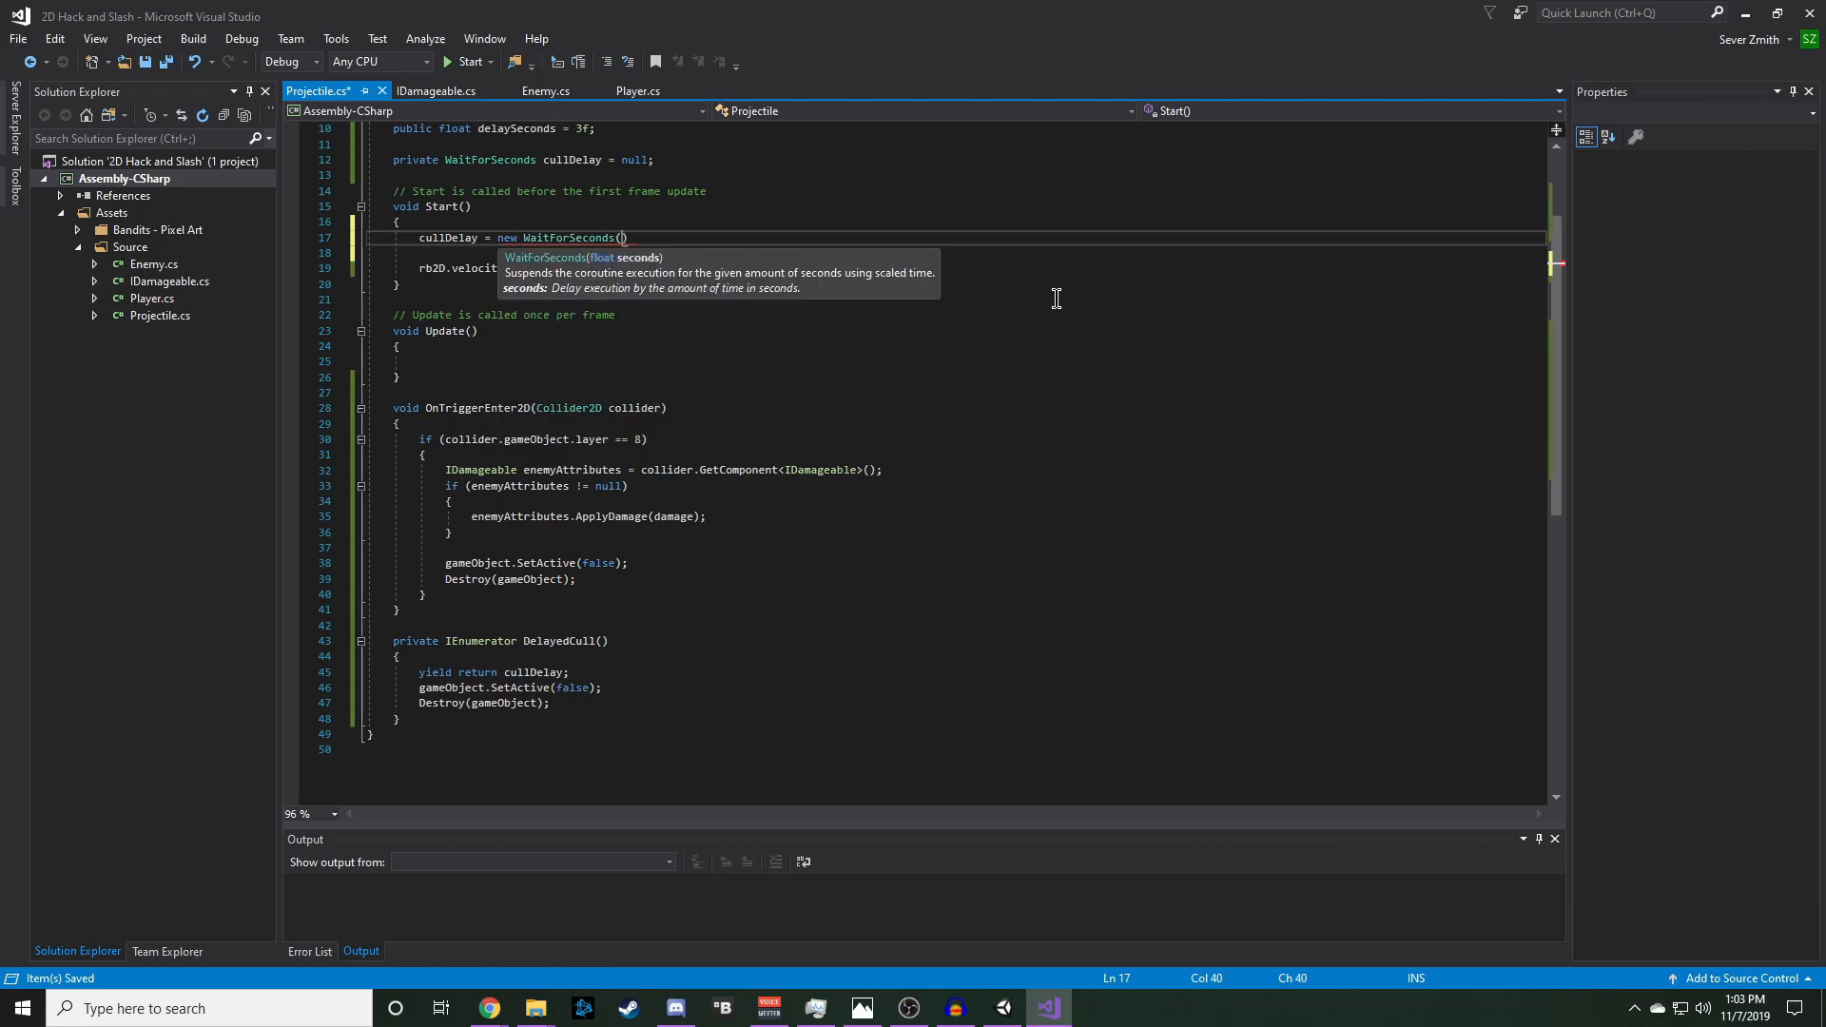
pyautogui.write('delaySeconds')
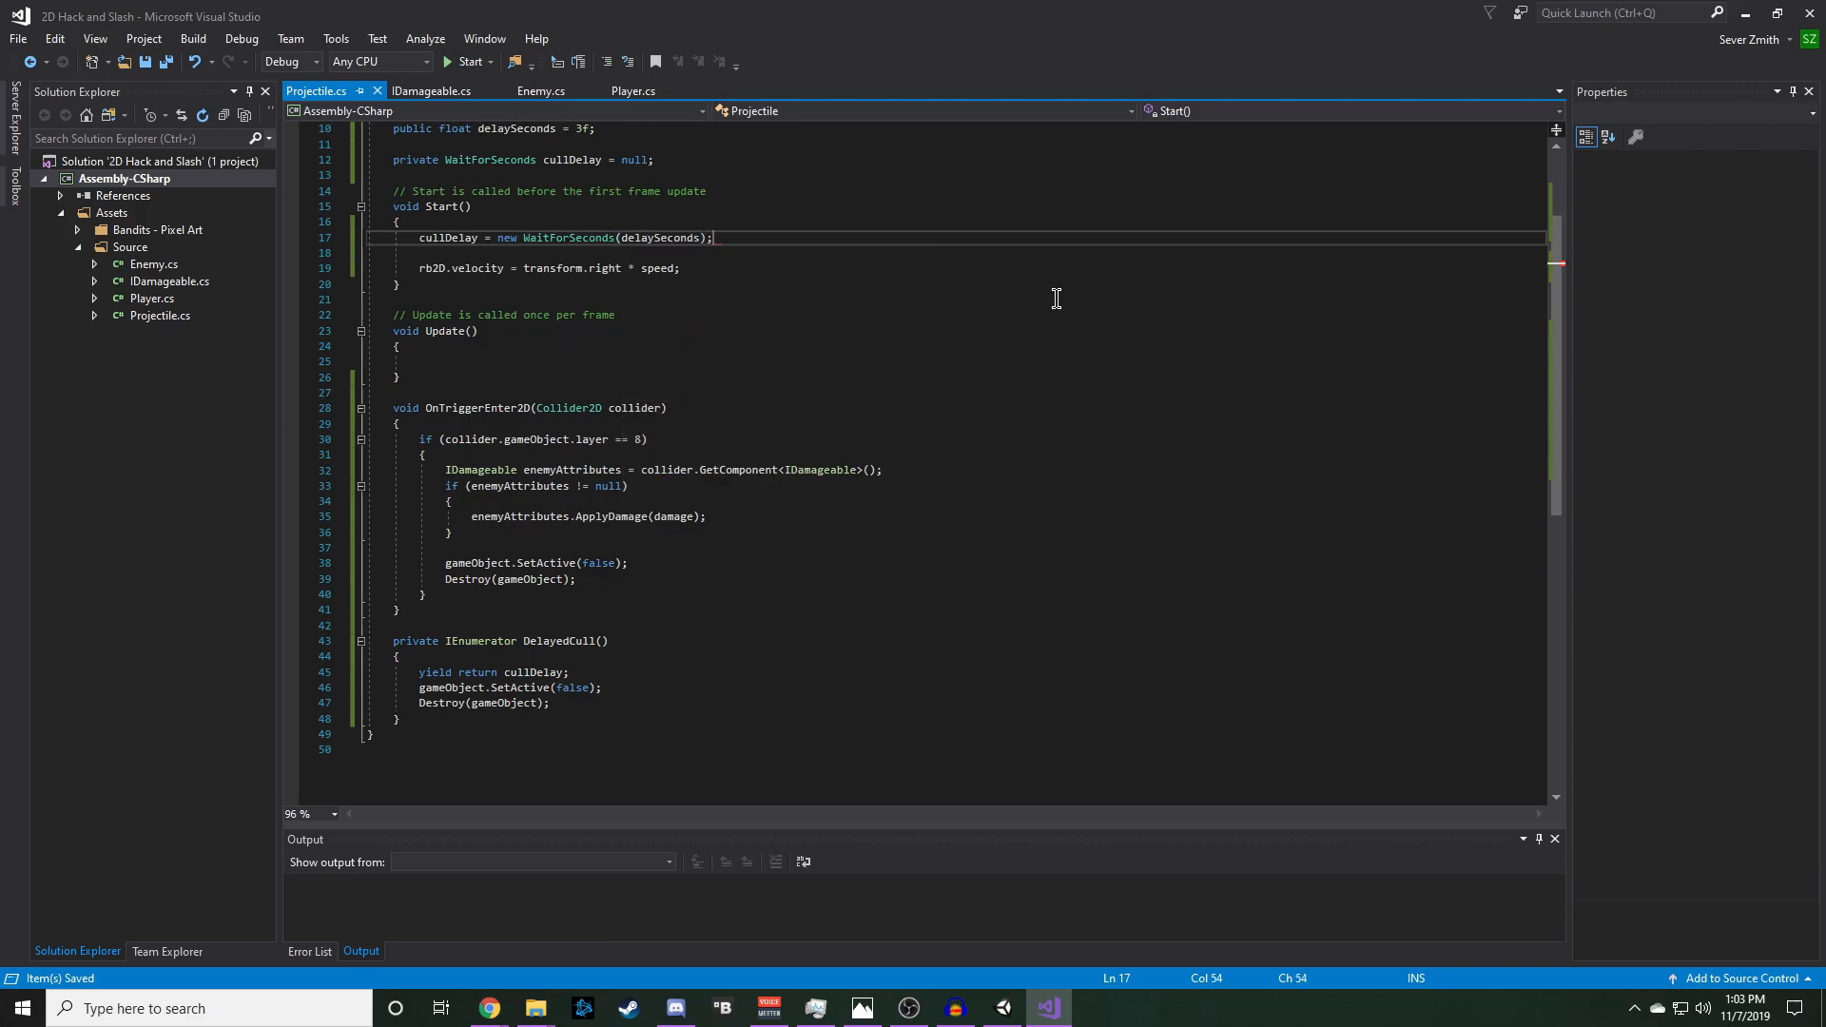
pyautogui.press('enter')
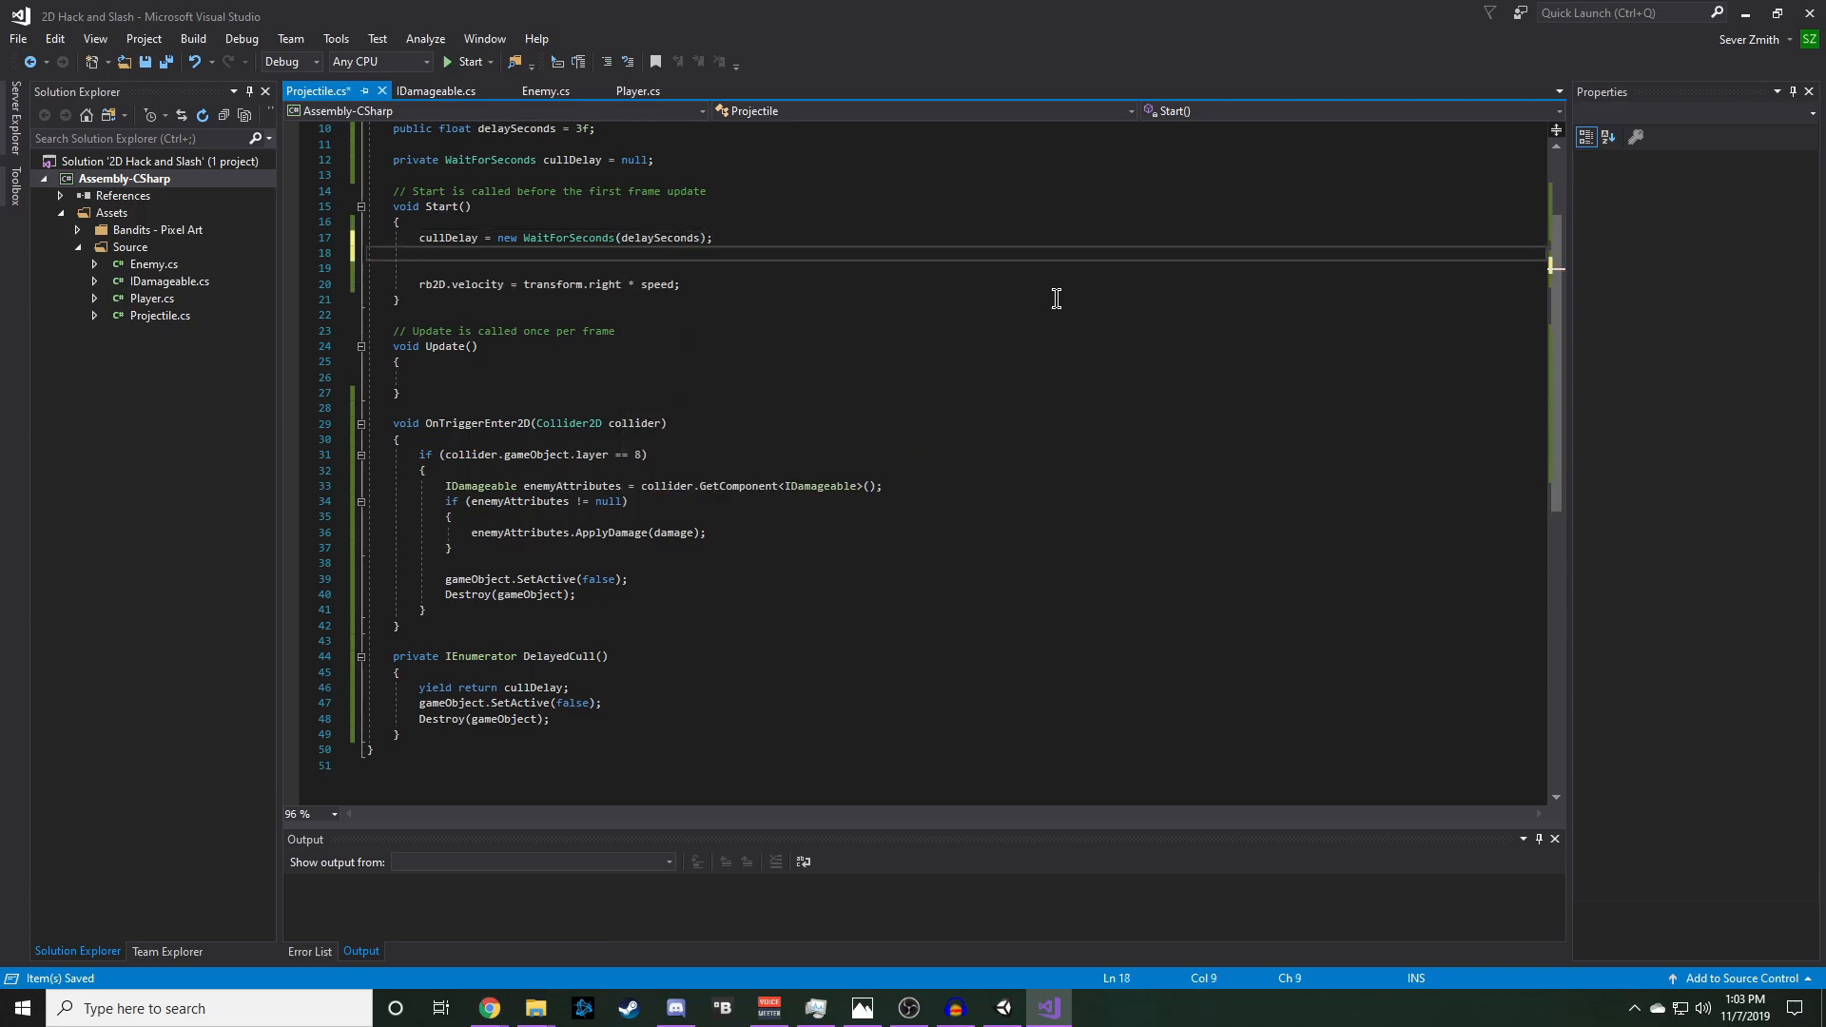
pyautogui.write('S')
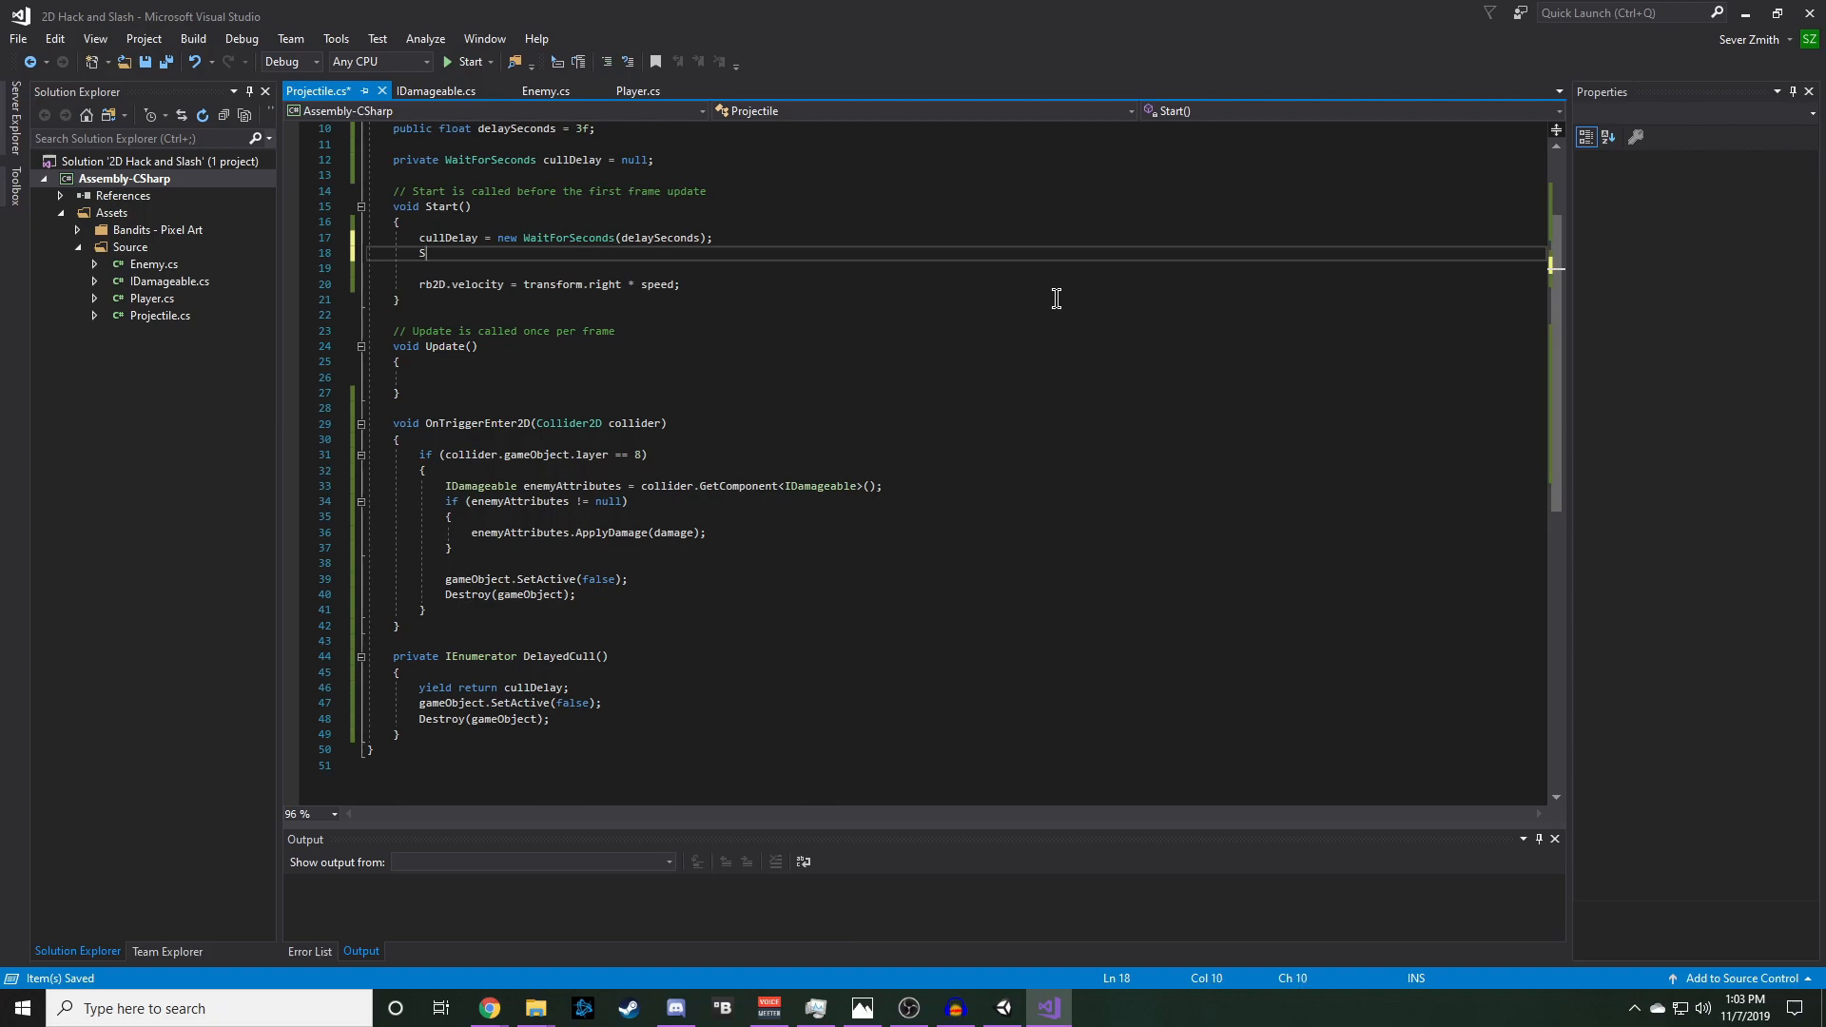
pyautogui.write('tart')
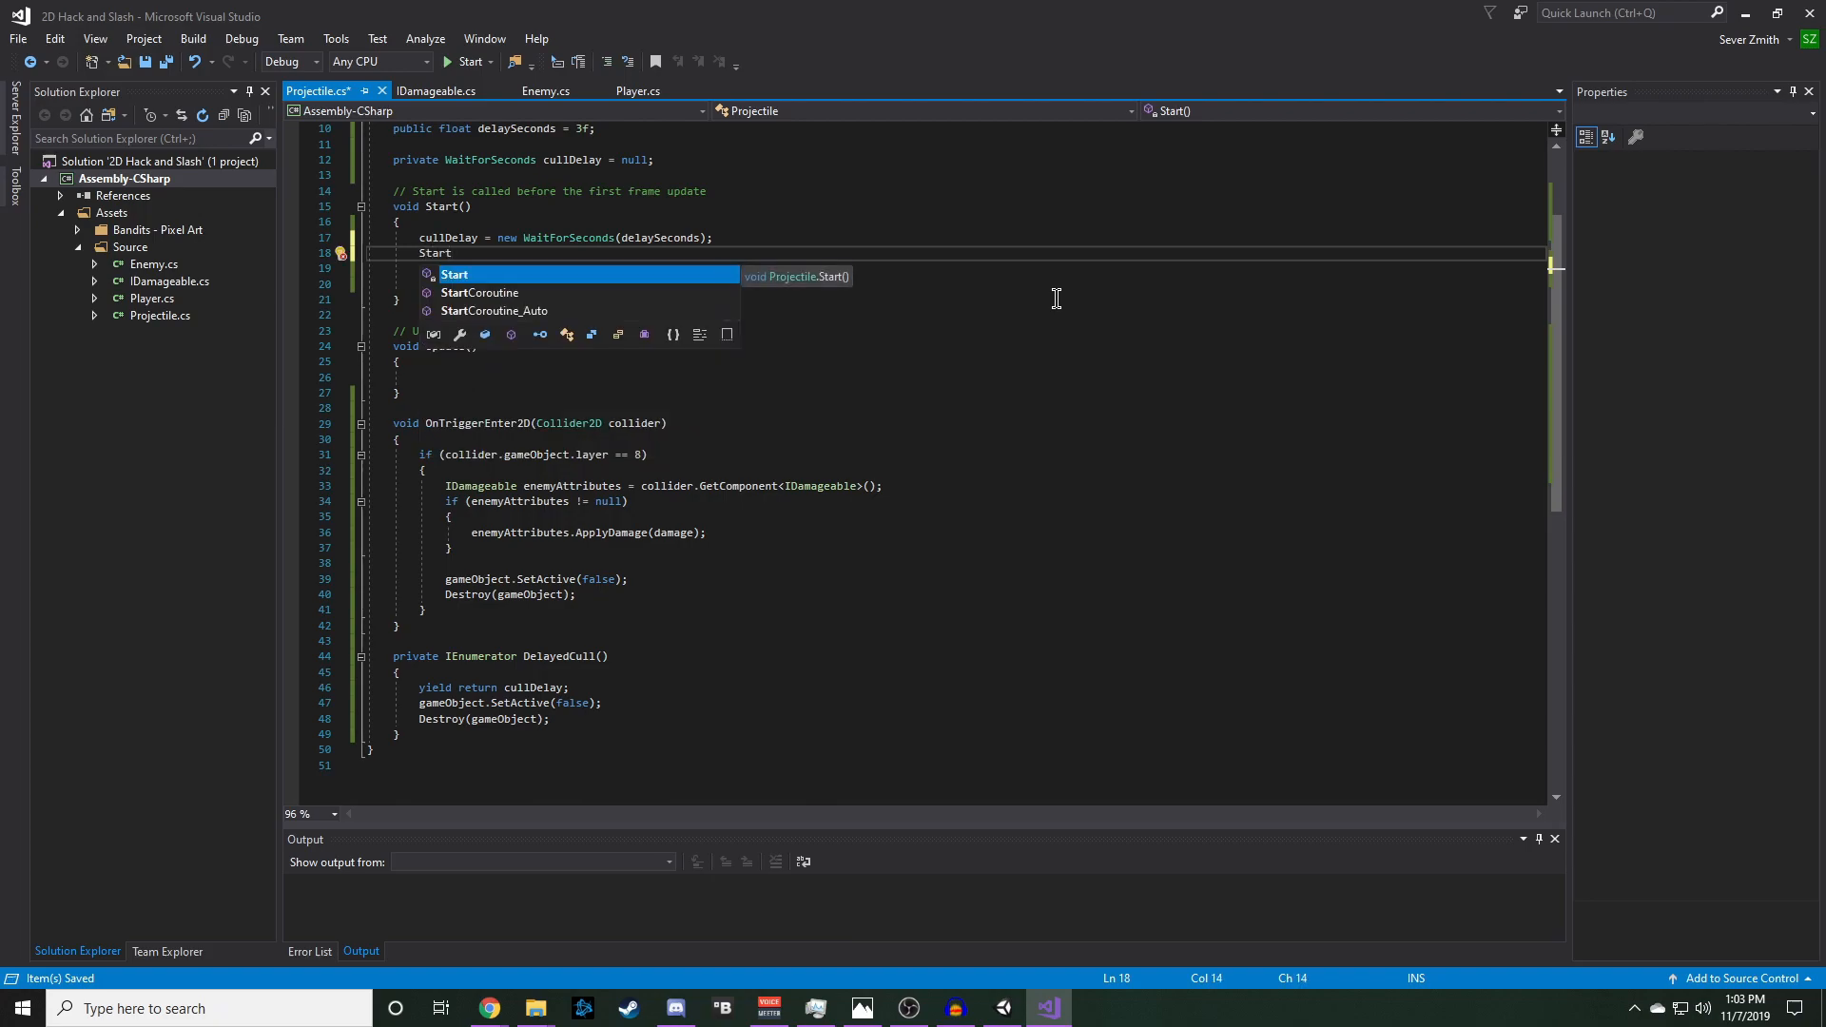
pyautogui.write('Coroutine(DelayedCull());')
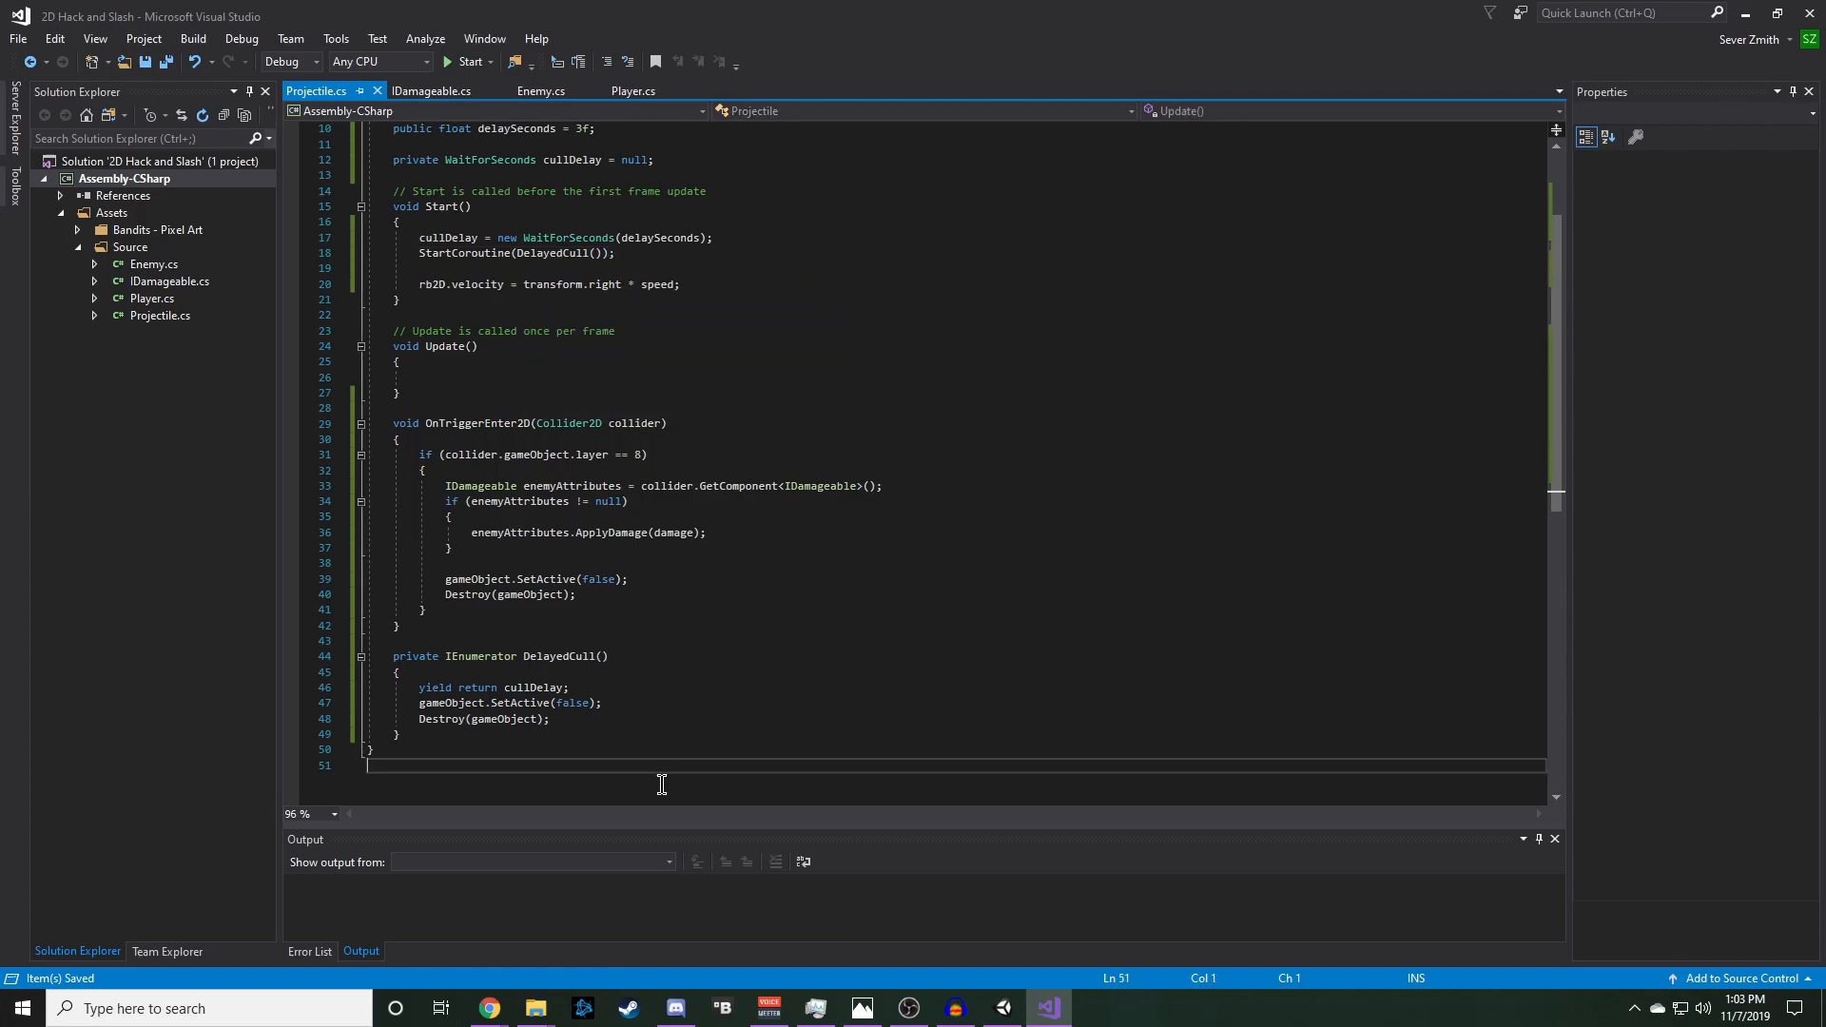
pyautogui.click(998, 1008)
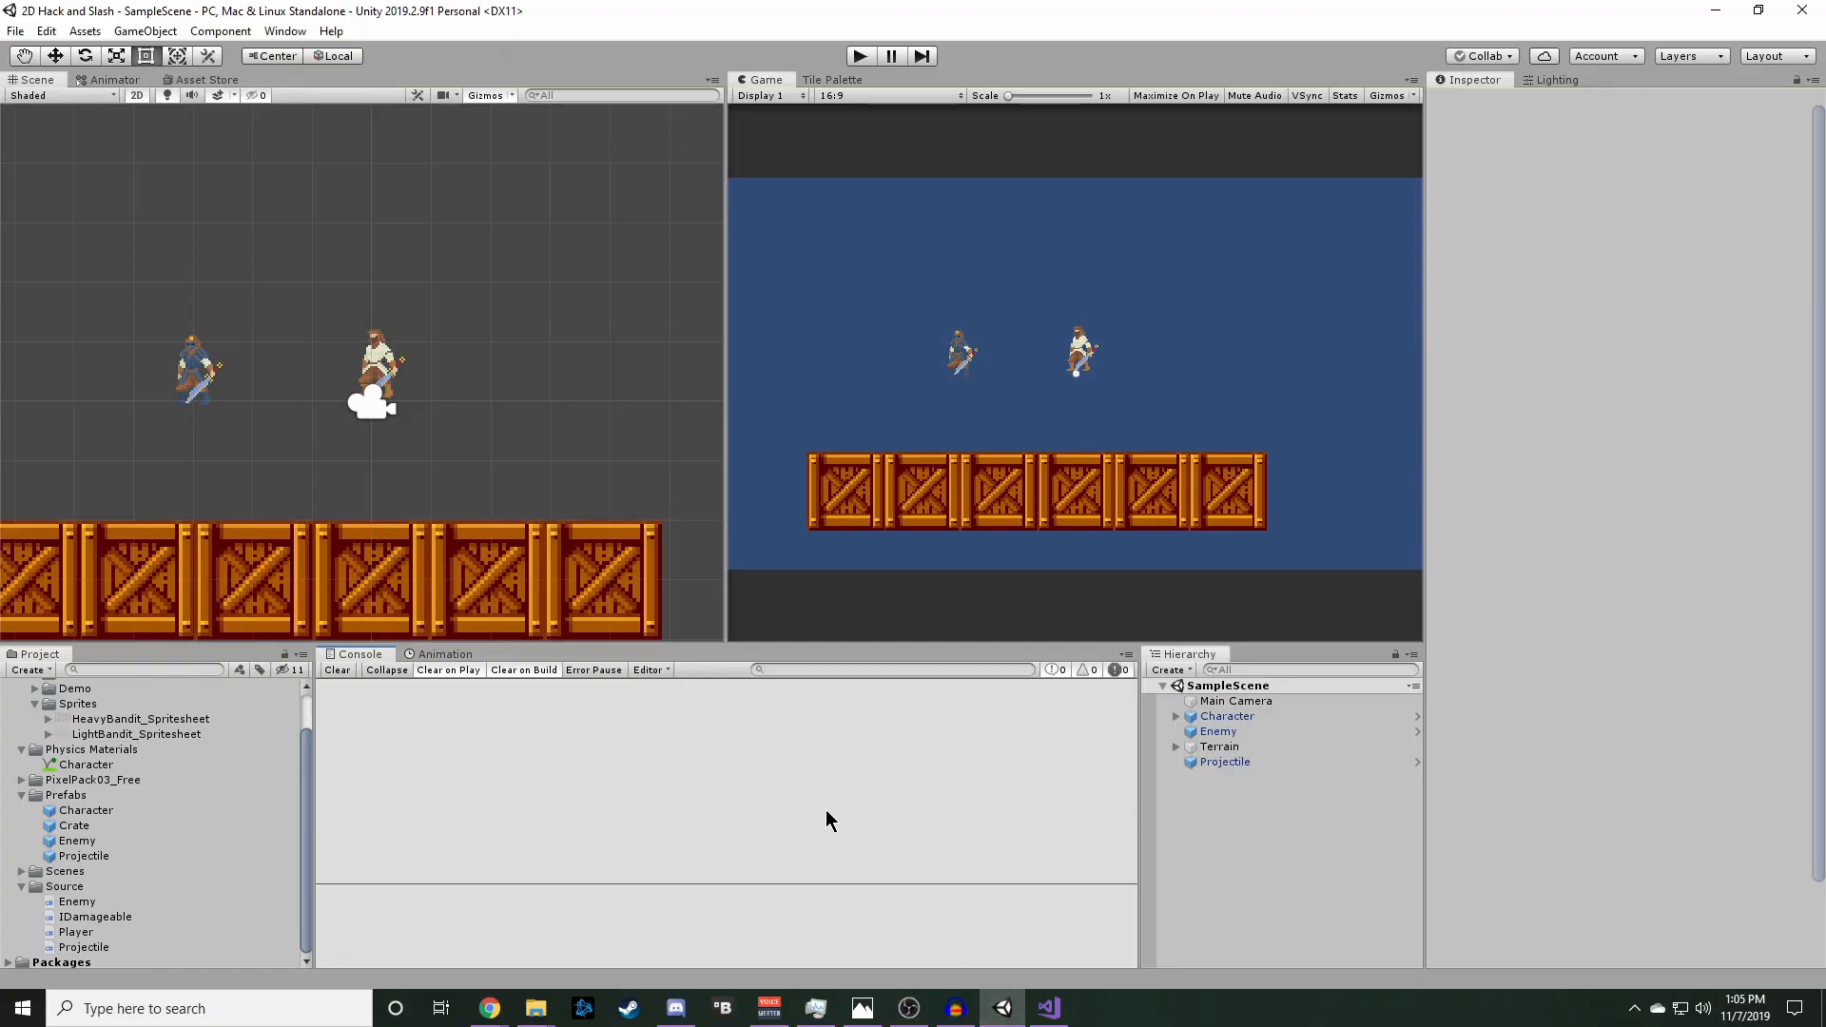
pyautogui.moveTo(1141, 792)
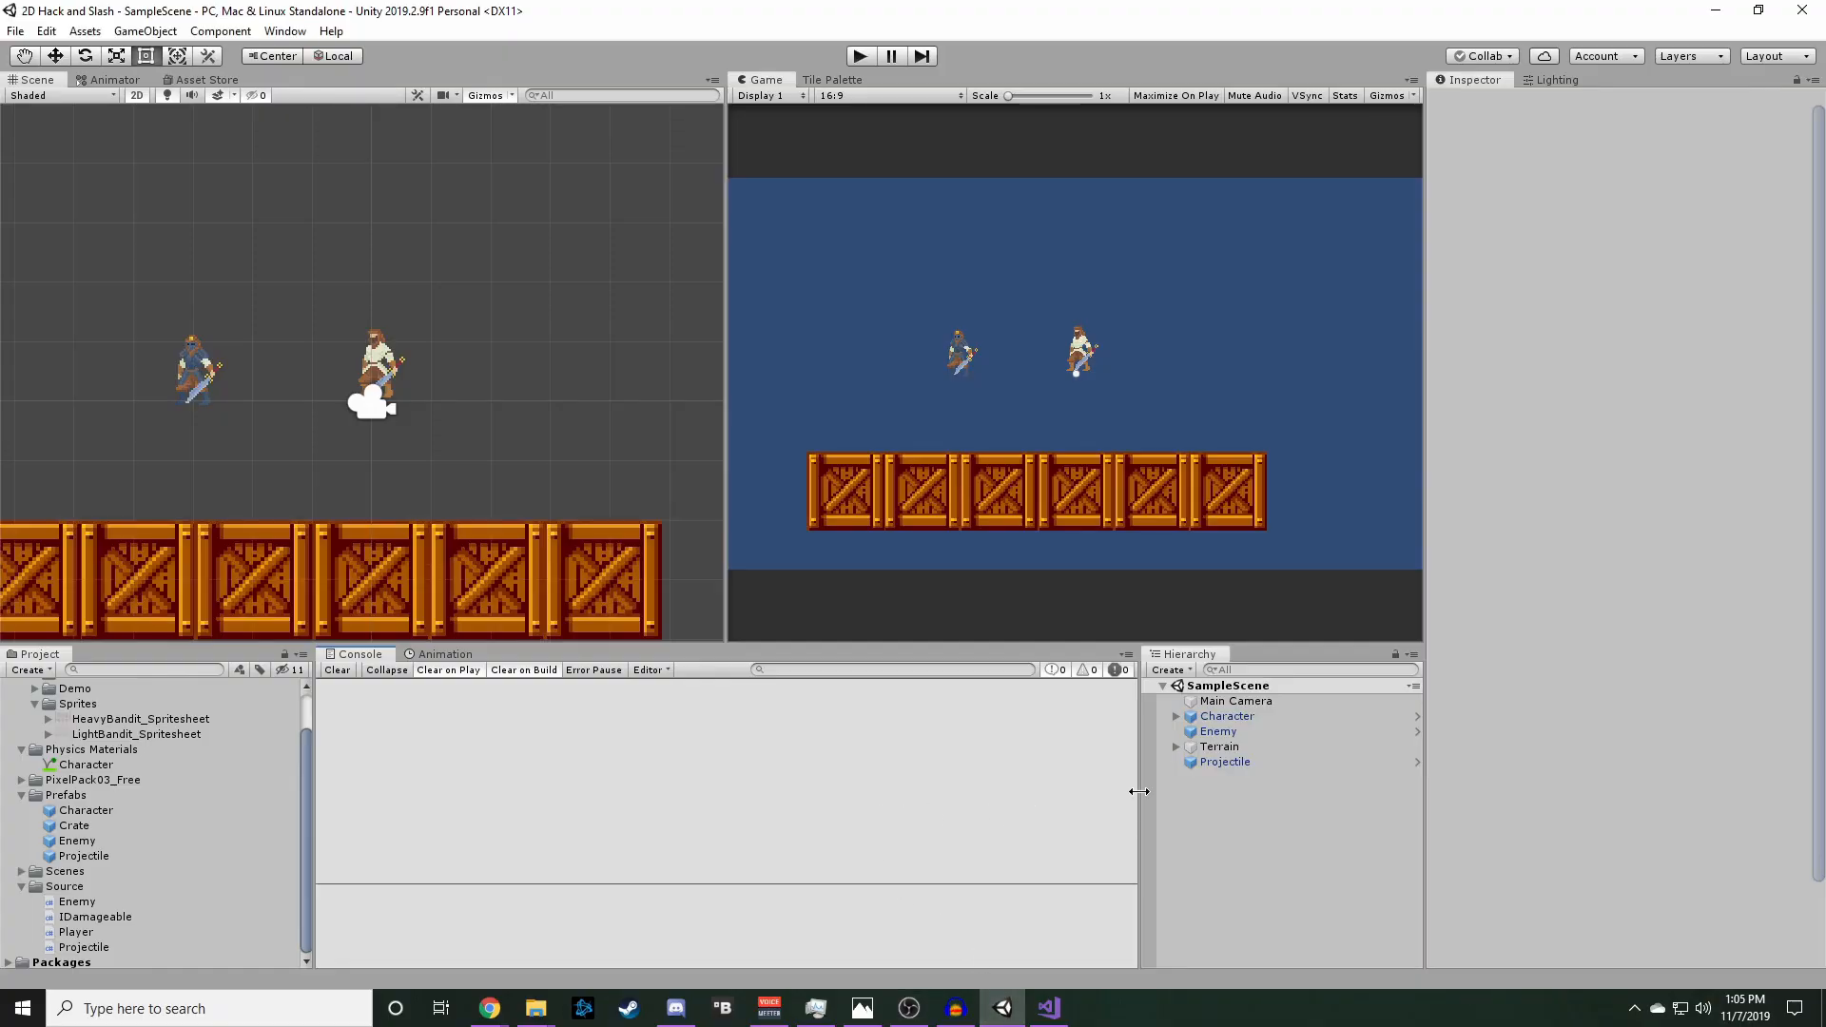
pyautogui.click(1226, 762)
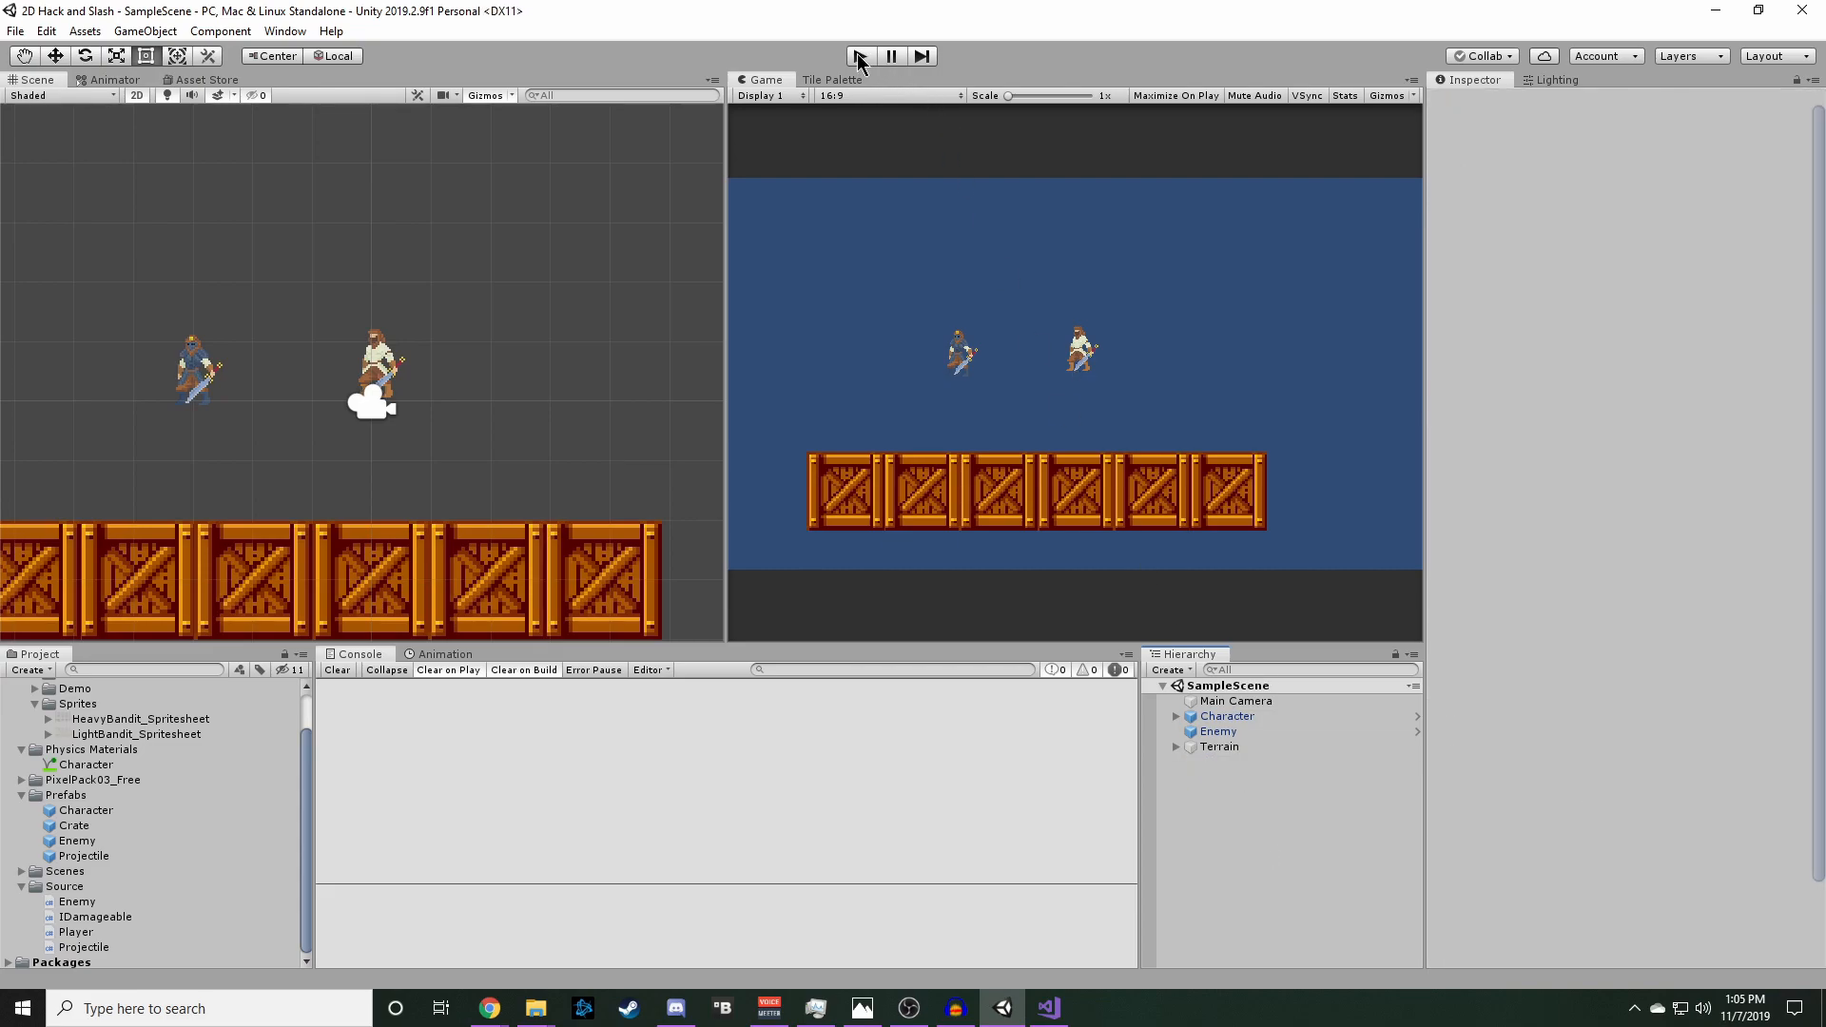
pyautogui.click(859, 56)
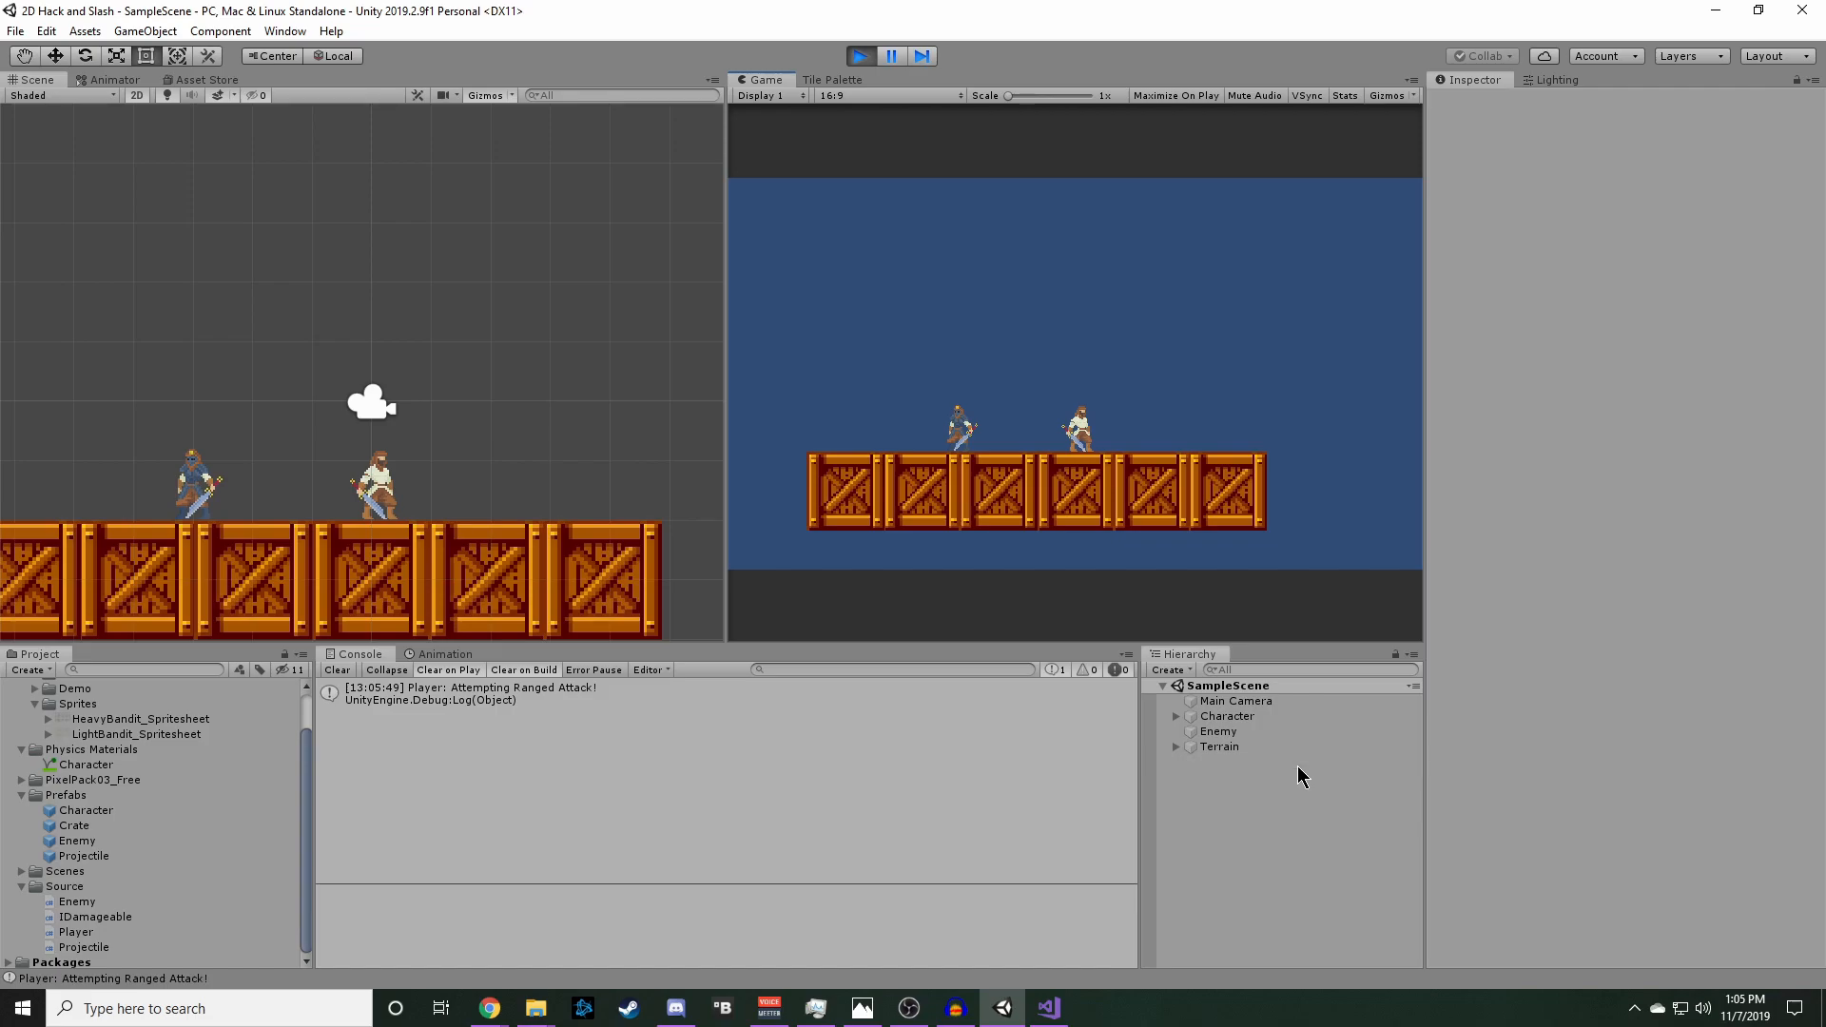
pyautogui.moveTo(1188, 433)
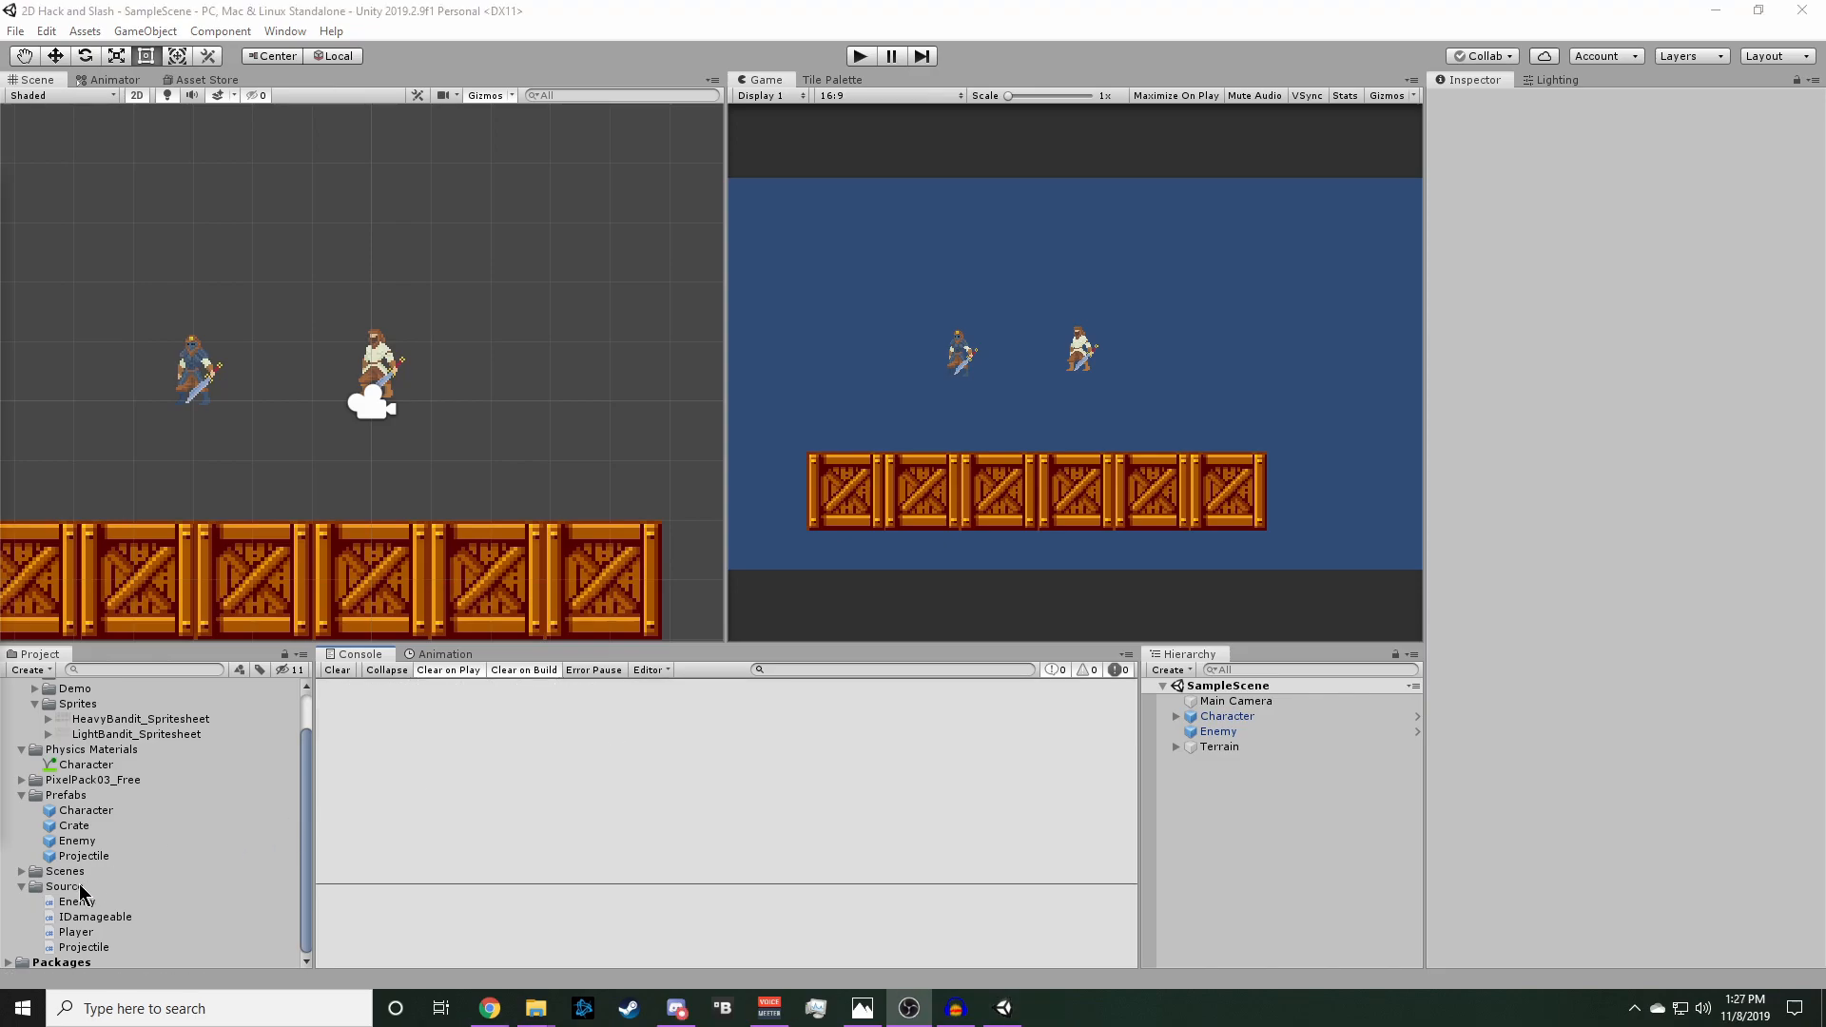
# - Create a Character C# script in Source and accept the older-framework prompt in Visual Studio
pyautogui.rightClick(64, 887)
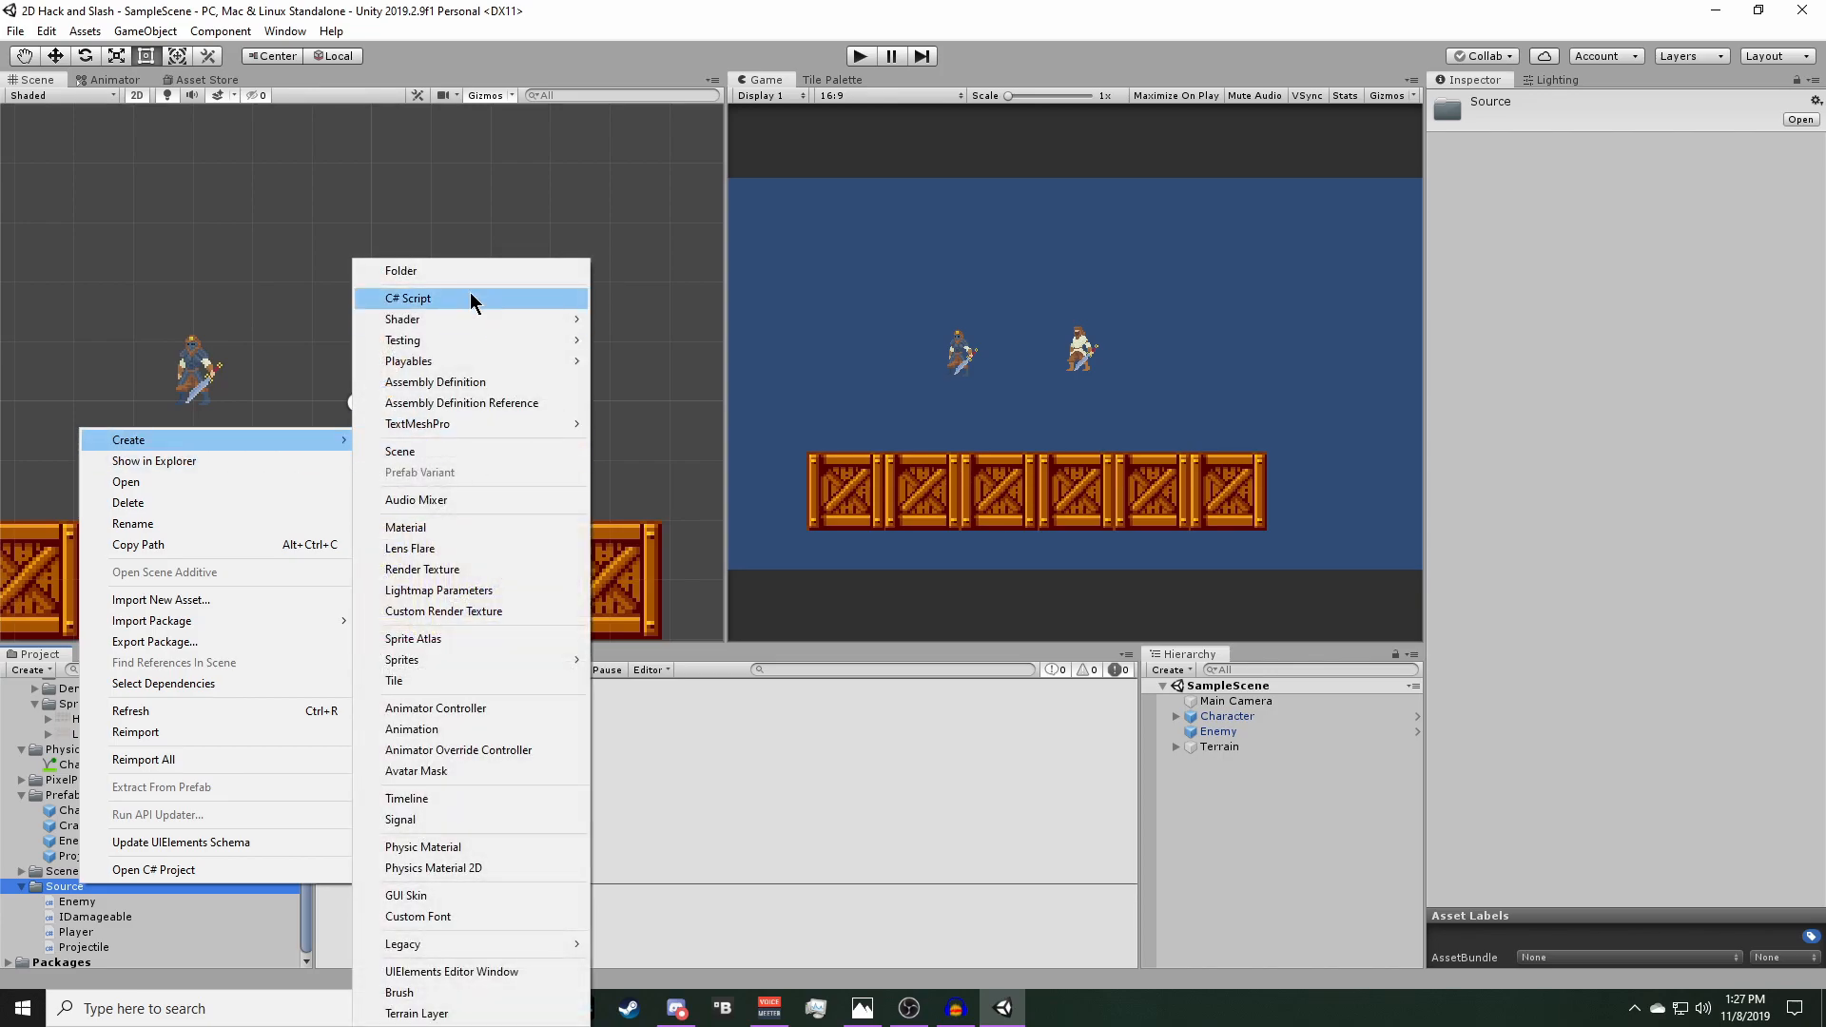
pyautogui.click(408, 297)
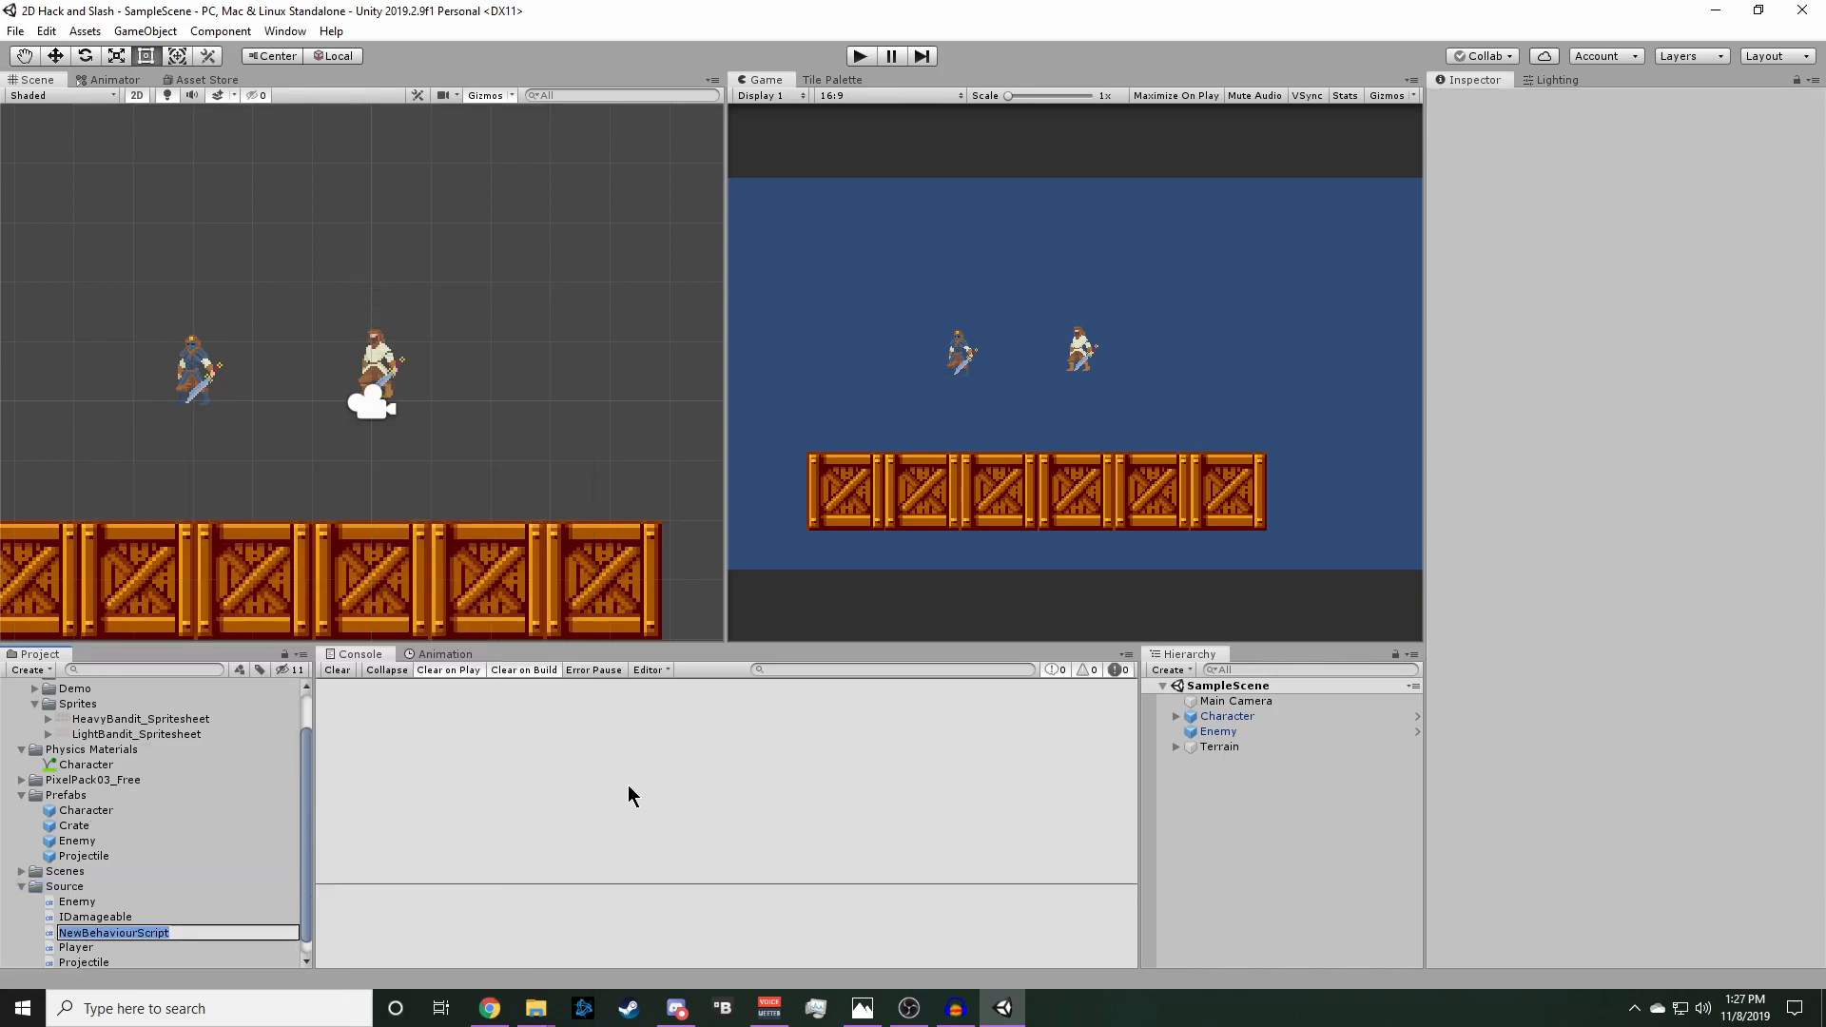
pyautogui.write('Character')
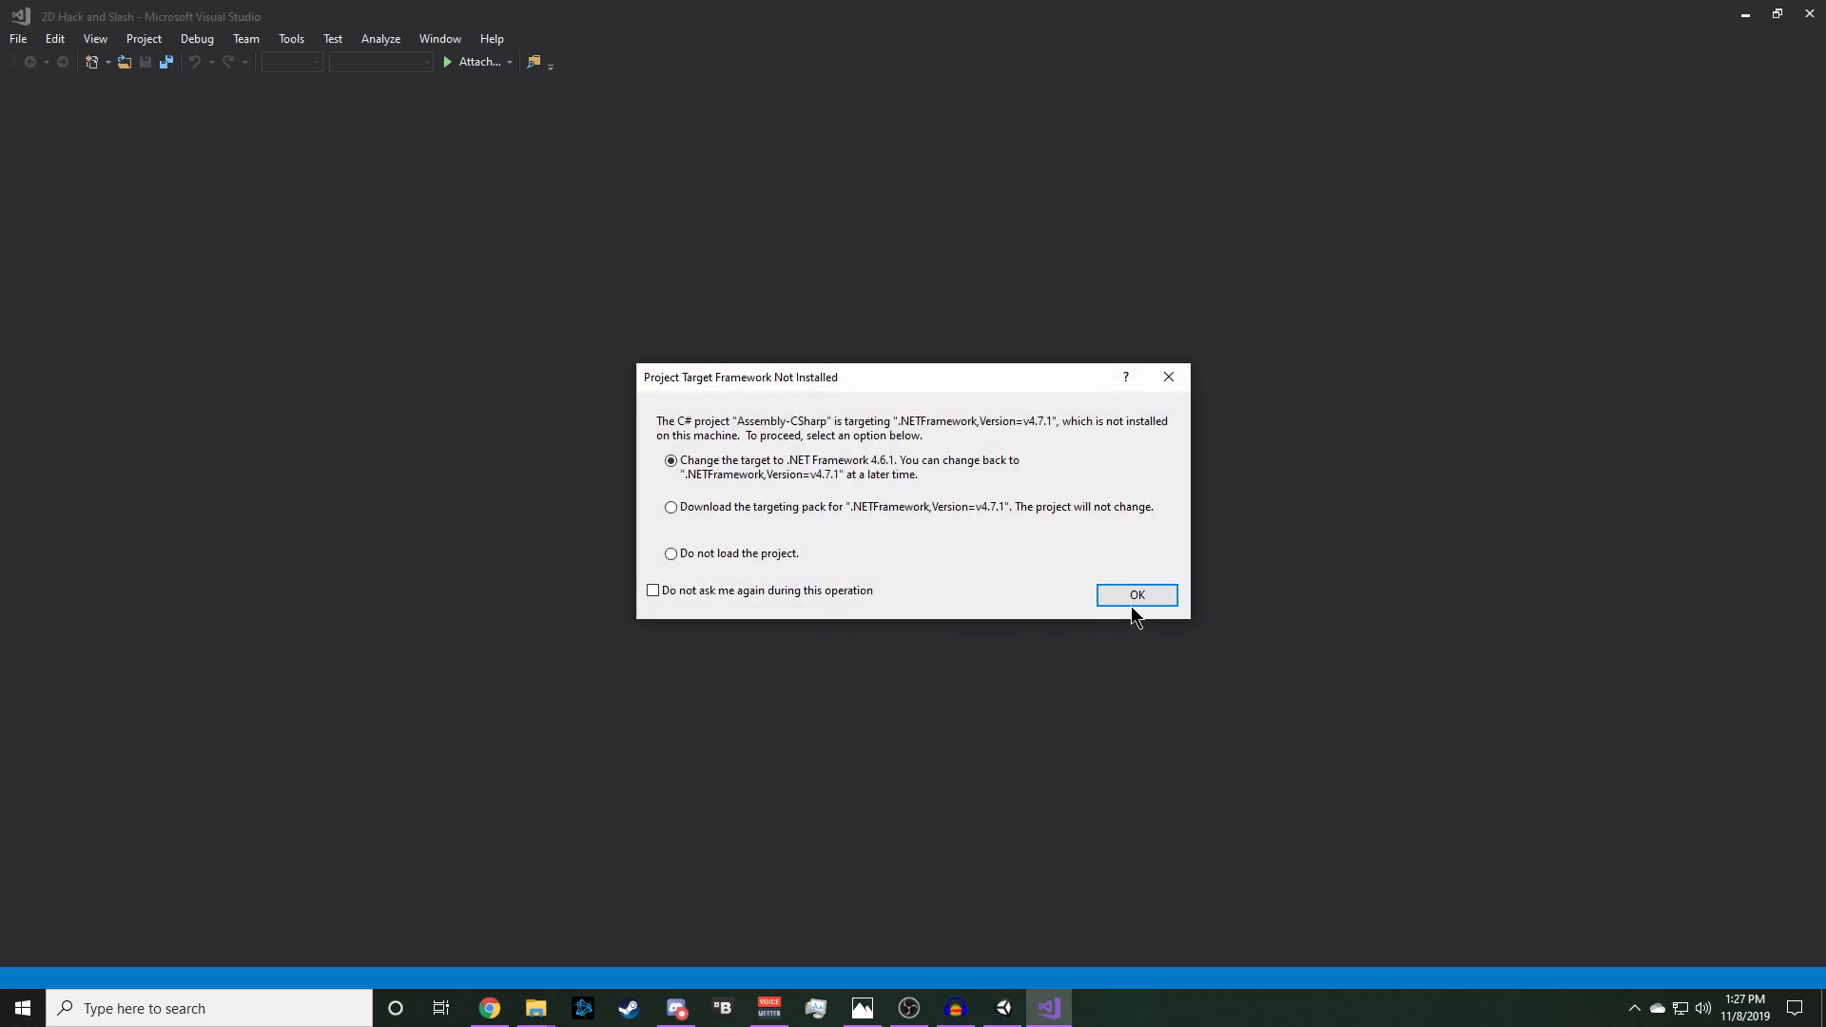
pyautogui.click(1136, 596)
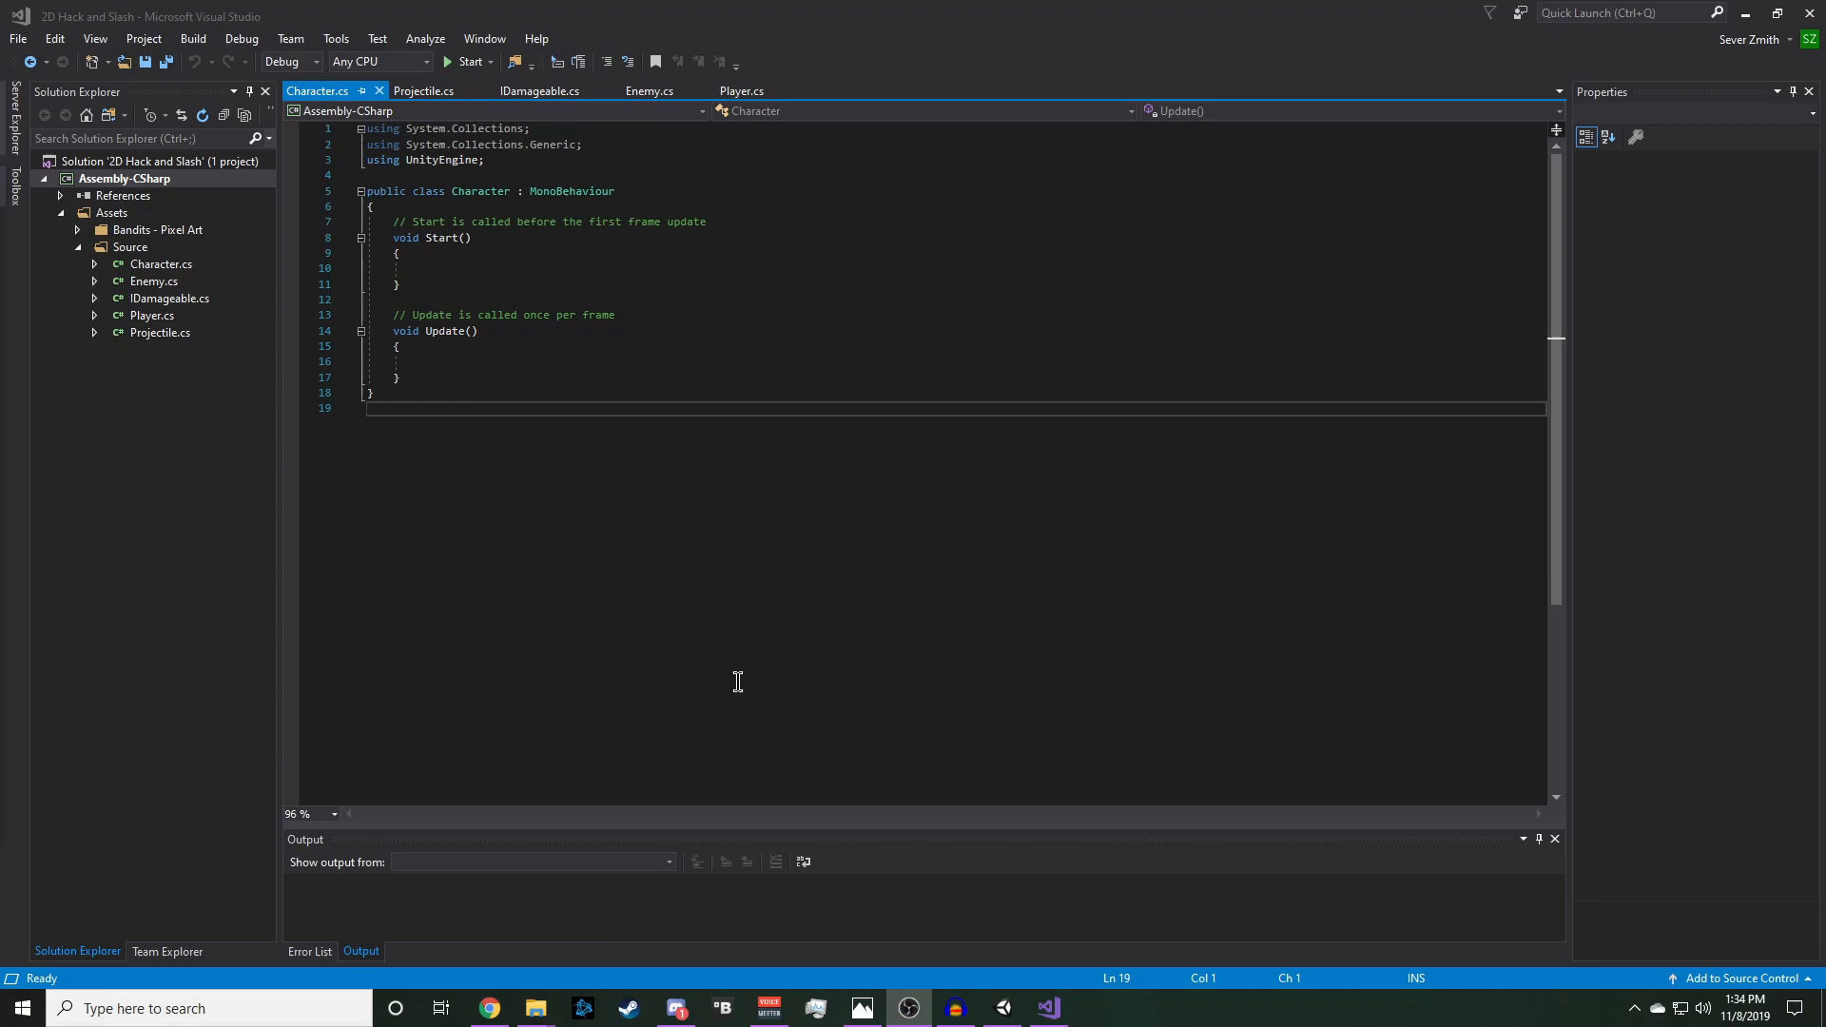
pyautogui.moveTo(477, 221)
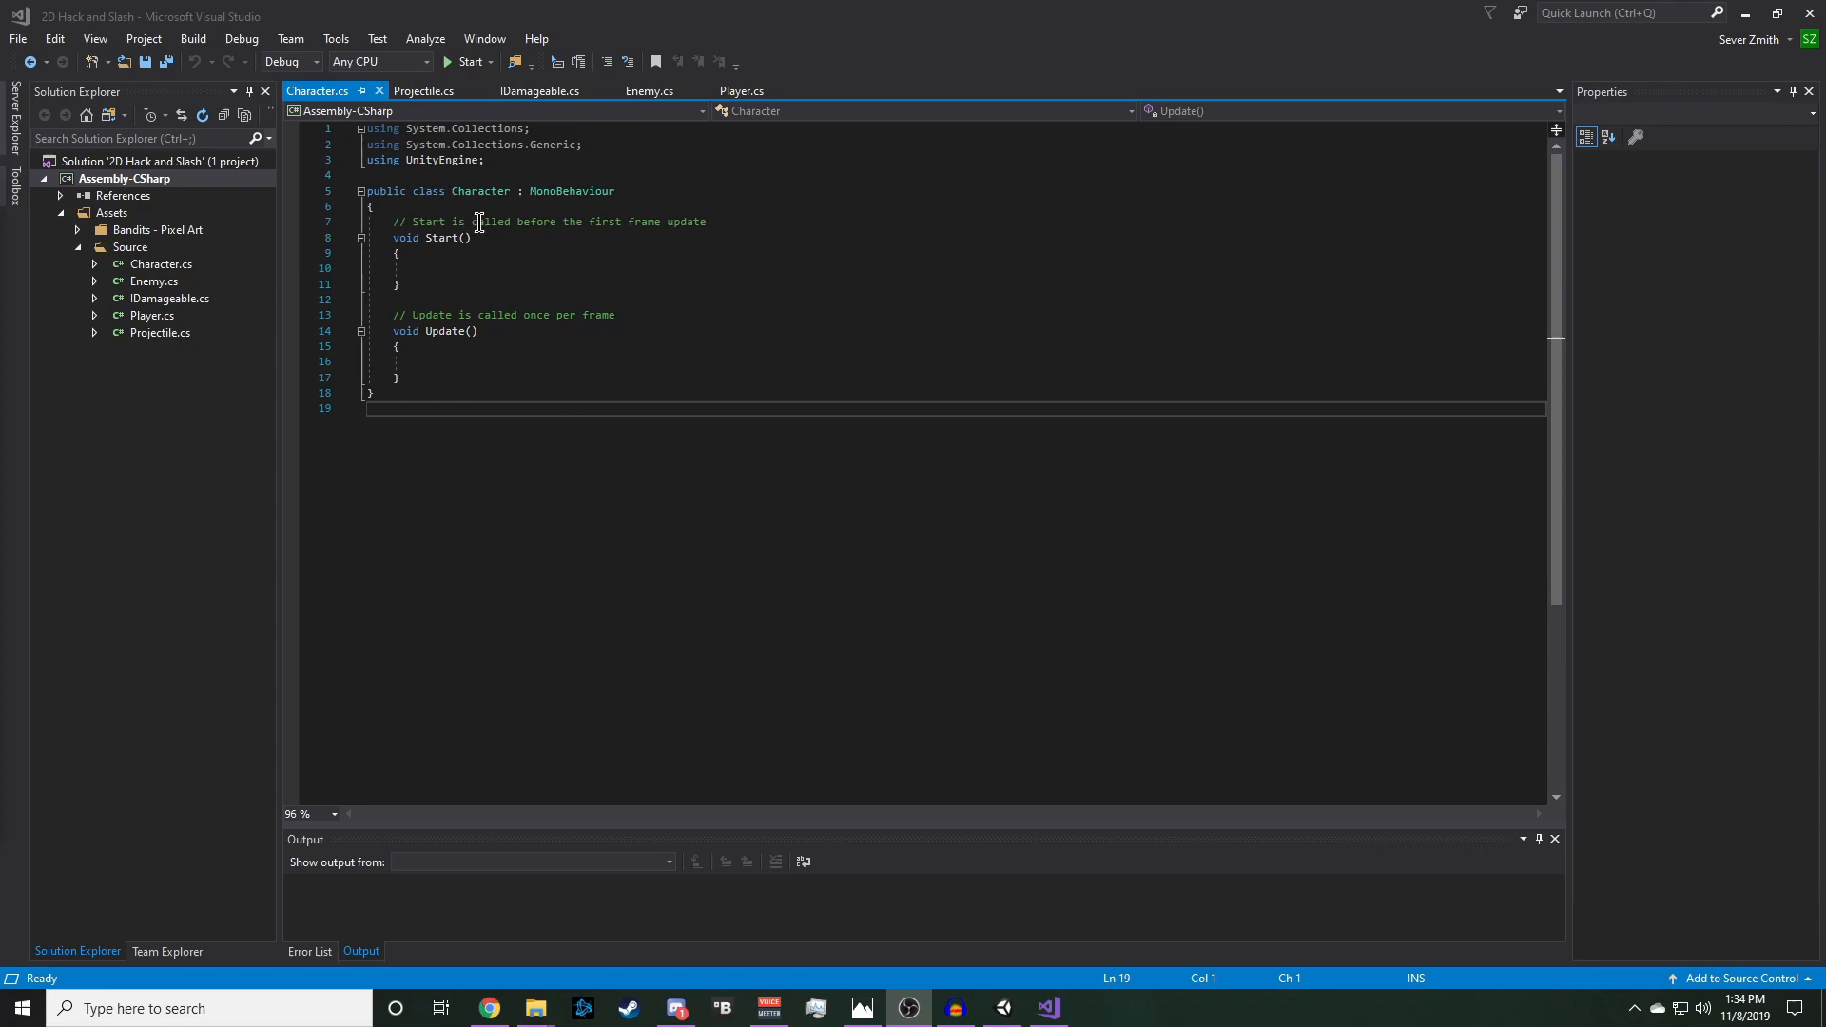
# - Declare public floats healthPool = 10f, speed and jumpForce in Character
pyautogui.press('enter')
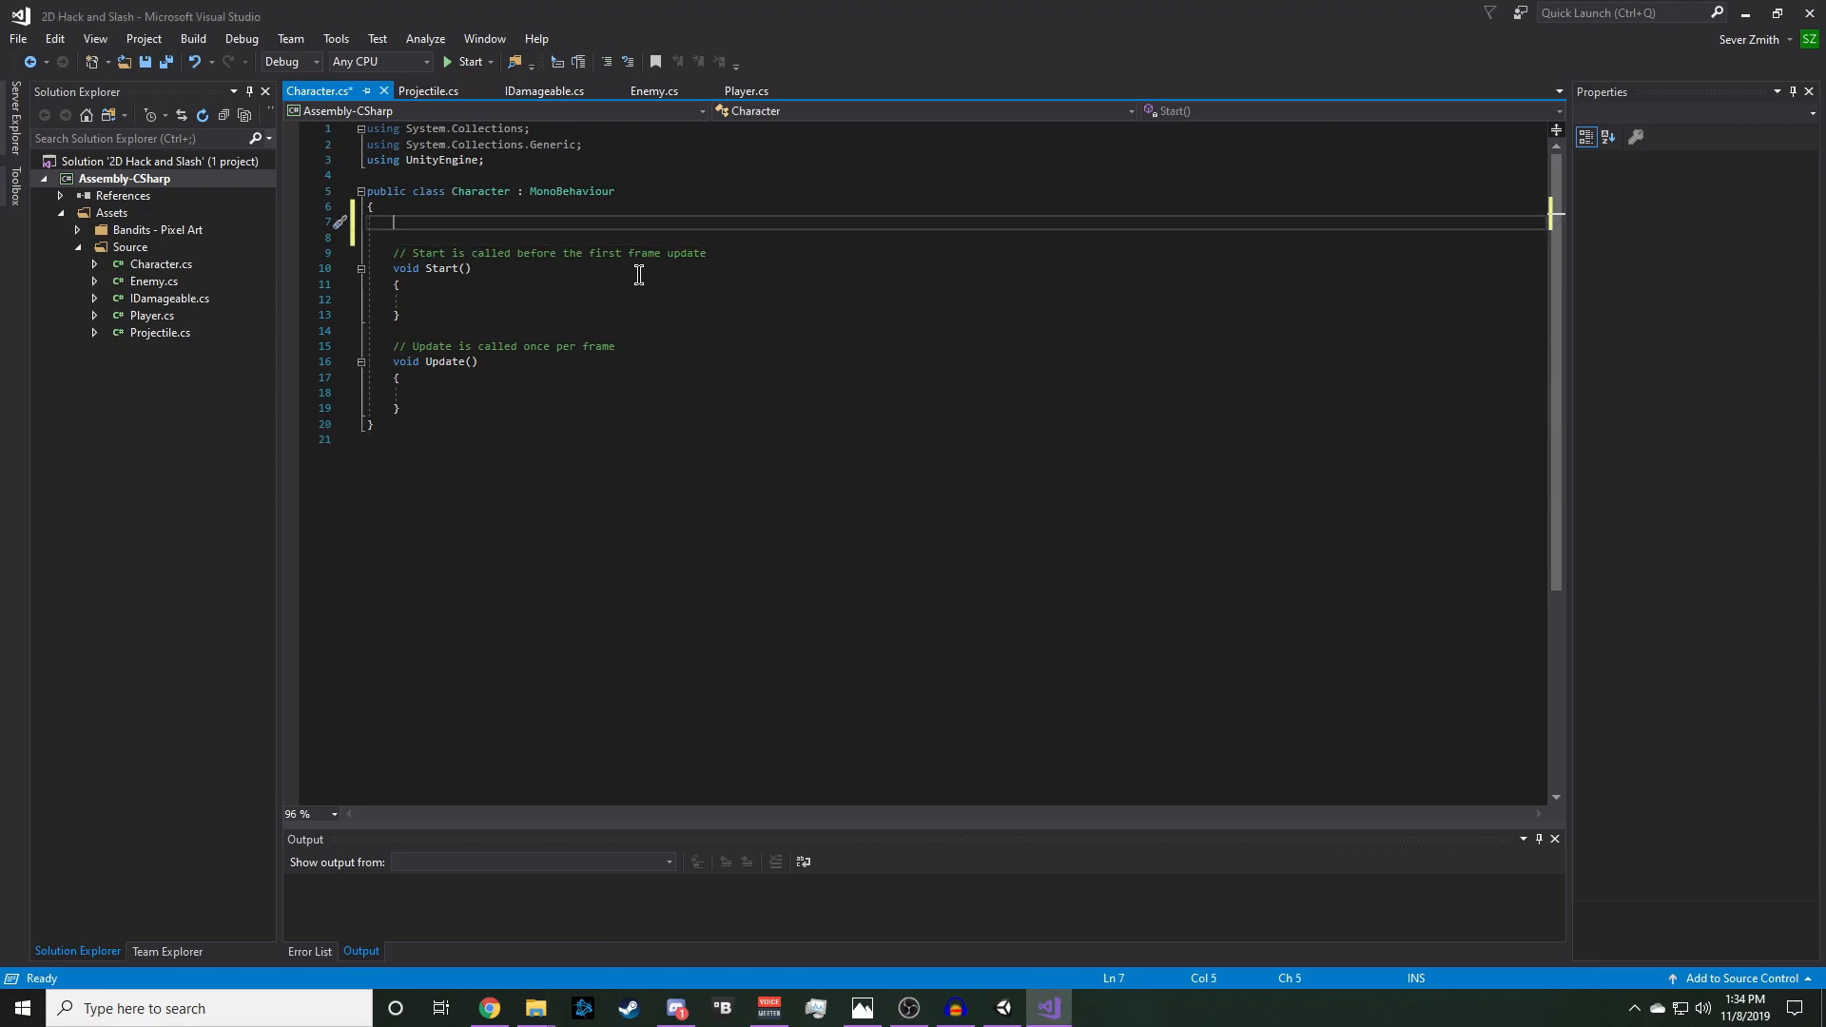
pyautogui.write('public f')
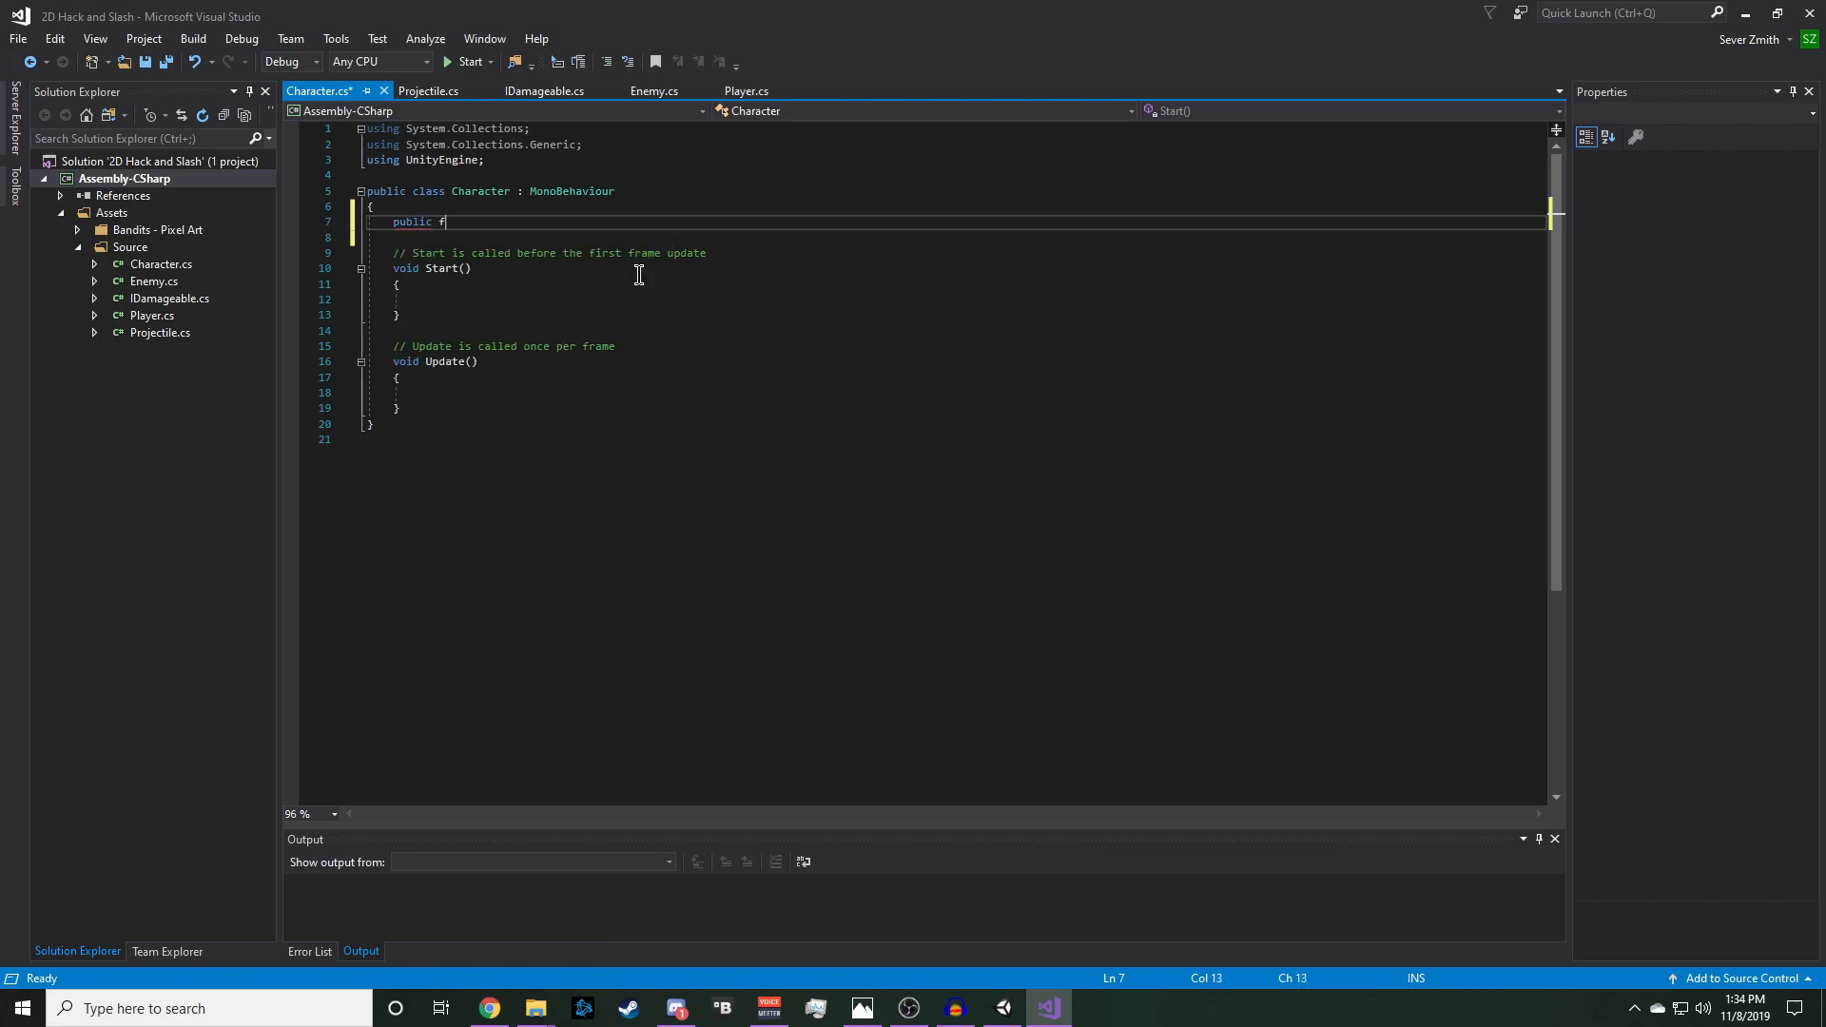
pyautogui.write('loat hea')
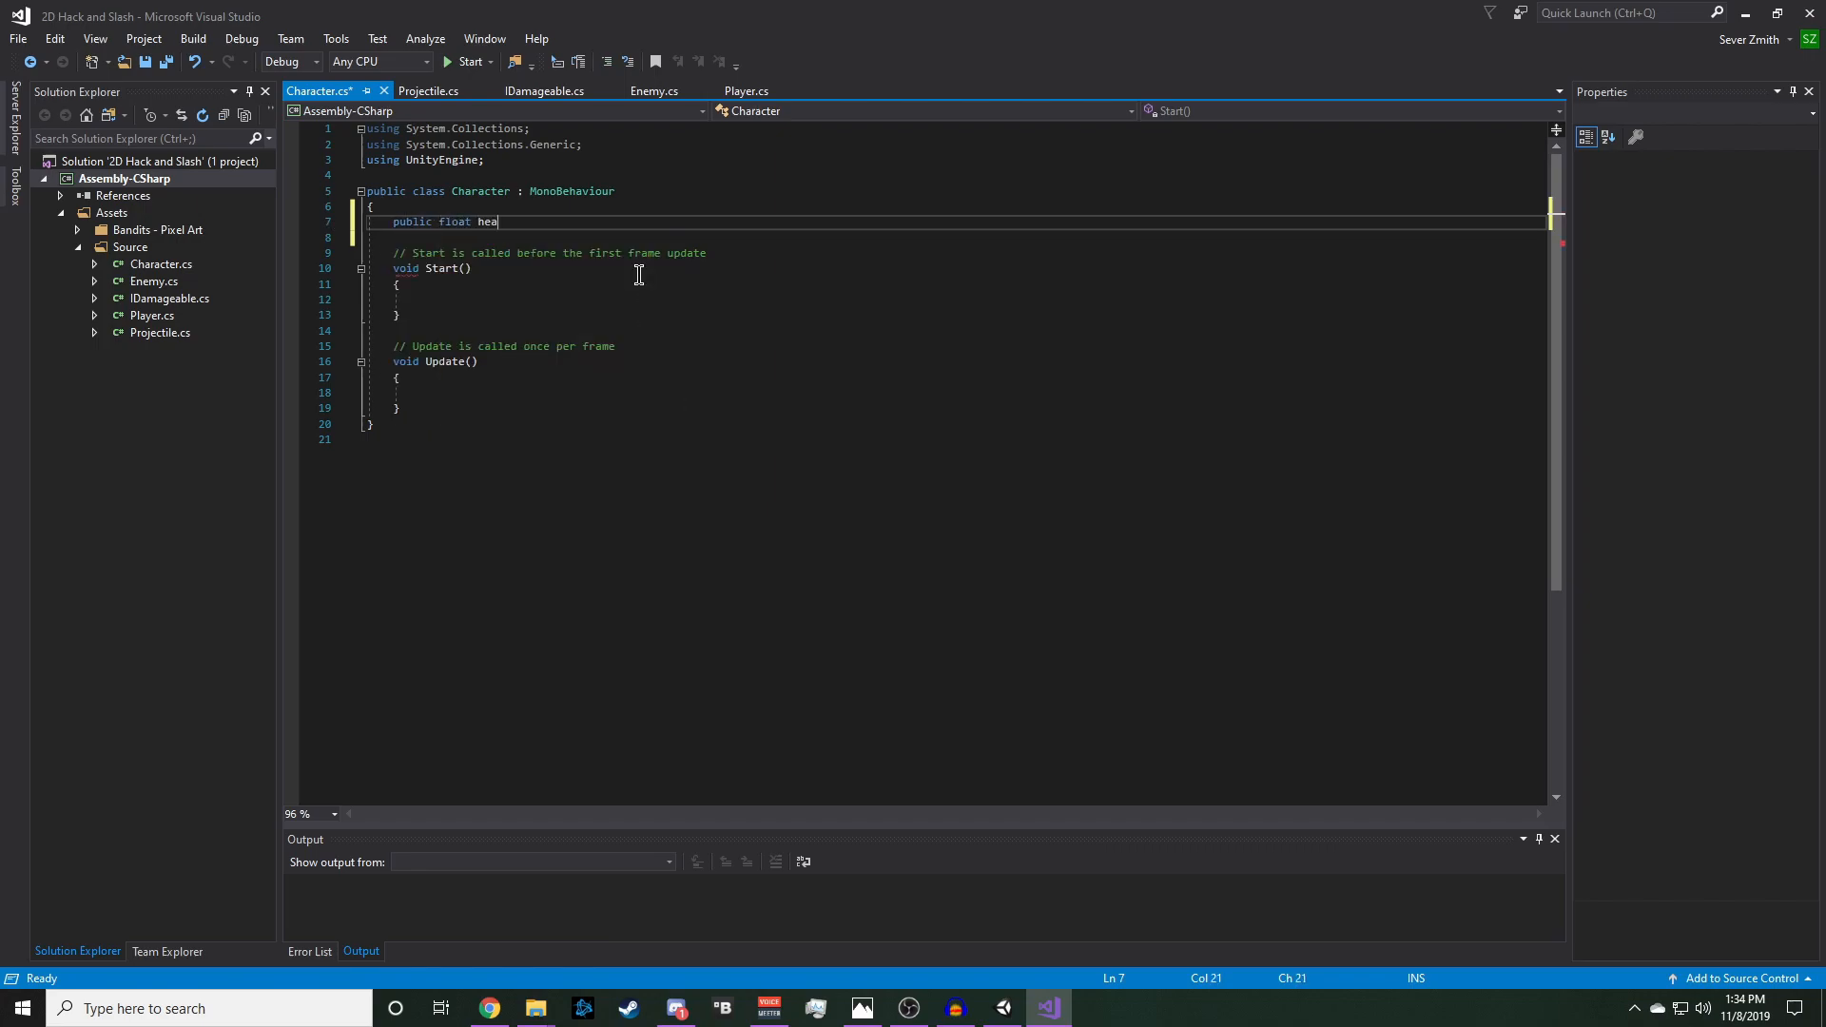
pyautogui.write('lthPool =')
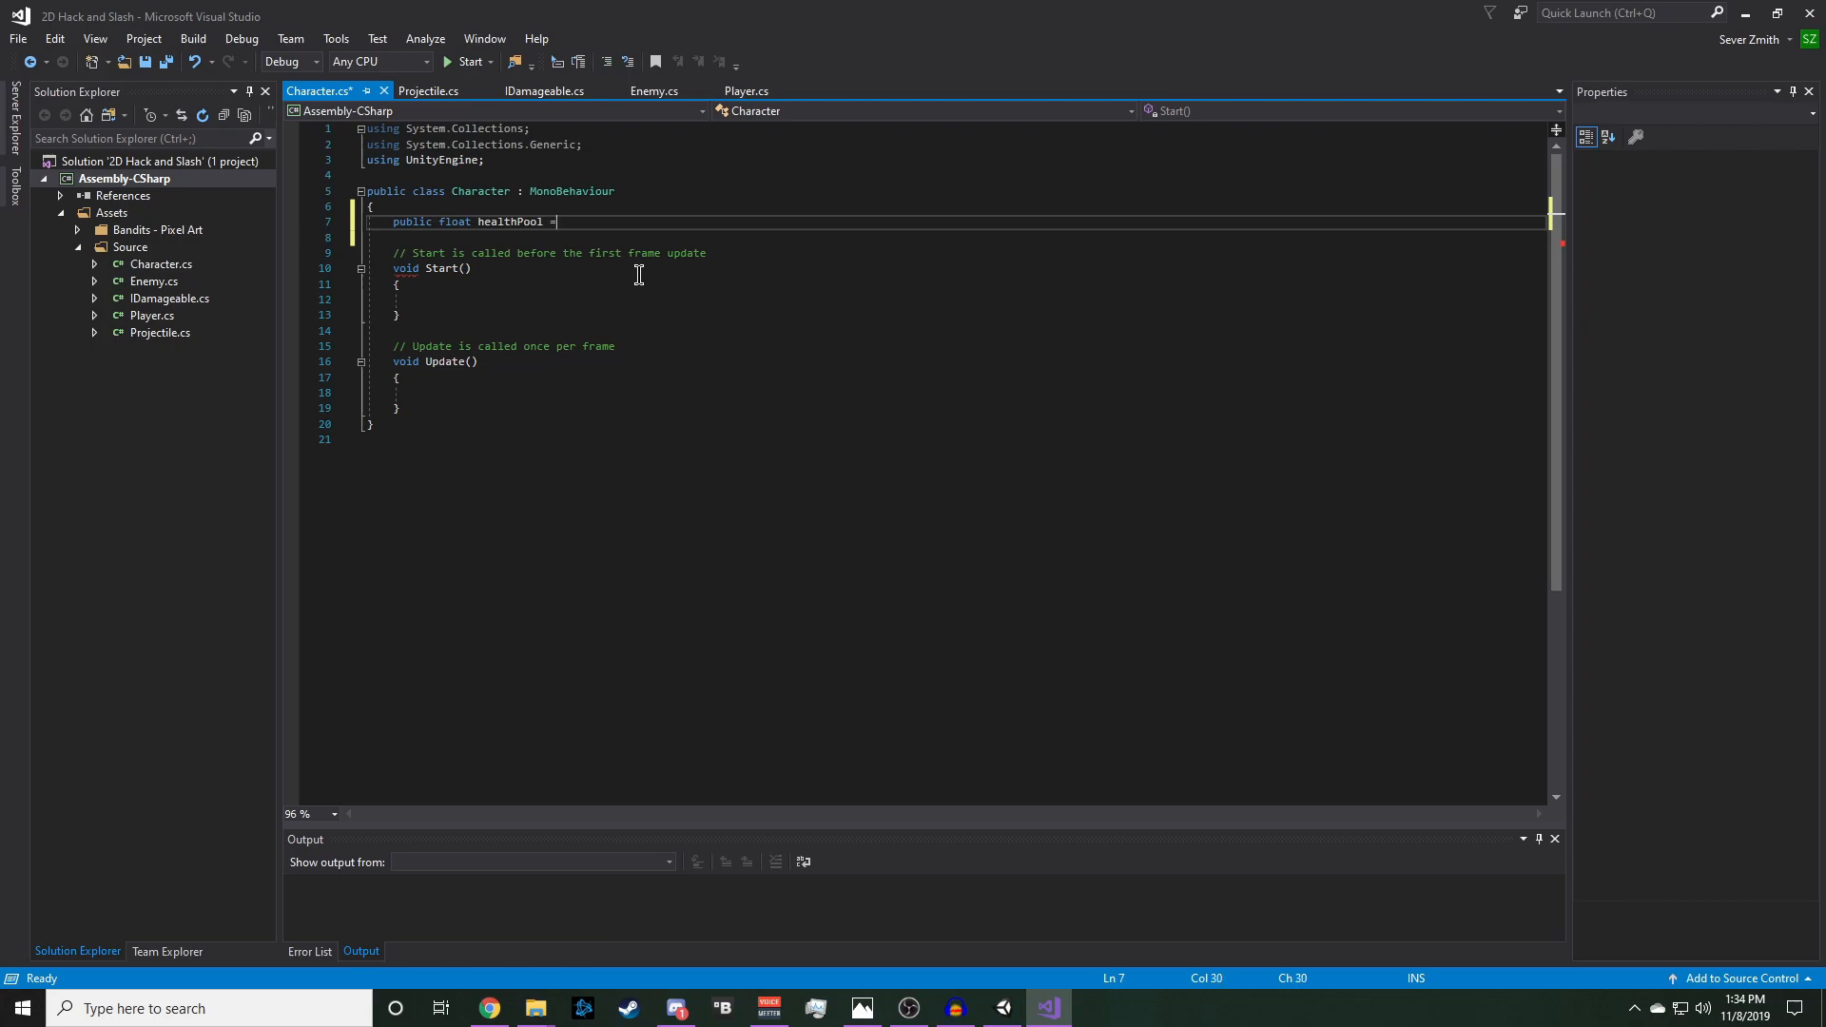
pyautogui.write('10f;')
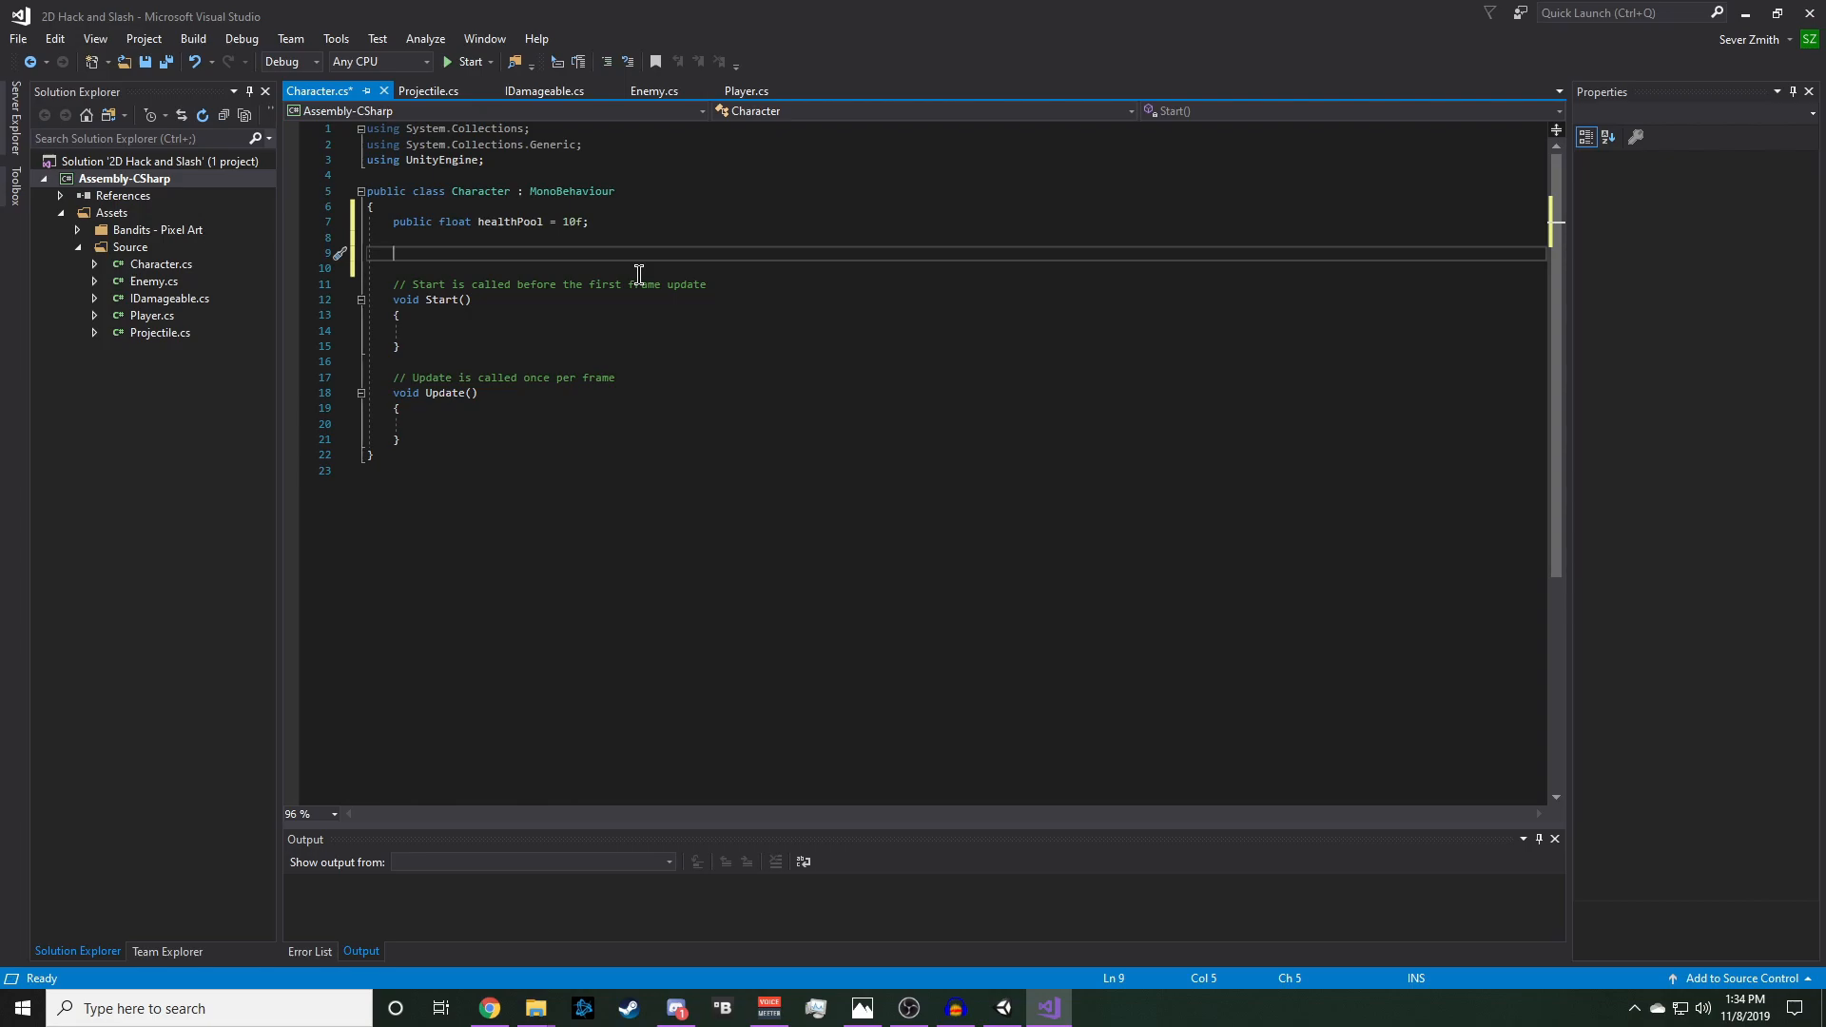
pyautogui.write('public float')
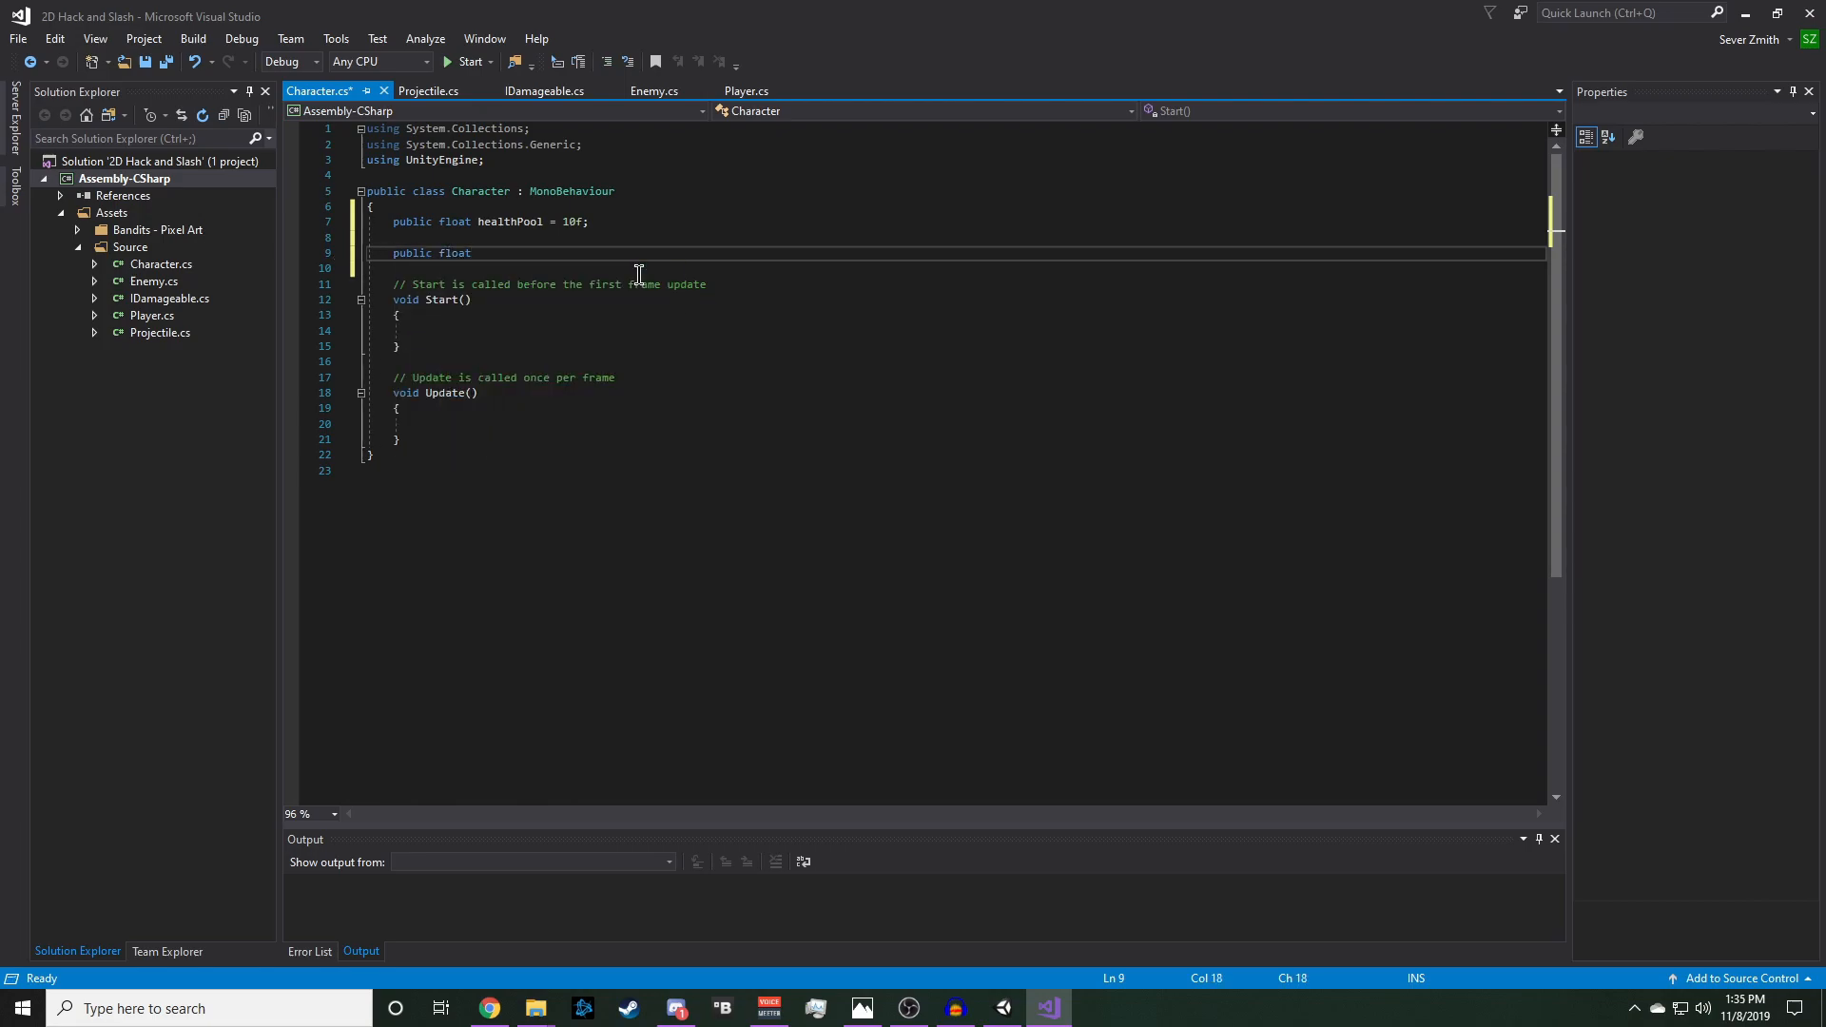
pyautogui.write('speed = 5f;')
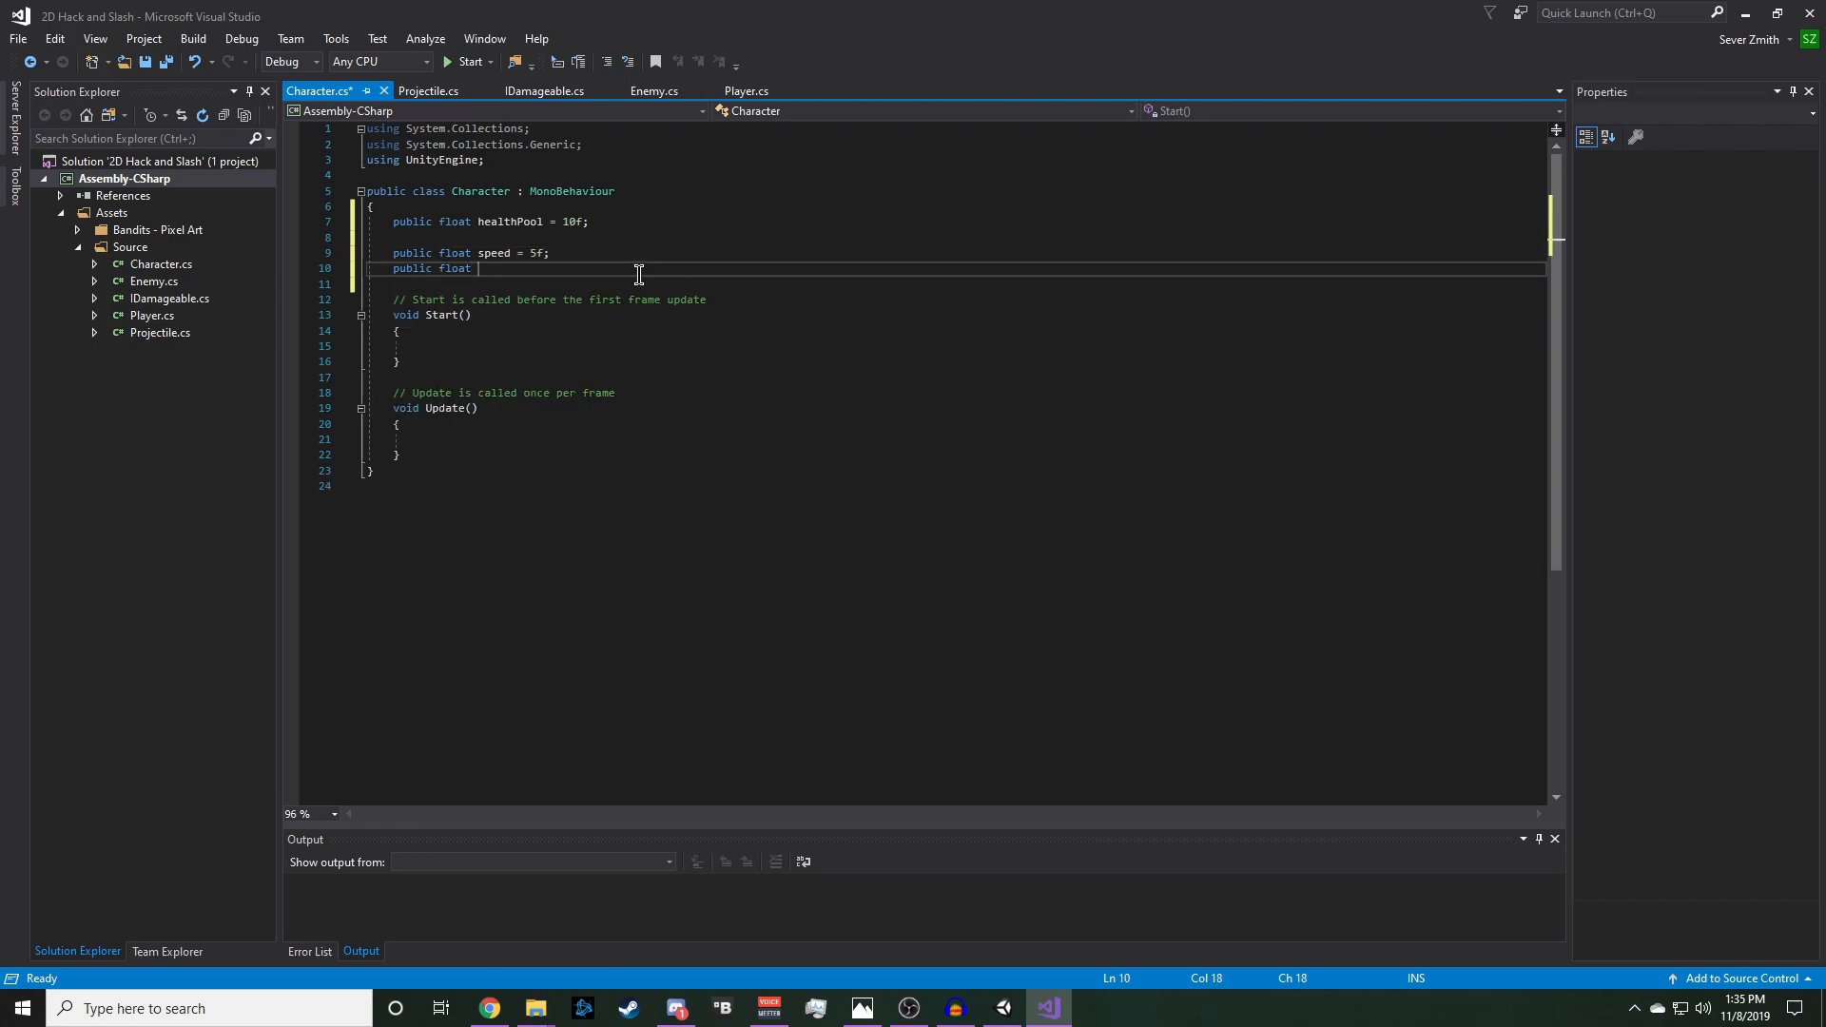
pyautogui.write('jumpForce = 6f;')
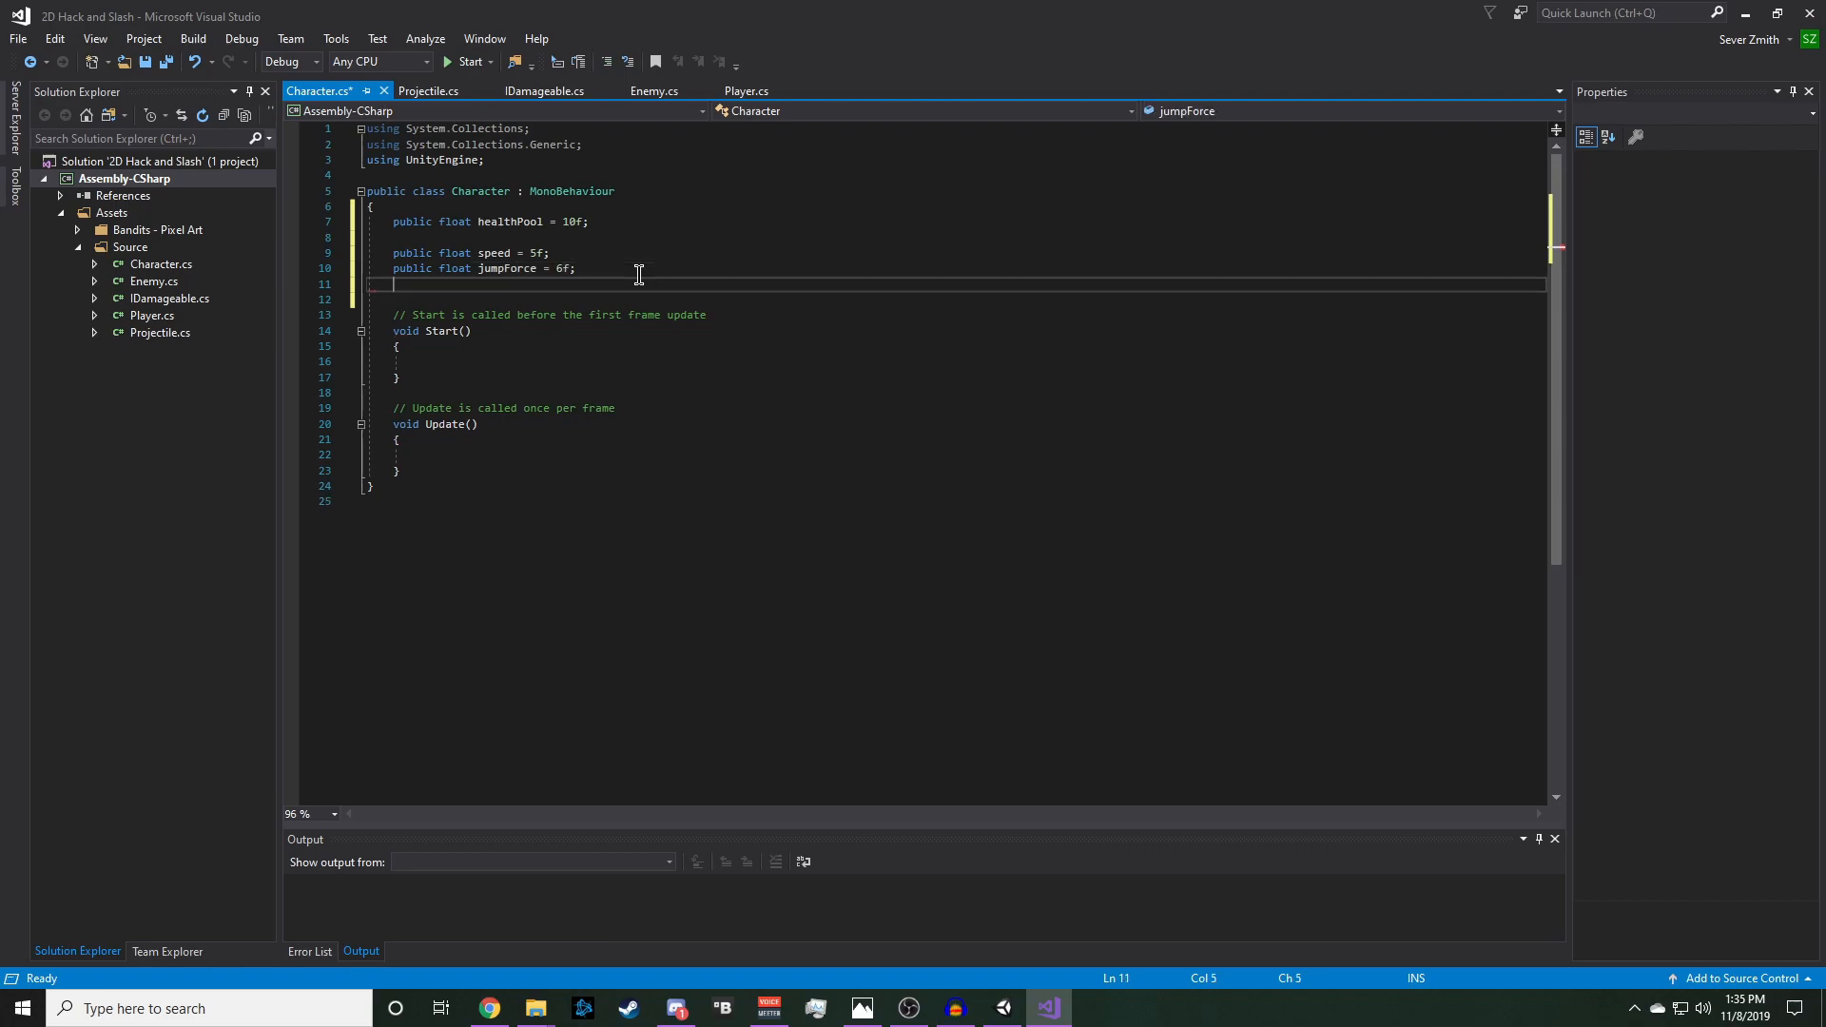
# - Add public groundedLeeway, private Rigidbody2D rb2D = null, and private float currentHealth = 1f
pyautogui.write('p')
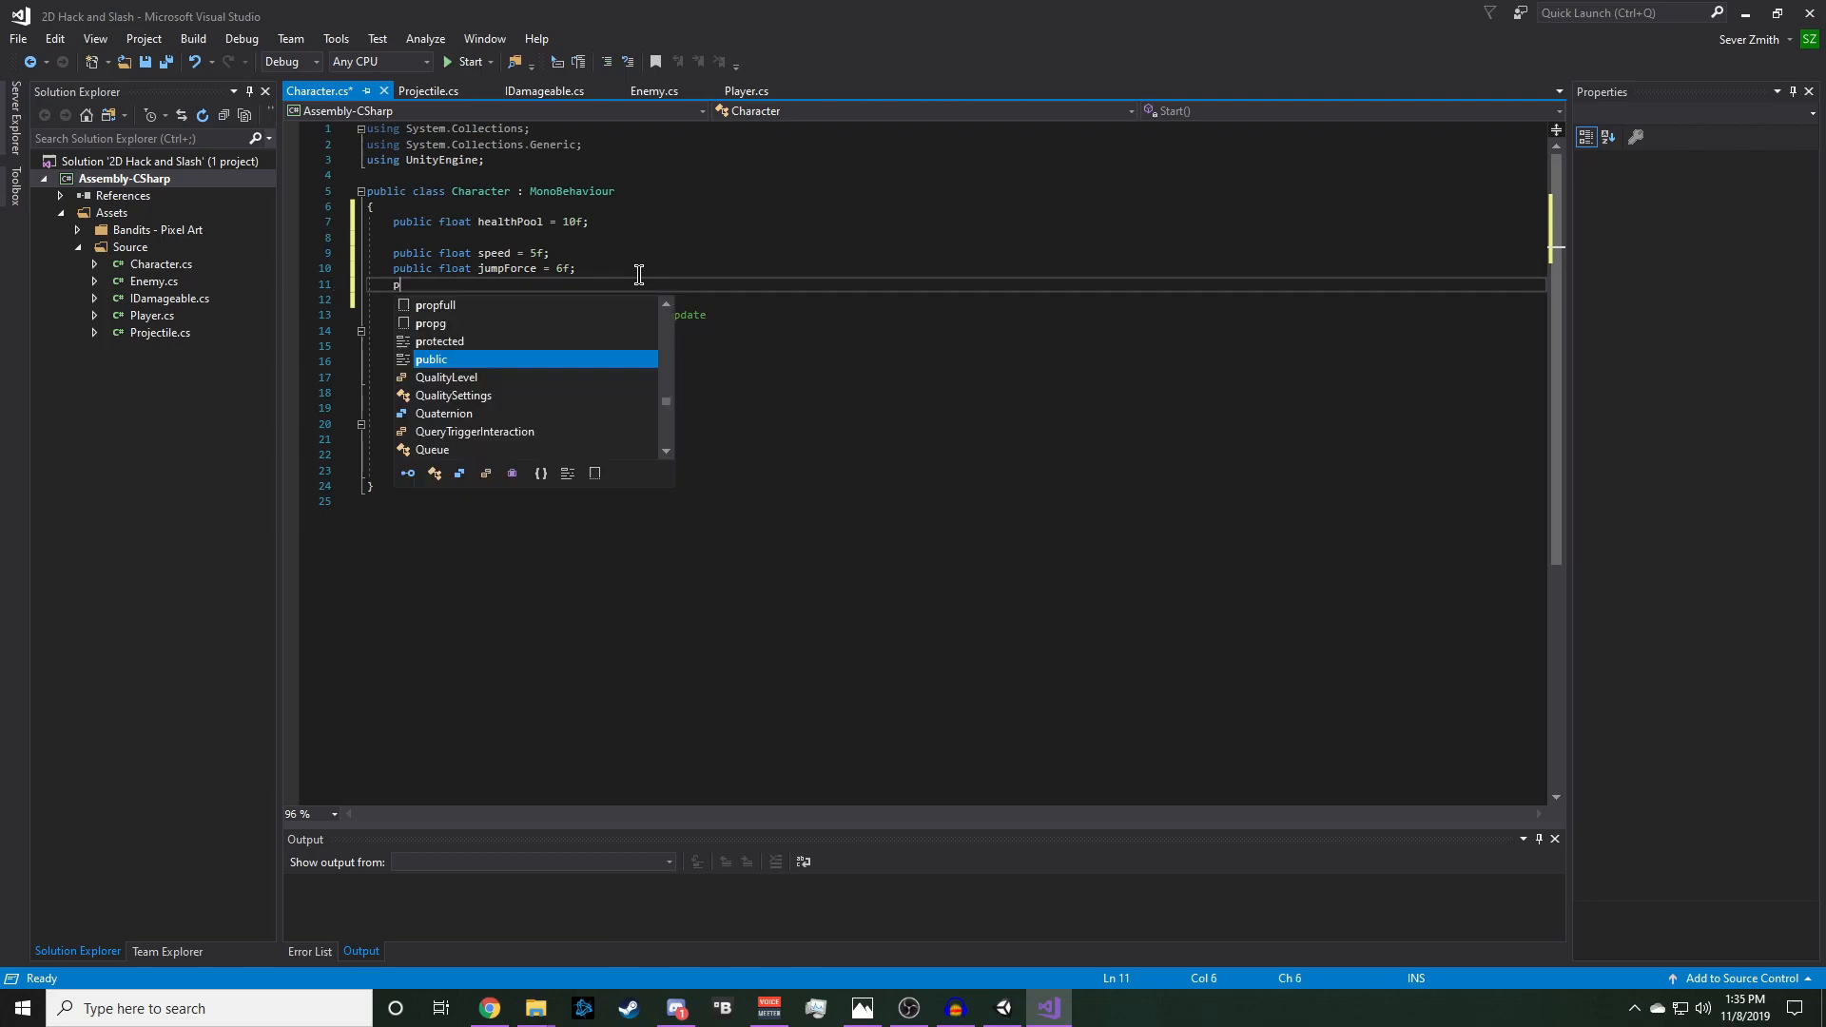
pyautogui.write('ublic float')
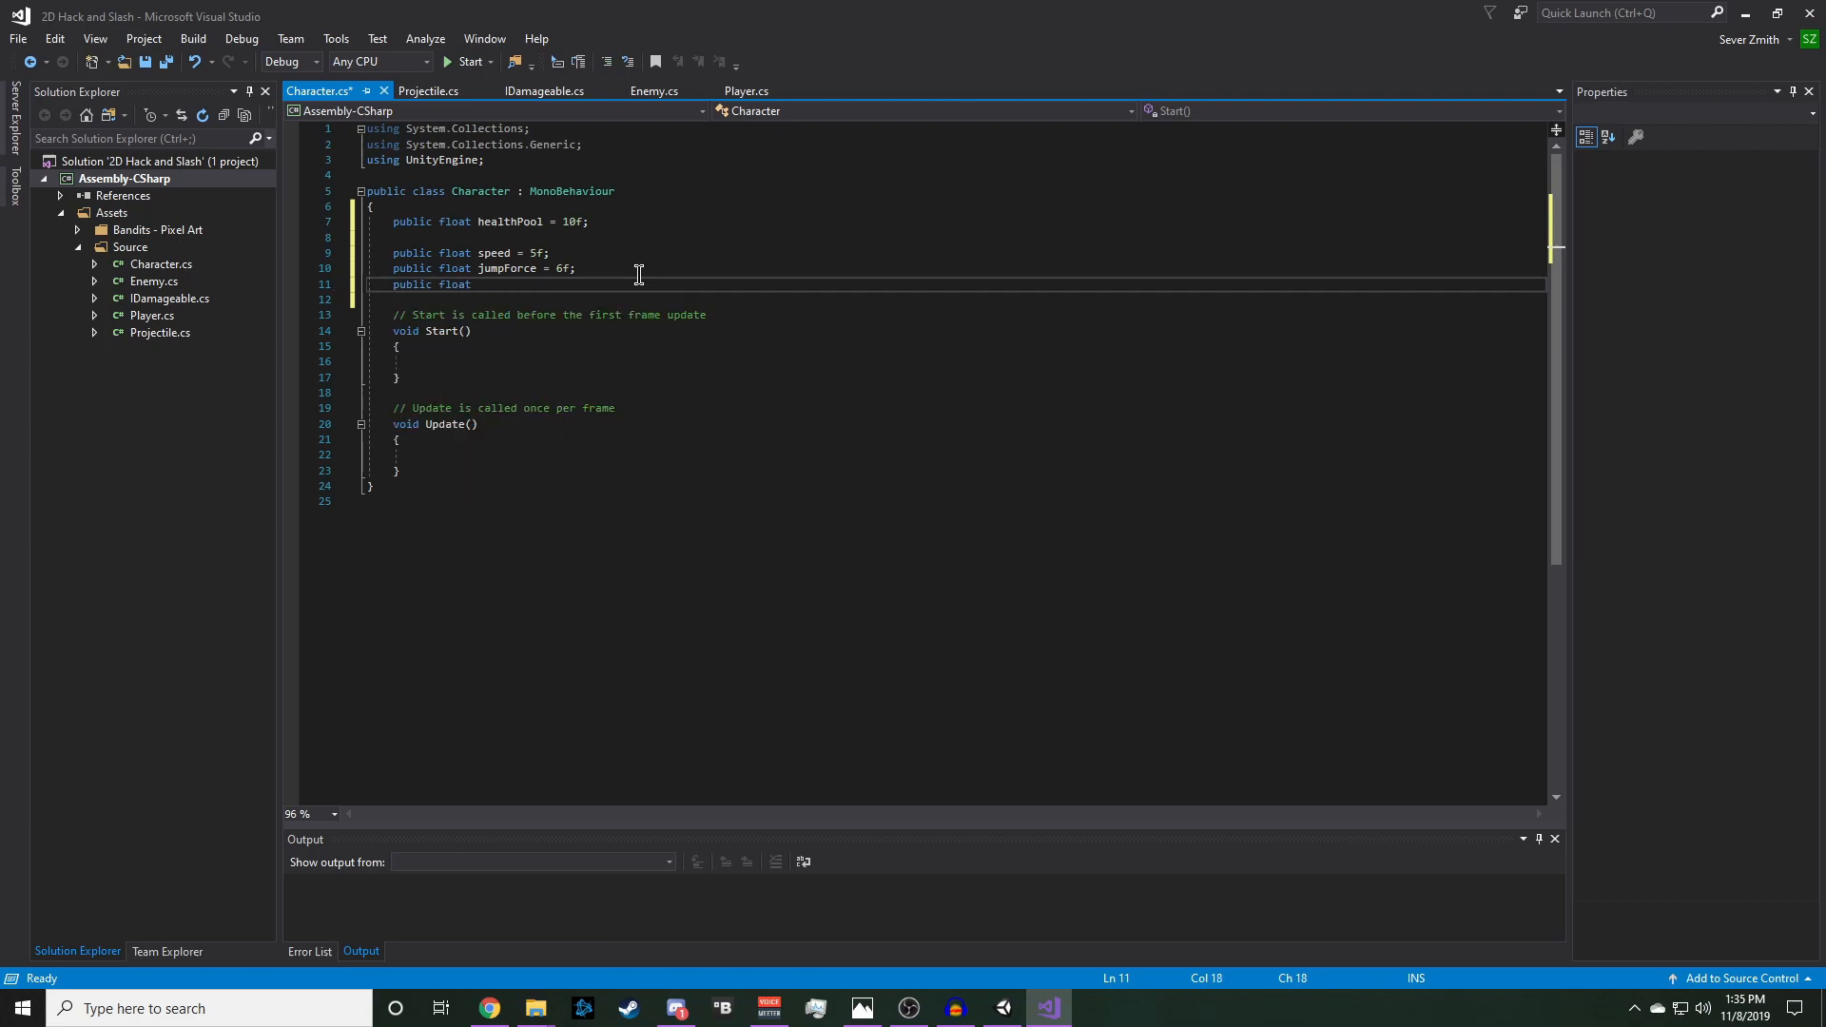
pyautogui.write('grounde')
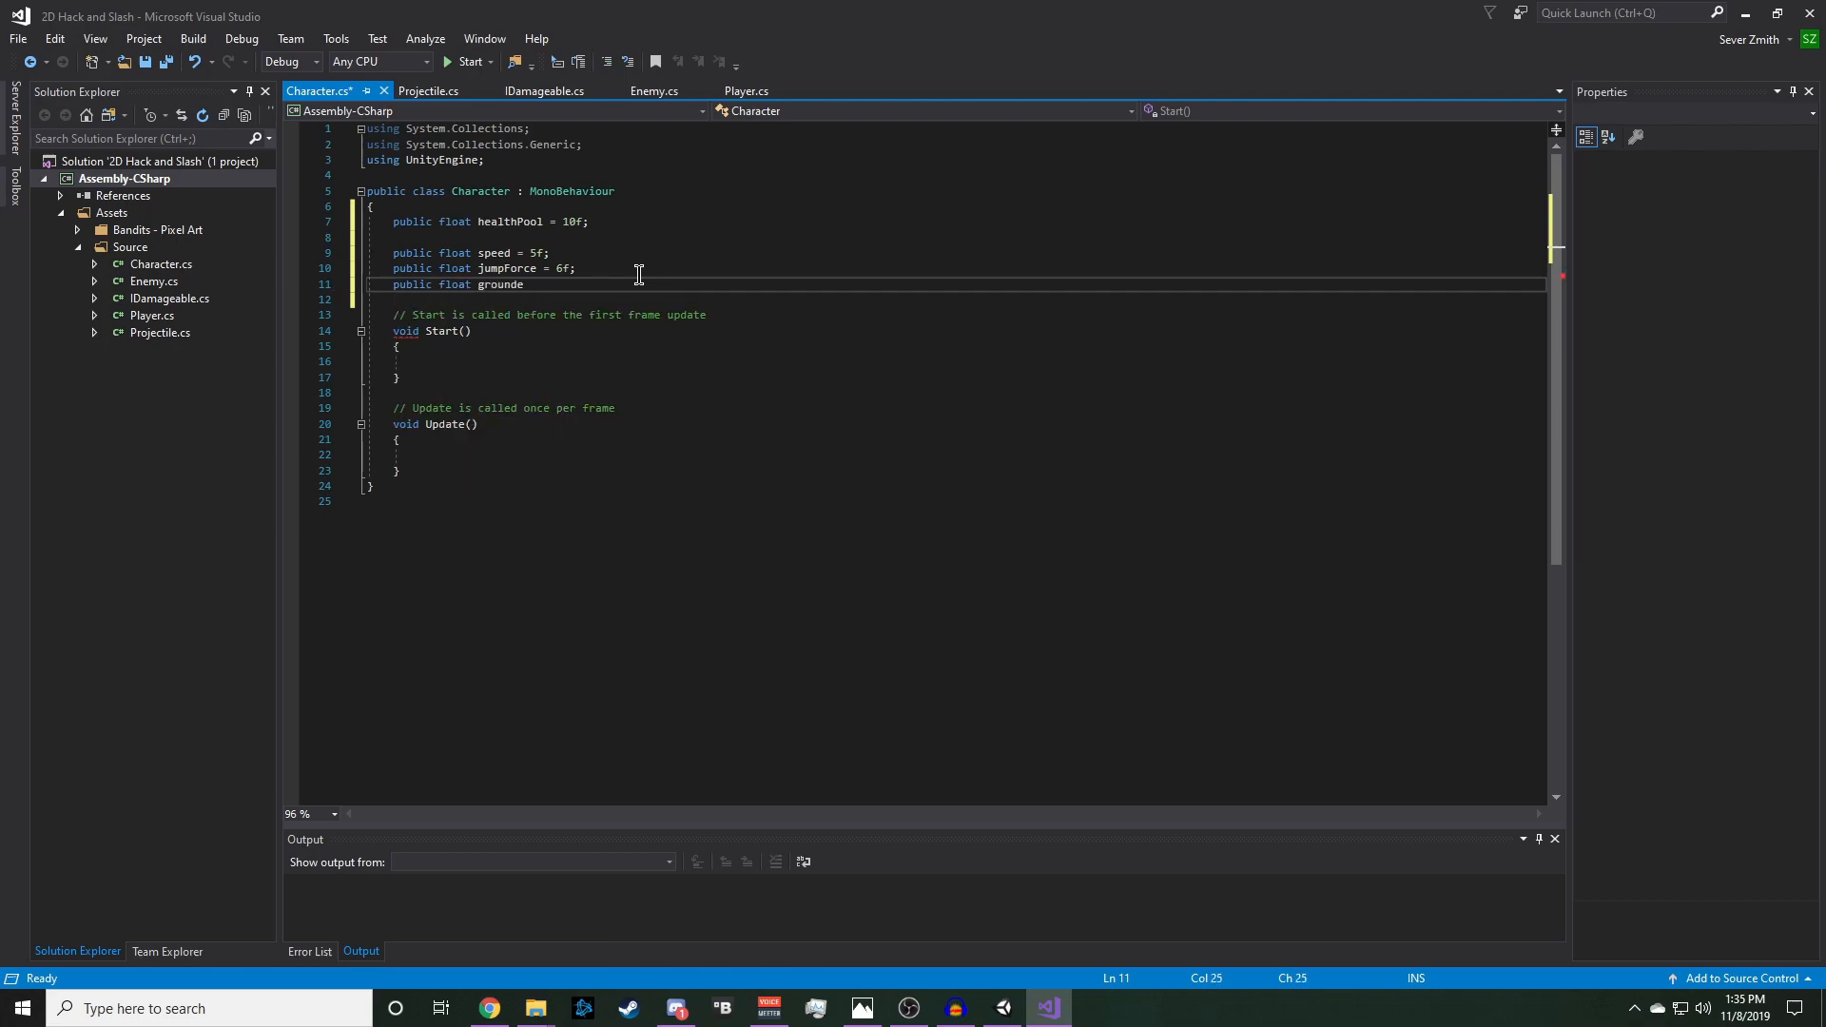
pyautogui.write('dLeeway = 0.1f;')
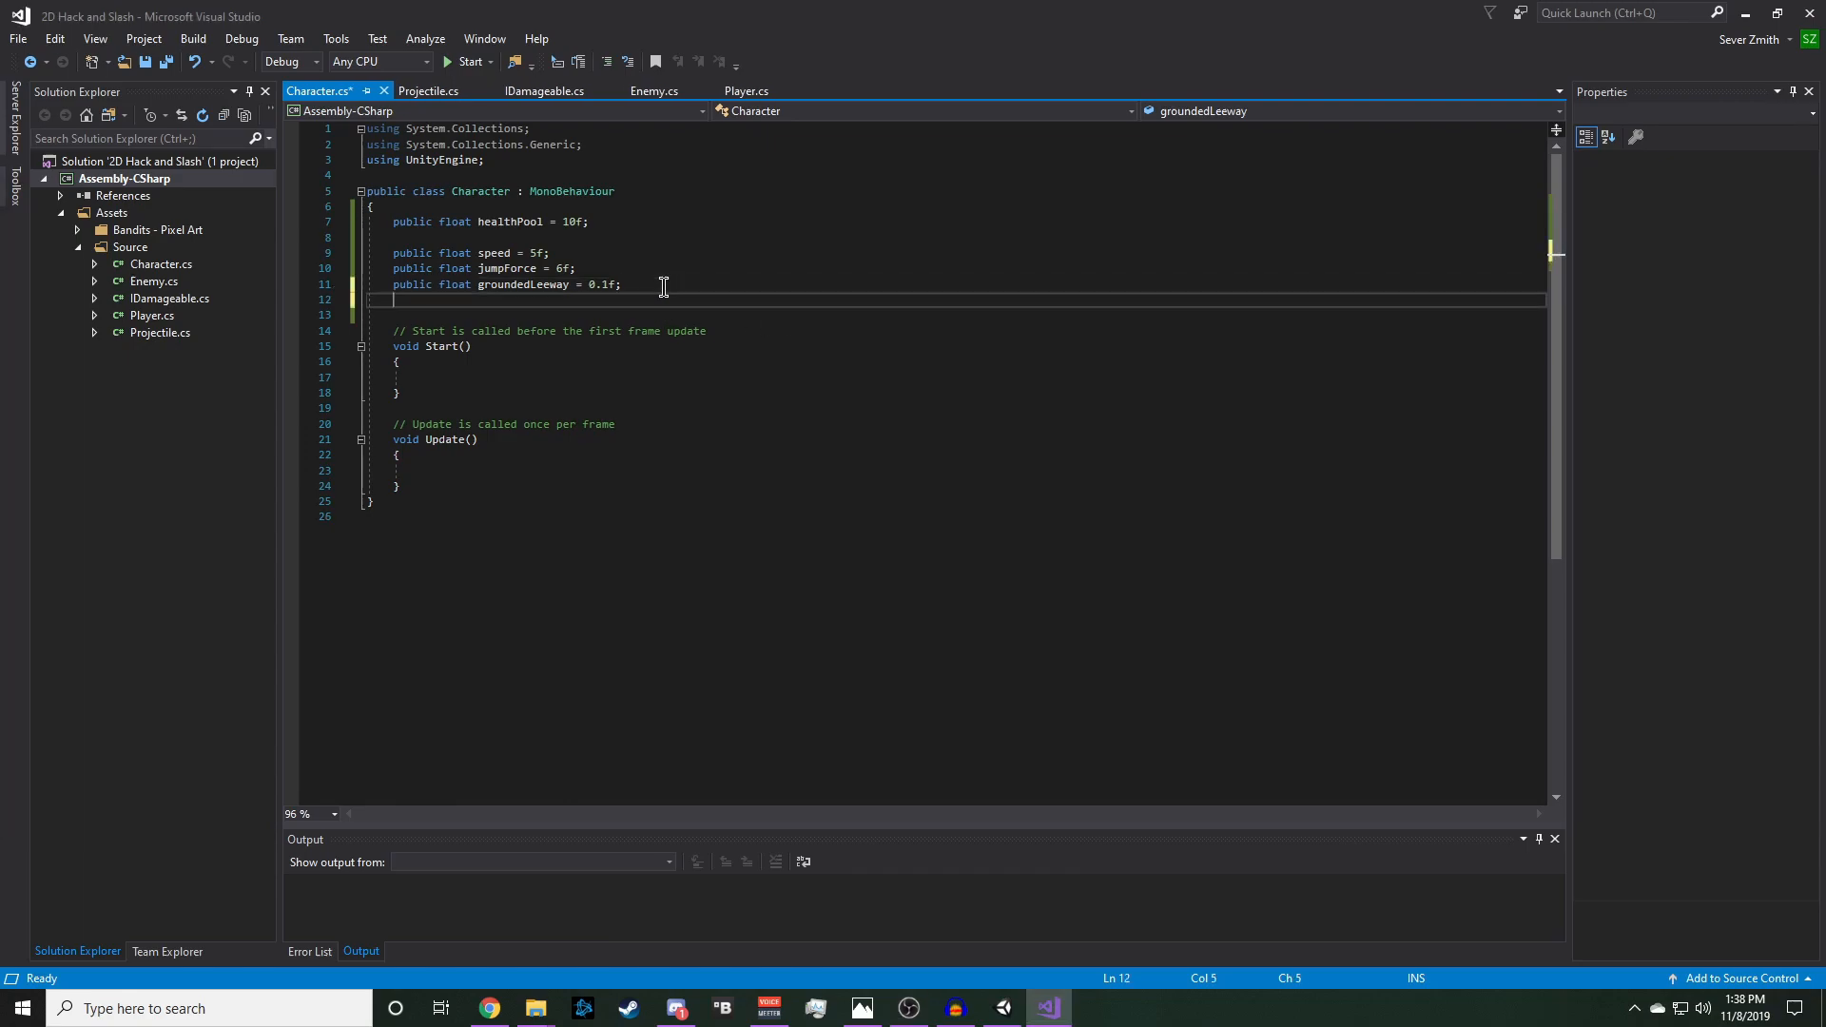
pyautogui.write('private Rigidbody2D rb2D = nu')
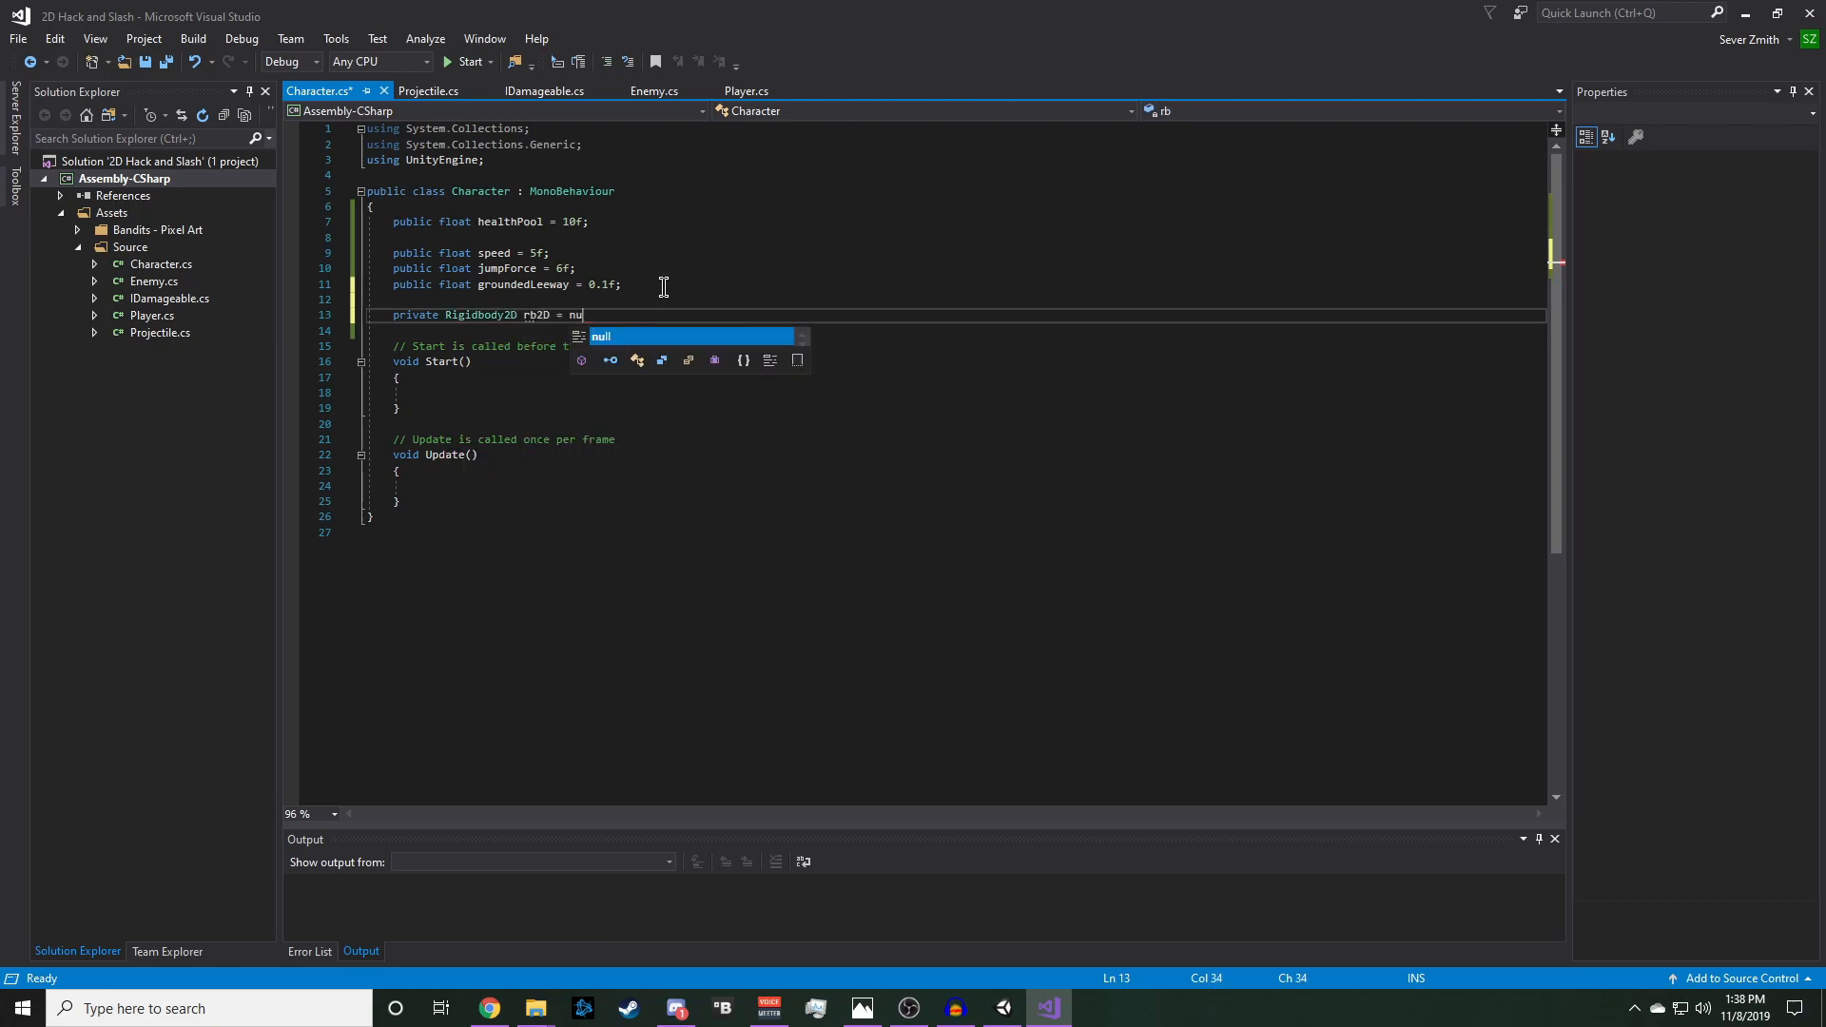
pyautogui.press('Enter')
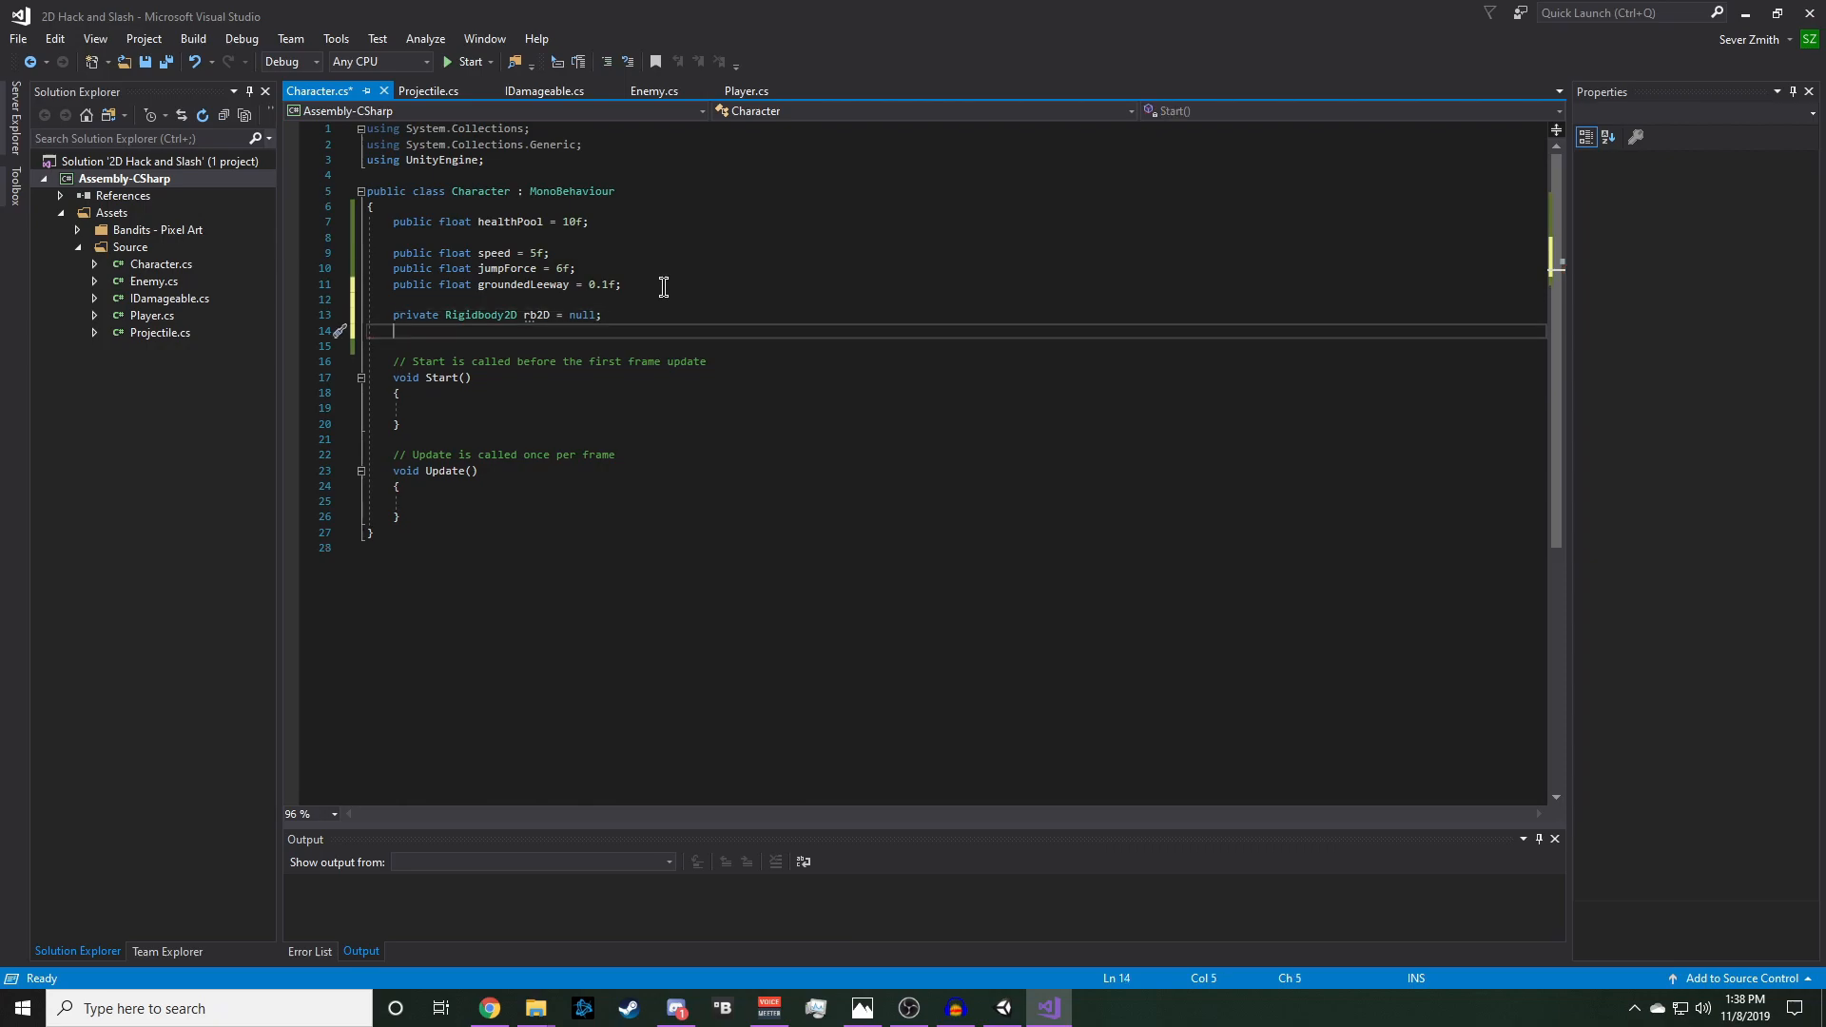
pyautogui.write('private float')
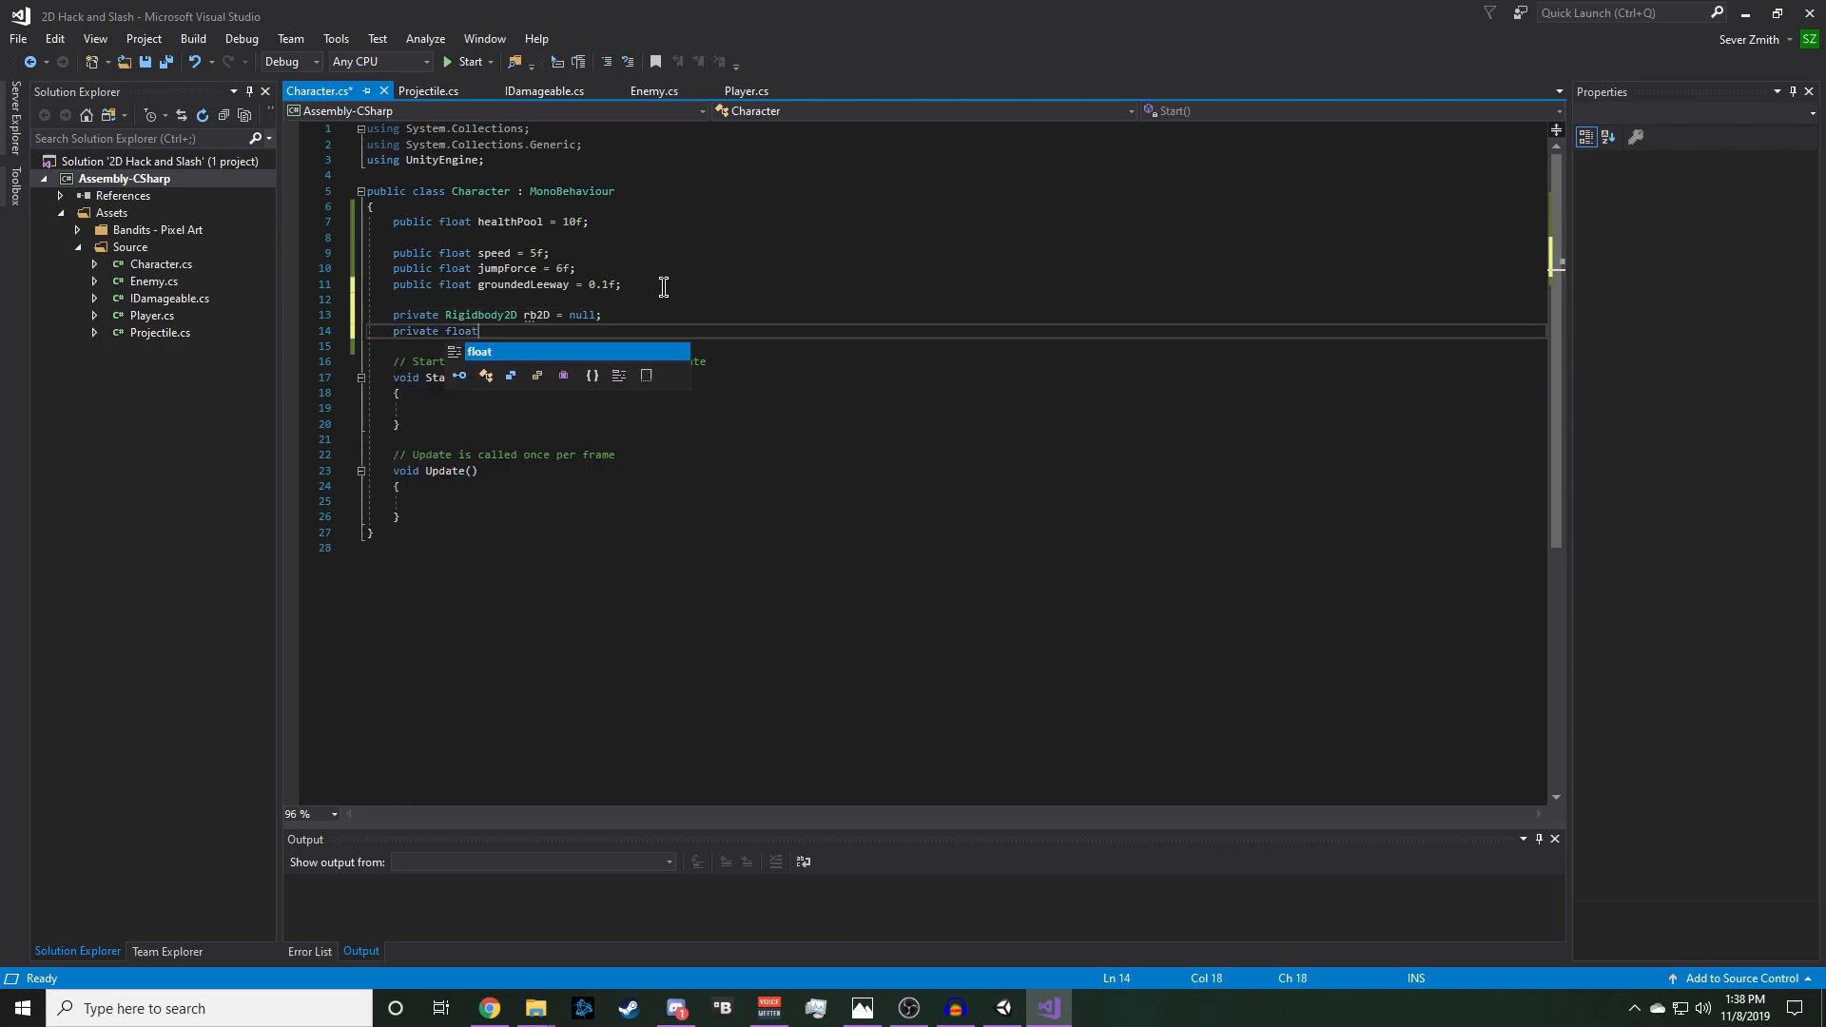
pyautogui.write('currentHealth')
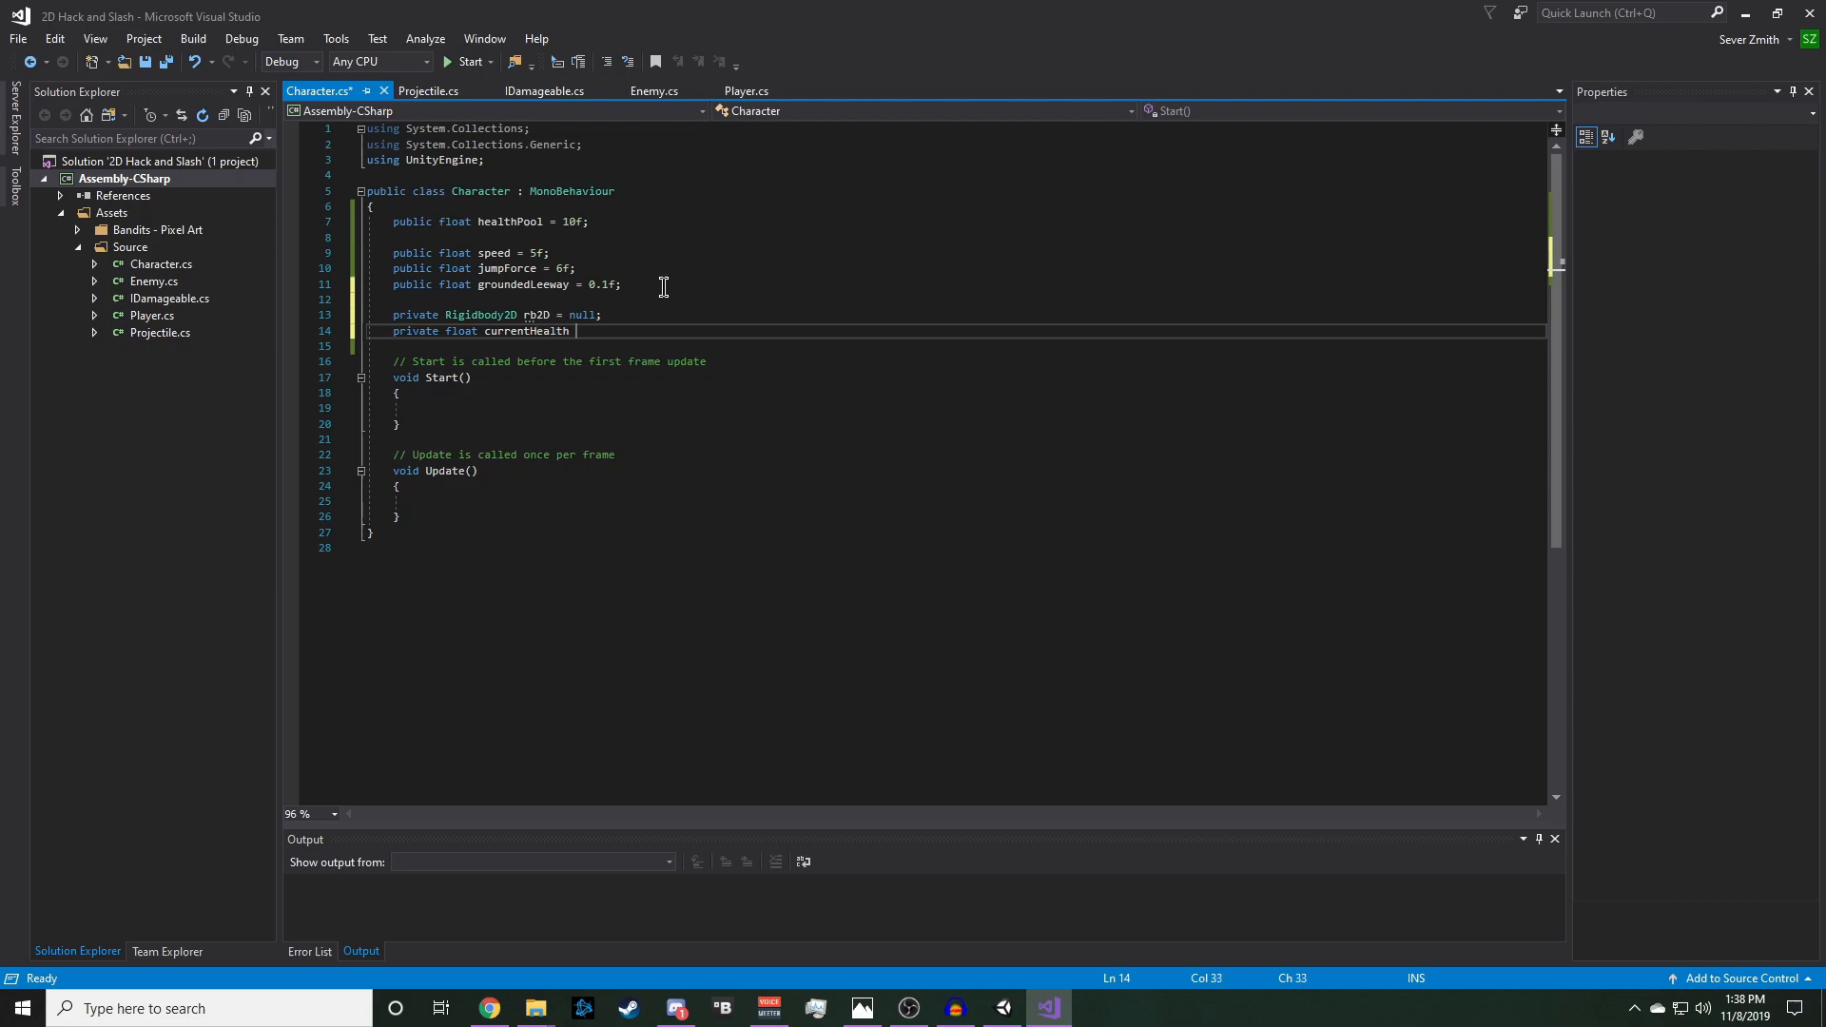
pyautogui.write('= 1f;')
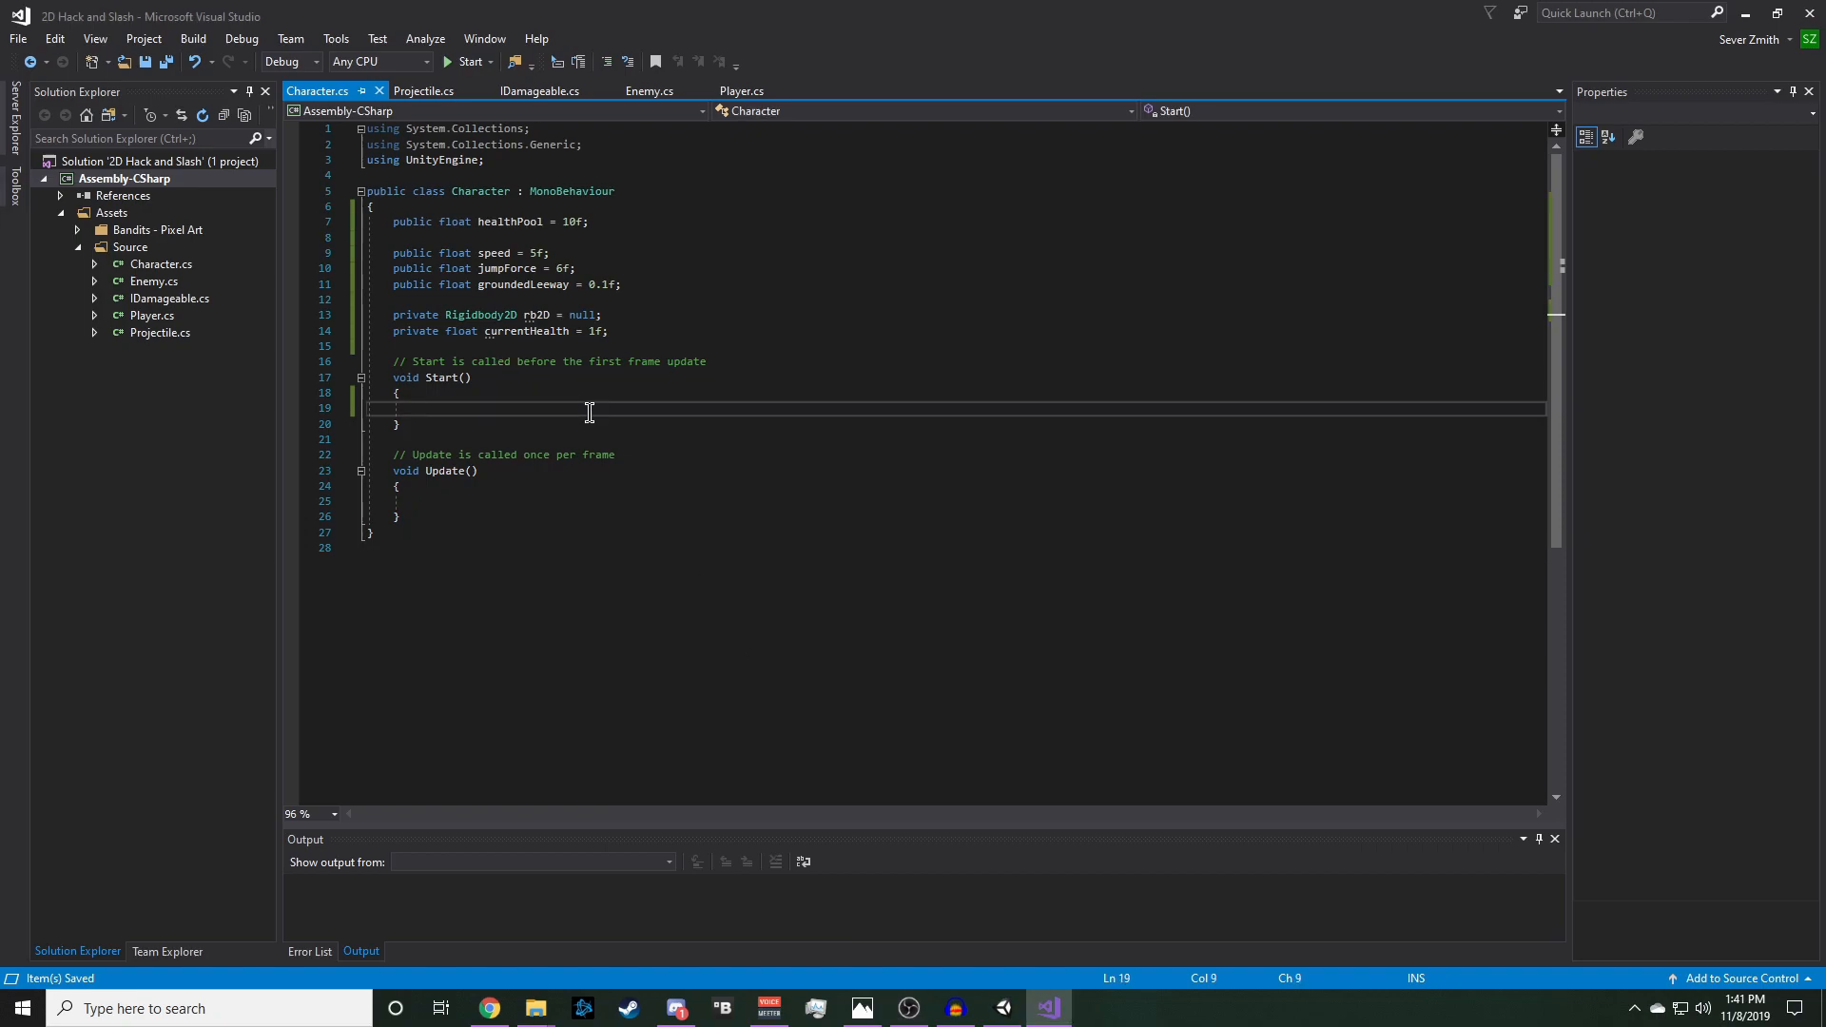
# - Assign currentHealth = healthPool inside Character's Start method
pyautogui.write('currentHealth')
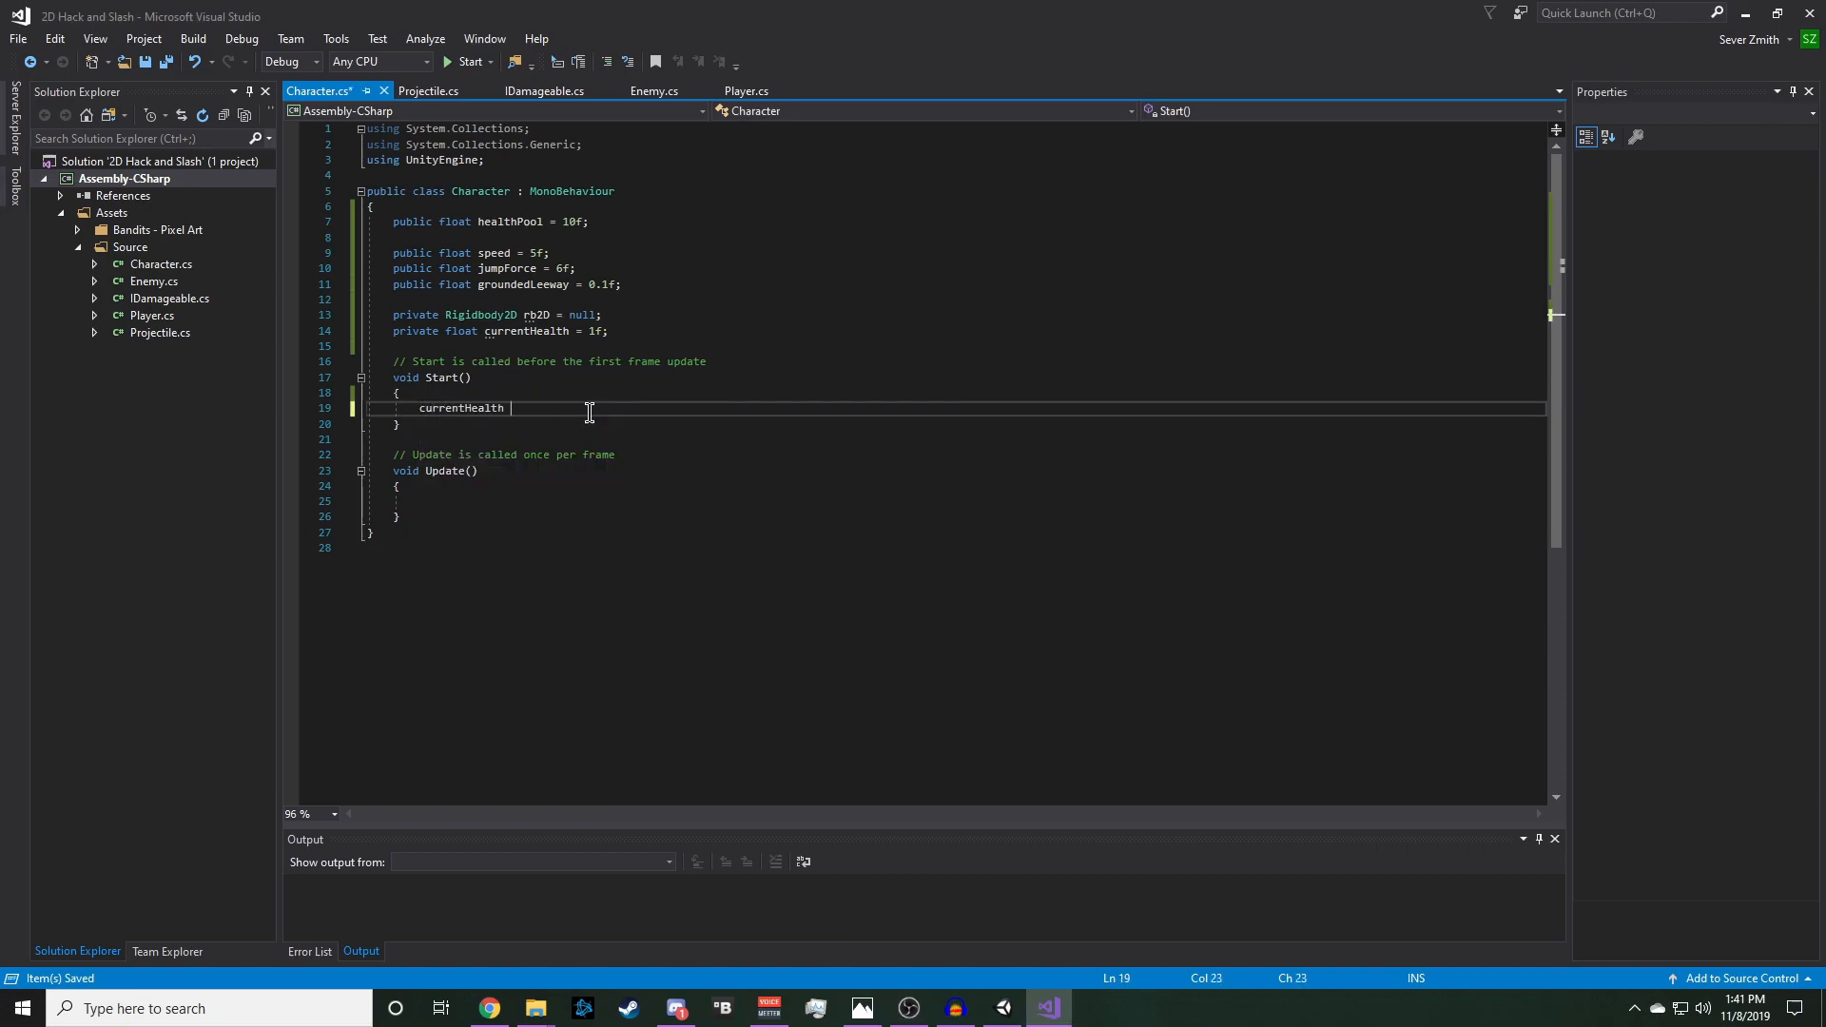
pyautogui.write('= healthPool;')
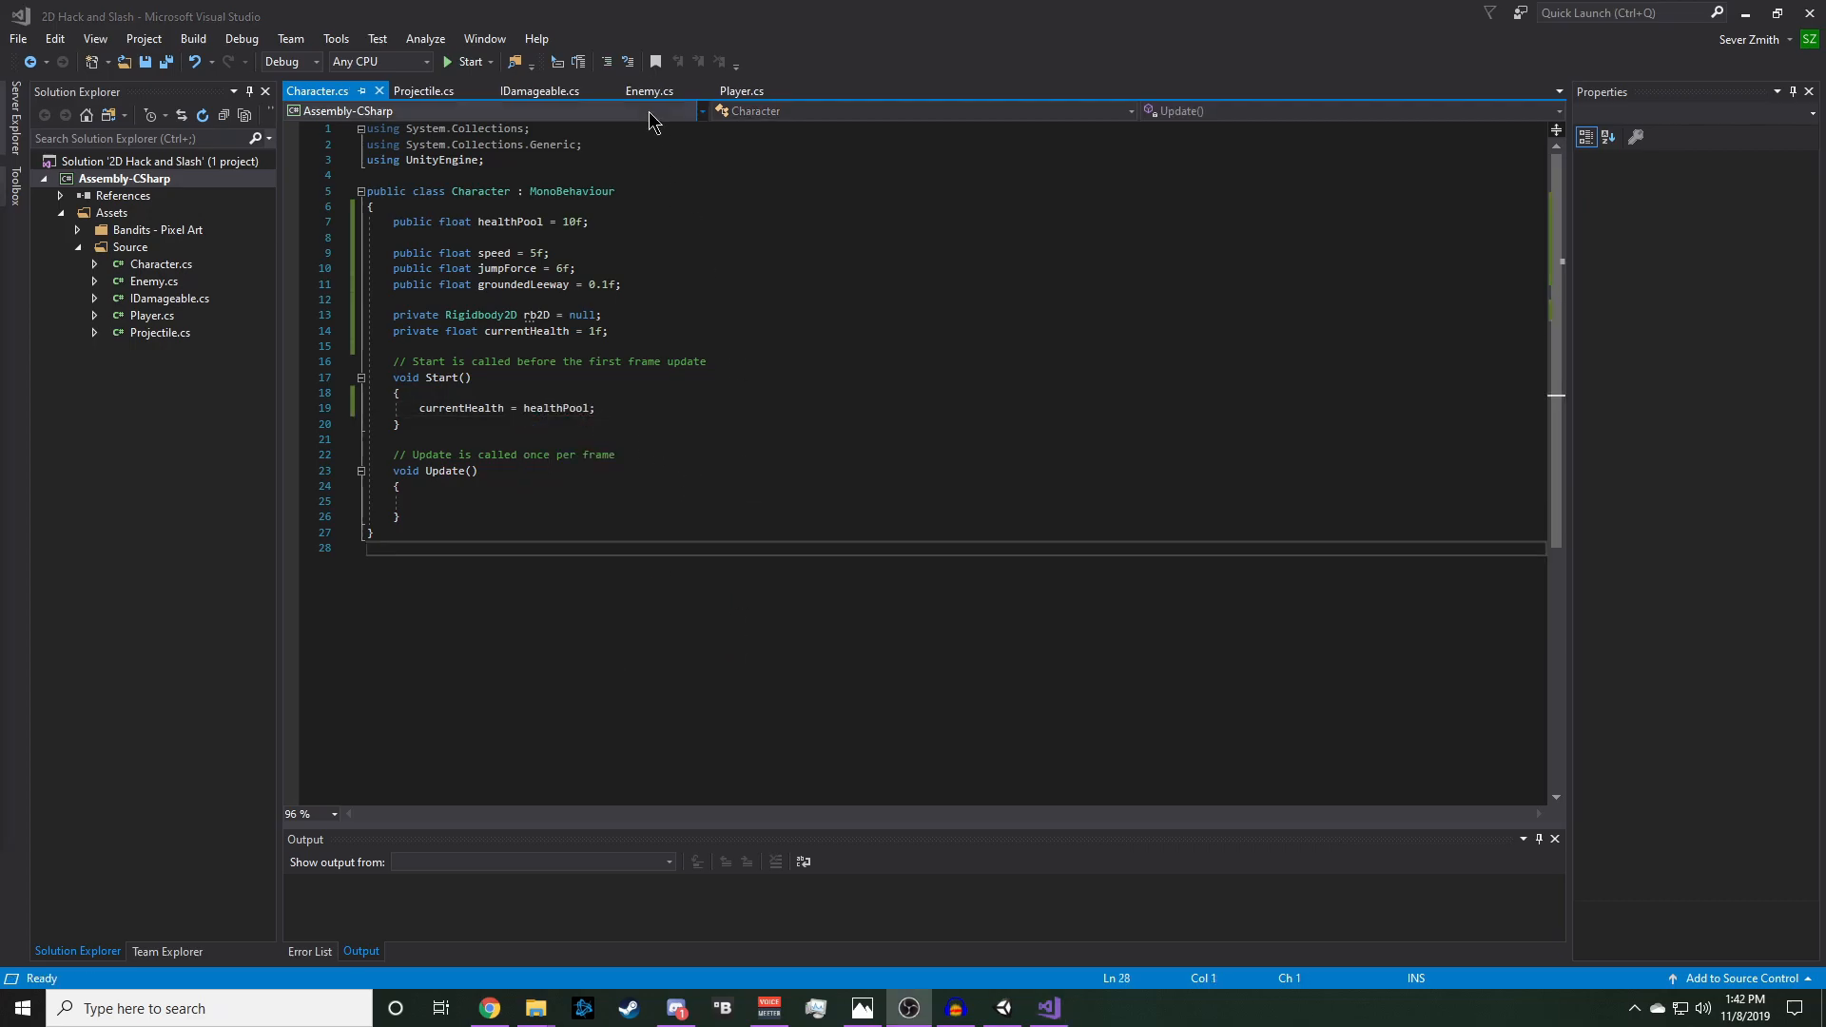
# - Move CheckGrounded from Player.cs into Character as protected, and mark Die as virtual
pyautogui.click(742, 91)
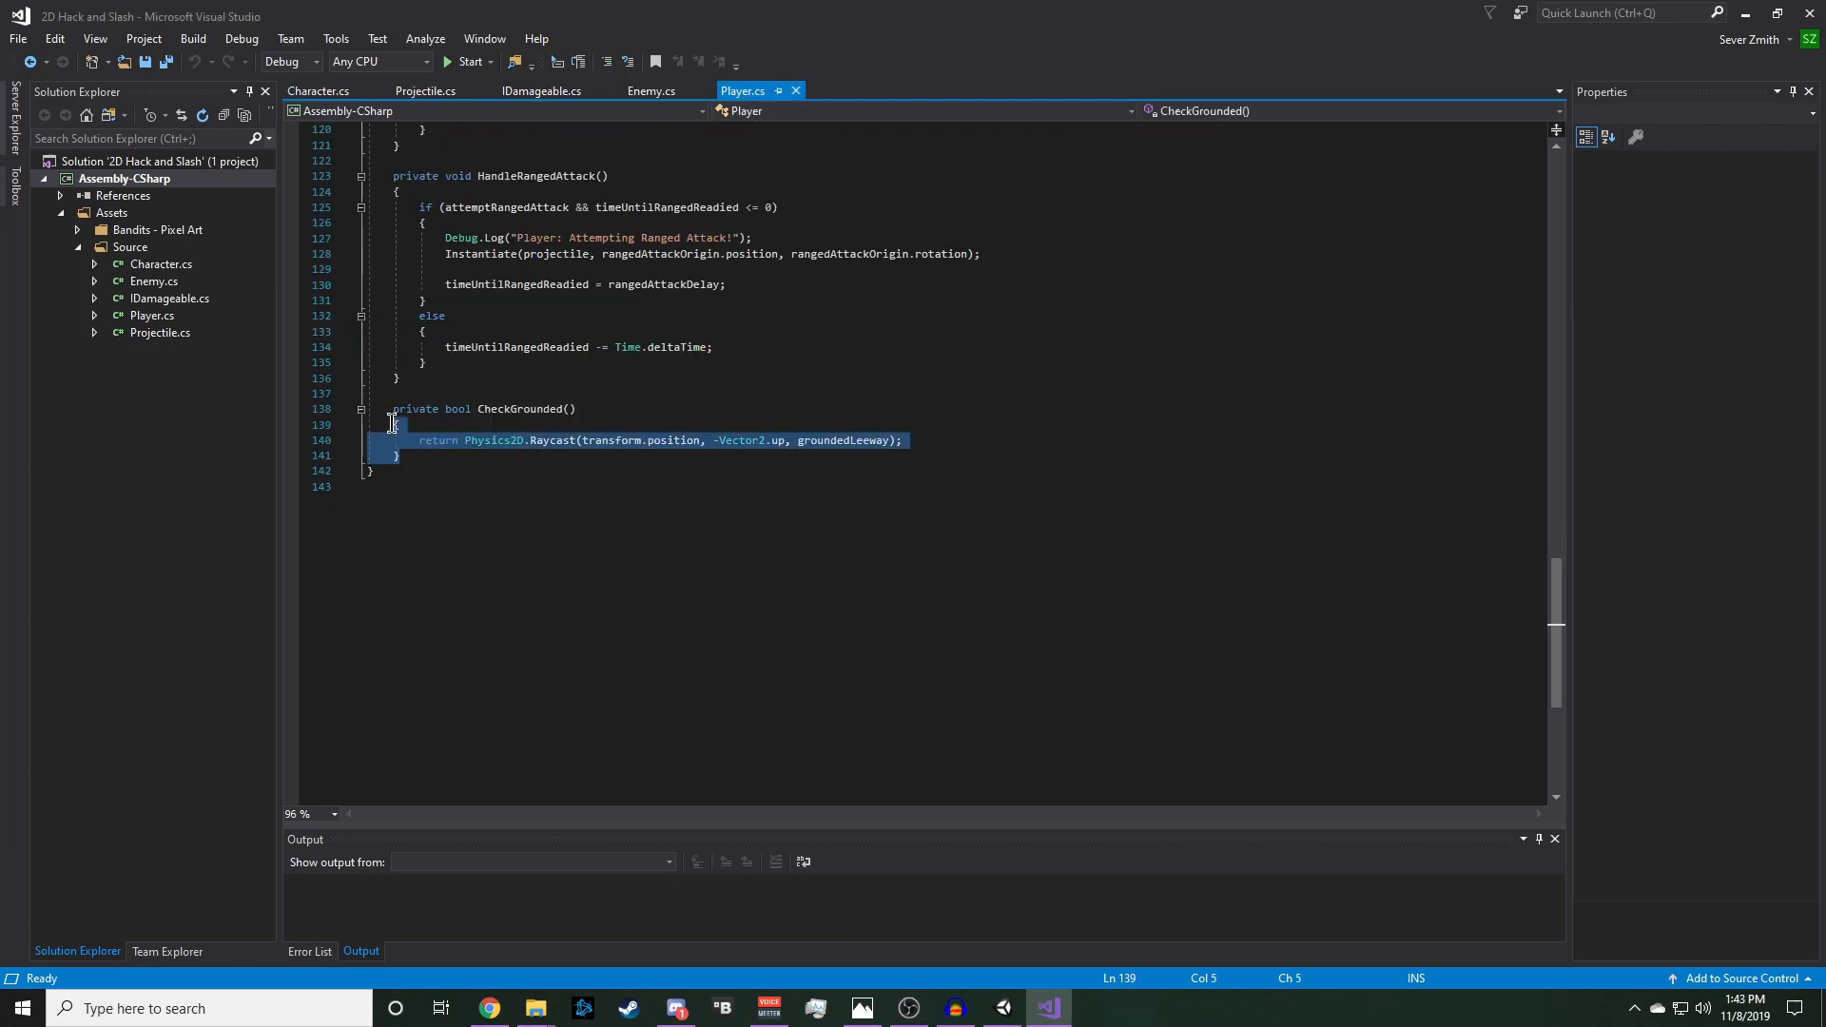
pyautogui.press('Delete')
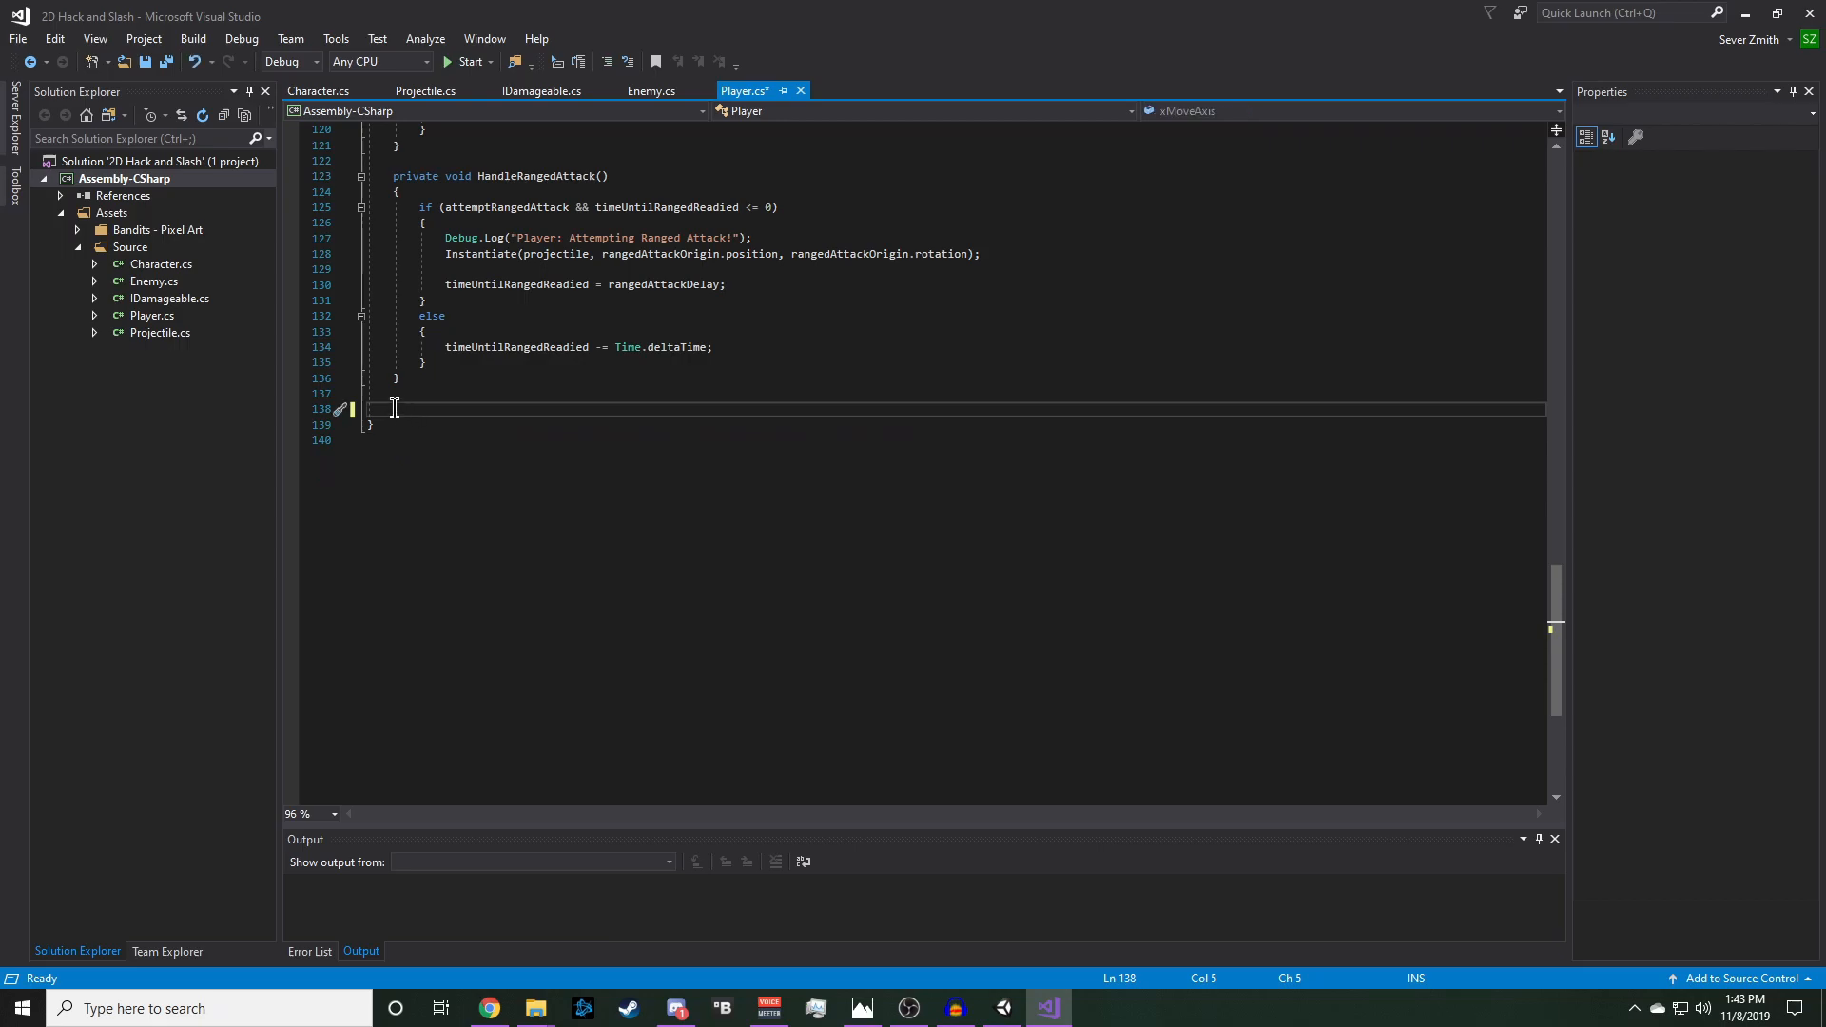
pyautogui.click(317, 91)
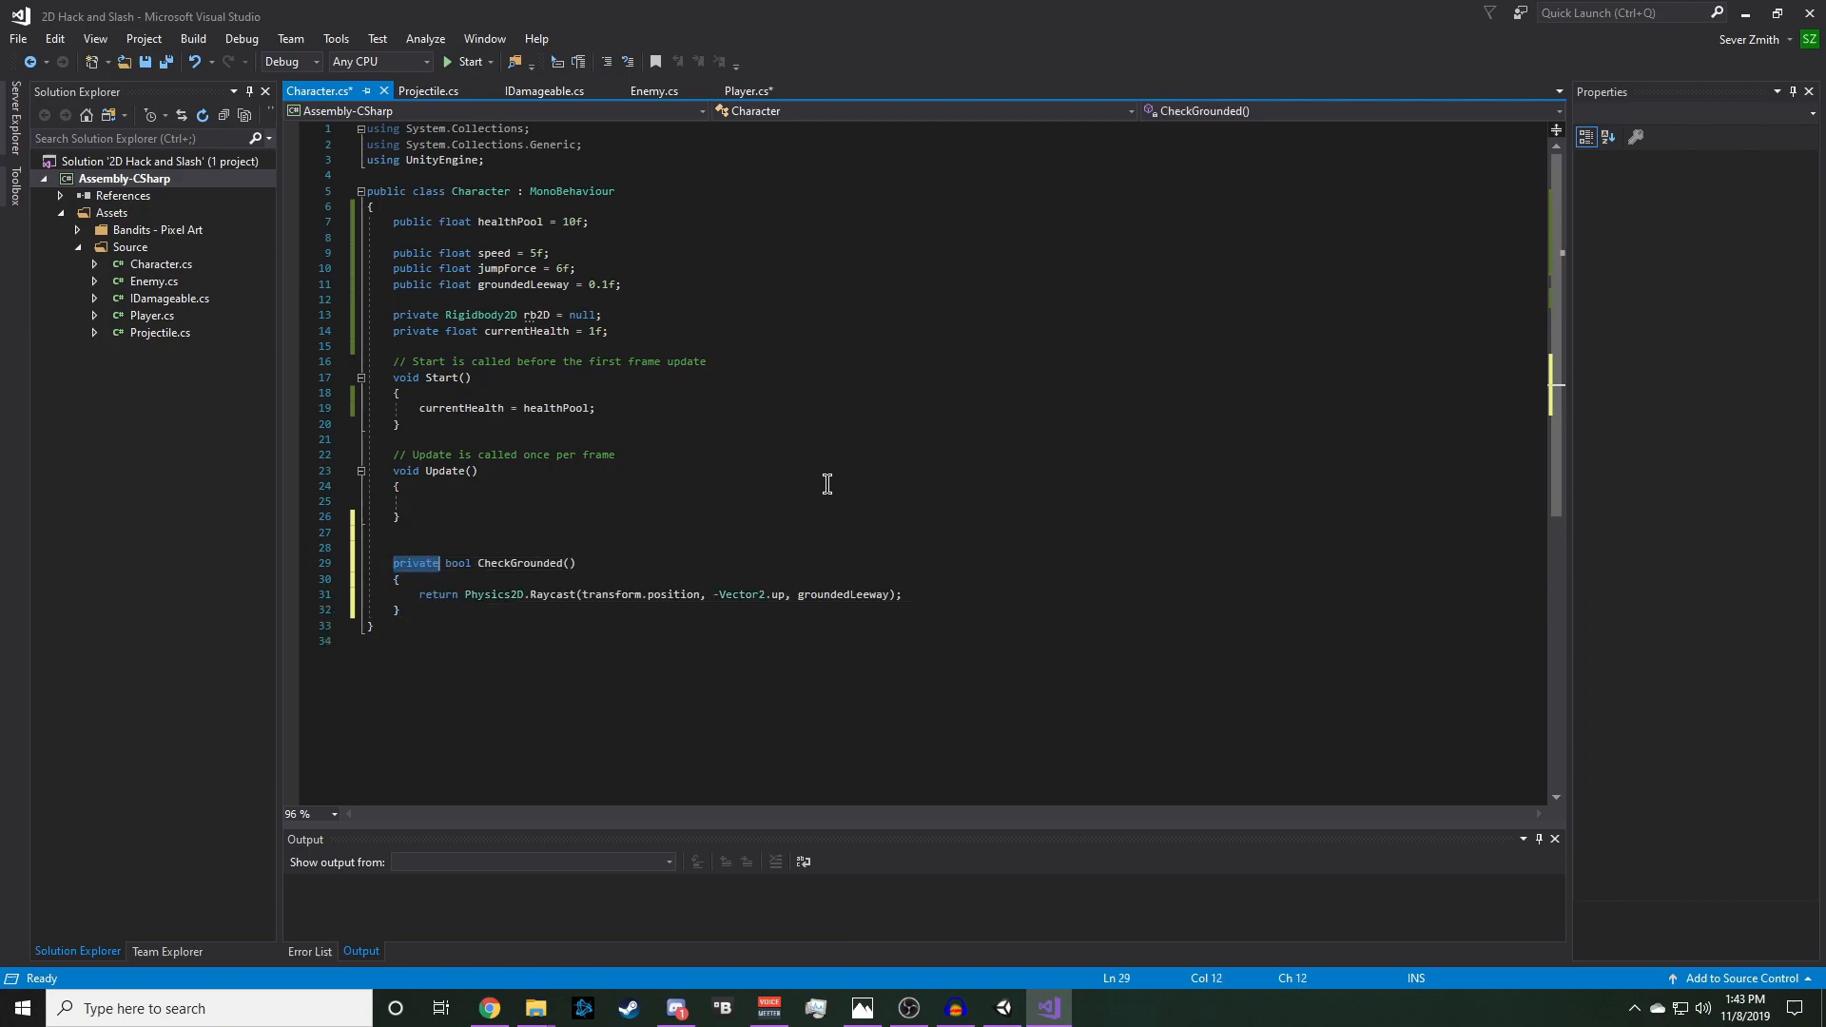
pyautogui.write('protected')
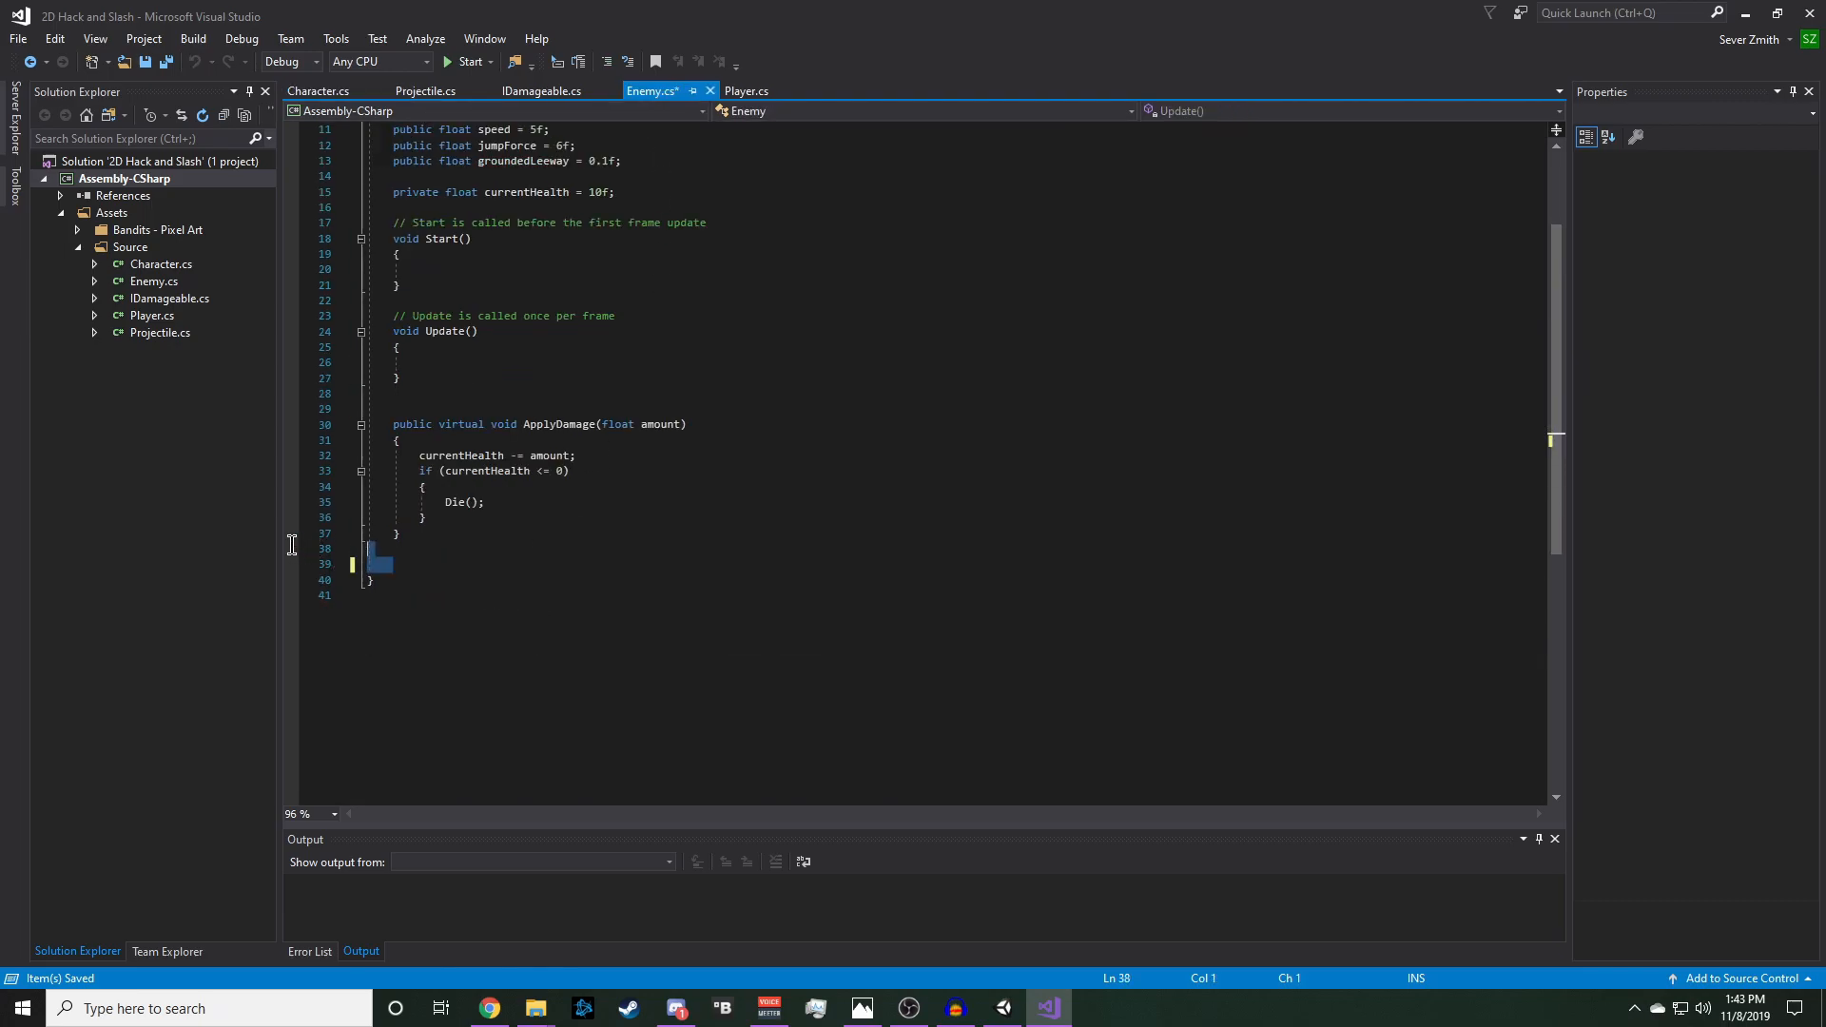
pyautogui.click(317, 92)
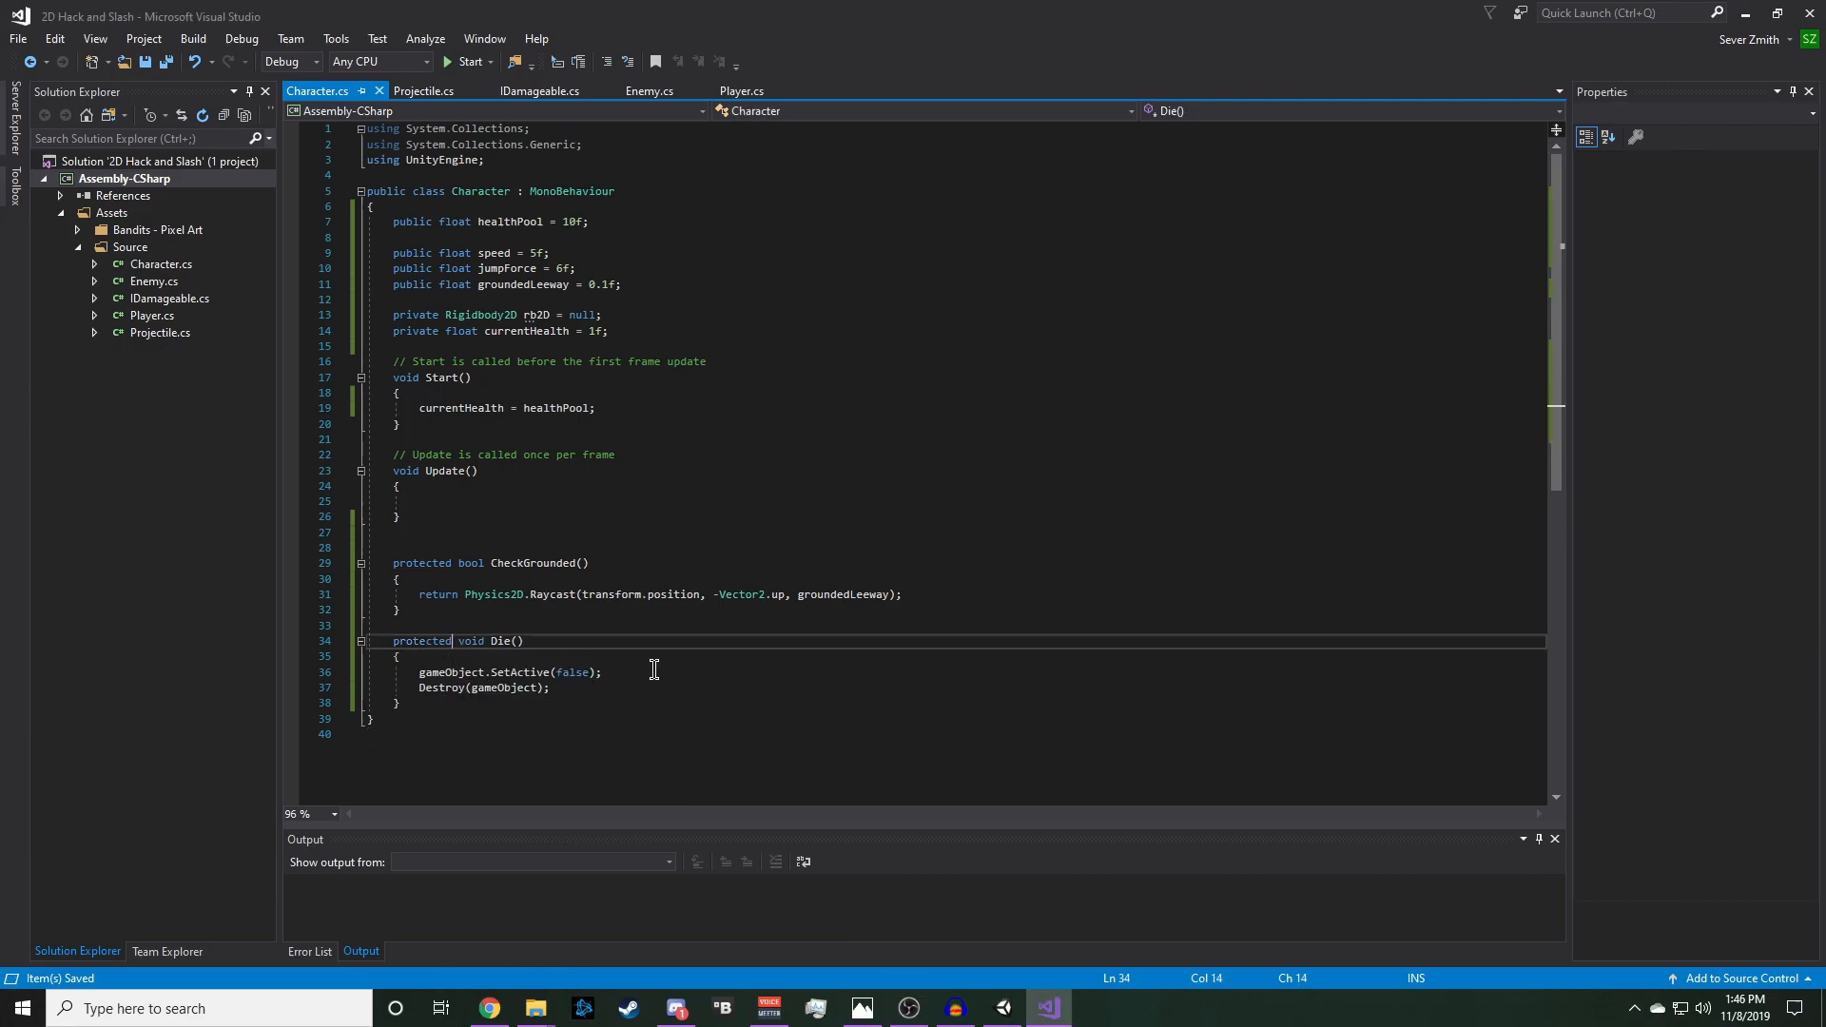
pyautogui.write('virtual v')
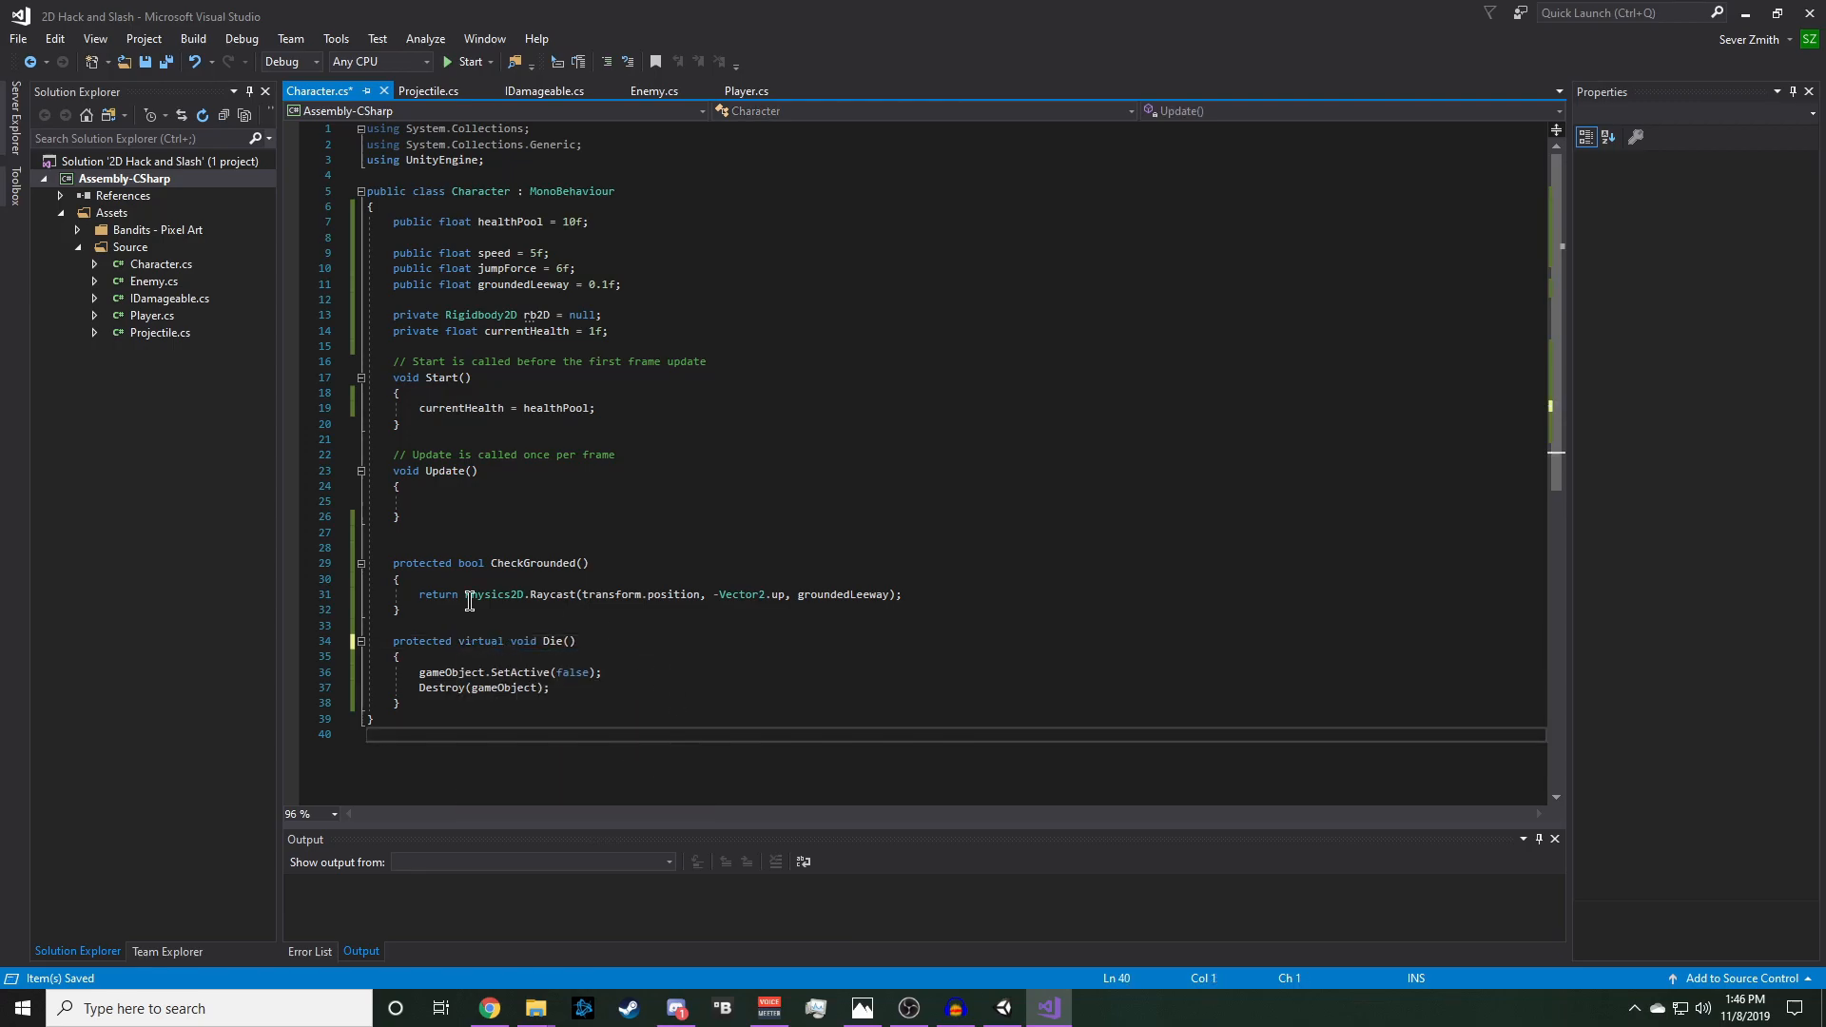
pyautogui.moveTo(537, 767)
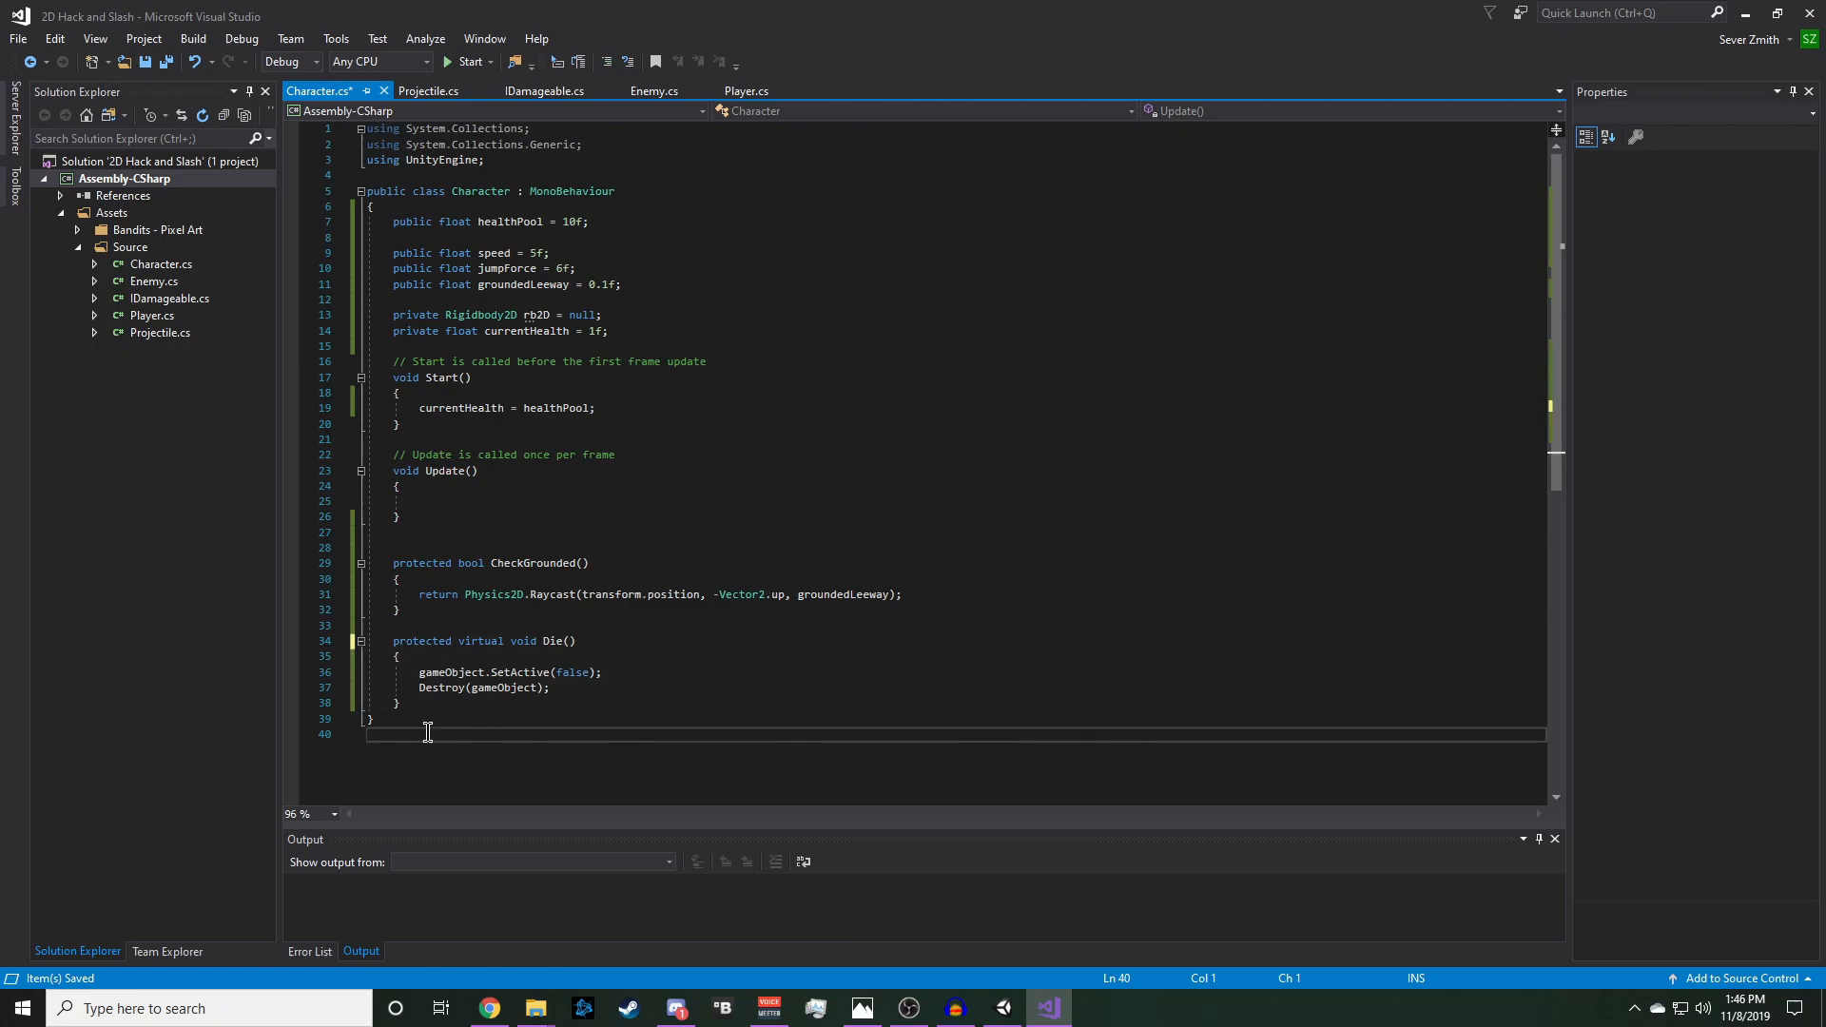
pyautogui.moveTo(469, 757)
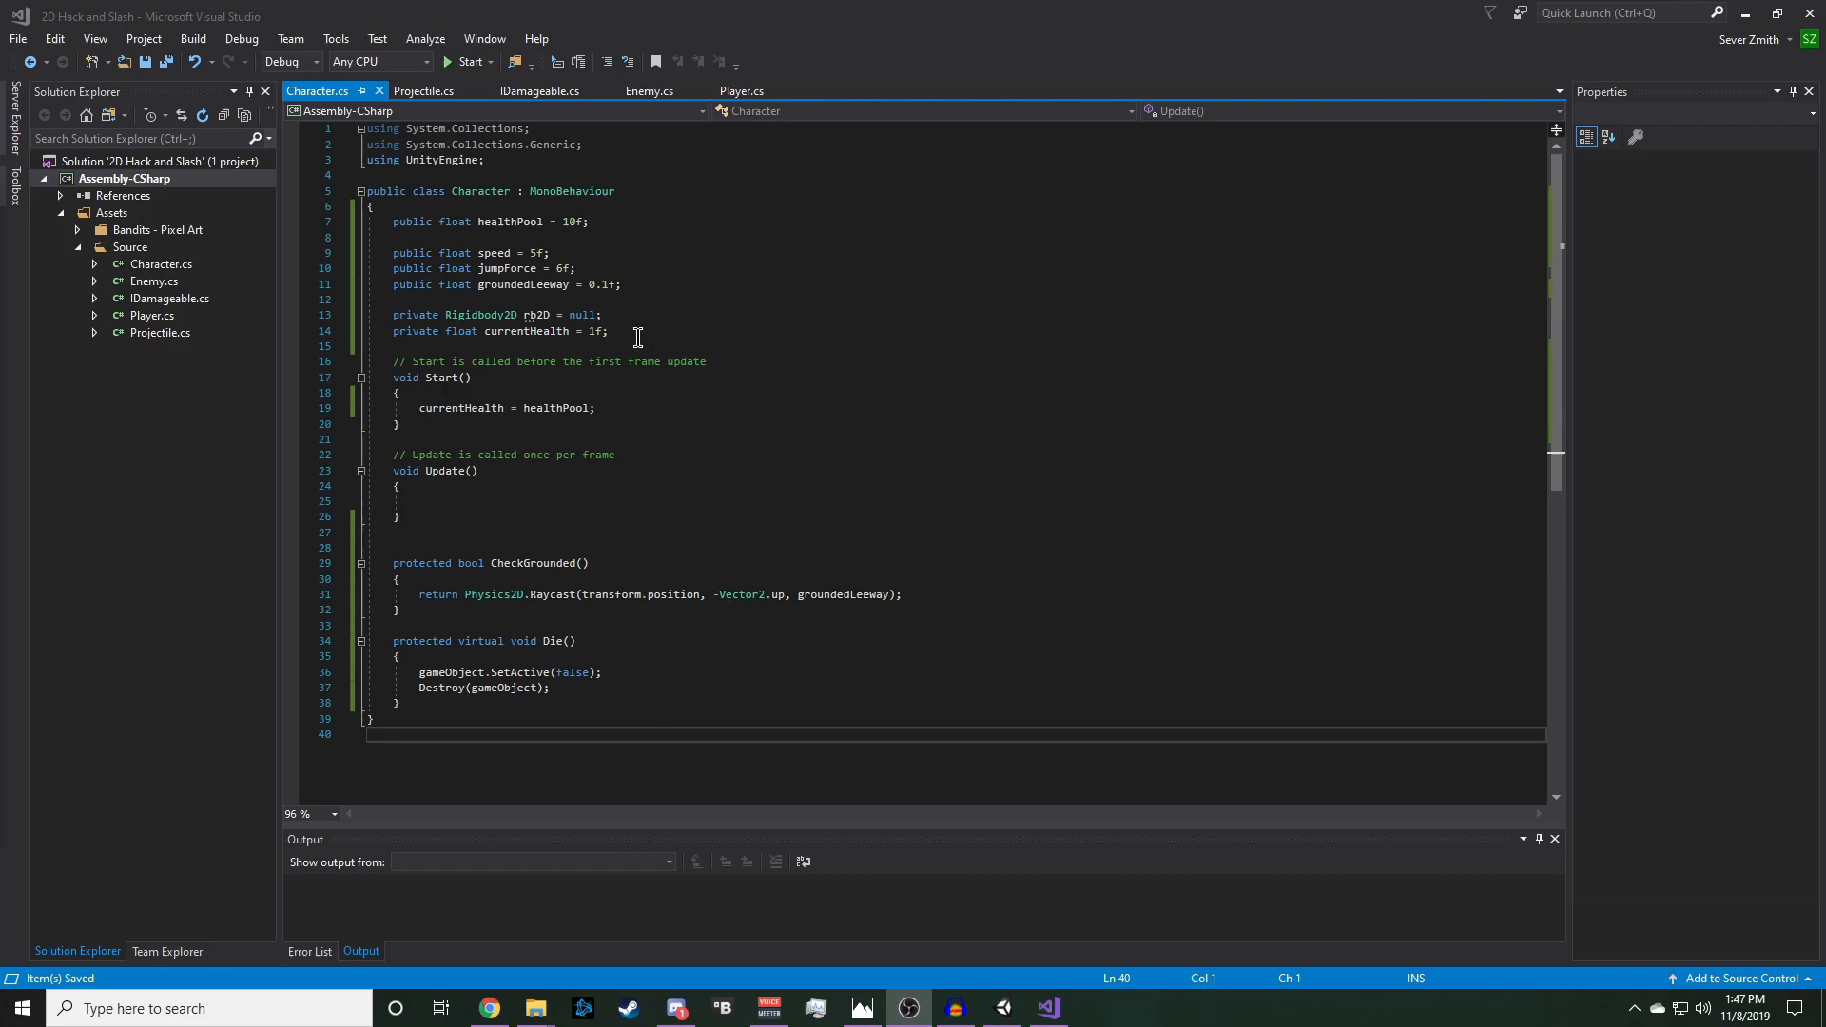
# - Add a public Rigidbody2D Rb2D property returning rb2D with a protected setter
pyautogui.press('enter')
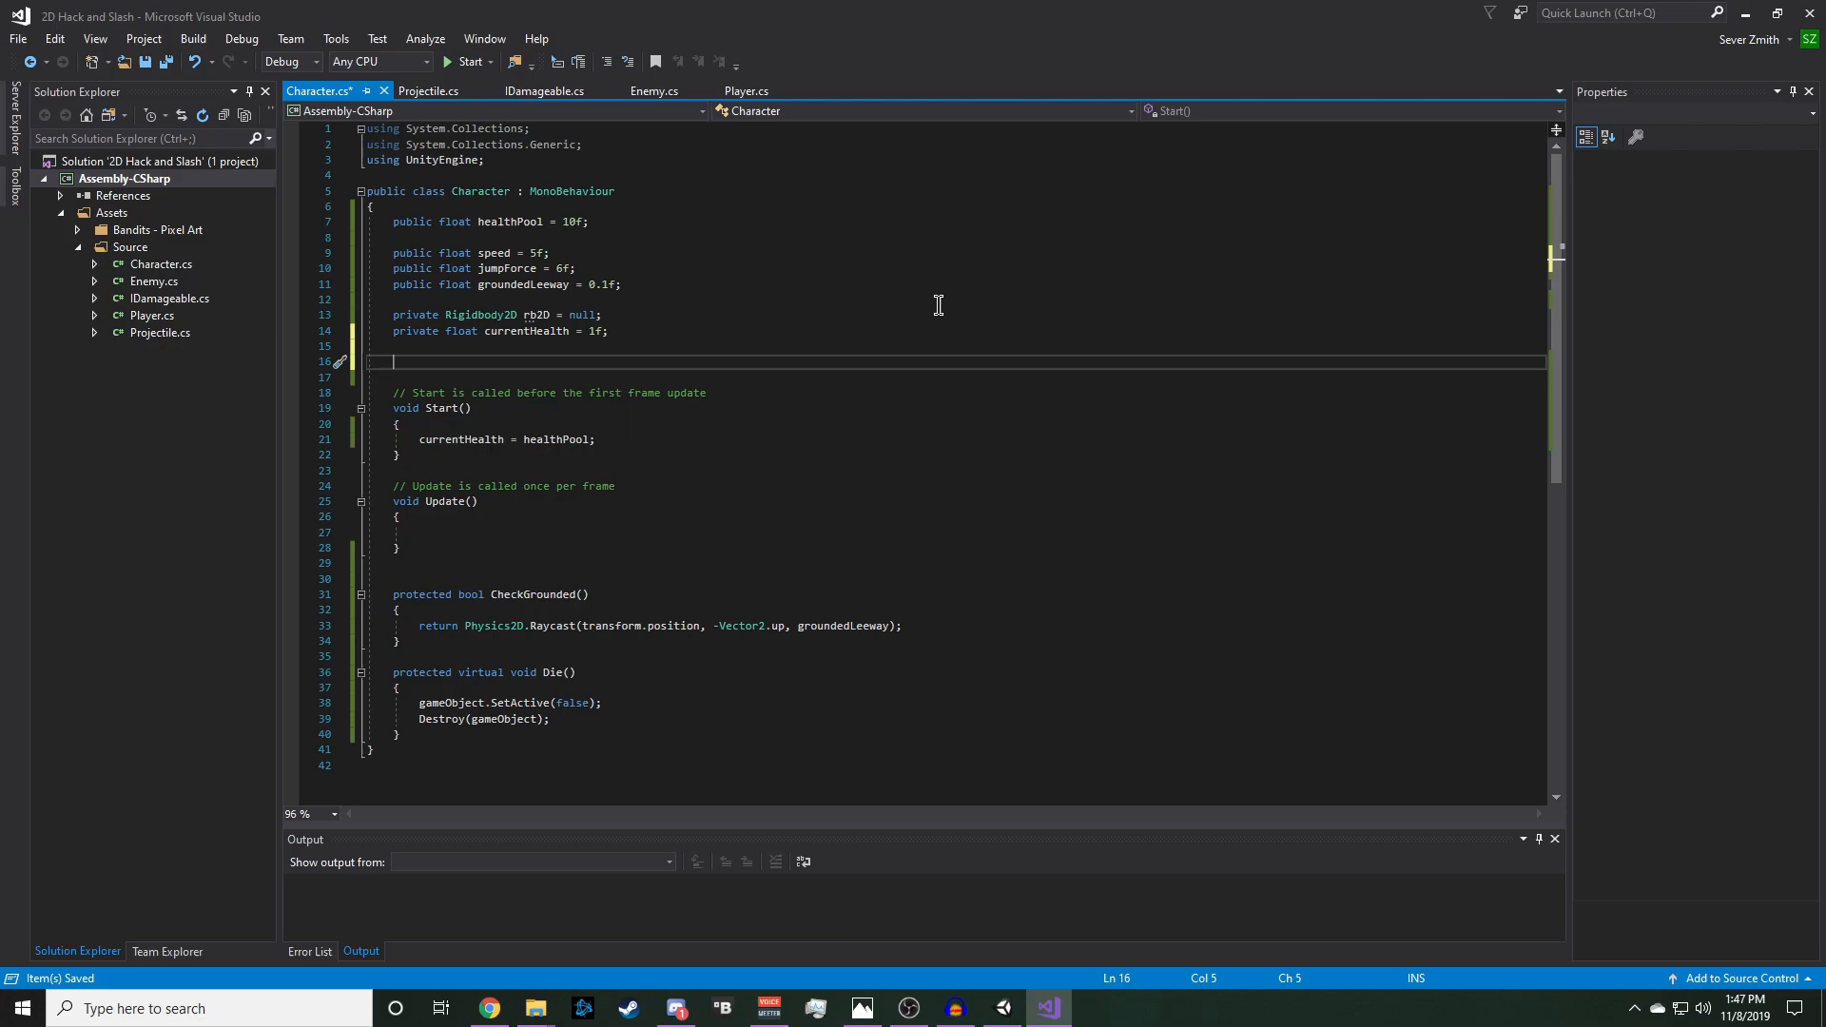
pyautogui.write('public')
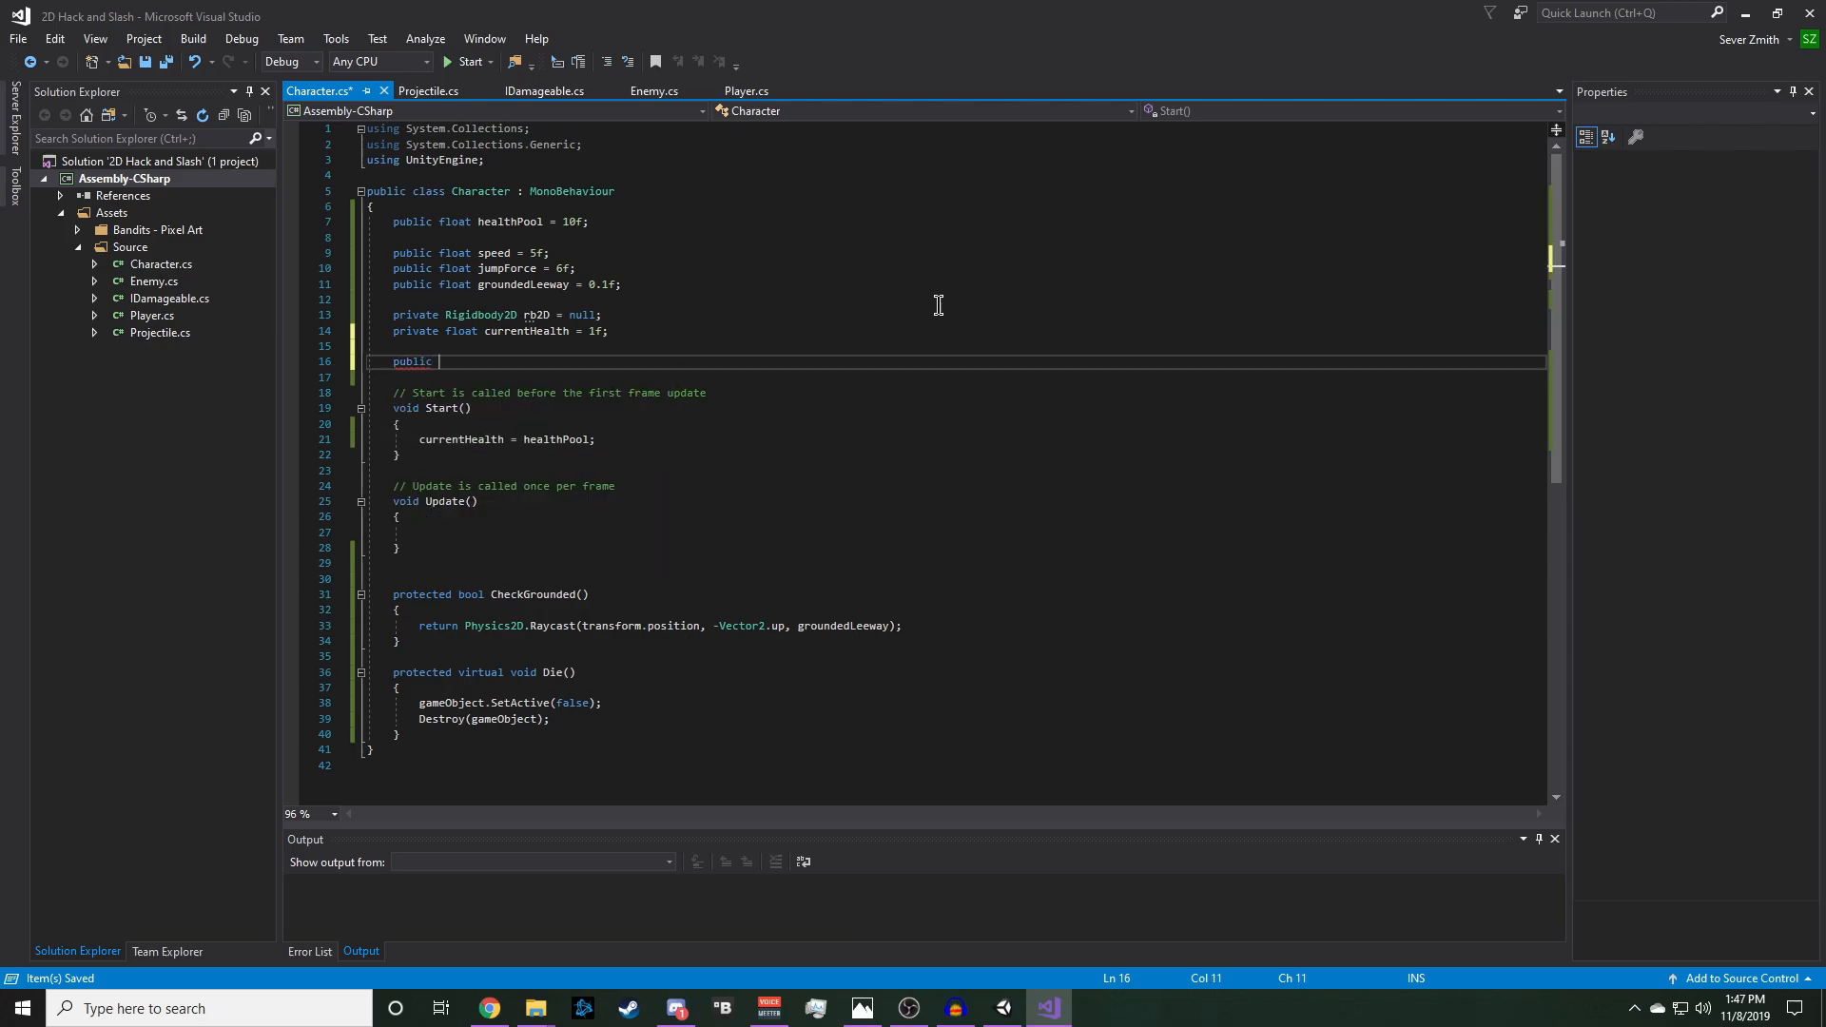
pyautogui.write('Rigidbody2D')
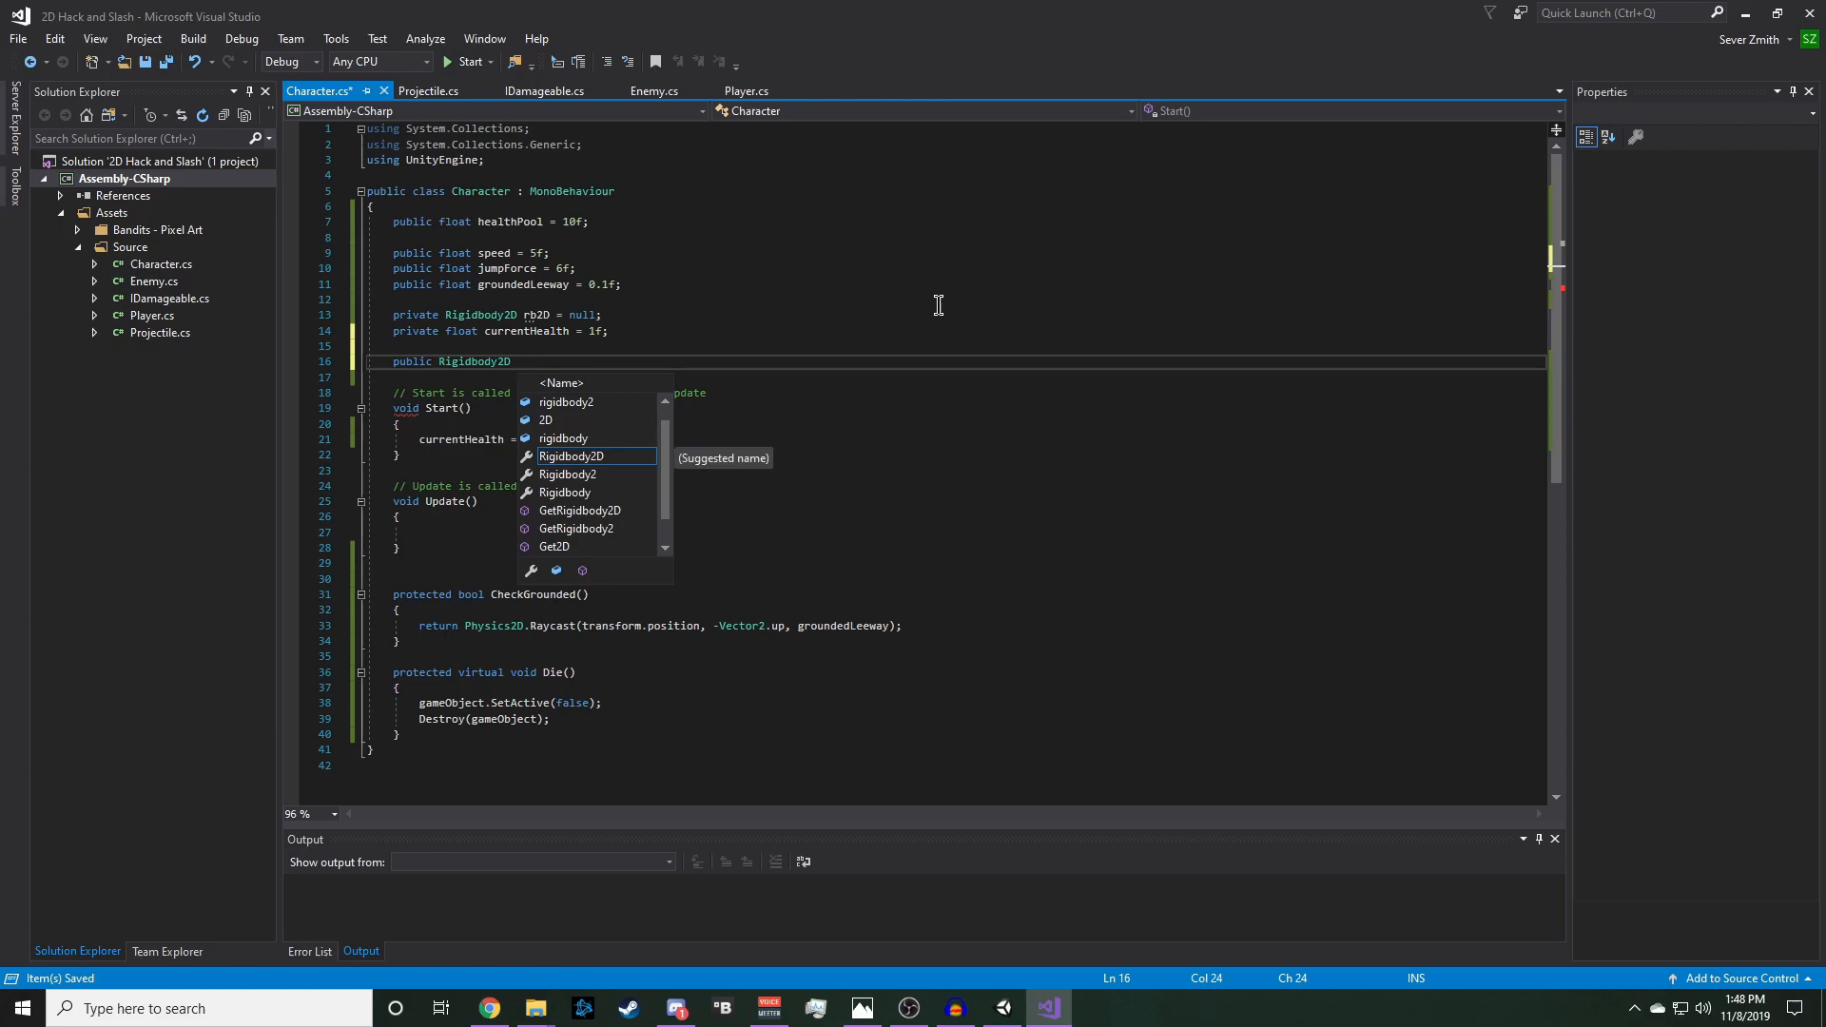
pyautogui.write('Rb2D')
pyautogui.write('get { ')
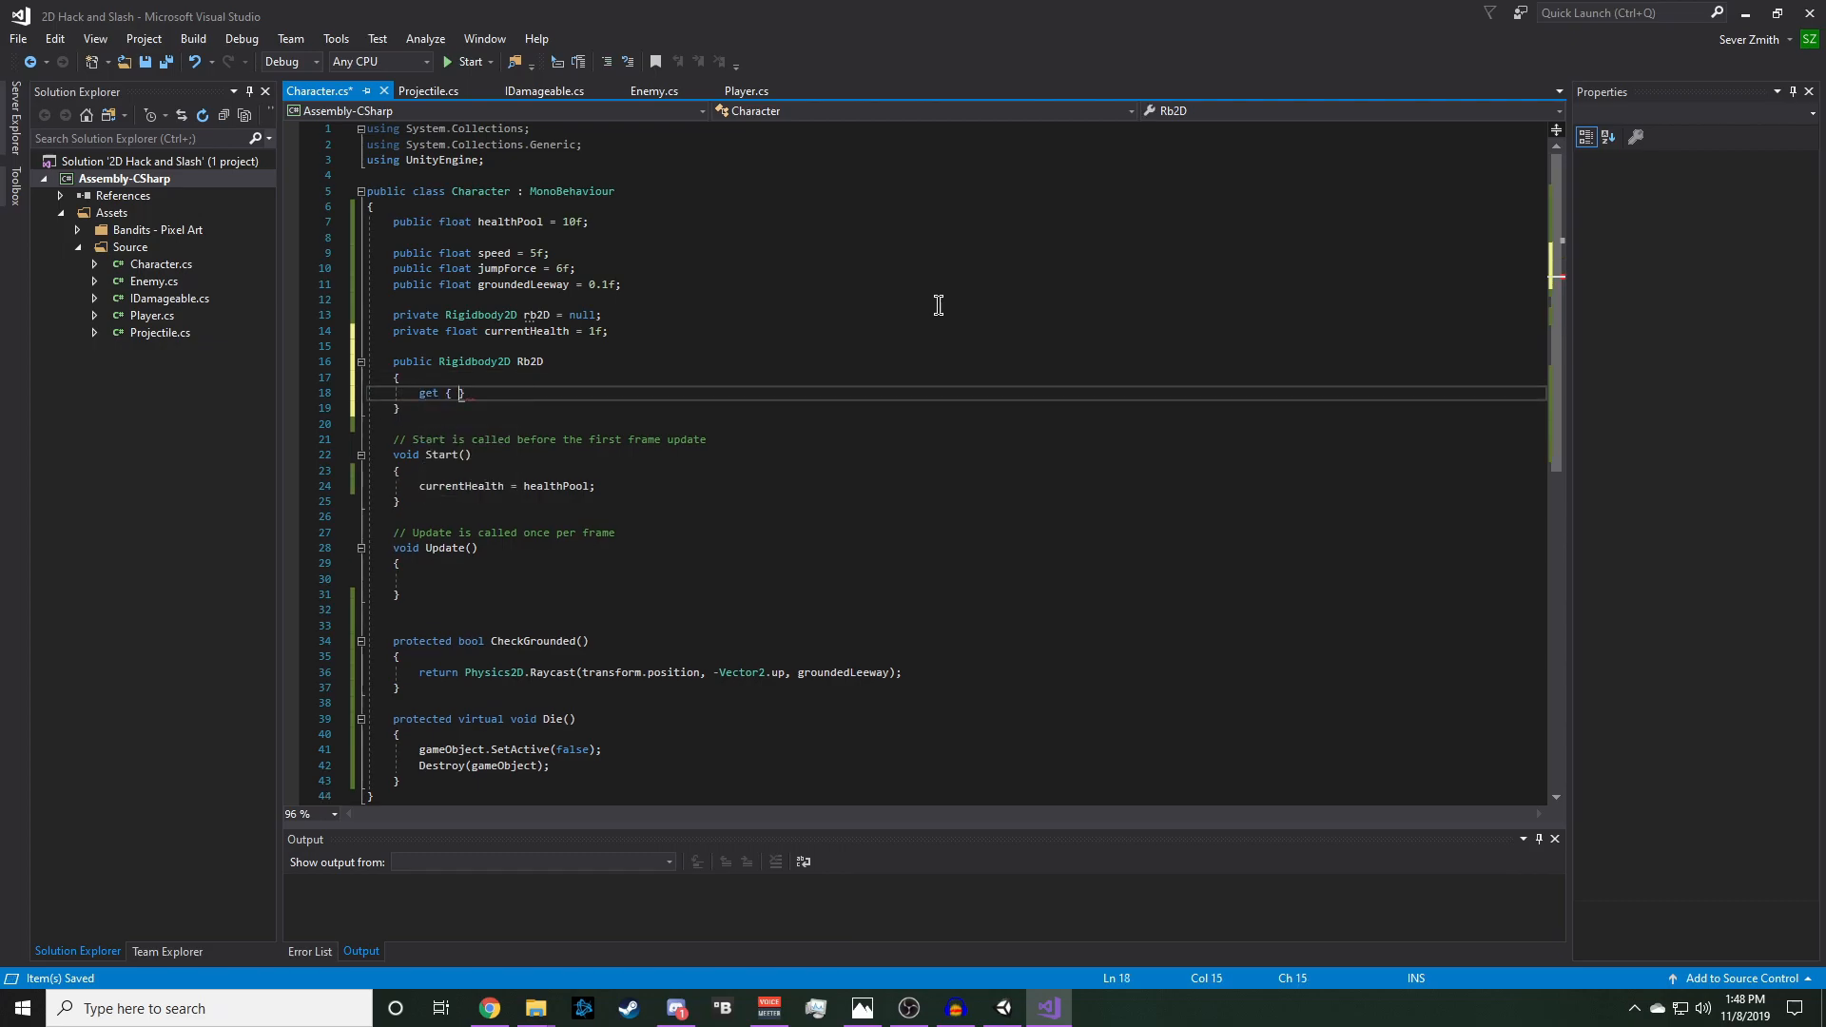
pyautogui.write('return rb2D;')
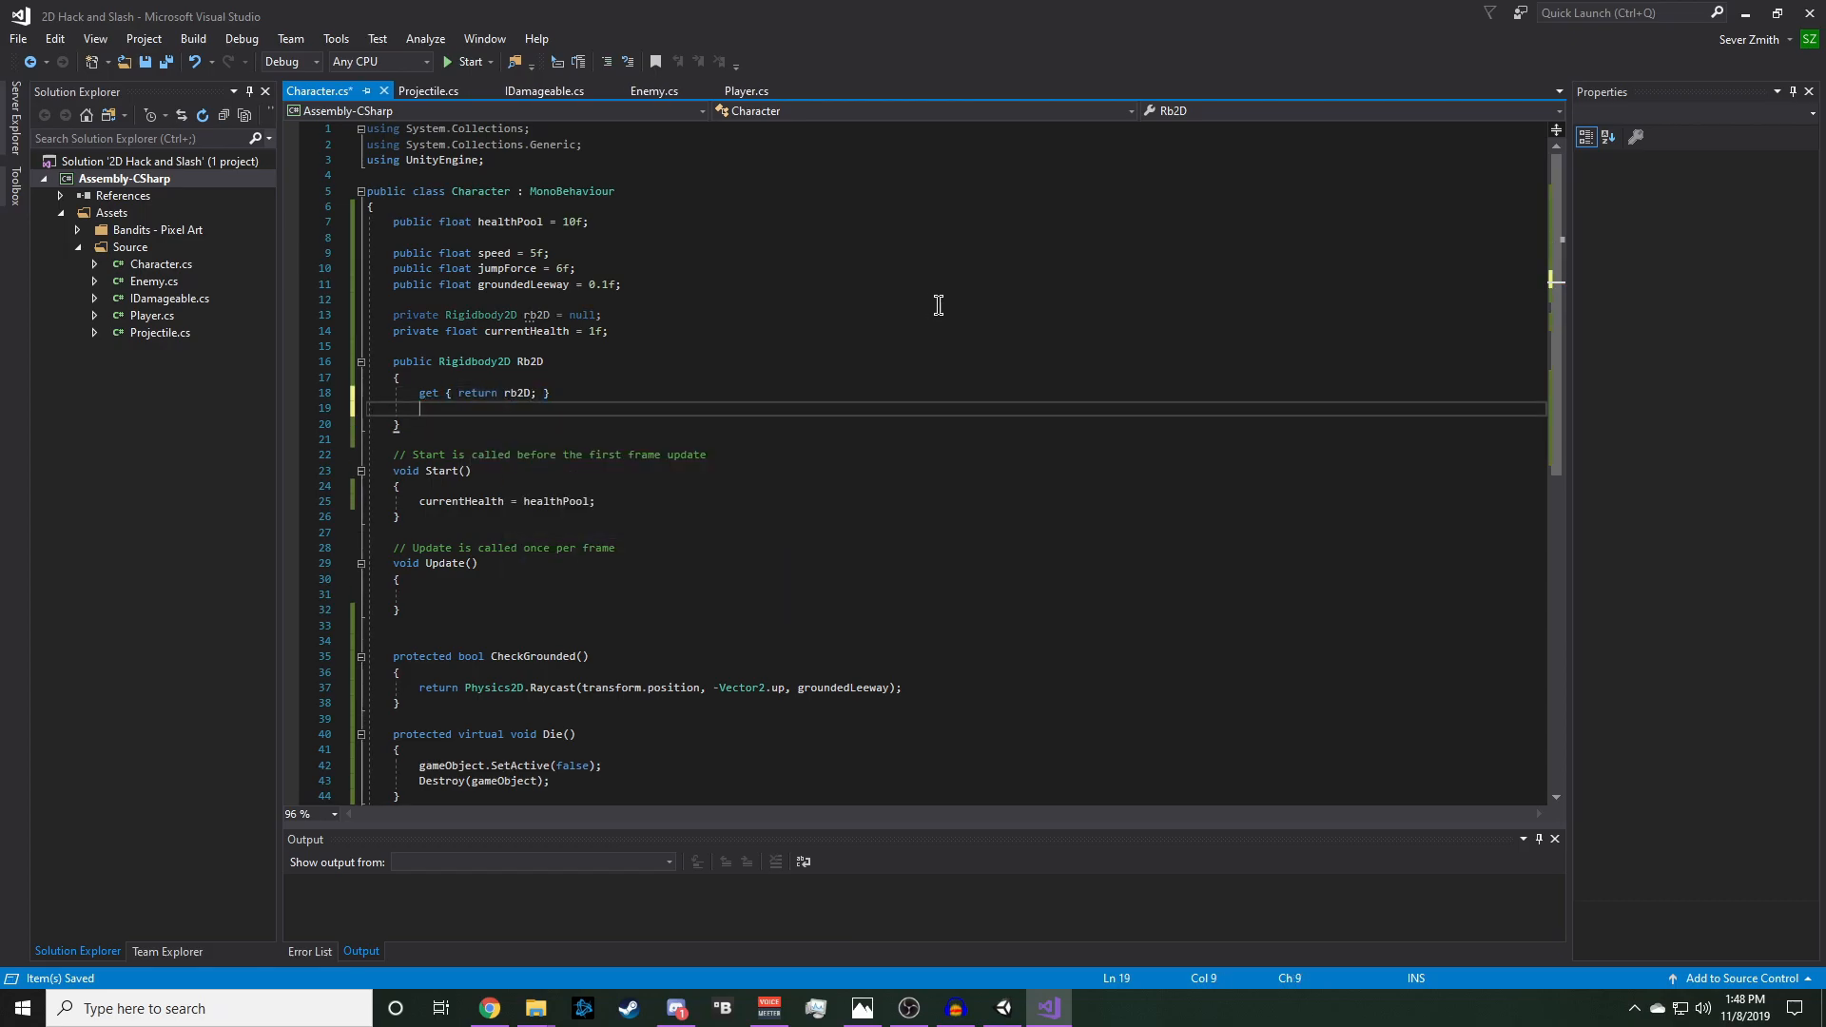
pyautogui.write('protected set')
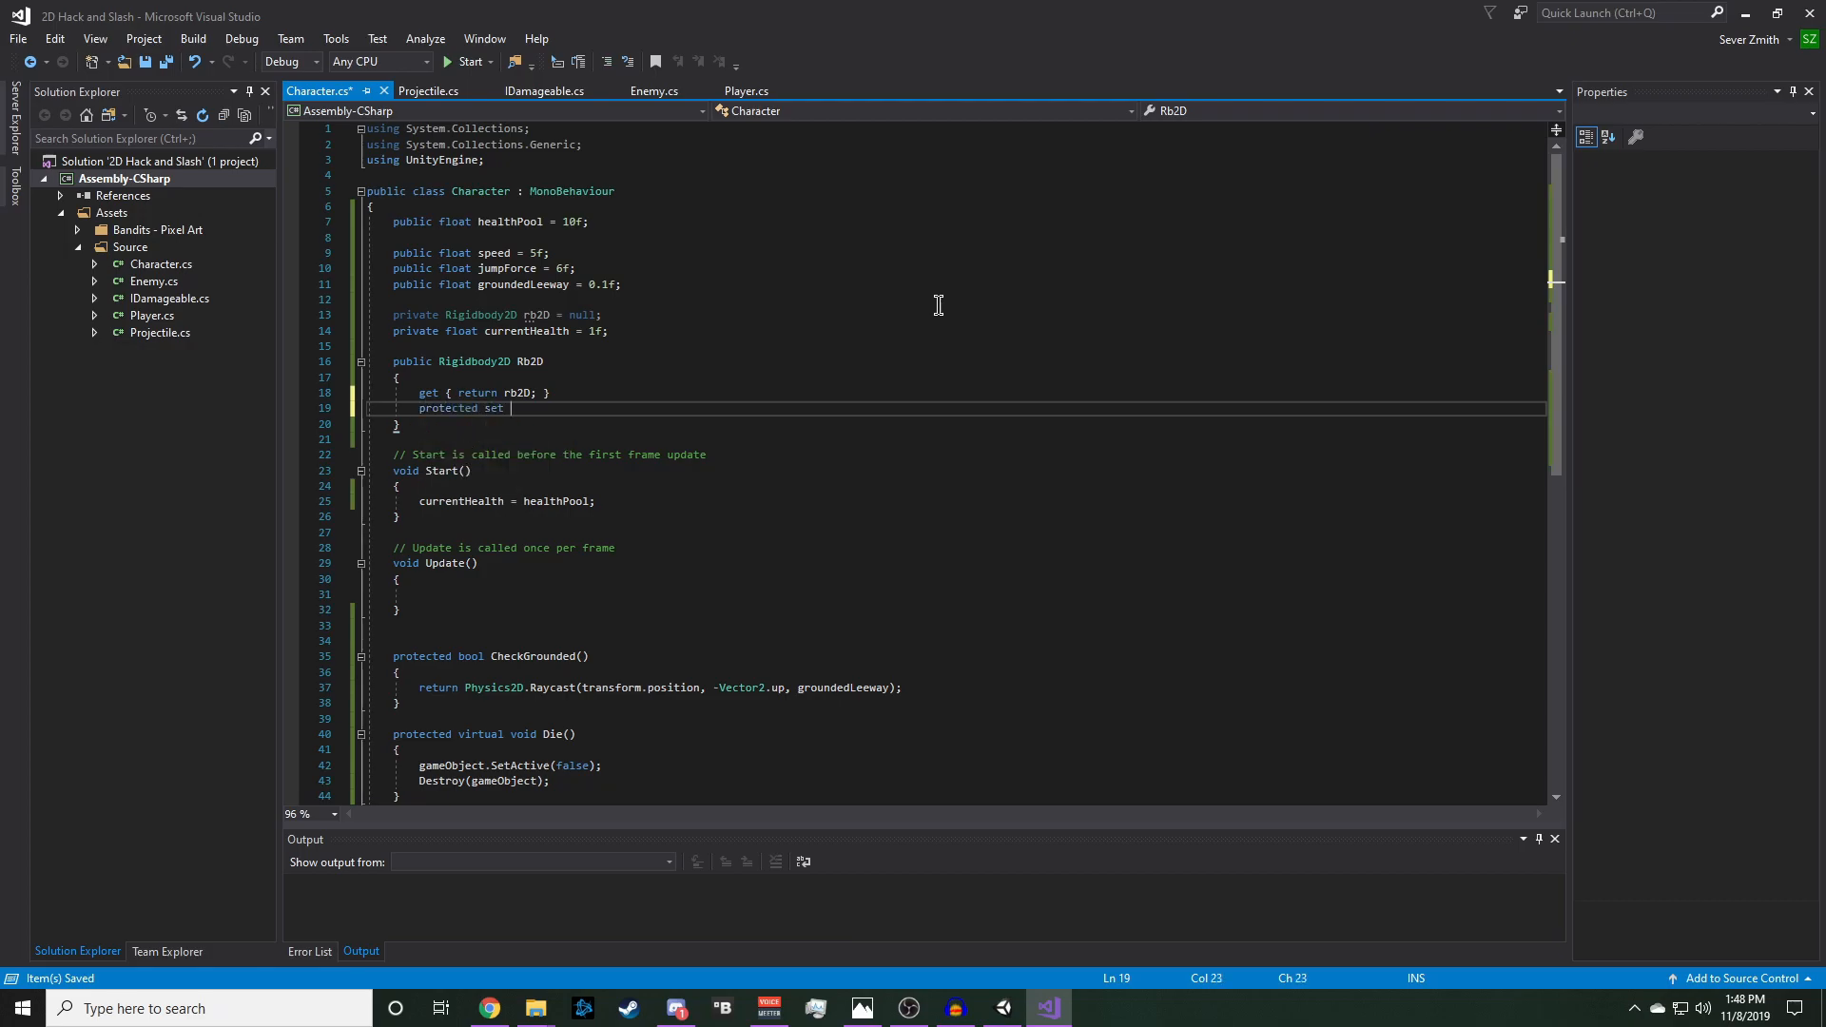
pyautogui.write('{ }')
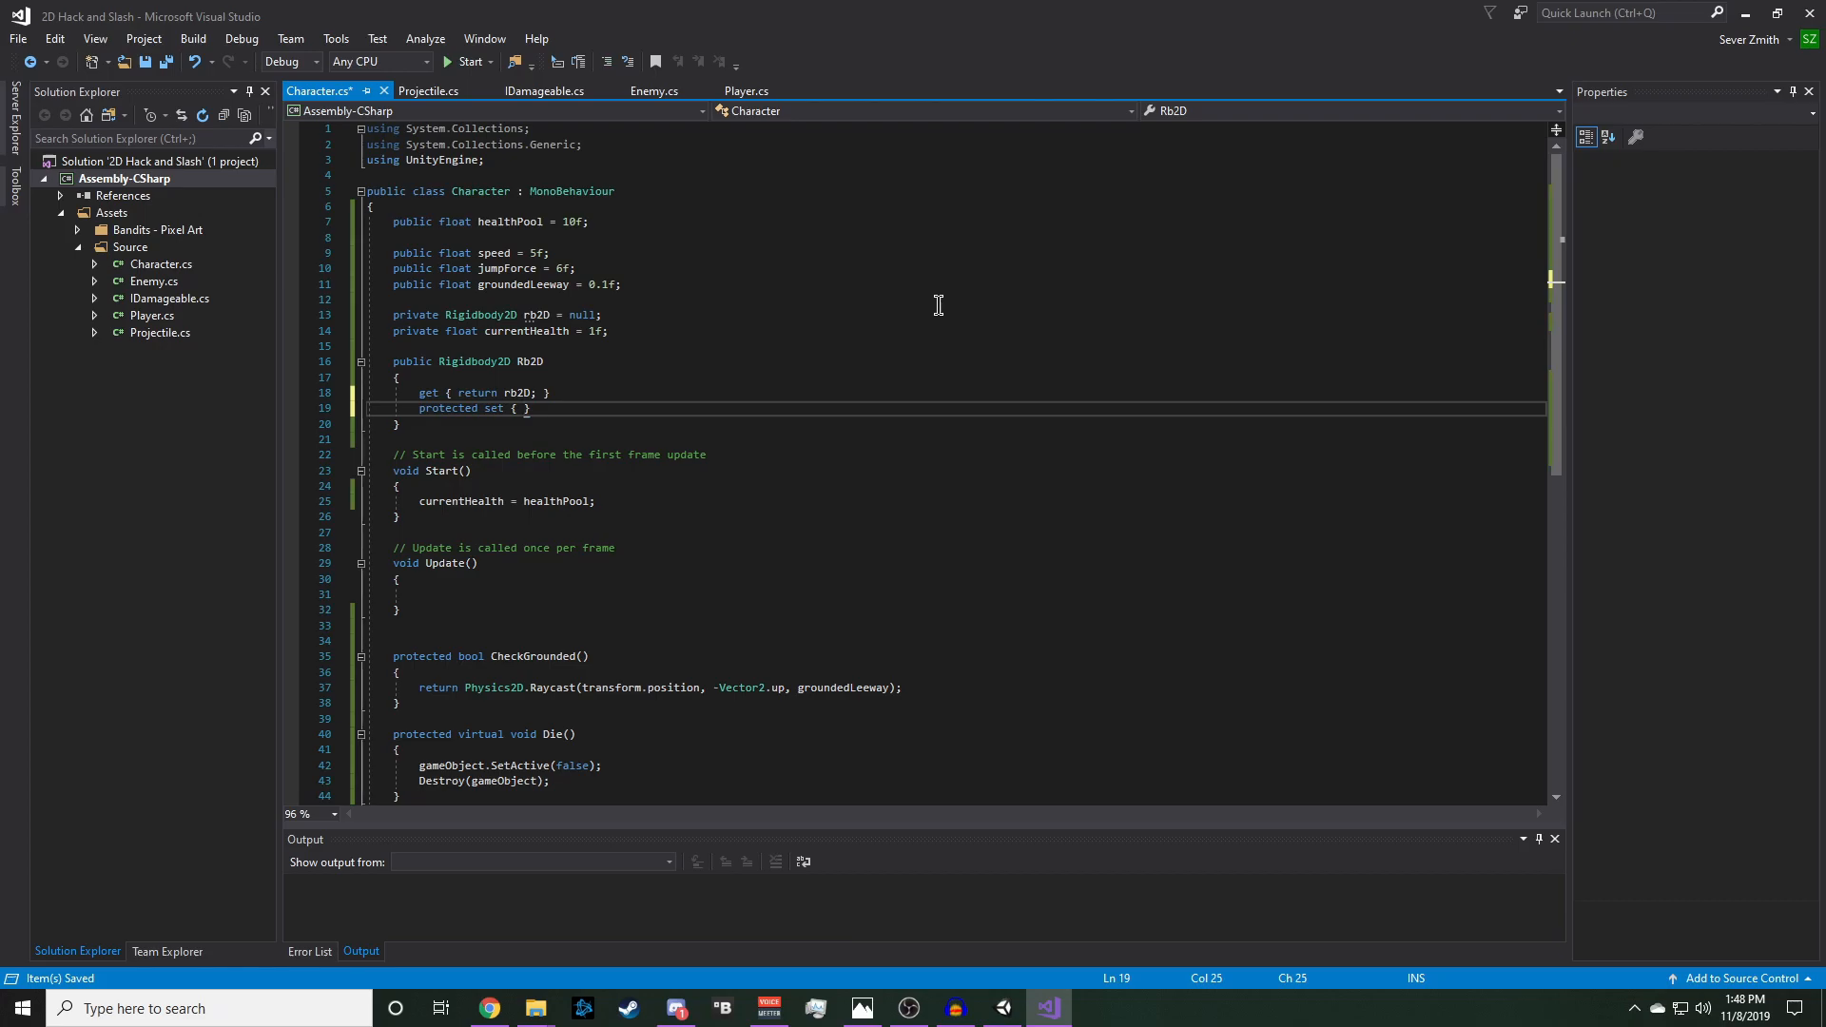
pyautogui.write('rb2D = value;')
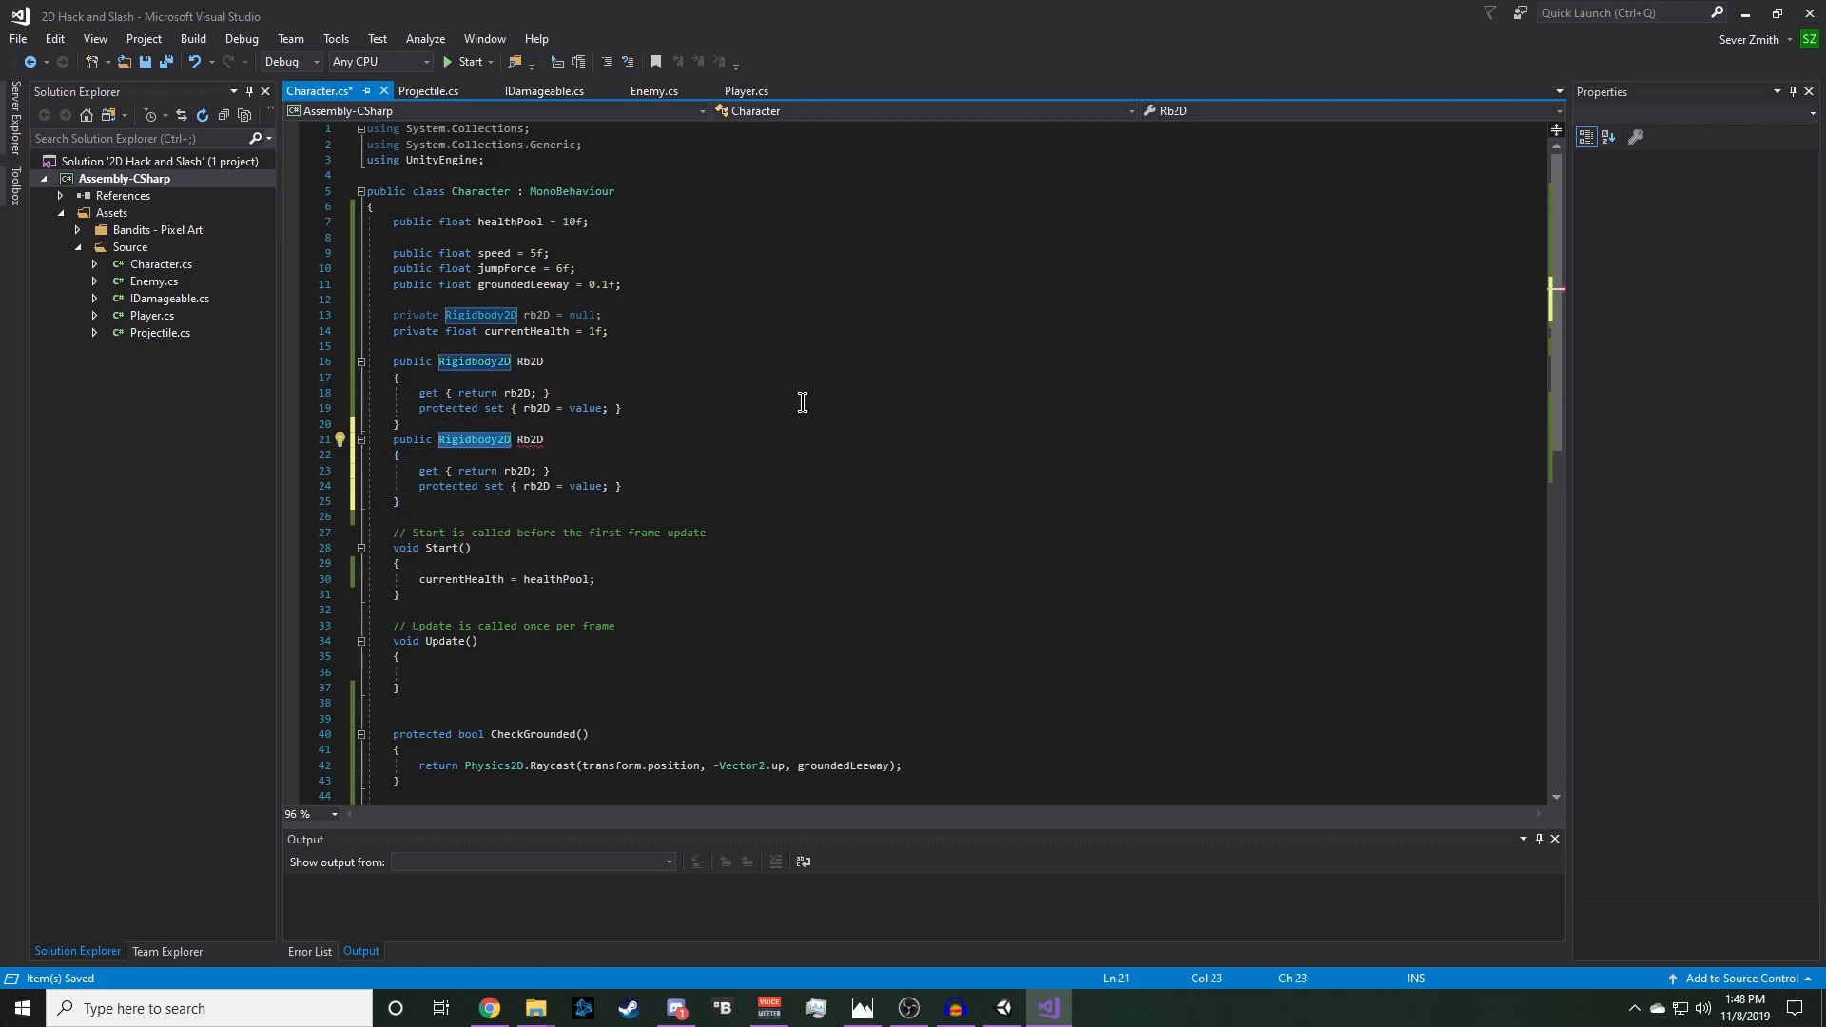
# - Add a float CurrentHealth property whose getter and setter use currentHealth
pyautogui.write('float')
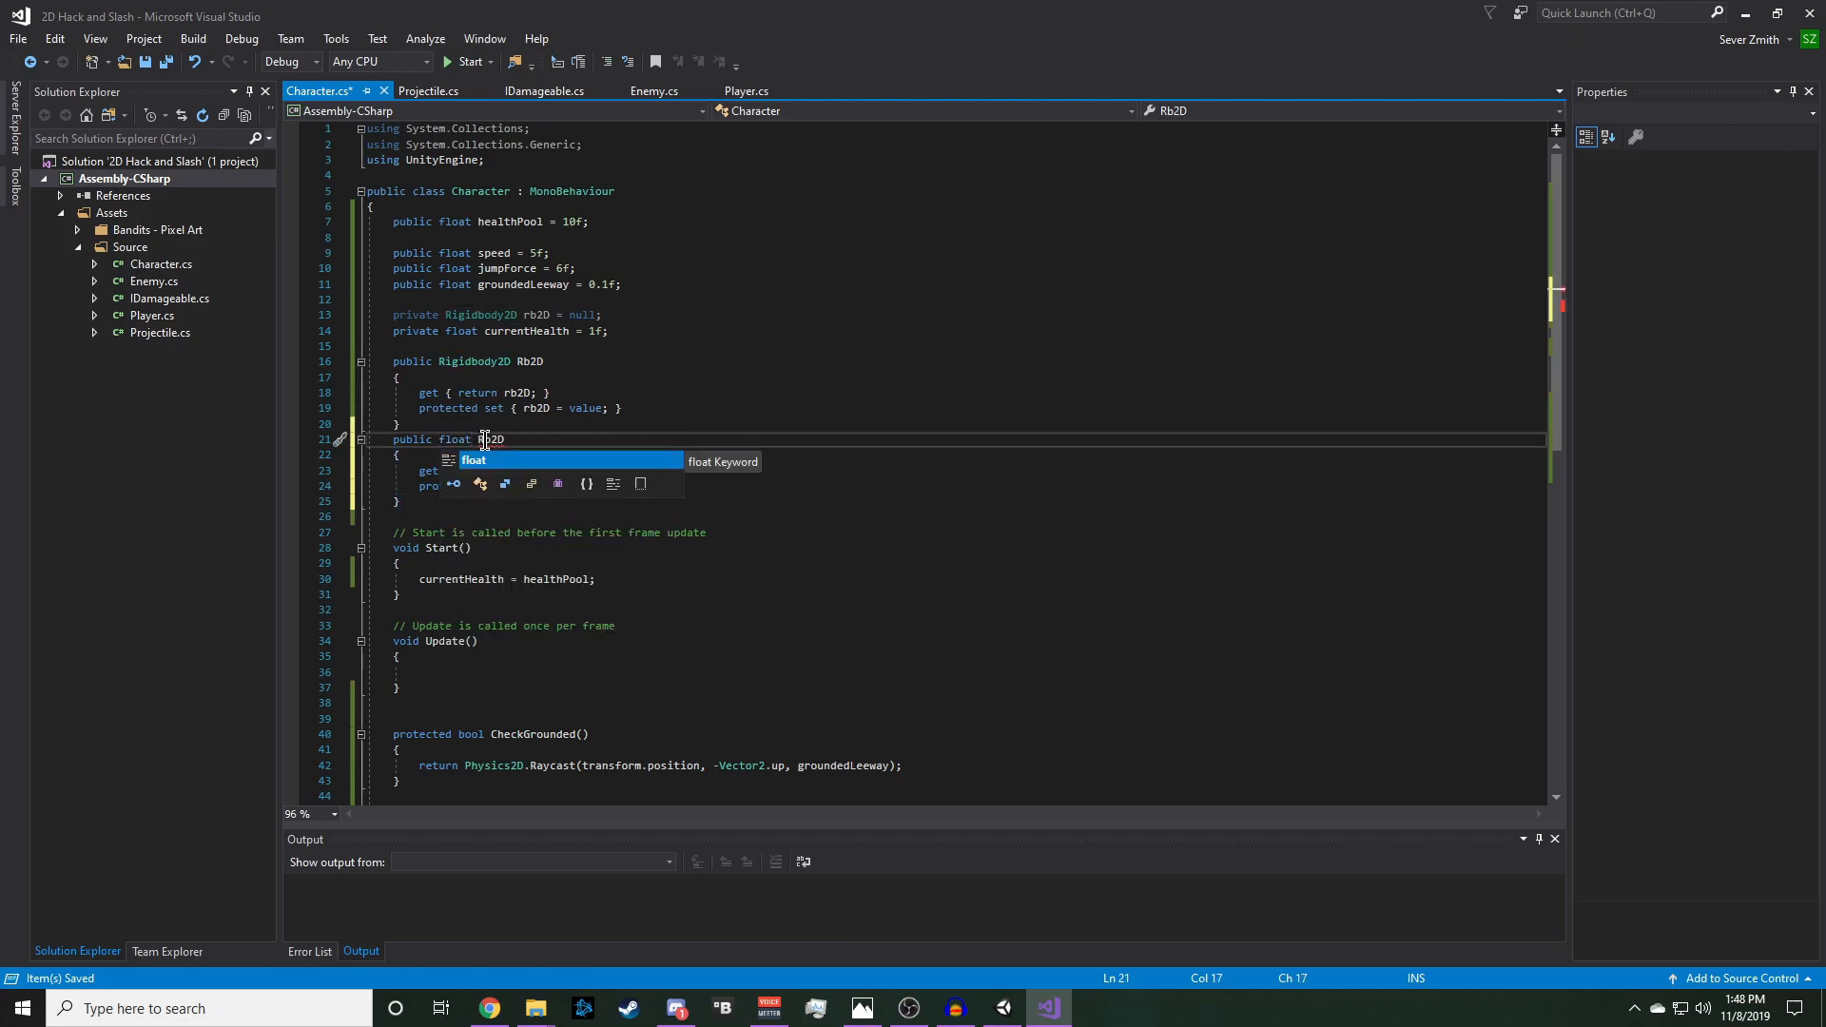
pyautogui.write('Curren')
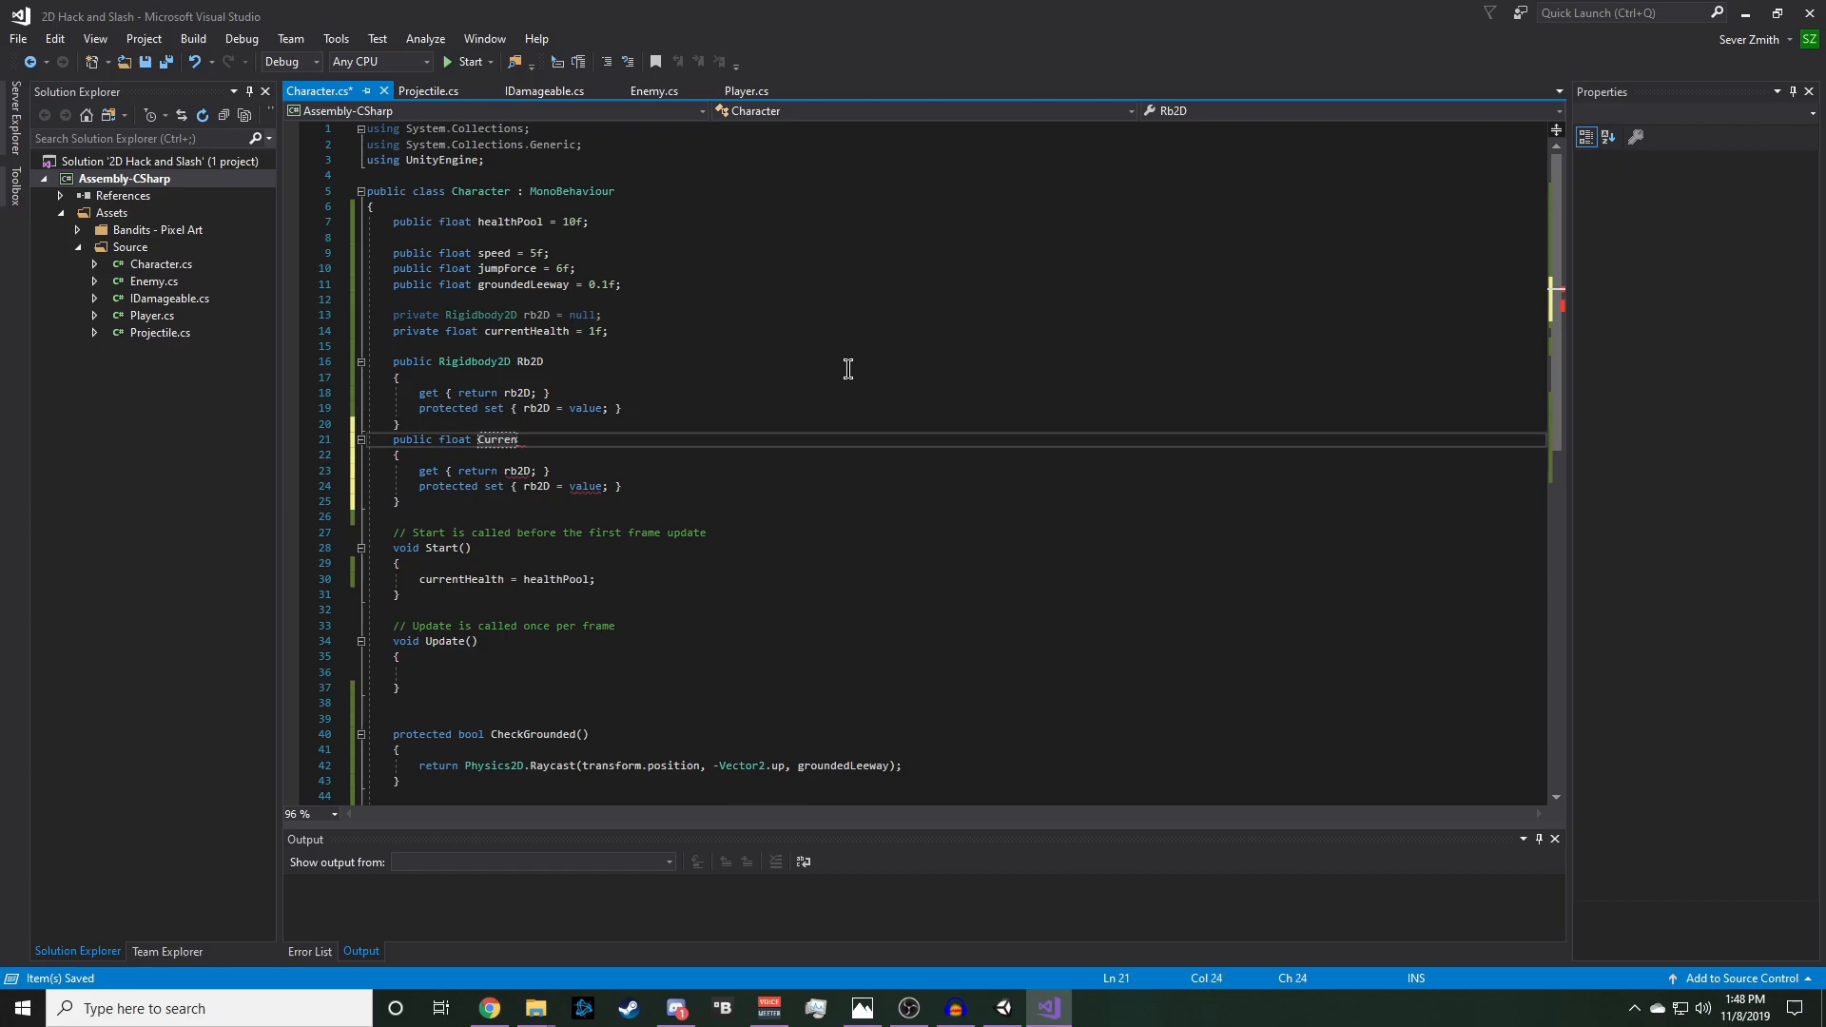
pyautogui.write('tHealth')
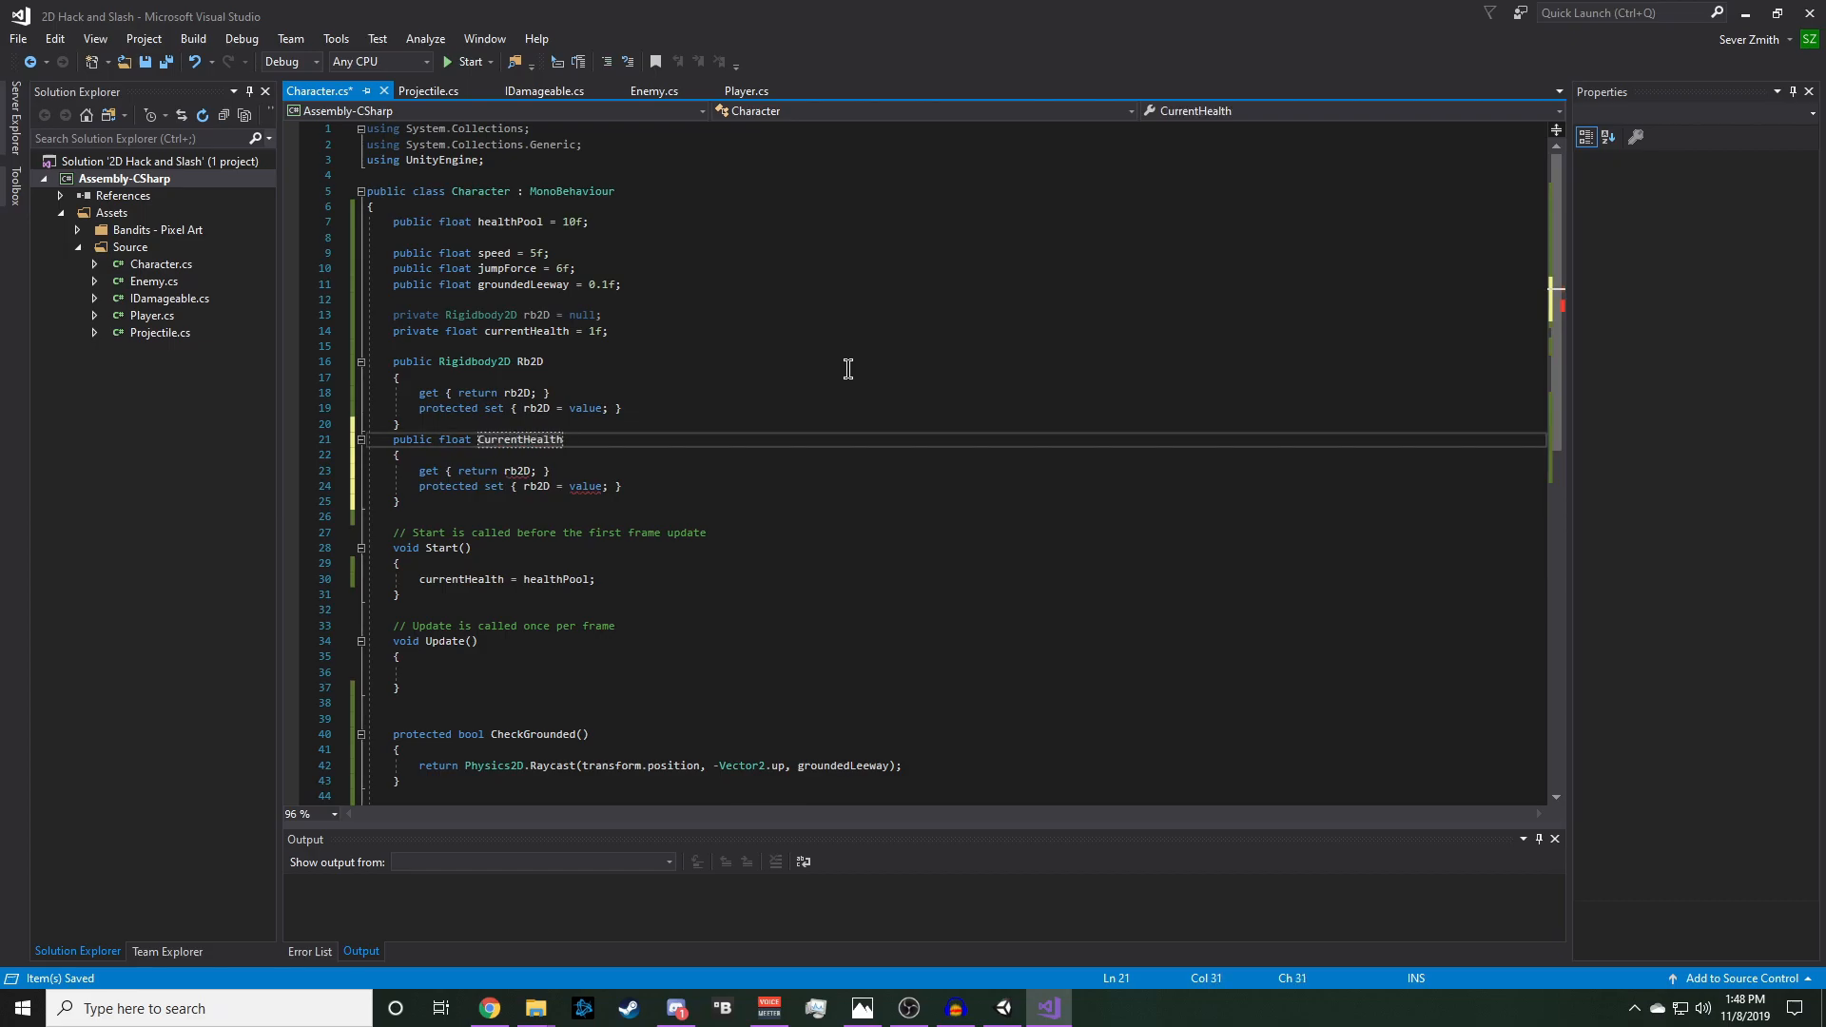
pyautogui.doubleClick(524, 331)
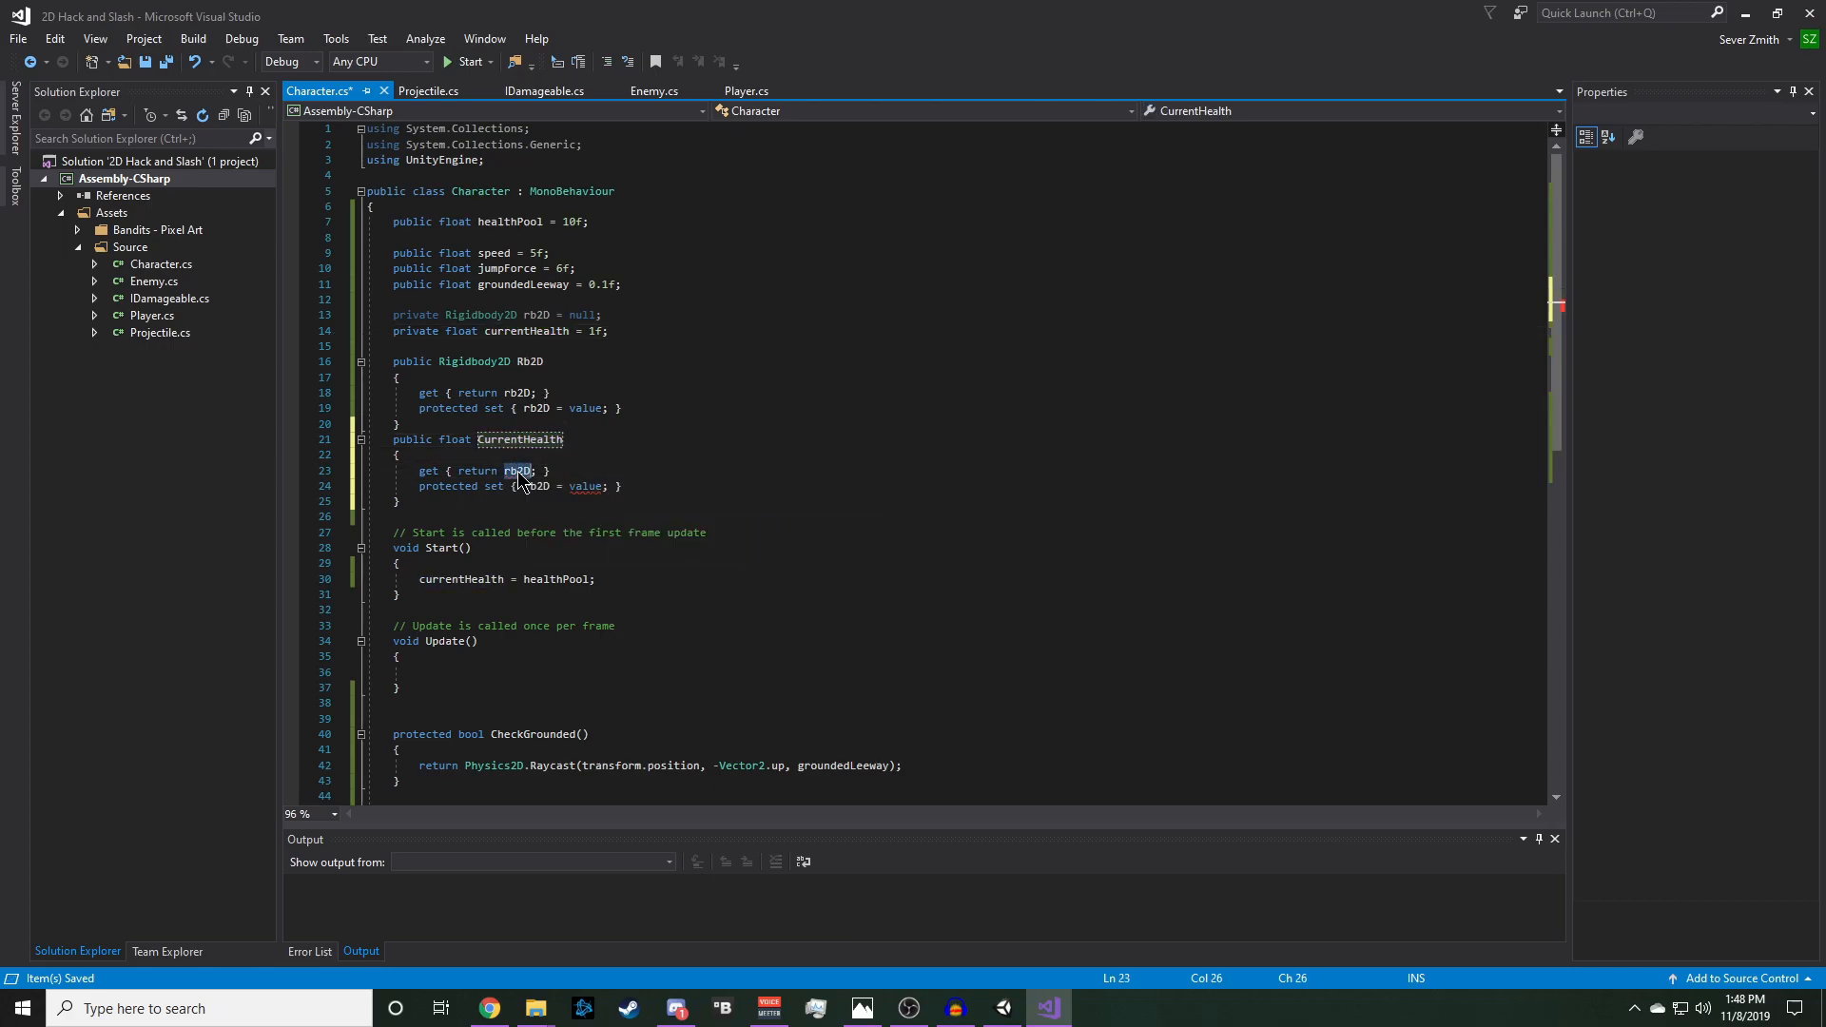
pyautogui.write('currentHealth')
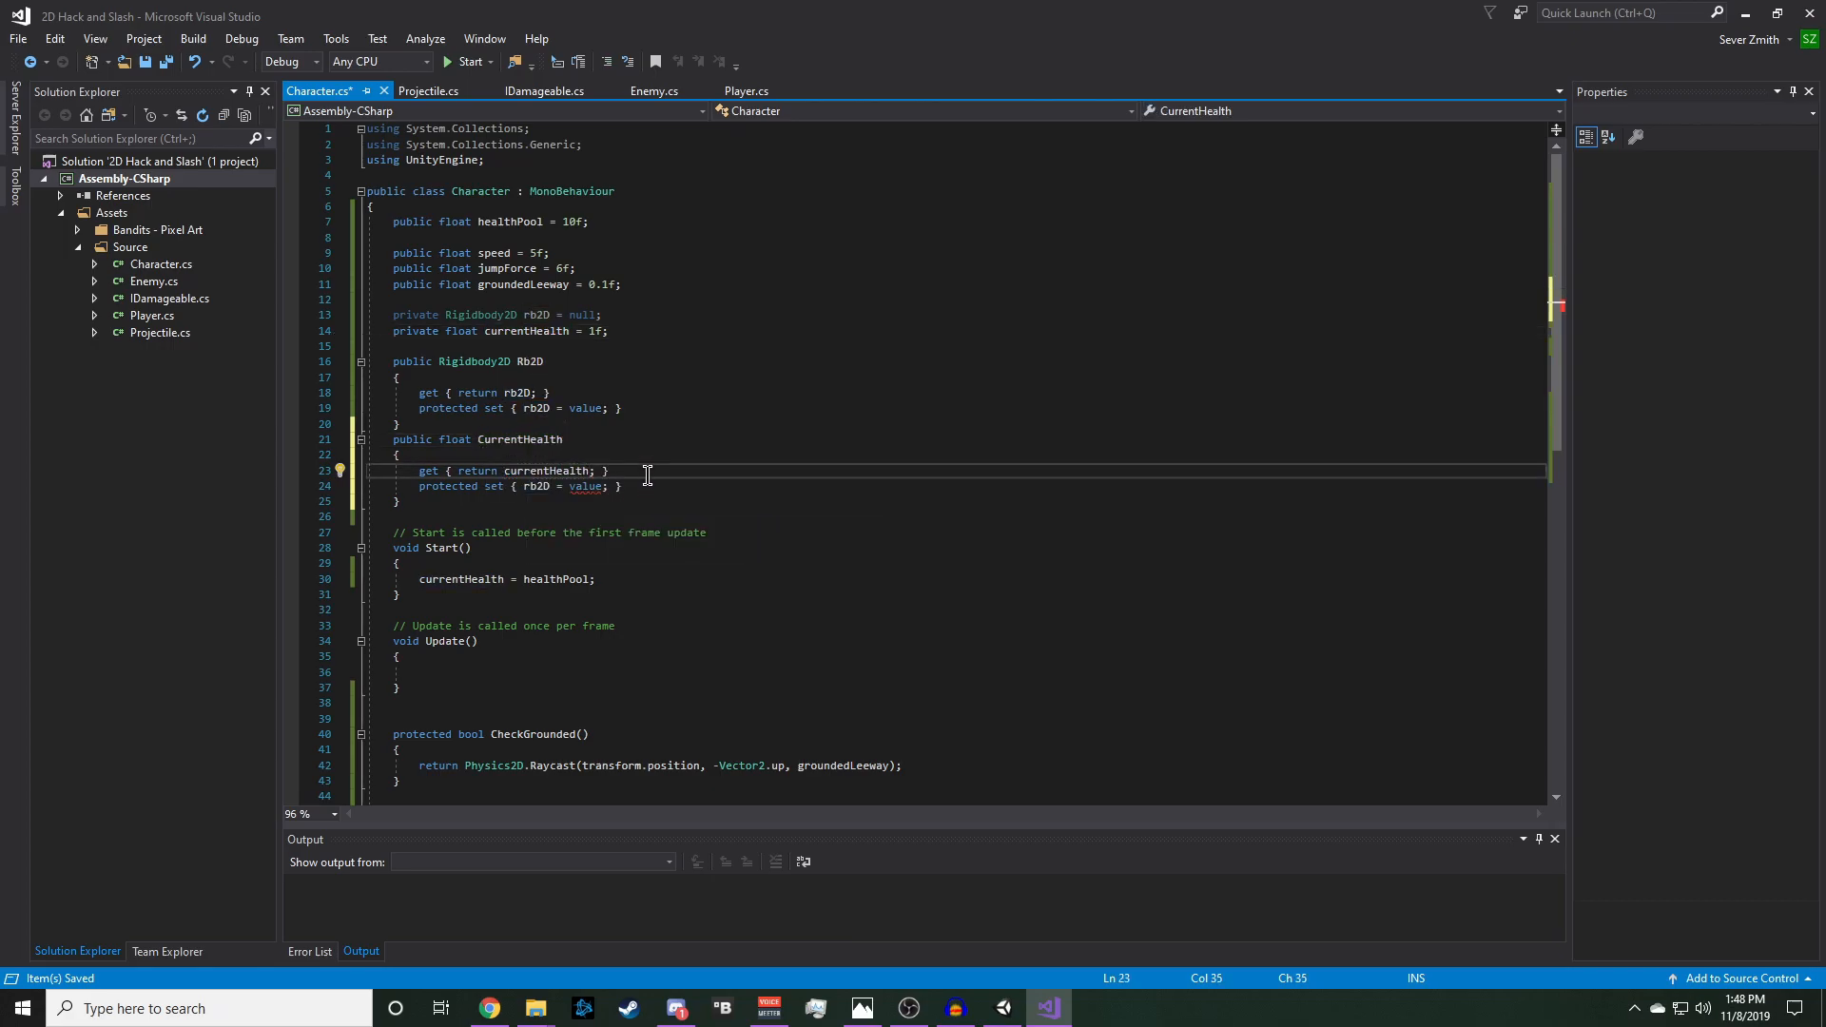
pyautogui.click(533, 486)
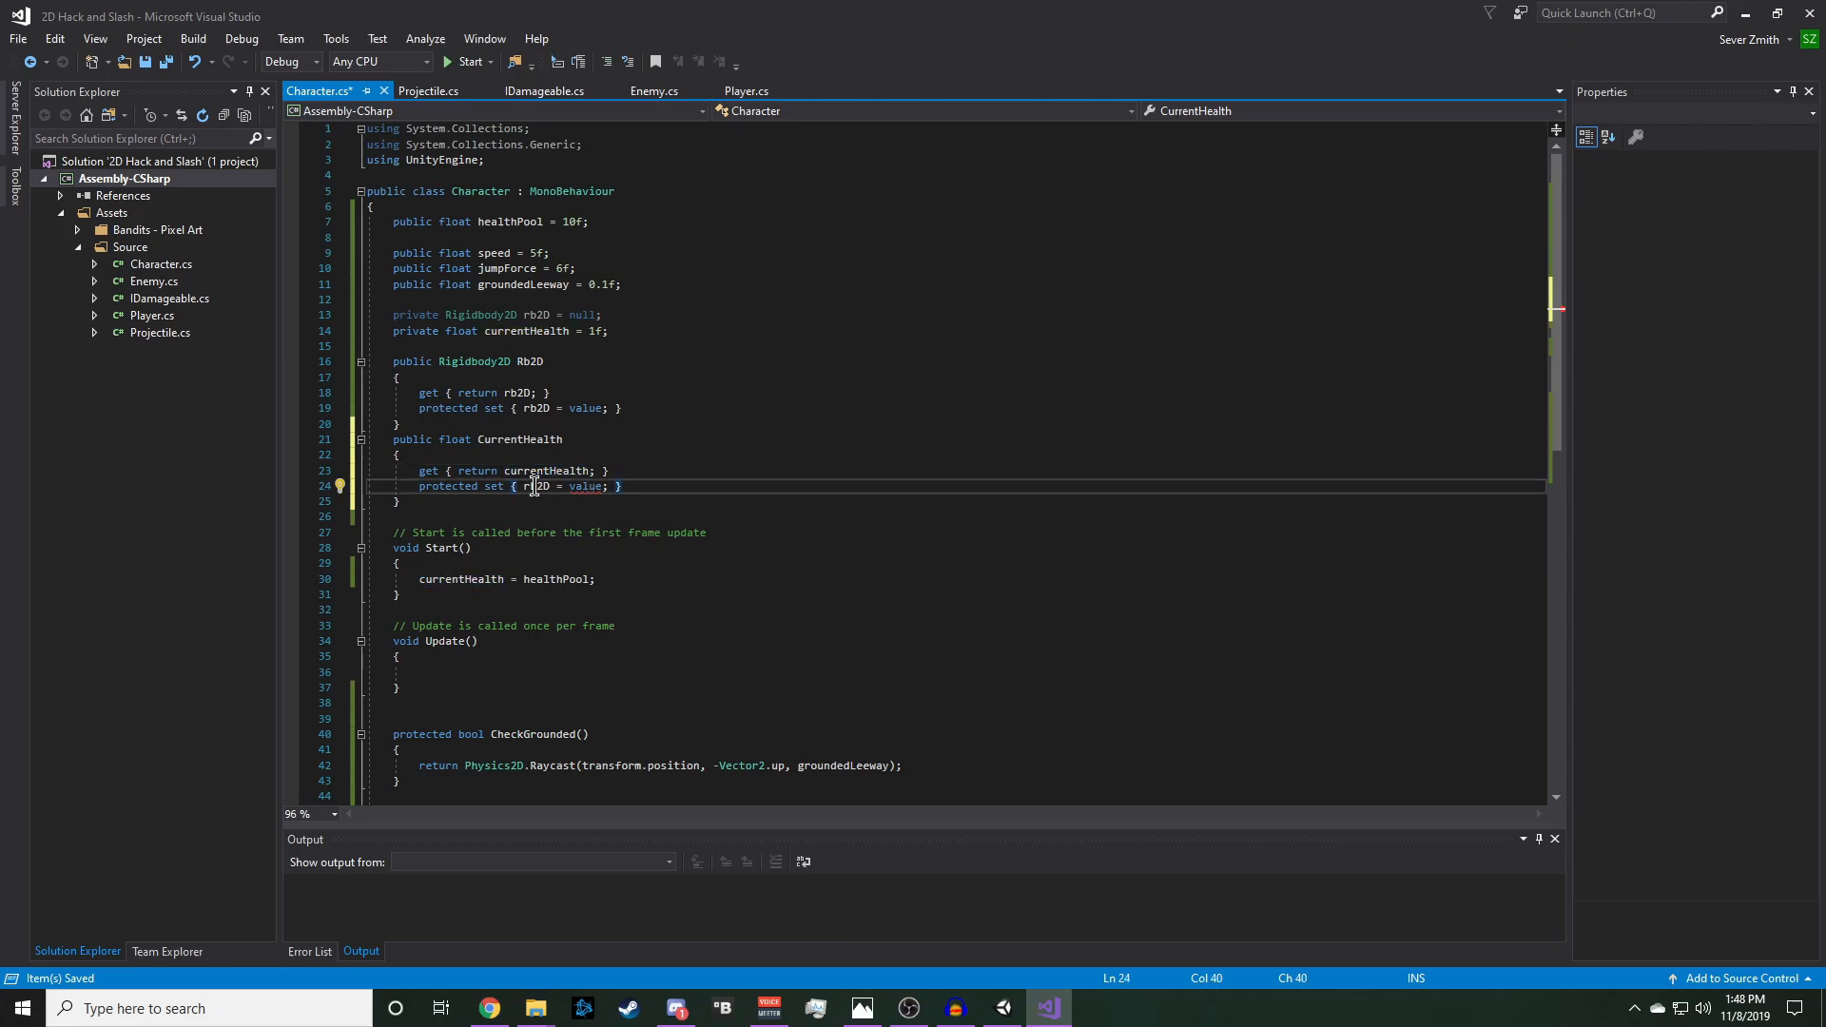
pyautogui.write('currentHealth')
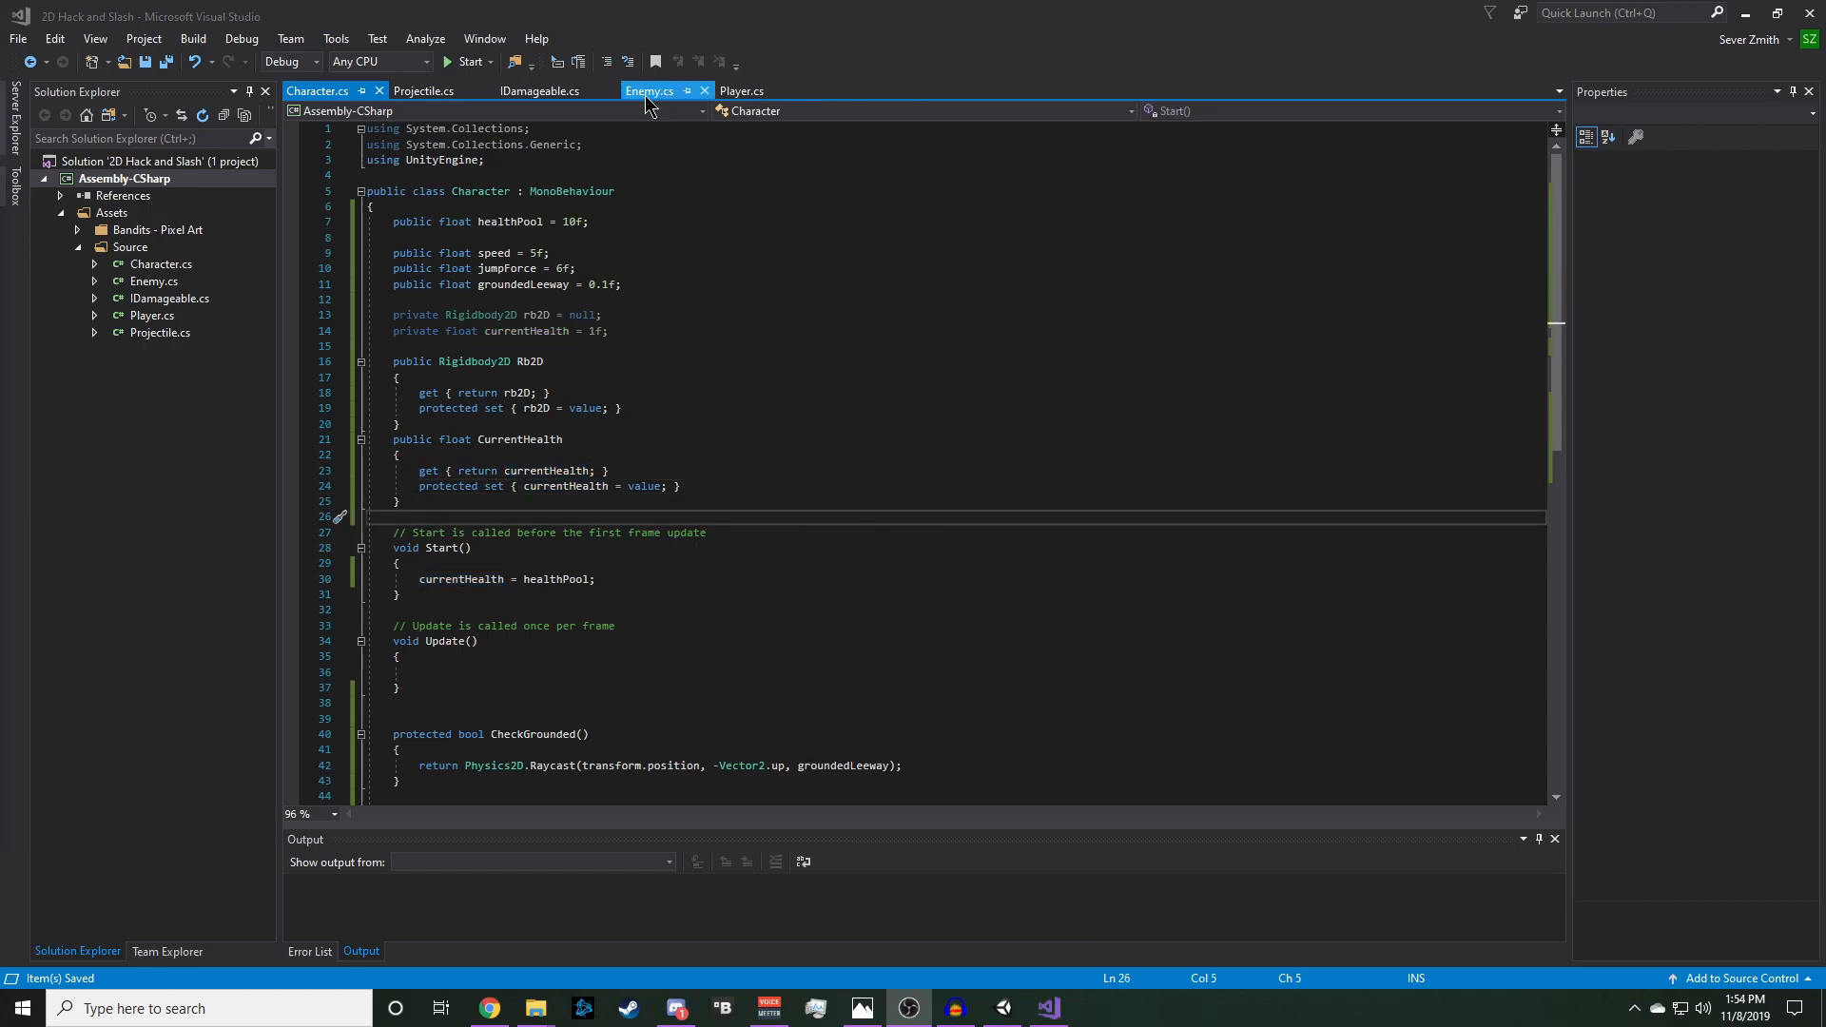
# - Change Enemy's base class from MonoBehaviour to Character, then go to Player.cs
pyautogui.click(649, 91)
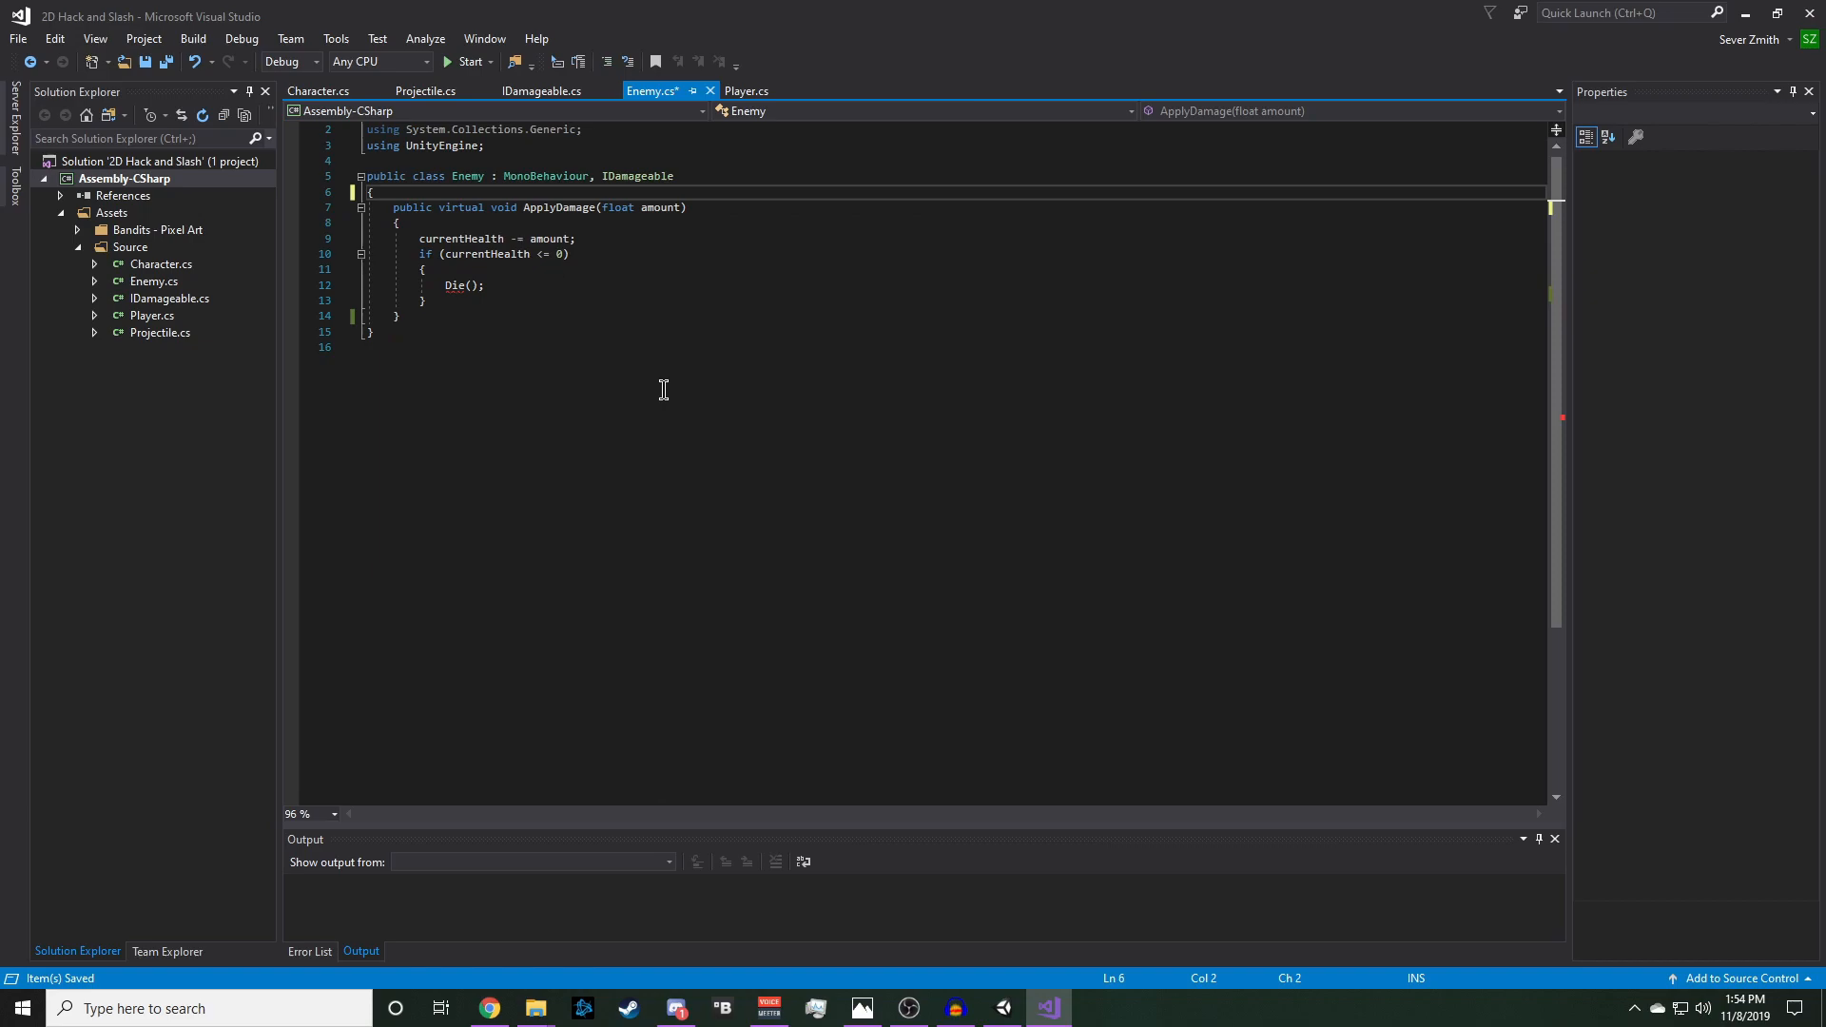
pyautogui.moveTo(530, 176)
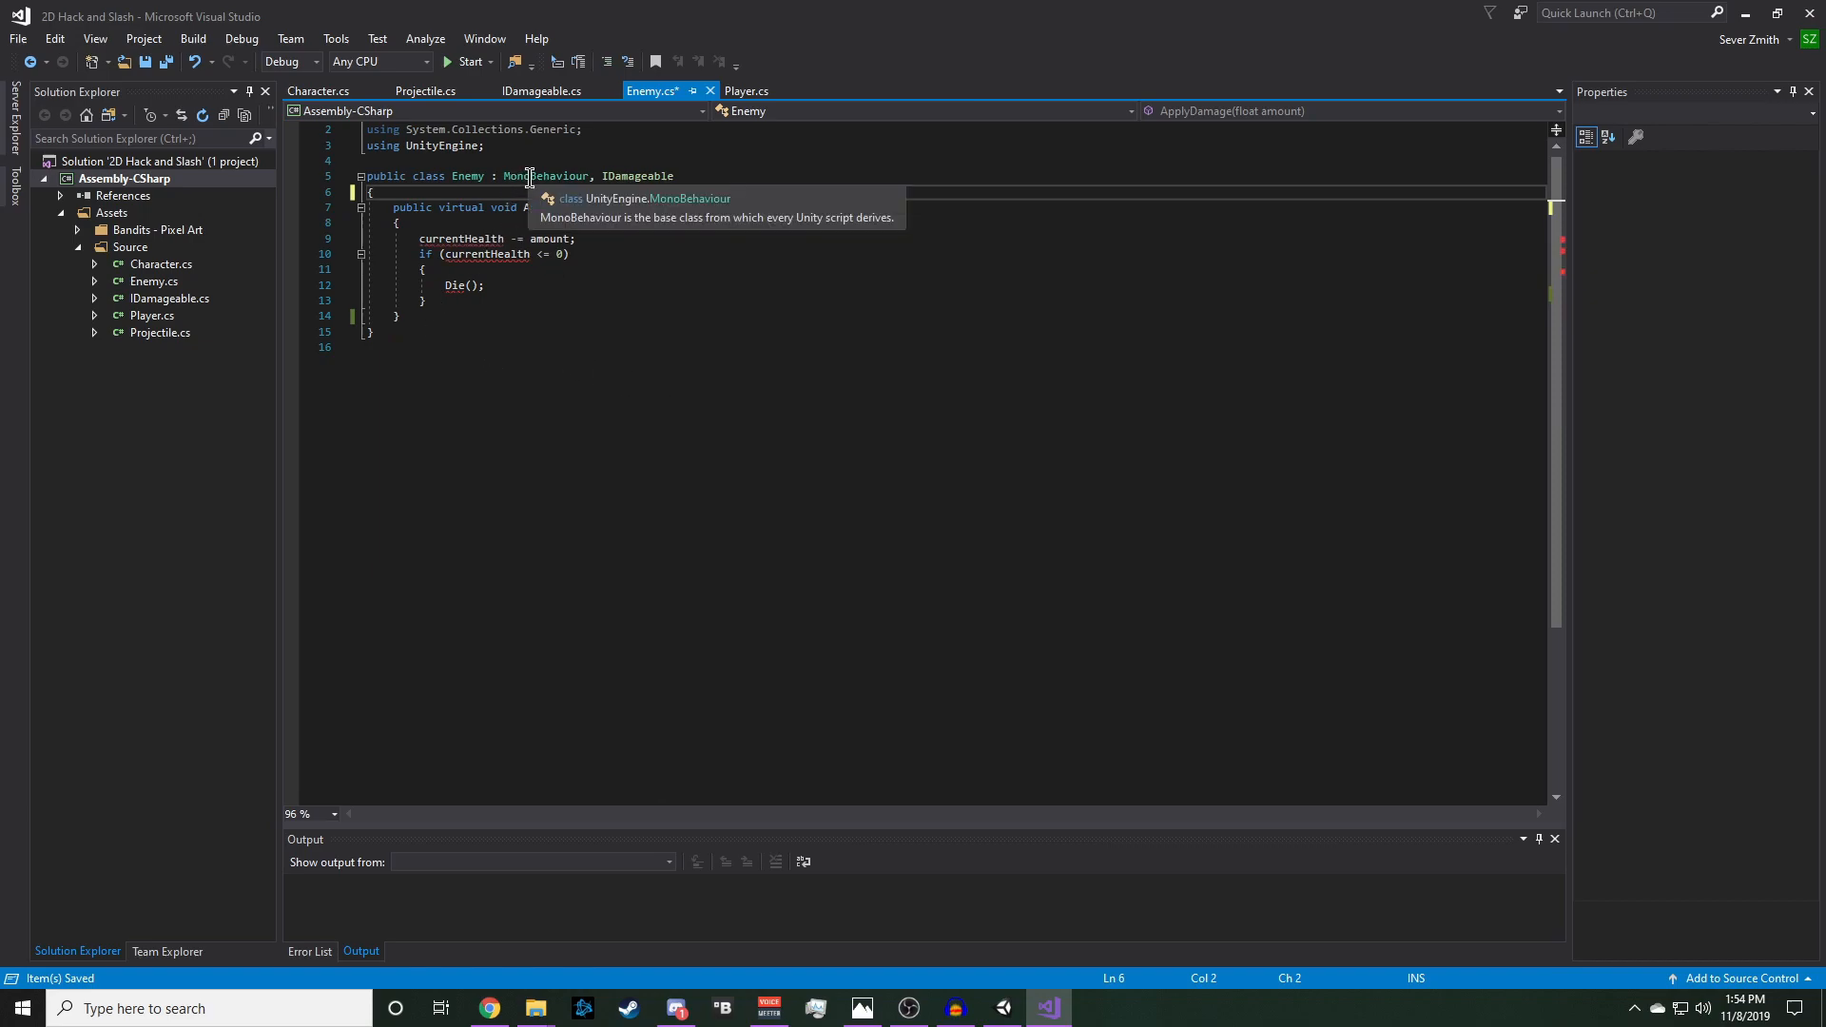
pyautogui.doubleClick(545, 176)
pyautogui.write('Characte')
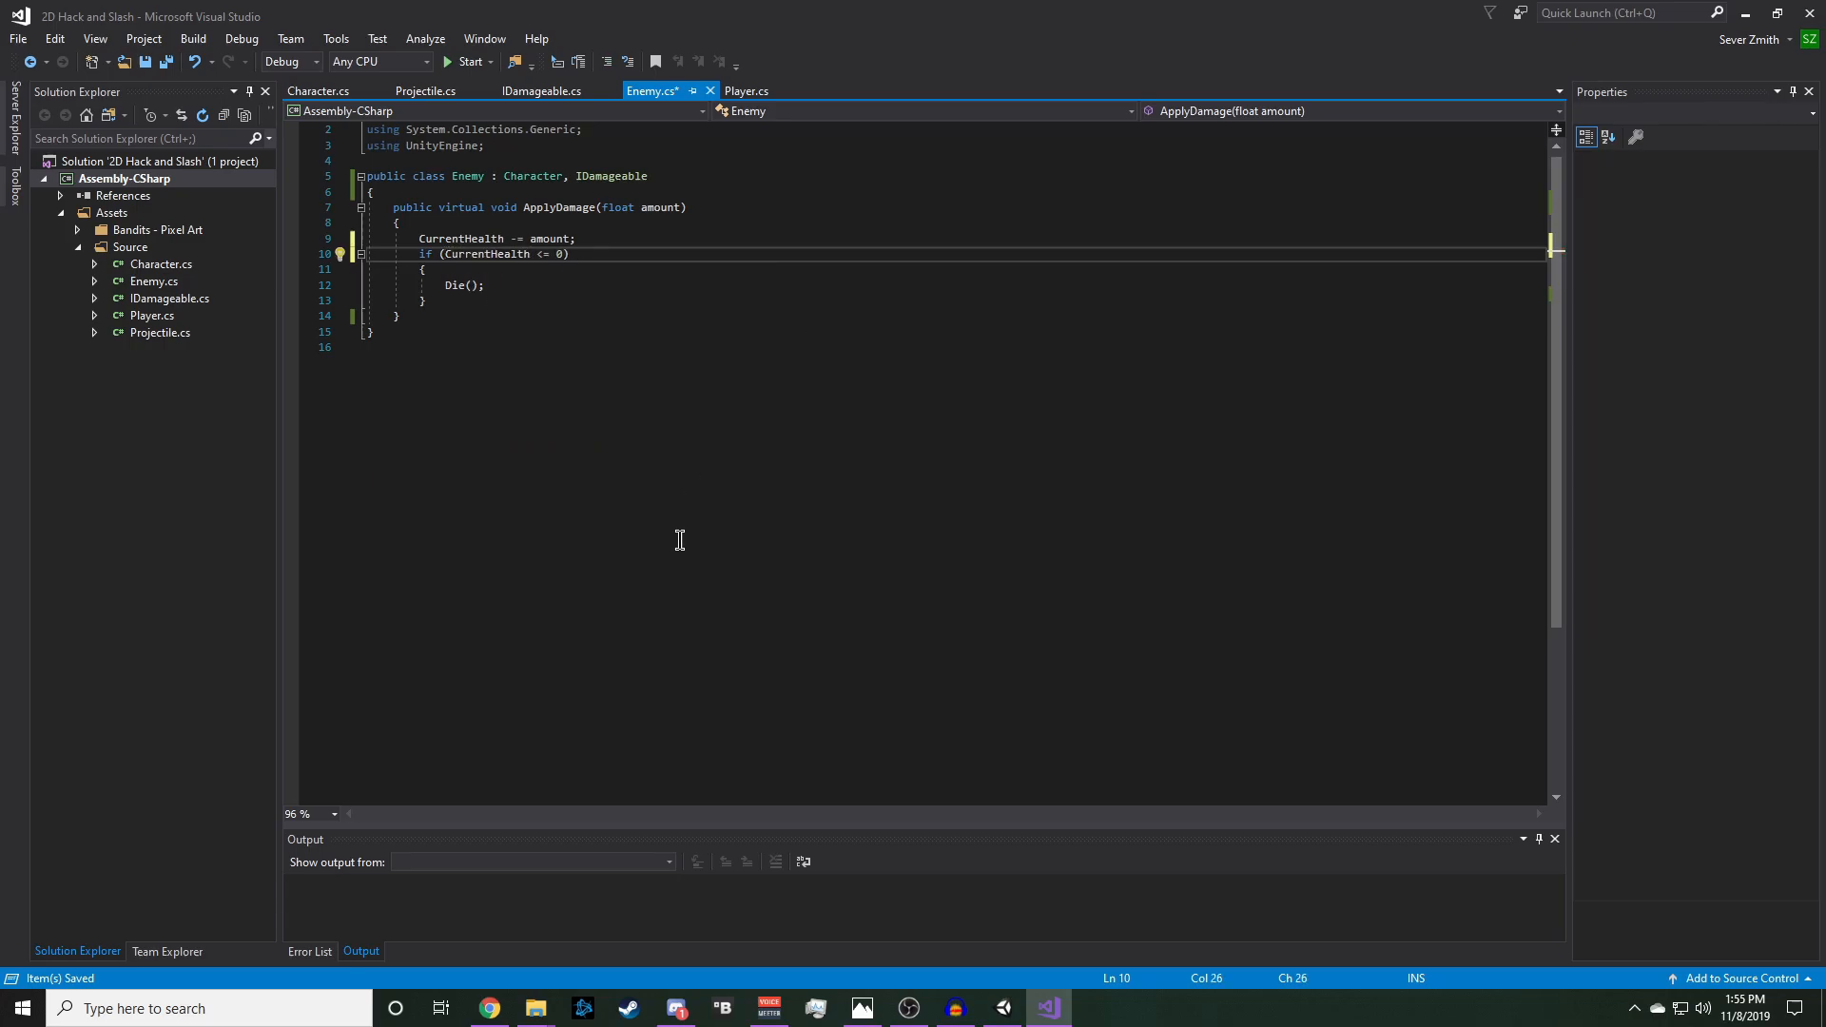
pyautogui.click(742, 92)
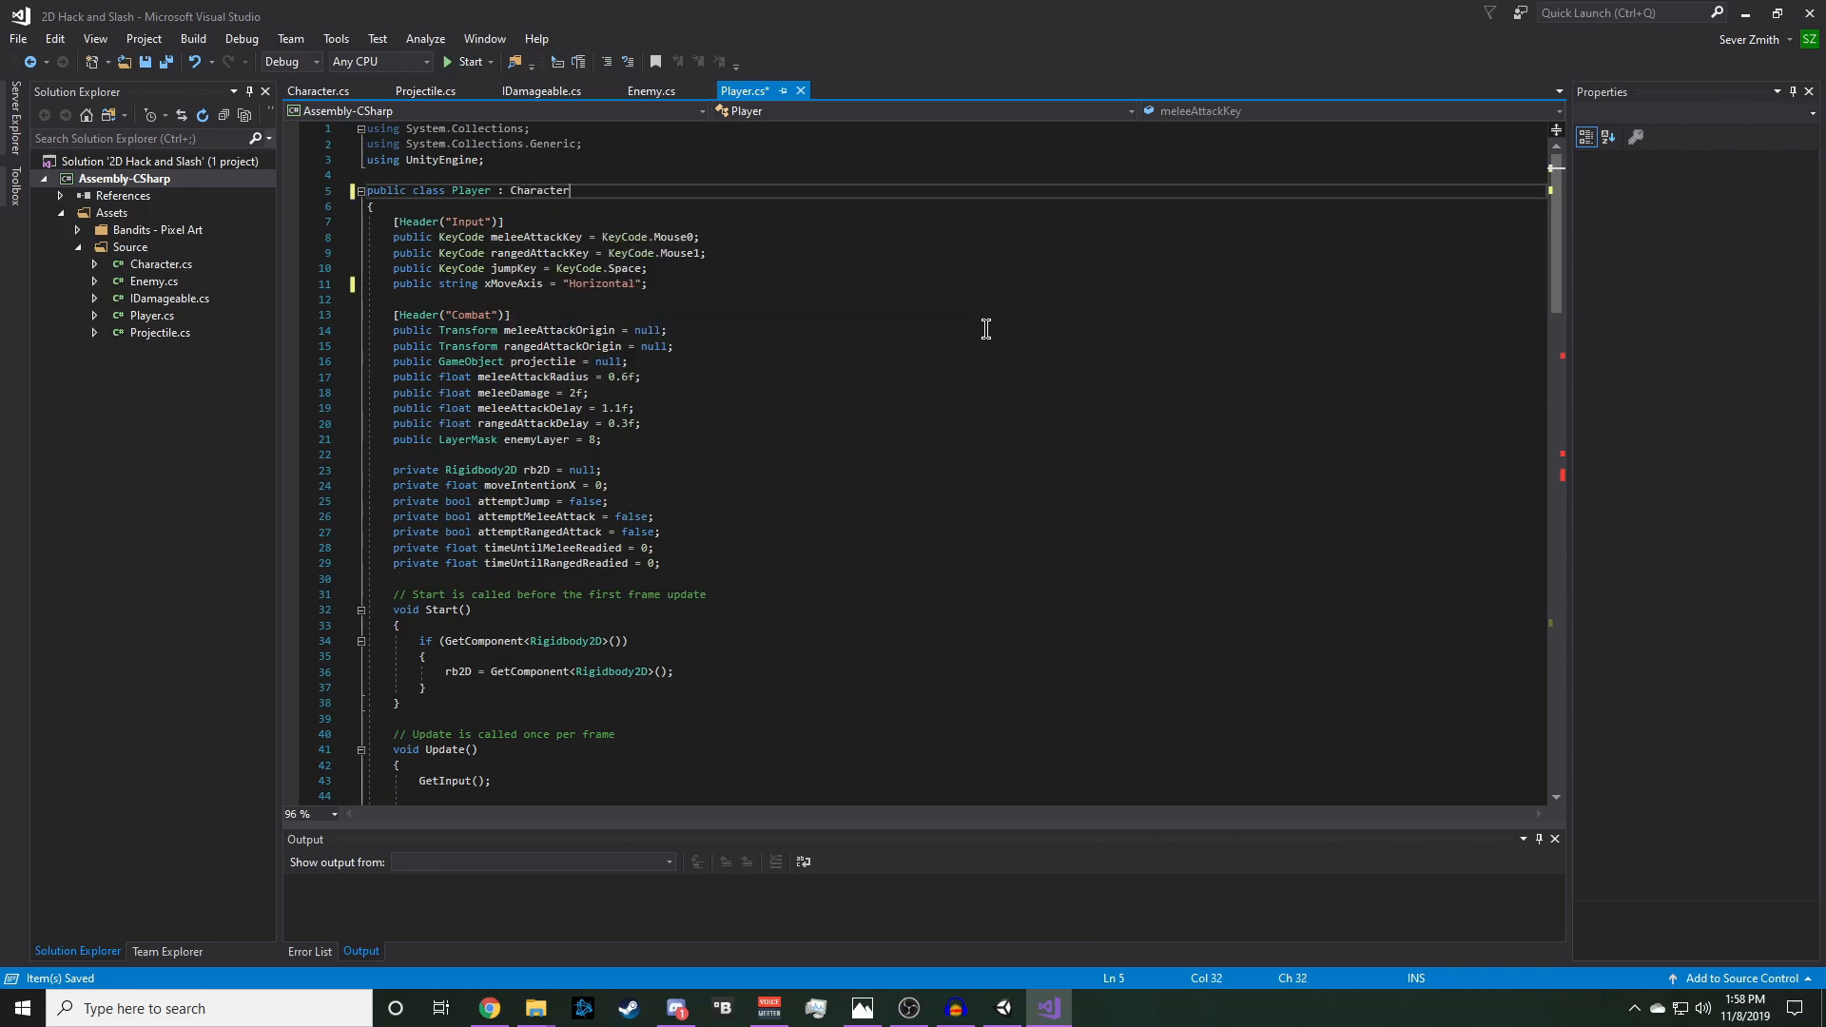
# - Append IDamageable to Player's class declaration and review both scripts
pyautogui.write(', IDamageable')
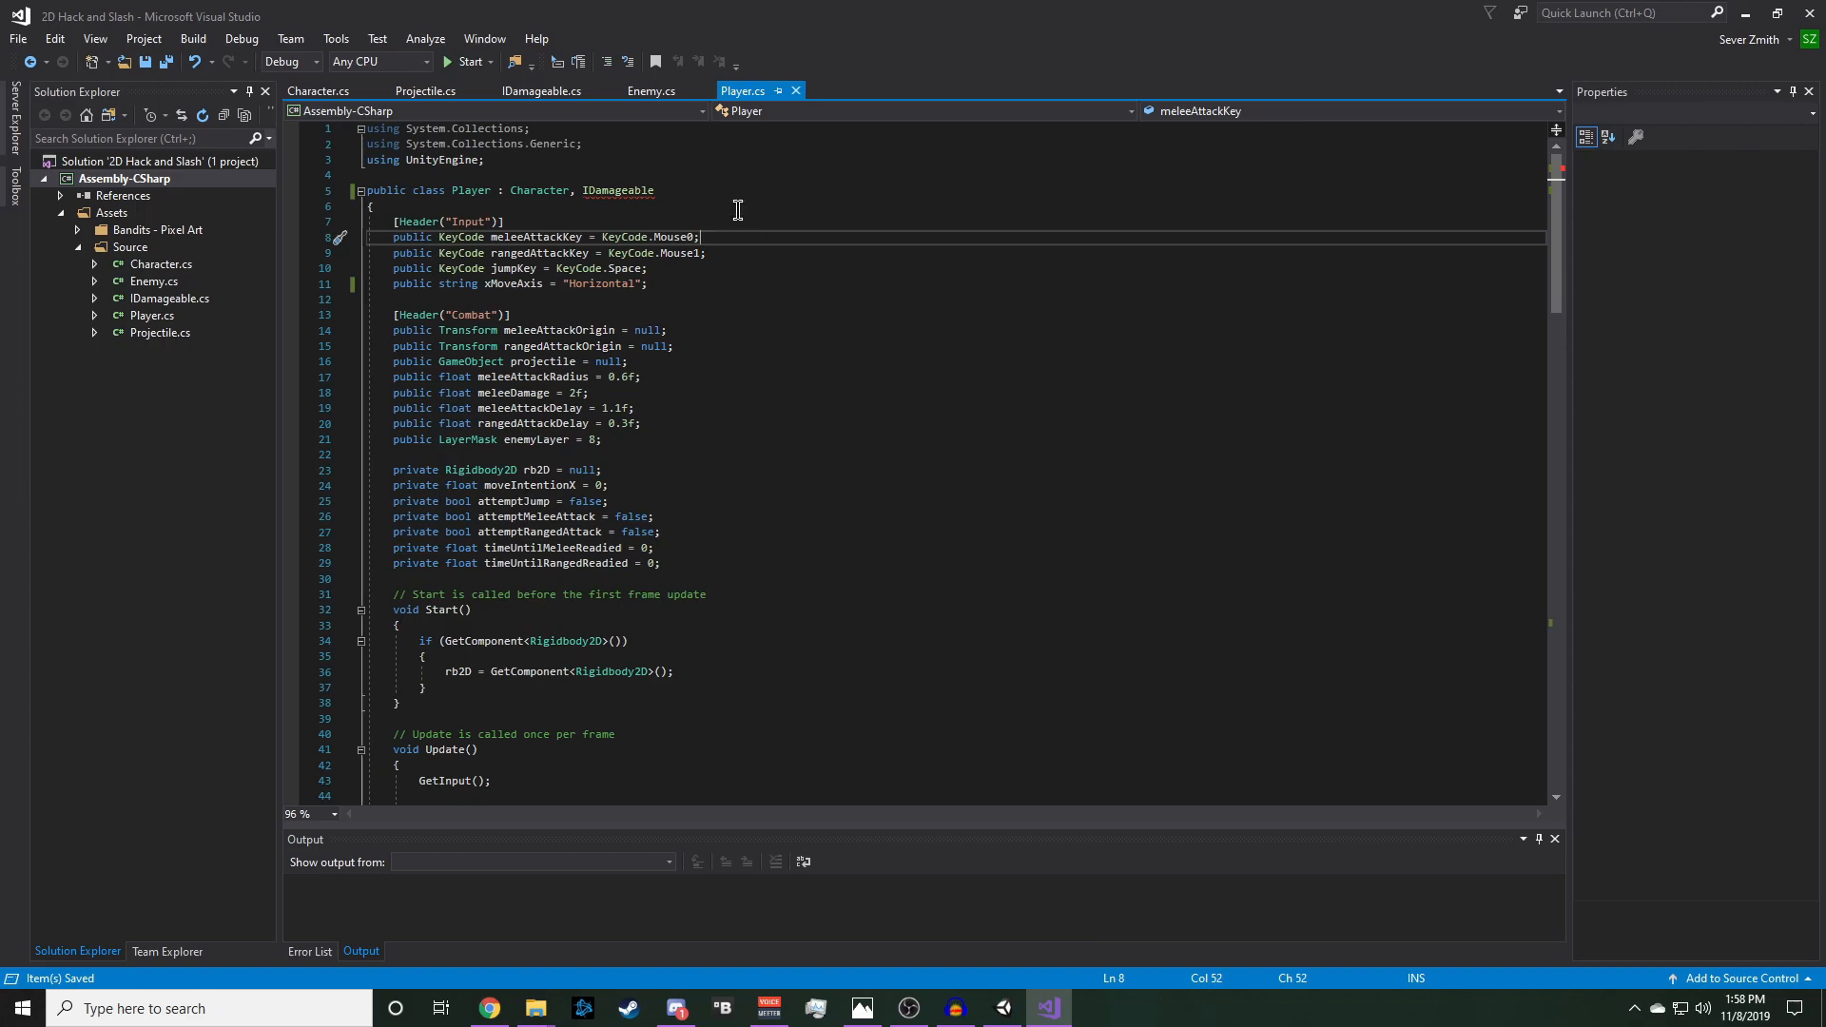
pyautogui.click(650, 91)
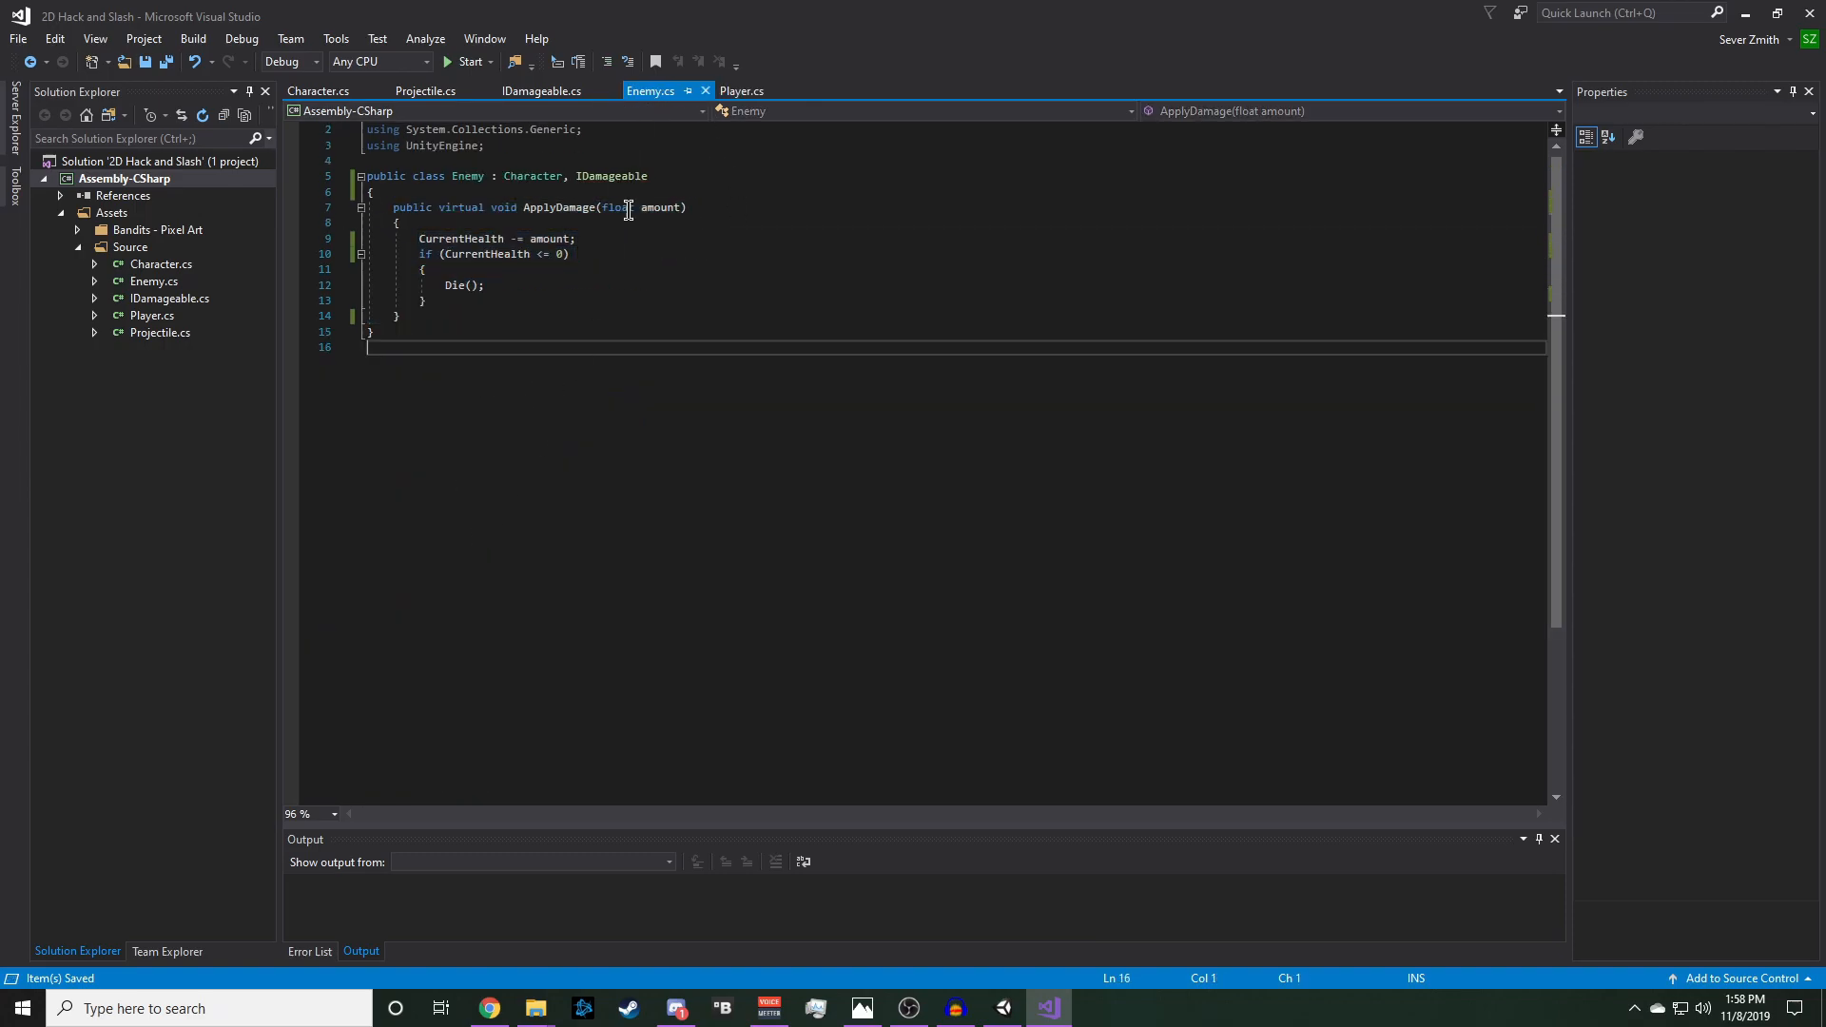
pyautogui.click(742, 91)
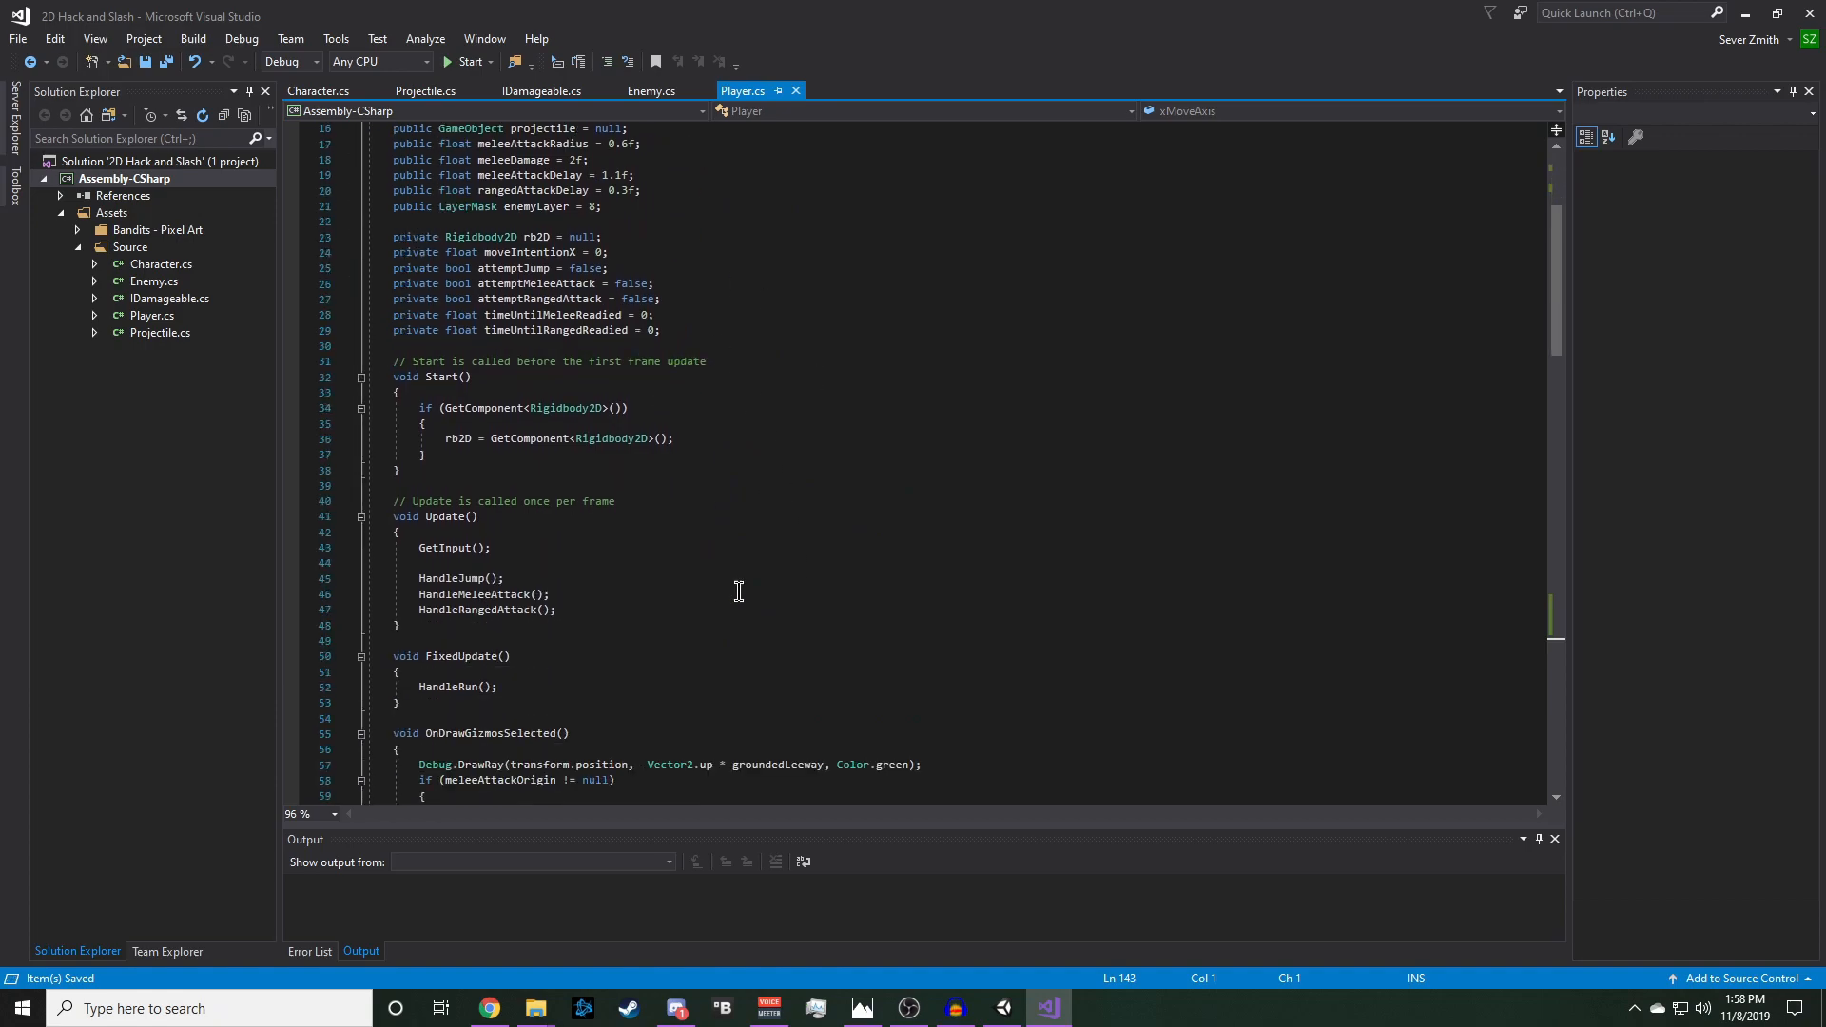
pyautogui.scroll(-3)
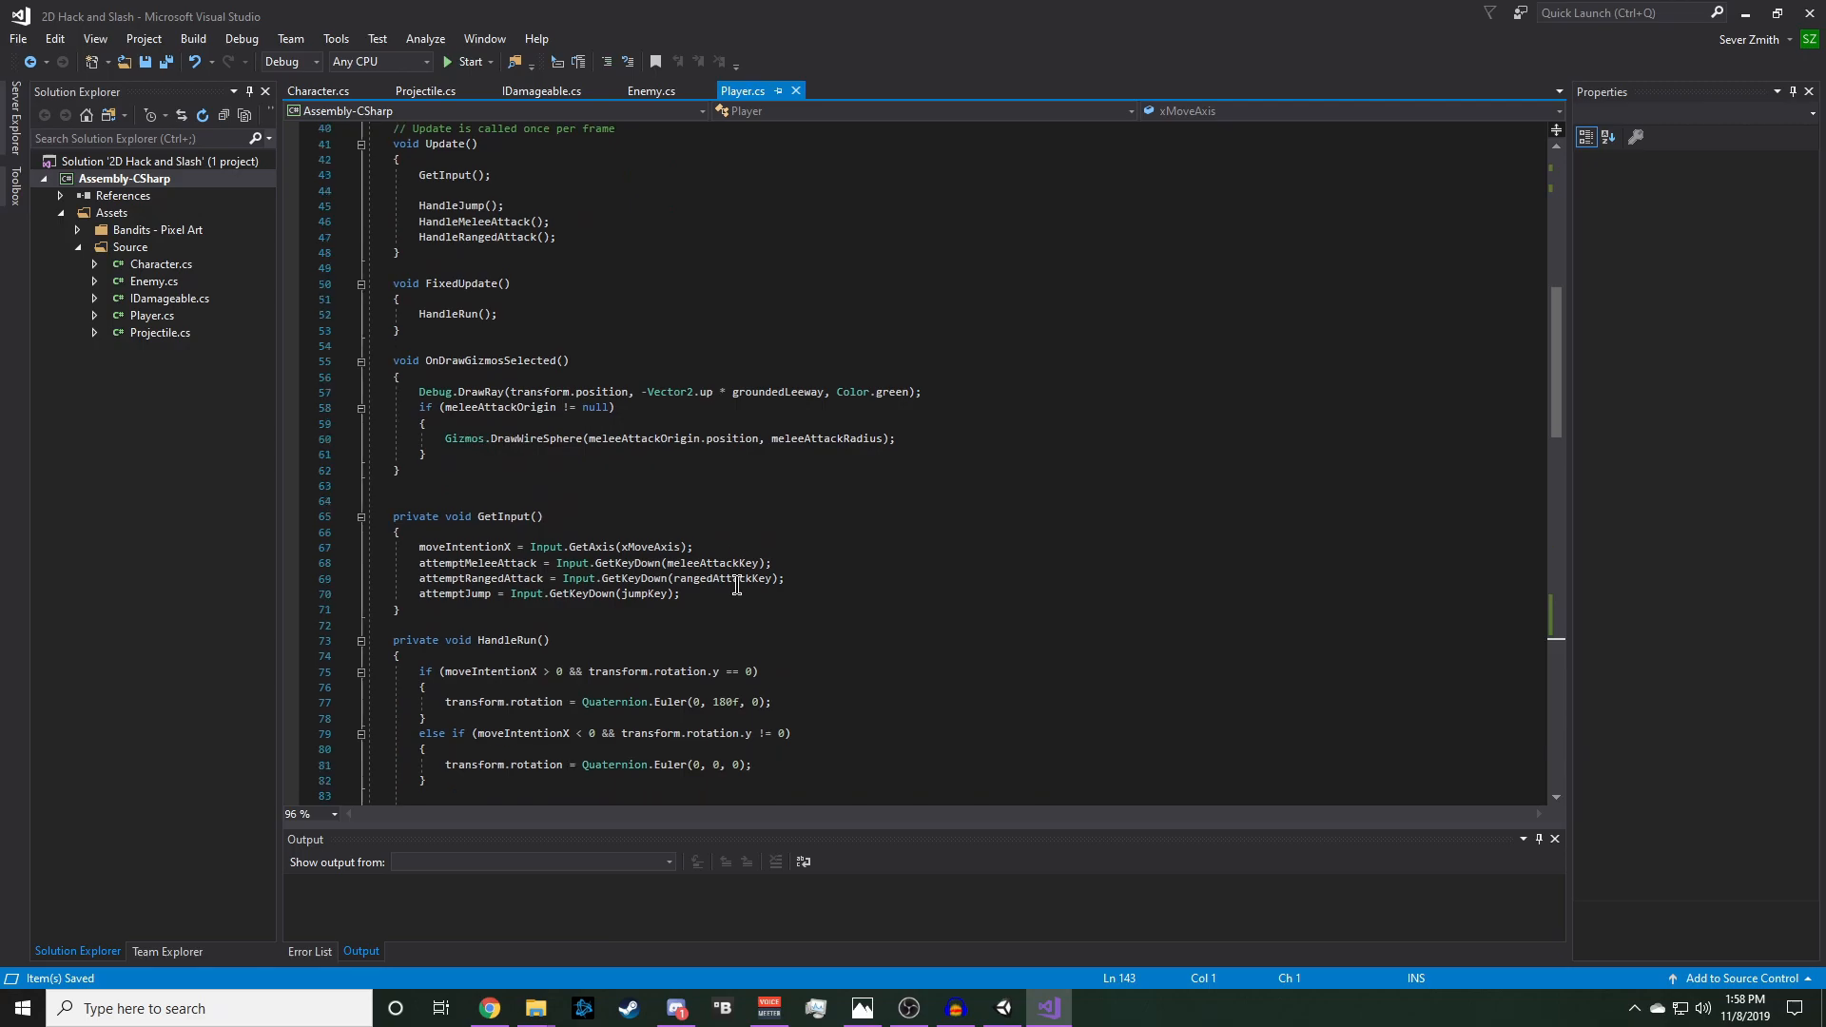
pyautogui.scroll(-3)
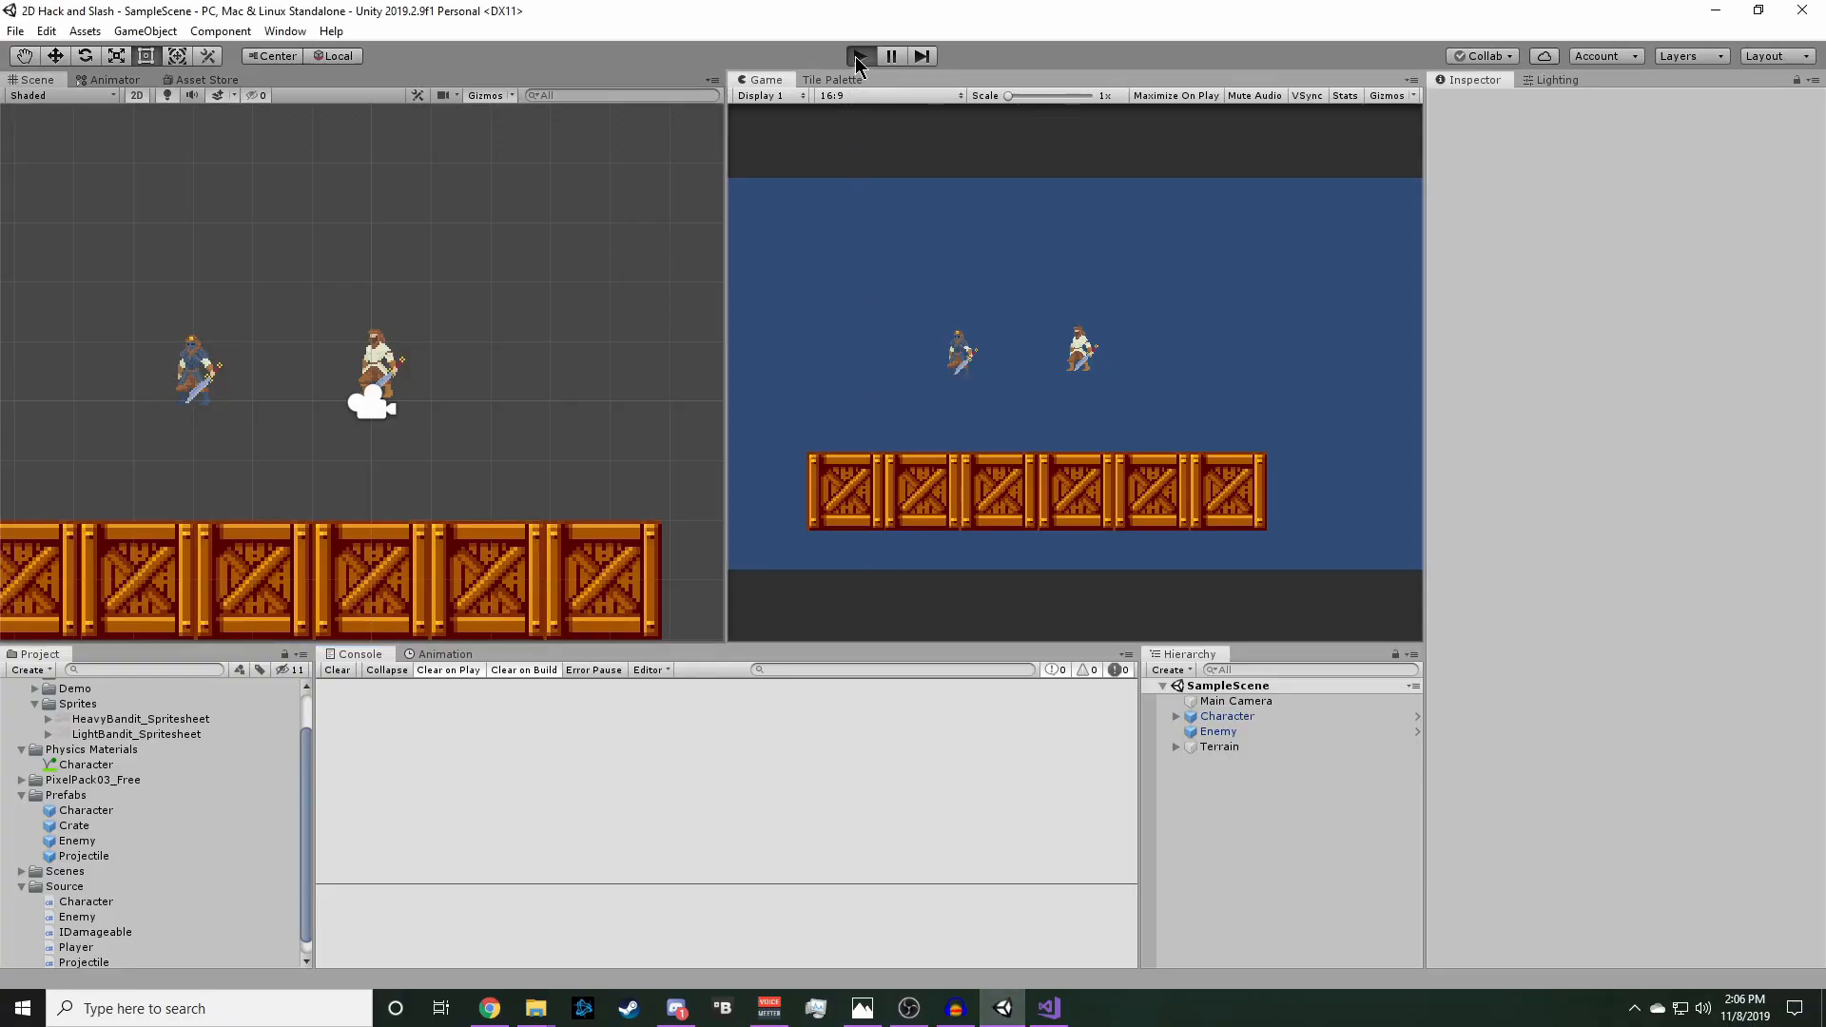
# - Press Play in Unity to test the Character refactor
pyautogui.click(860, 55)
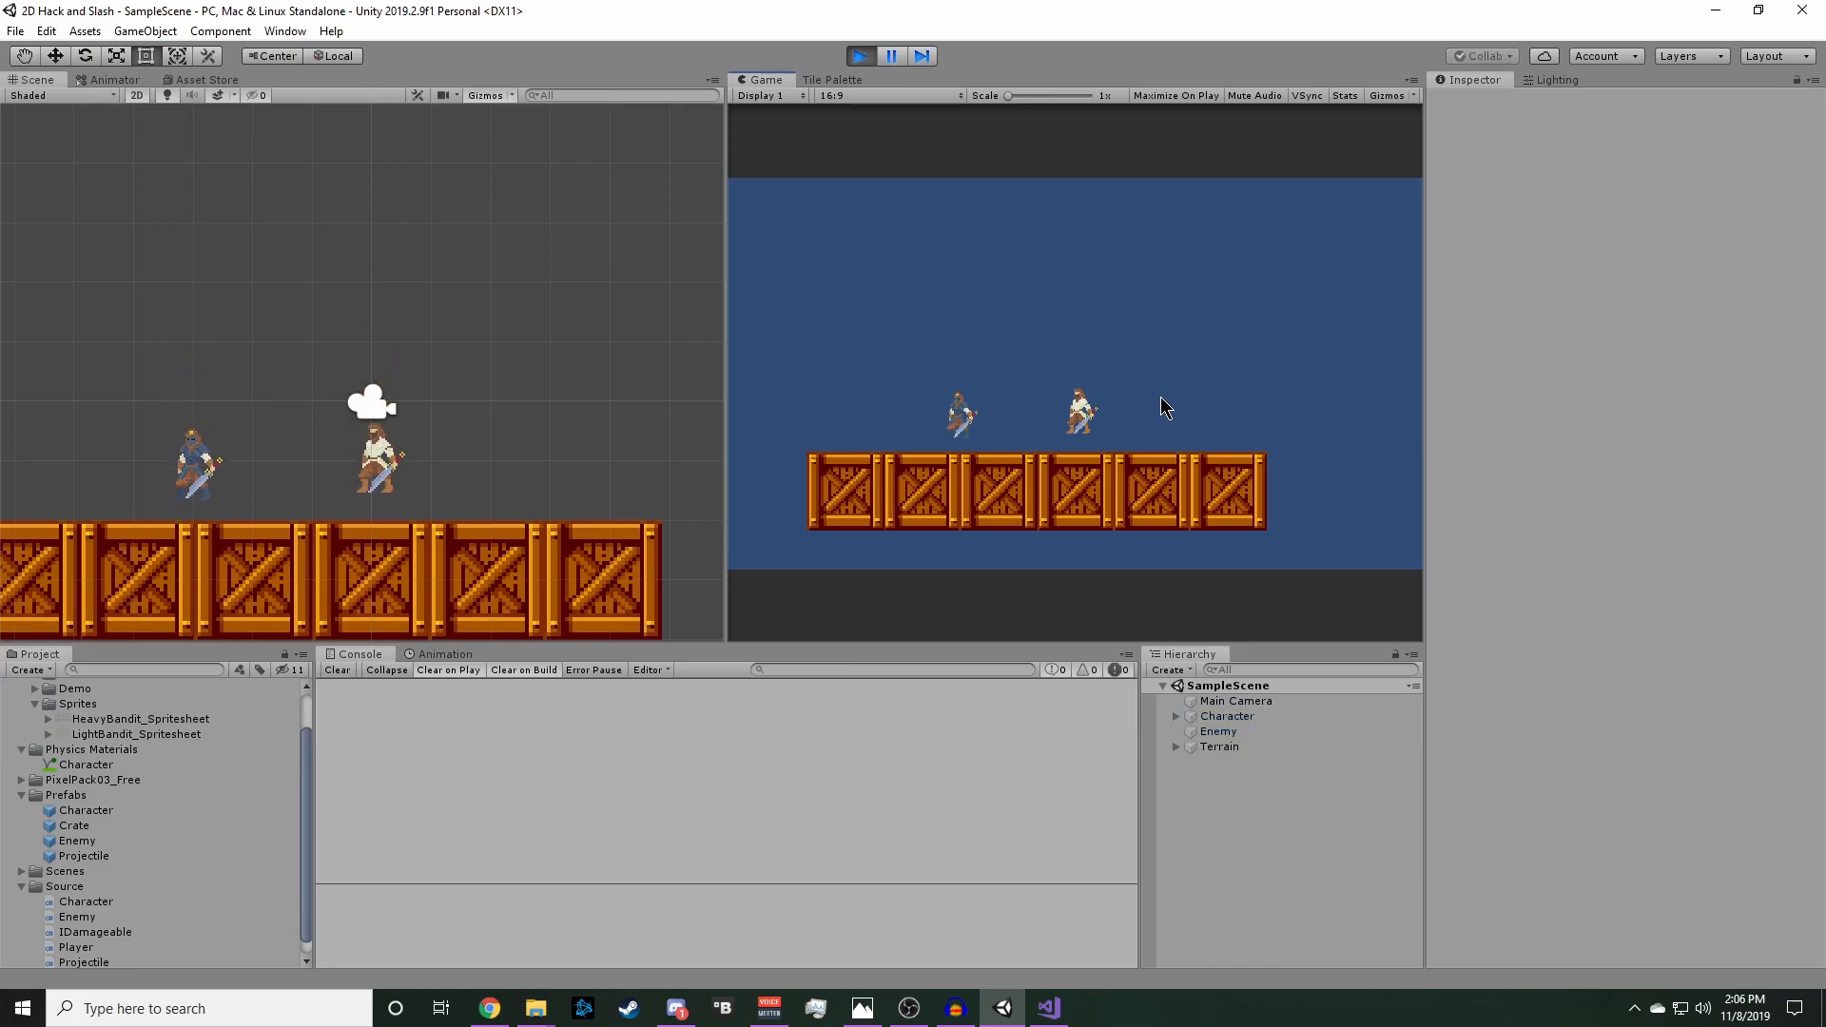